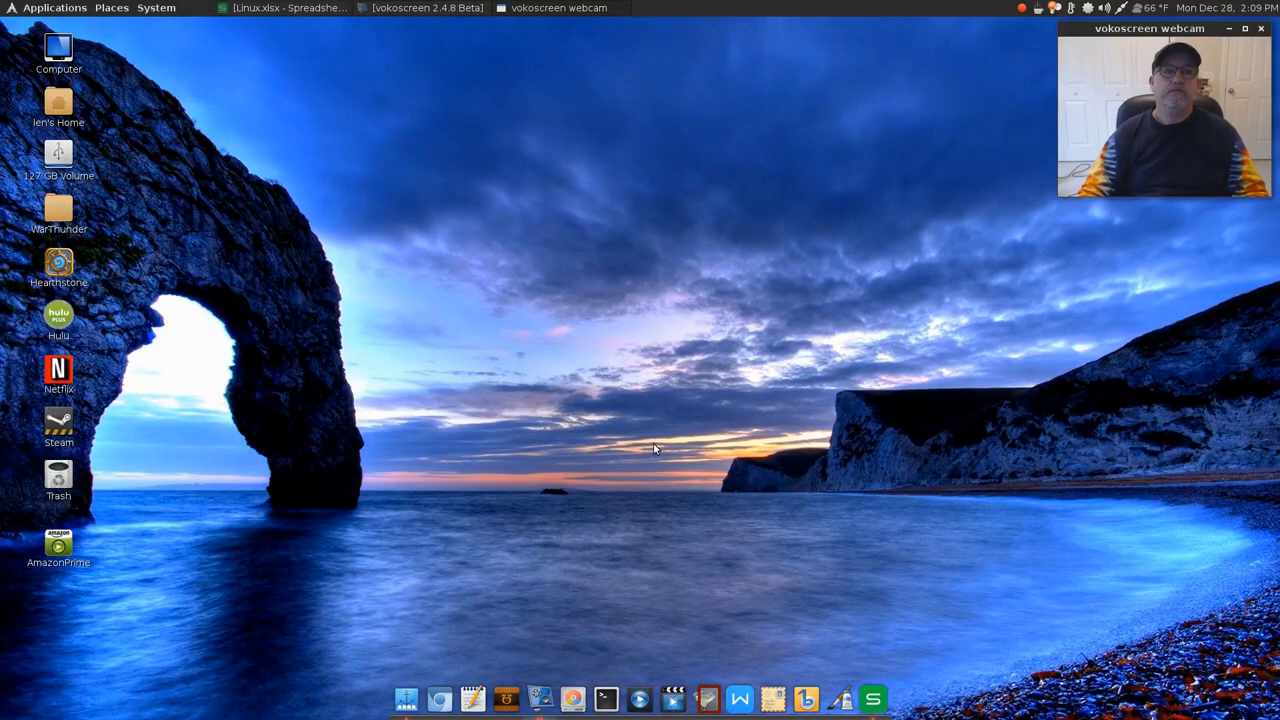
{"action": "mouse_move", "coordinate": [650, 452]}
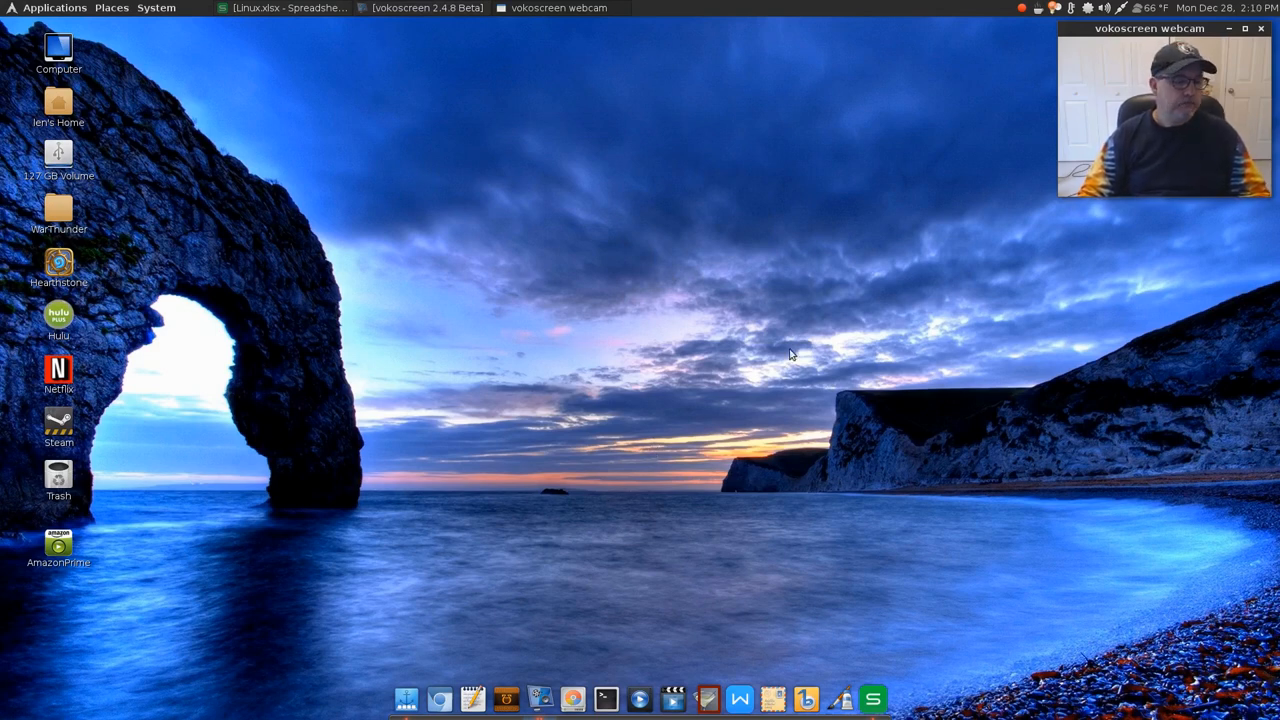
{"action": "mouse_move", "coordinate": [584, 350]}
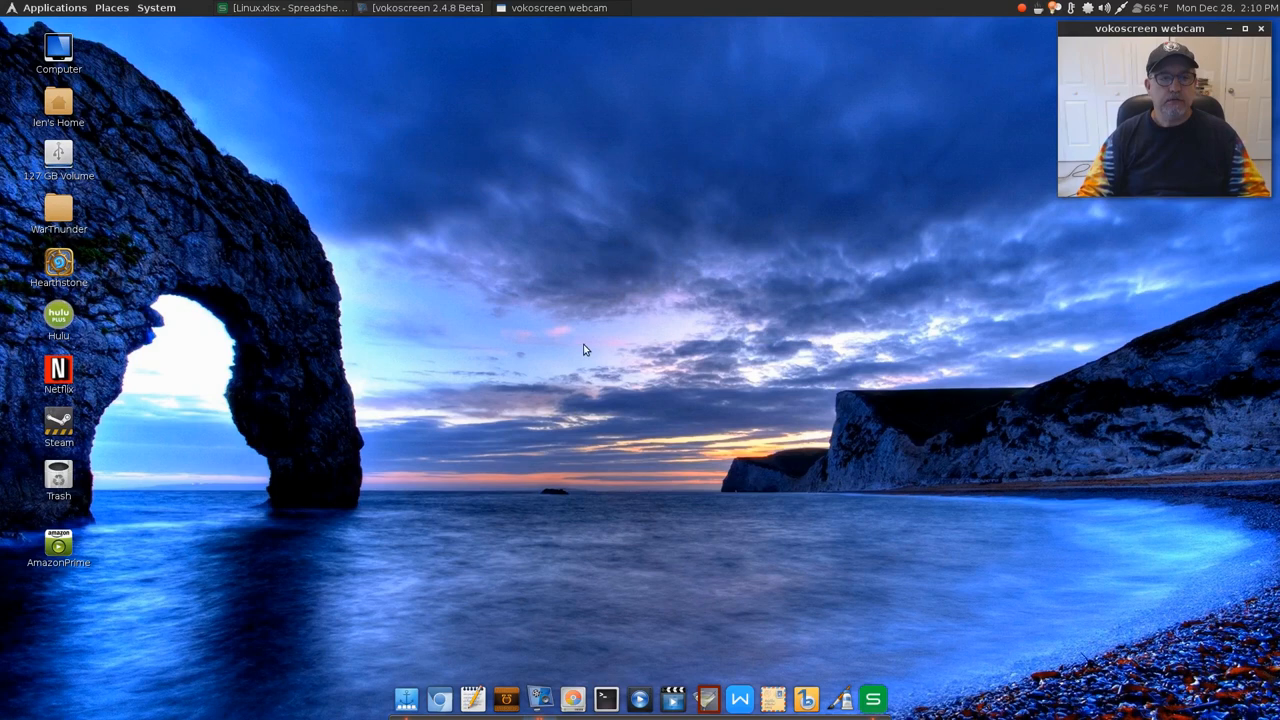
{"action": "mouse_move", "coordinate": [624, 332]}
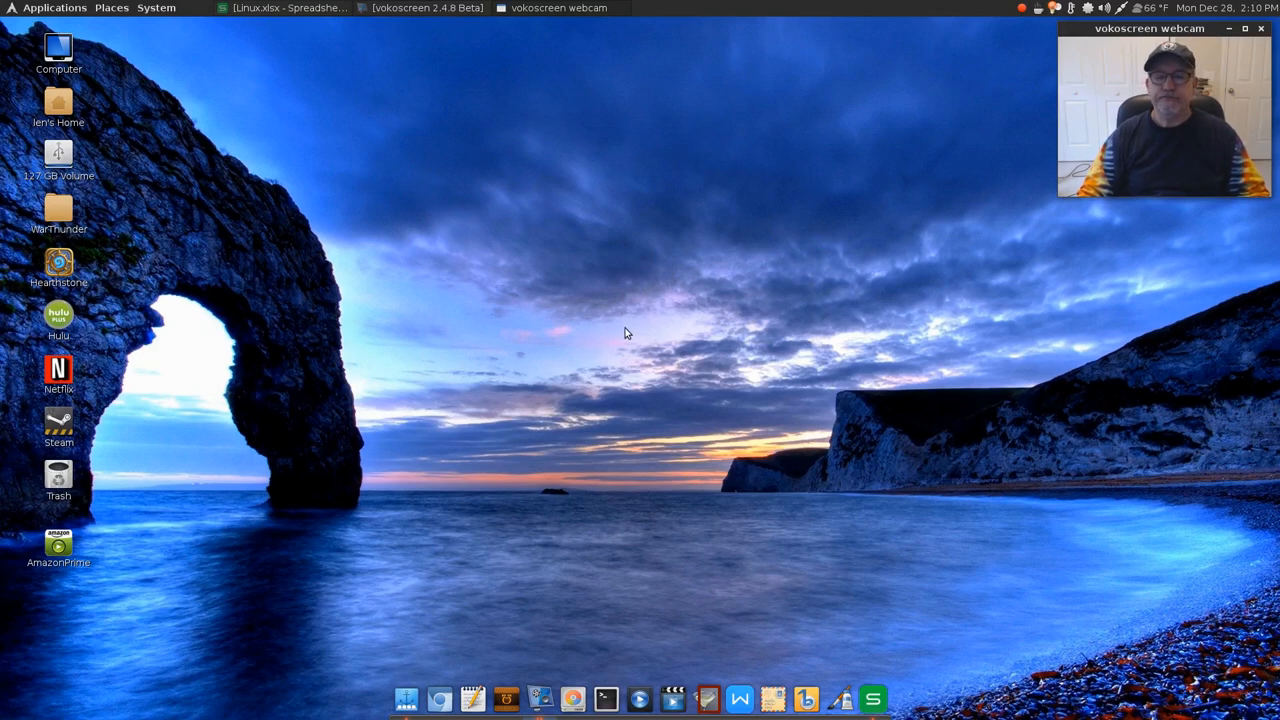
{"action": "mouse_move", "coordinate": [644, 320]}
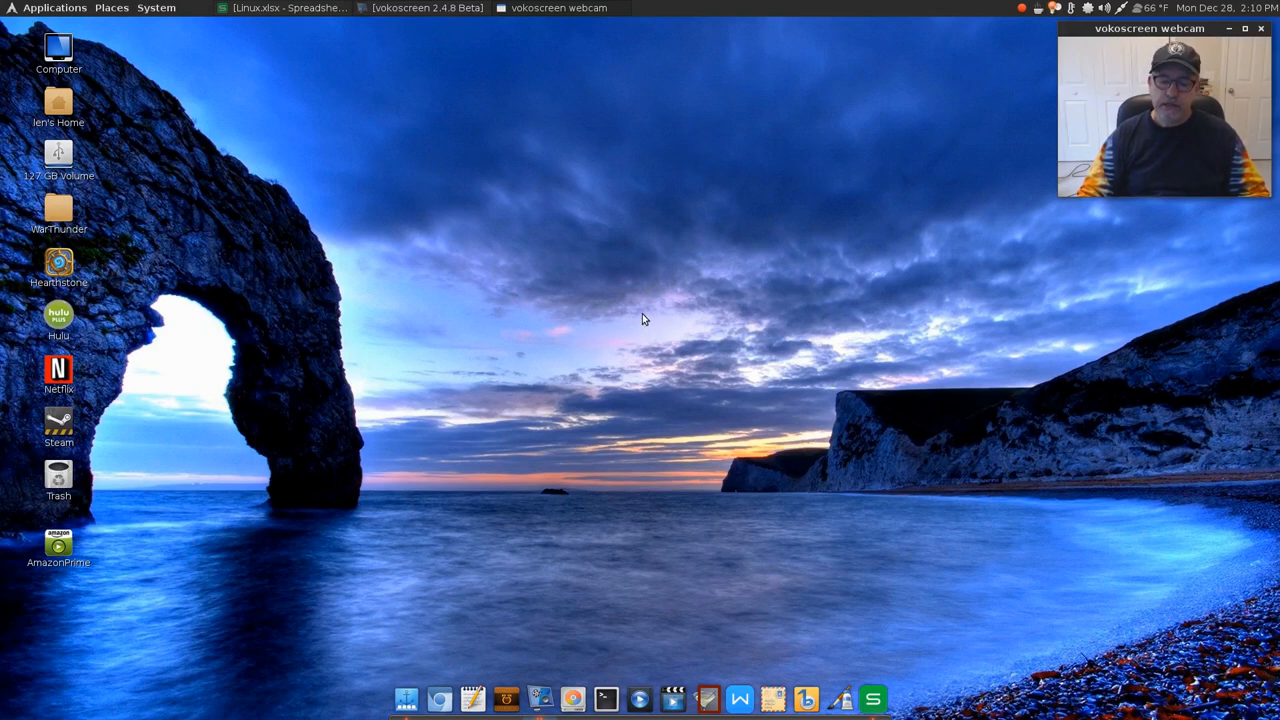
{"action": "mouse_move", "coordinate": [648, 338]}
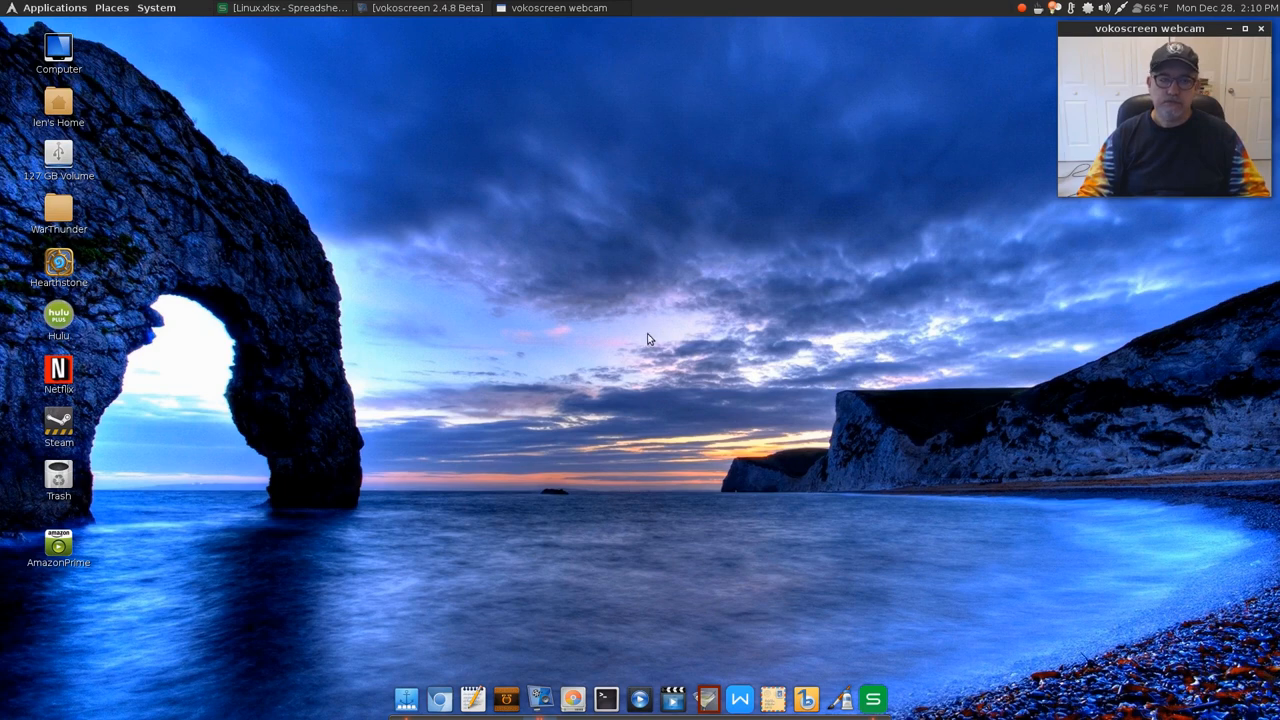
{"action": "mouse_move", "coordinate": [644, 320]}
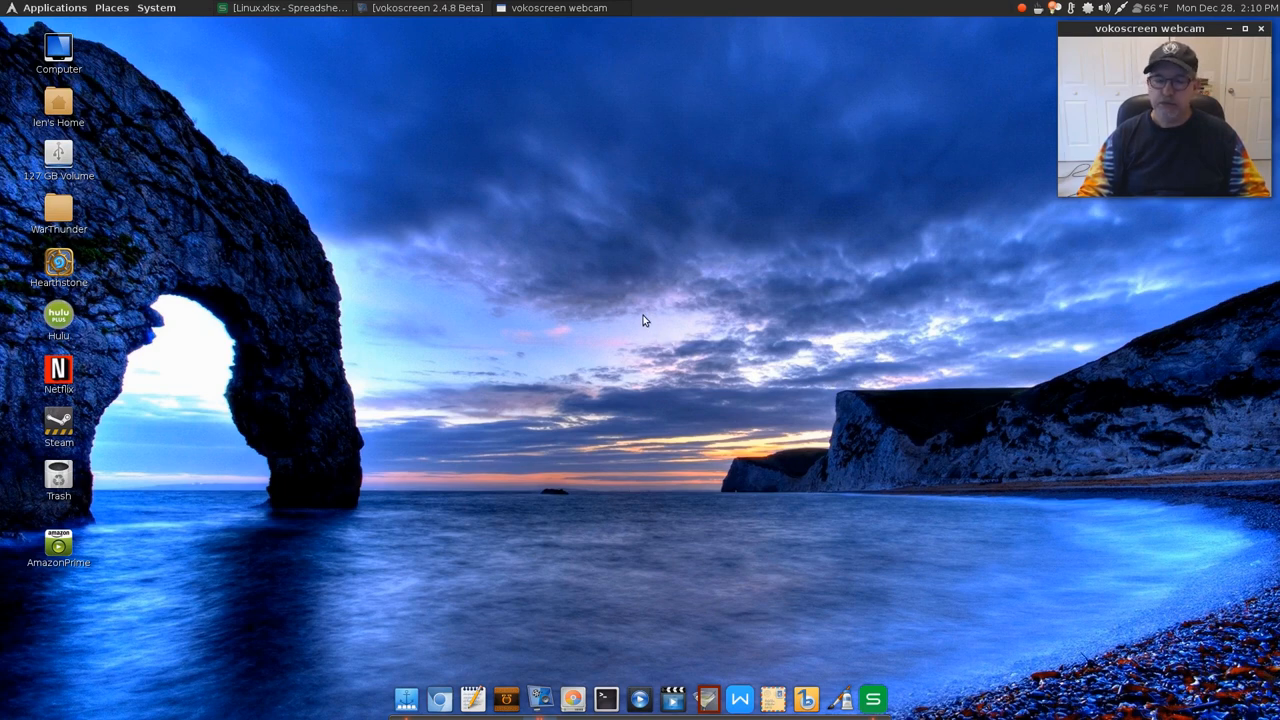
{"action": "mouse_move", "coordinate": [668, 380]}
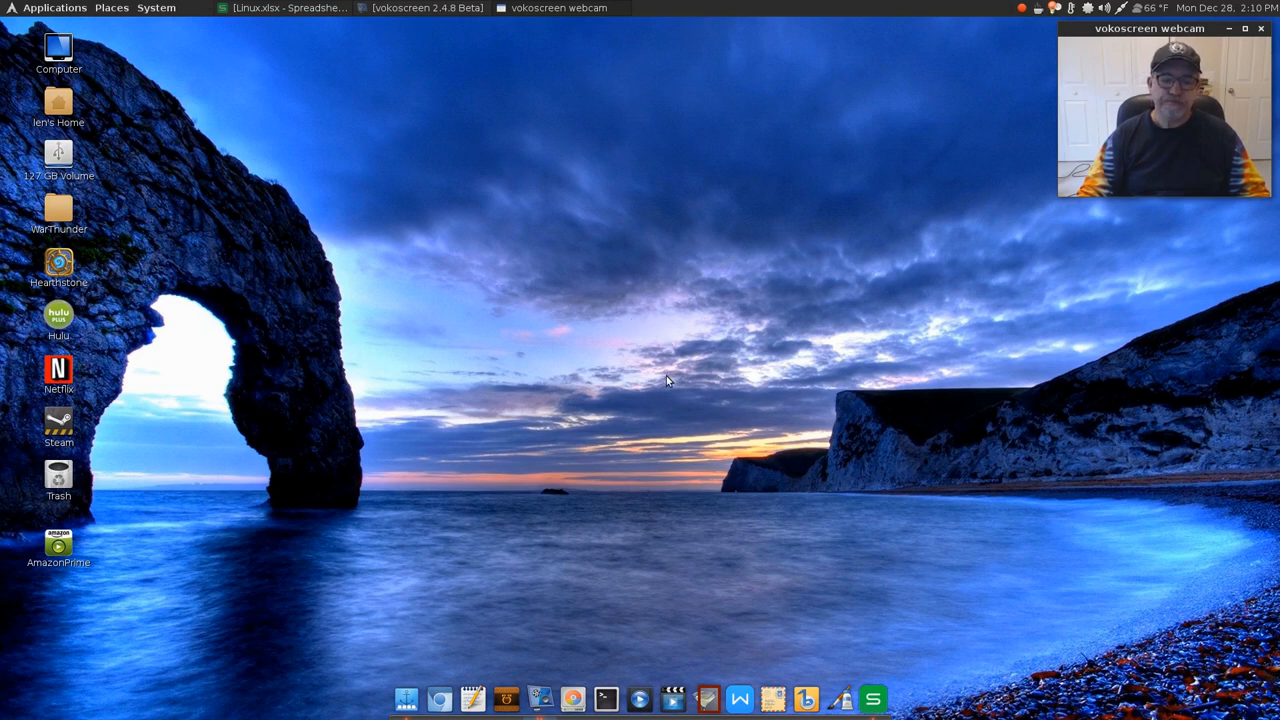
{"action": "mouse_move", "coordinate": [652, 284]}
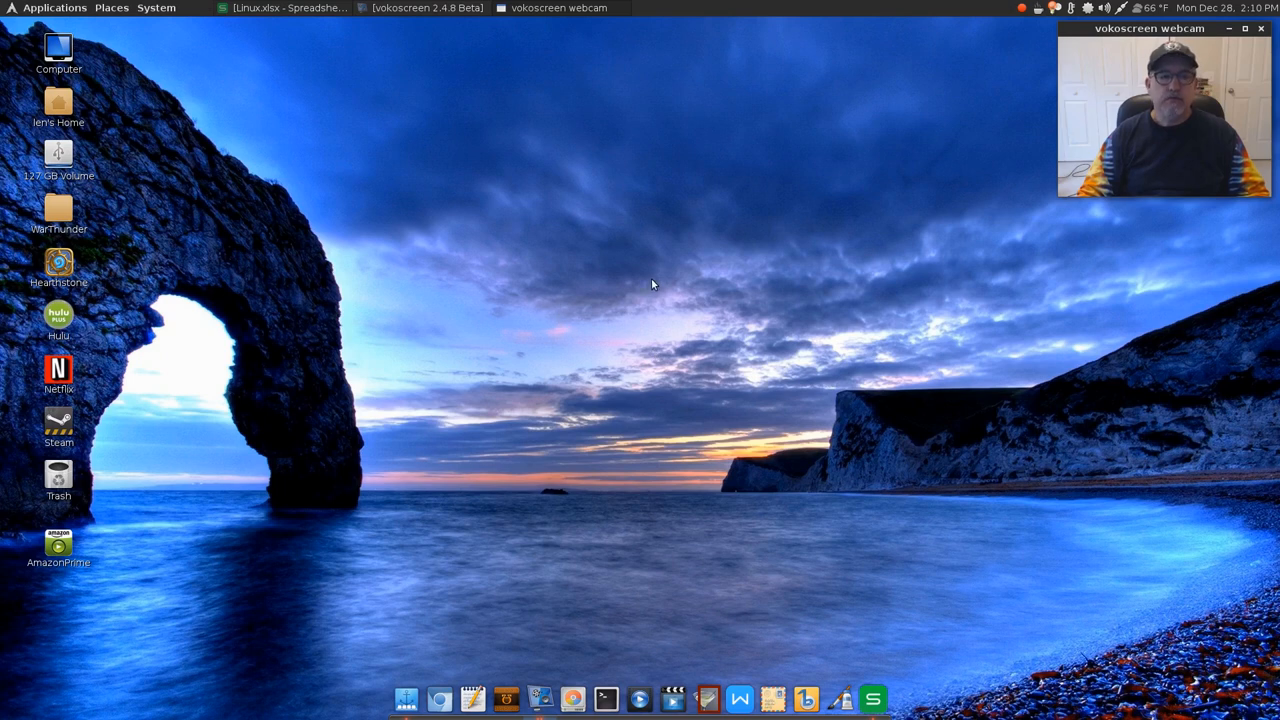
{"action": "mouse_move", "coordinate": [600, 188]}
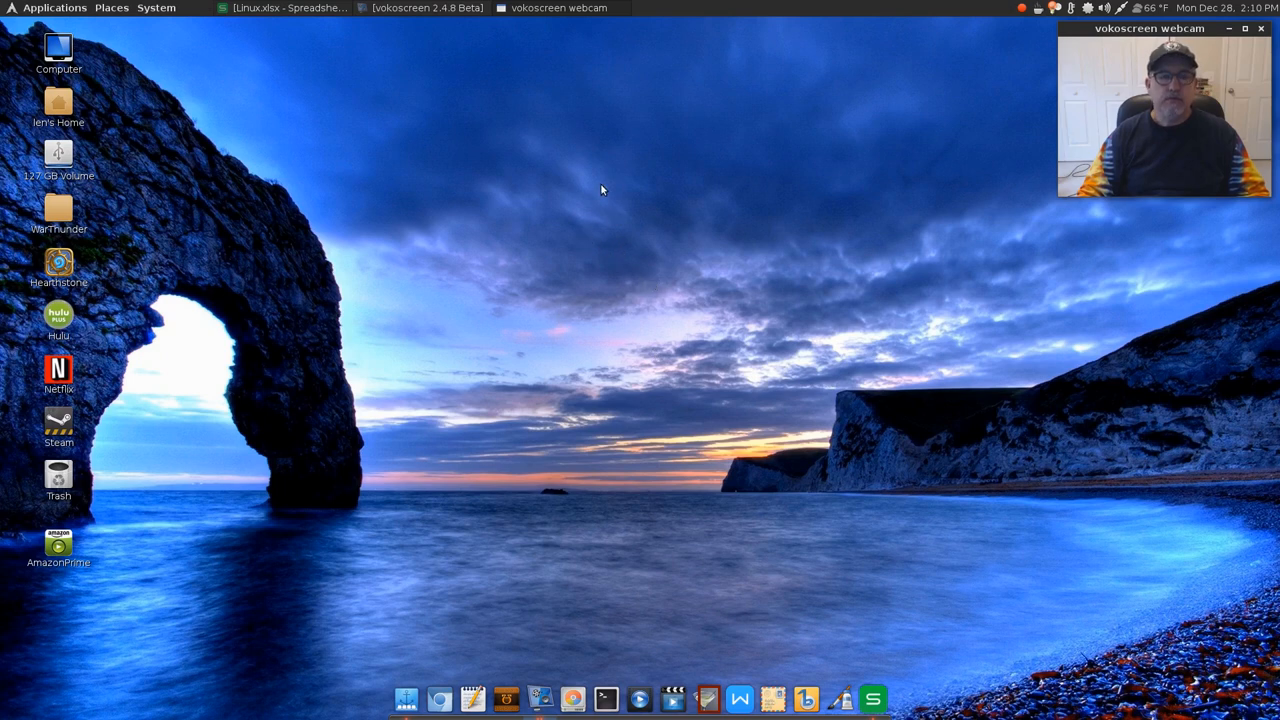
{"action": "mouse_move", "coordinate": [632, 260]}
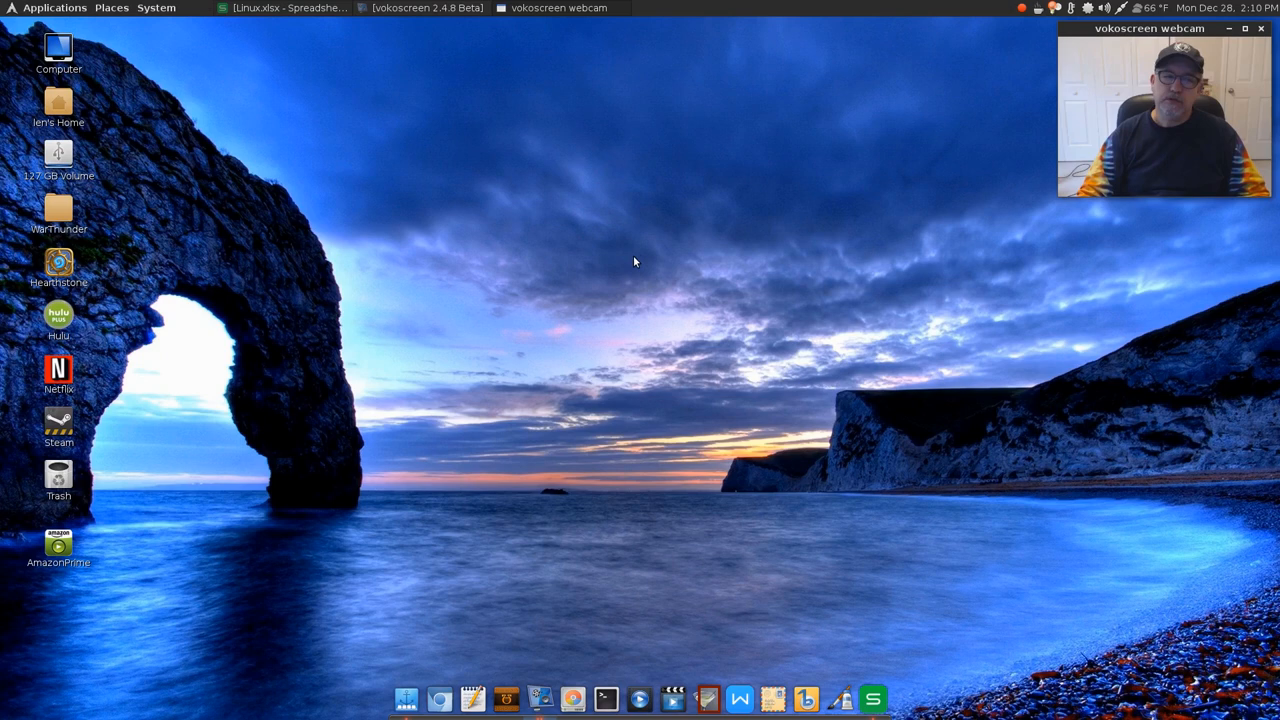
{"action": "mouse_move", "coordinate": [612, 300]}
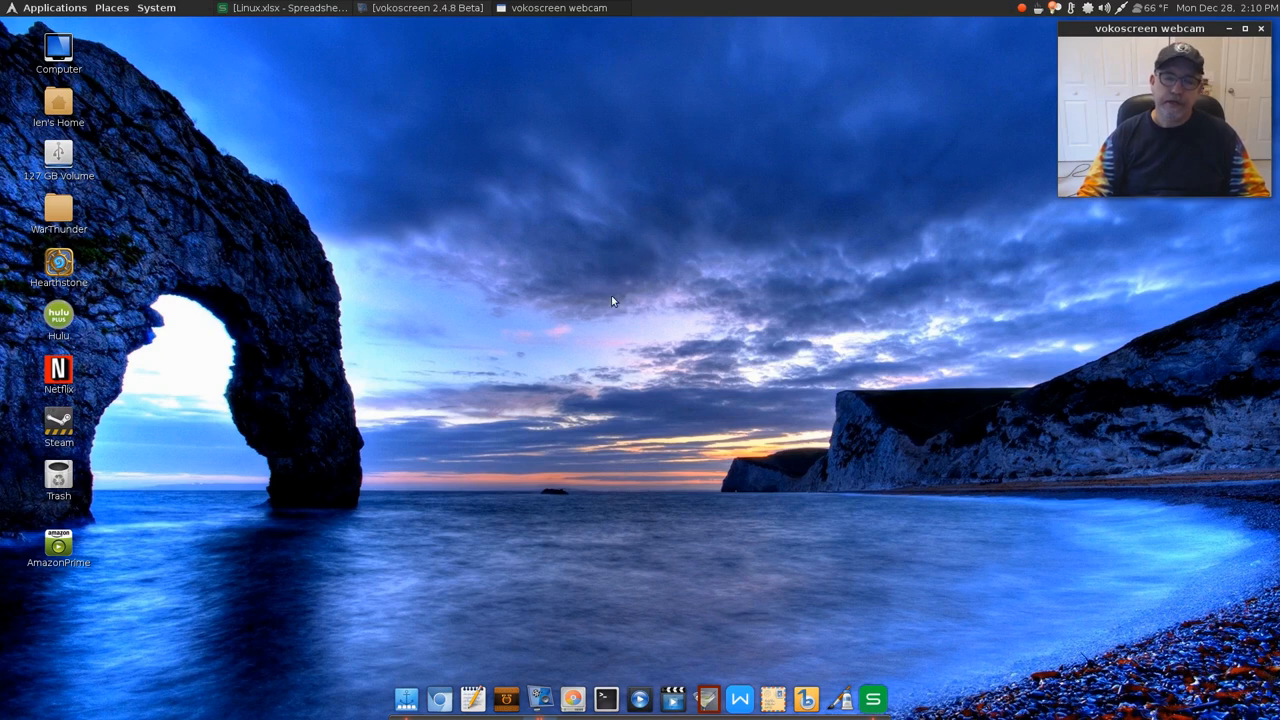
{"action": "mouse_move", "coordinate": [640, 276]}
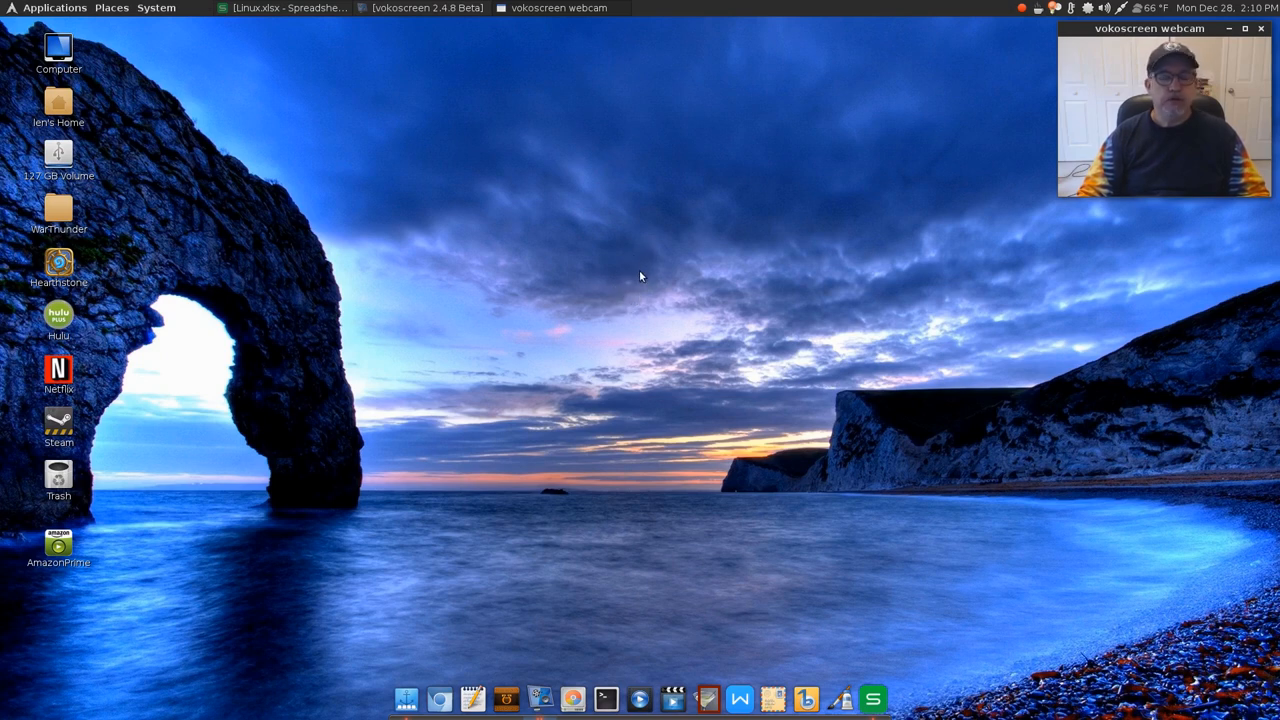
{"action": "mouse_move", "coordinate": [650, 308]}
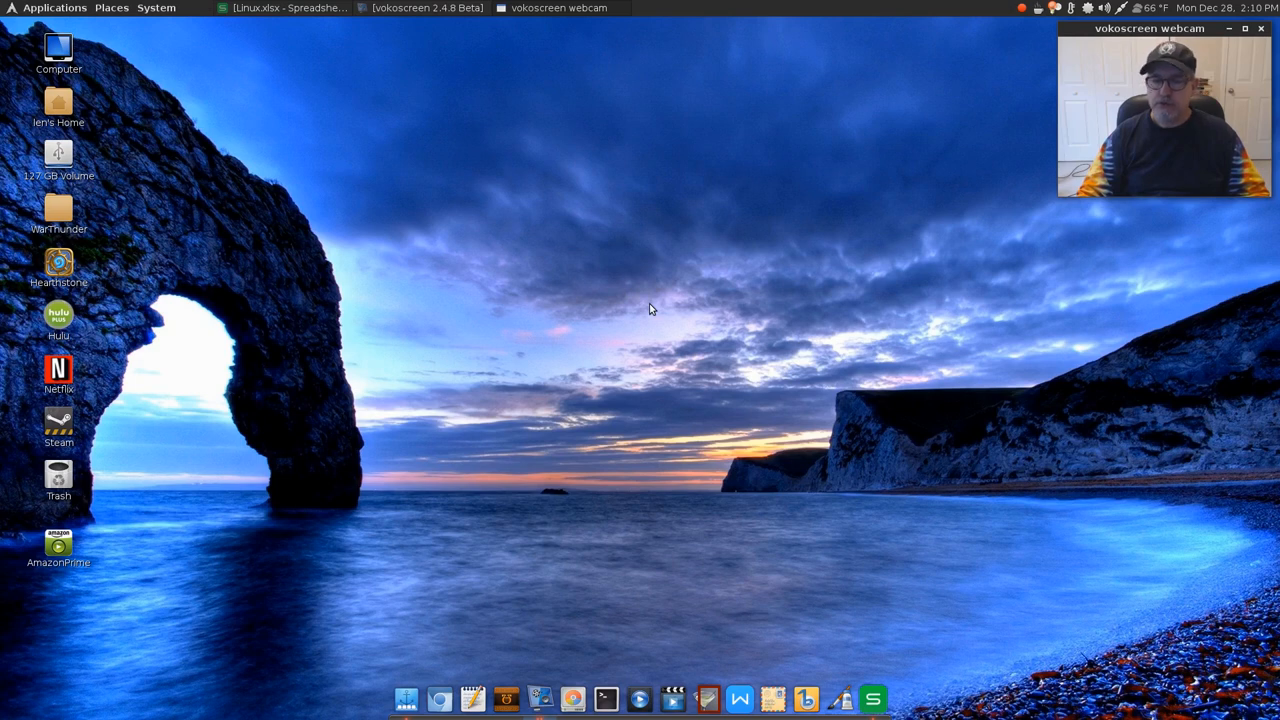
{"action": "mouse_move", "coordinate": [654, 318]}
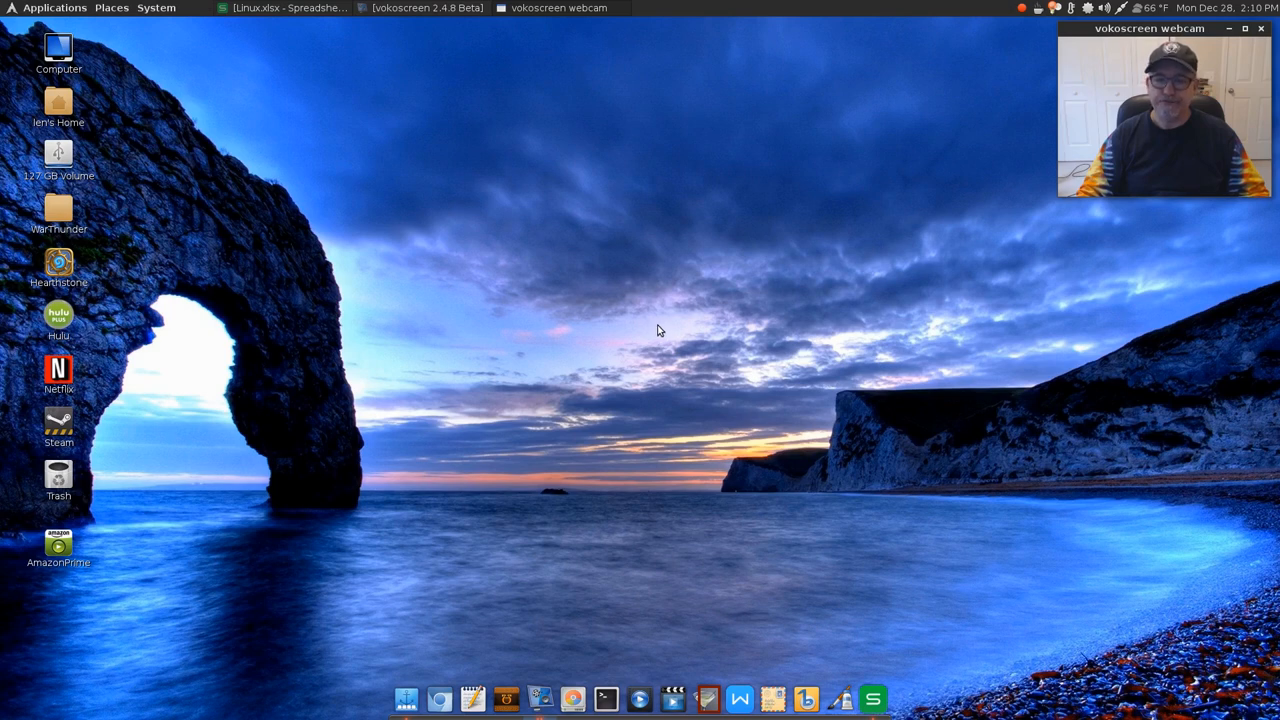
{"action": "mouse_move", "coordinate": [644, 336]}
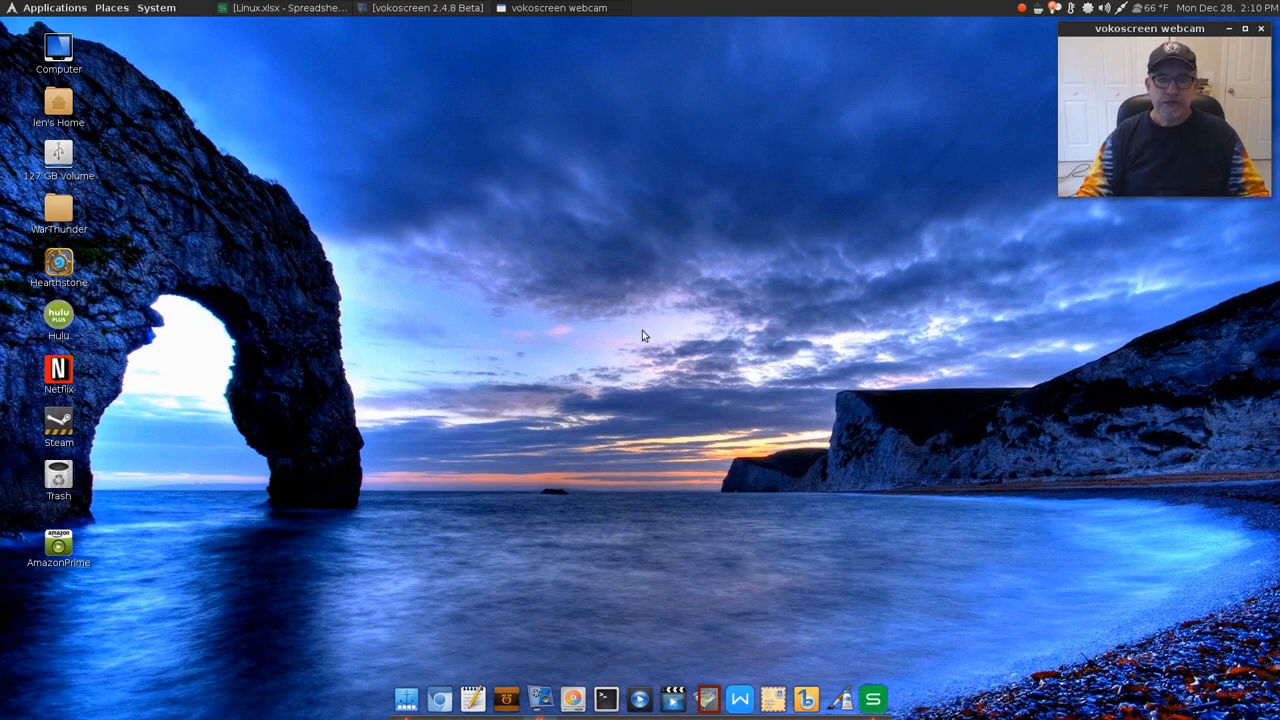
{"action": "mouse_move", "coordinate": [650, 330]}
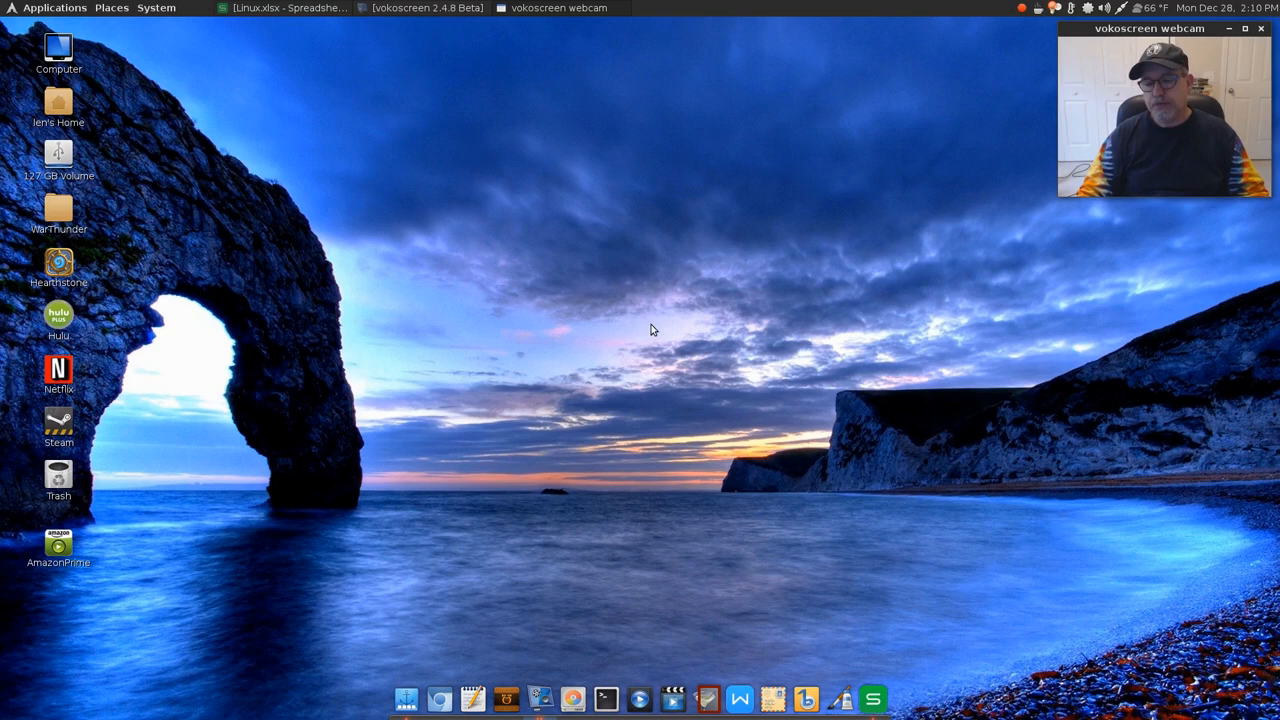
{"action": "mouse_move", "coordinate": [632, 348]}
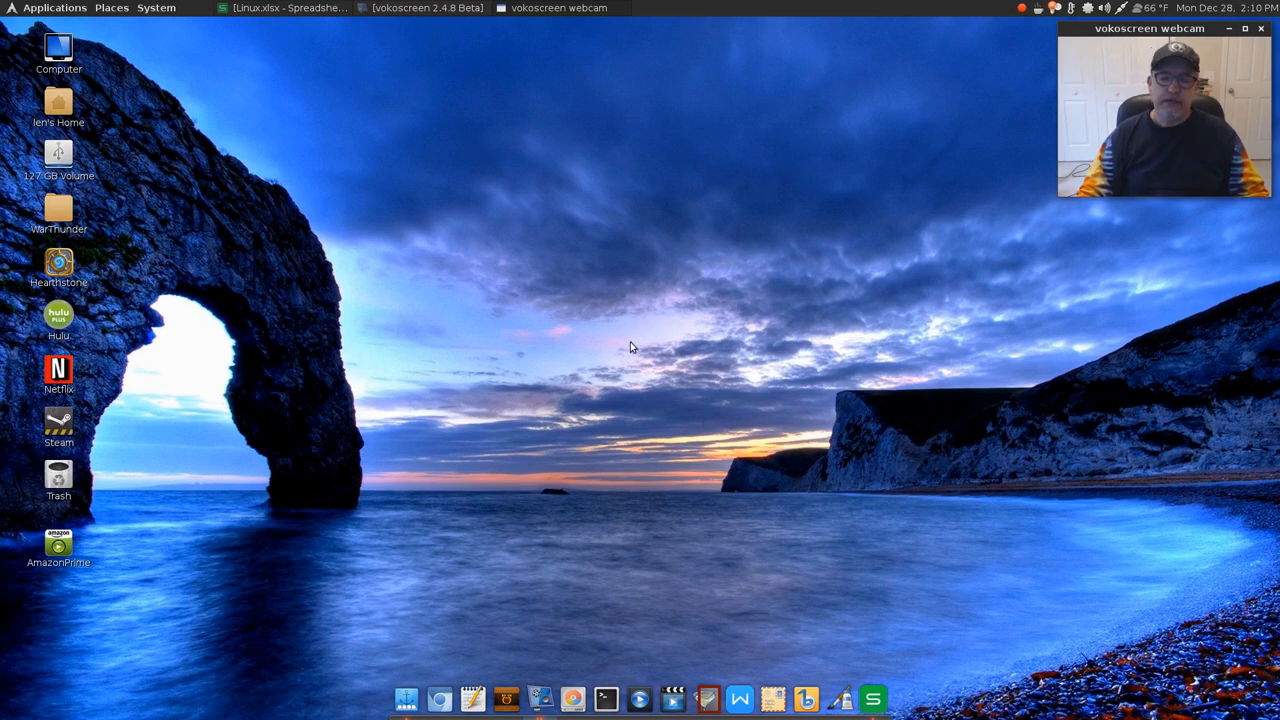
{"action": "mouse_move", "coordinate": [636, 332]}
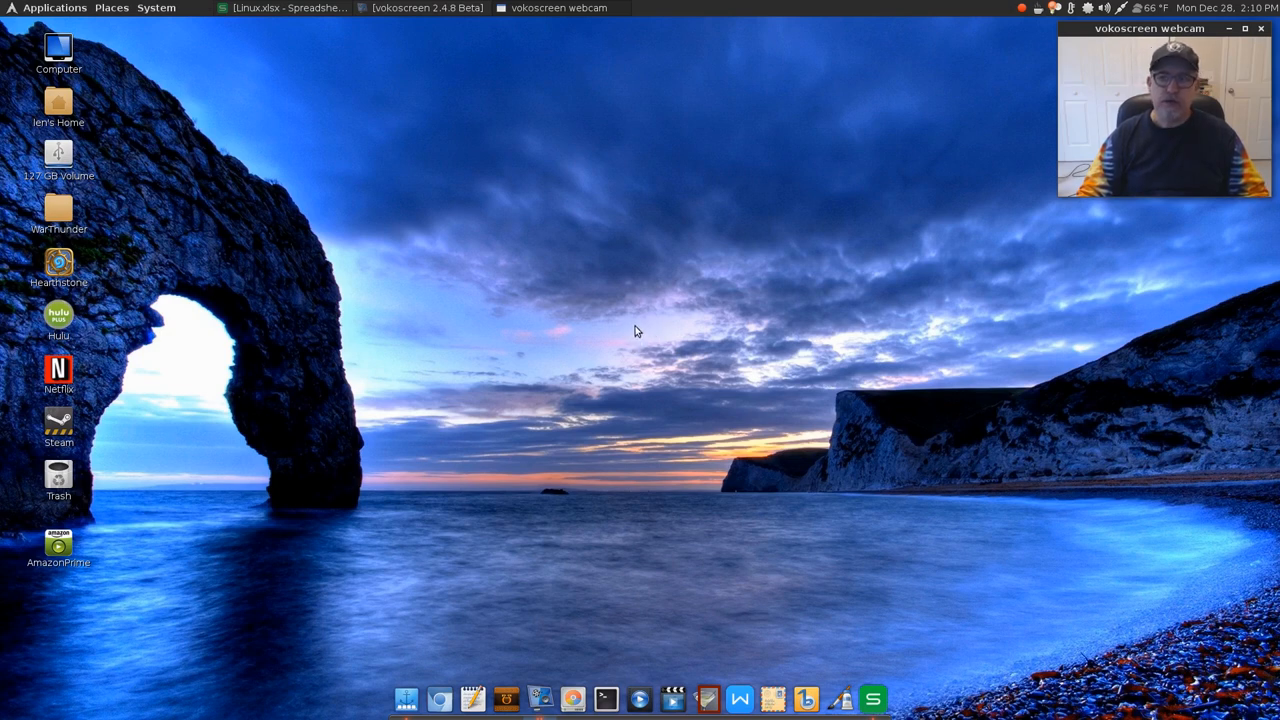
{"action": "mouse_move", "coordinate": [620, 380]}
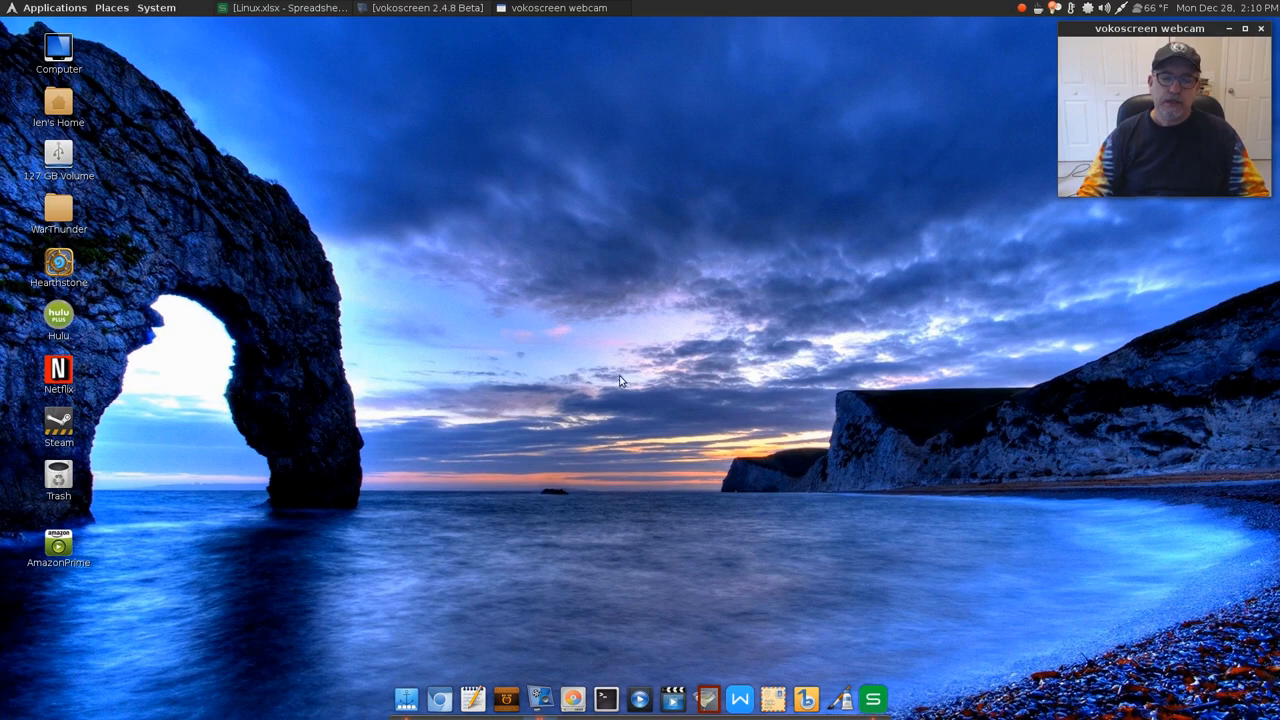
{"action": "mouse_move", "coordinate": [620, 340]}
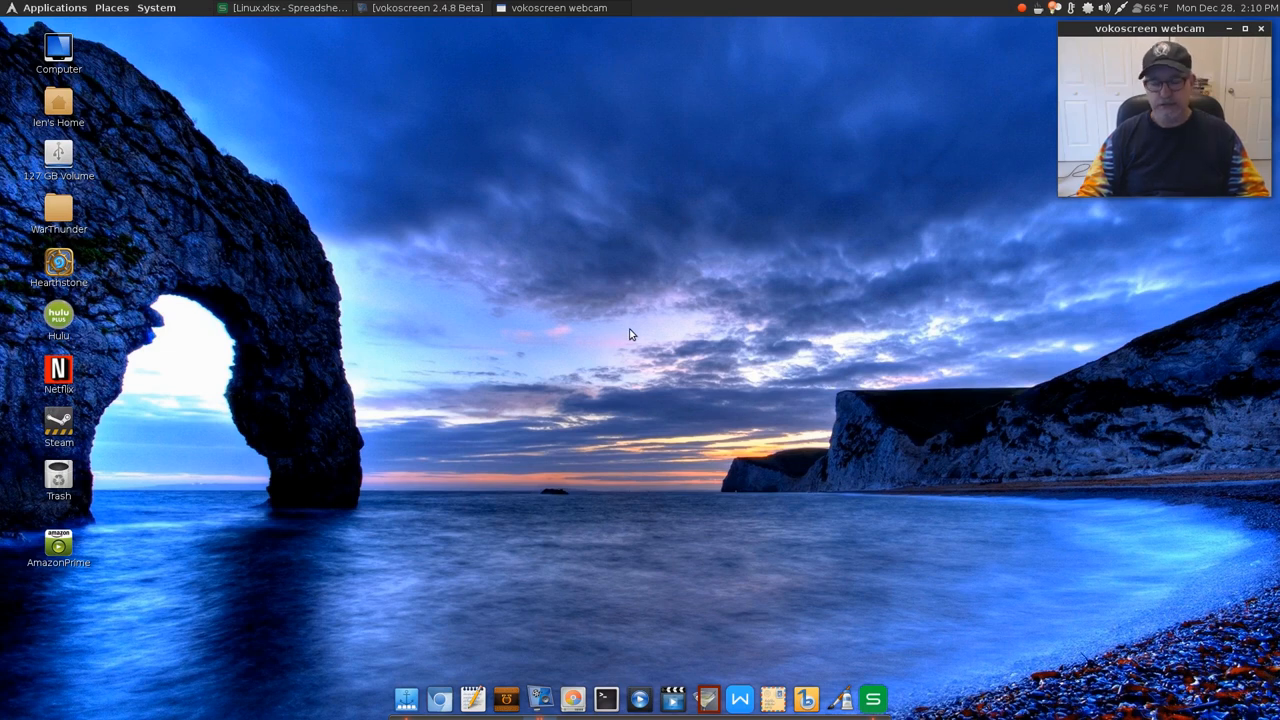
{"action": "mouse_move", "coordinate": [630, 344]}
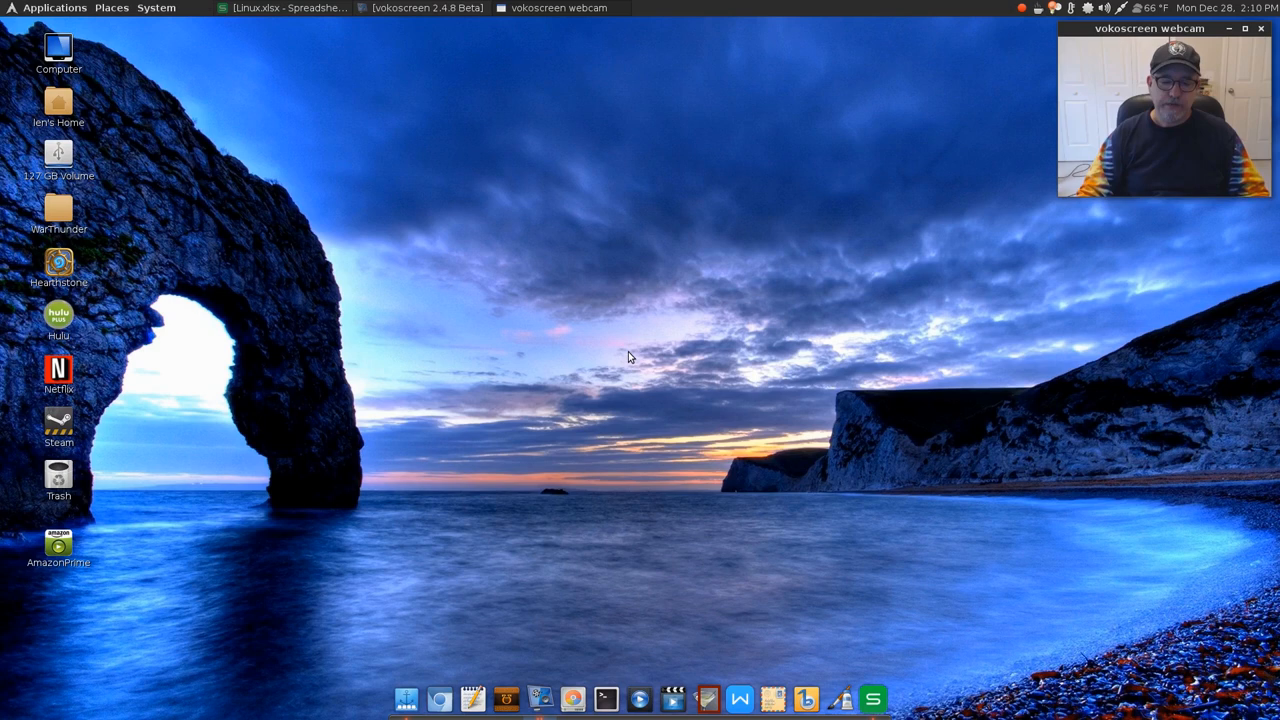
{"action": "mouse_move", "coordinate": [628, 338]}
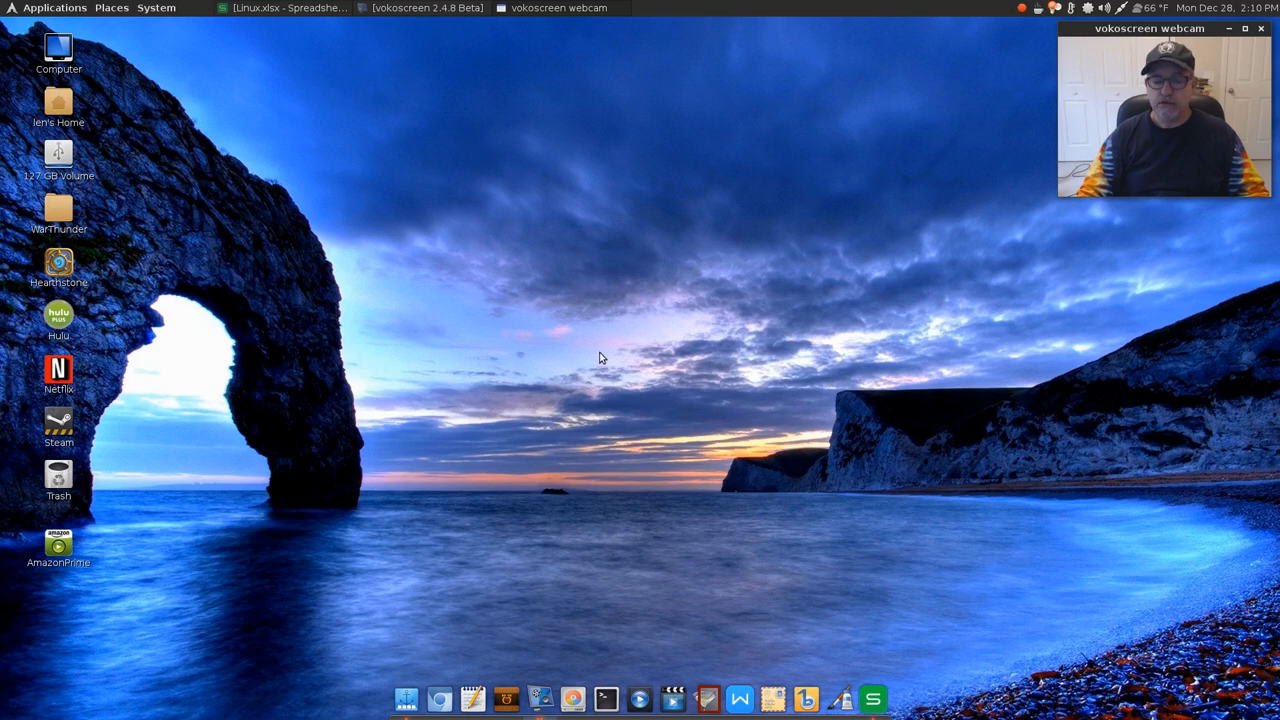
{"action": "mouse_move", "coordinate": [650, 334]}
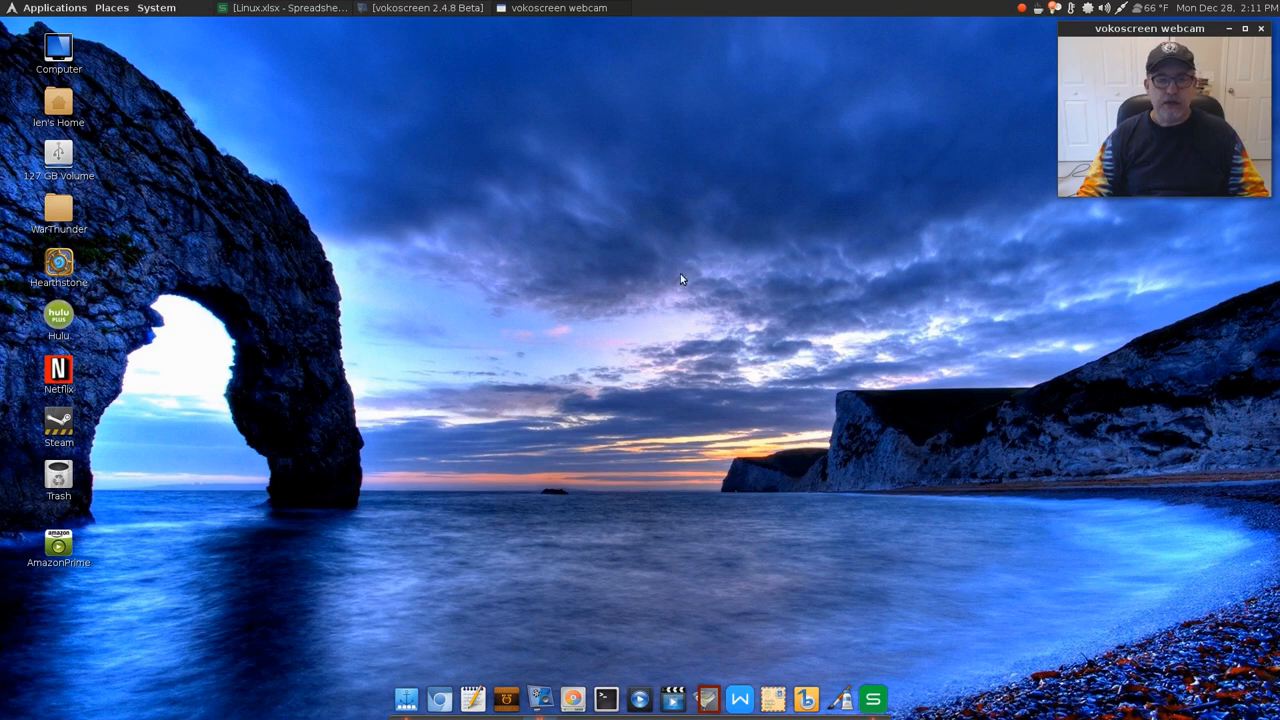
{"action": "mouse_move", "coordinate": [648, 316]}
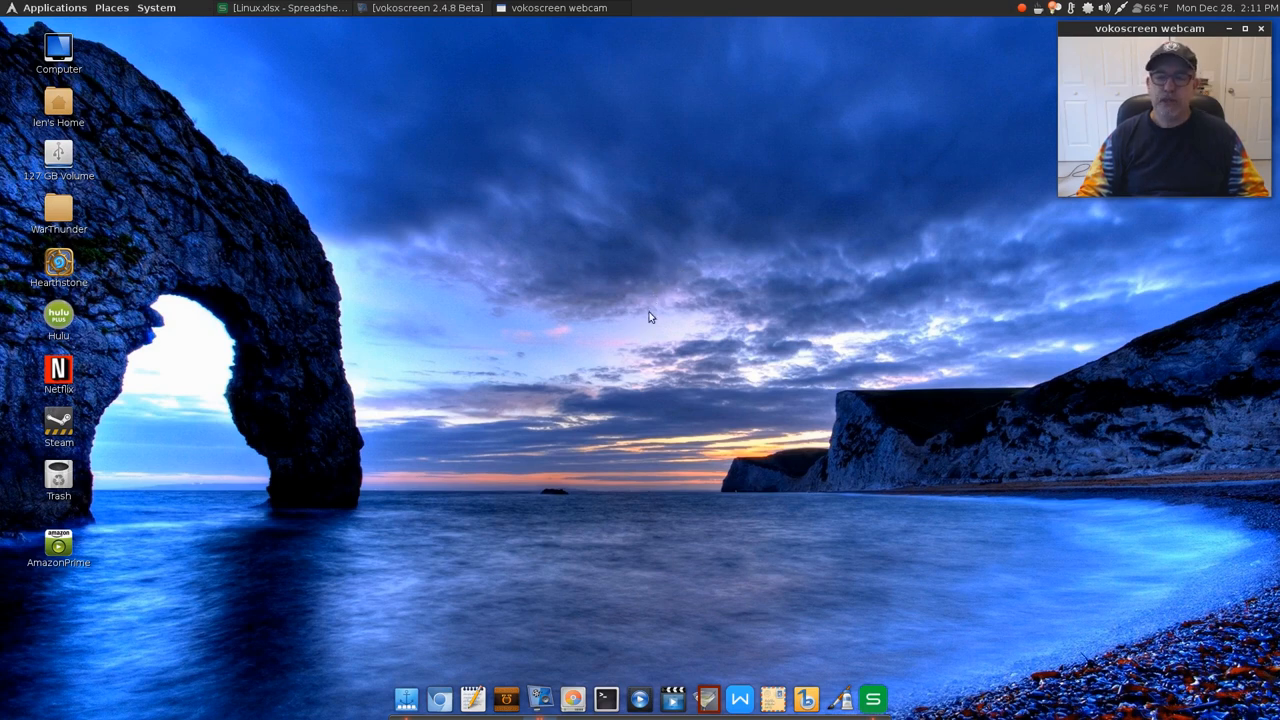
{"action": "mouse_move", "coordinate": [670, 316]}
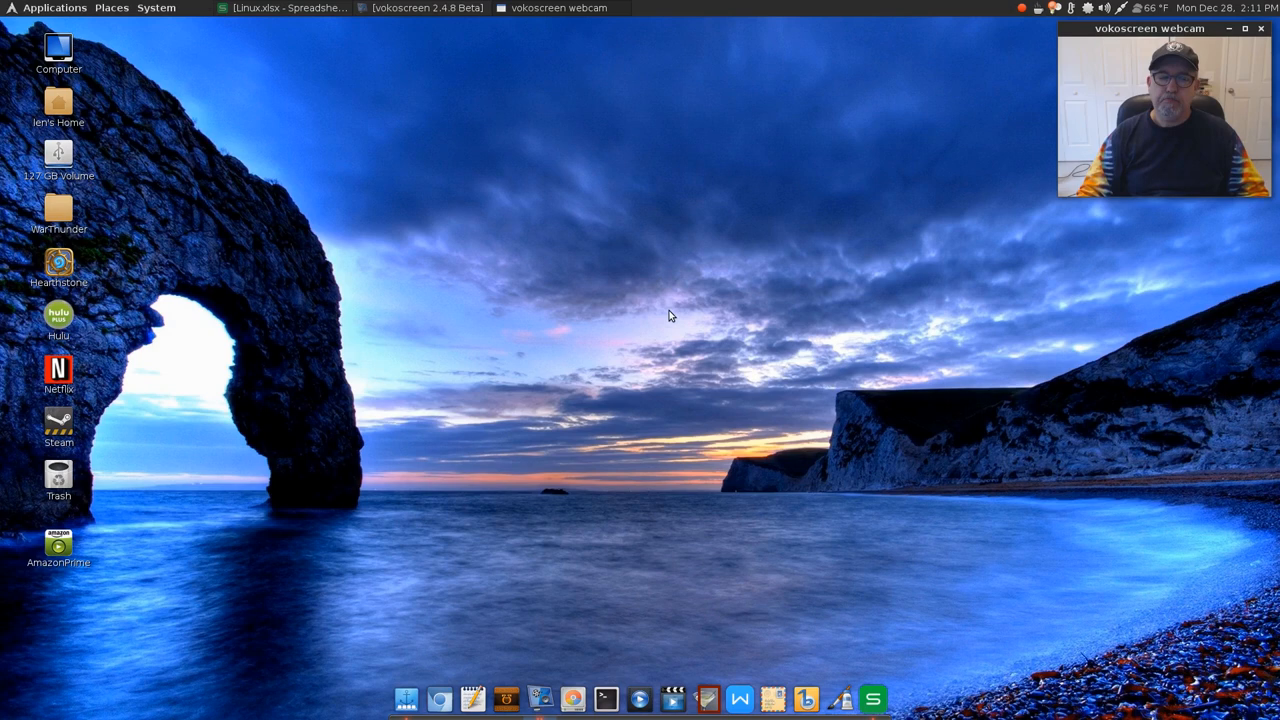
{"action": "mouse_move", "coordinate": [668, 340]}
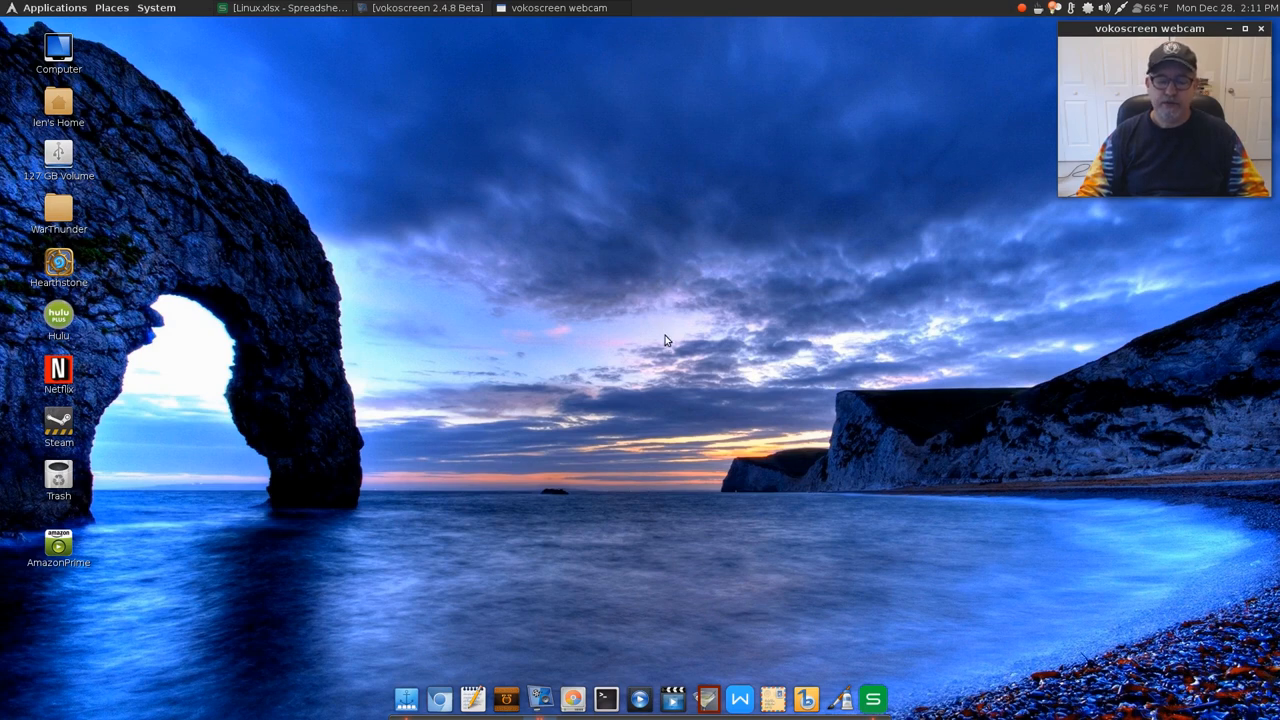
{"action": "mouse_move", "coordinate": [644, 320]}
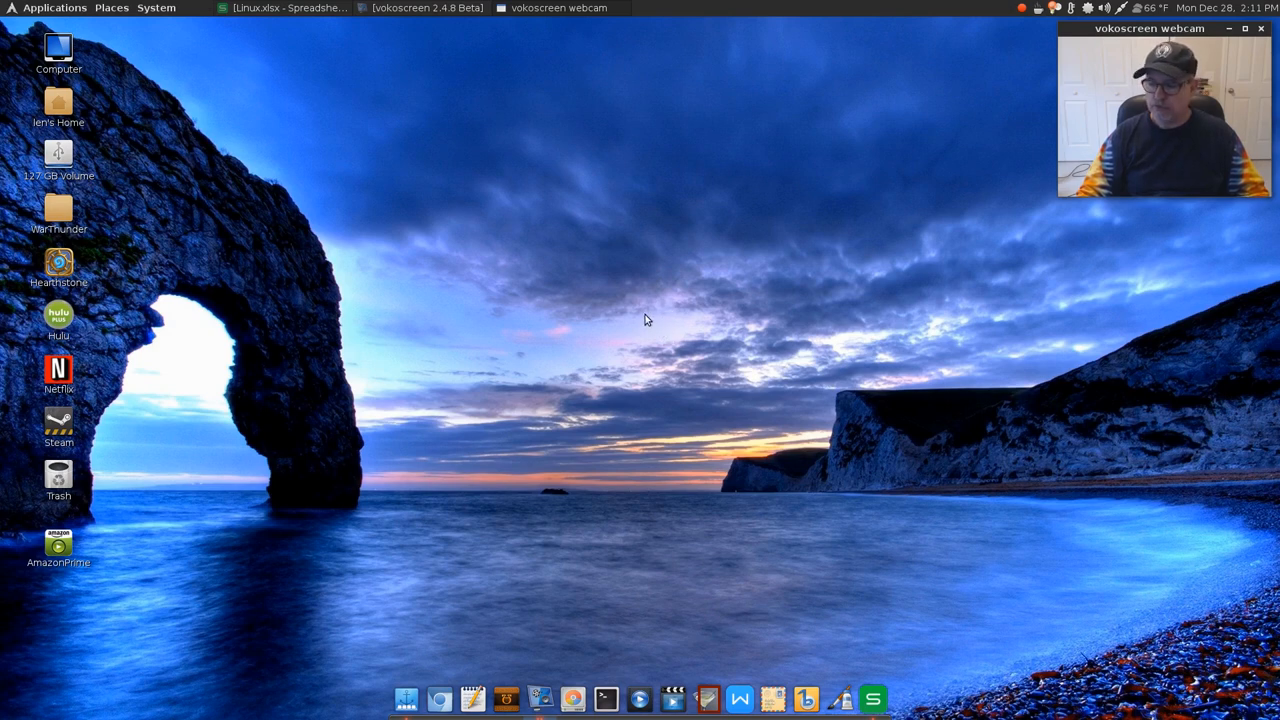
{"action": "mouse_move", "coordinate": [660, 428]}
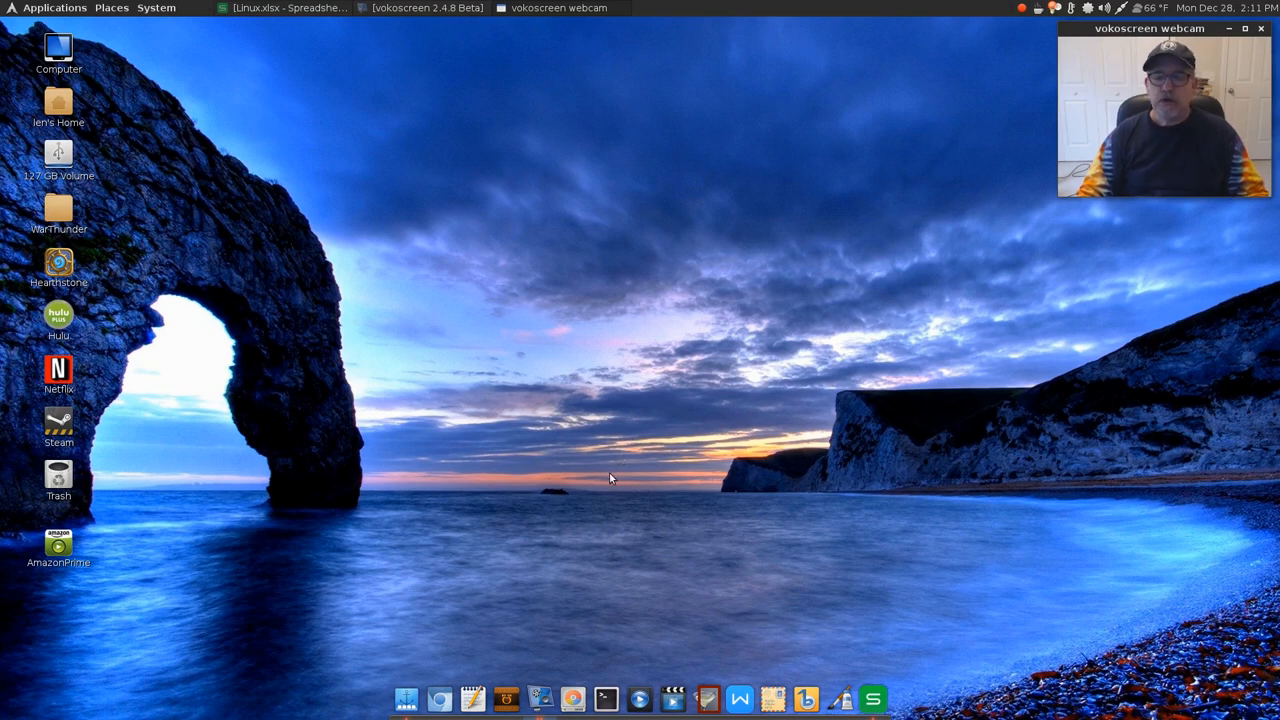
{"action": "mouse_move", "coordinate": [732, 508]}
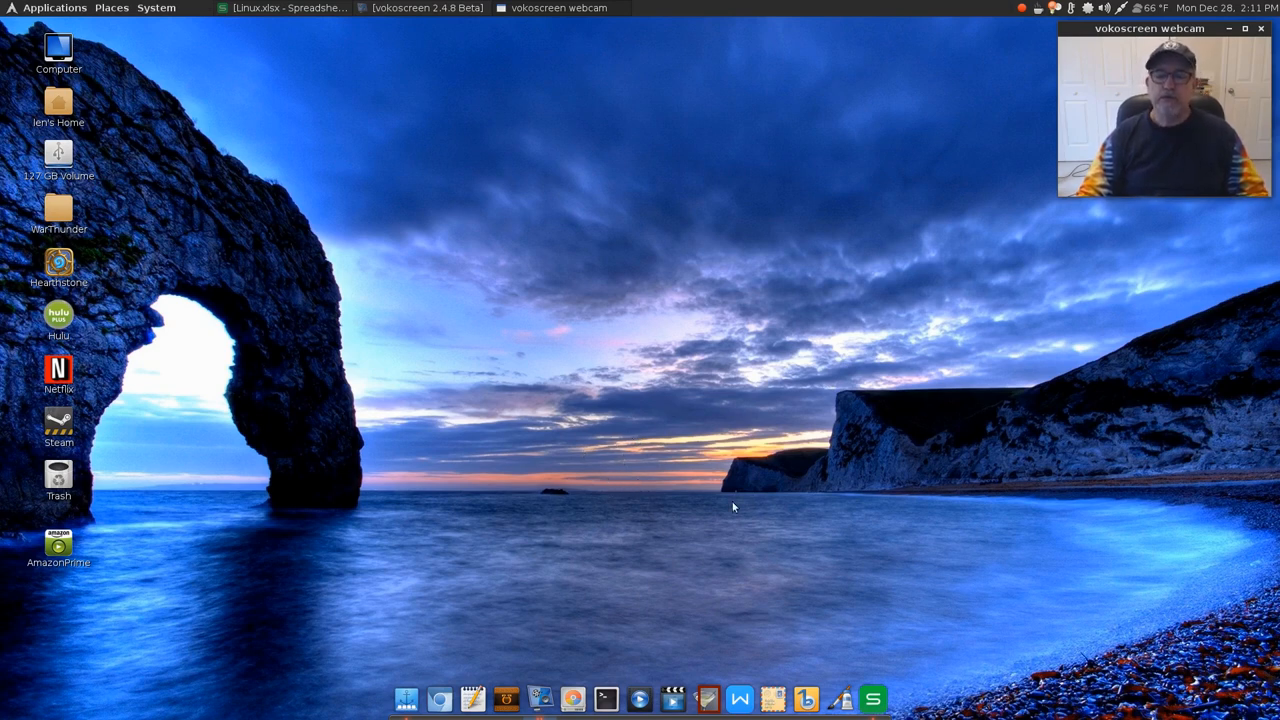
{"action": "mouse_move", "coordinate": [612, 412]}
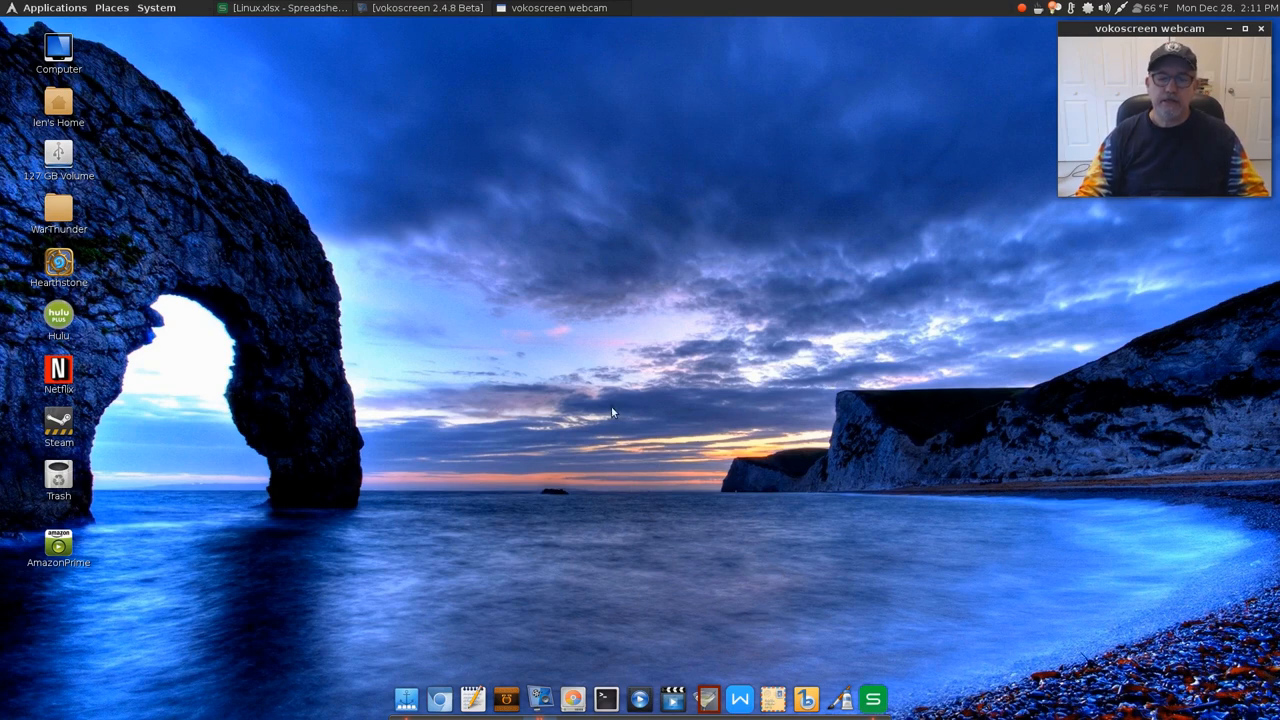
{"action": "mouse_move", "coordinate": [612, 330]}
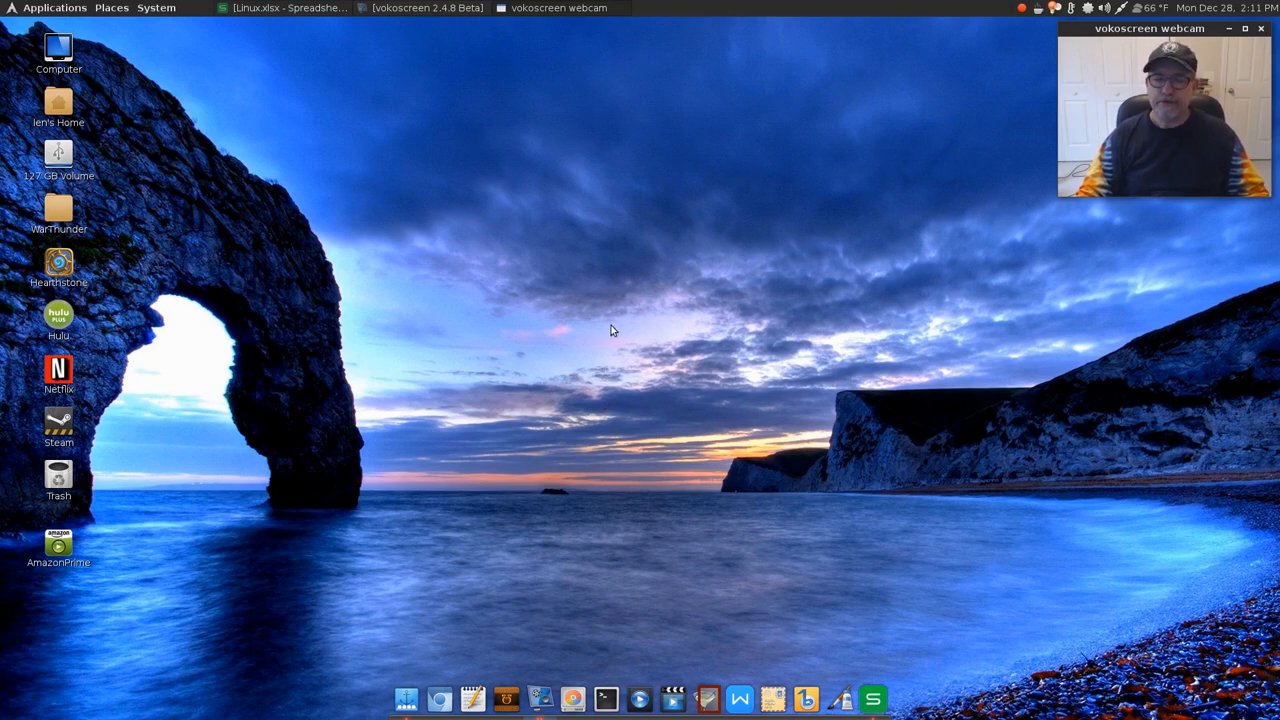
{"action": "mouse_move", "coordinate": [600, 426]}
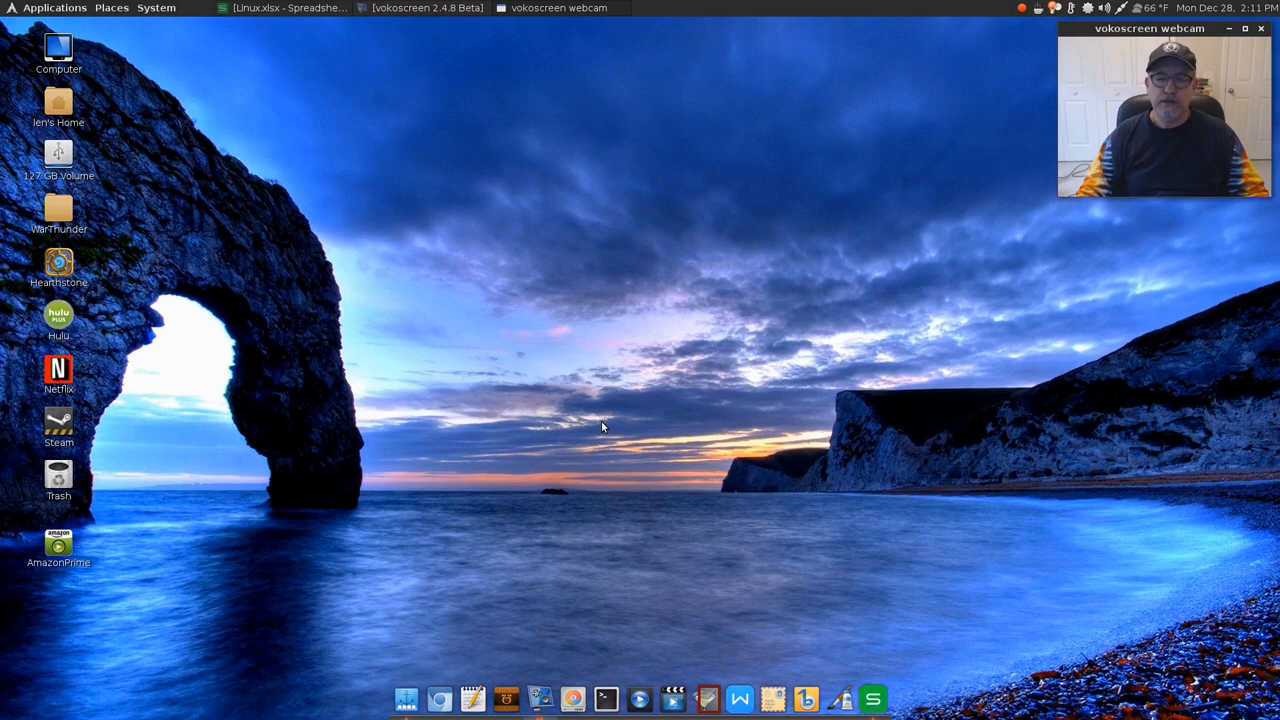
{"action": "mouse_move", "coordinate": [620, 360]}
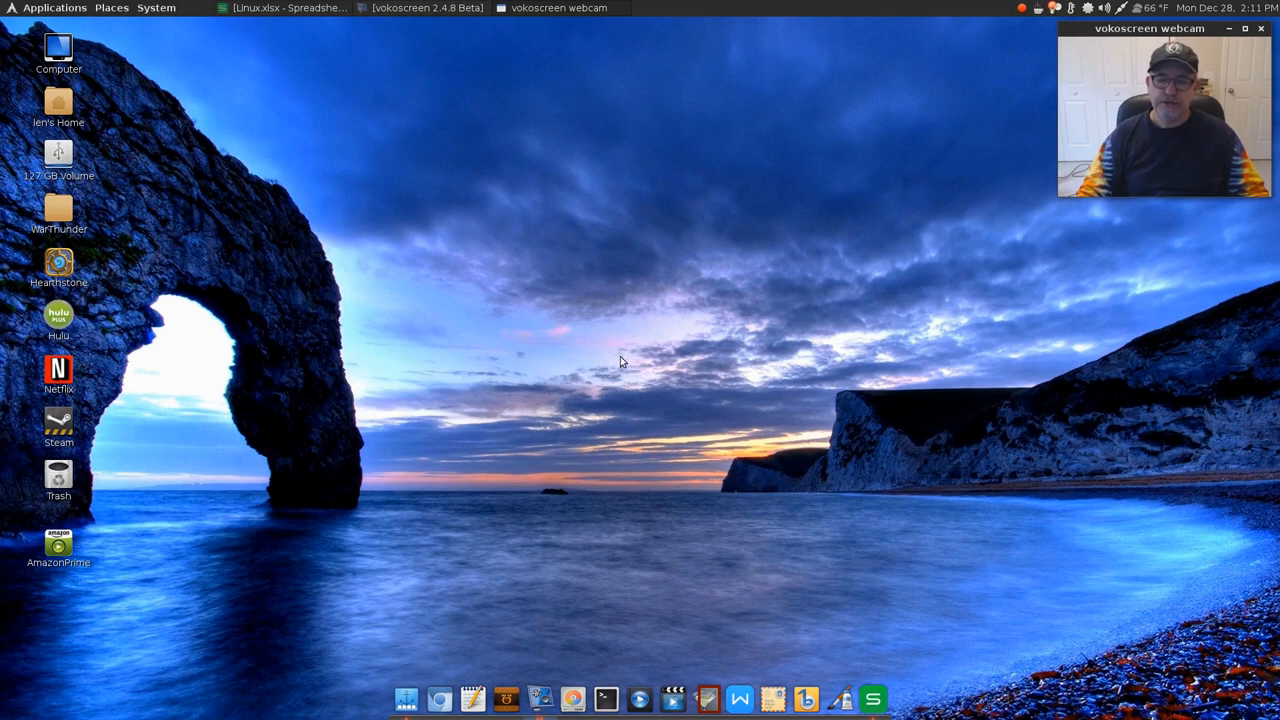
{"action": "mouse_move", "coordinate": [630, 330]}
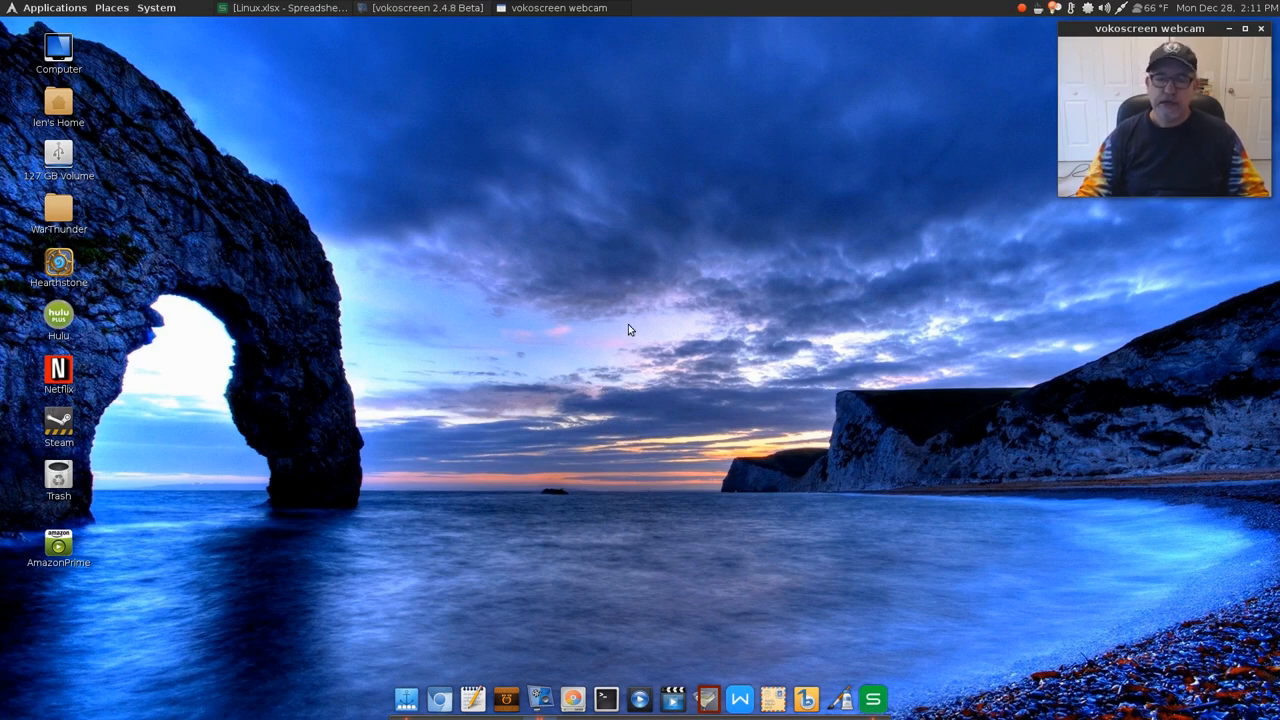
{"action": "mouse_move", "coordinate": [632, 336]}
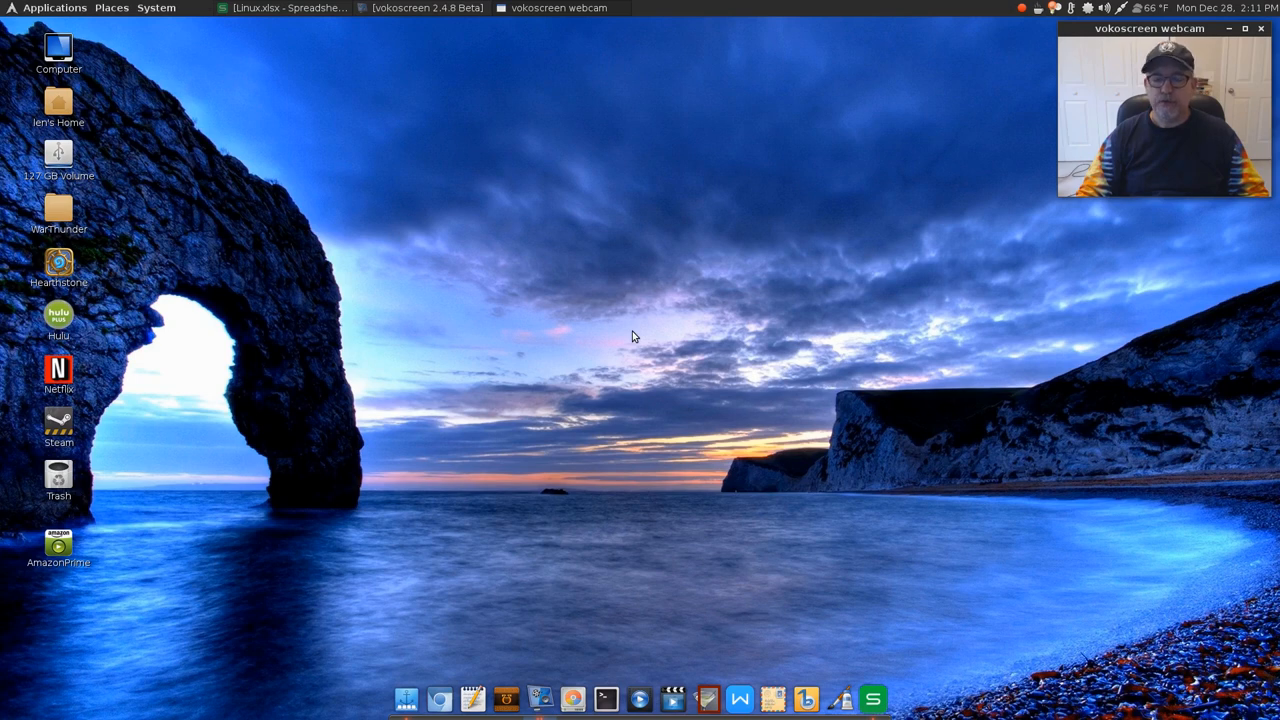
{"action": "mouse_move", "coordinate": [638, 328]}
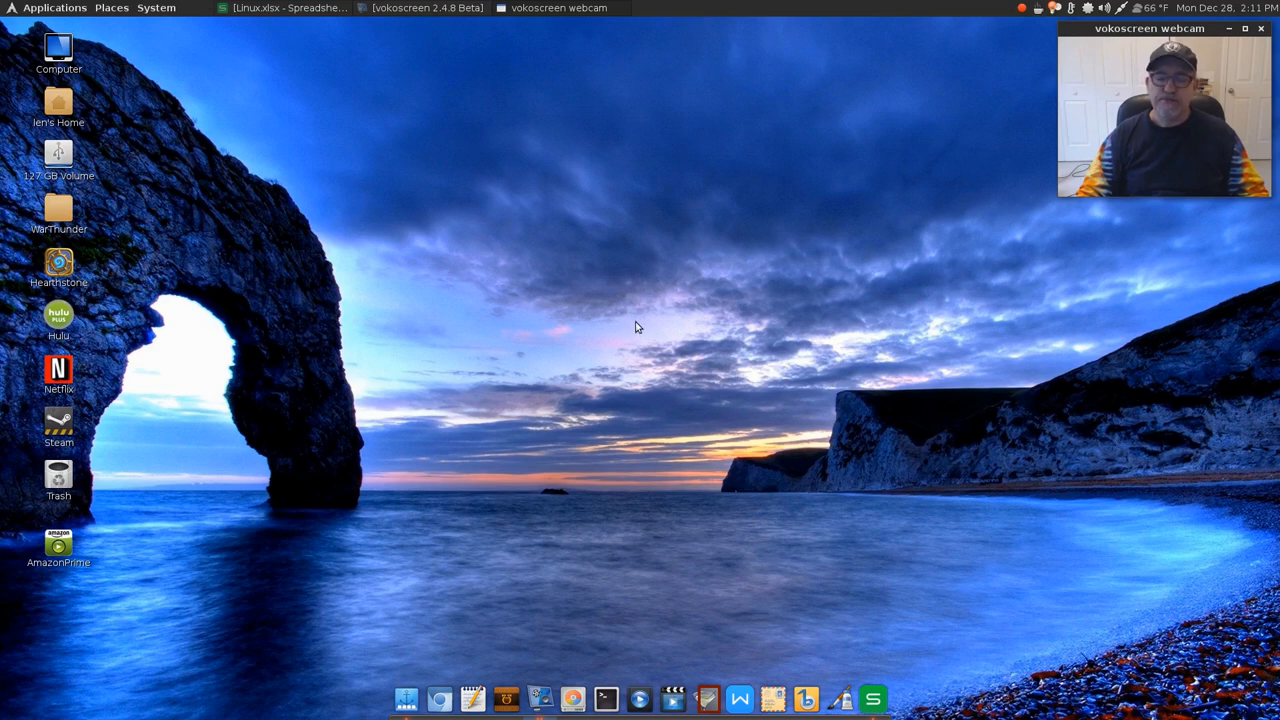
{"action": "mouse_move", "coordinate": [630, 324]}
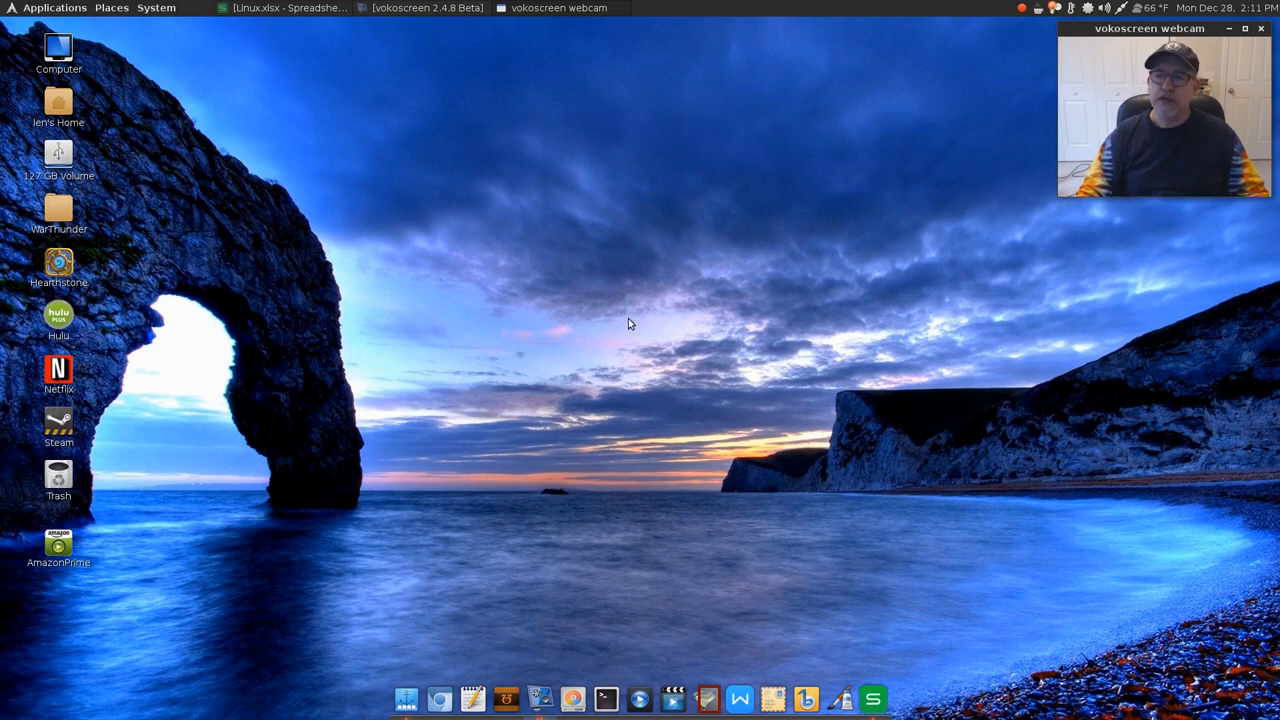
{"action": "mouse_move", "coordinate": [636, 318]}
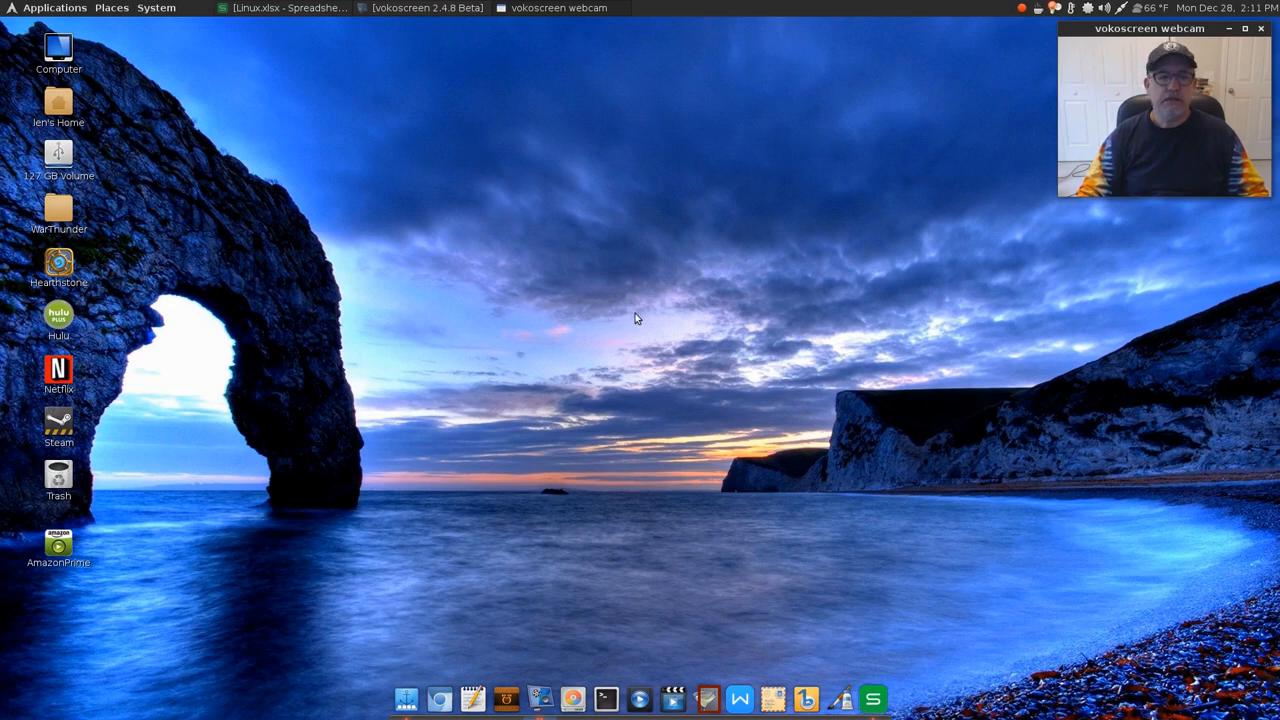
{"action": "mouse_move", "coordinate": [628, 324]}
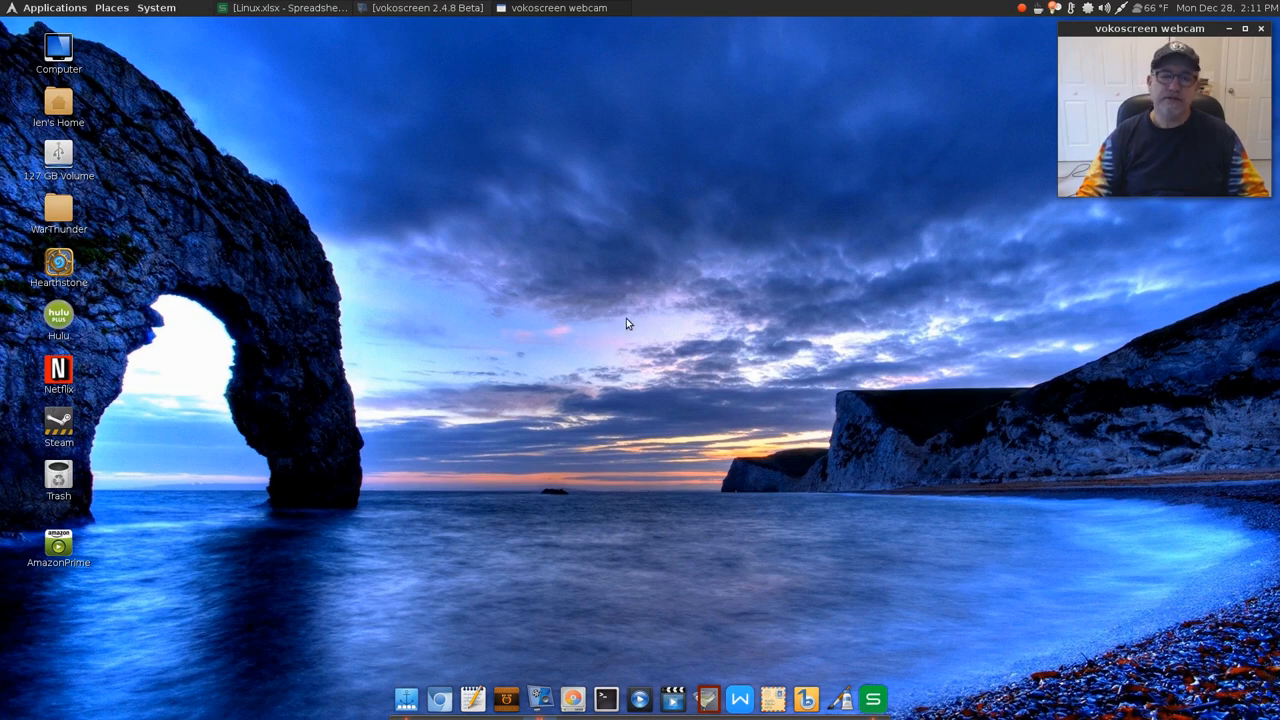
{"action": "mouse_move", "coordinate": [568, 340]}
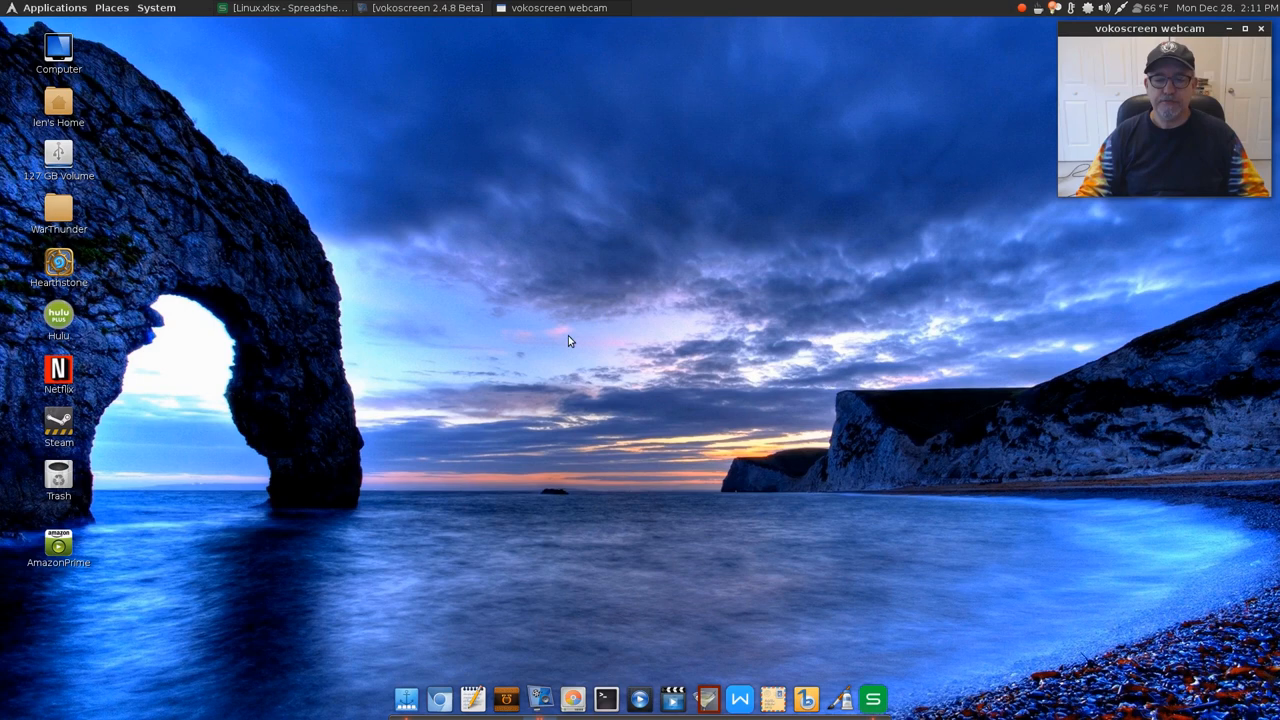
{"action": "mouse_move", "coordinate": [628, 324]}
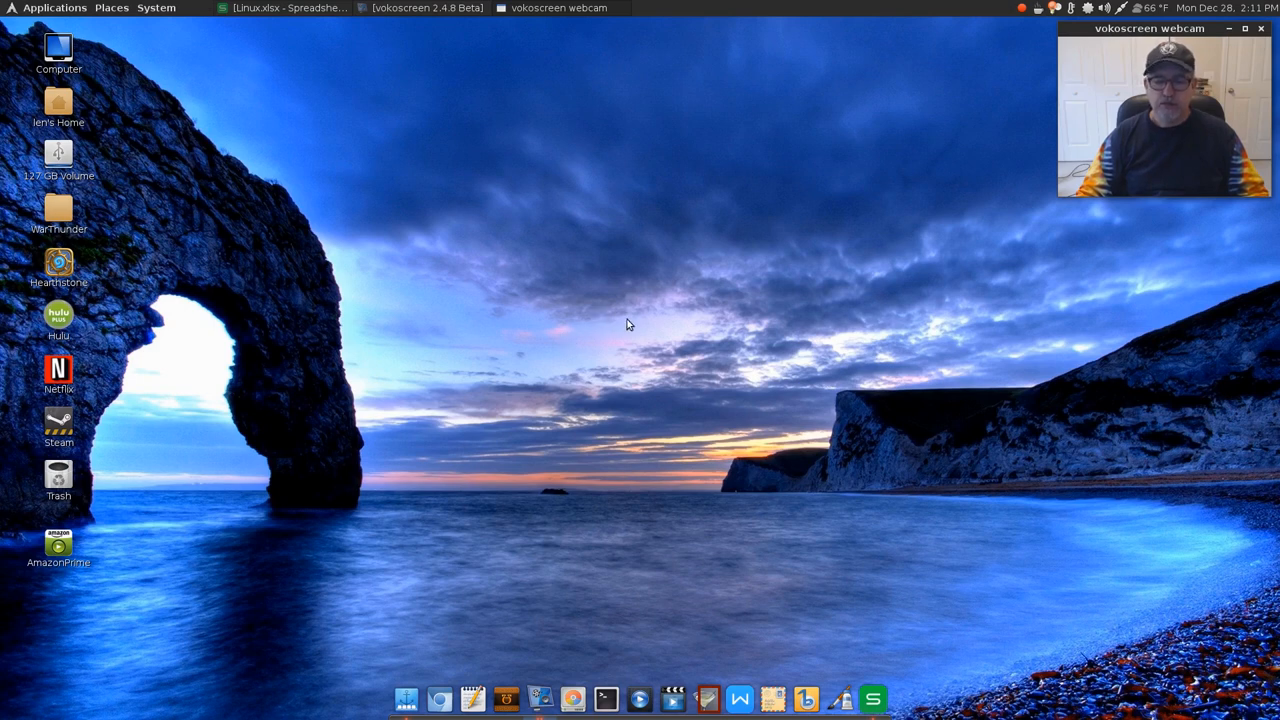
{"action": "mouse_move", "coordinate": [660, 328]}
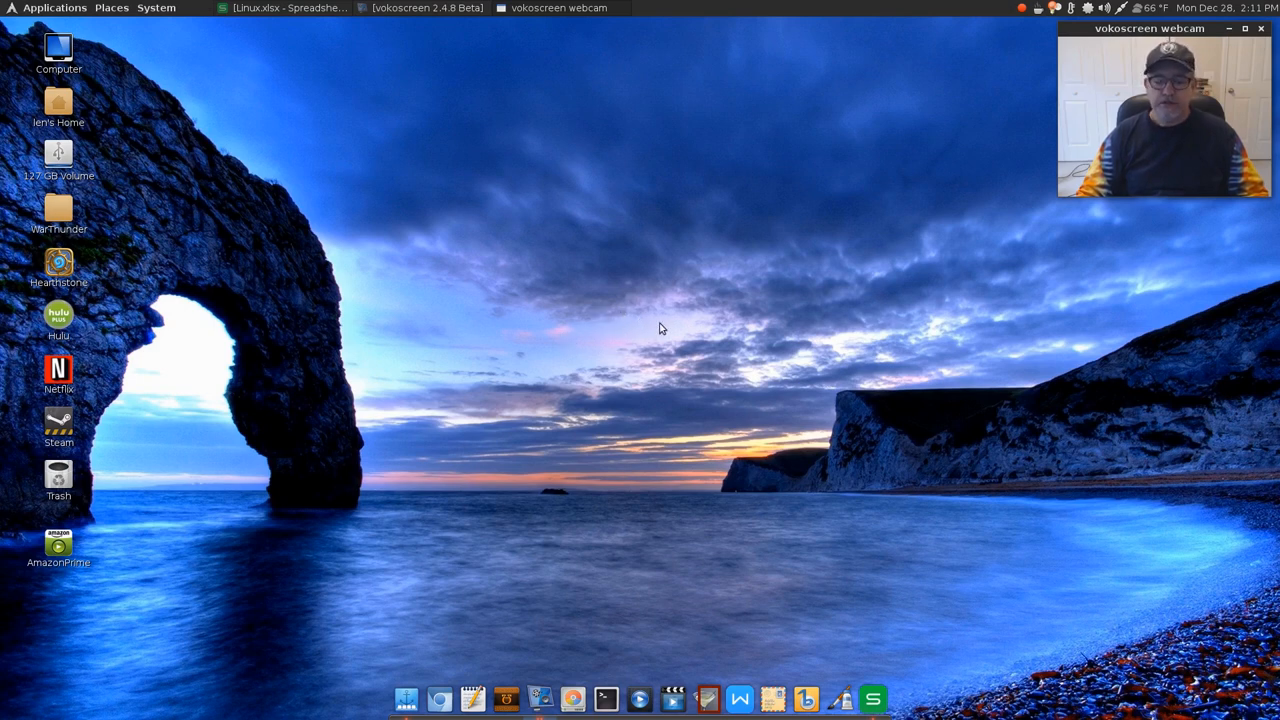
{"action": "mouse_move", "coordinate": [640, 328]}
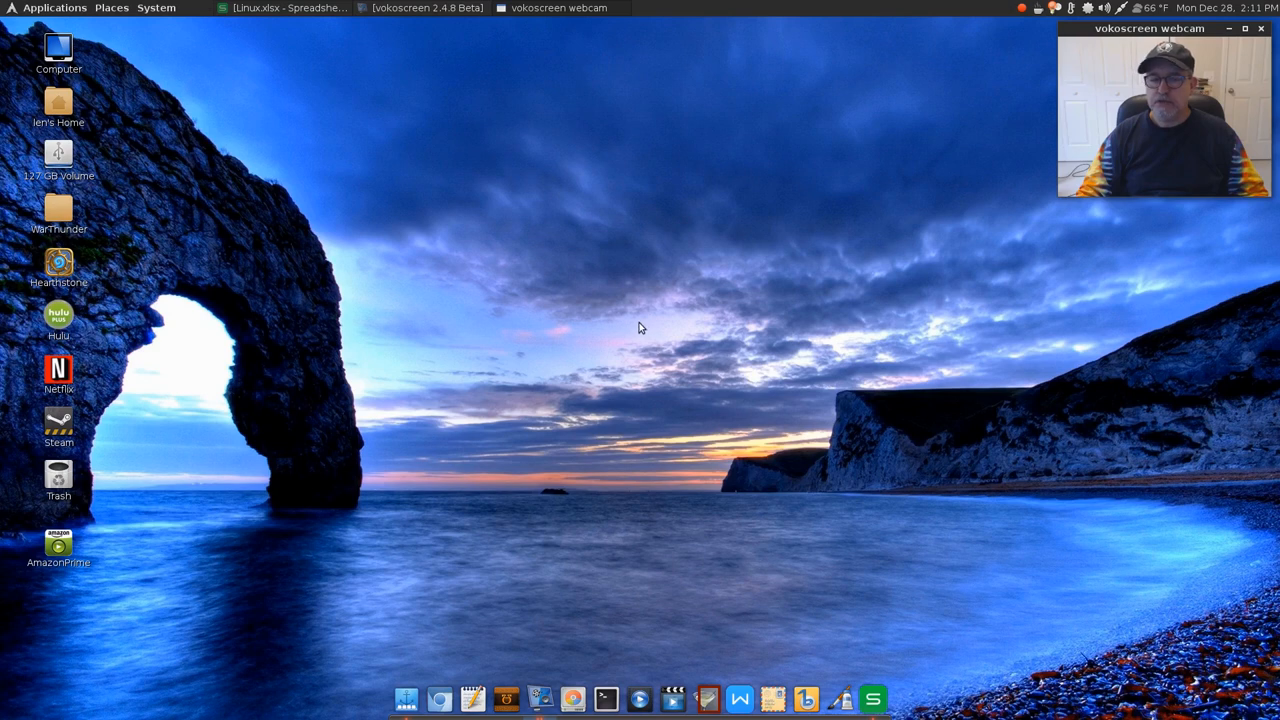
{"action": "mouse_move", "coordinate": [640, 336]}
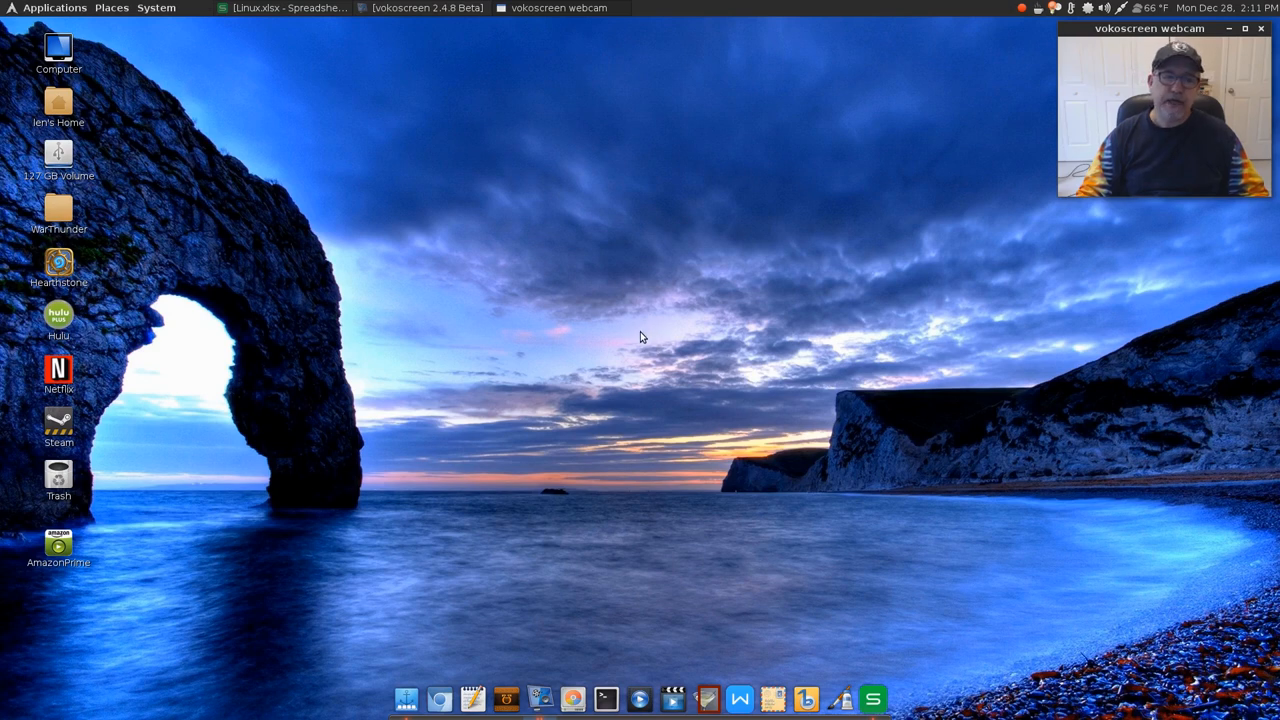
{"action": "mouse_move", "coordinate": [640, 332]}
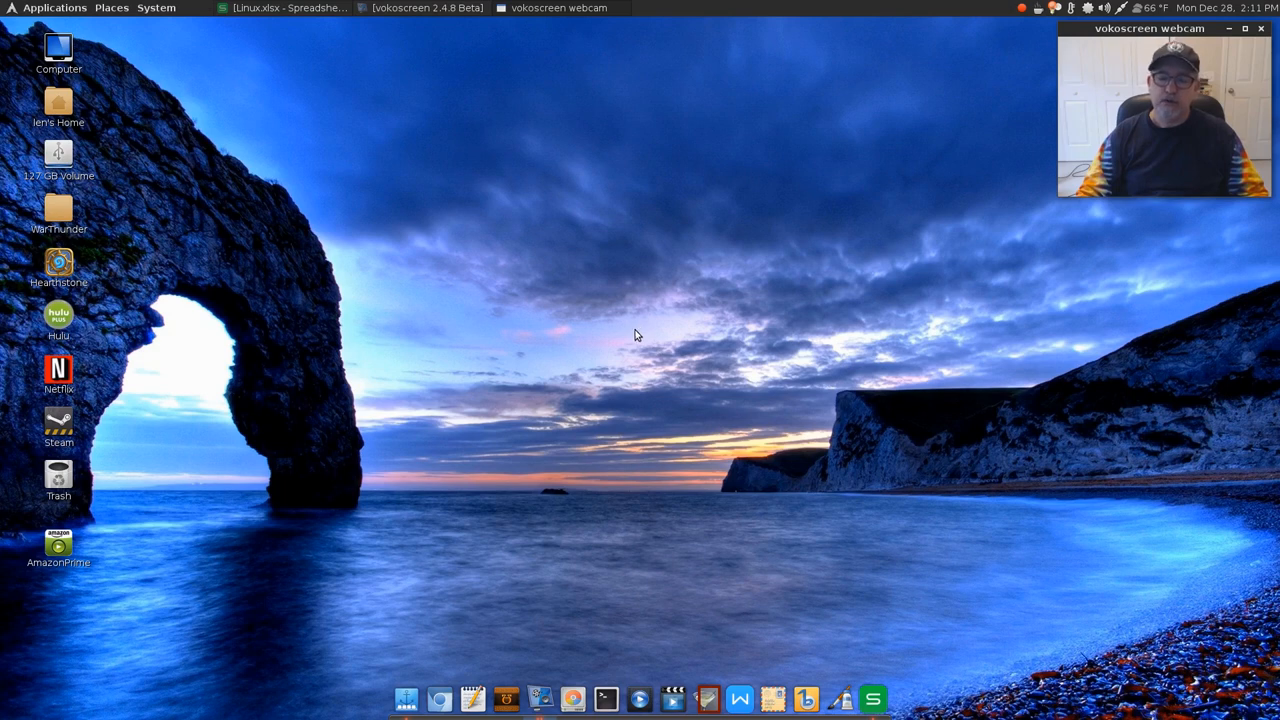
{"action": "mouse_move", "coordinate": [660, 332]}
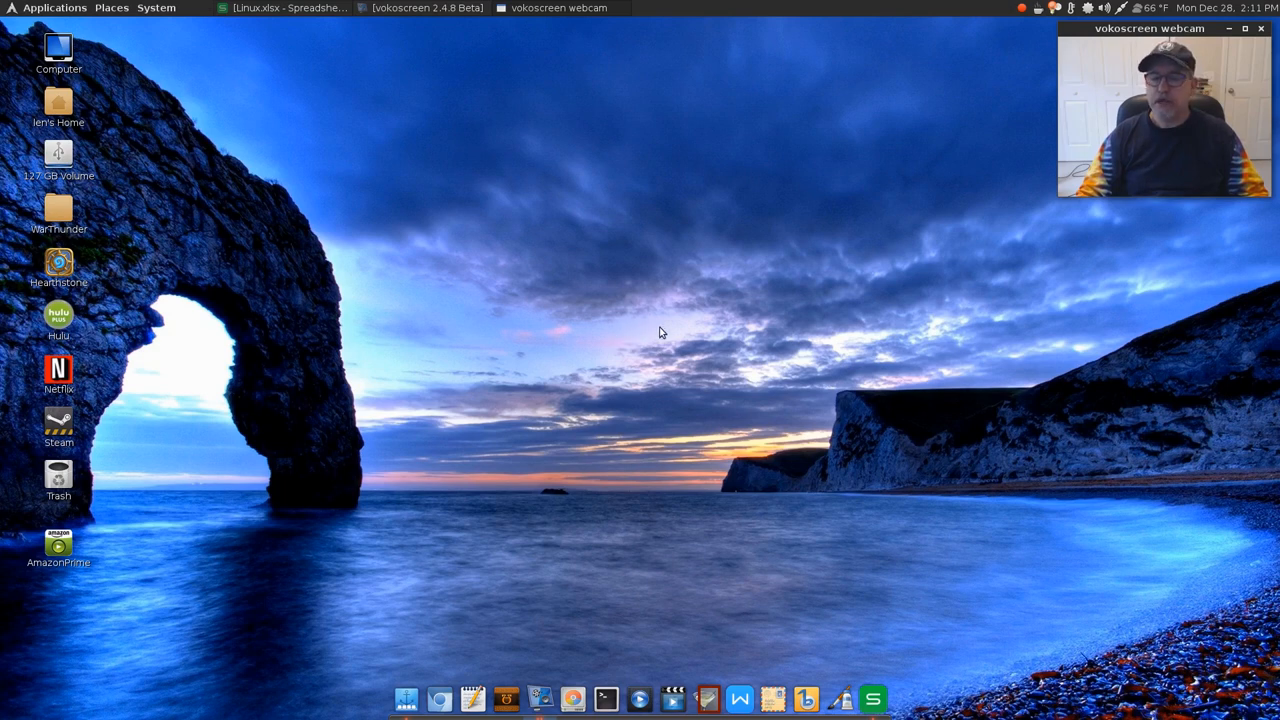
{"action": "mouse_move", "coordinate": [644, 320]}
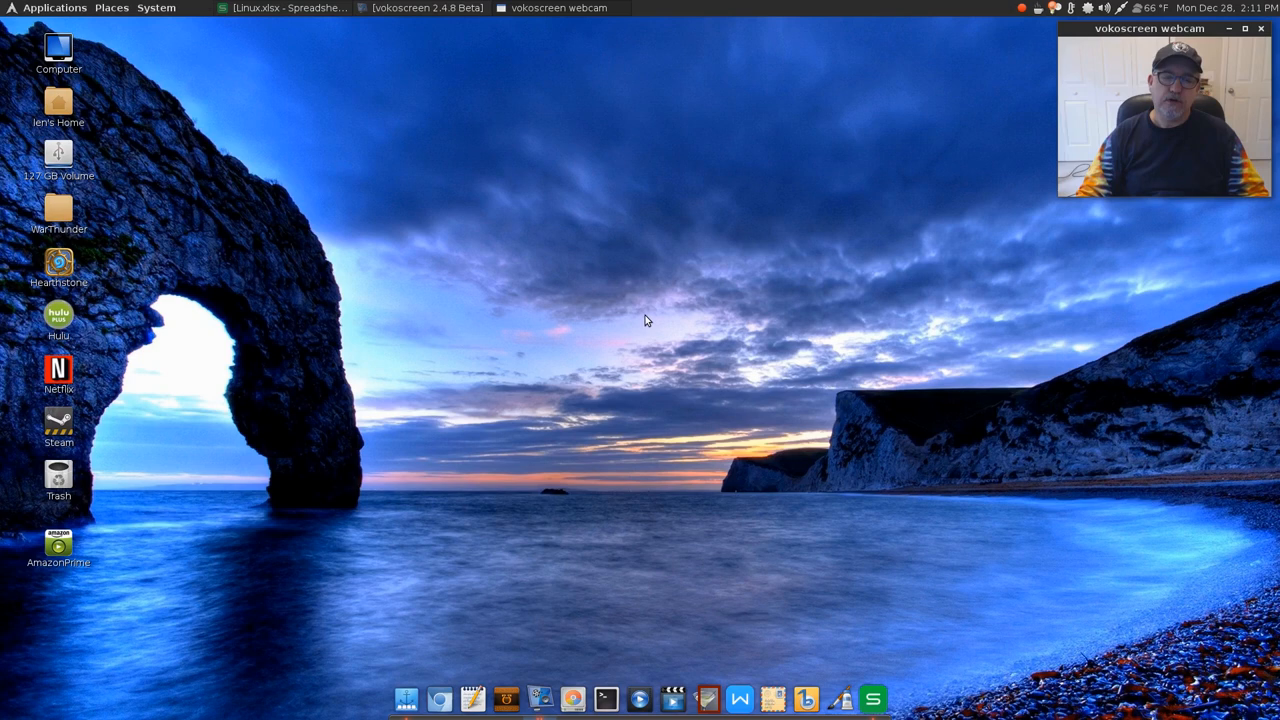
{"action": "mouse_move", "coordinate": [678, 384]}
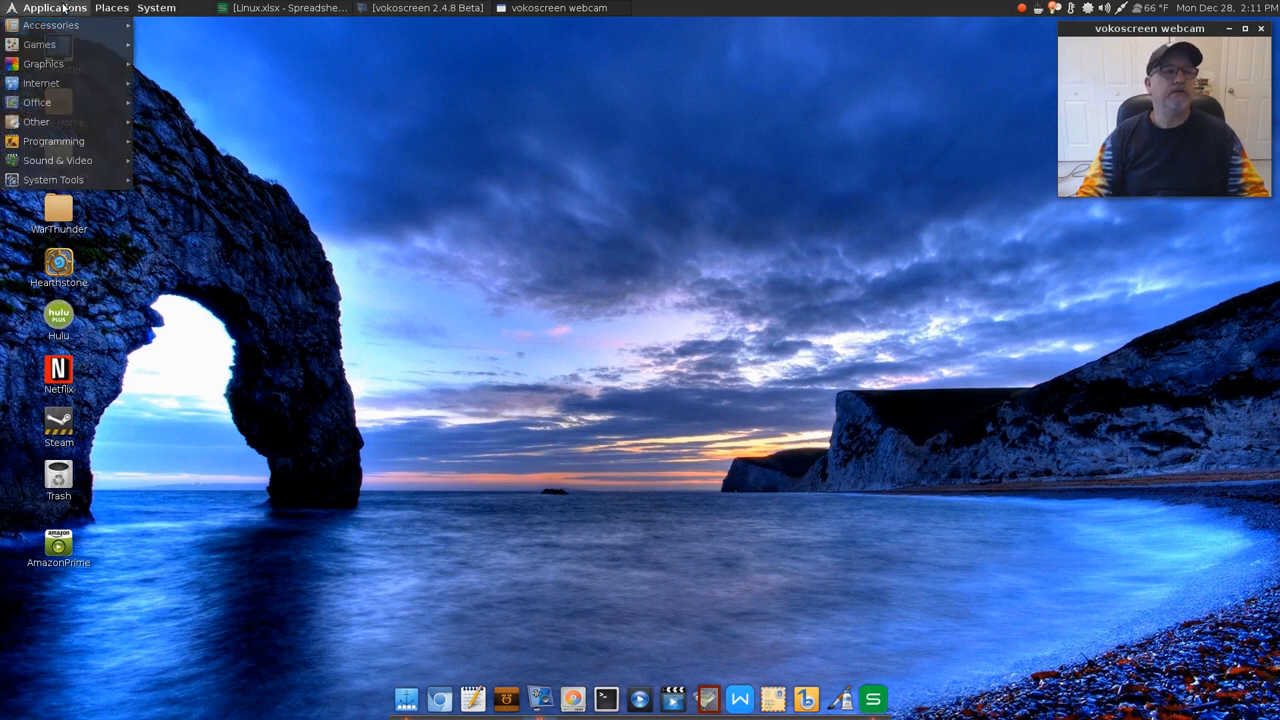
Expand the Office category to show WPS Writer, Spreadsheets, Presentation and Evolution.
{"action": "left_click", "coordinate": [36, 102]}
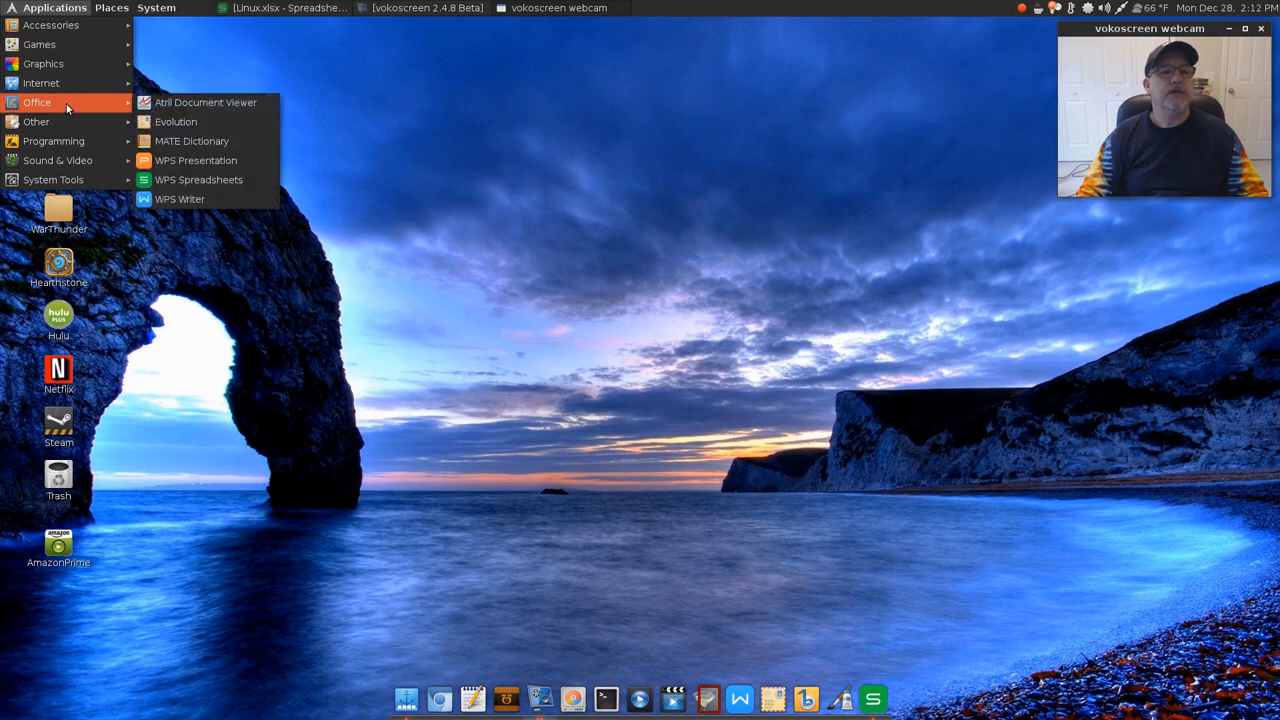
{"action": "mouse_move", "coordinate": [196, 160]}
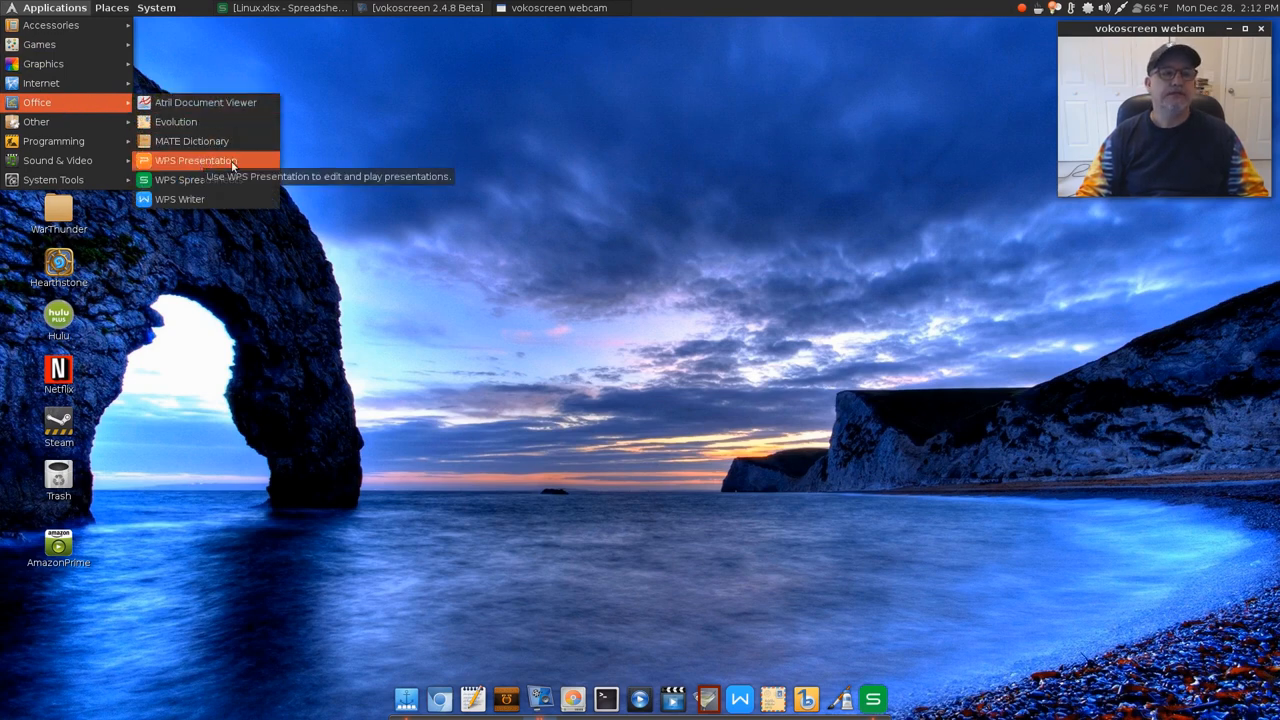
{"action": "mouse_move", "coordinate": [180, 200]}
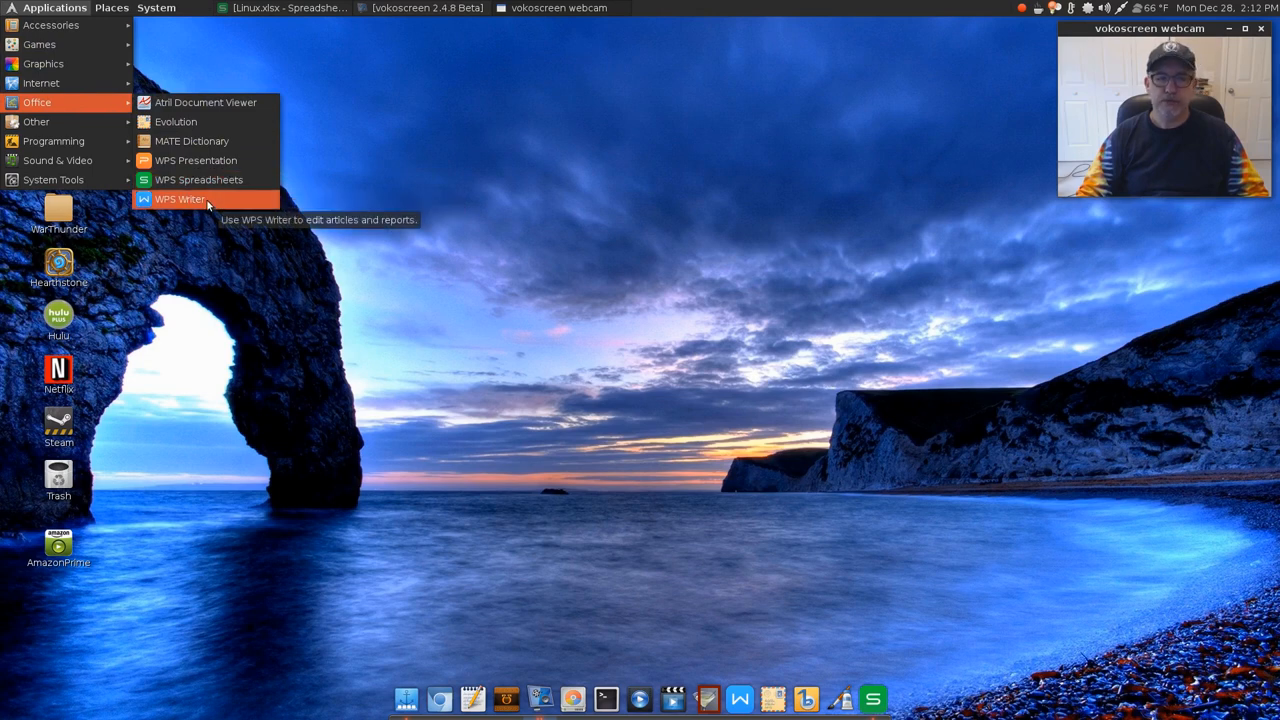
{"action": "mouse_move", "coordinate": [196, 160]}
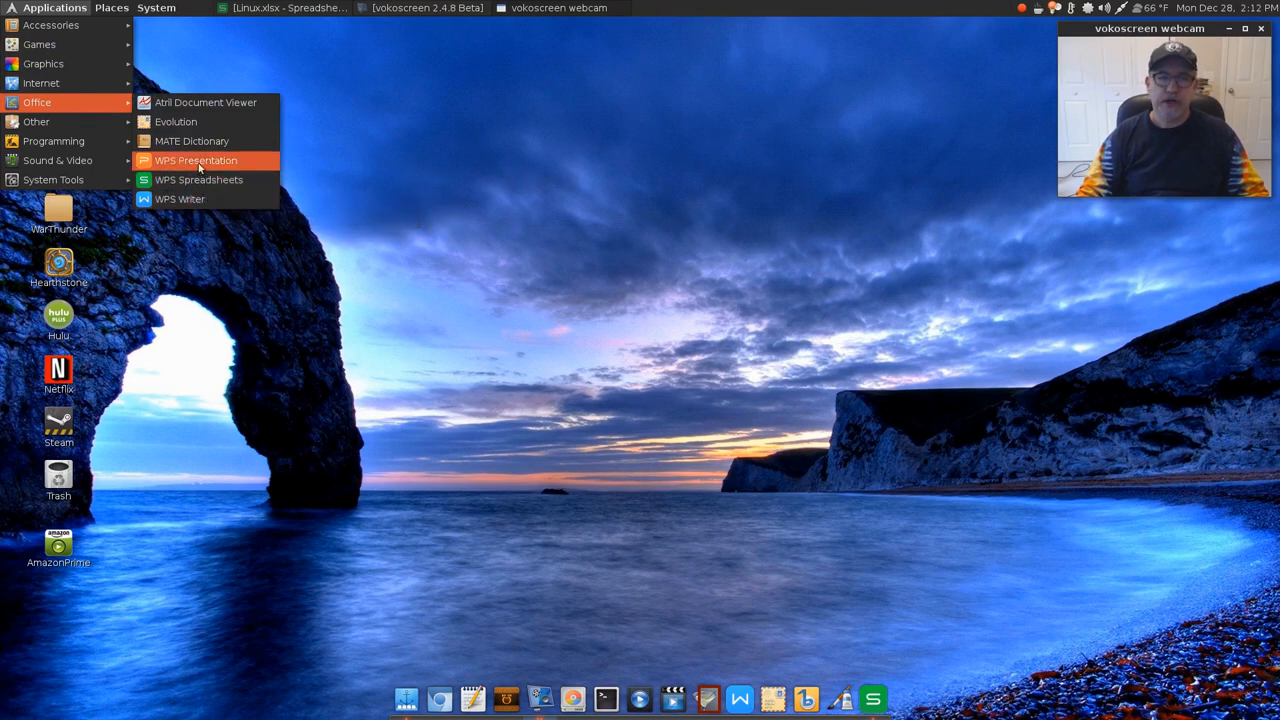
{"action": "mouse_move", "coordinate": [176, 122]}
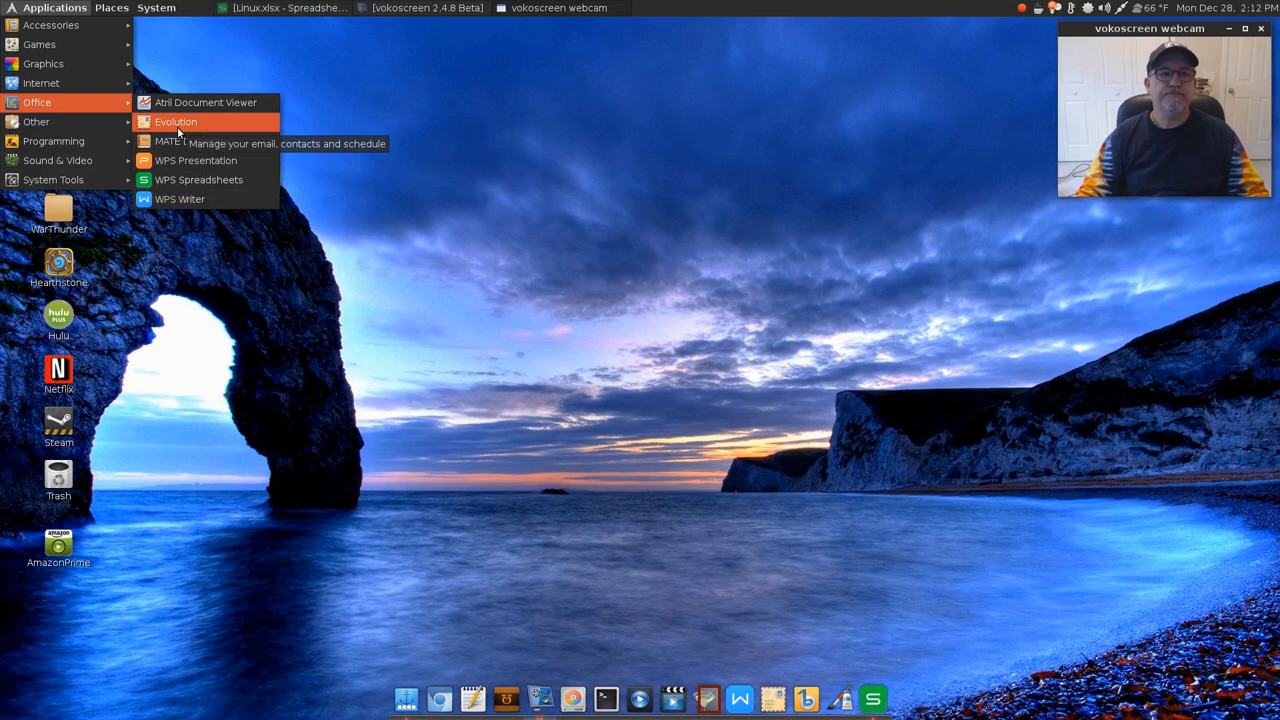
{"action": "mouse_move", "coordinate": [206, 102]}
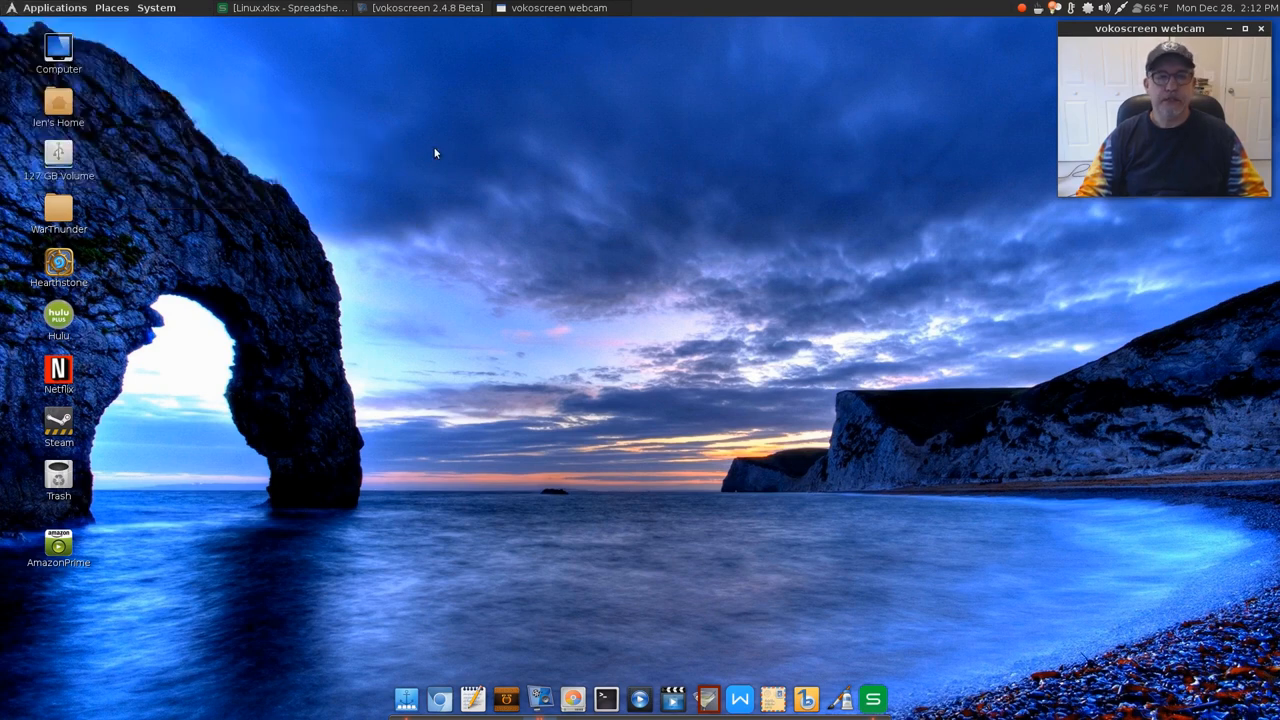
{"action": "mouse_move", "coordinate": [584, 330]}
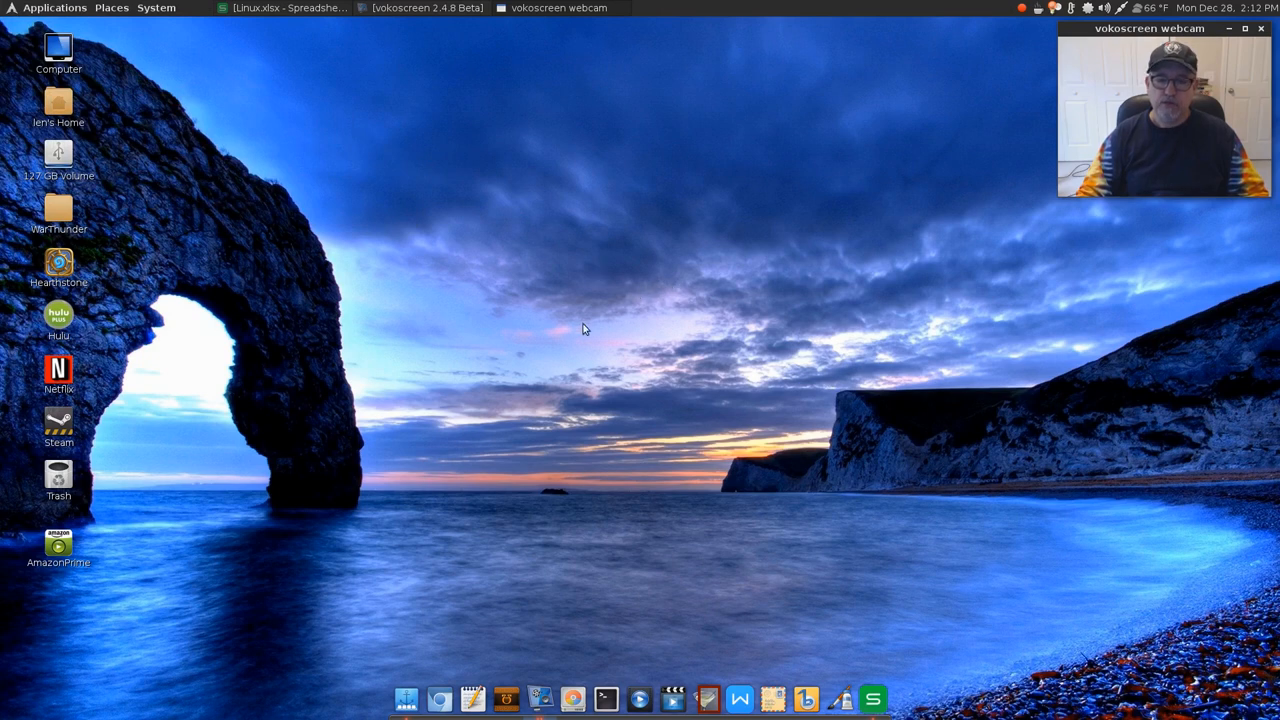
{"action": "mouse_move", "coordinate": [558, 448]}
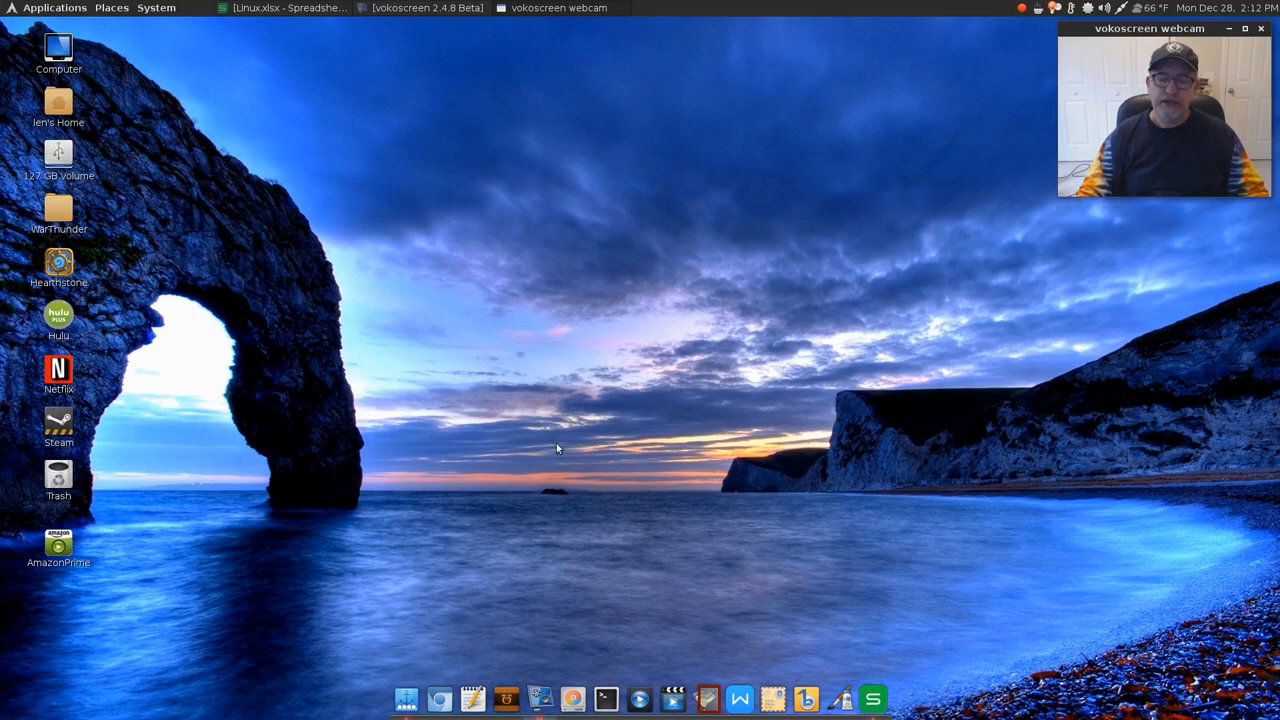
{"action": "mouse_move", "coordinate": [620, 344]}
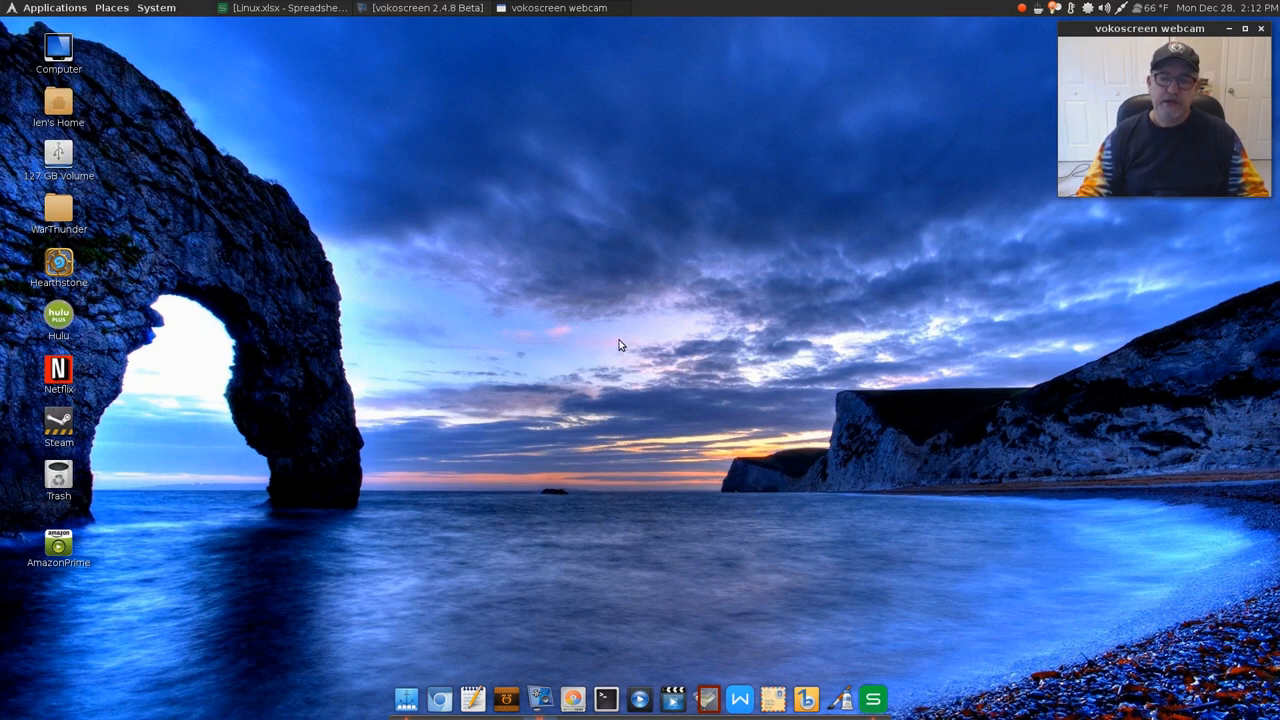
{"action": "mouse_move", "coordinate": [604, 360]}
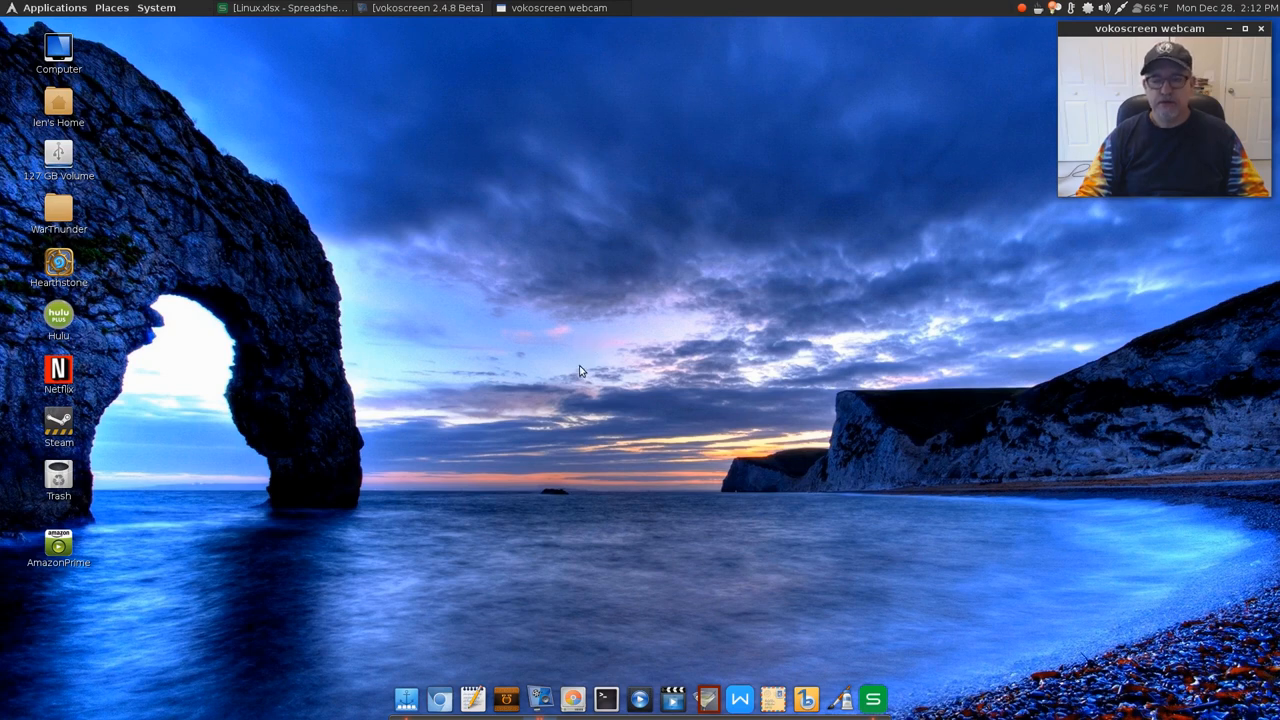
{"action": "mouse_move", "coordinate": [588, 346]}
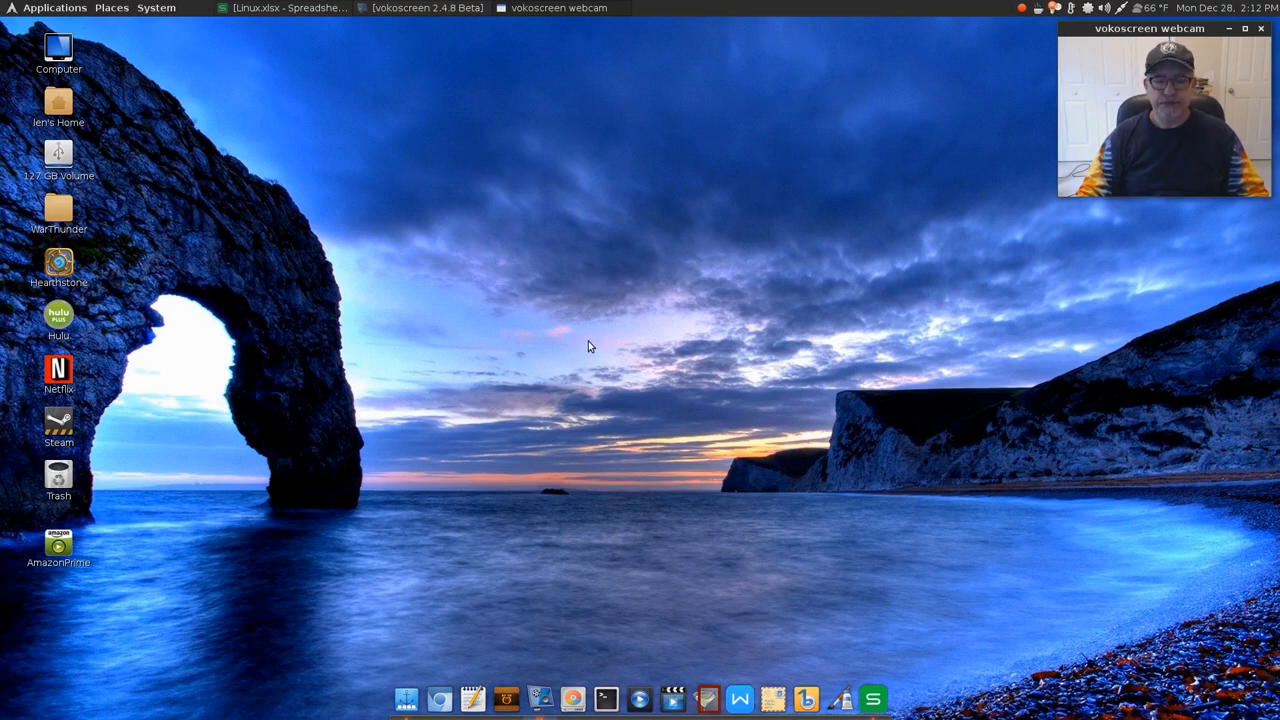
{"action": "mouse_move", "coordinate": [584, 352]}
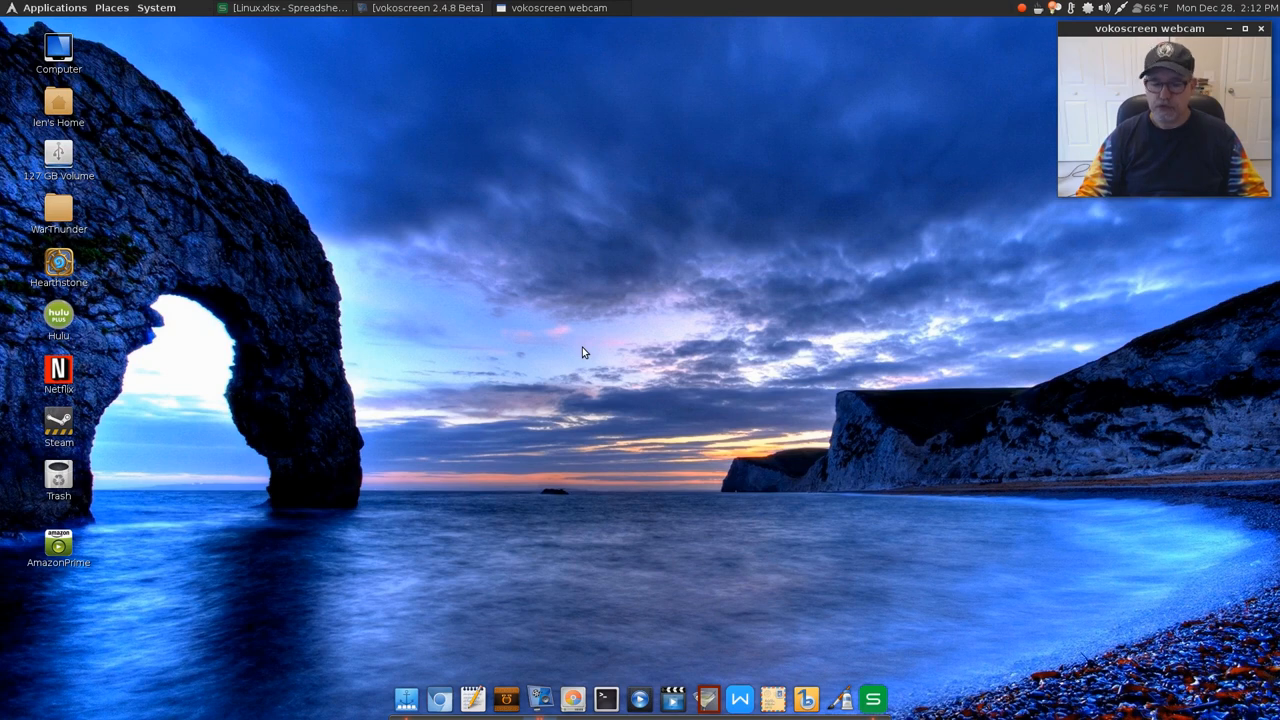
{"action": "mouse_move", "coordinate": [564, 372]}
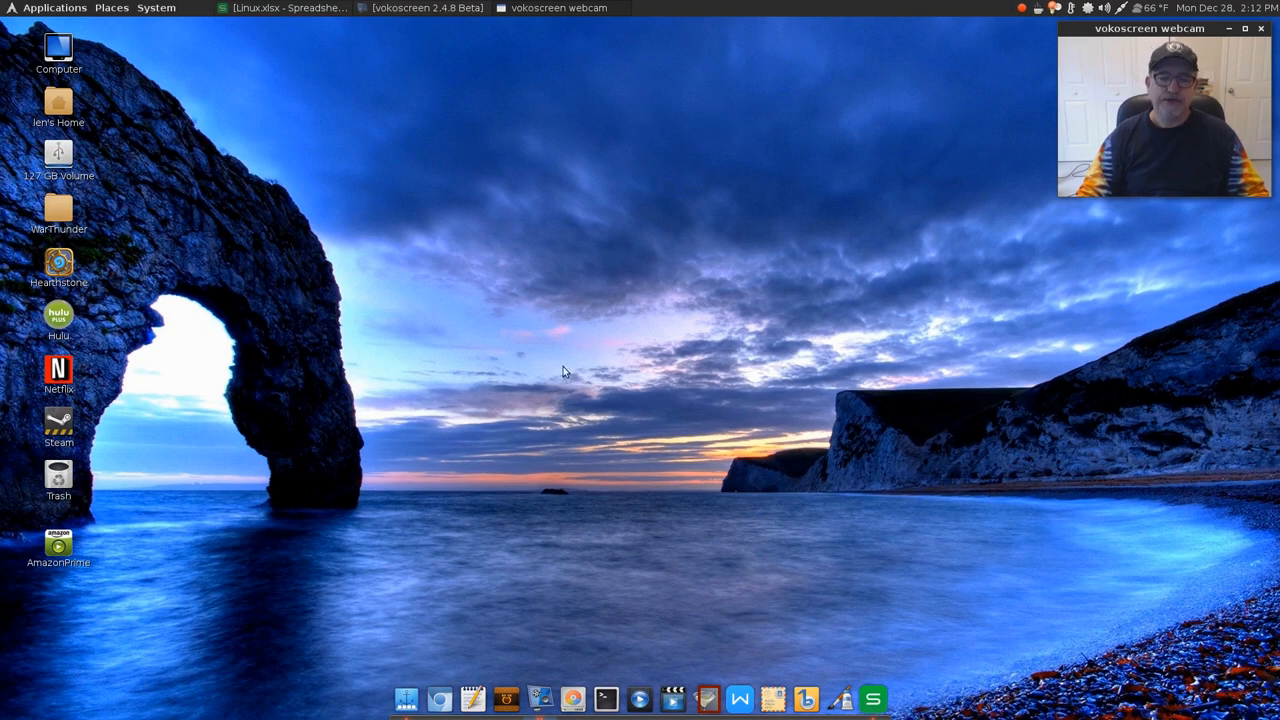
{"action": "mouse_move", "coordinate": [616, 334]}
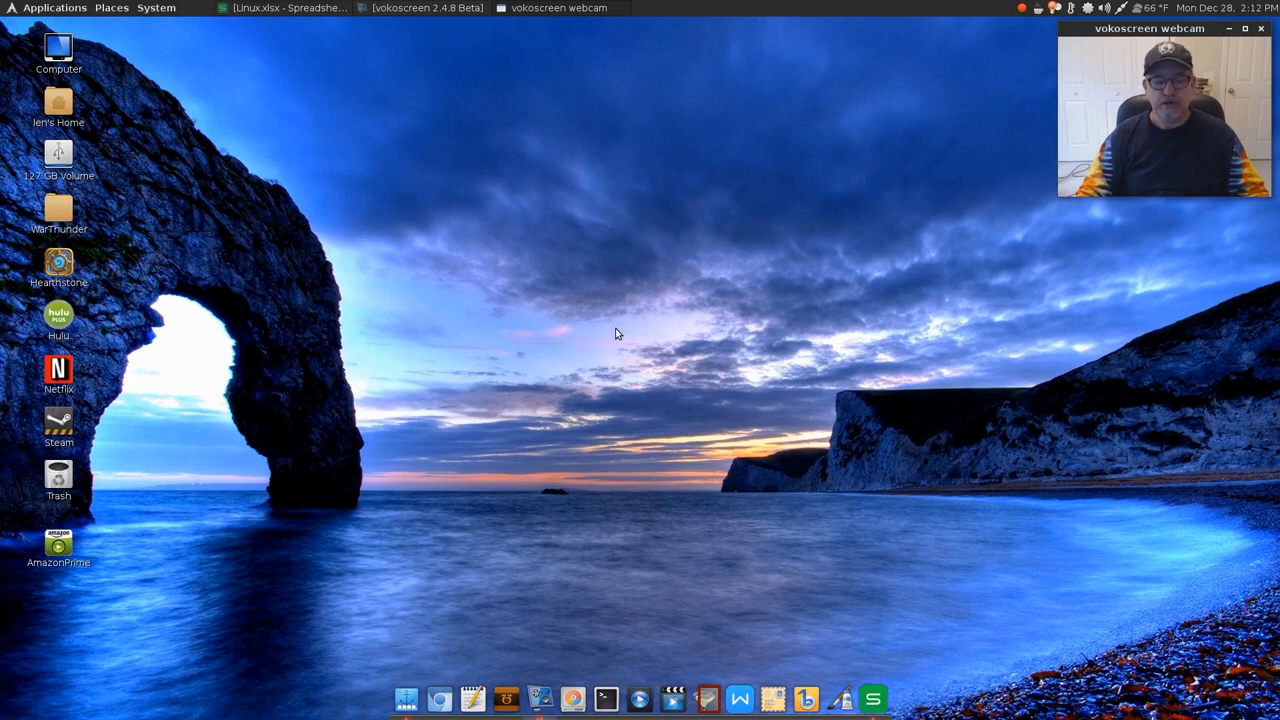
{"action": "mouse_move", "coordinate": [604, 332]}
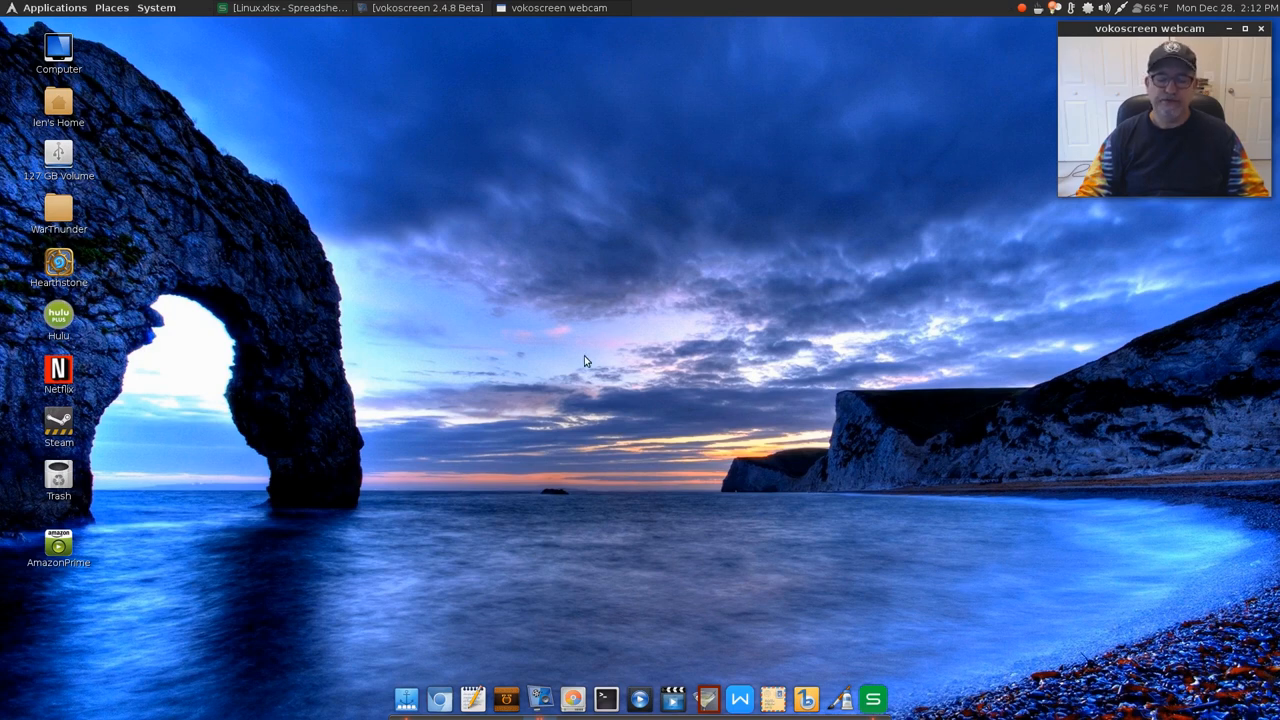
{"action": "mouse_move", "coordinate": [730, 240]}
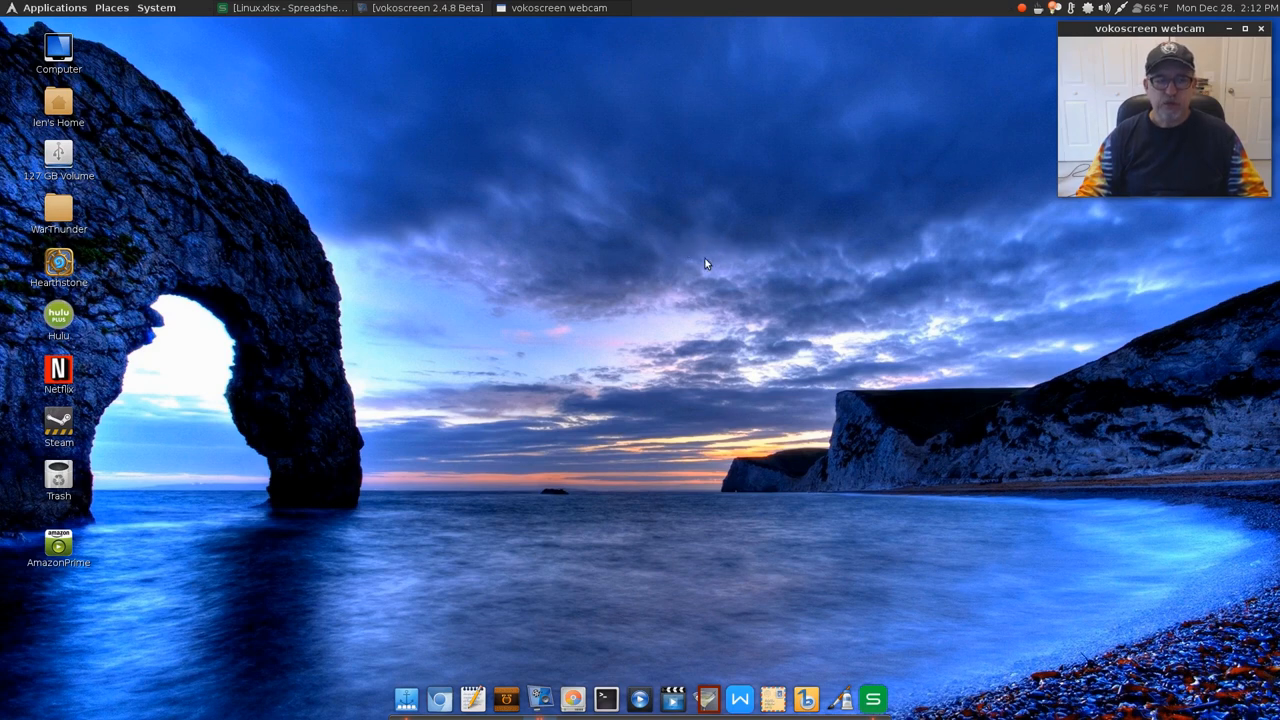
{"action": "mouse_move", "coordinate": [716, 304]}
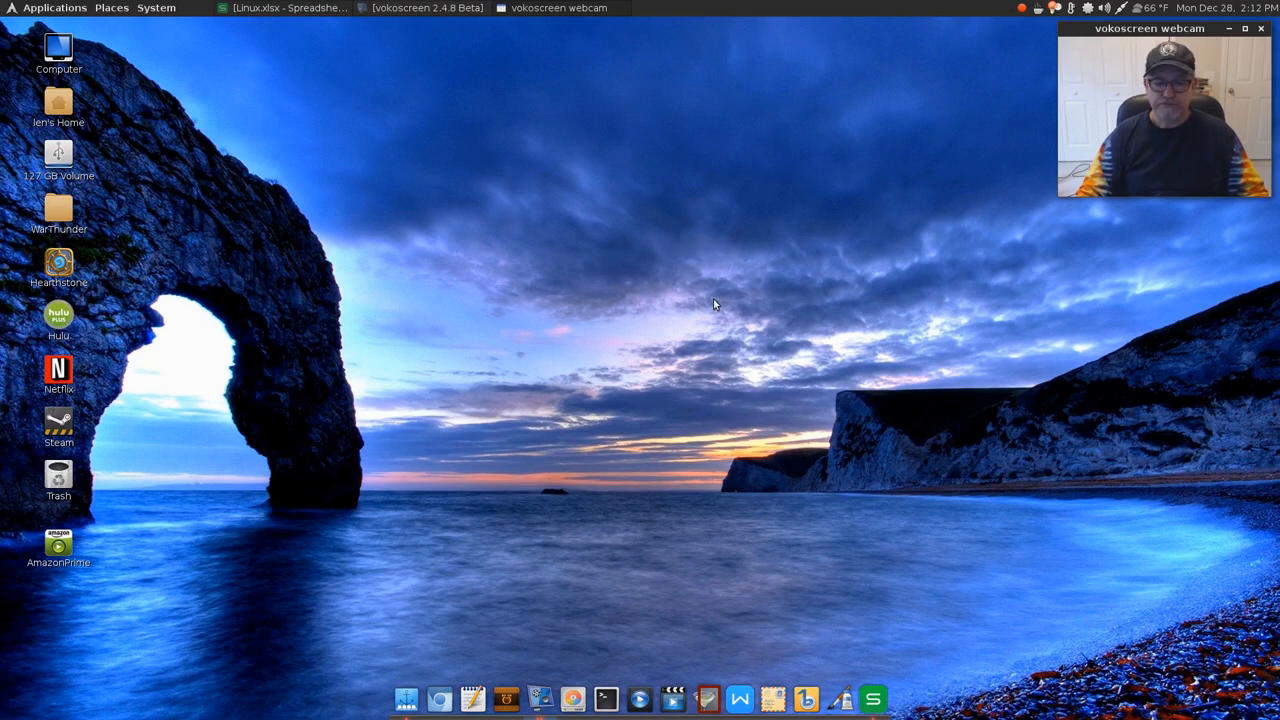
{"action": "mouse_move", "coordinate": [742, 444]}
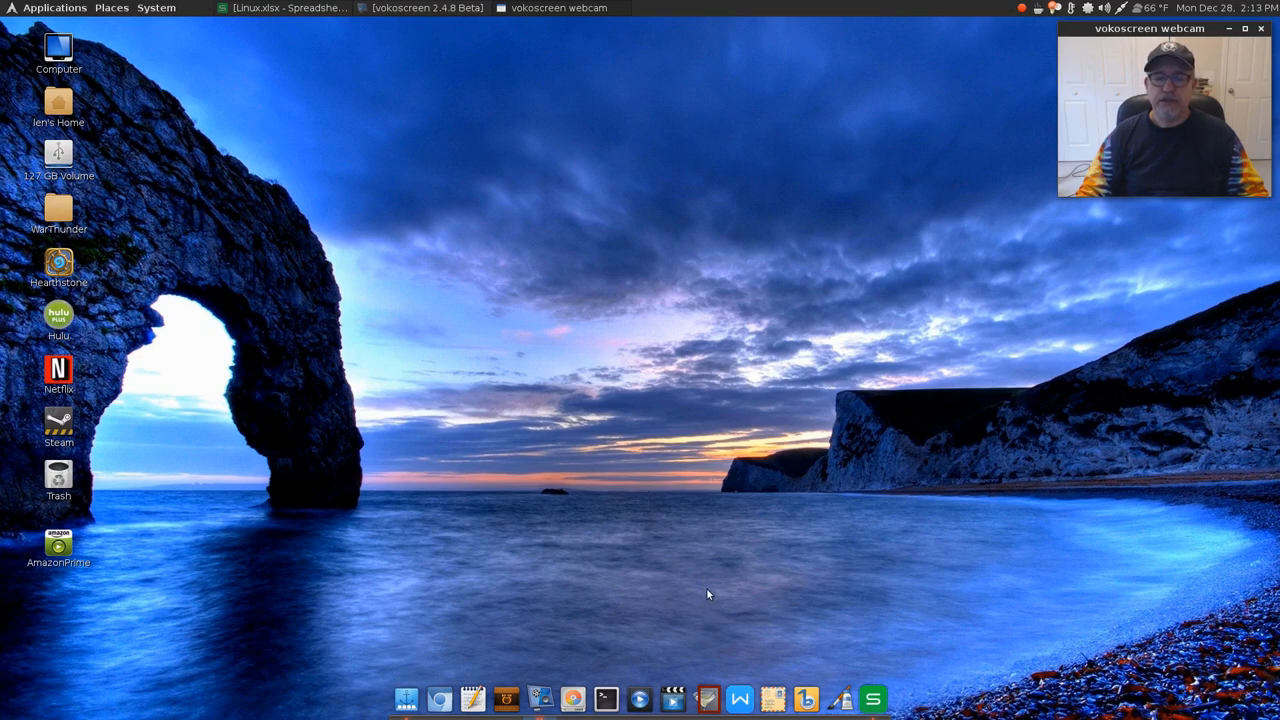
{"action": "mouse_move", "coordinate": [632, 548]}
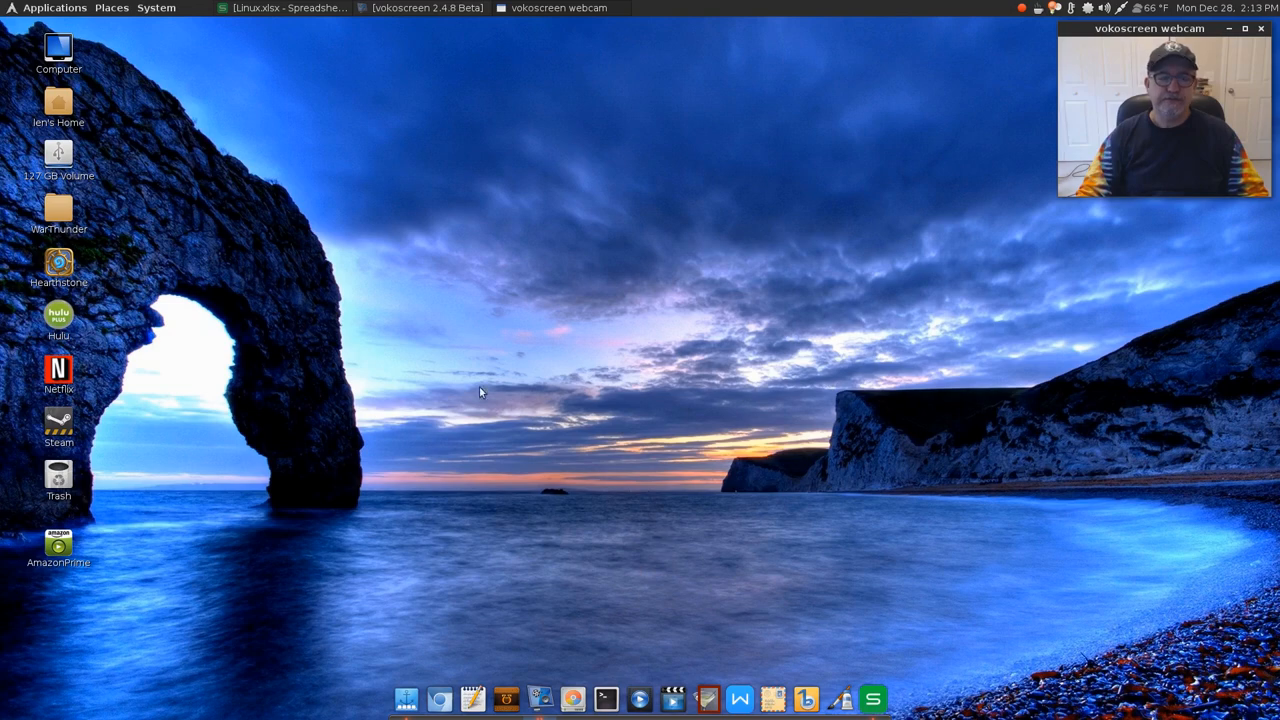
{"action": "mouse_move", "coordinate": [556, 334]}
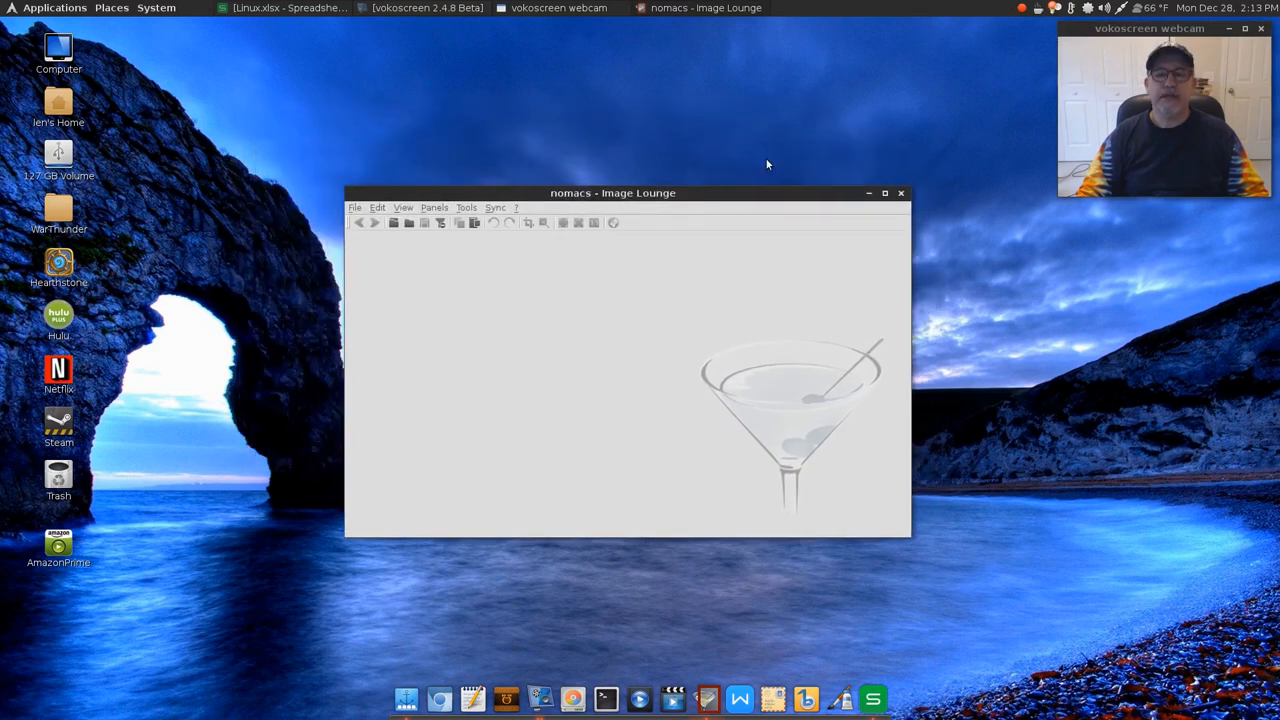
{"action": "left_click", "coordinate": [900, 192]}
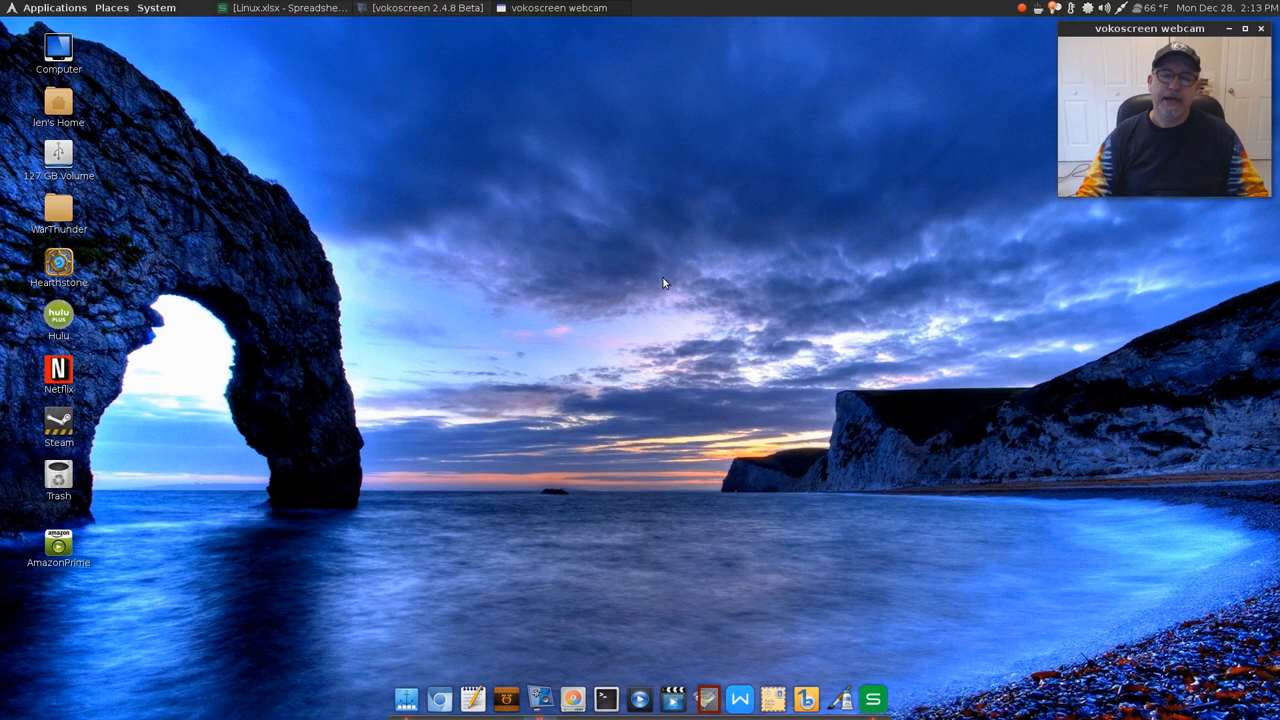
{"action": "mouse_move", "coordinate": [344, 220]}
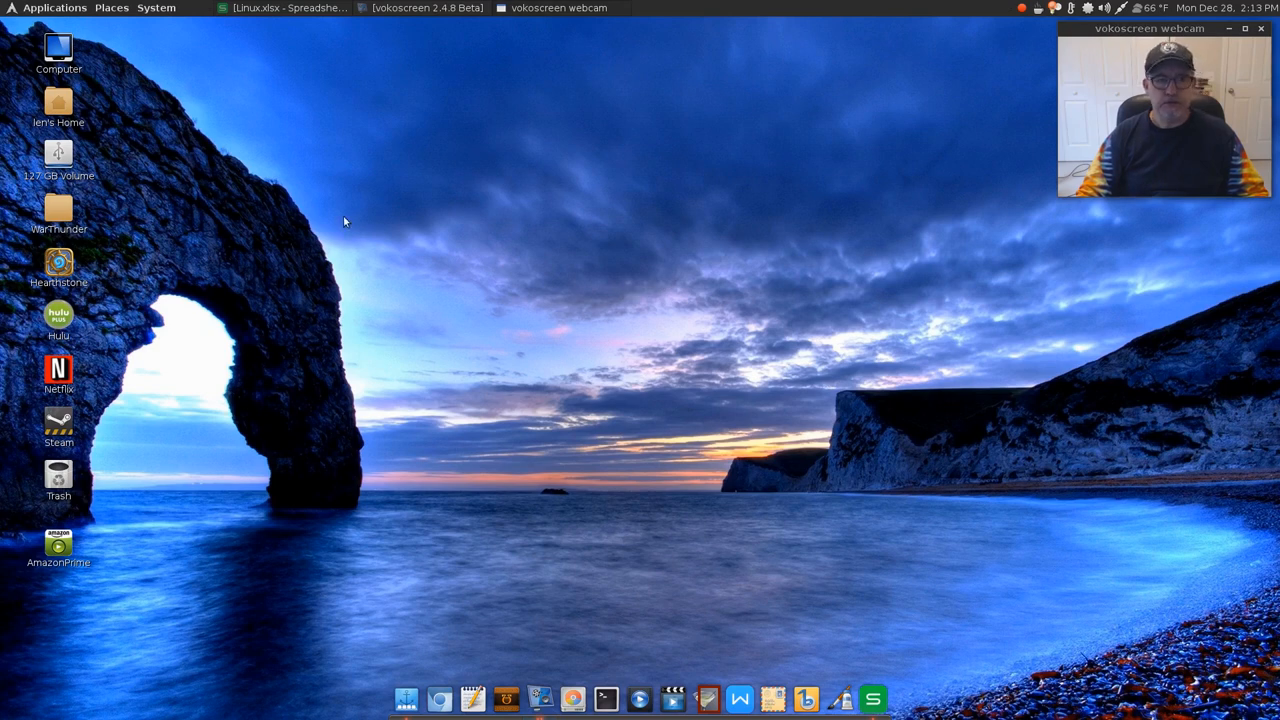
{"action": "mouse_move", "coordinate": [332, 112]}
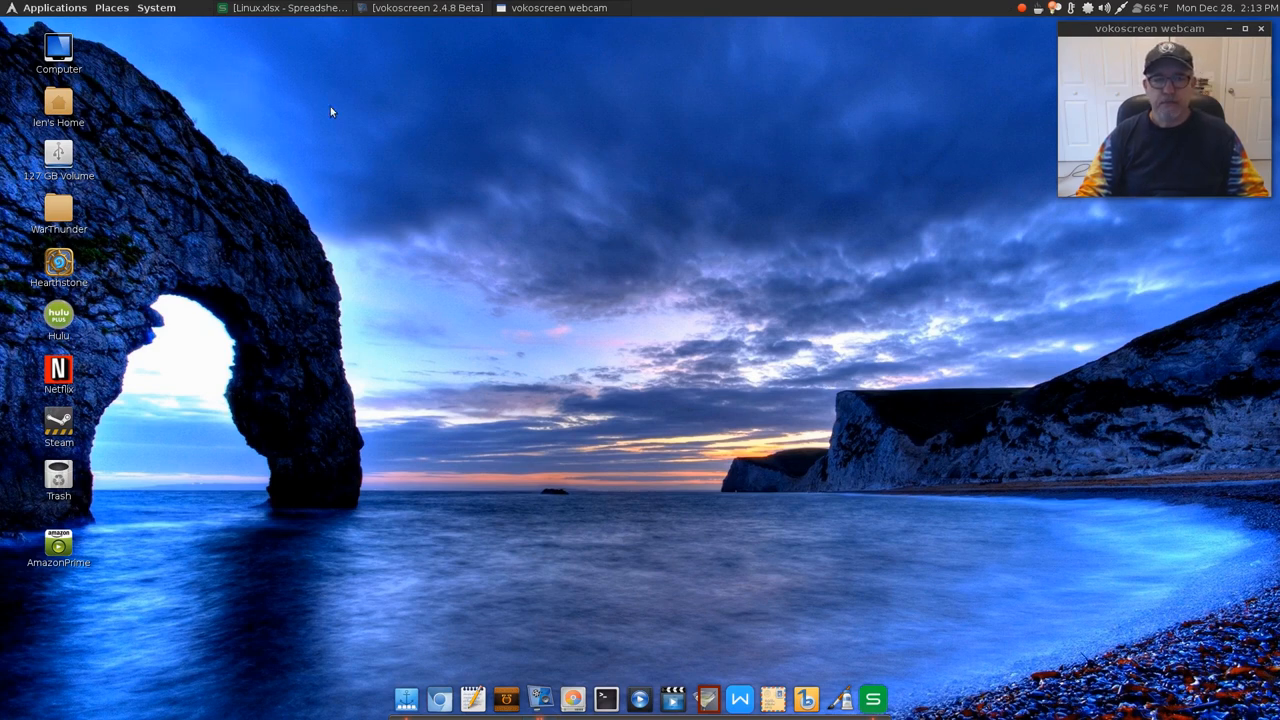
{"action": "mouse_move", "coordinate": [596, 258]}
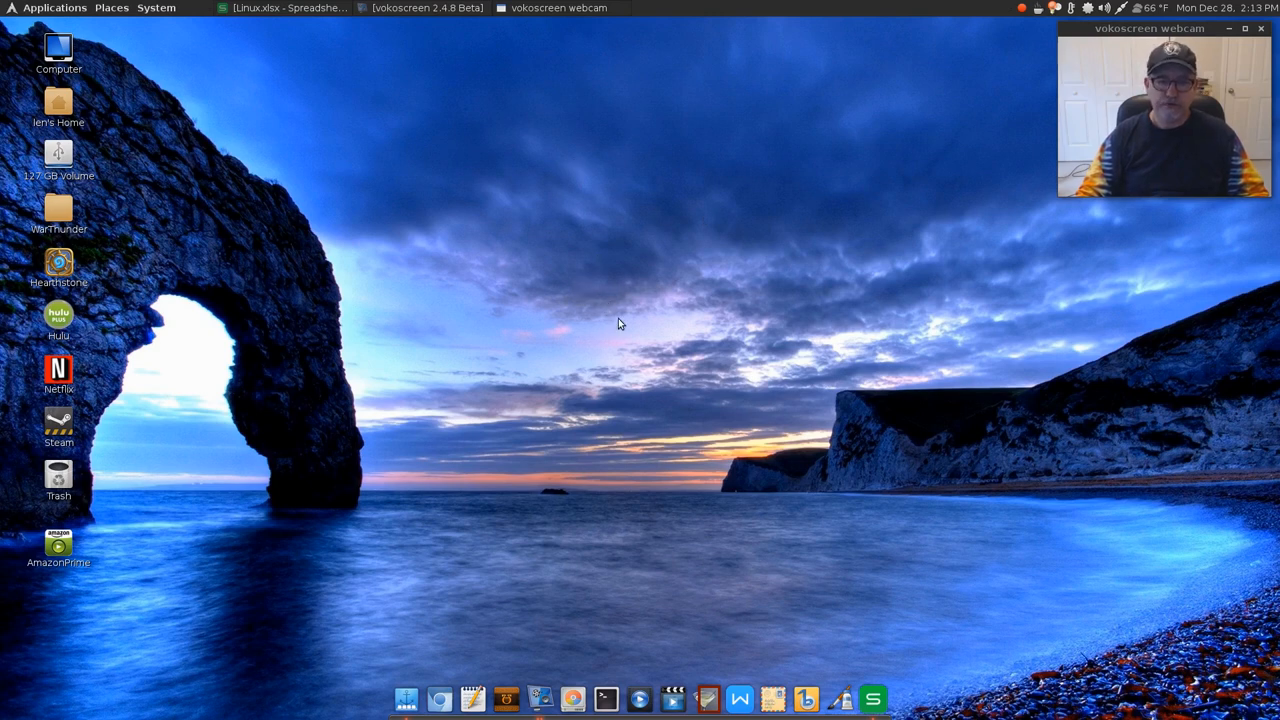
{"action": "mouse_move", "coordinate": [630, 316]}
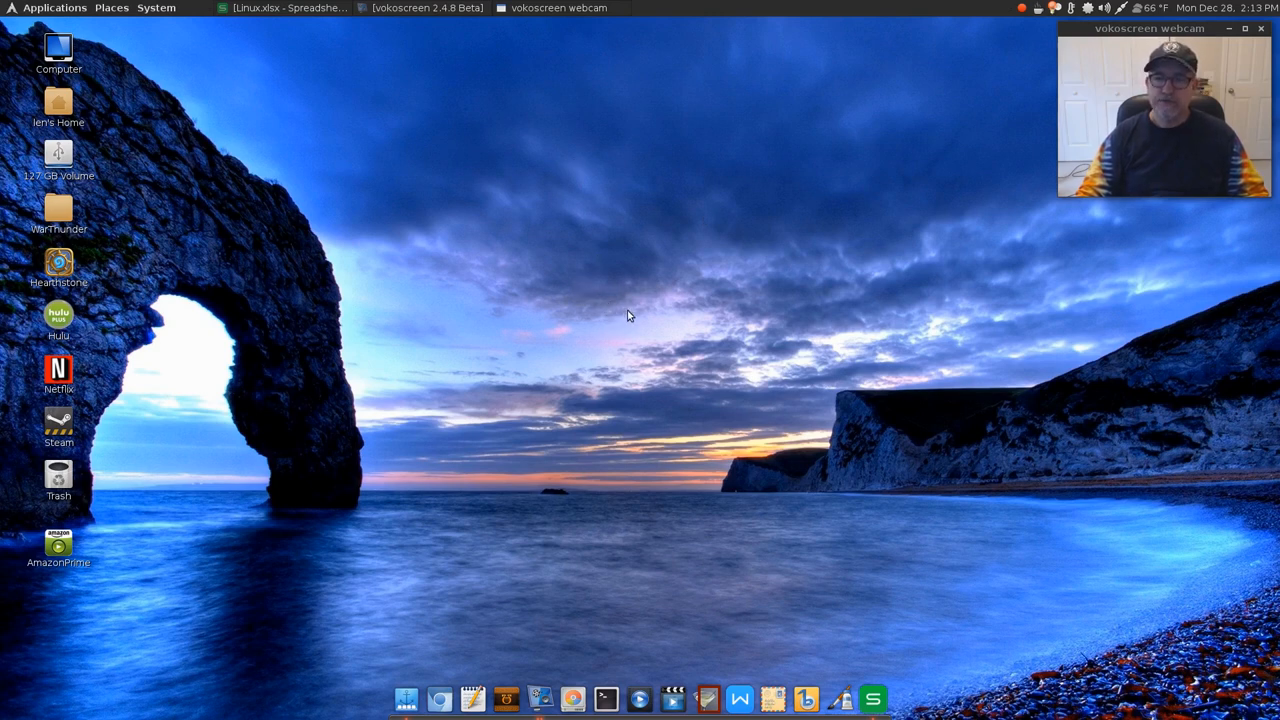
{"action": "mouse_move", "coordinate": [602, 374]}
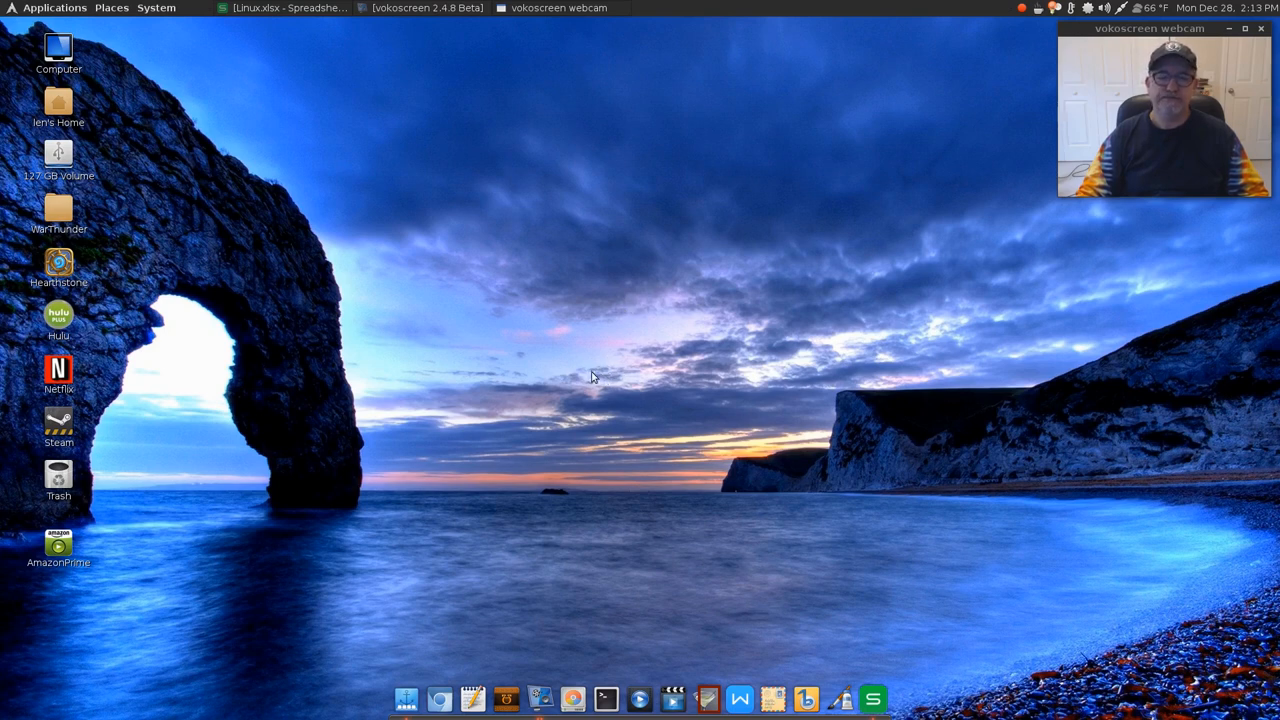
{"action": "mouse_move", "coordinate": [616, 370]}
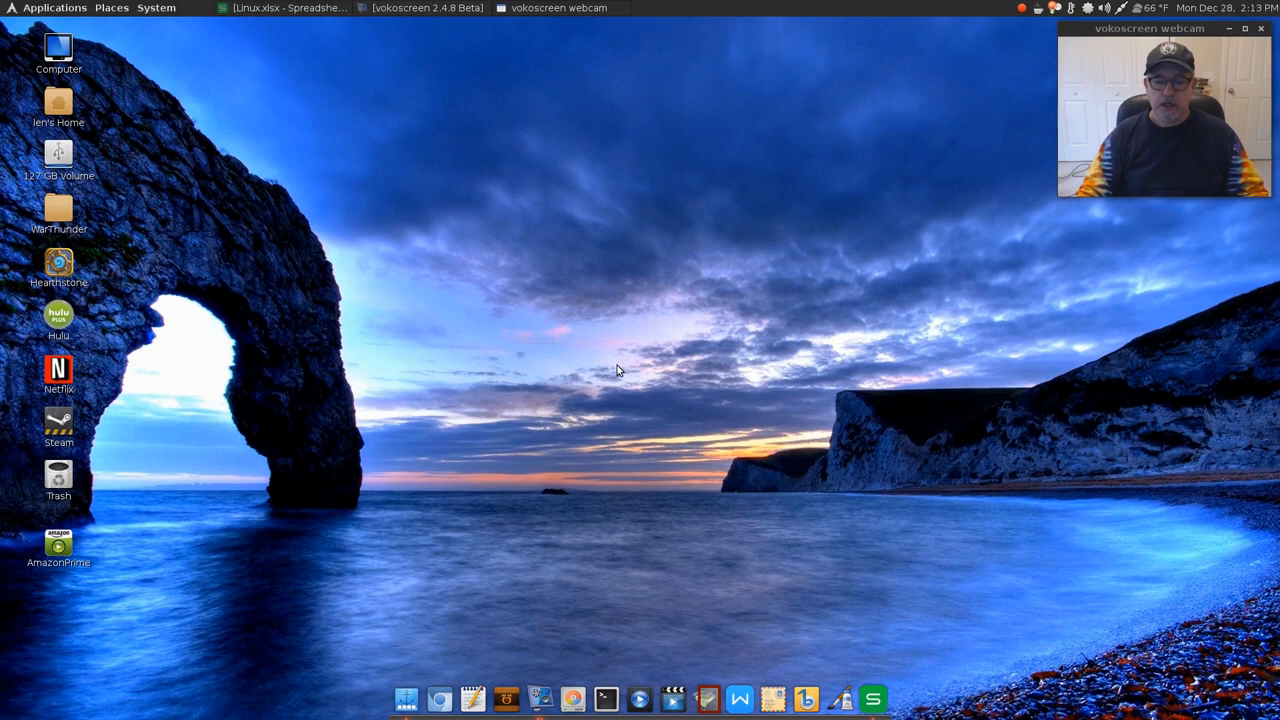
{"action": "mouse_move", "coordinate": [600, 366]}
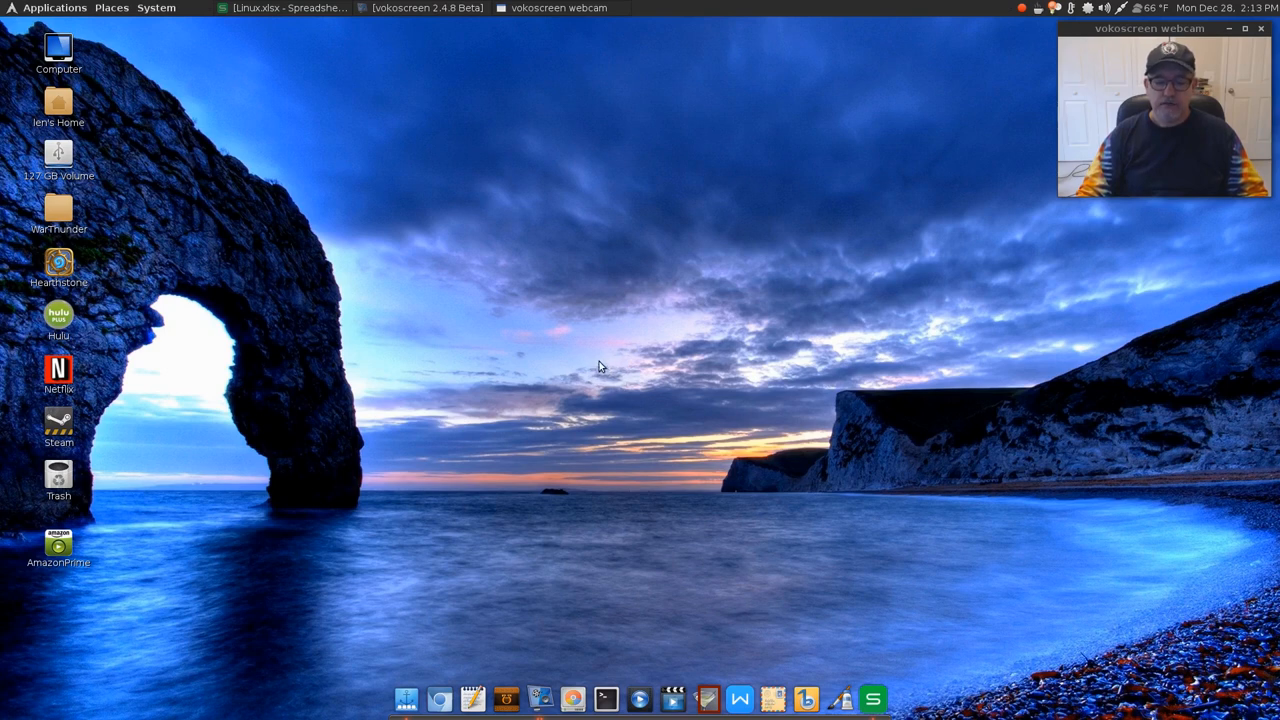
{"action": "mouse_move", "coordinate": [644, 418]}
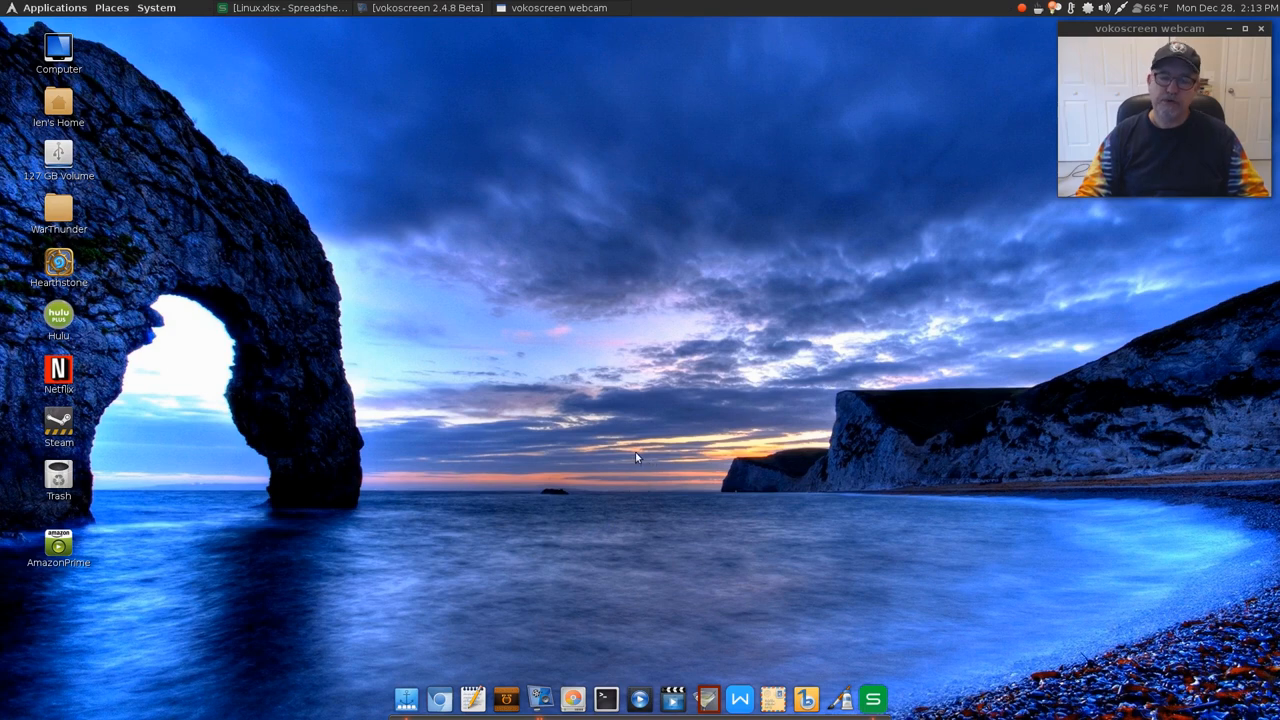
{"action": "mouse_move", "coordinate": [640, 432]}
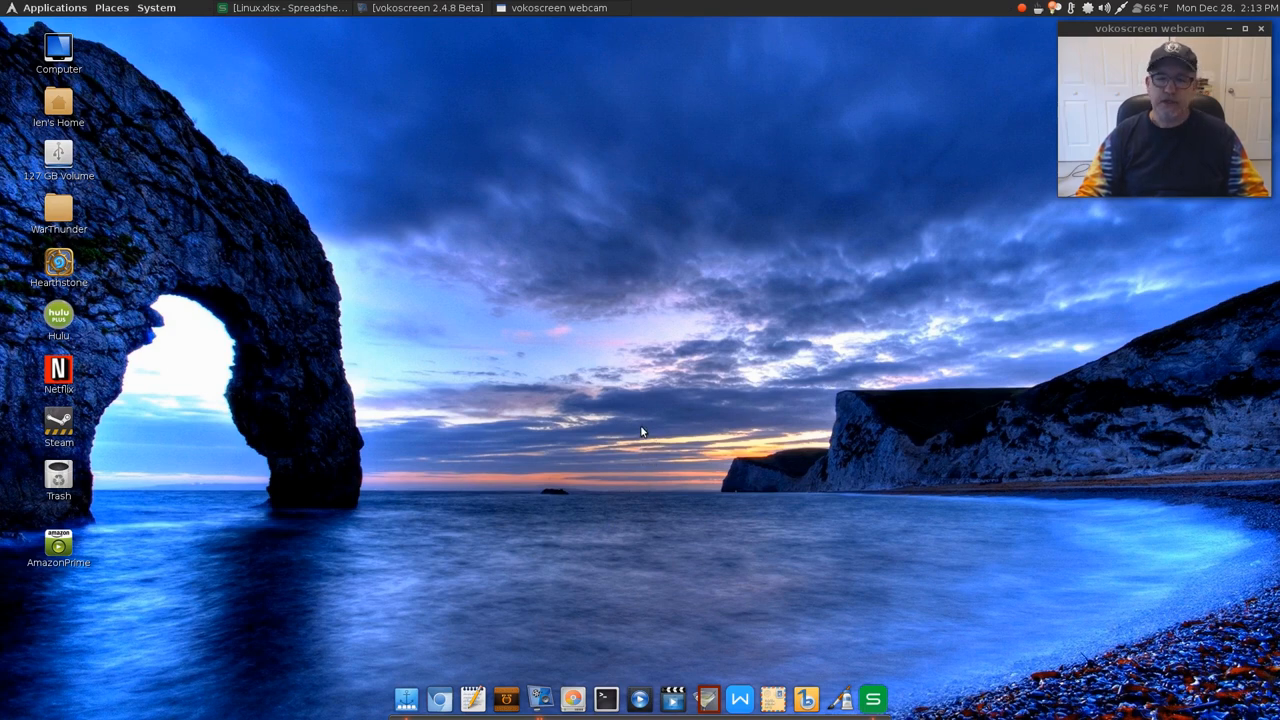
{"action": "mouse_move", "coordinate": [652, 416]}
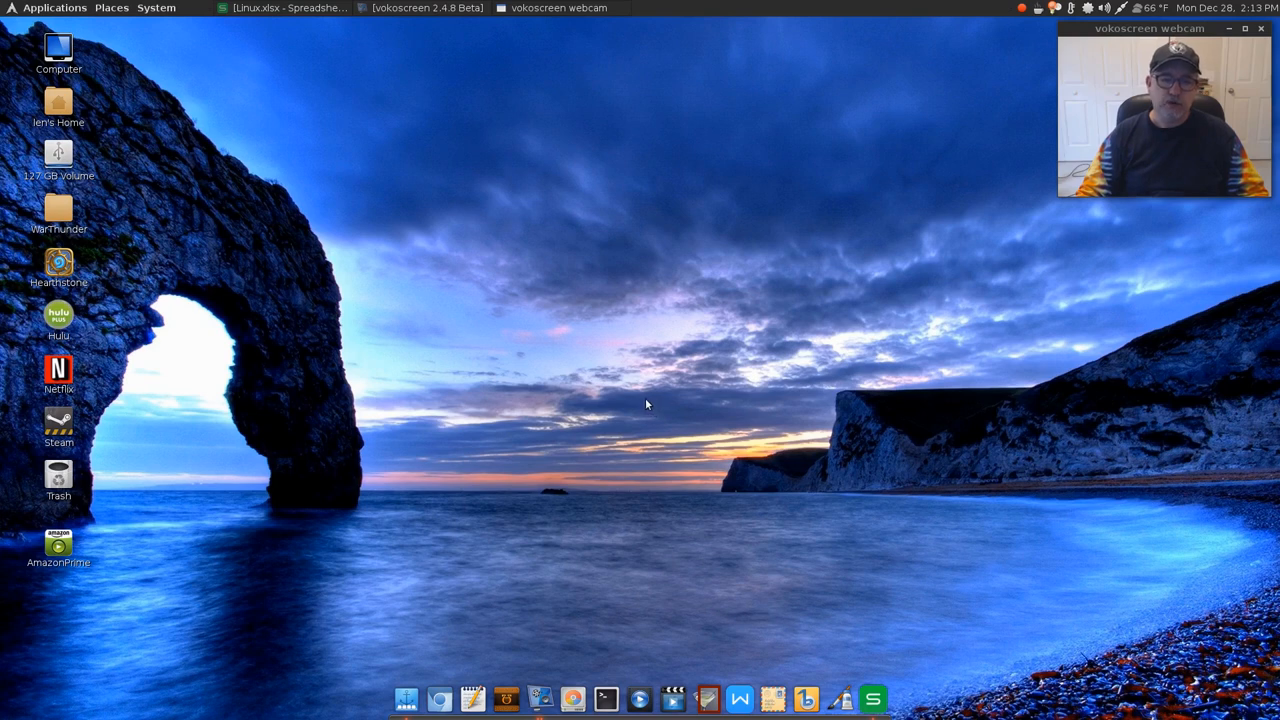
{"action": "mouse_move", "coordinate": [660, 408]}
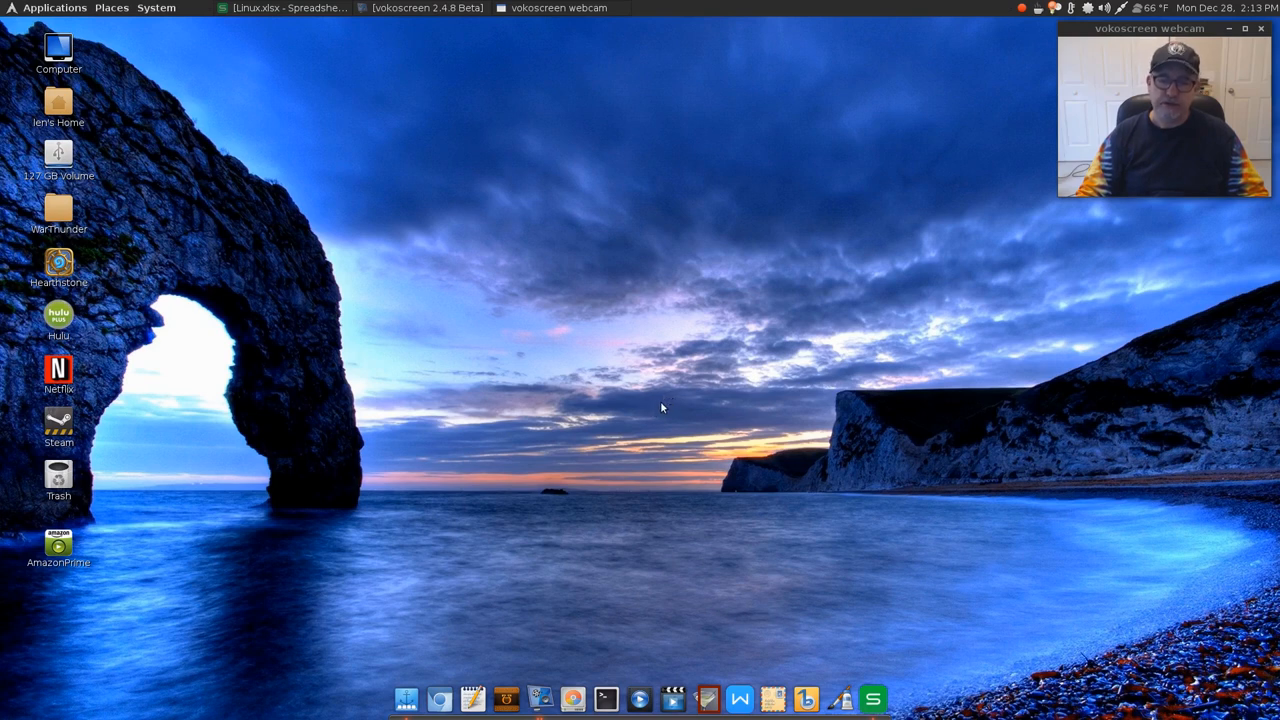
{"action": "mouse_move", "coordinate": [656, 408]}
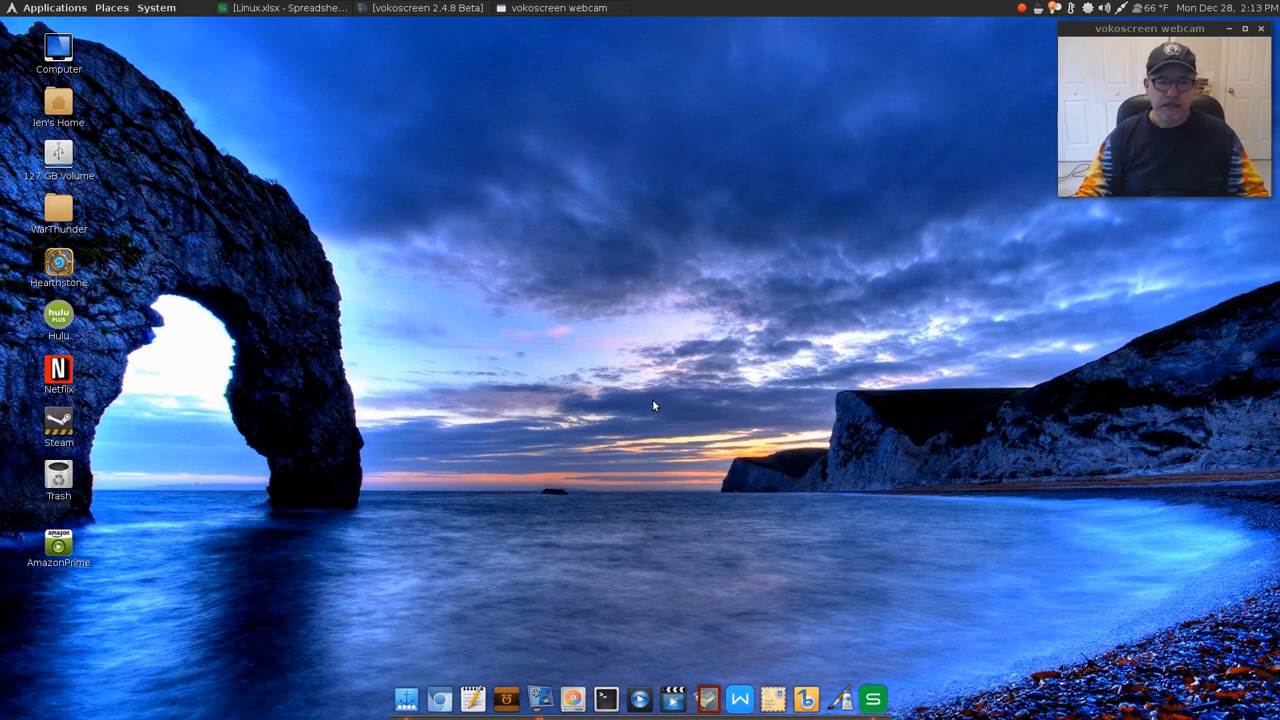
{"action": "mouse_move", "coordinate": [654, 398]}
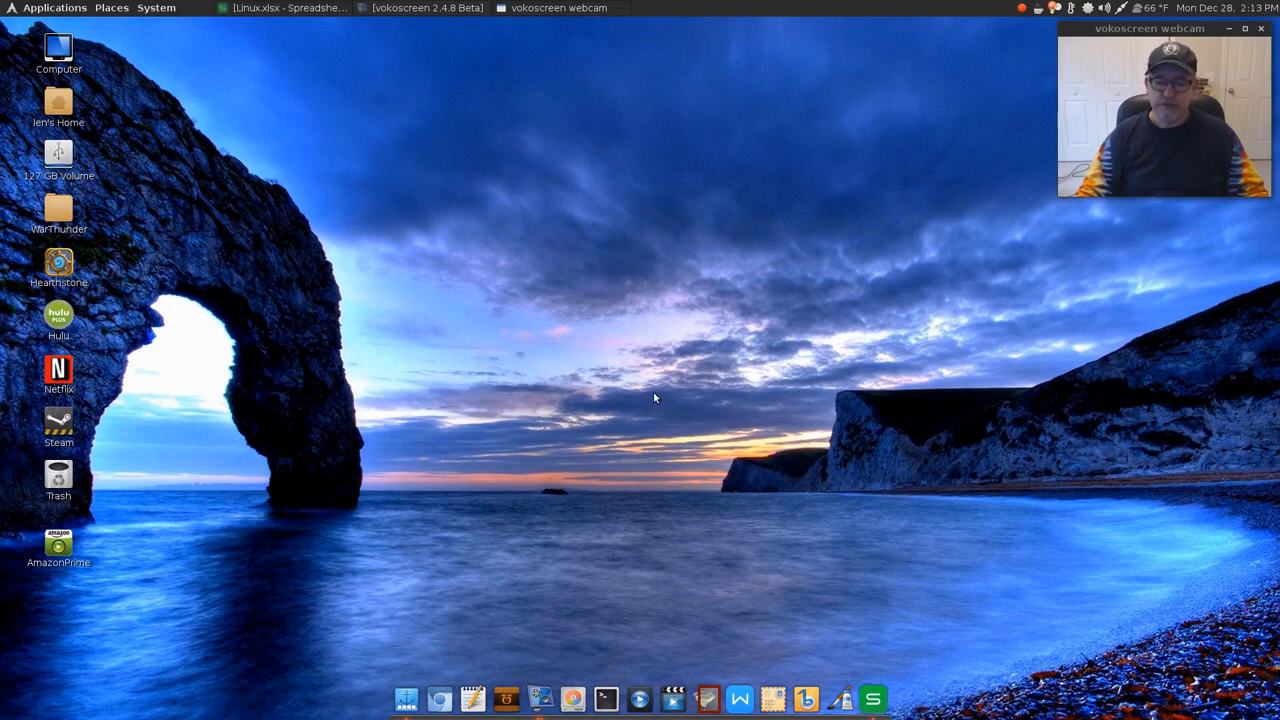
{"action": "mouse_move", "coordinate": [662, 462]}
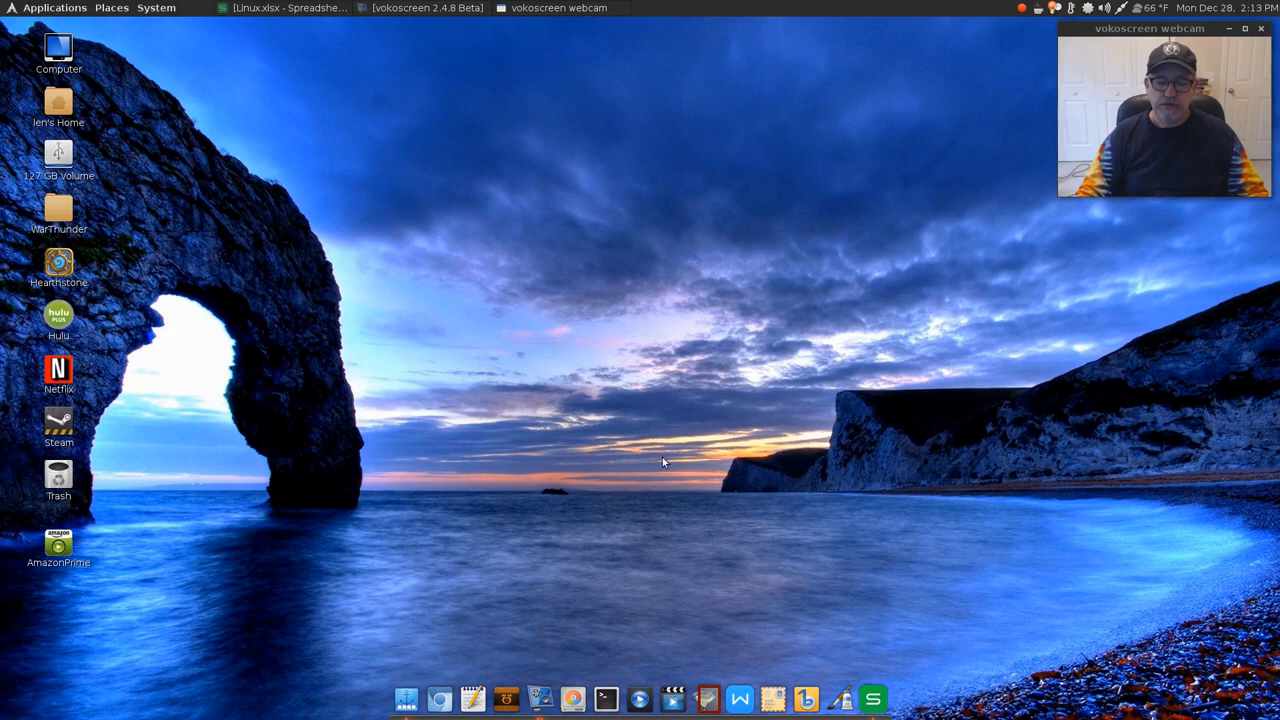
{"action": "mouse_move", "coordinate": [724, 452]}
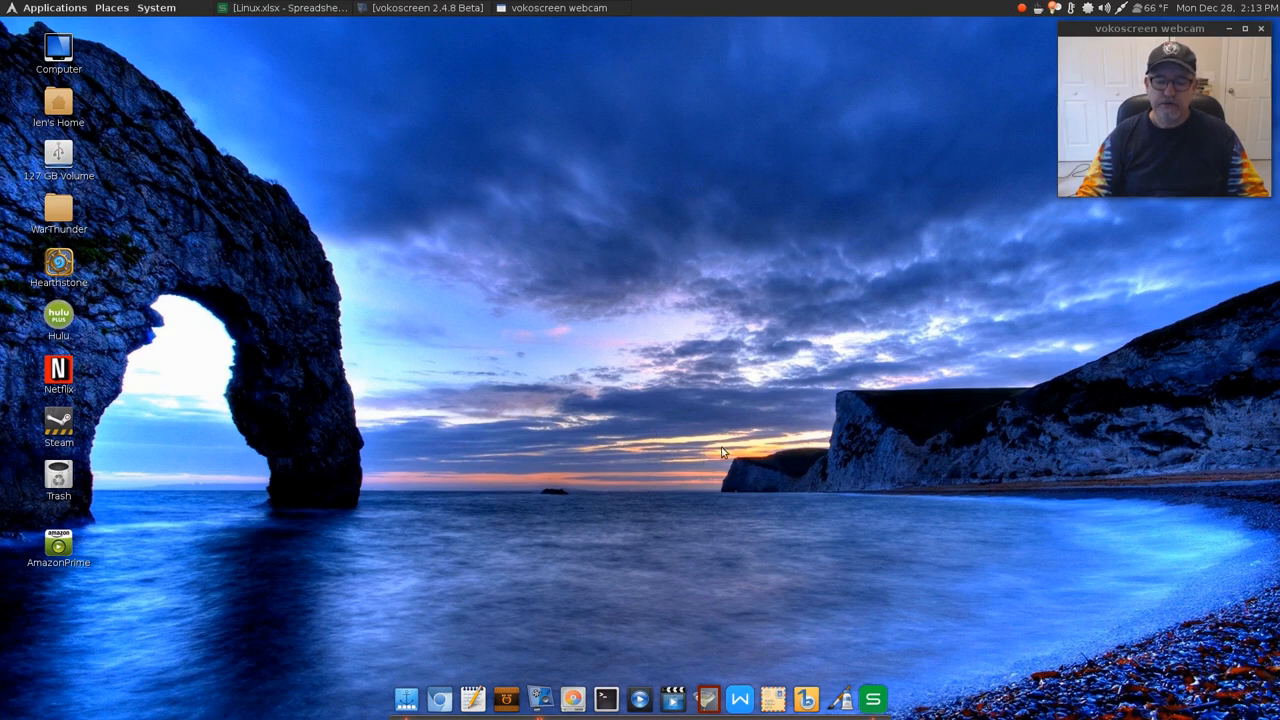
{"action": "mouse_move", "coordinate": [656, 428]}
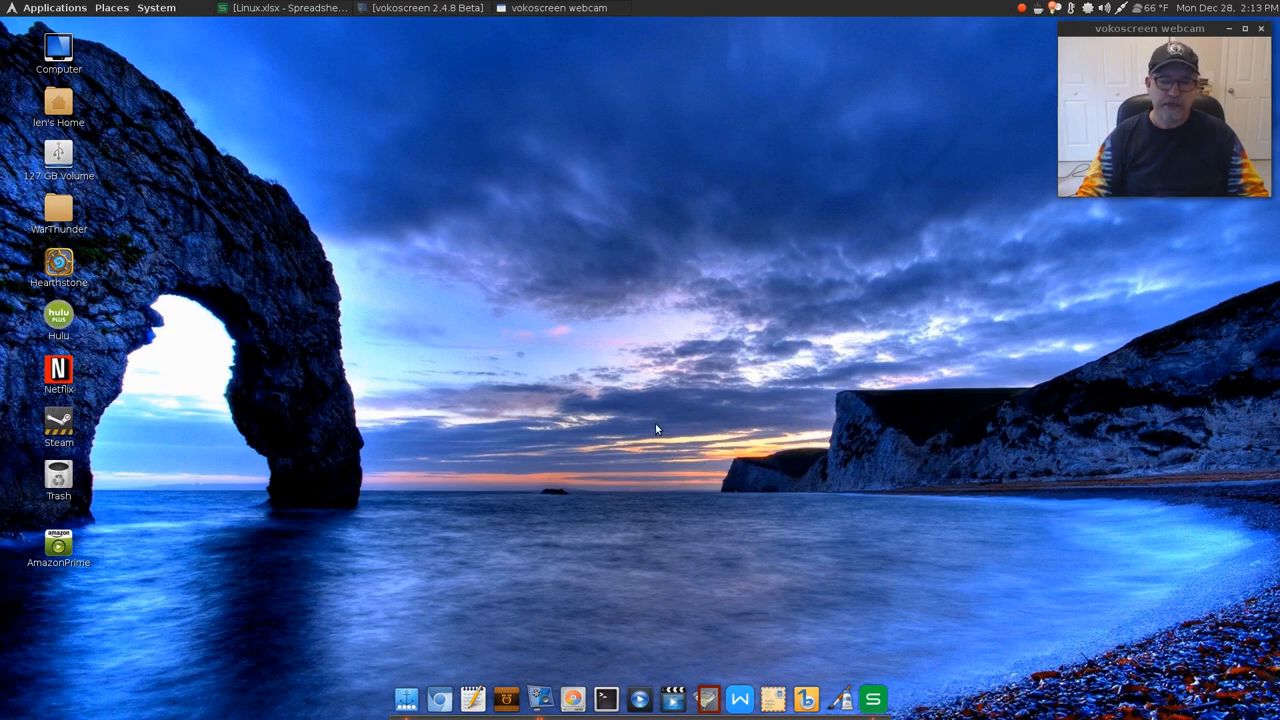
{"action": "mouse_move", "coordinate": [656, 410]}
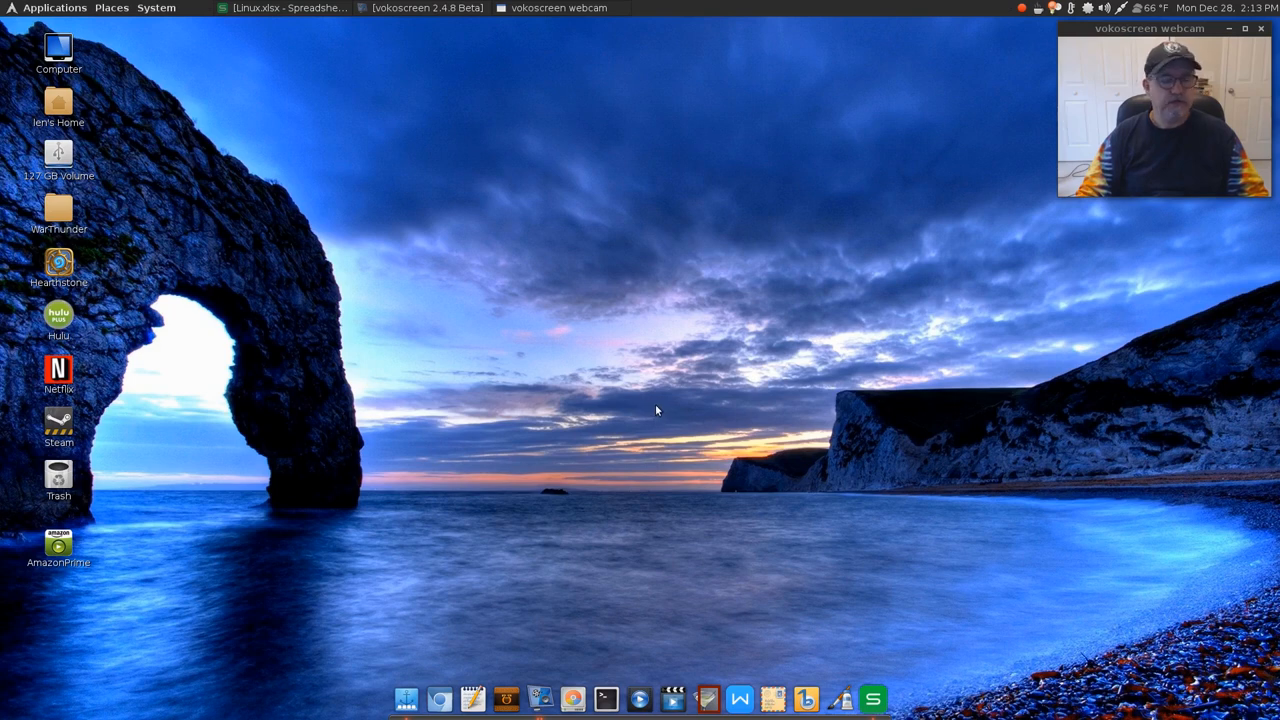
{"action": "mouse_move", "coordinate": [674, 424]}
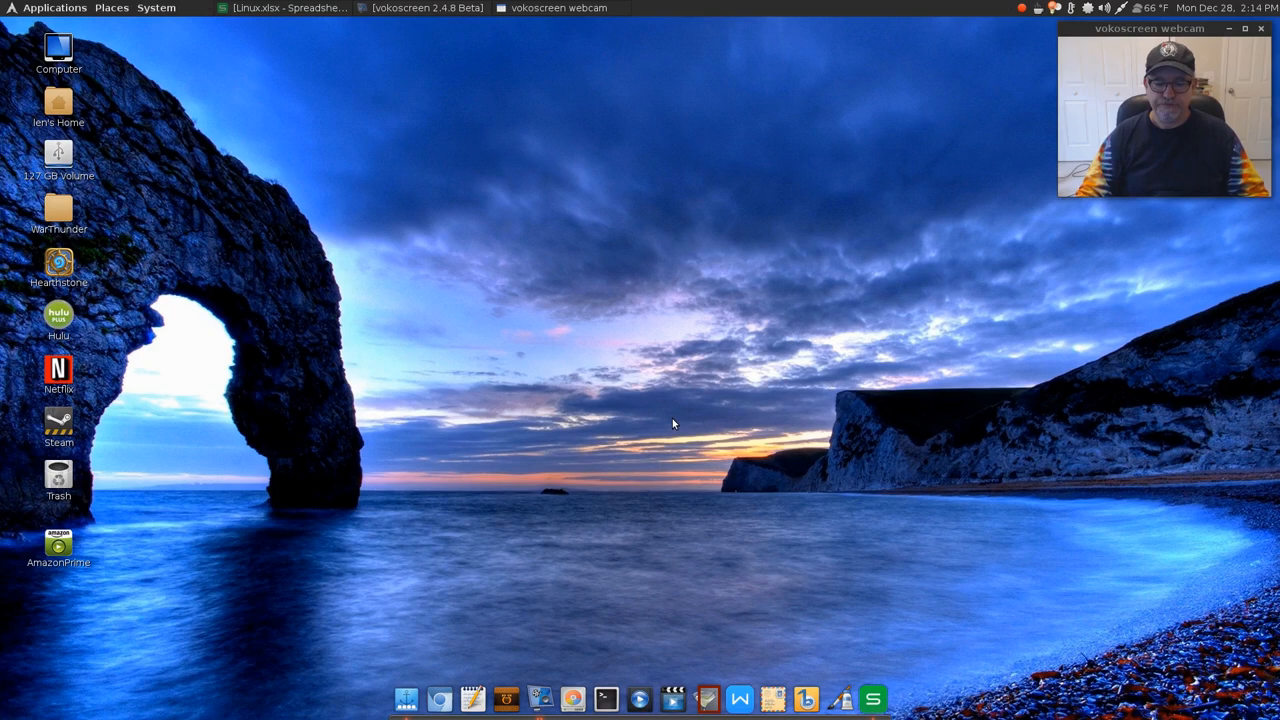
{"action": "mouse_move", "coordinate": [658, 602]}
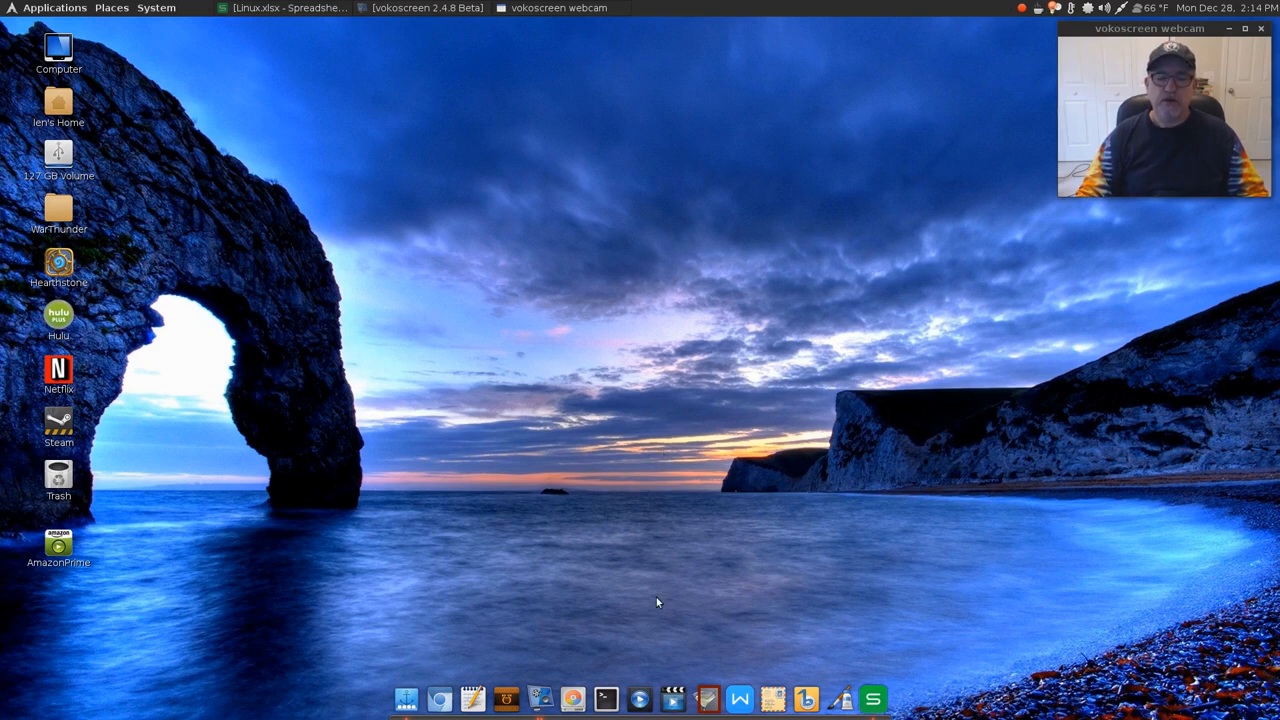
{"action": "mouse_move", "coordinate": [640, 700]}
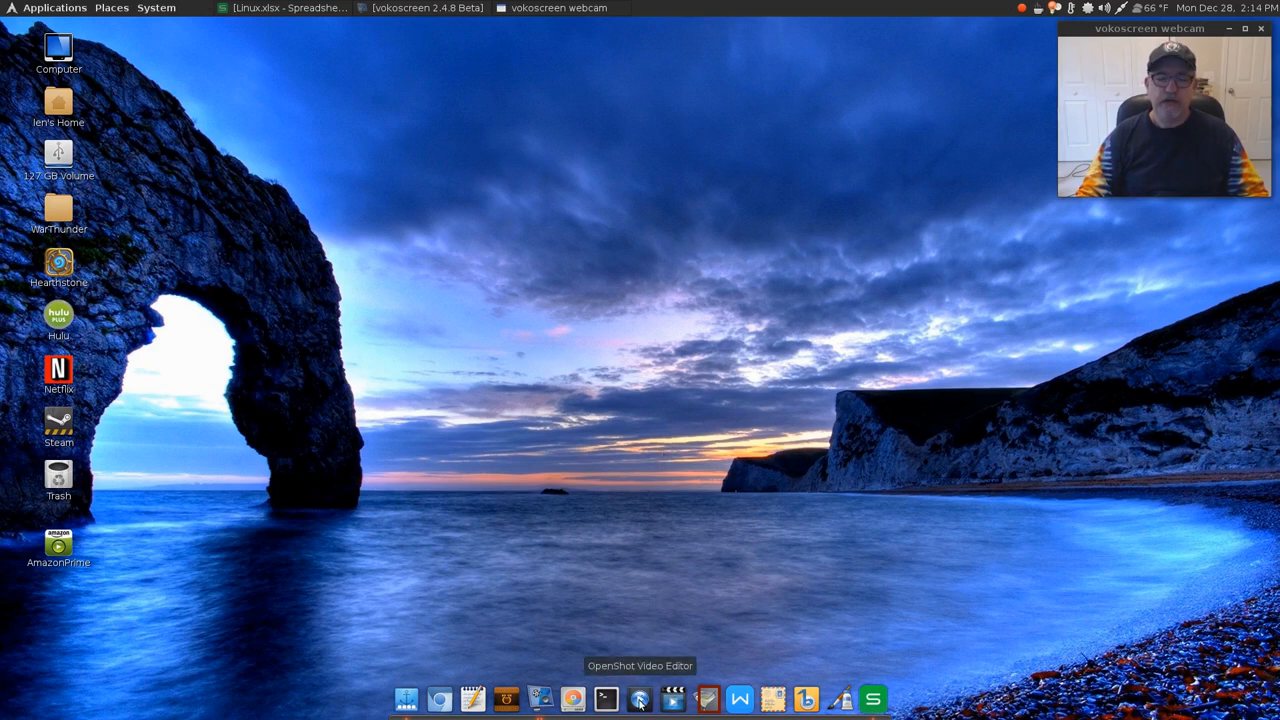
{"action": "mouse_move", "coordinate": [640, 578]}
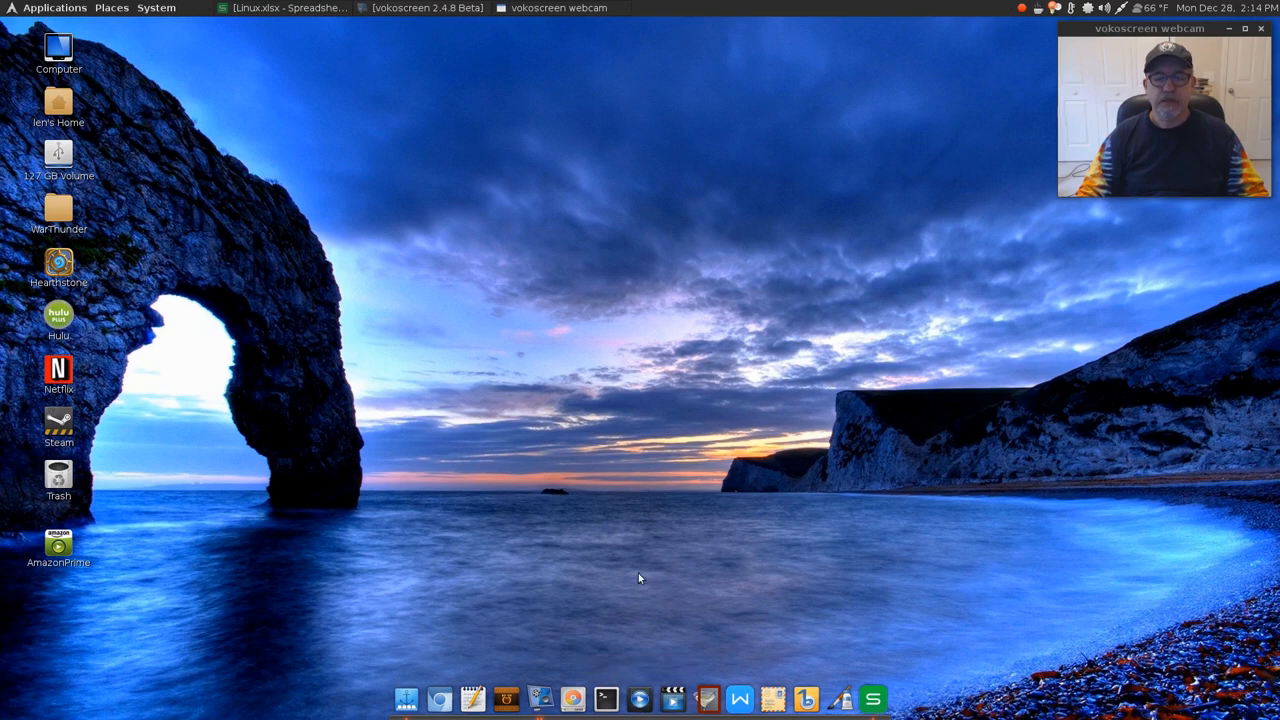
{"action": "mouse_move", "coordinate": [636, 576]}
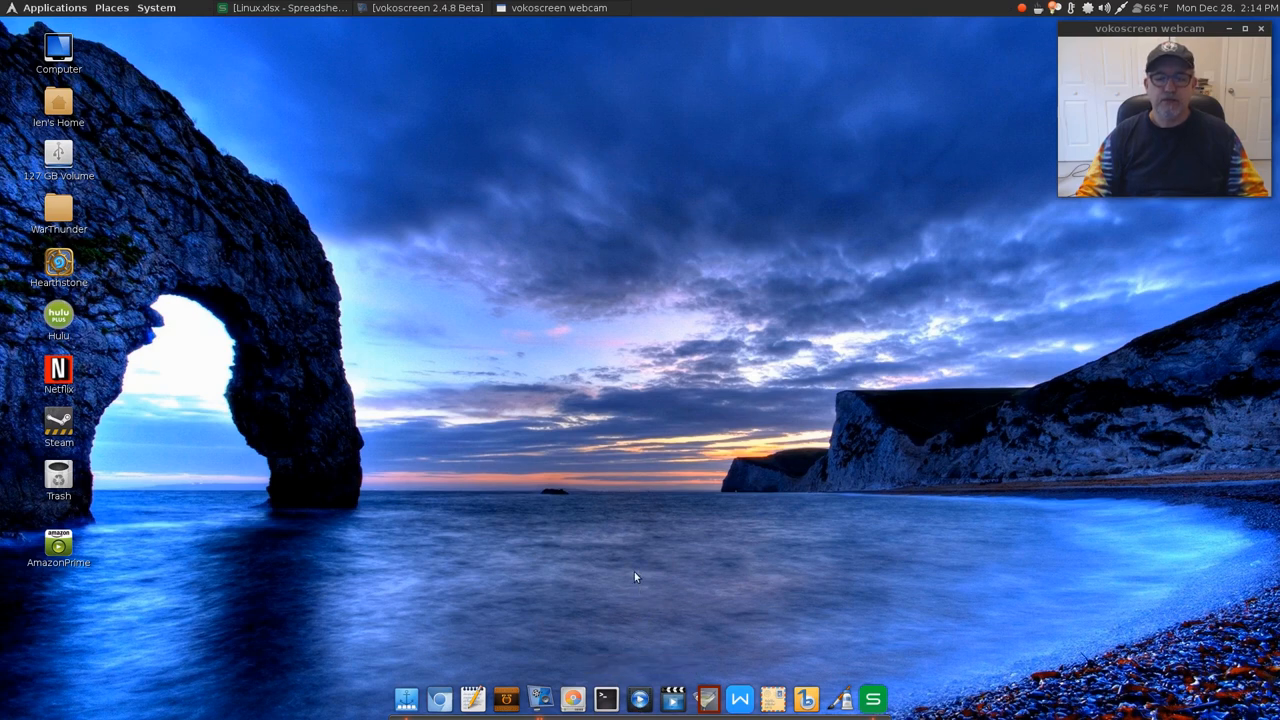
{"action": "mouse_move", "coordinate": [640, 488]}
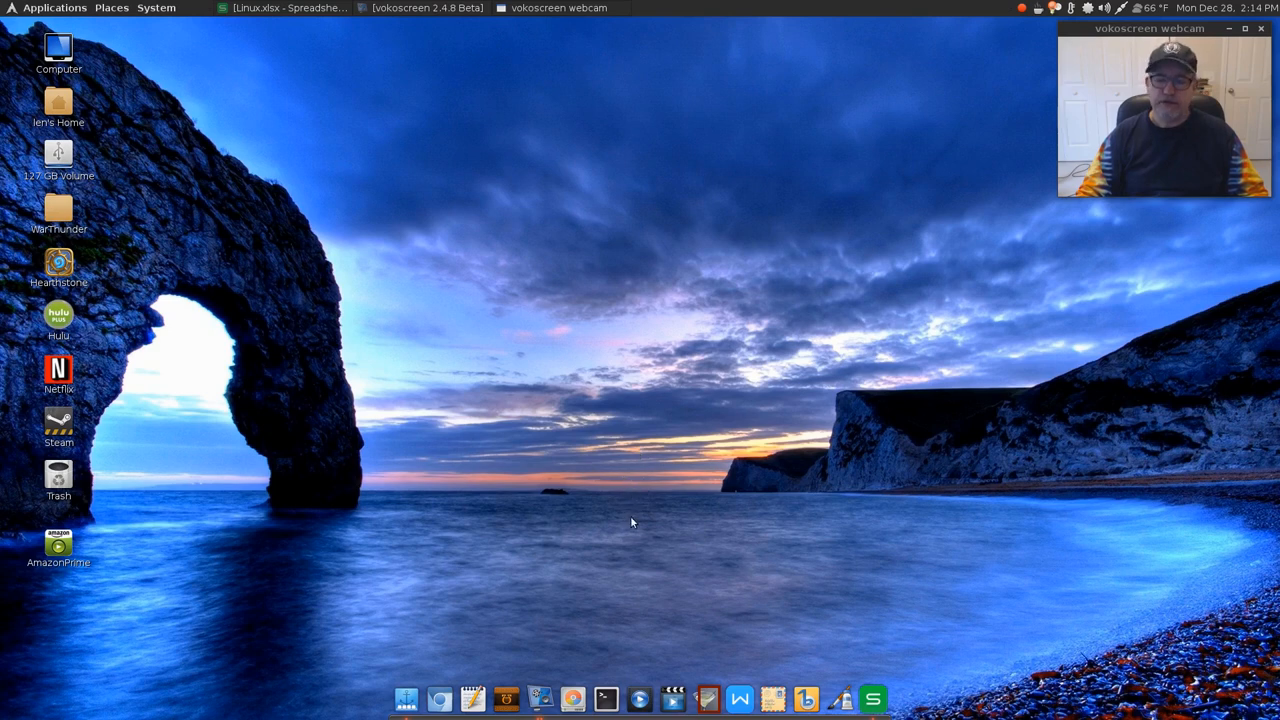
{"action": "mouse_move", "coordinate": [632, 496]}
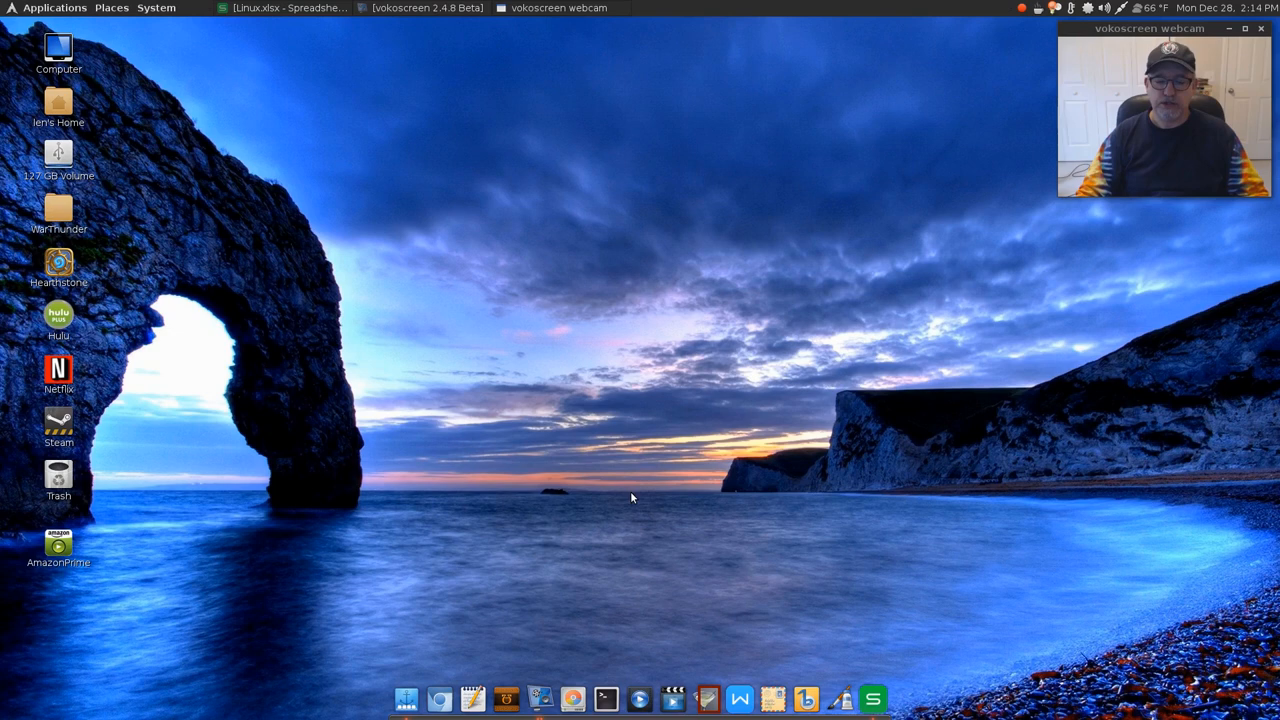
{"action": "mouse_move", "coordinate": [640, 608]}
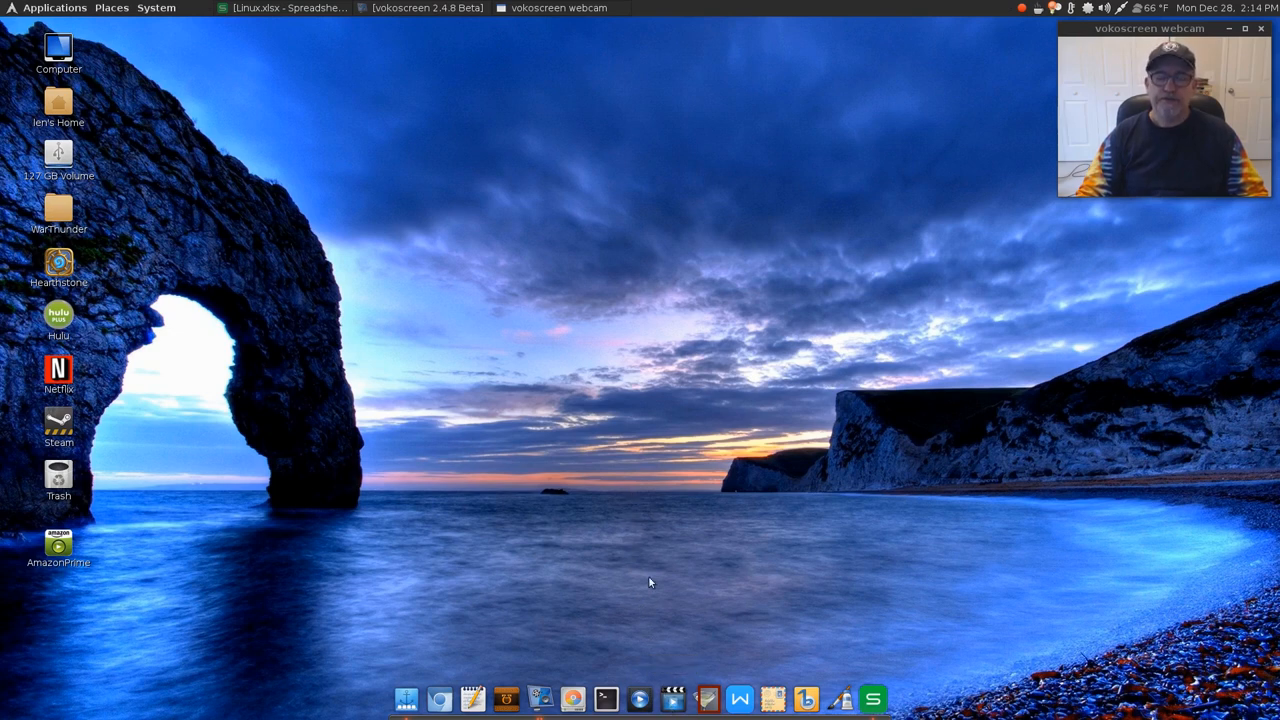
{"action": "mouse_move", "coordinate": [672, 698]}
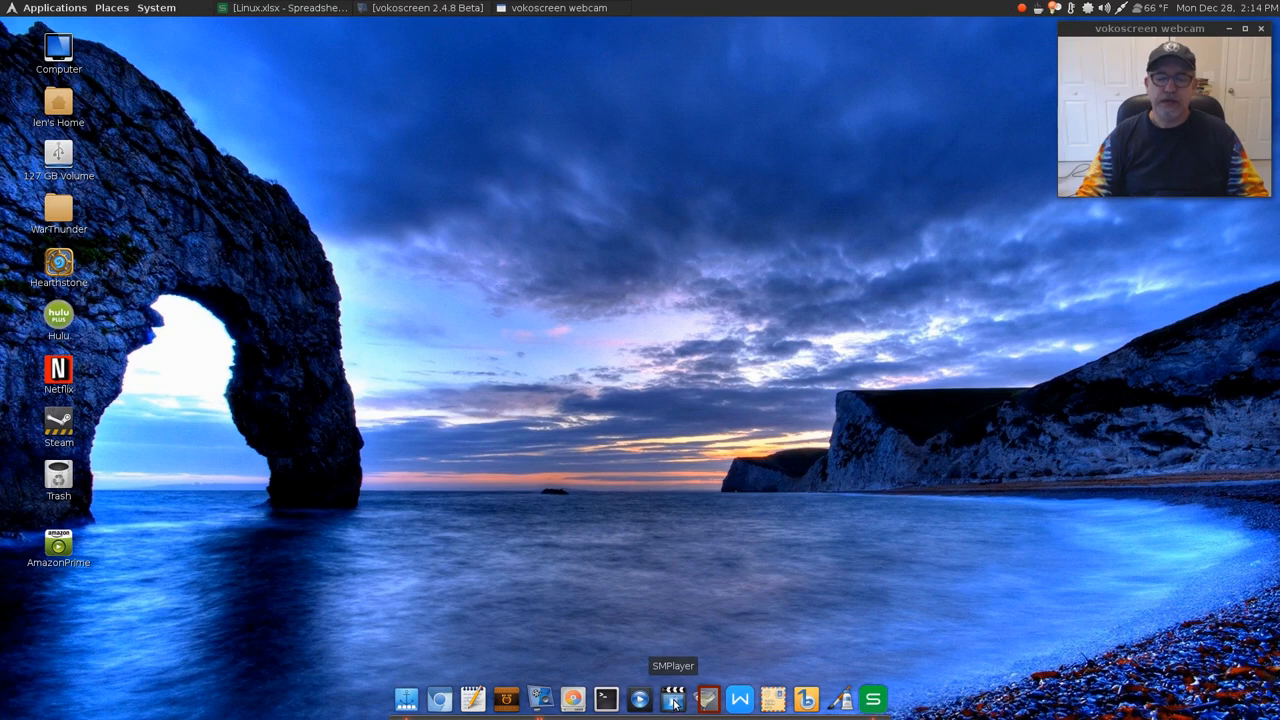
{"action": "mouse_move", "coordinate": [552, 336]}
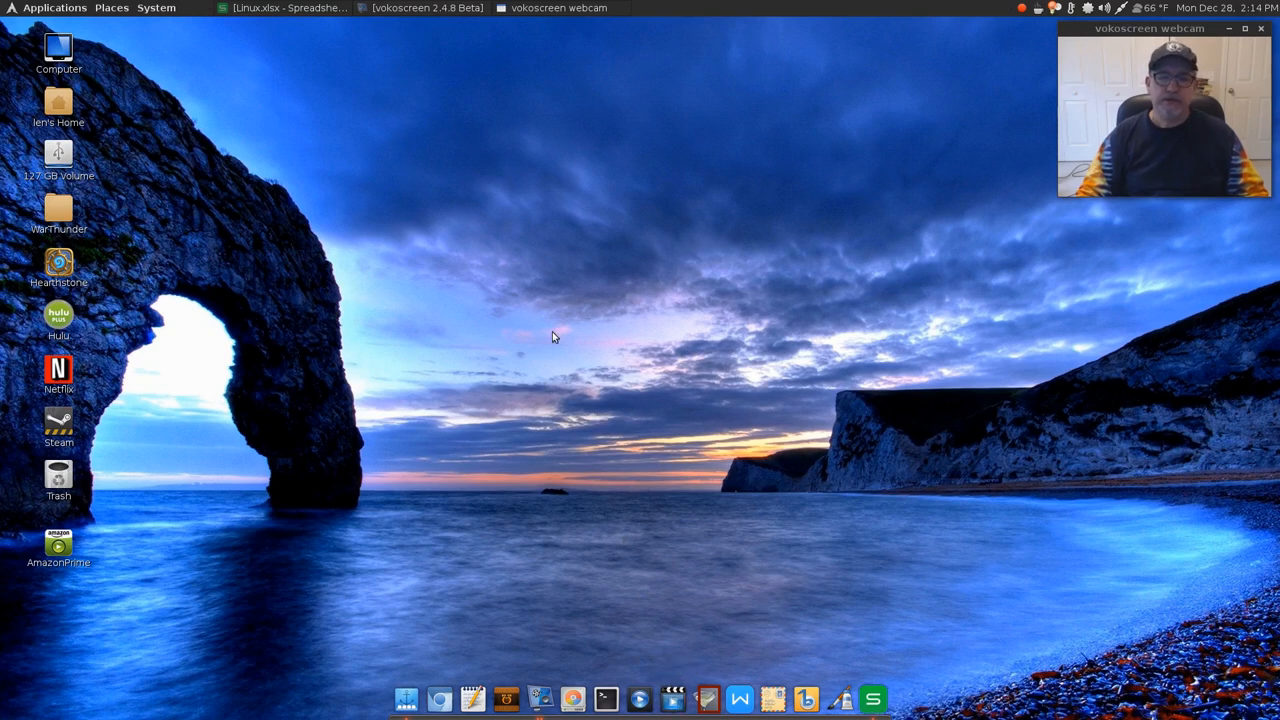
{"action": "mouse_move", "coordinate": [620, 312]}
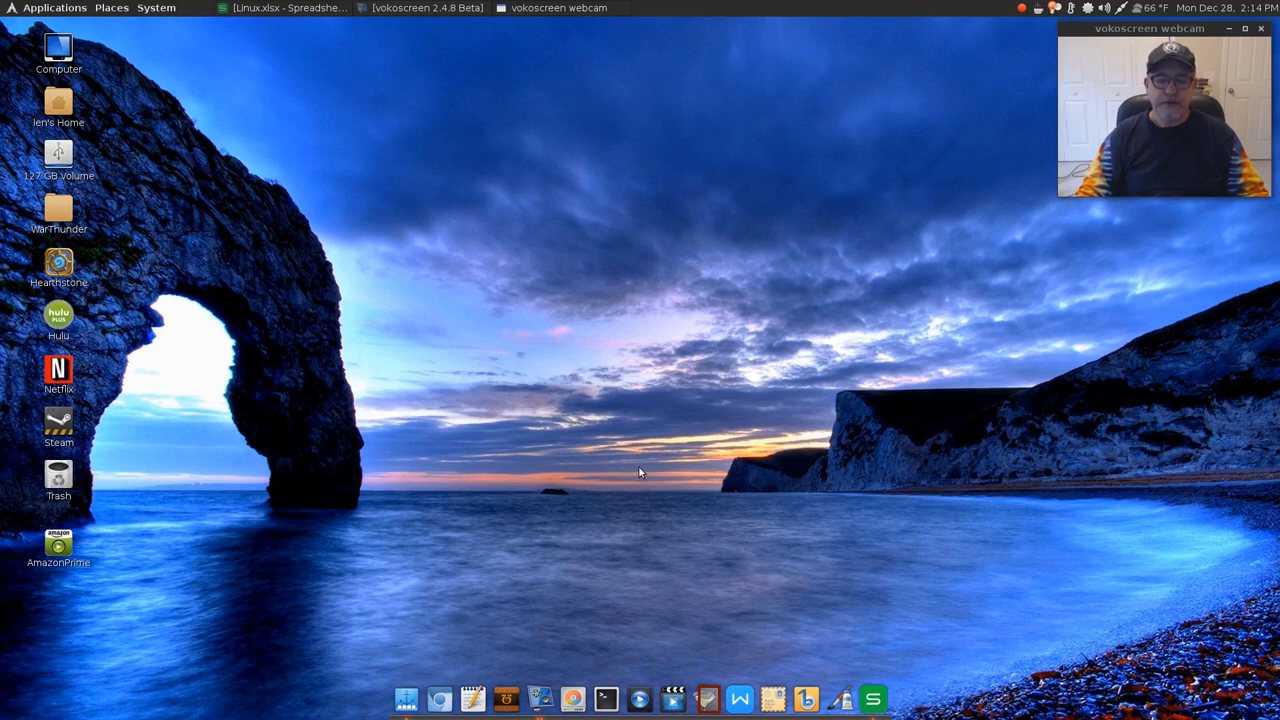
{"action": "mouse_move", "coordinate": [646, 464]}
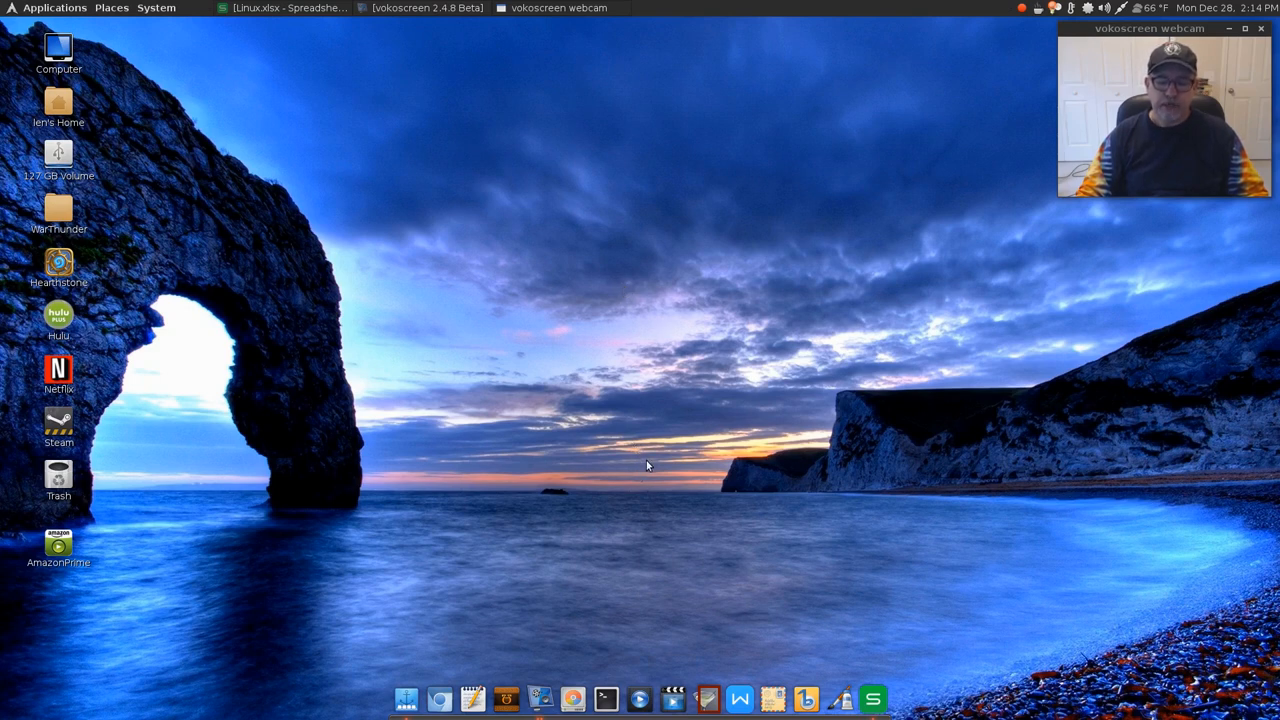
{"action": "mouse_move", "coordinate": [638, 506]}
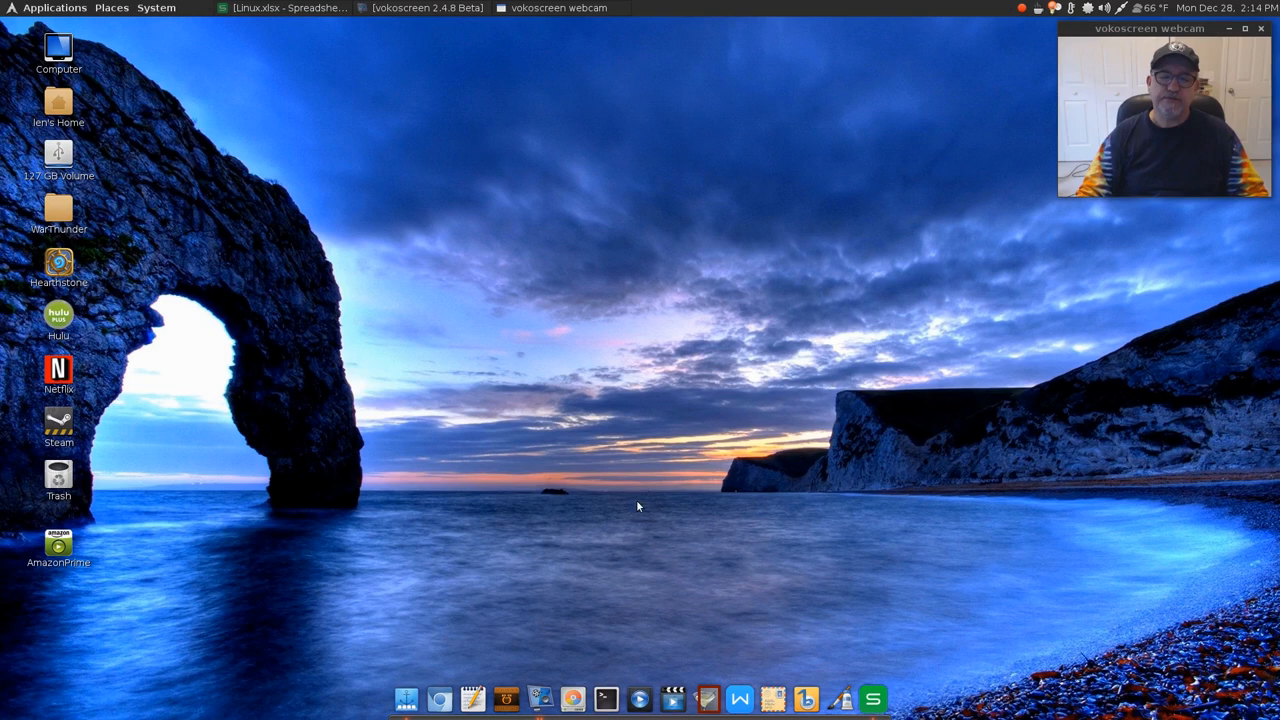
{"action": "mouse_move", "coordinate": [804, 698]}
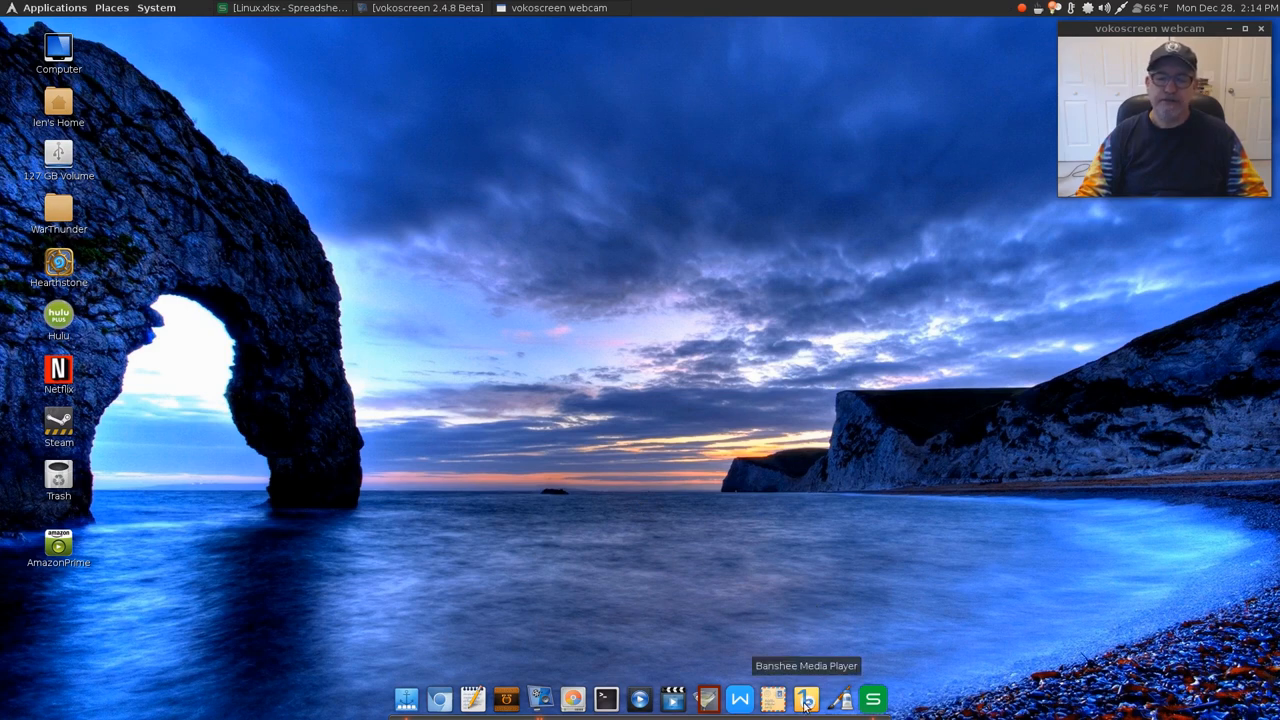
{"action": "mouse_move", "coordinate": [616, 502]}
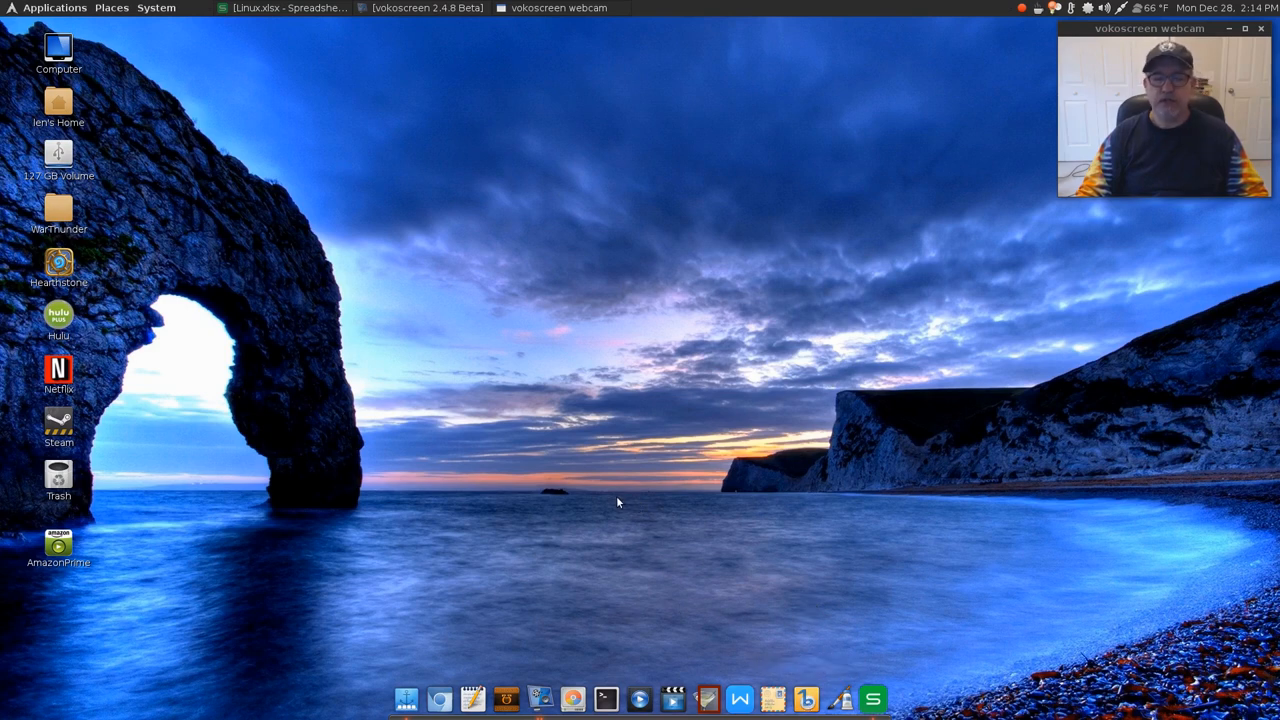
{"action": "mouse_move", "coordinate": [616, 496]}
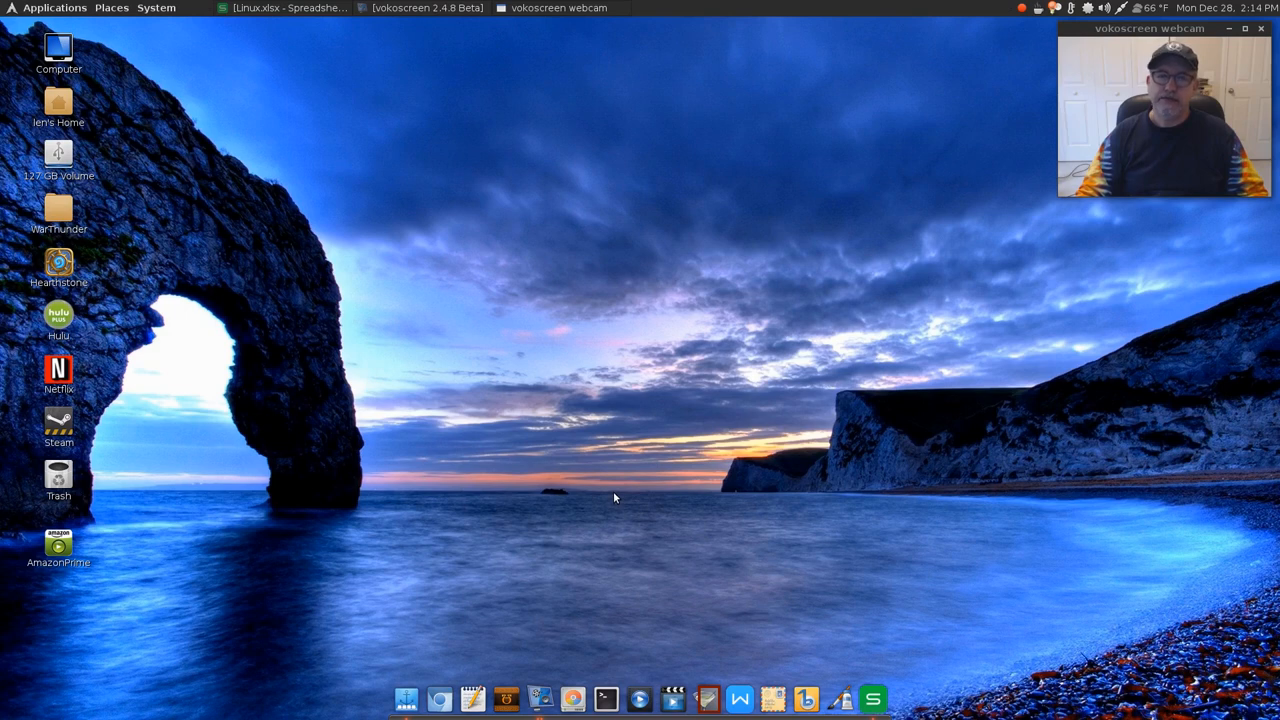
{"action": "mouse_move", "coordinate": [612, 492]}
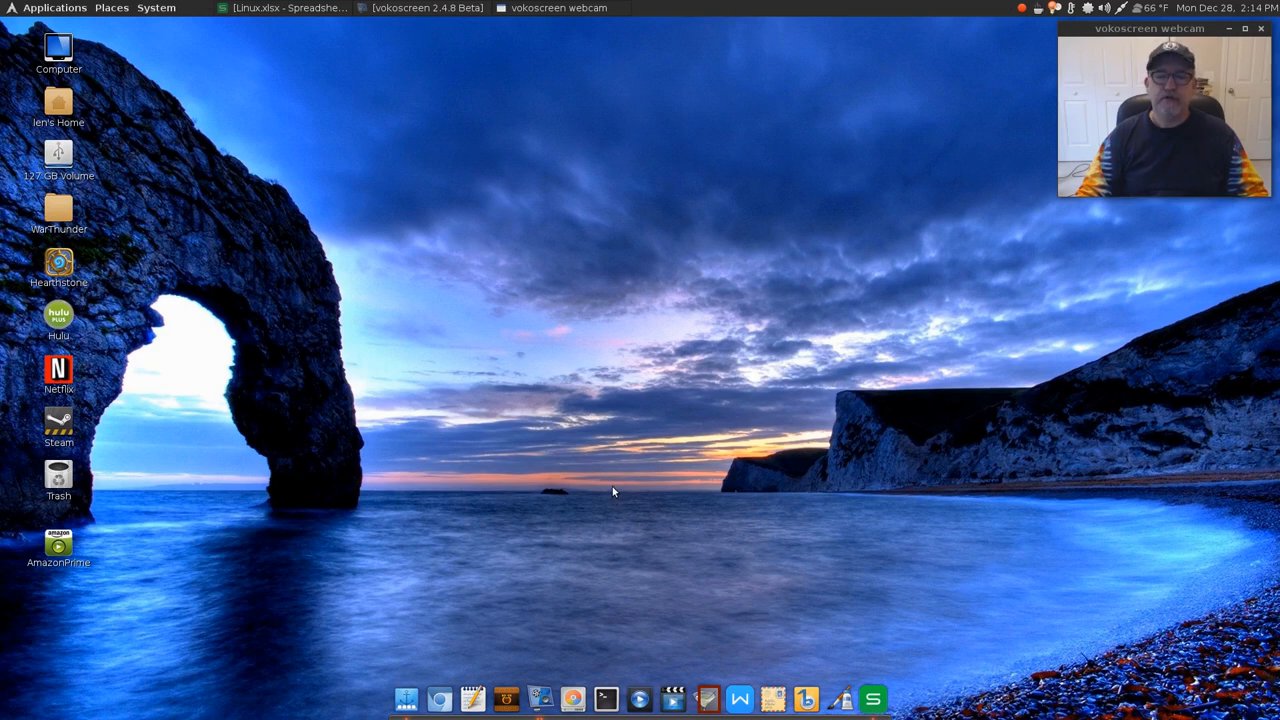
{"action": "mouse_move", "coordinate": [600, 516]}
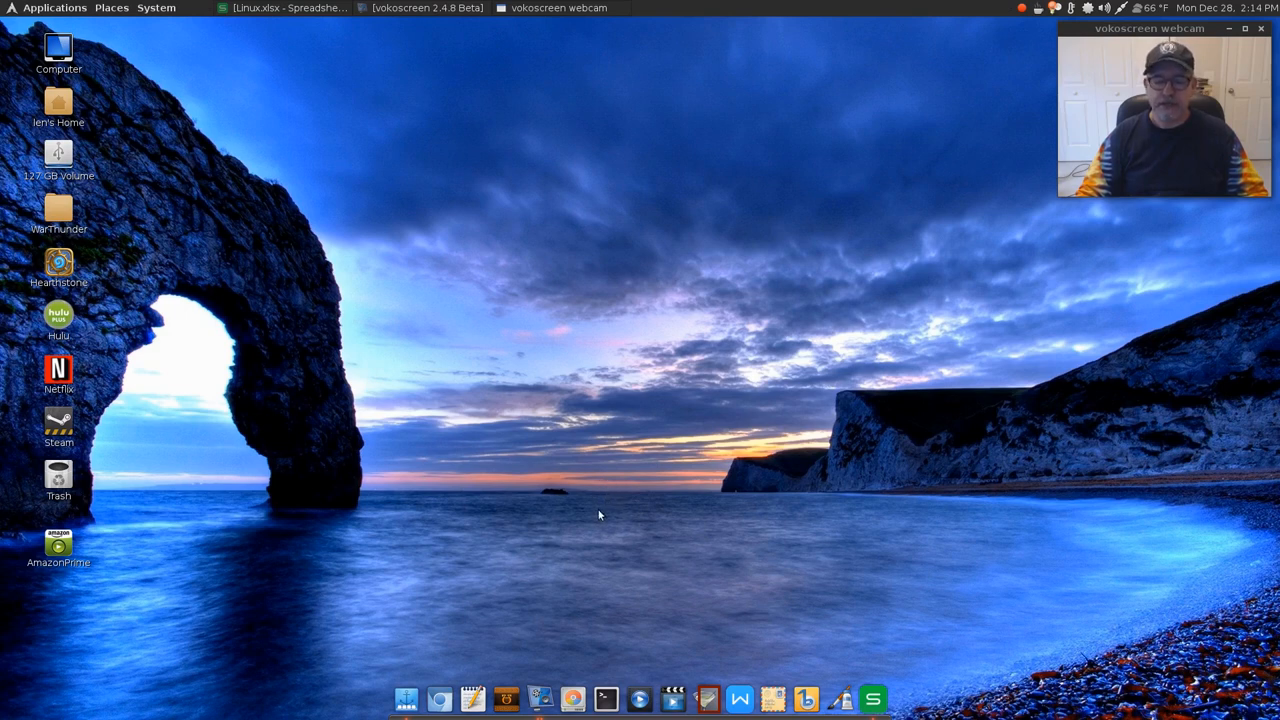
{"action": "mouse_move", "coordinate": [614, 570]}
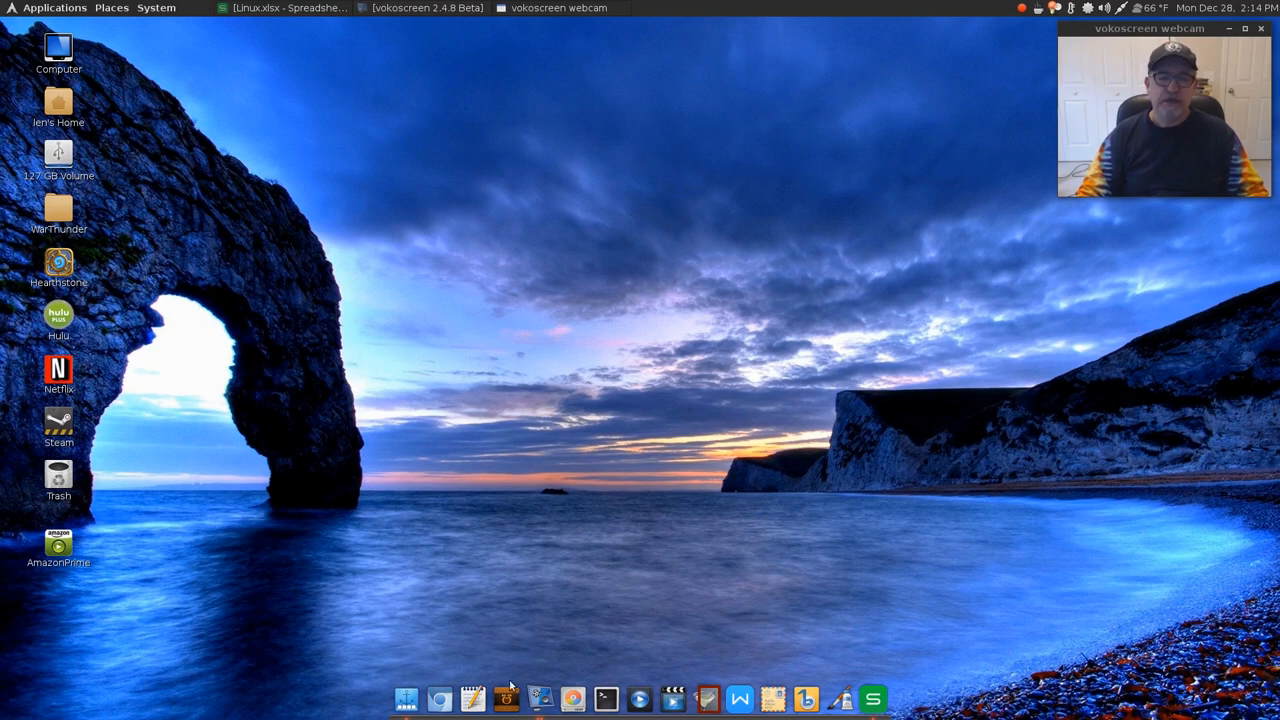
{"action": "mouse_move", "coordinate": [506, 698]}
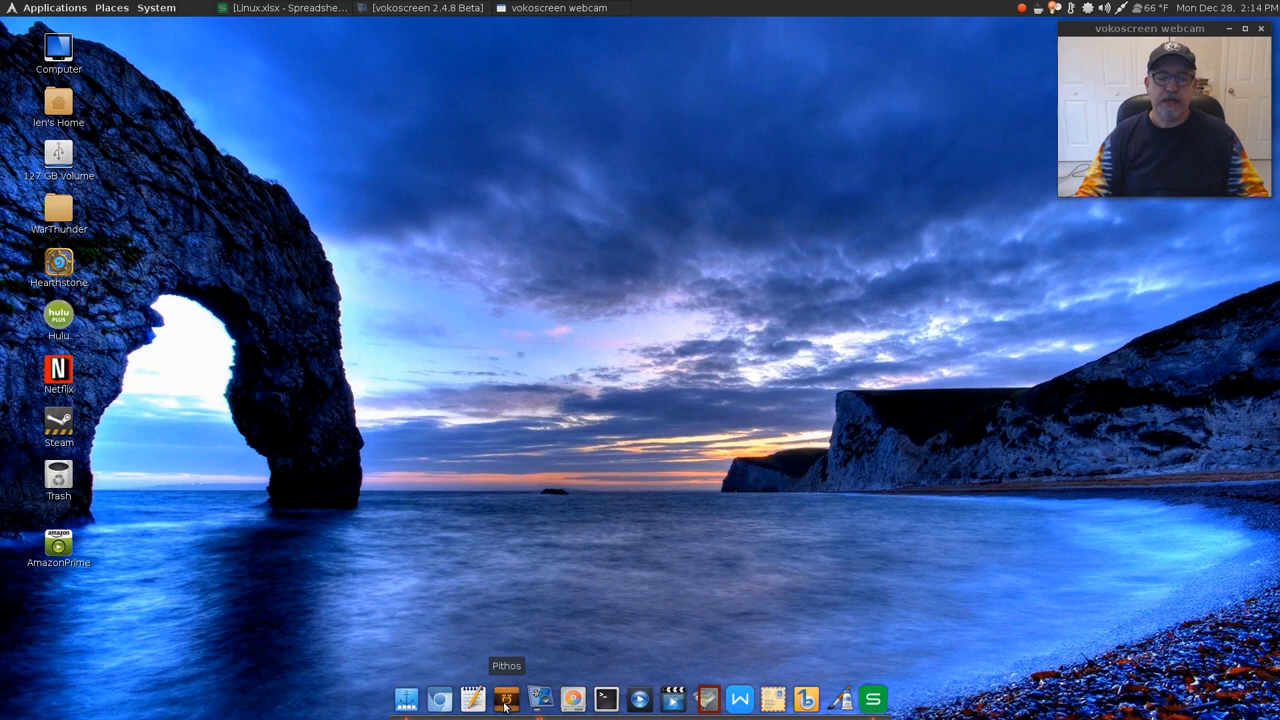
{"action": "mouse_move", "coordinate": [508, 670]}
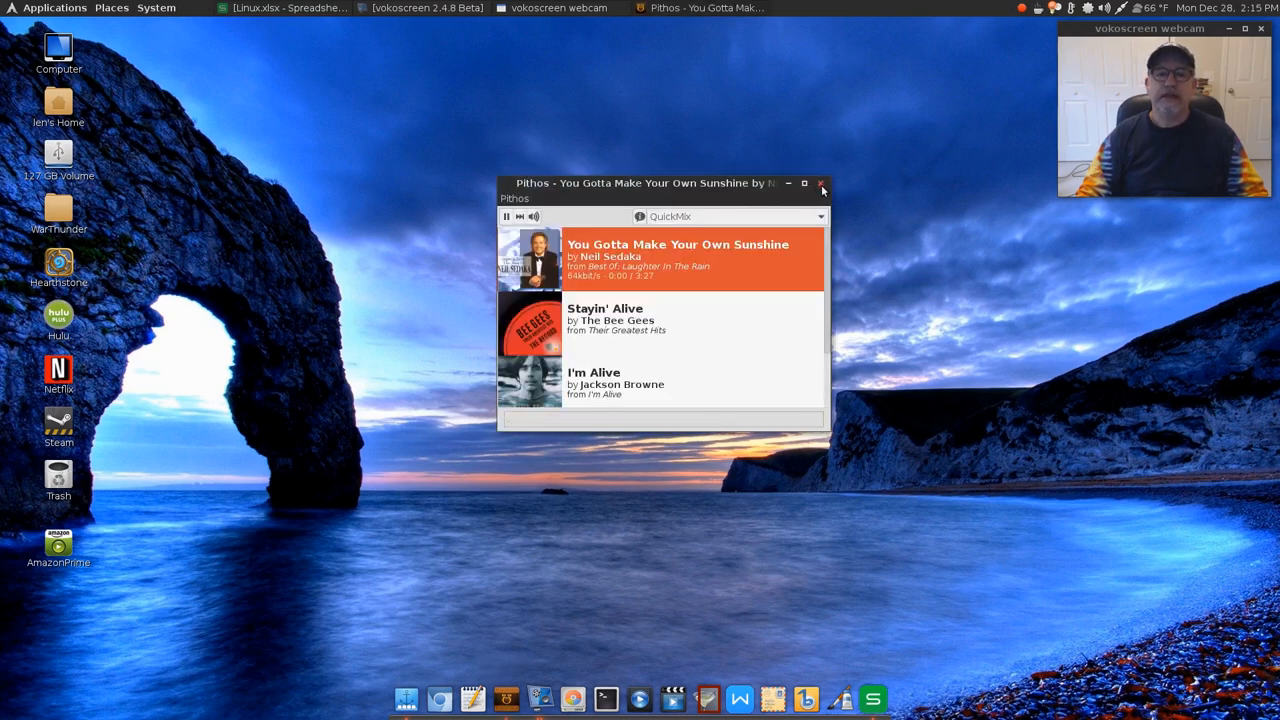
{"action": "left_click", "coordinate": [820, 184]}
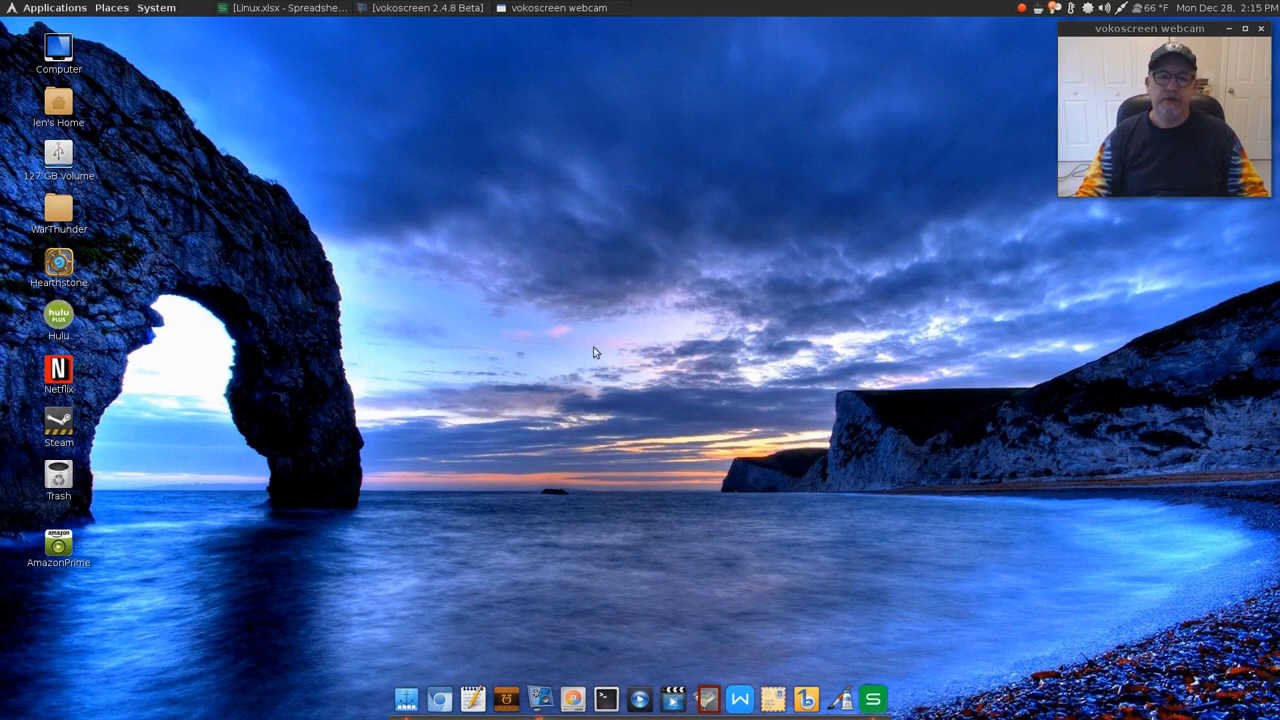
{"action": "mouse_move", "coordinate": [624, 418]}
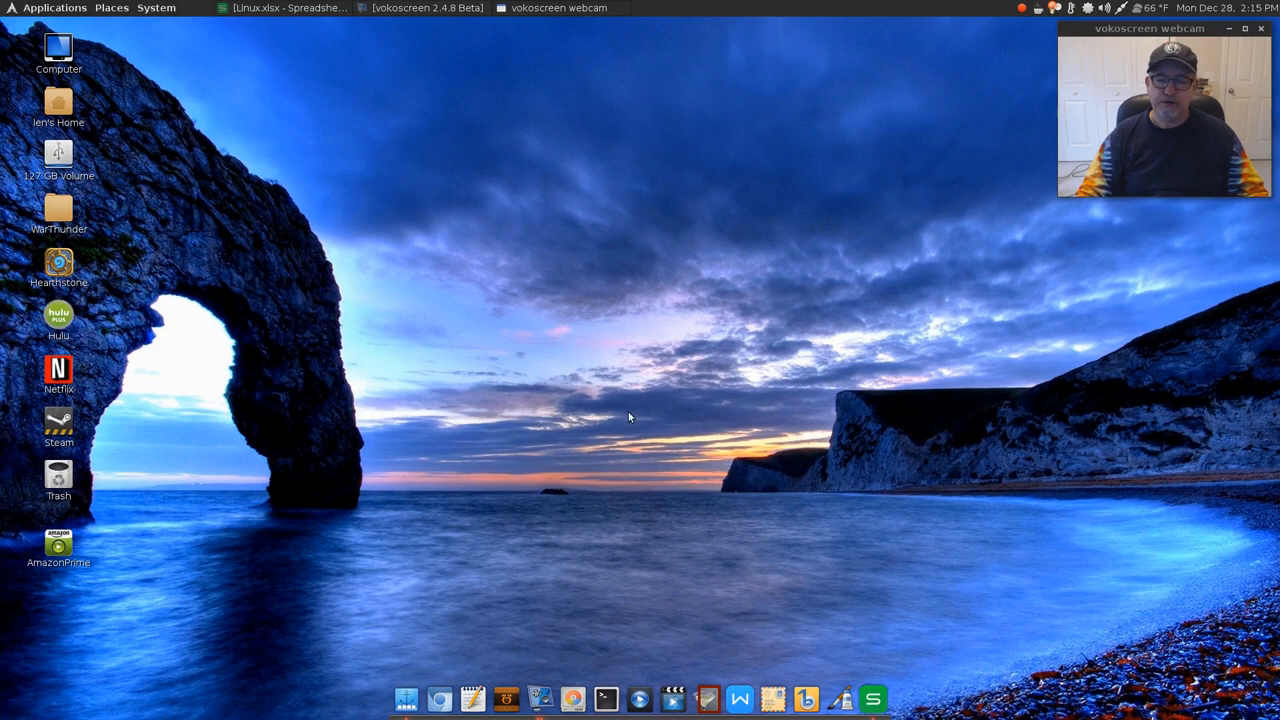
{"action": "mouse_move", "coordinate": [616, 436]}
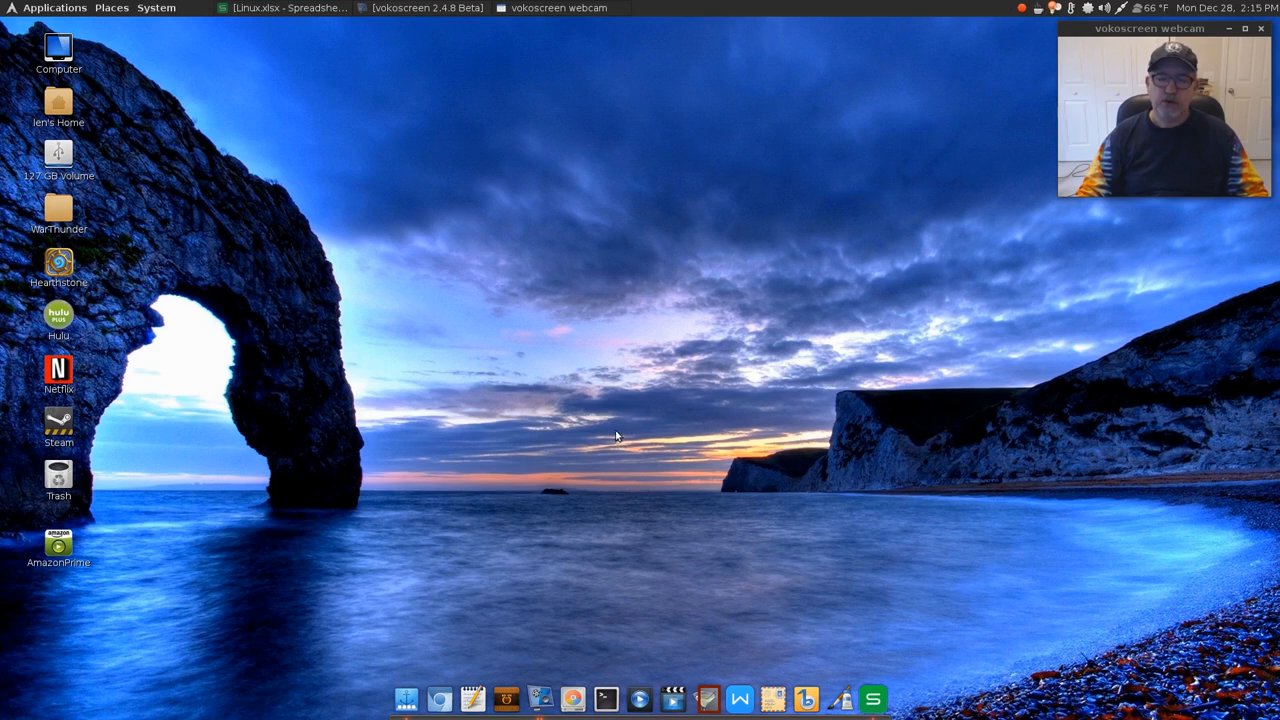
{"action": "mouse_move", "coordinate": [626, 432]}
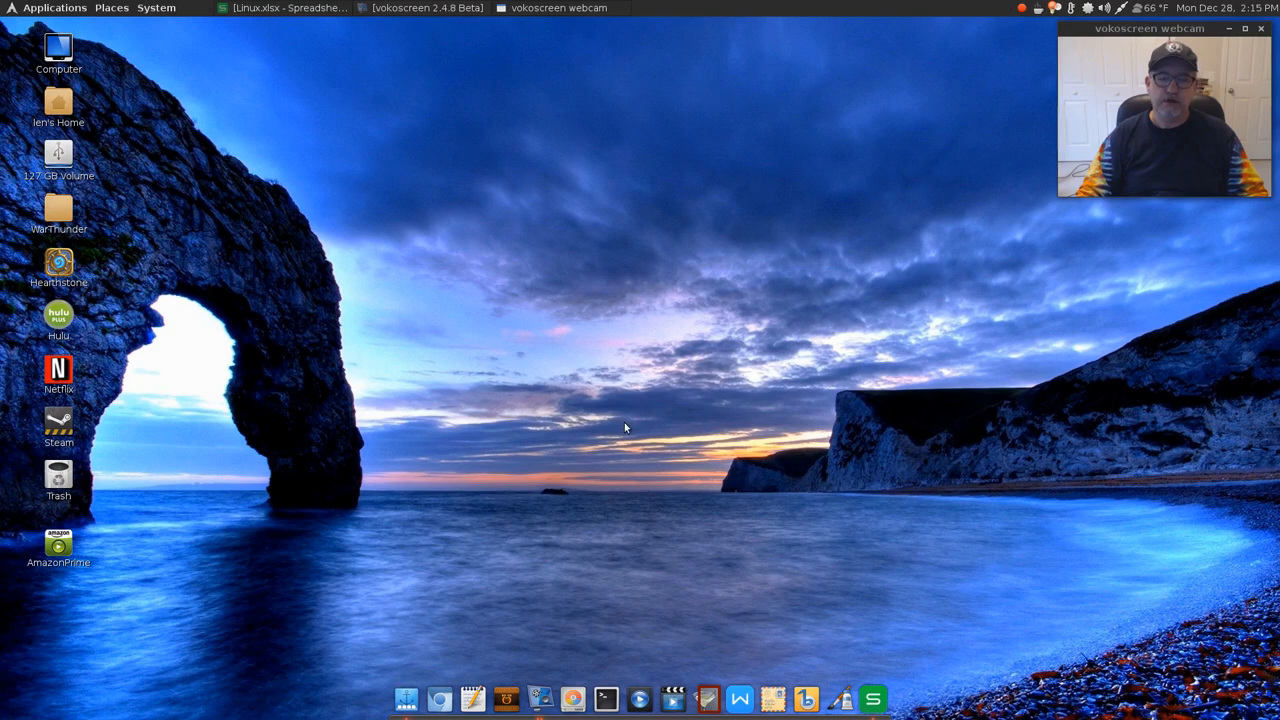
{"action": "mouse_move", "coordinate": [624, 432]}
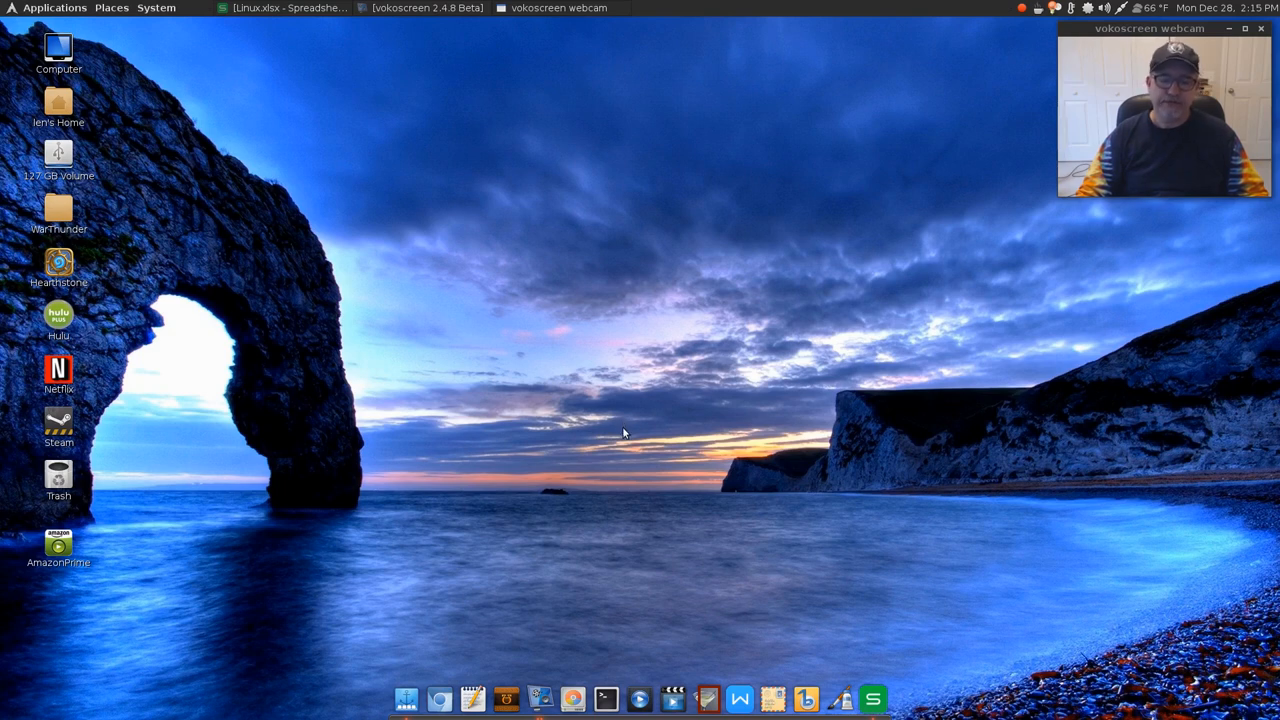
{"action": "mouse_move", "coordinate": [628, 432]}
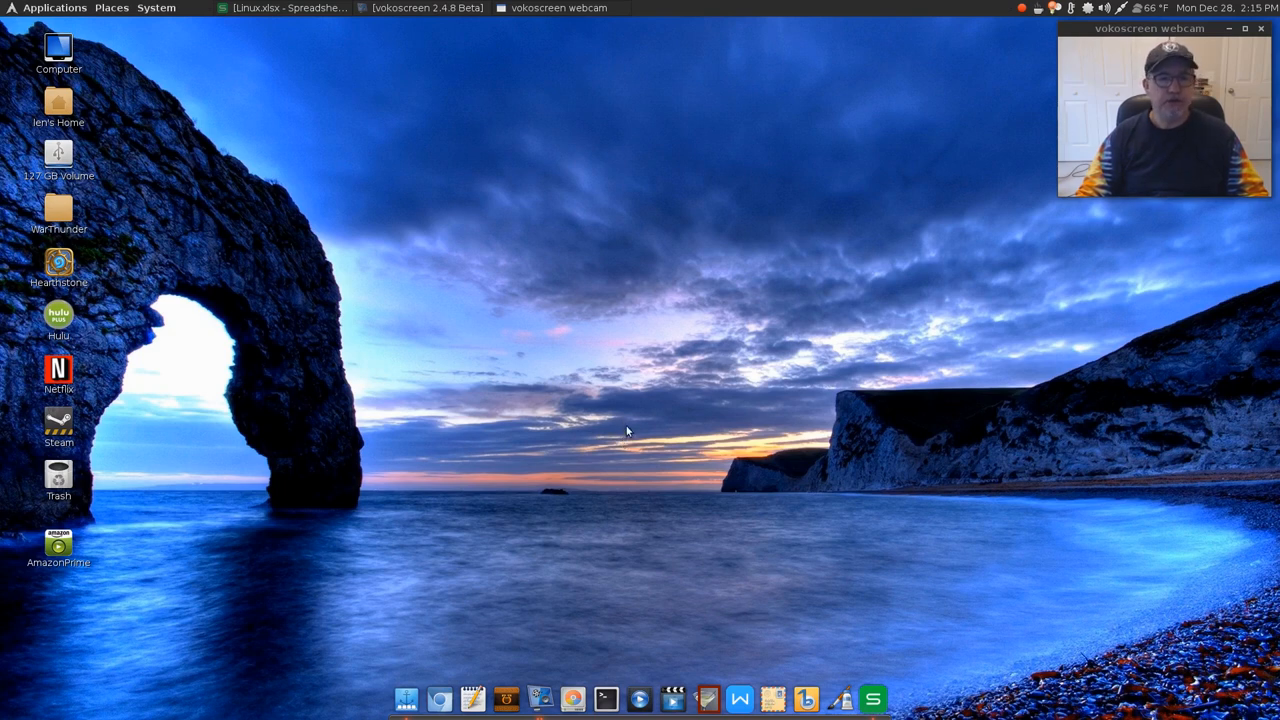
{"action": "mouse_move", "coordinate": [616, 408]}
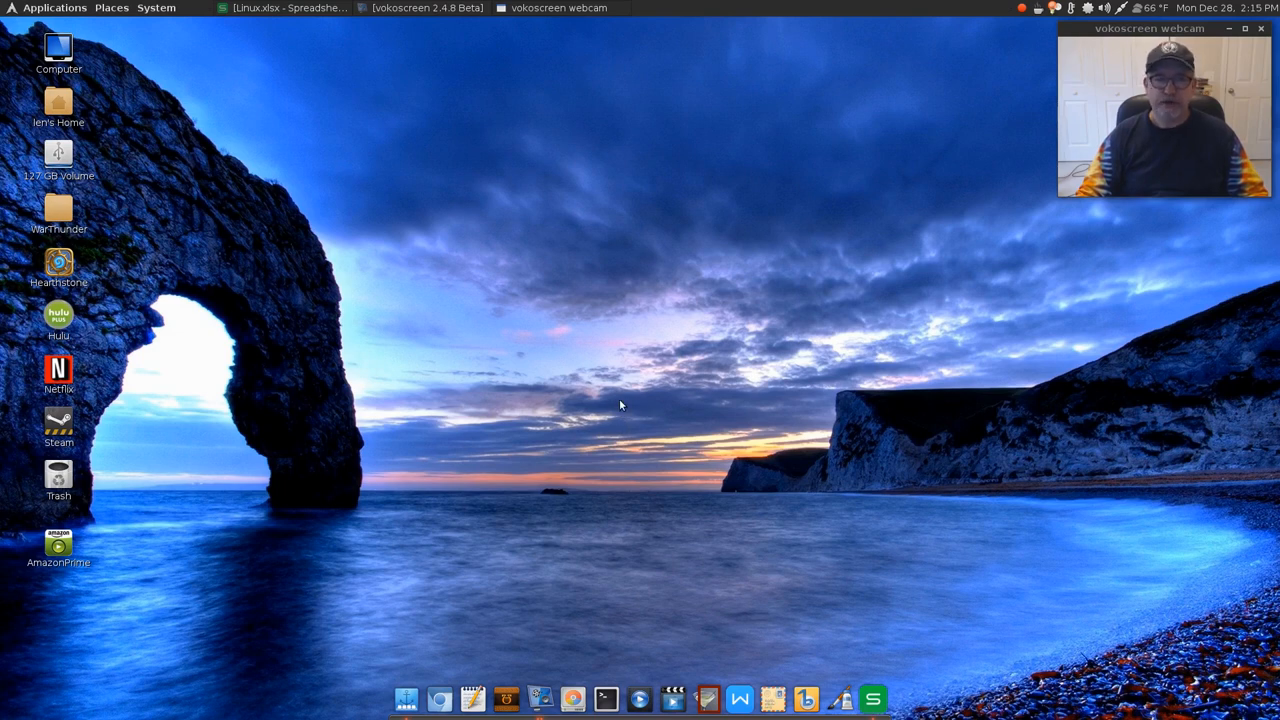
{"action": "mouse_move", "coordinate": [584, 374]}
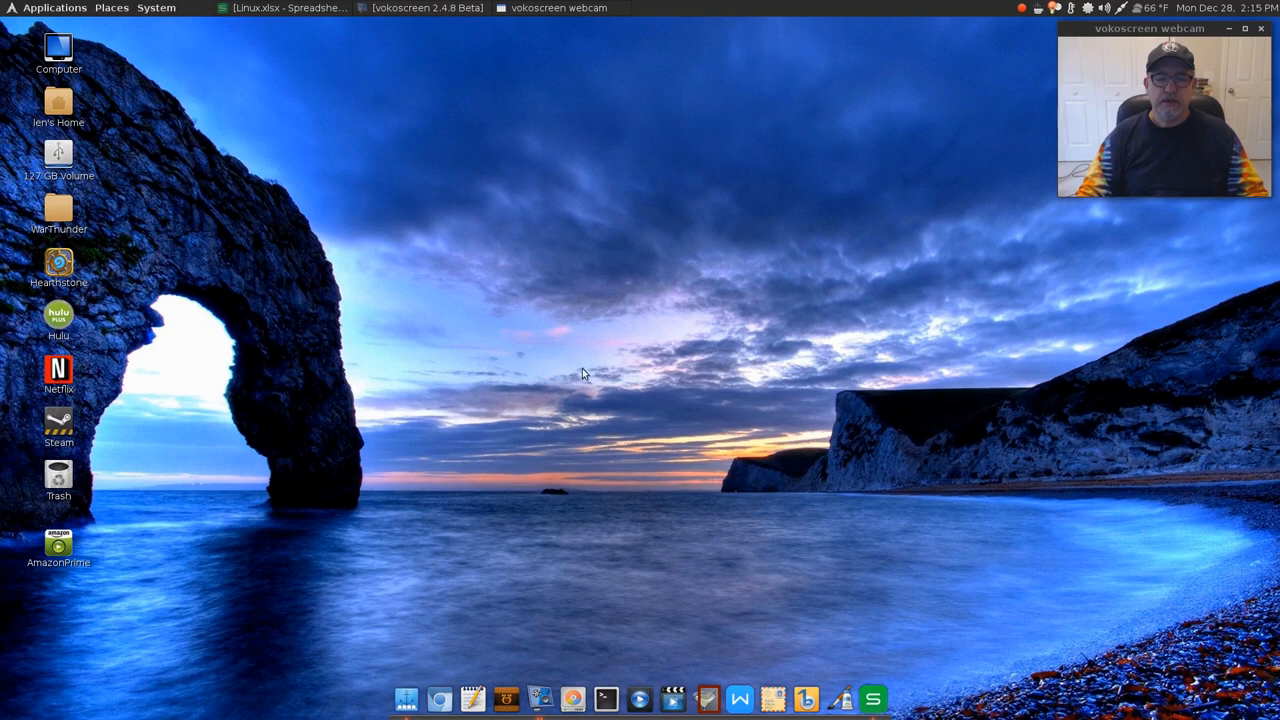
{"action": "mouse_move", "coordinate": [624, 376]}
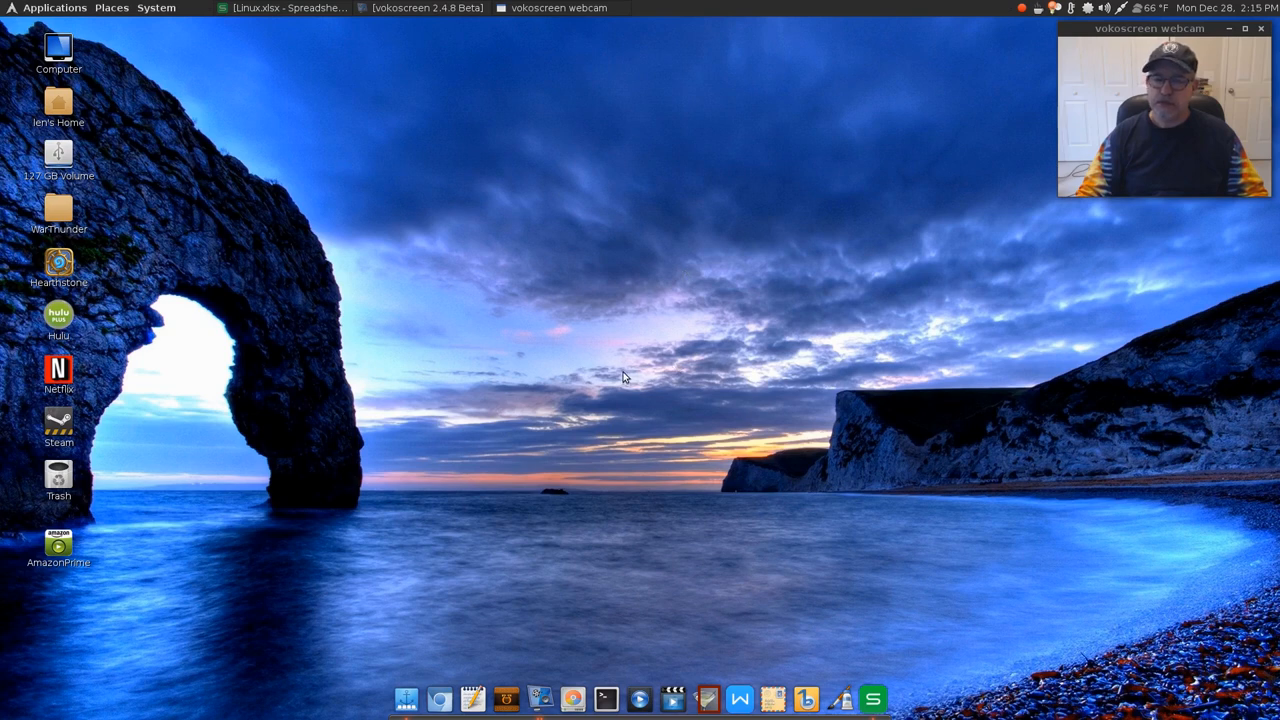
{"action": "mouse_move", "coordinate": [630, 338]}
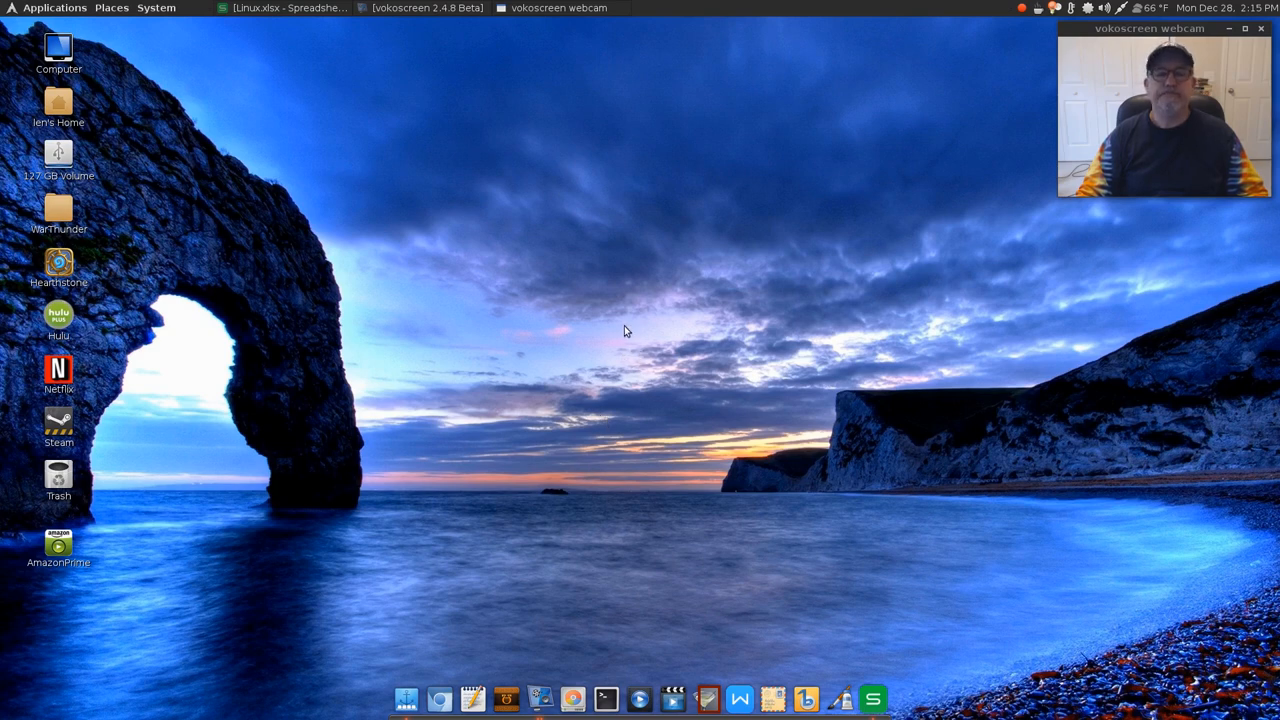
{"action": "mouse_move", "coordinate": [620, 448]}
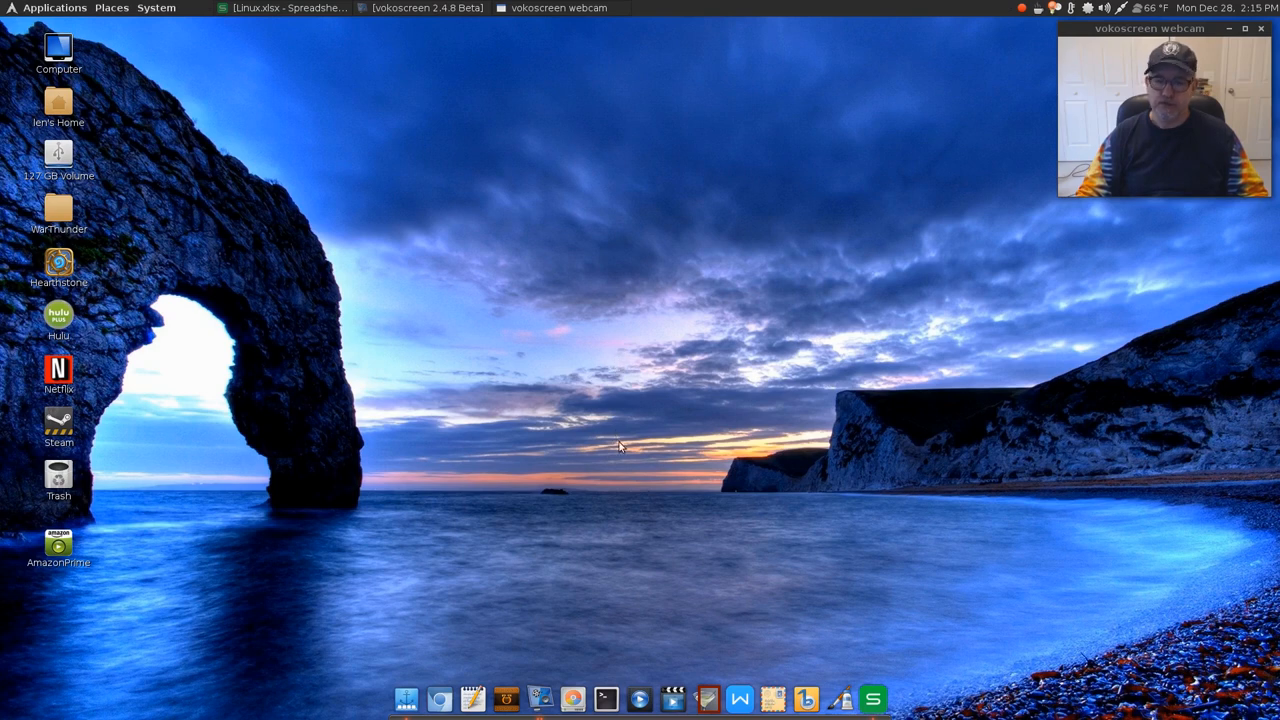
{"action": "mouse_move", "coordinate": [688, 472]}
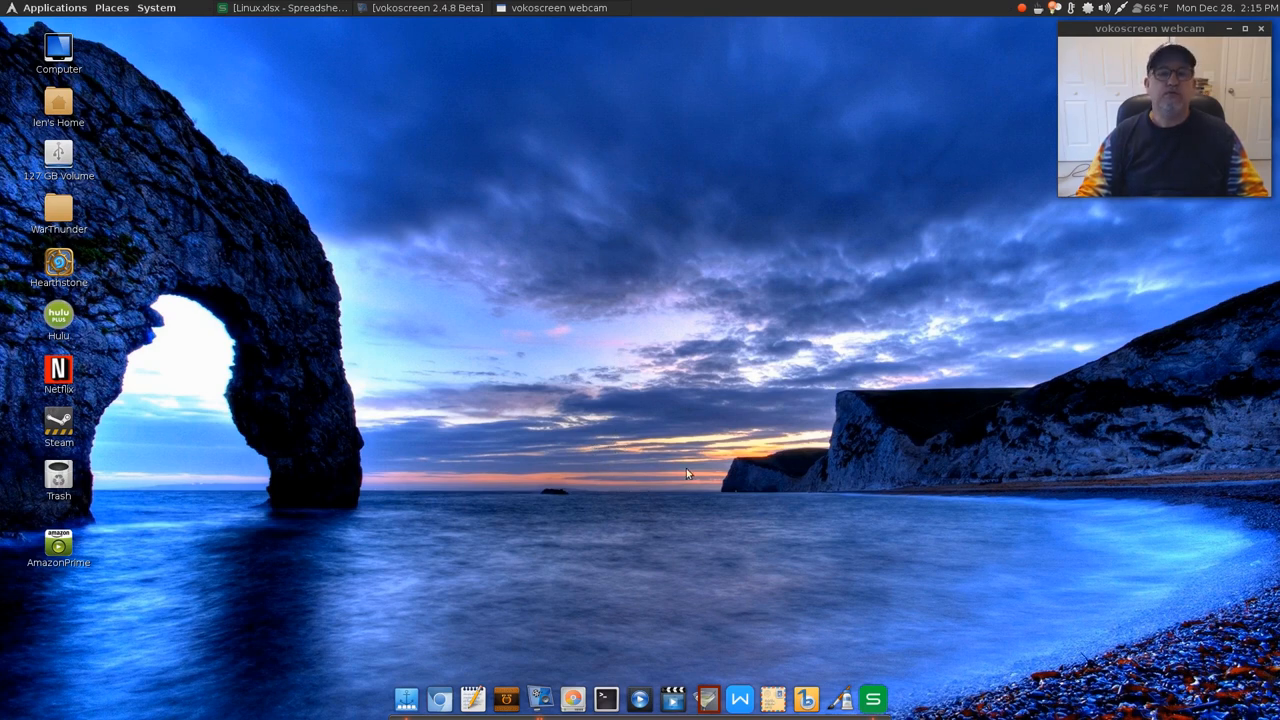
{"action": "mouse_move", "coordinate": [600, 476]}
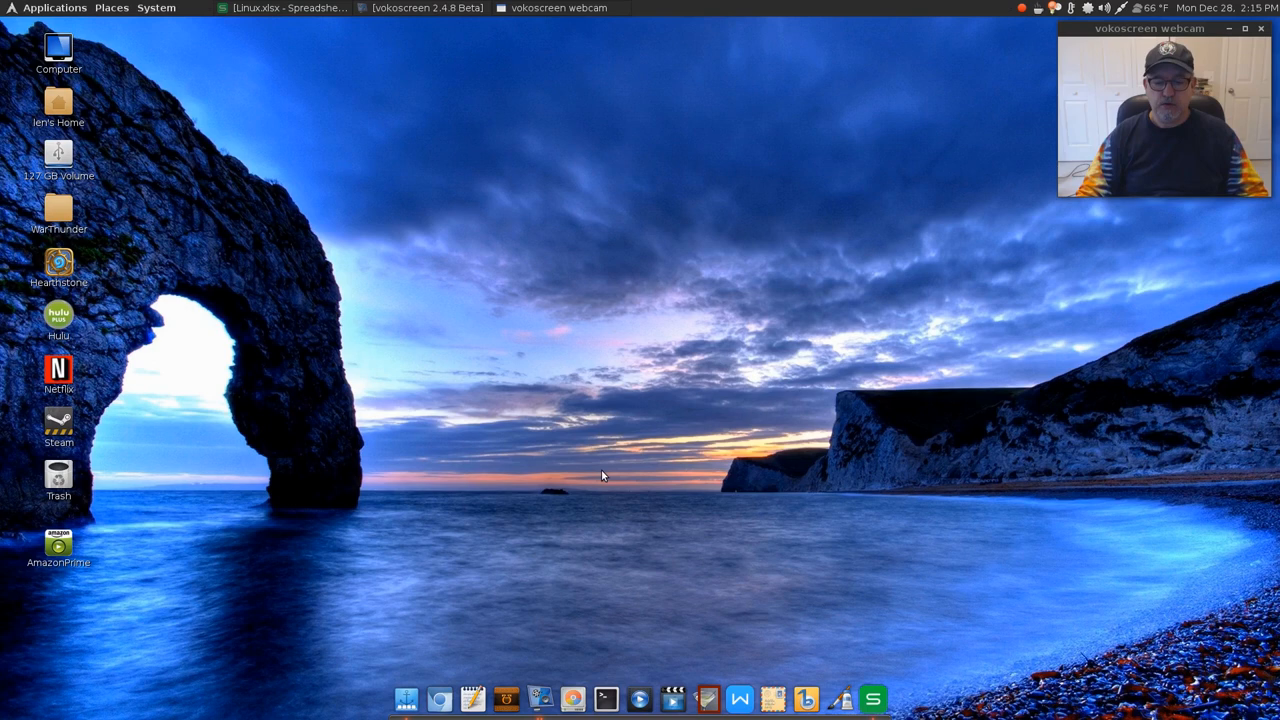
{"action": "mouse_move", "coordinate": [572, 506]}
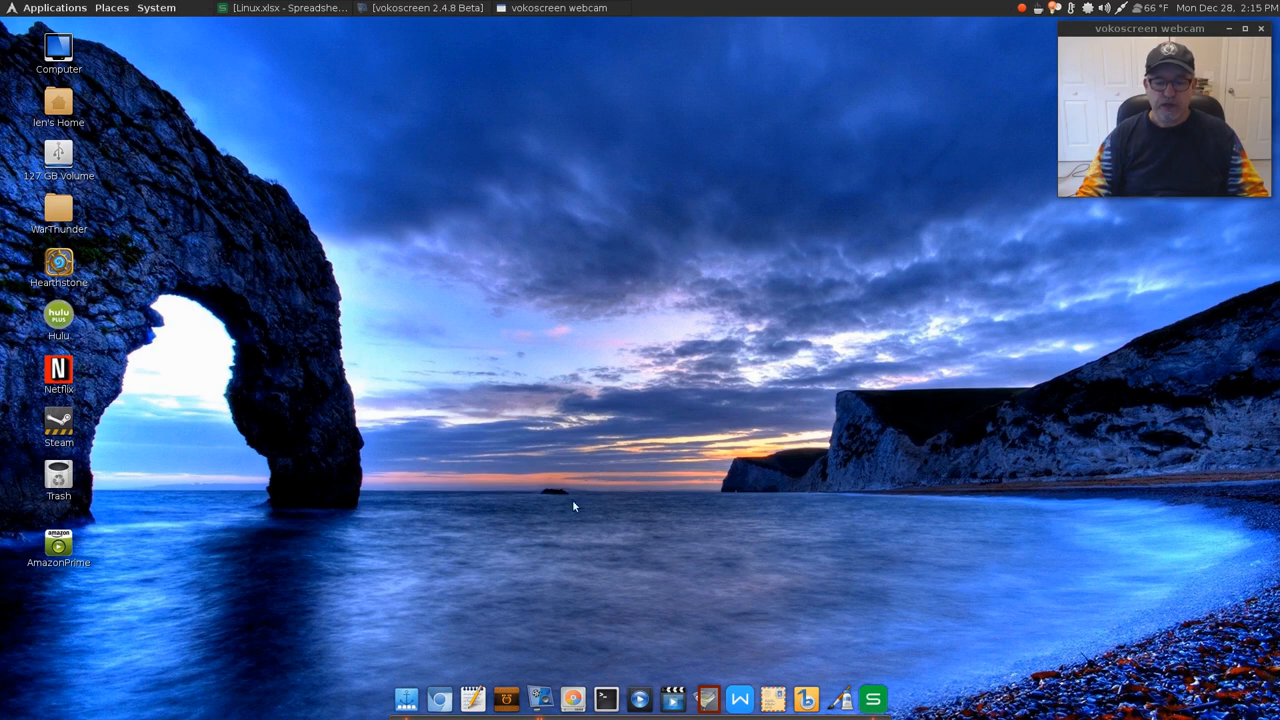
{"action": "mouse_move", "coordinate": [576, 548]}
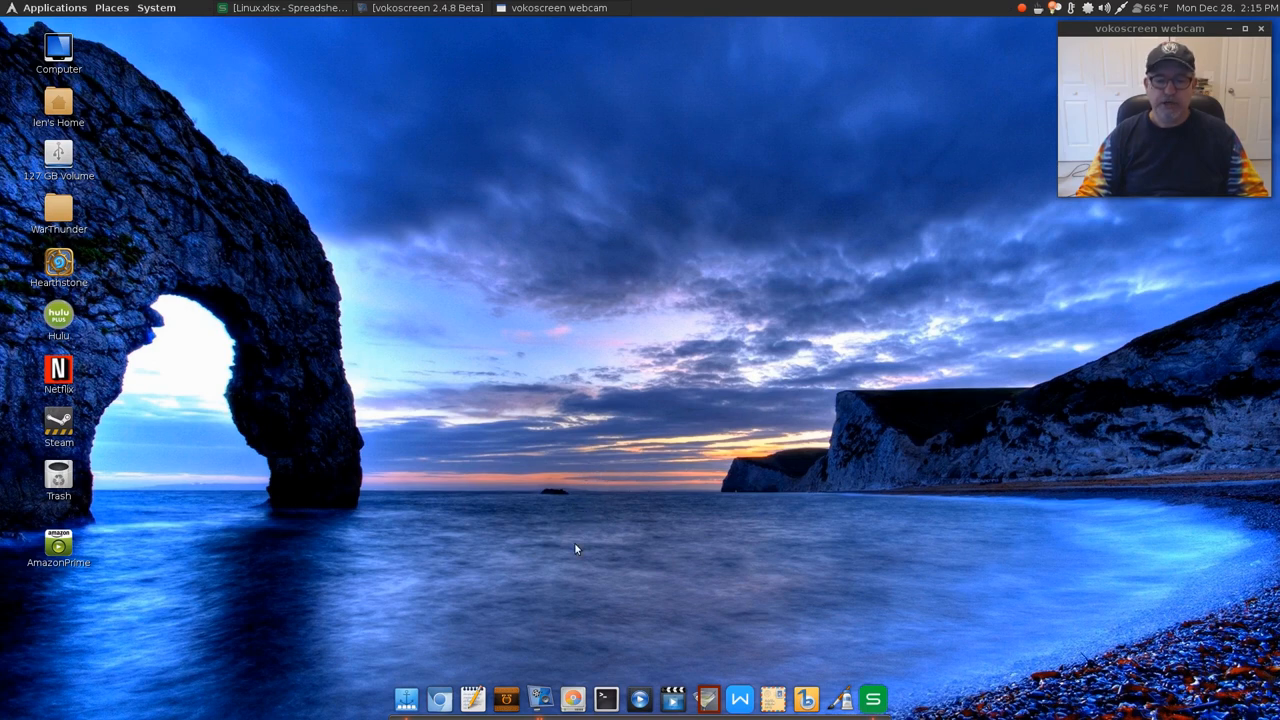
{"action": "mouse_move", "coordinate": [262, 176]}
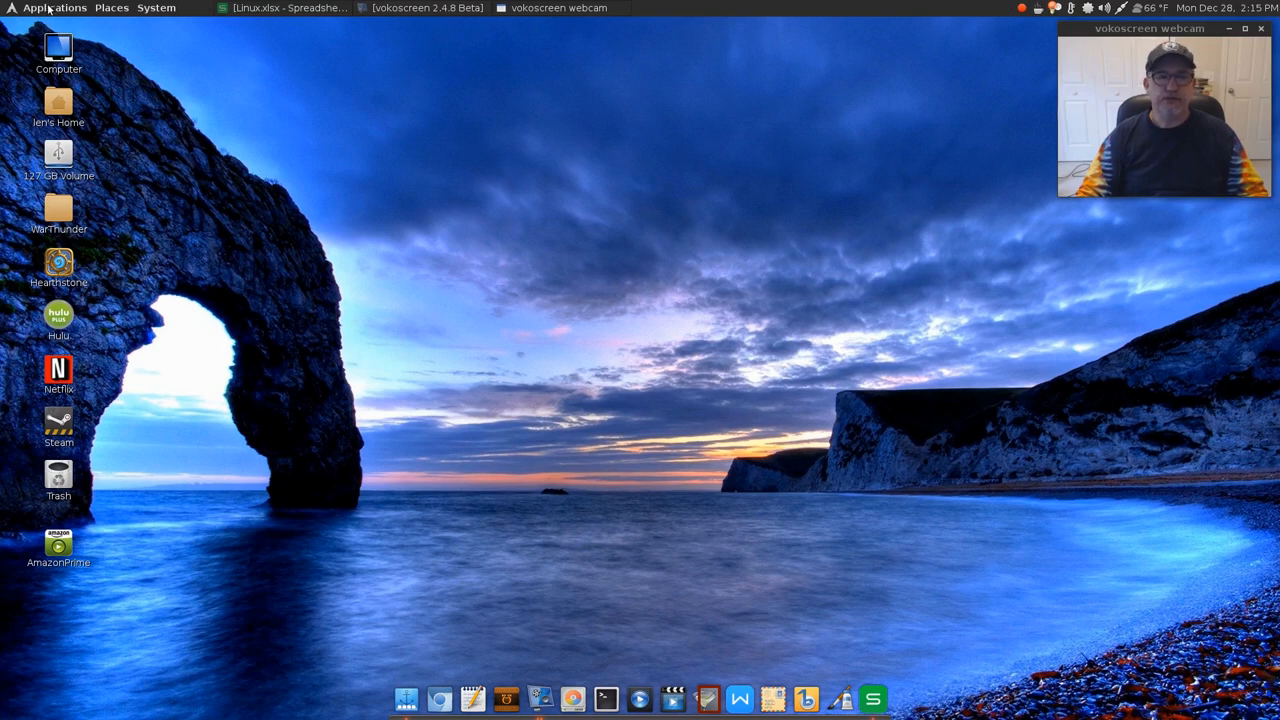
{"action": "mouse_move", "coordinate": [54, 8]}
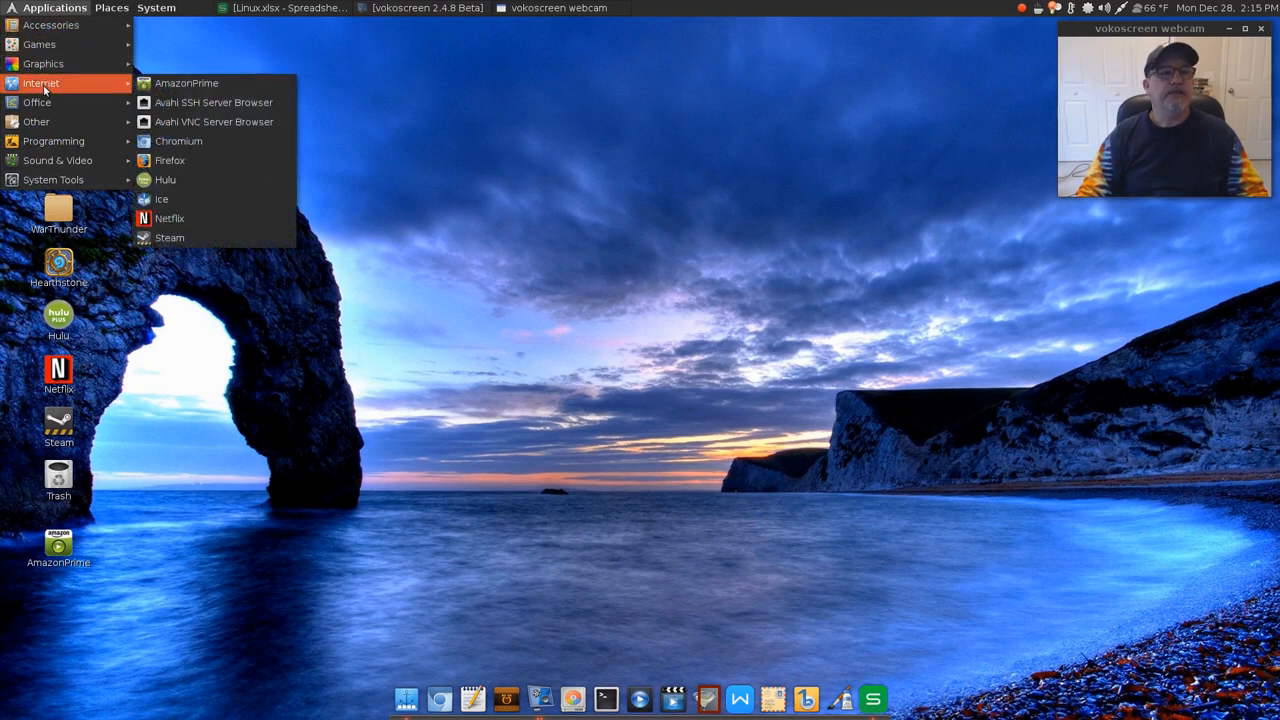
{"action": "mouse_move", "coordinate": [36, 122]}
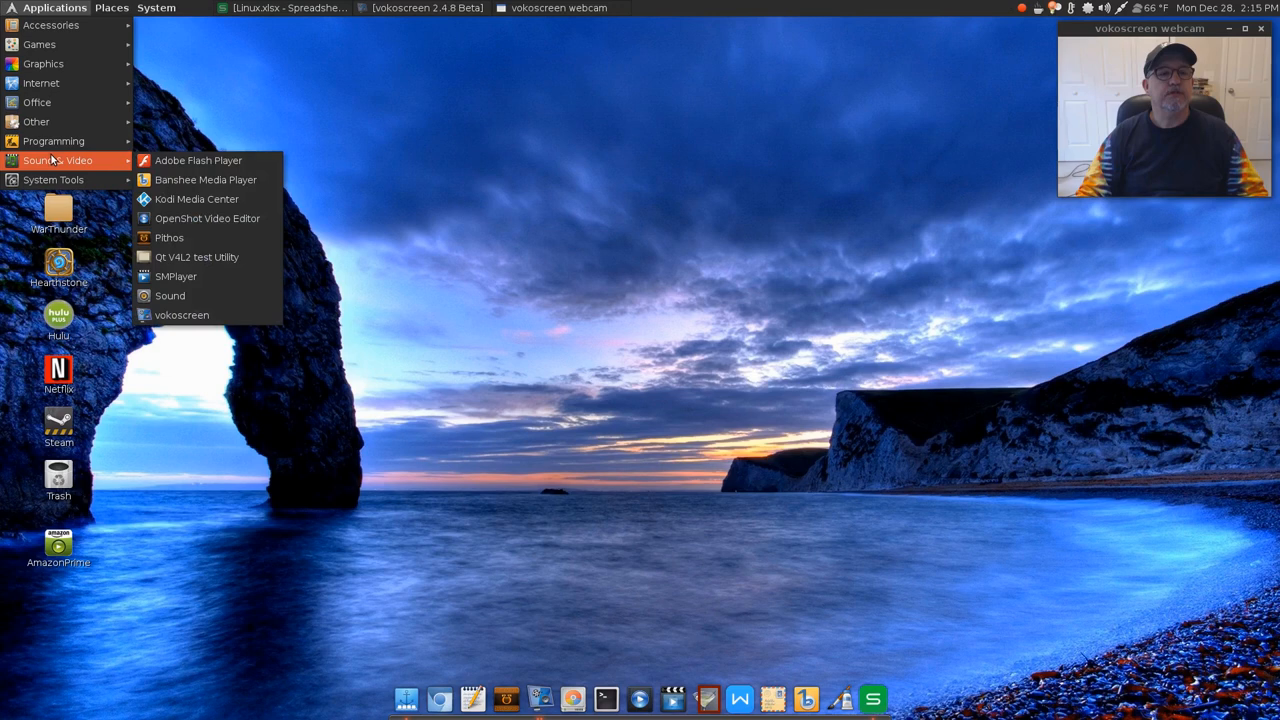
{"action": "mouse_move", "coordinate": [196, 200]}
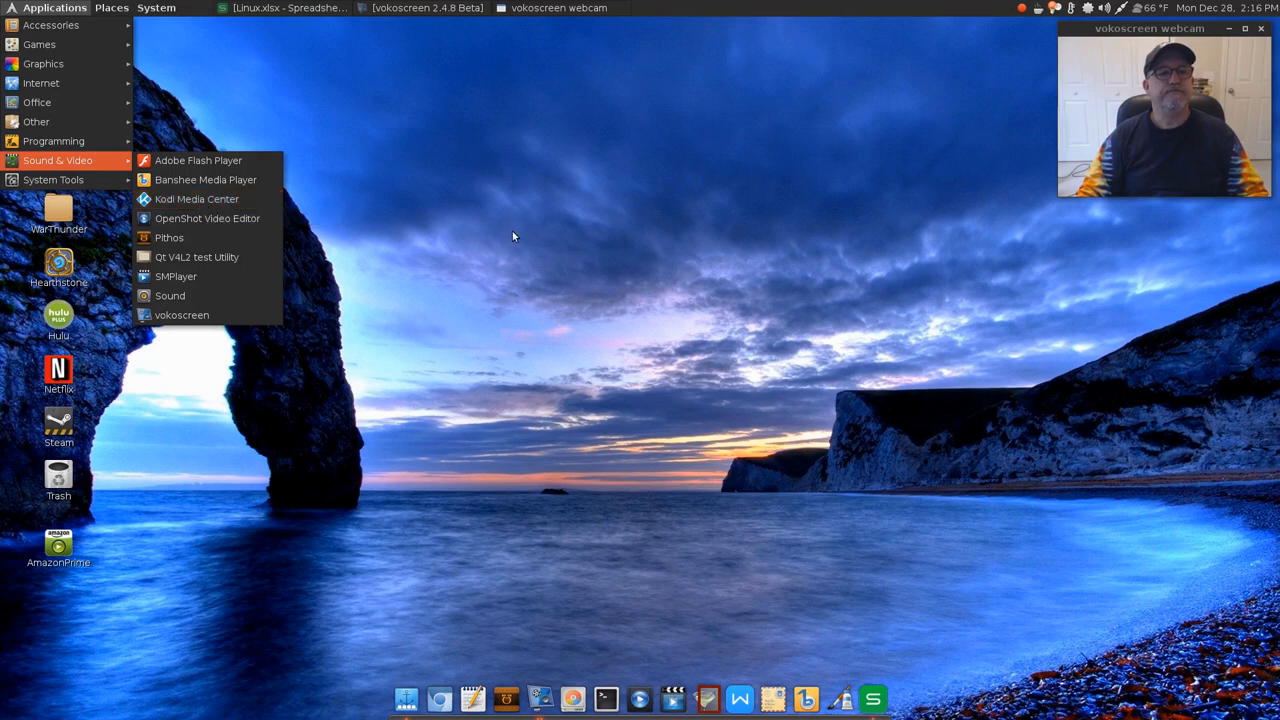
{"action": "left_click", "coordinate": [658, 608]}
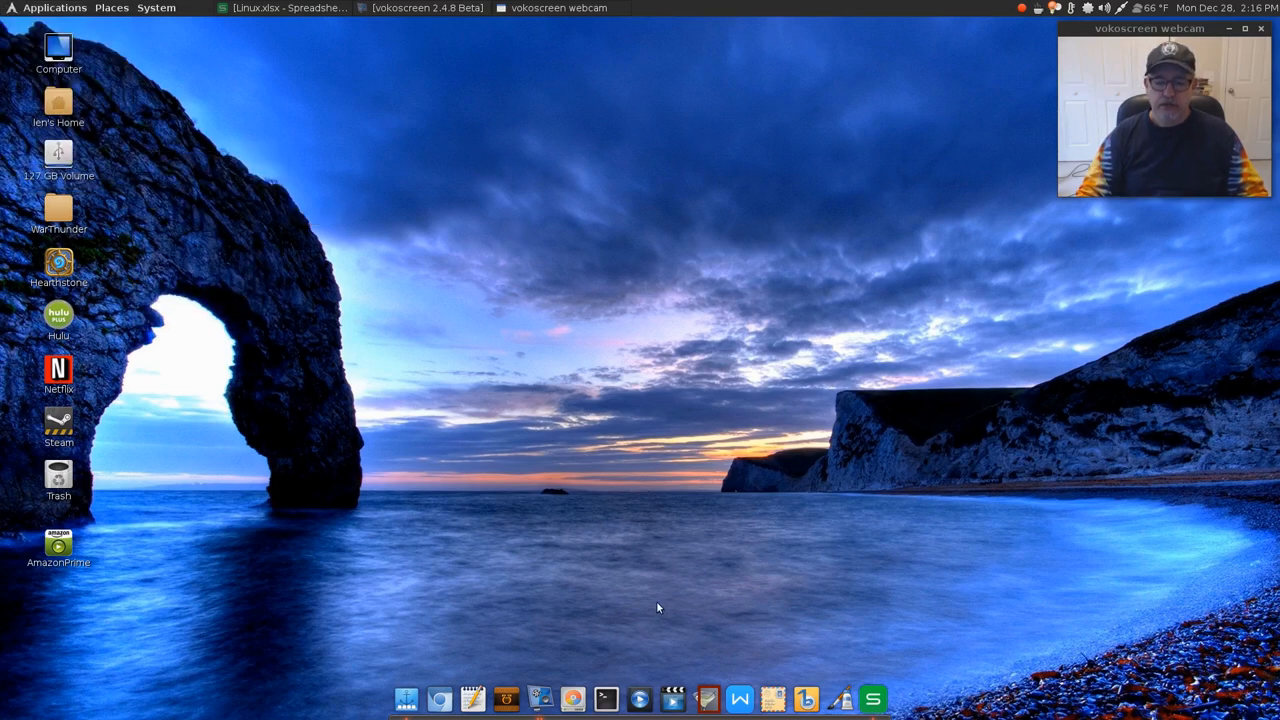
{"action": "mouse_move", "coordinate": [672, 550]}
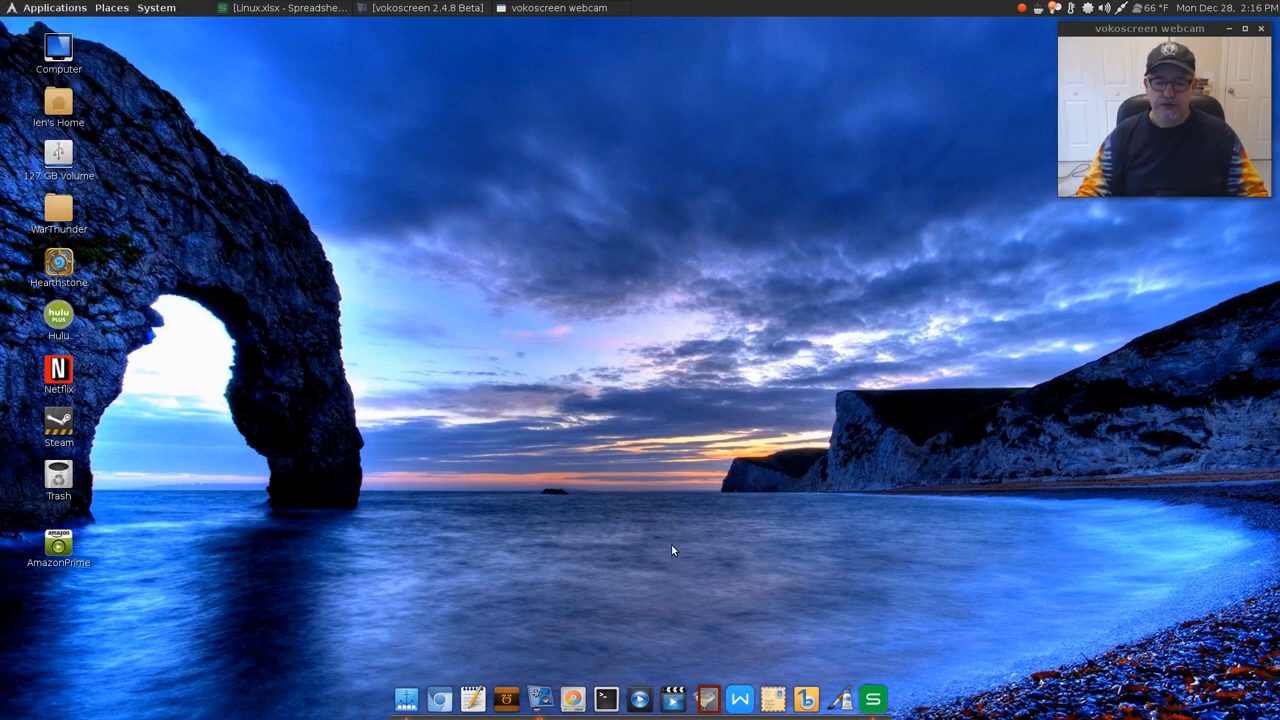
{"action": "mouse_move", "coordinate": [512, 504]}
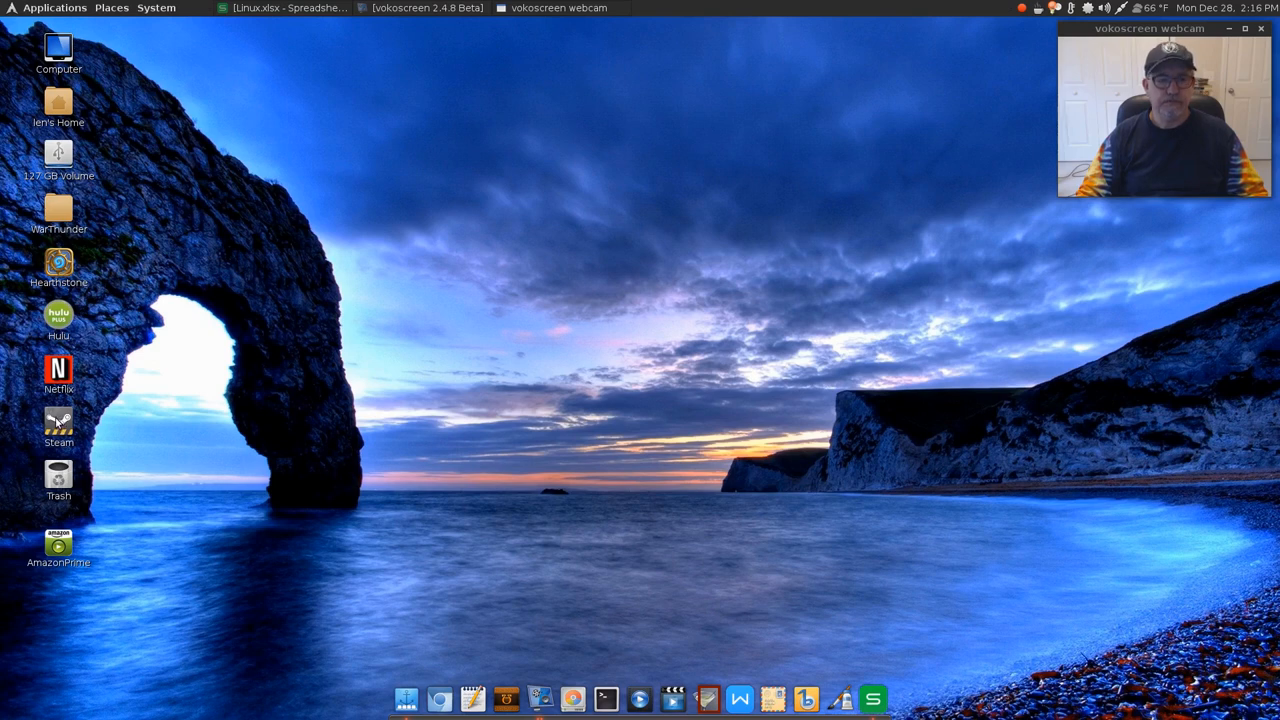
{"action": "mouse_move", "coordinate": [58, 422]}
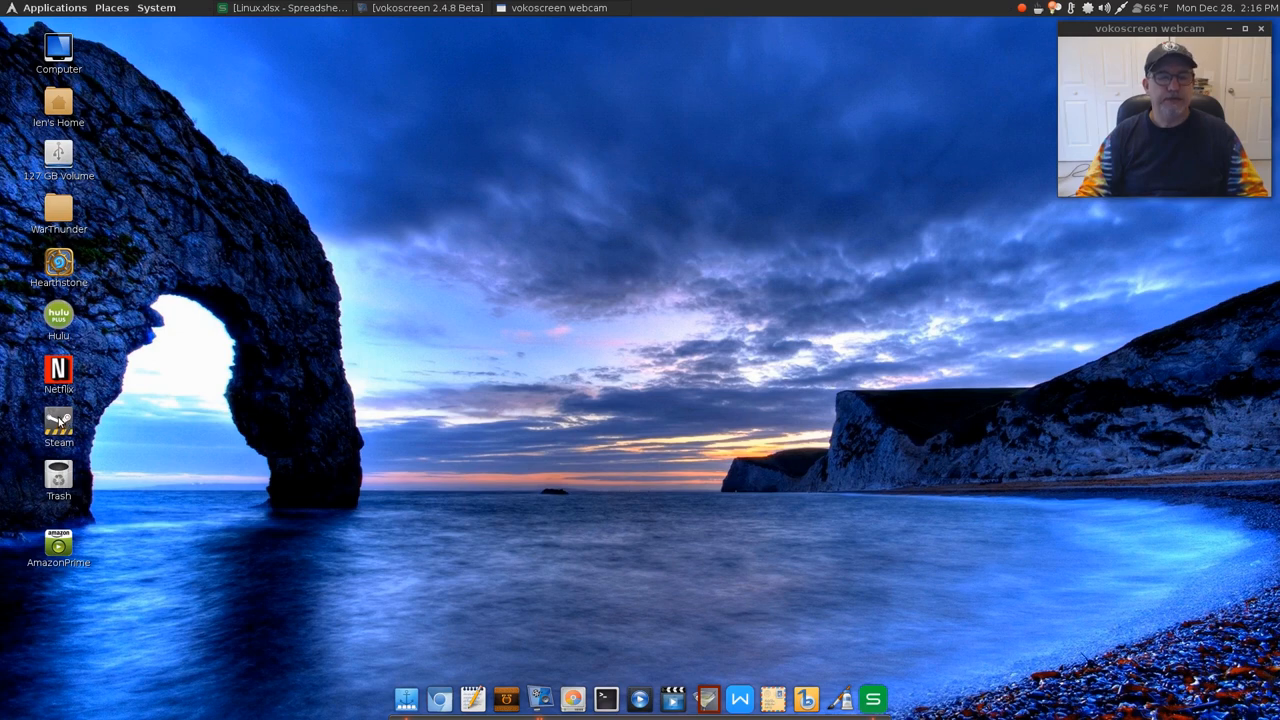
{"action": "mouse_move", "coordinate": [354, 432]}
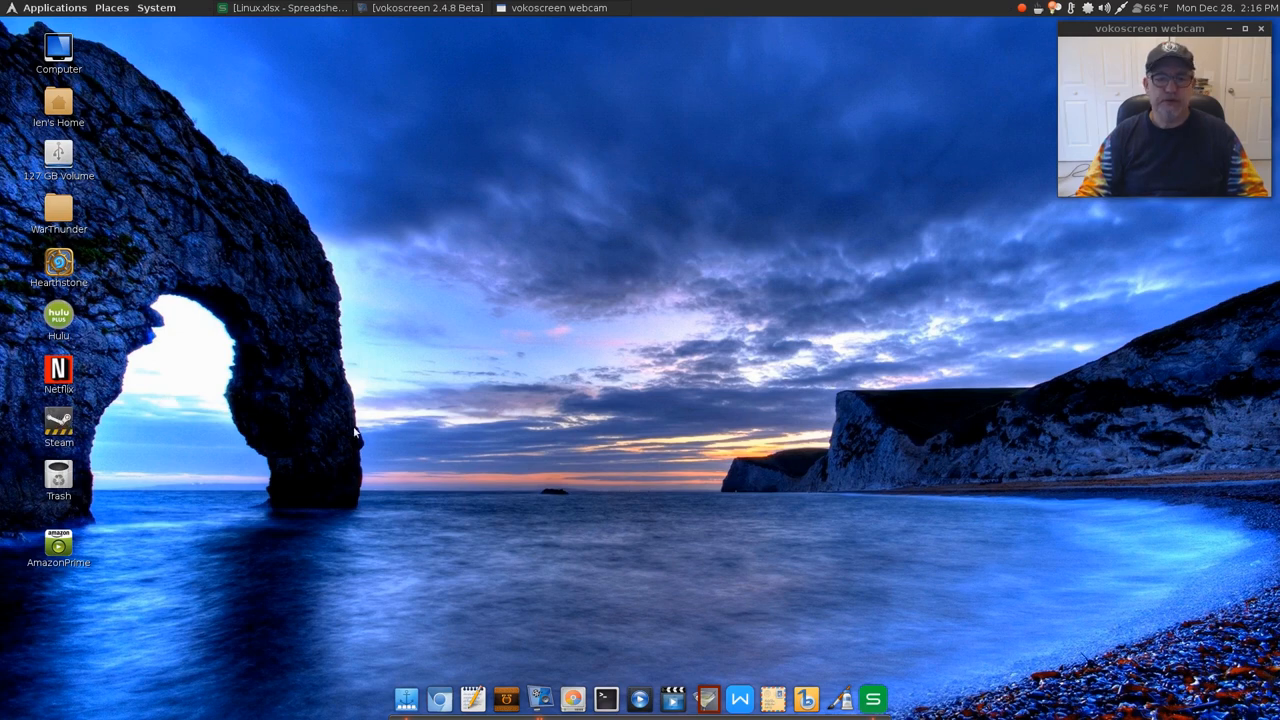
{"action": "mouse_move", "coordinate": [224, 260]}
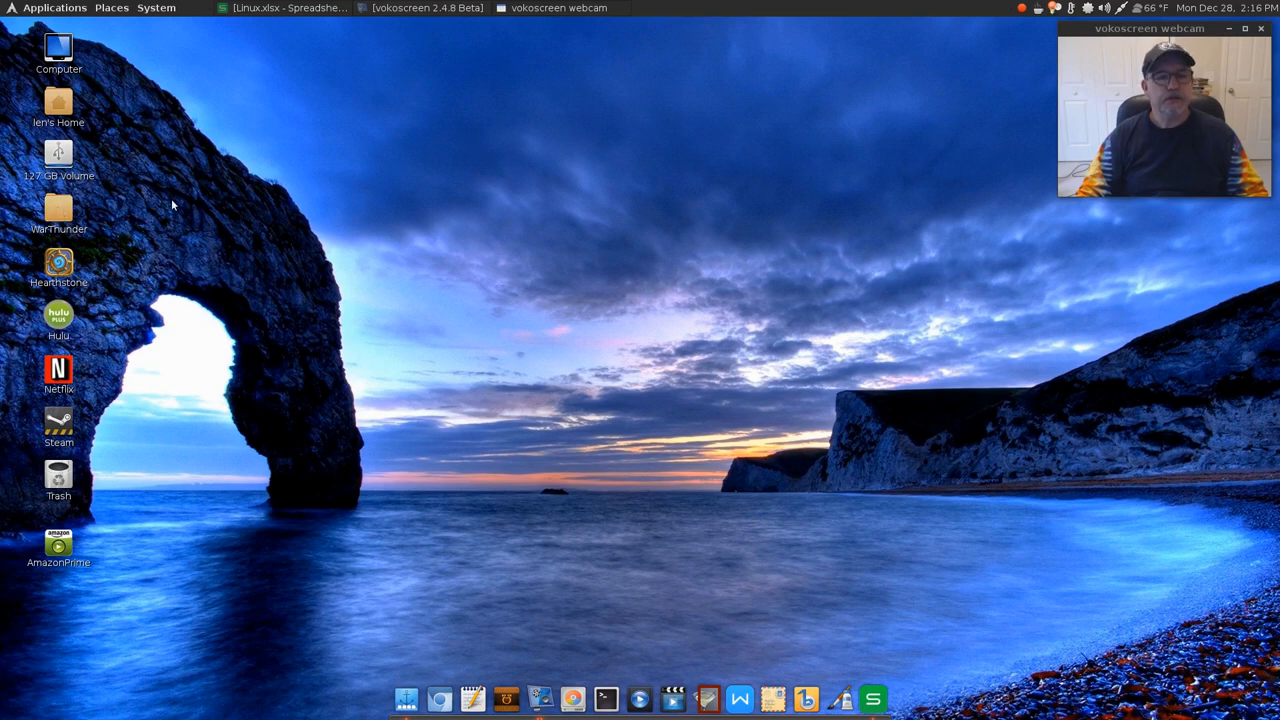
{"action": "mouse_move", "coordinate": [372, 176]}
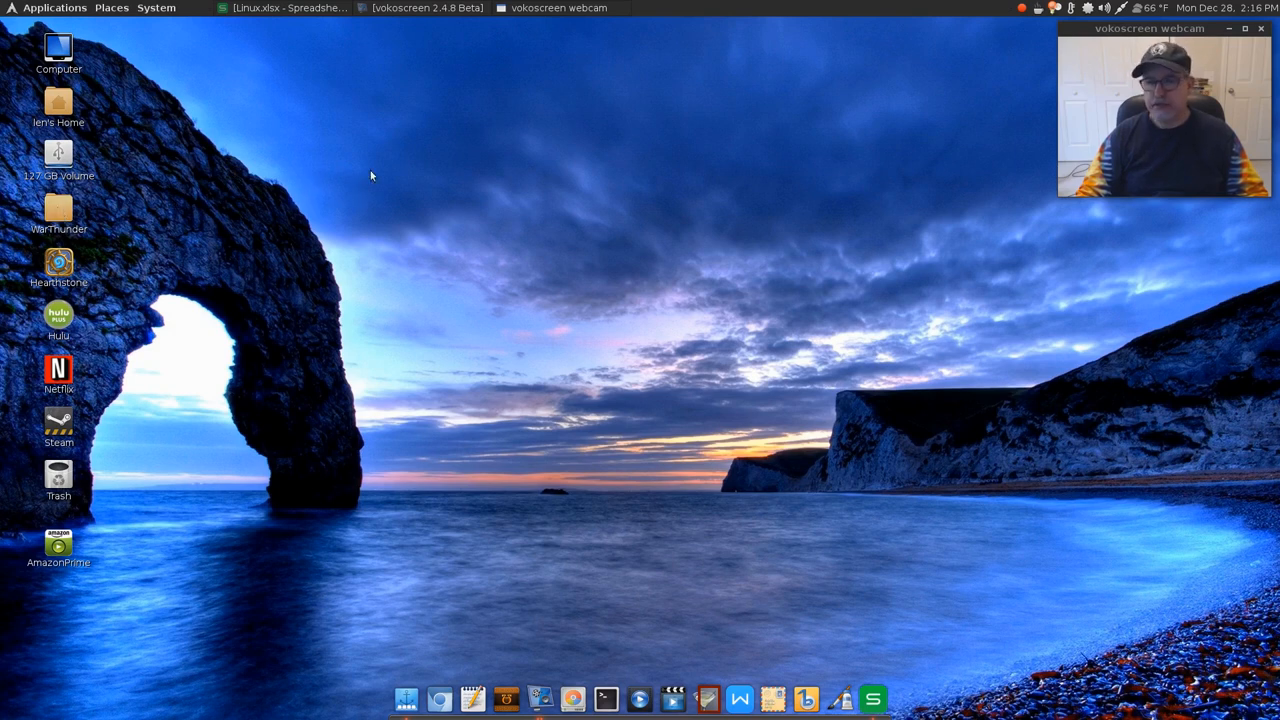
{"action": "mouse_move", "coordinate": [174, 188]}
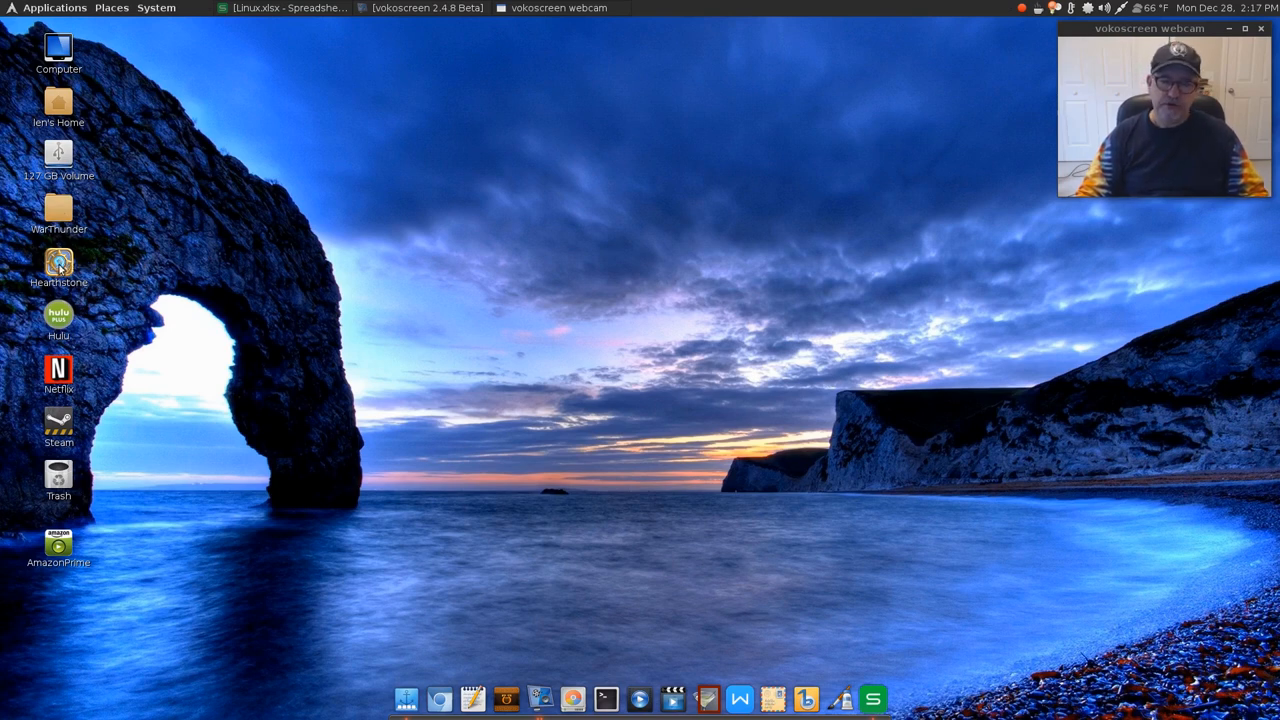
{"action": "mouse_move", "coordinate": [128, 246]}
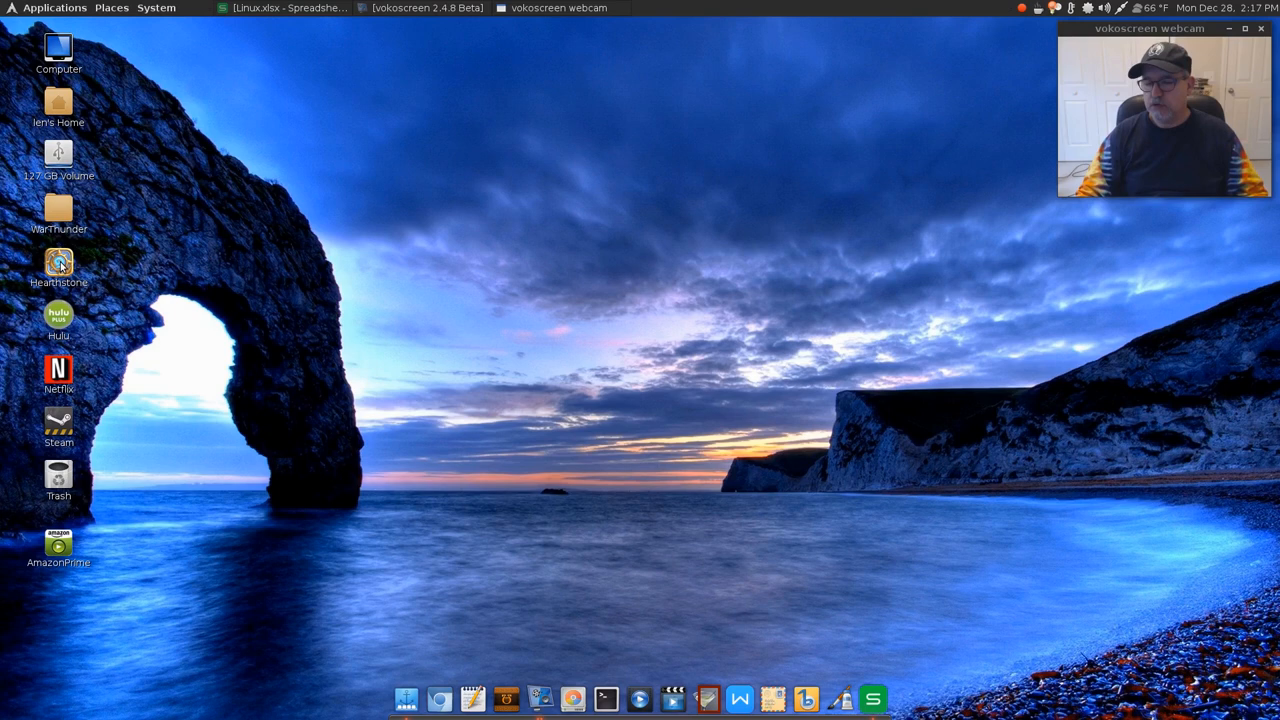
{"action": "mouse_move", "coordinate": [62, 264]}
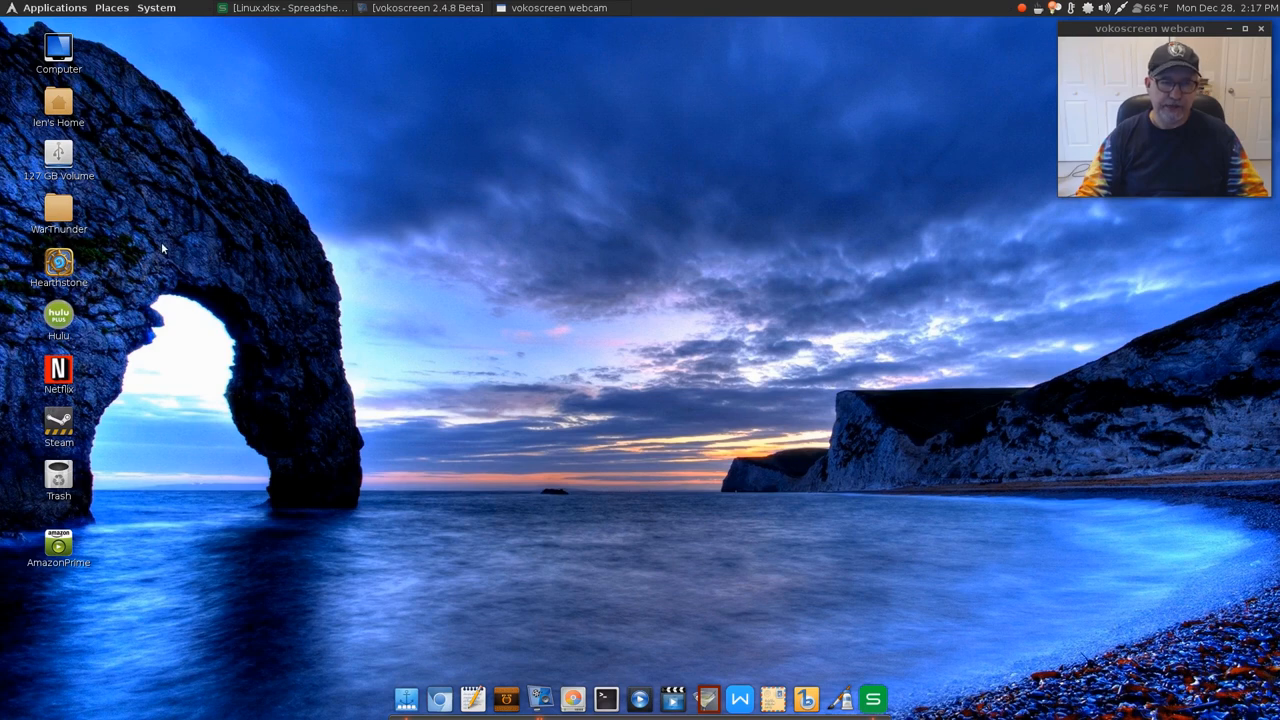
{"action": "mouse_move", "coordinate": [660, 332]}
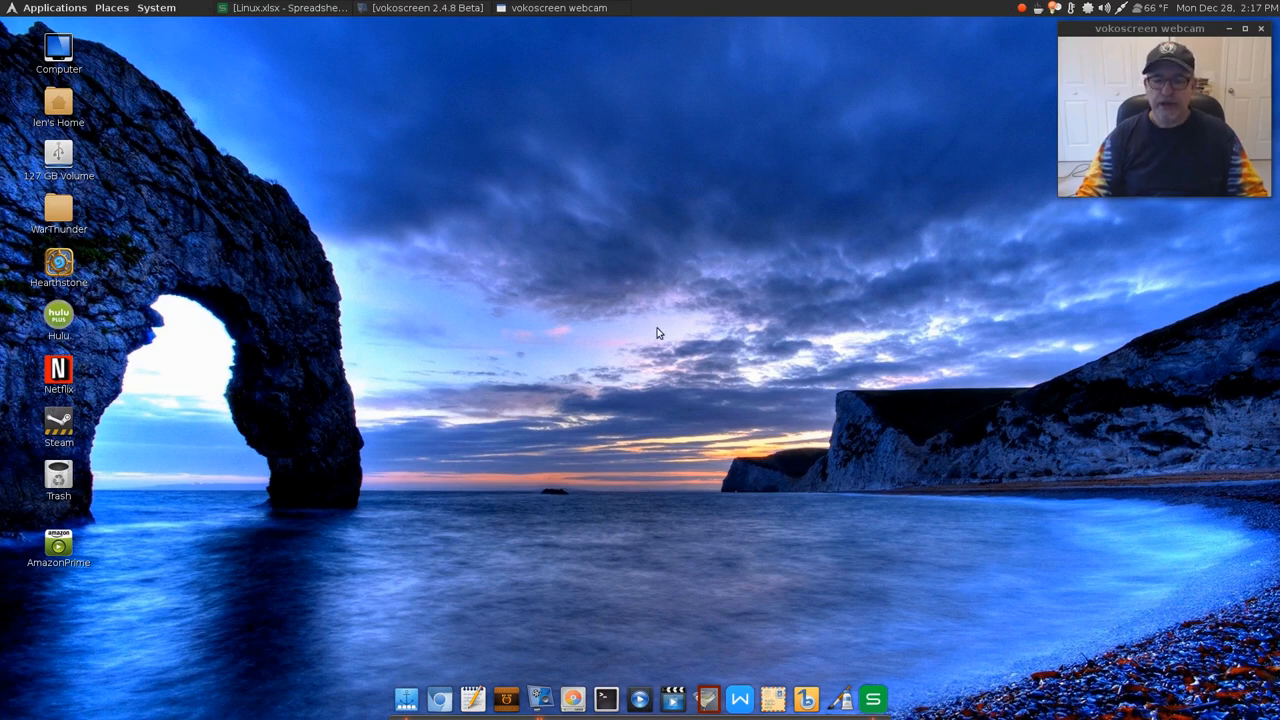
{"action": "mouse_move", "coordinate": [640, 384]}
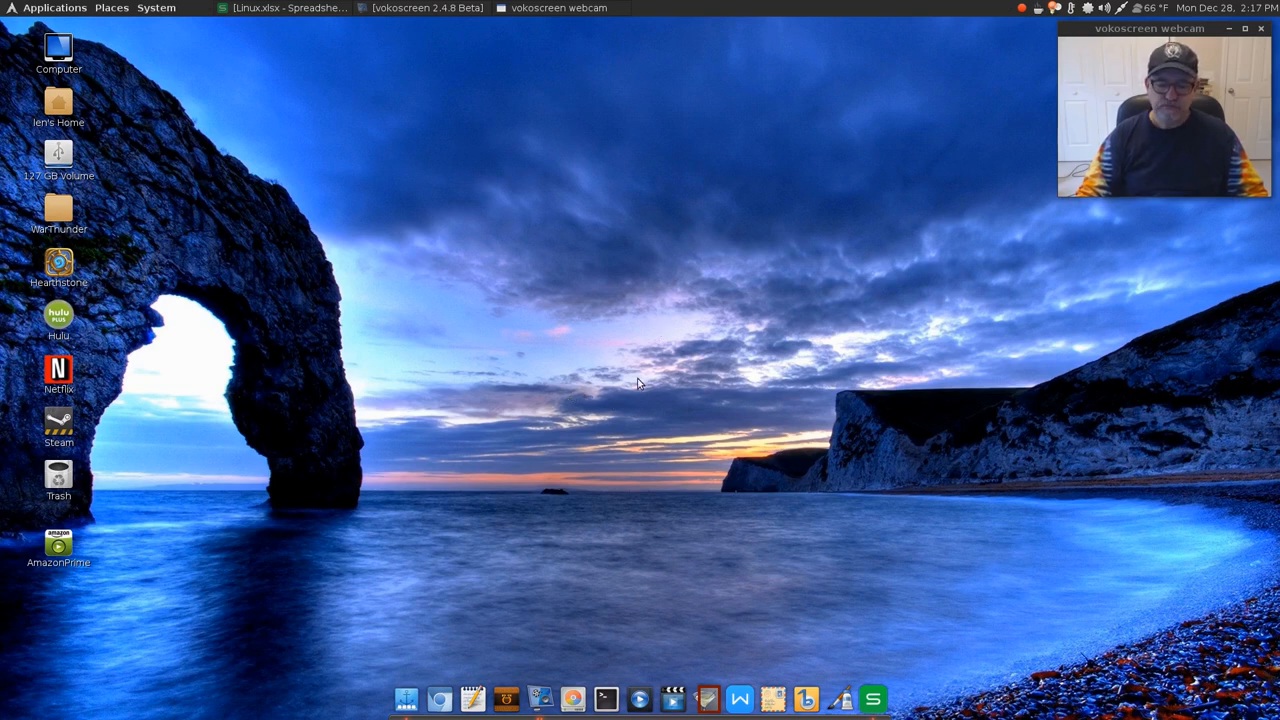
{"action": "mouse_move", "coordinate": [630, 358]}
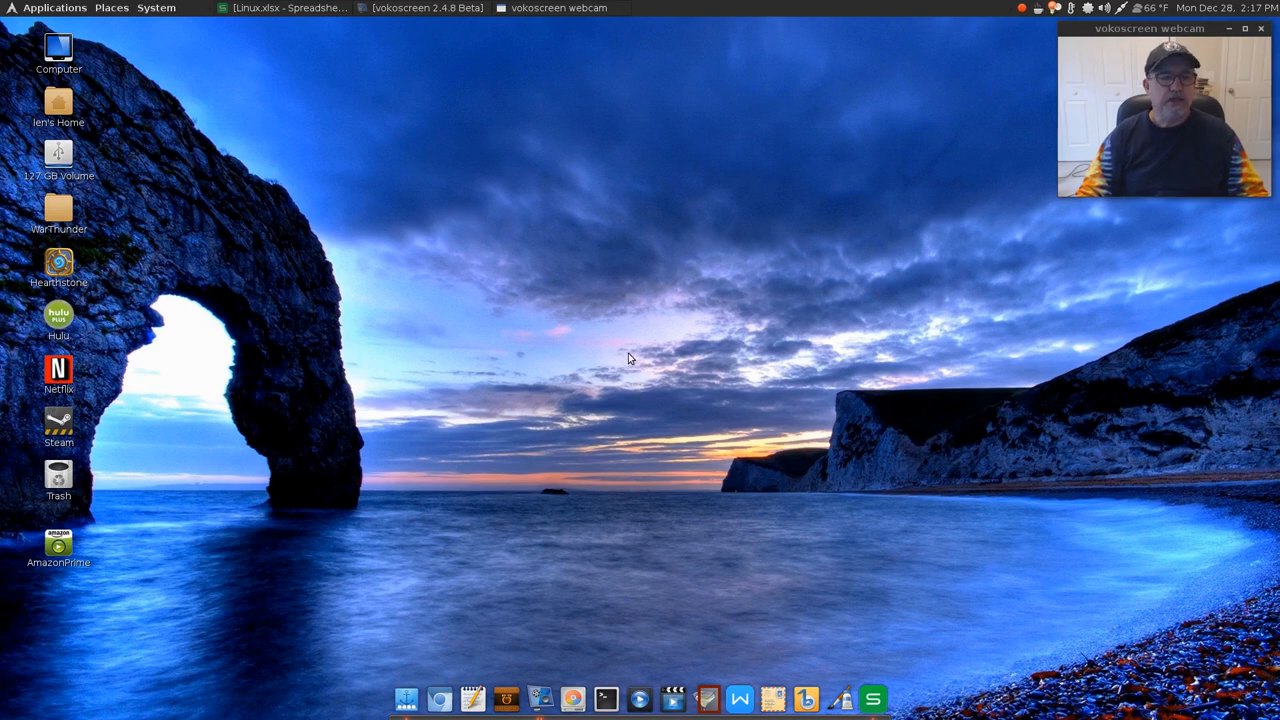
{"action": "mouse_move", "coordinate": [706, 292]}
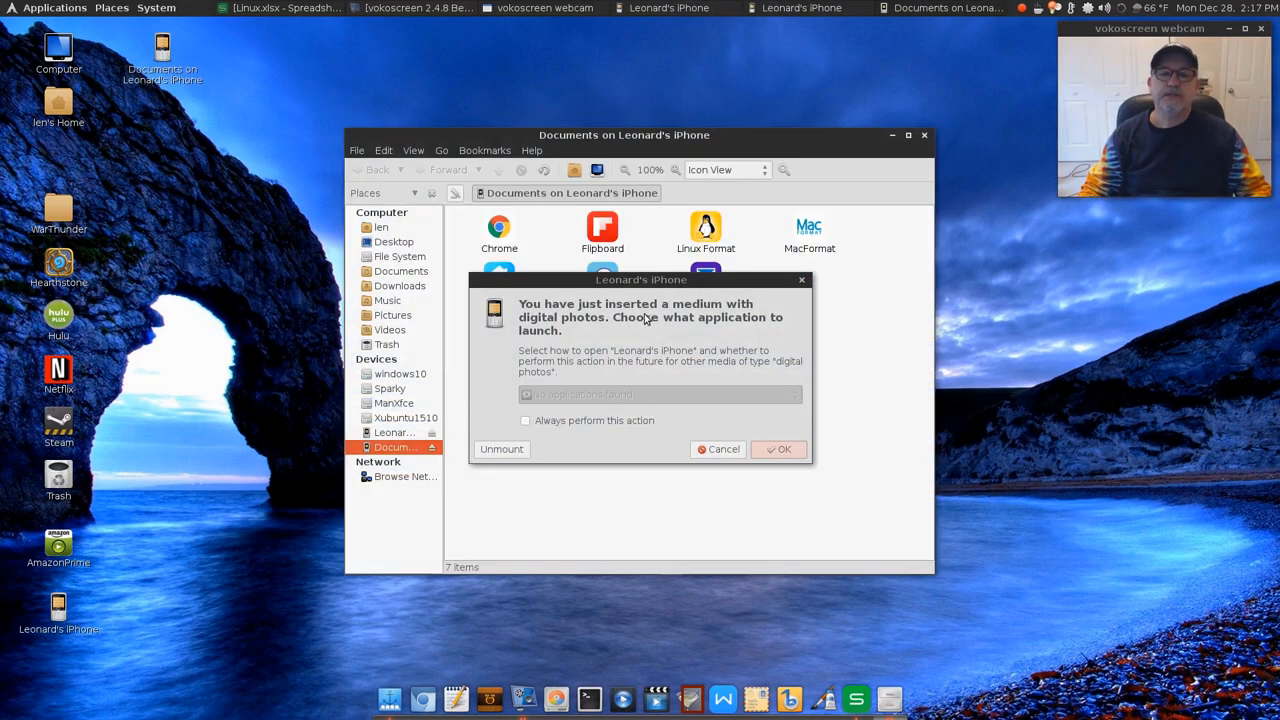
{"action": "mouse_move", "coordinate": [634, 288]}
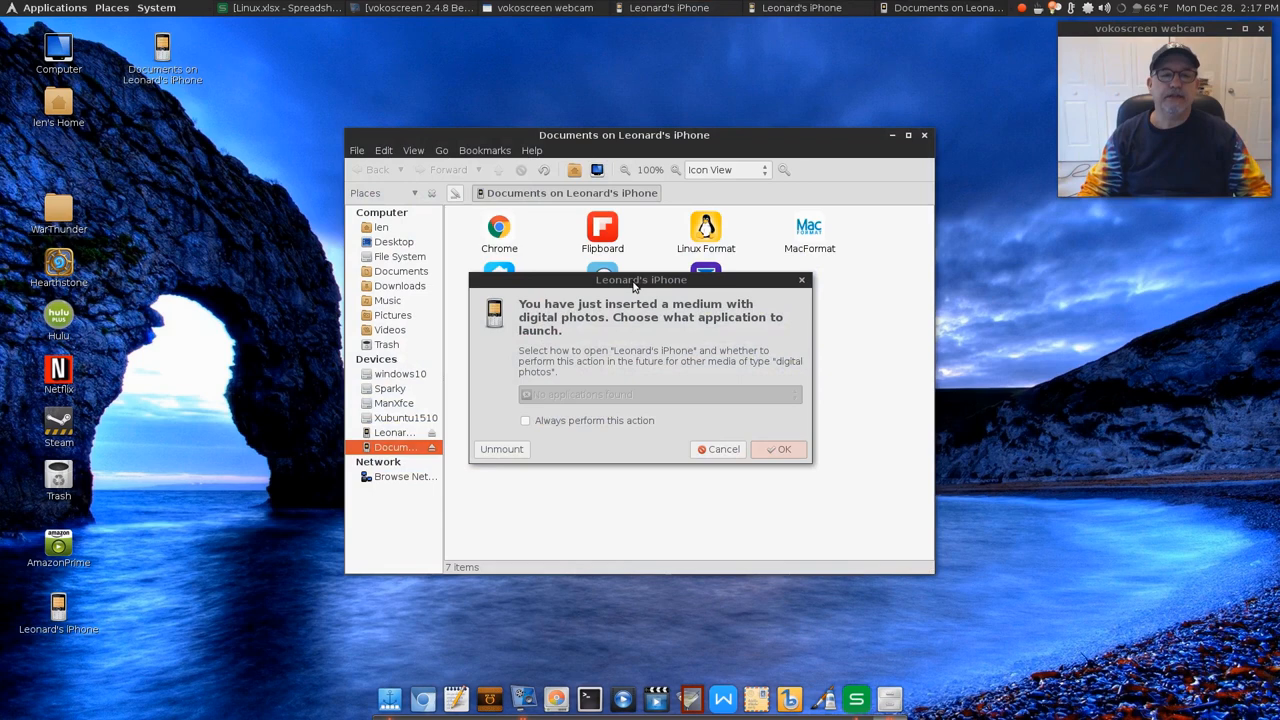
{"action": "mouse_move", "coordinate": [656, 322]}
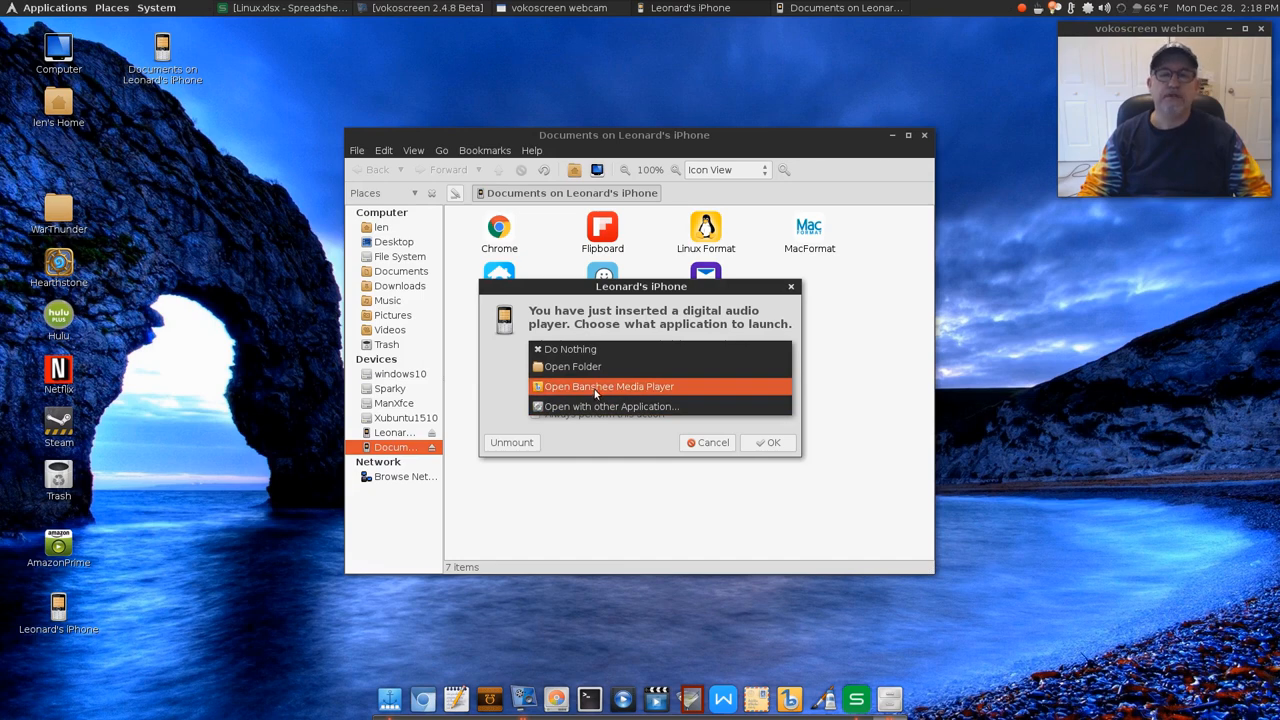
{"action": "mouse_move", "coordinate": [572, 366]}
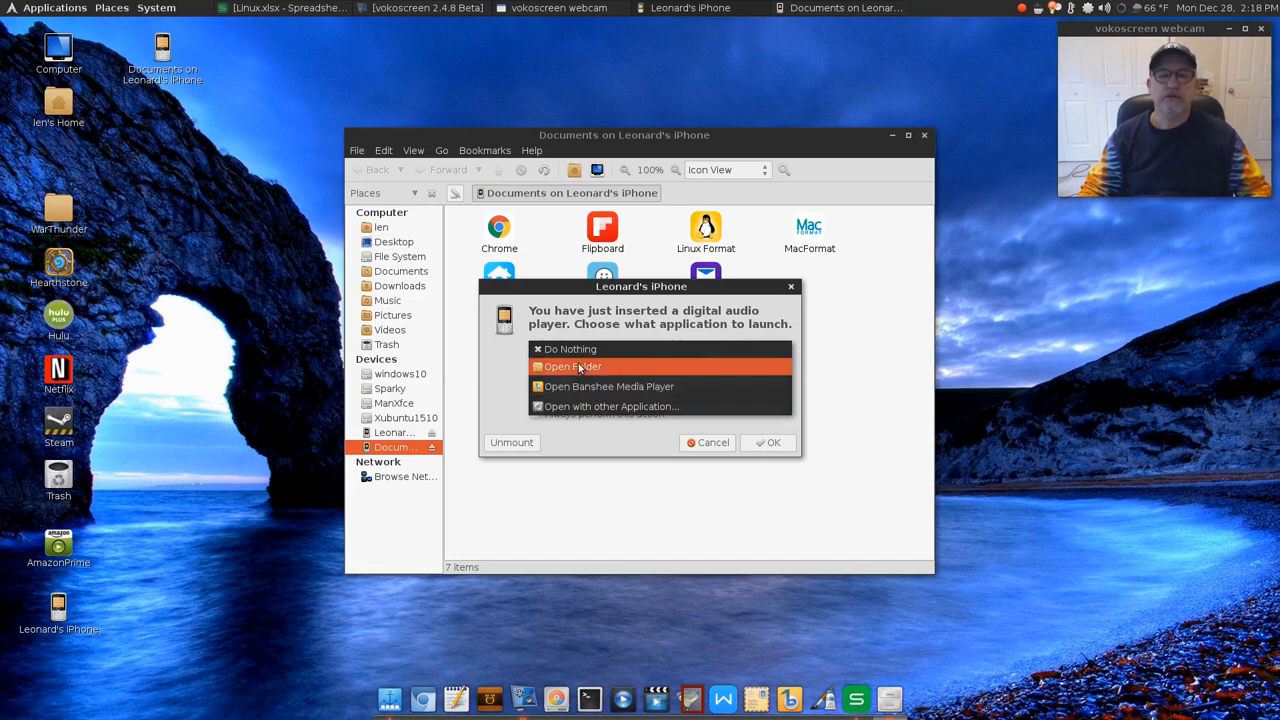
Choose Open Folder in the phone's autorun prompt so its Documents folder shows.
{"action": "left_click", "coordinate": [770, 442]}
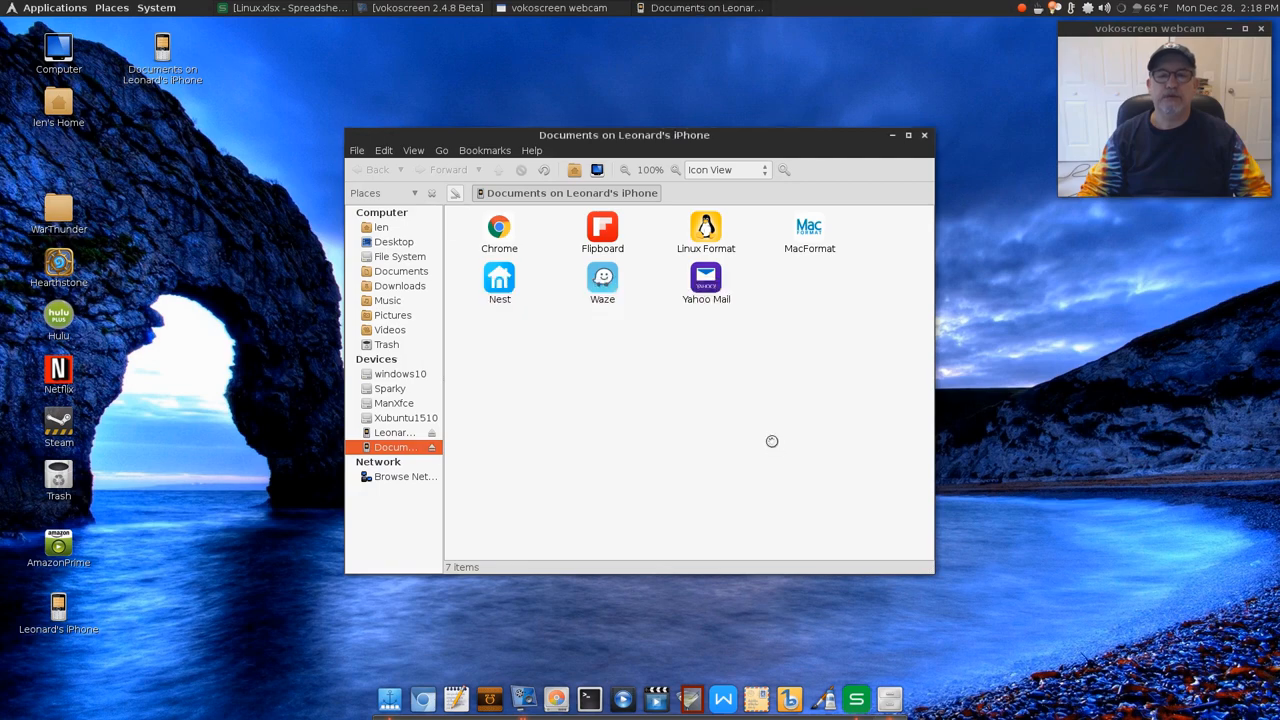
Browse the iPhone's storage into DCIM and its 100APPLE photo folder.
{"action": "left_click", "coordinate": [390, 432]}
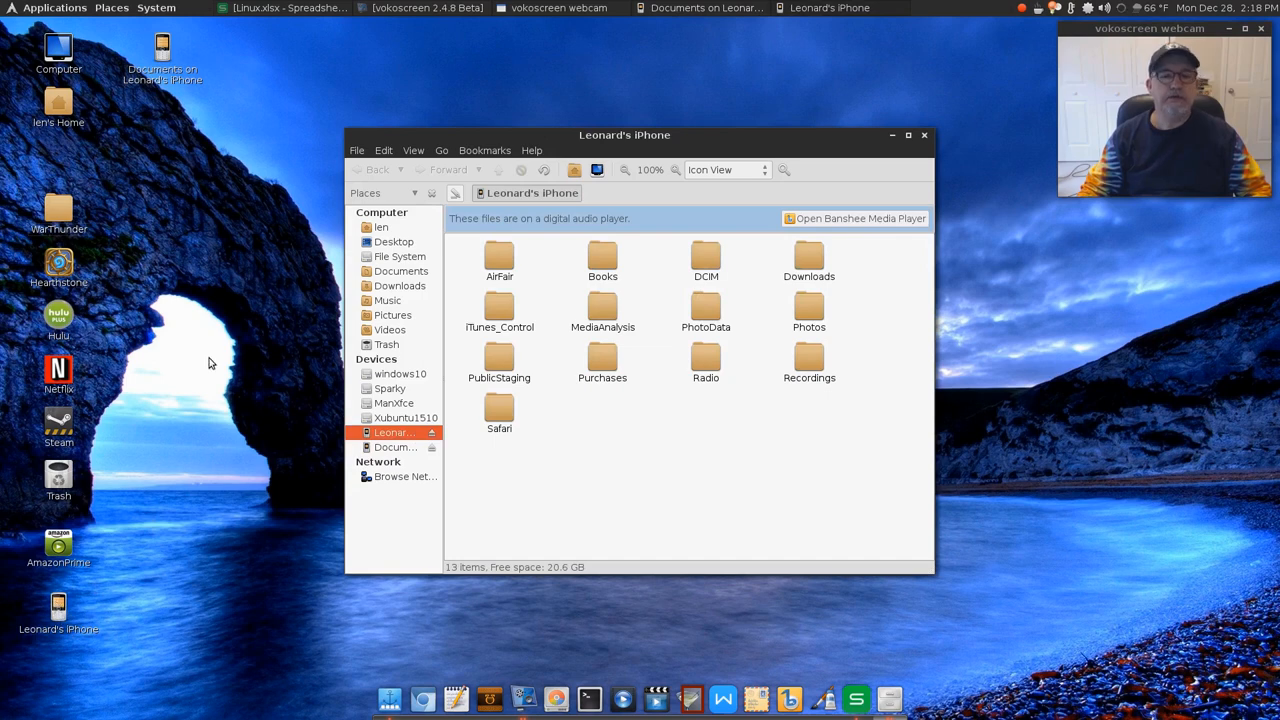
{"action": "mouse_move", "coordinate": [396, 432]}
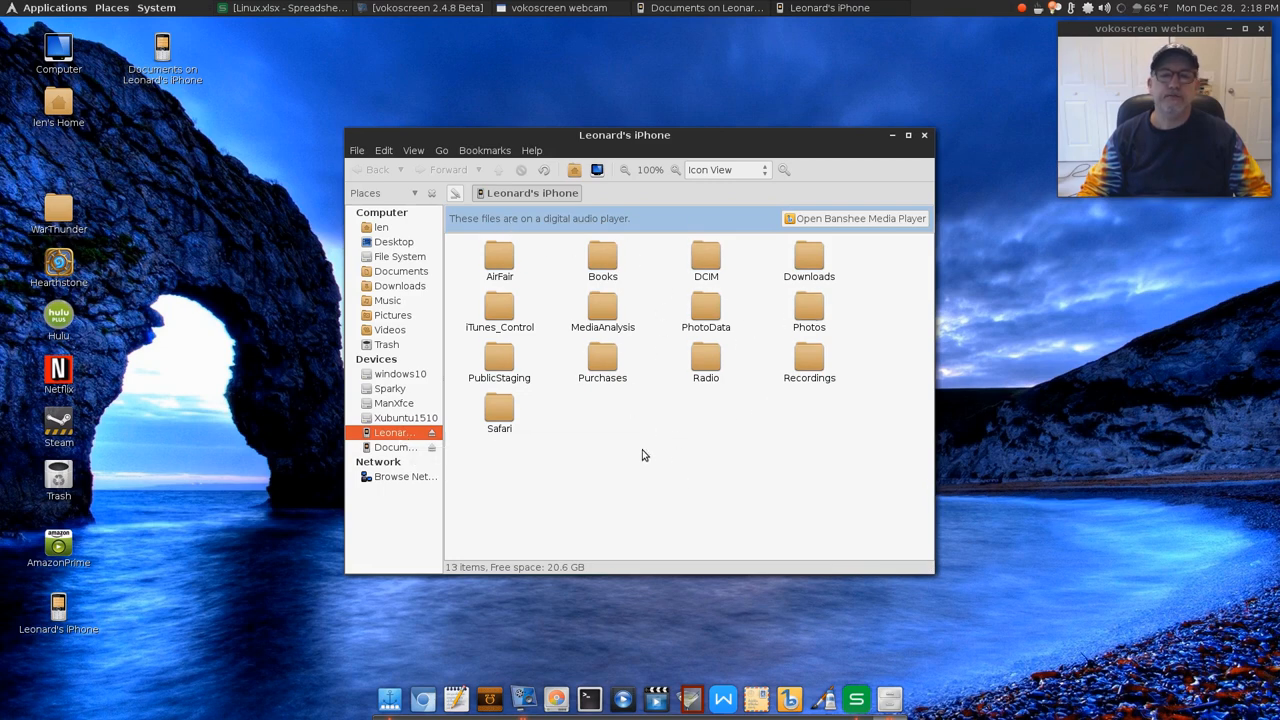
{"action": "mouse_move", "coordinate": [658, 324]}
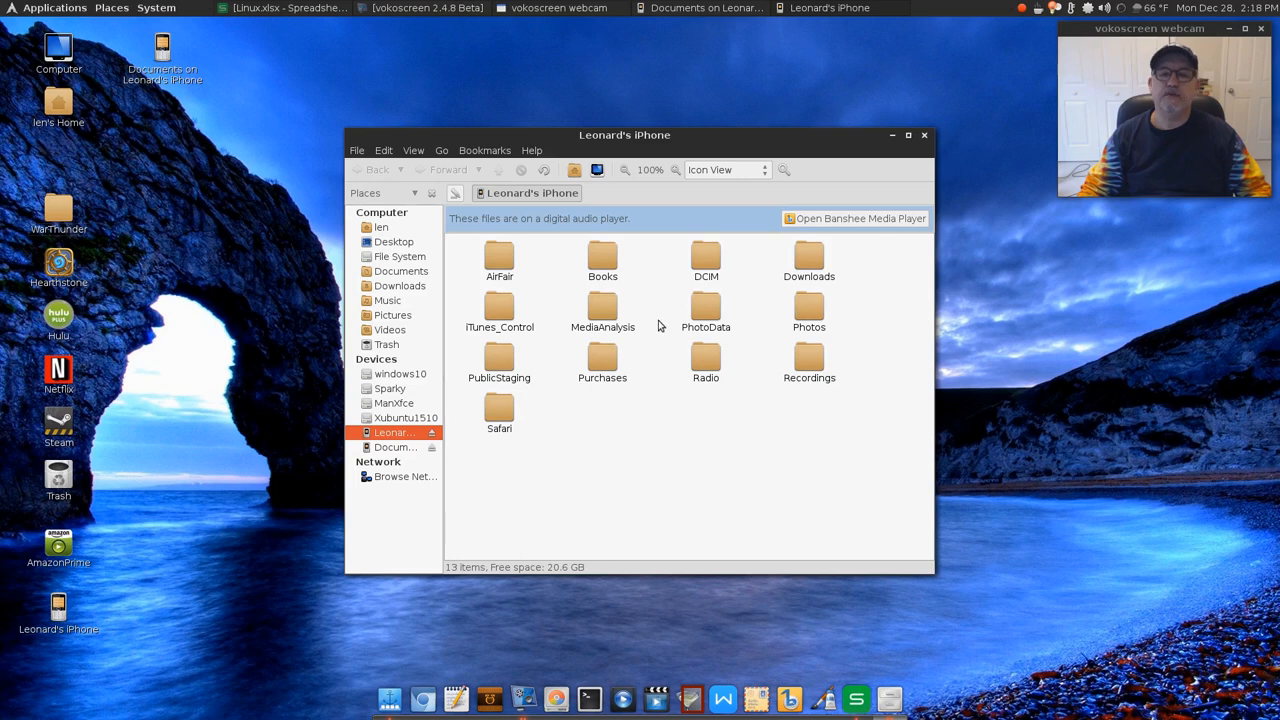
{"action": "mouse_move", "coordinate": [706, 256]}
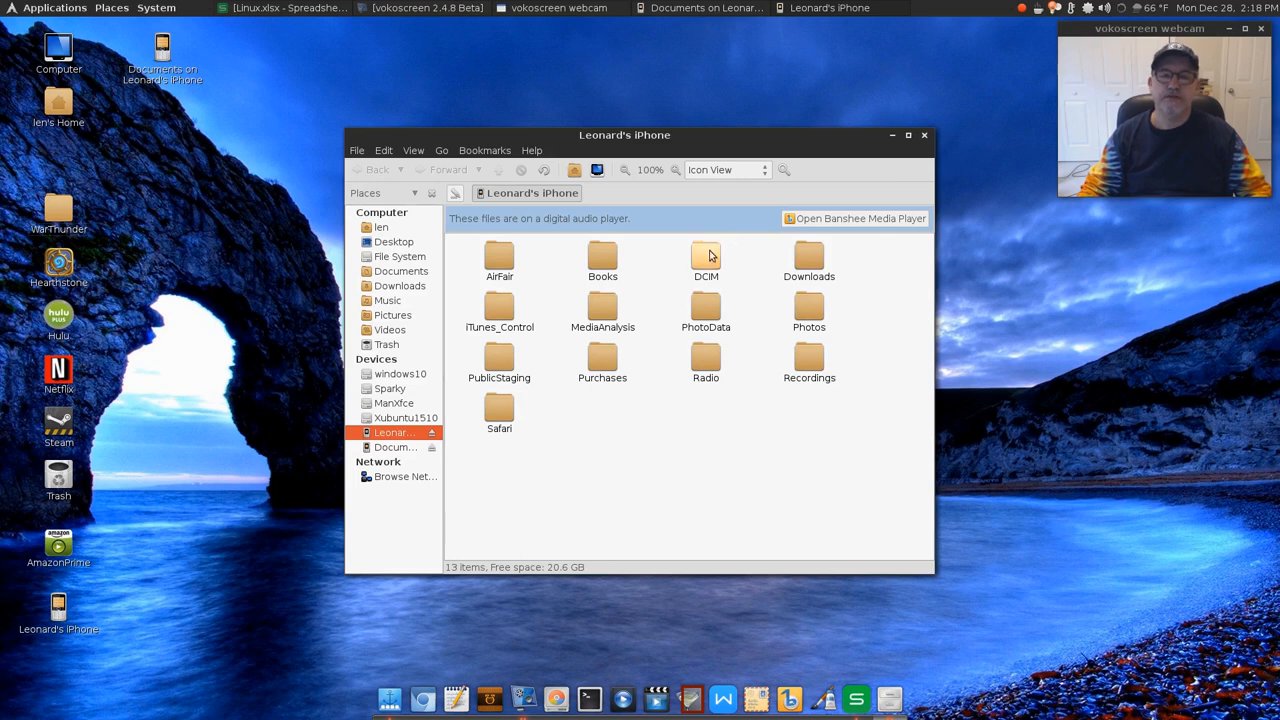
{"action": "double_click", "coordinate": [704, 256]}
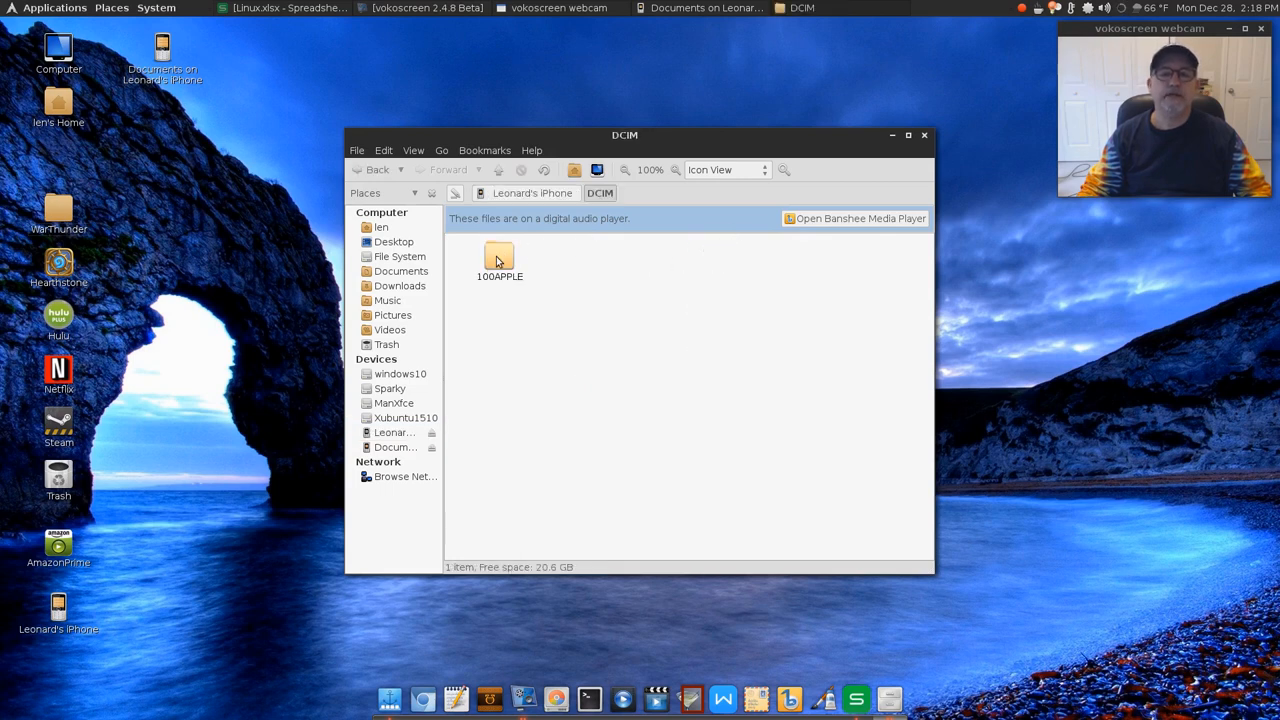
{"action": "double_click", "coordinate": [500, 258]}
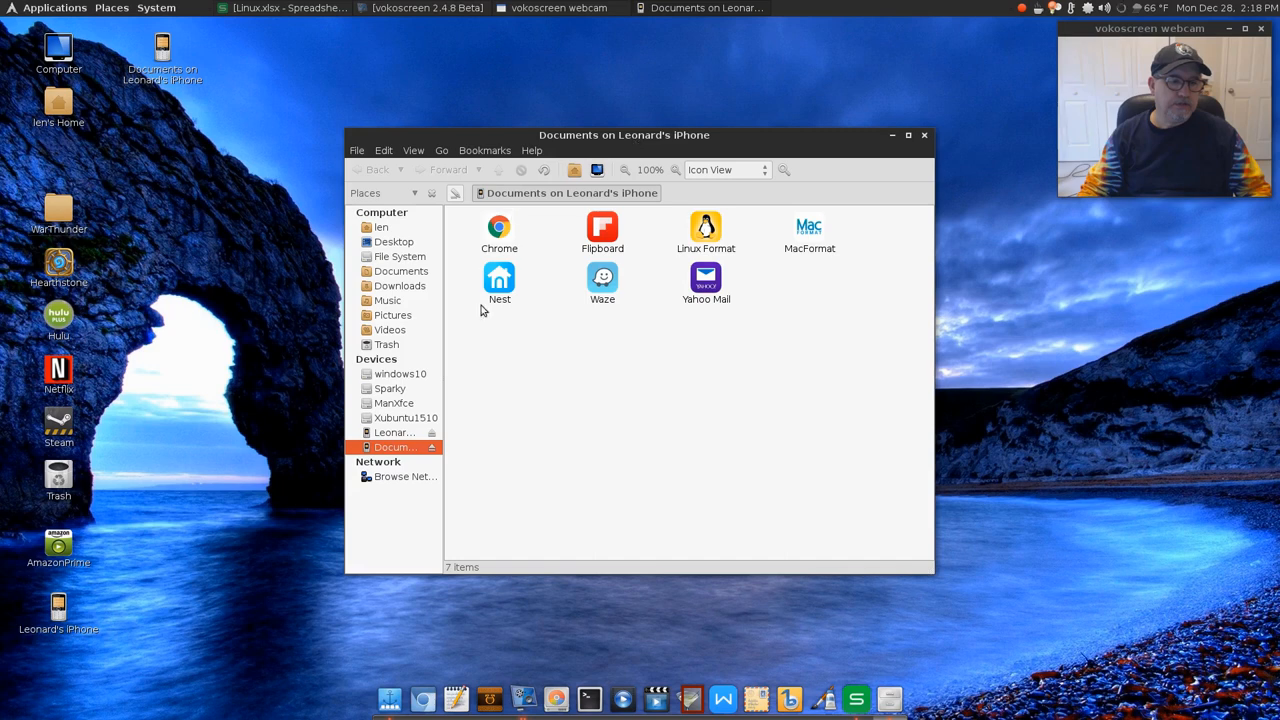
{"action": "mouse_move", "coordinate": [270, 412]}
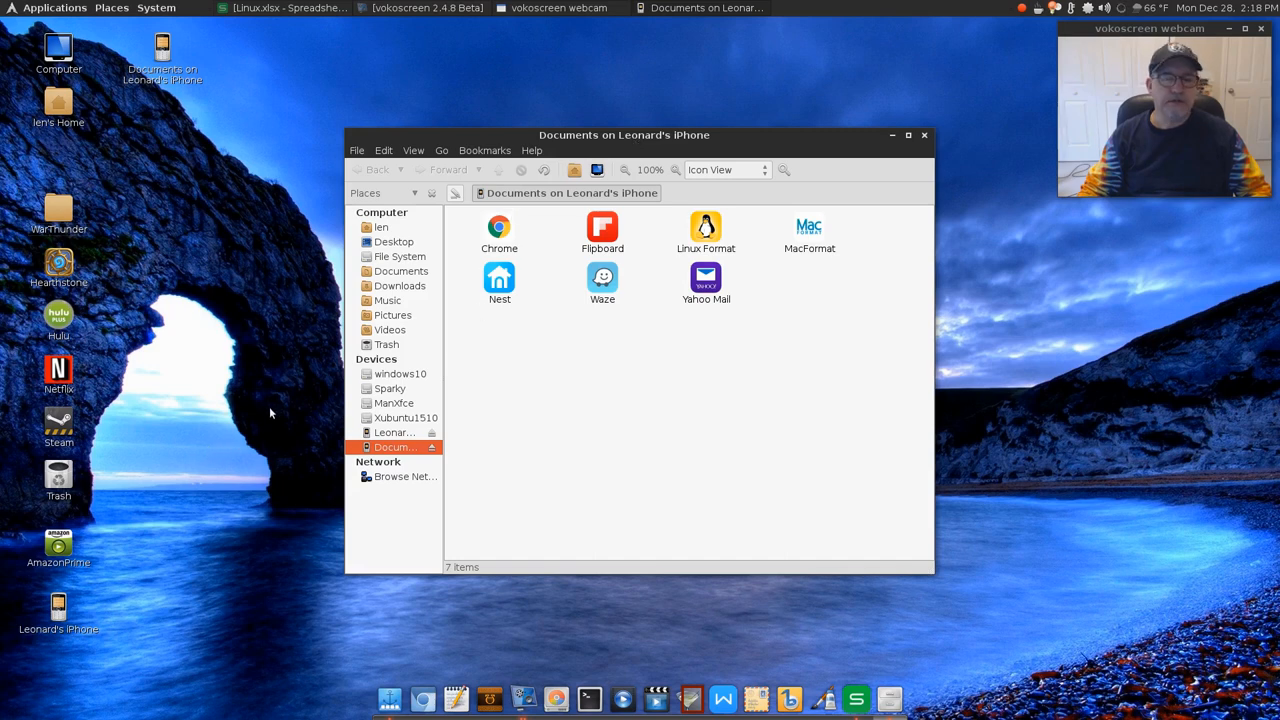
{"action": "mouse_move", "coordinate": [270, 348]}
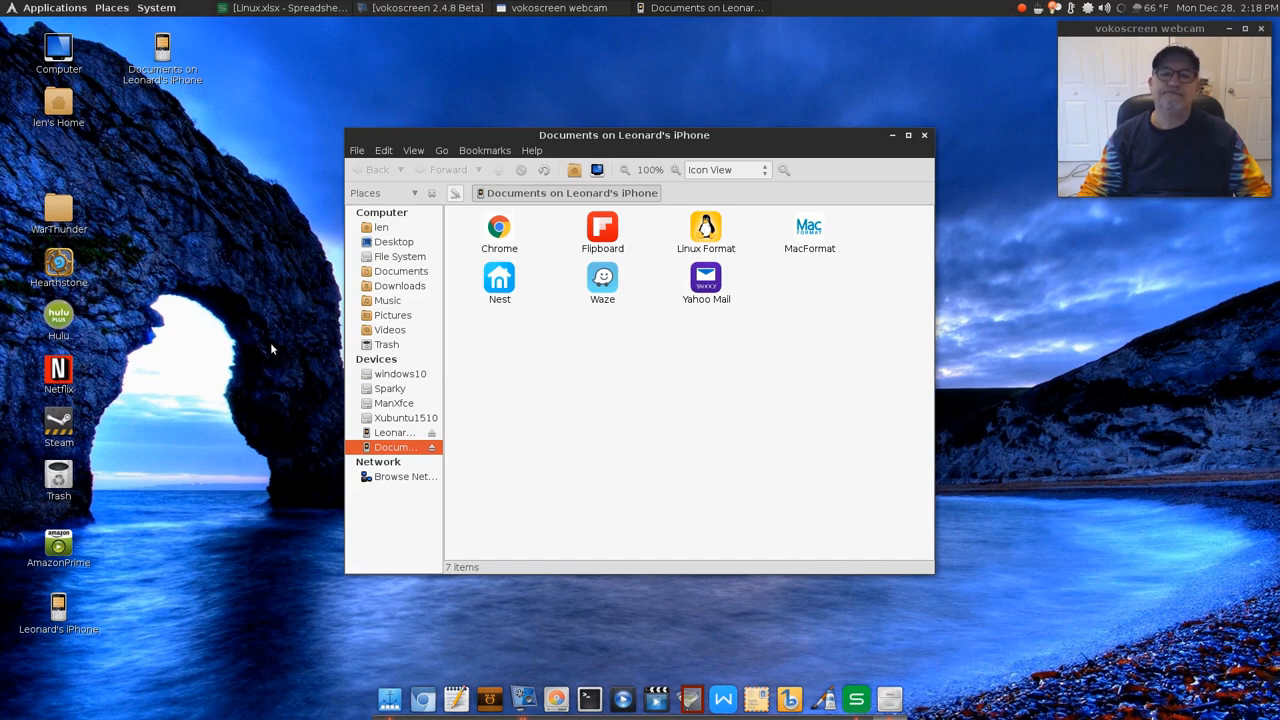
{"action": "mouse_move", "coordinate": [828, 236]}
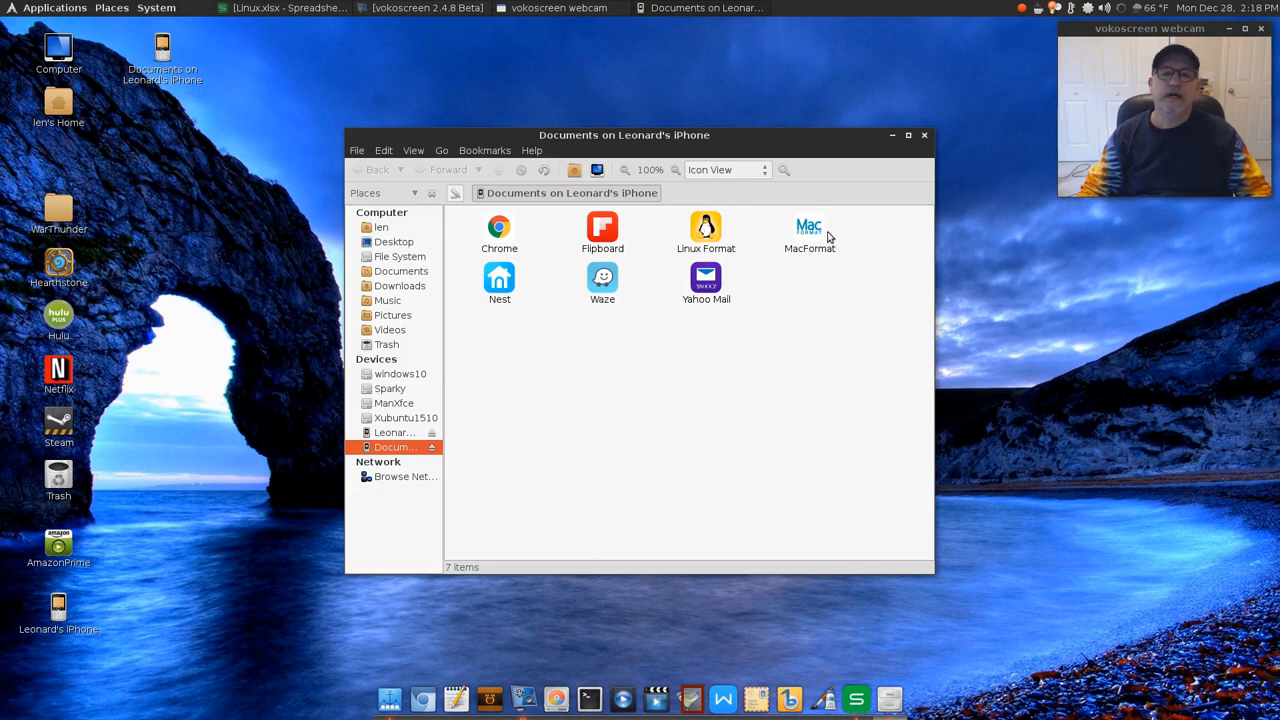
{"action": "mouse_move", "coordinate": [560, 232]}
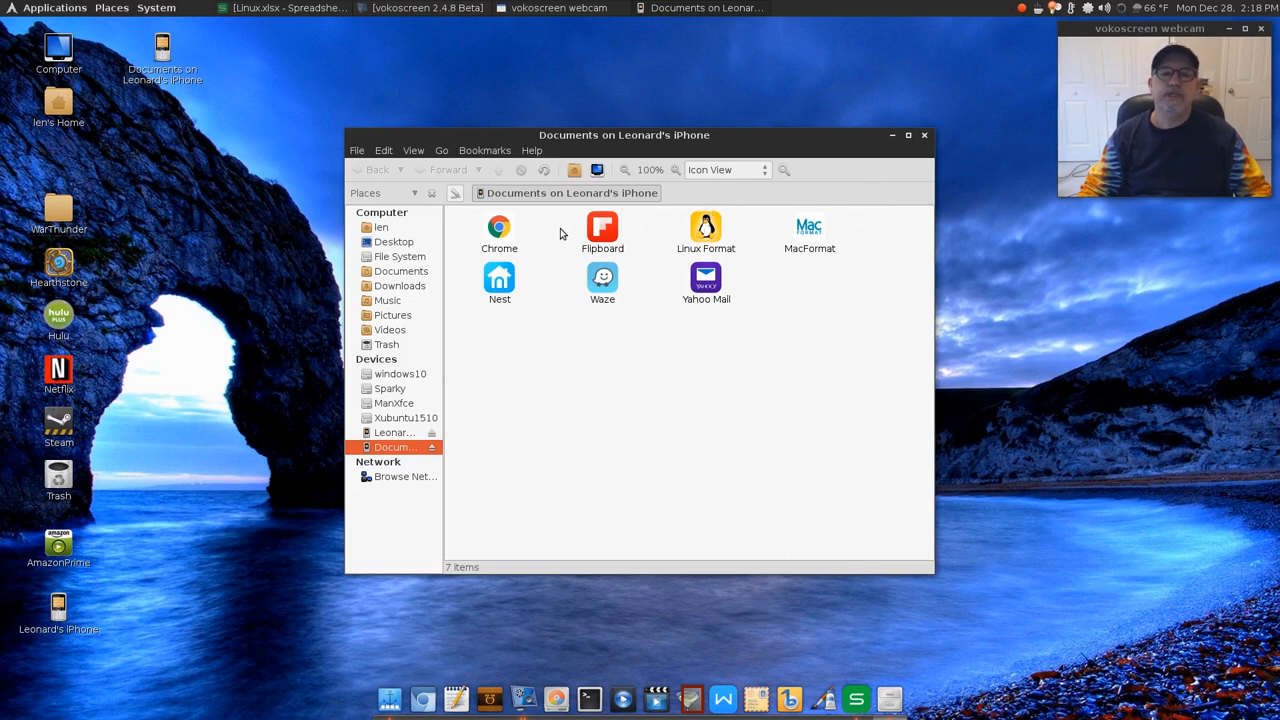
Return to the phone's Documents app folders, then close the Caja window.
{"action": "left_click", "coordinate": [602, 228]}
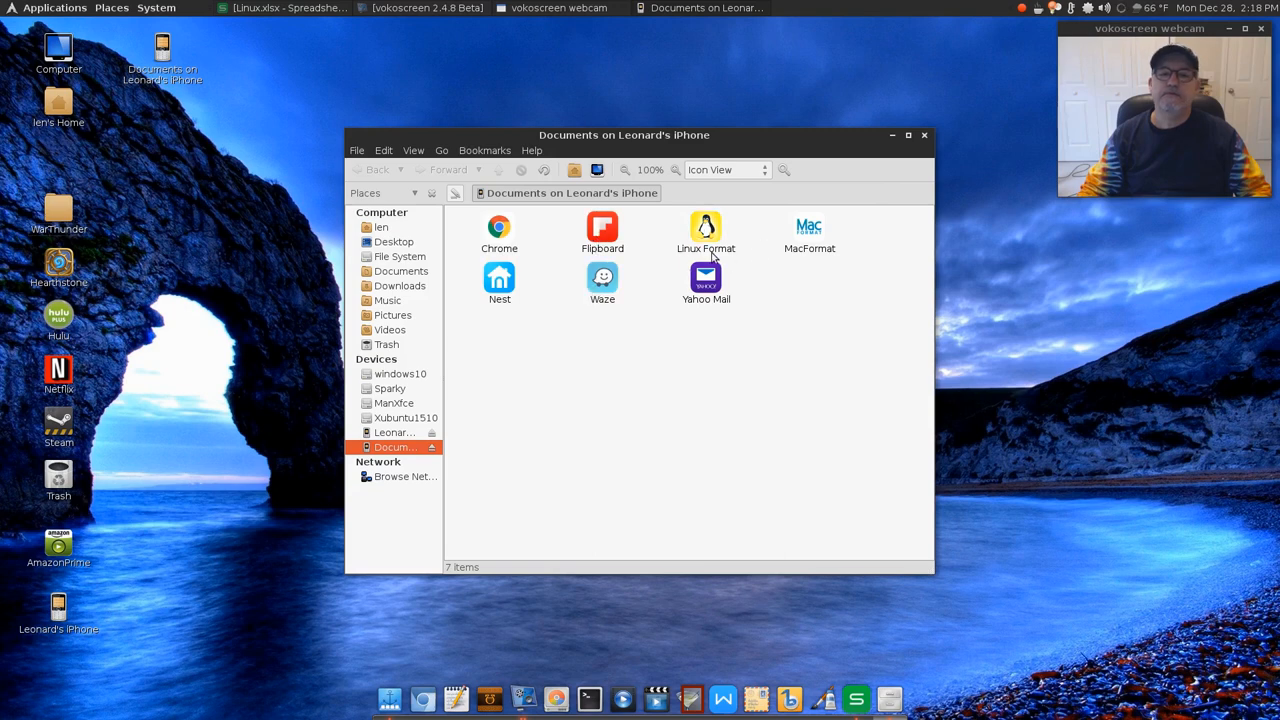
{"action": "mouse_move", "coordinate": [704, 228]}
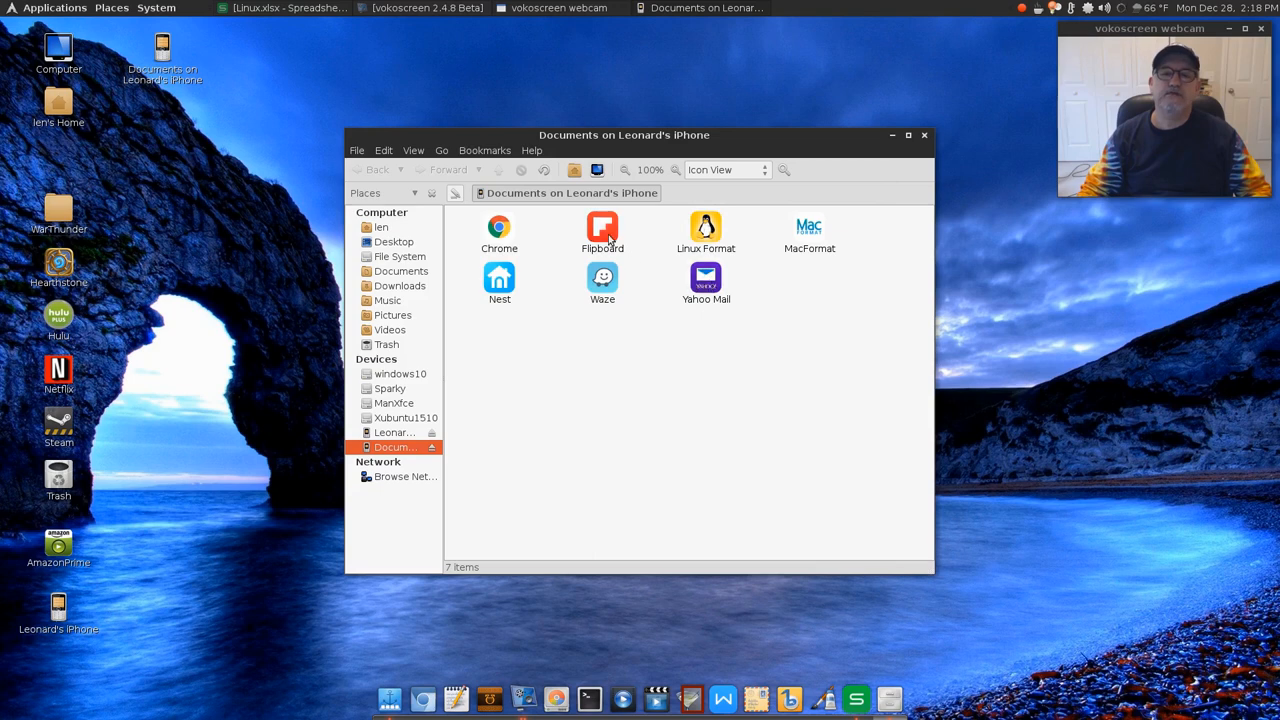
{"action": "mouse_move", "coordinate": [528, 318]}
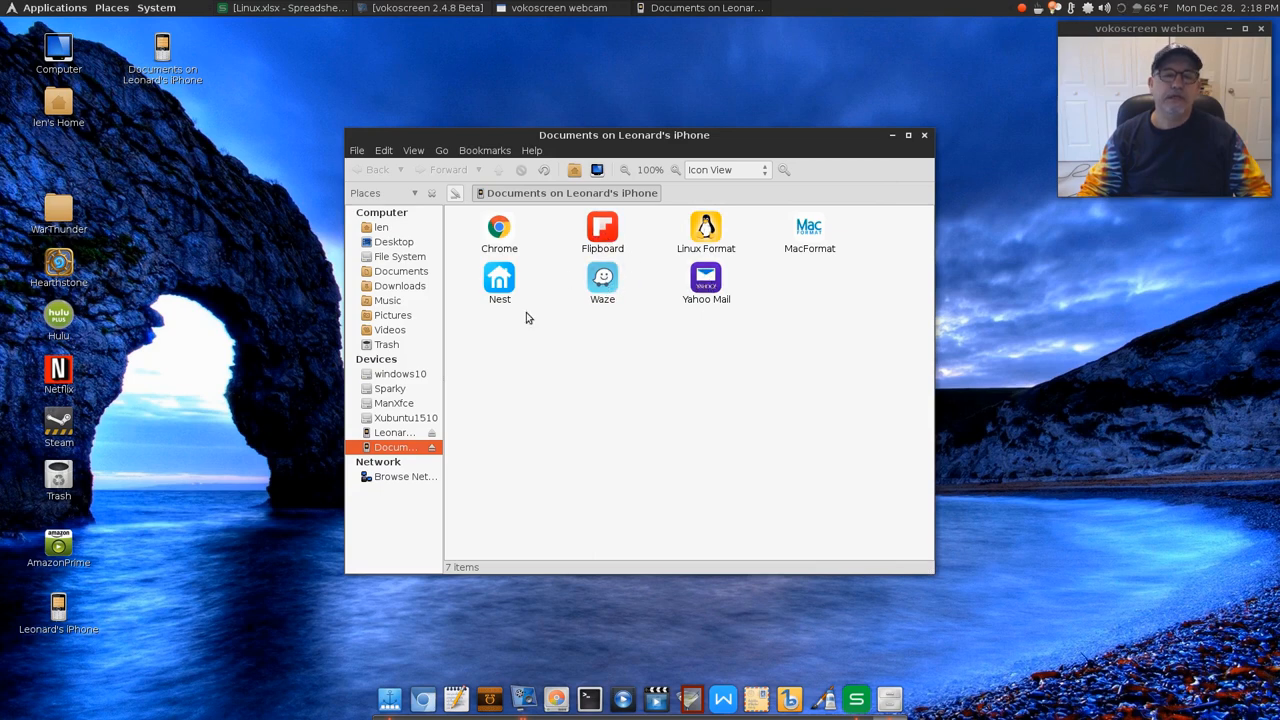
{"action": "mouse_move", "coordinate": [448, 408]}
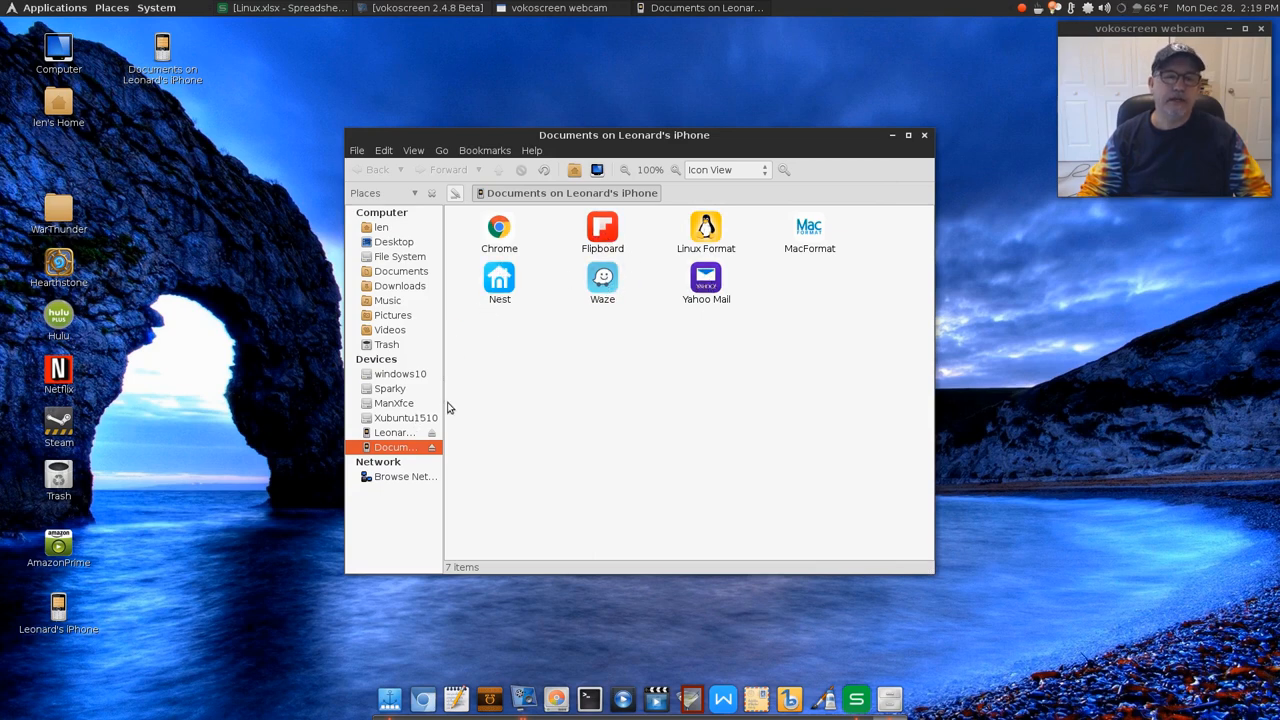
{"action": "mouse_move", "coordinate": [528, 340]}
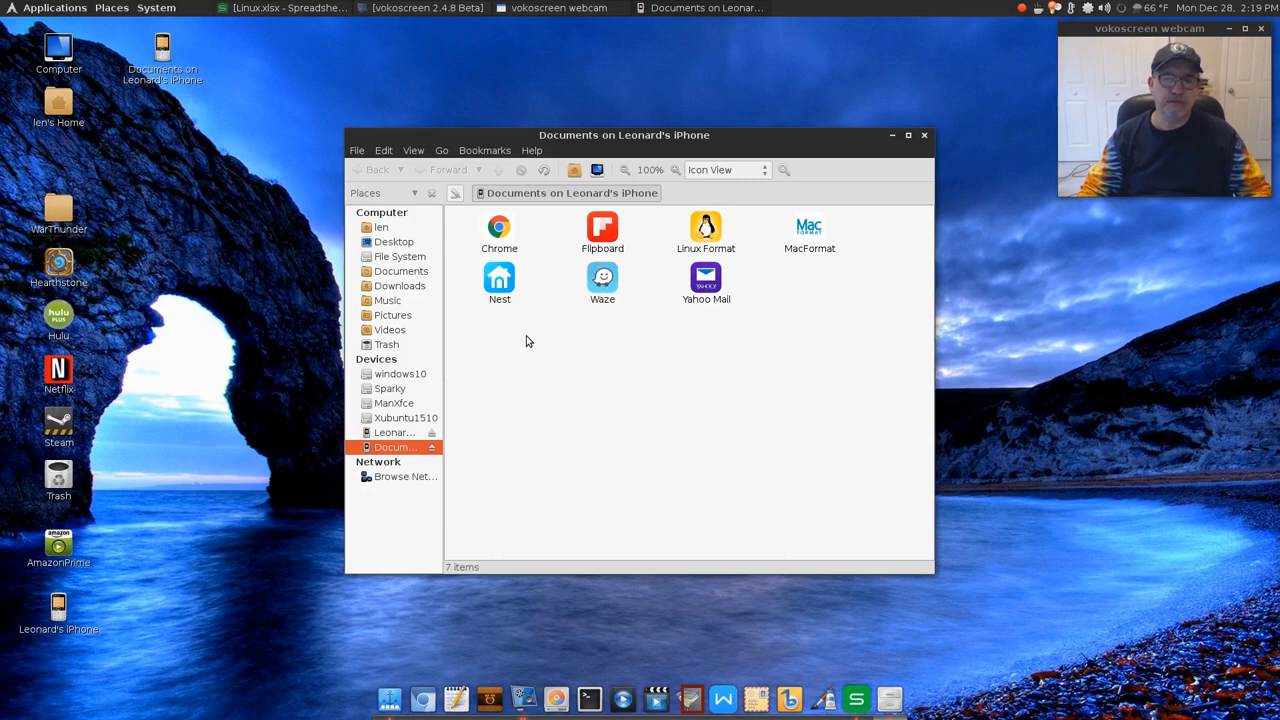
{"action": "left_click", "coordinate": [924, 136]}
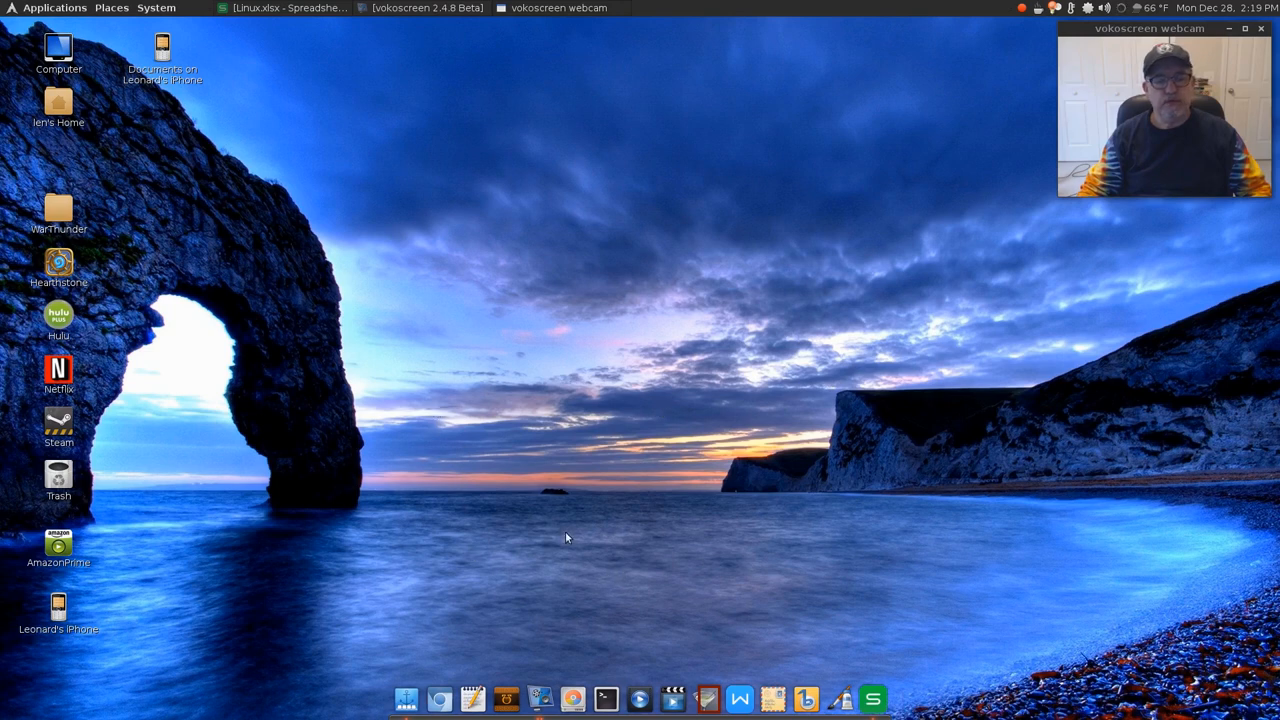
{"action": "mouse_move", "coordinate": [696, 348]}
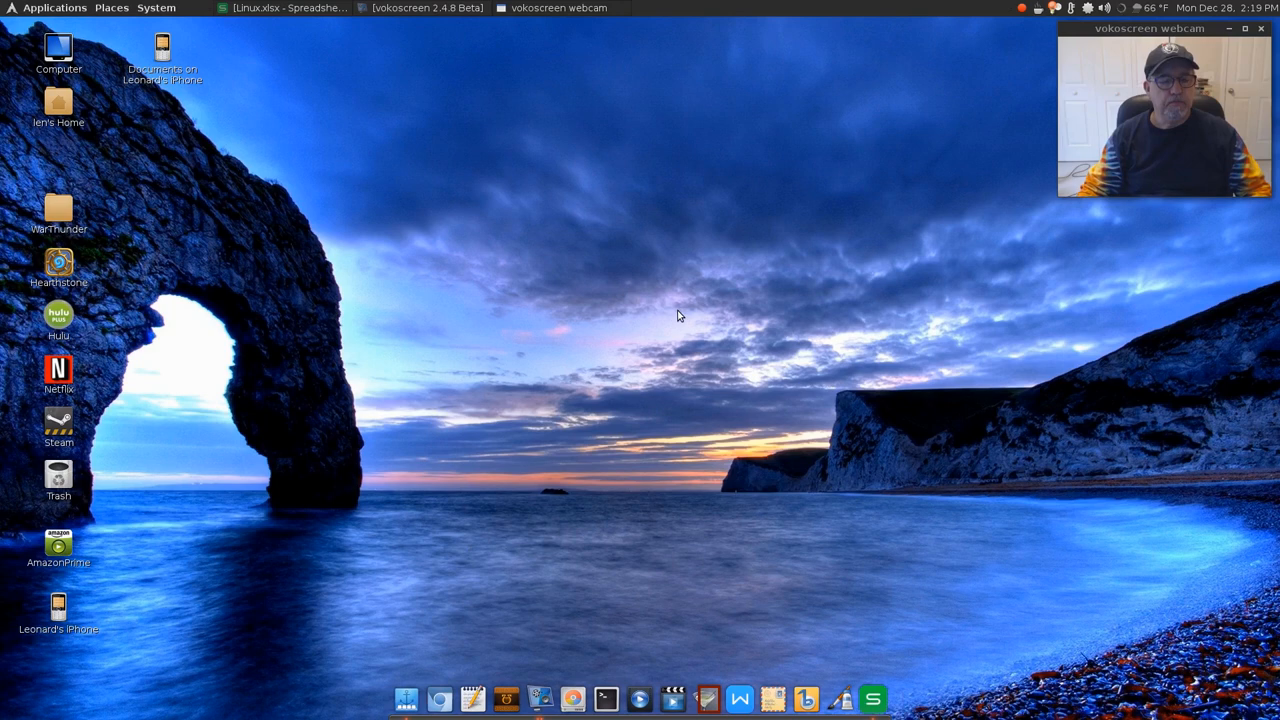
{"action": "mouse_move", "coordinate": [704, 340]}
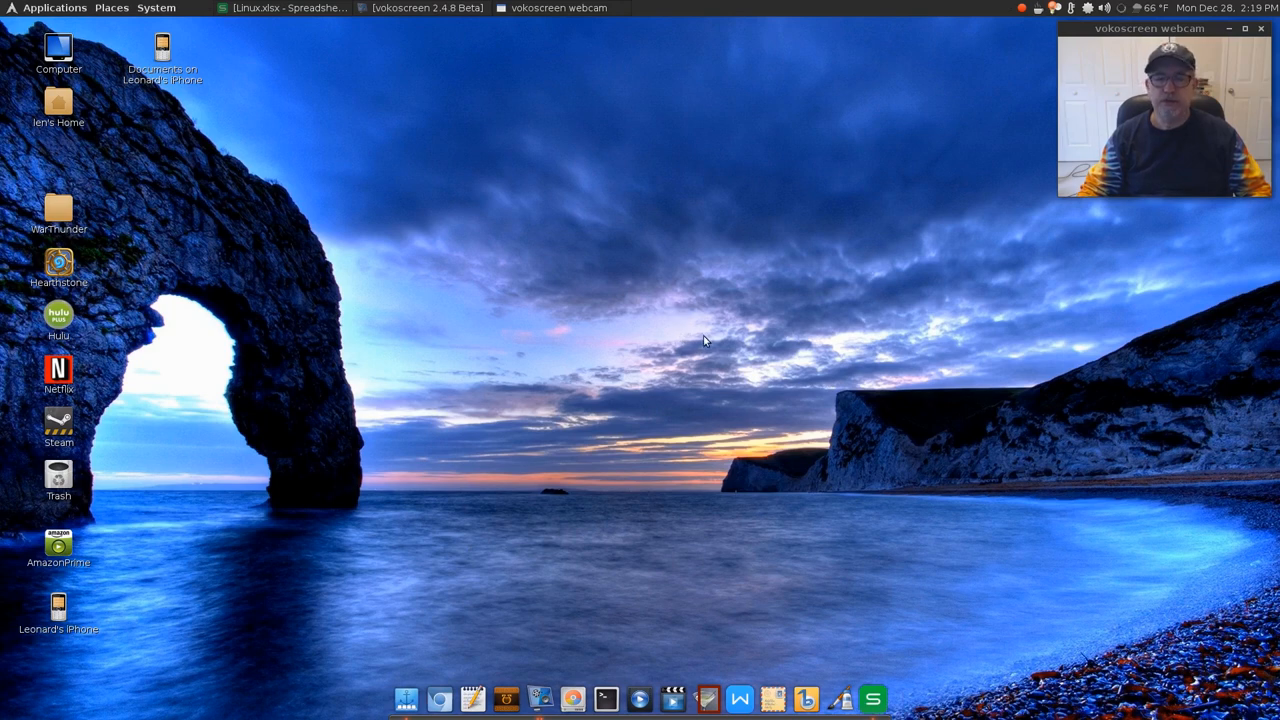
{"action": "mouse_move", "coordinate": [670, 336]}
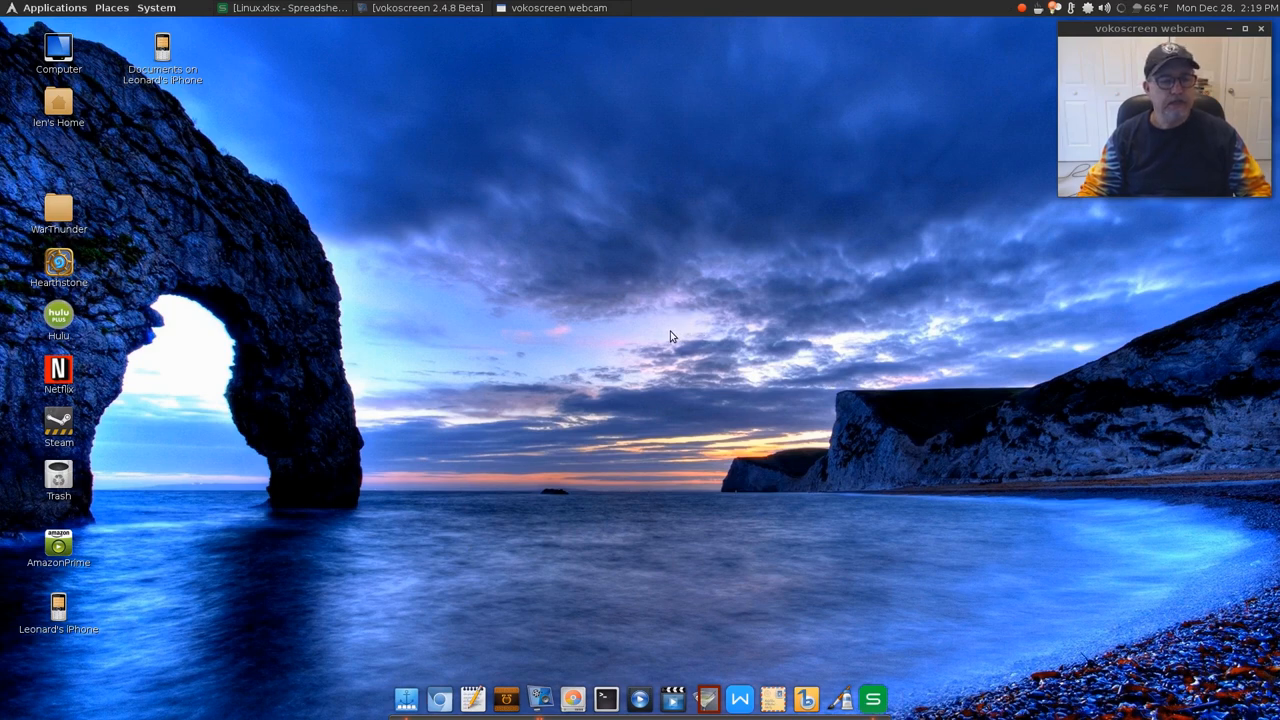
{"action": "mouse_move", "coordinate": [676, 352]}
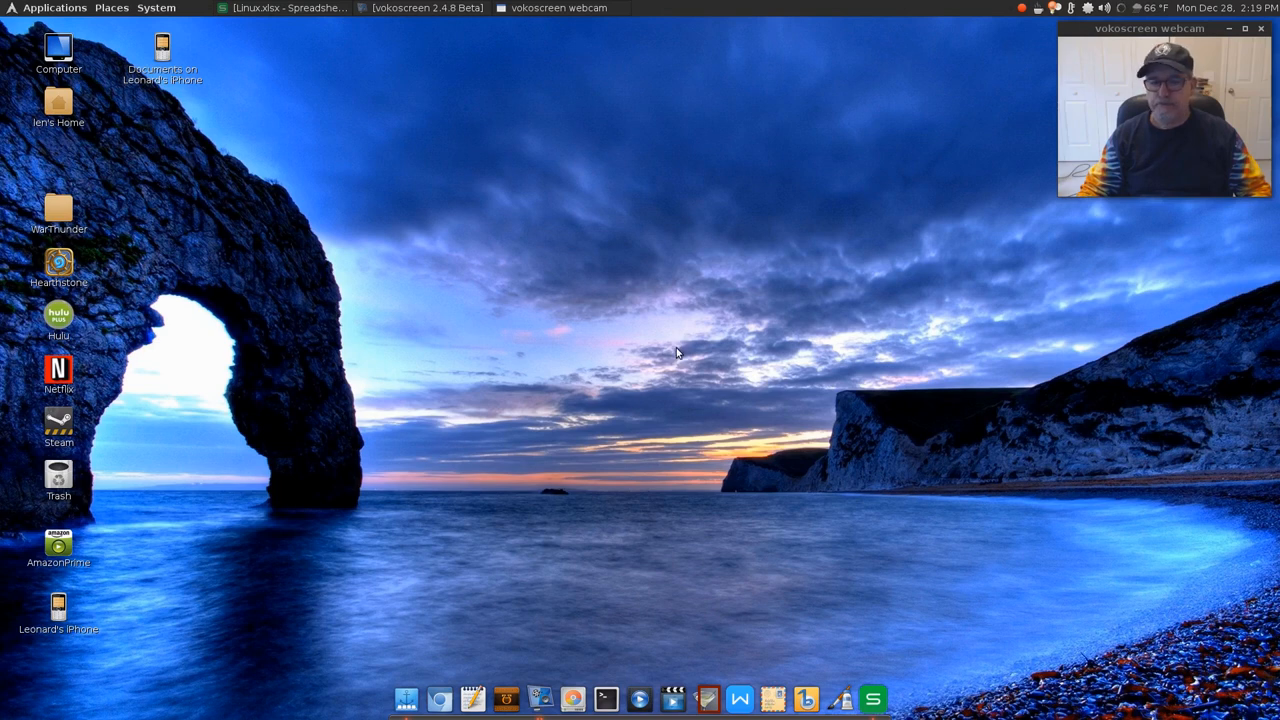
{"action": "mouse_move", "coordinate": [686, 368]}
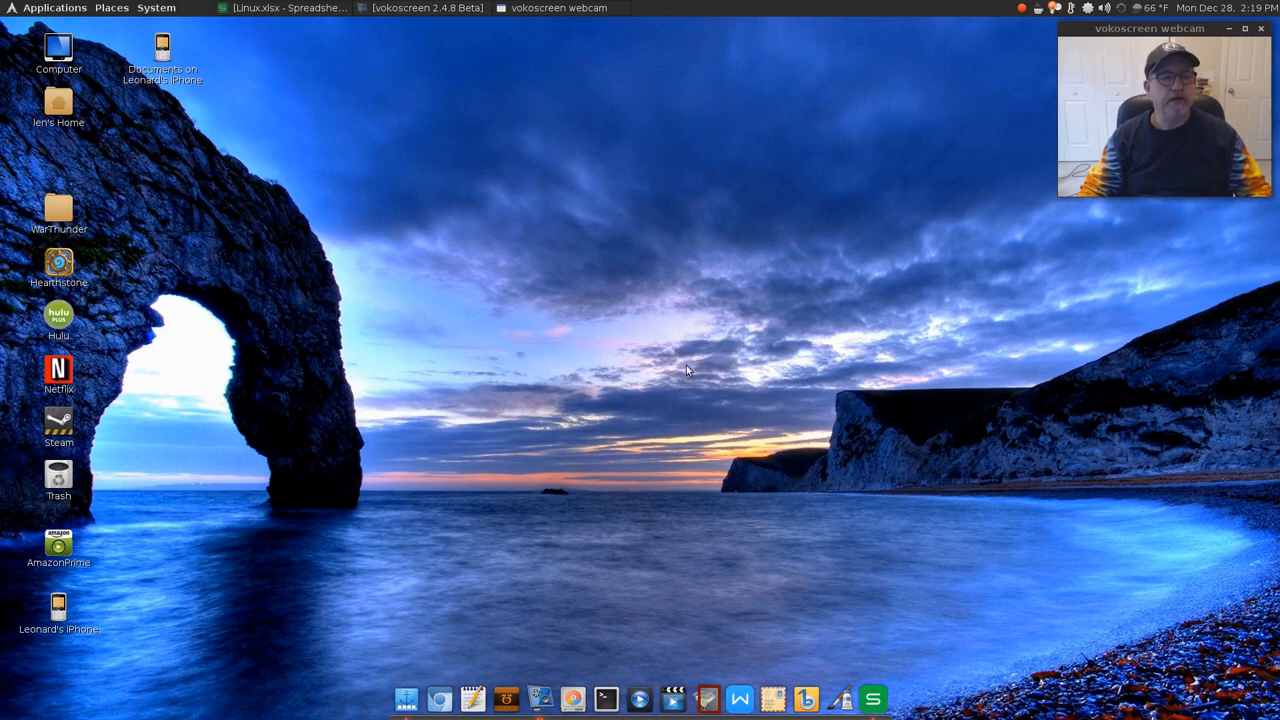
{"action": "mouse_move", "coordinate": [596, 590]}
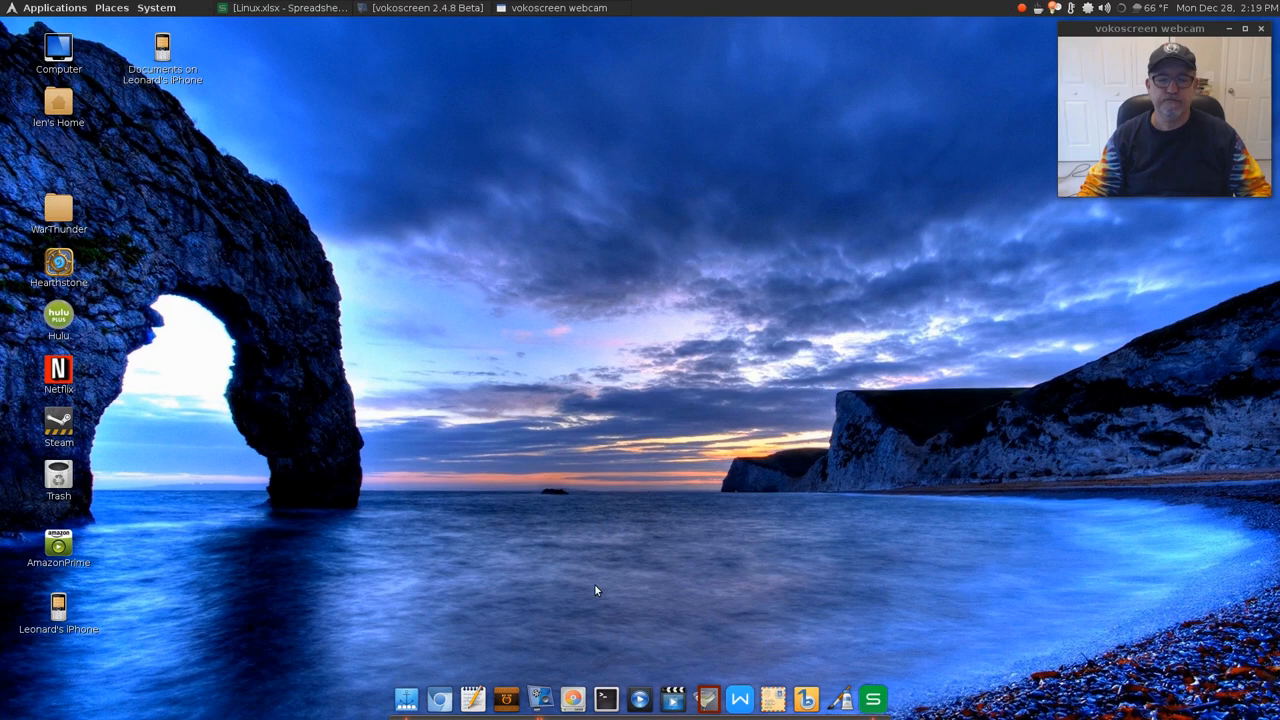
{"action": "mouse_move", "coordinate": [620, 652]}
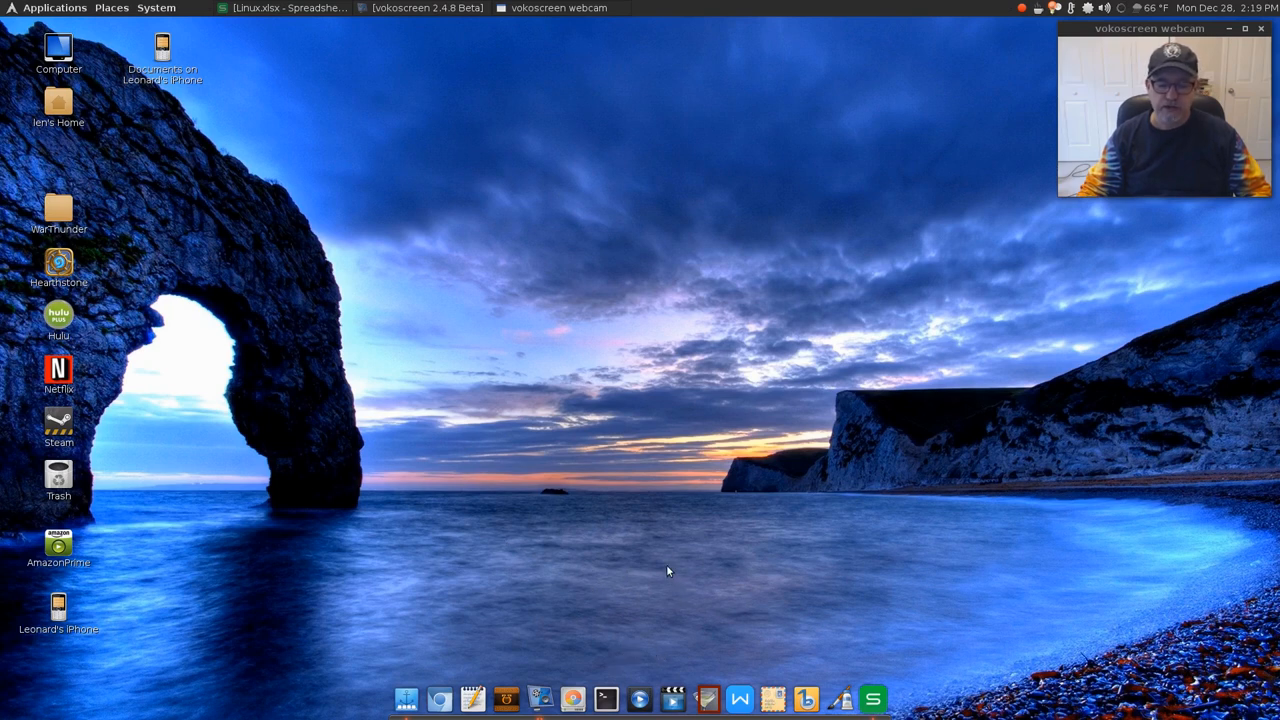
{"action": "mouse_move", "coordinate": [432, 322]}
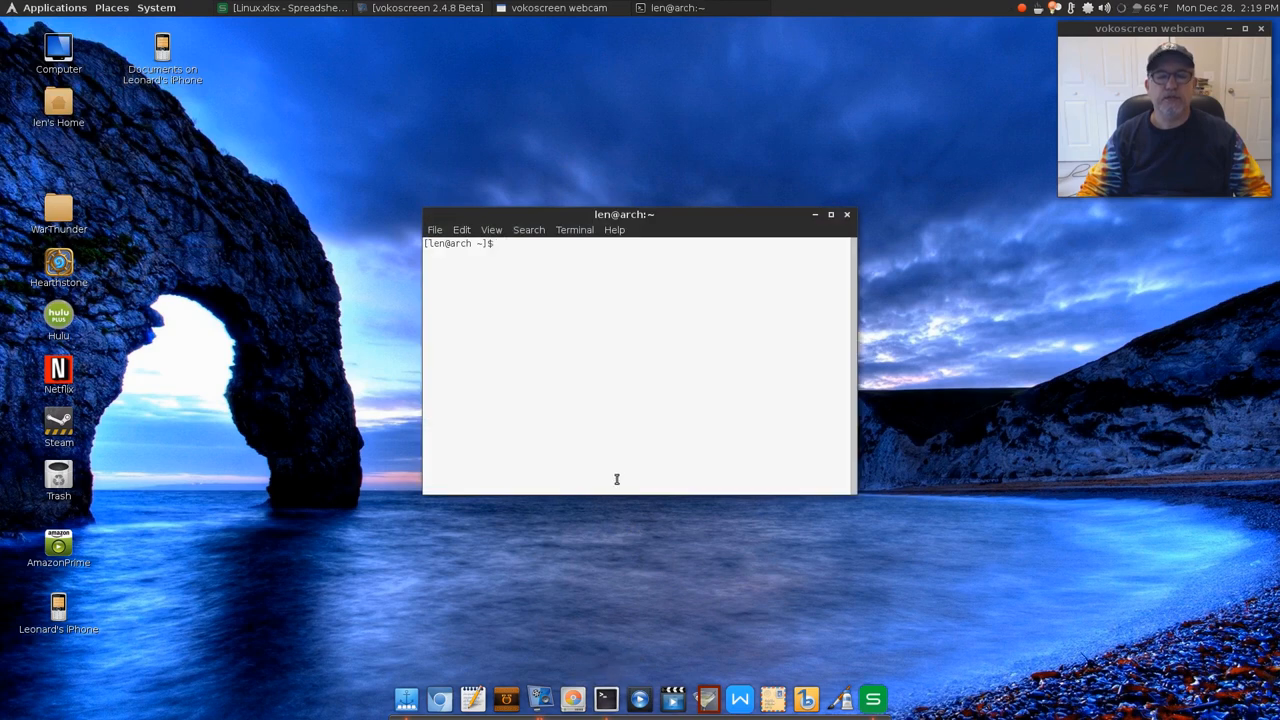
Run sudo pacman -S pidgin to install Pidgin, then close the terminal.
{"action": "type", "text": "sudo pacman -S pint"}
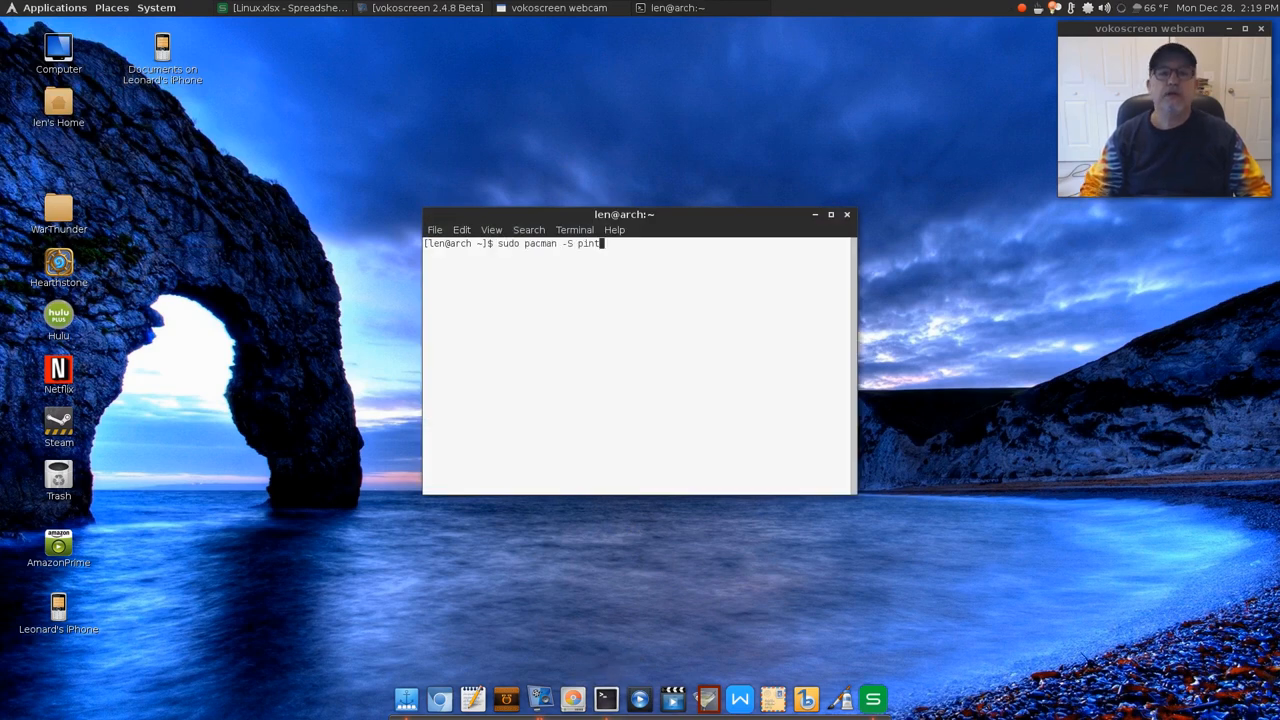
{"action": "key", "text": "BackSpace"}
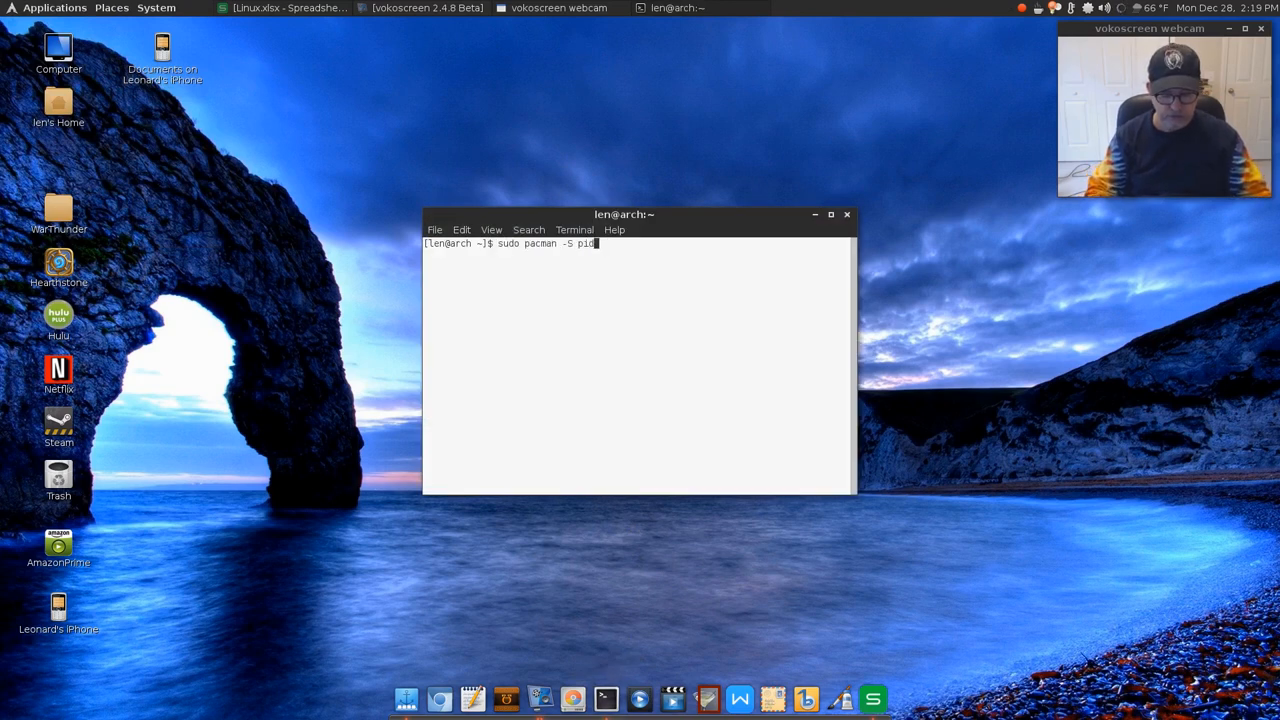
{"action": "key", "text": "Return"}
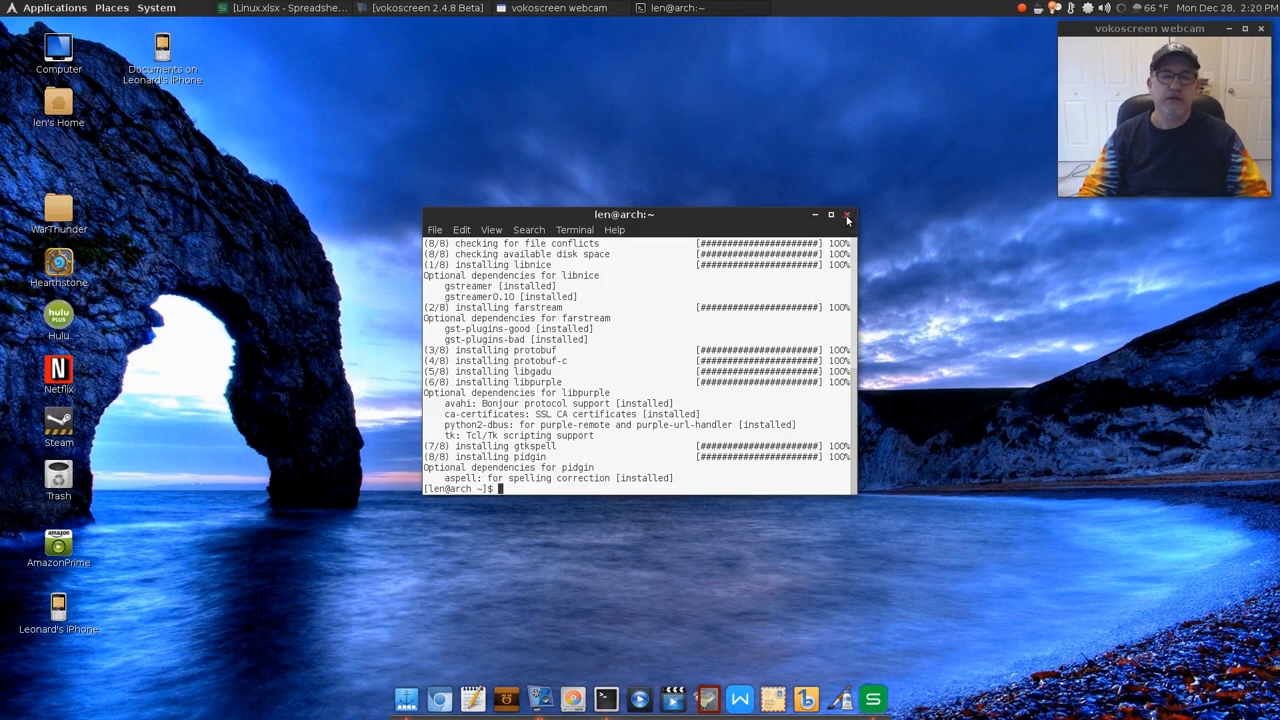
{"action": "left_click", "coordinate": [848, 214]}
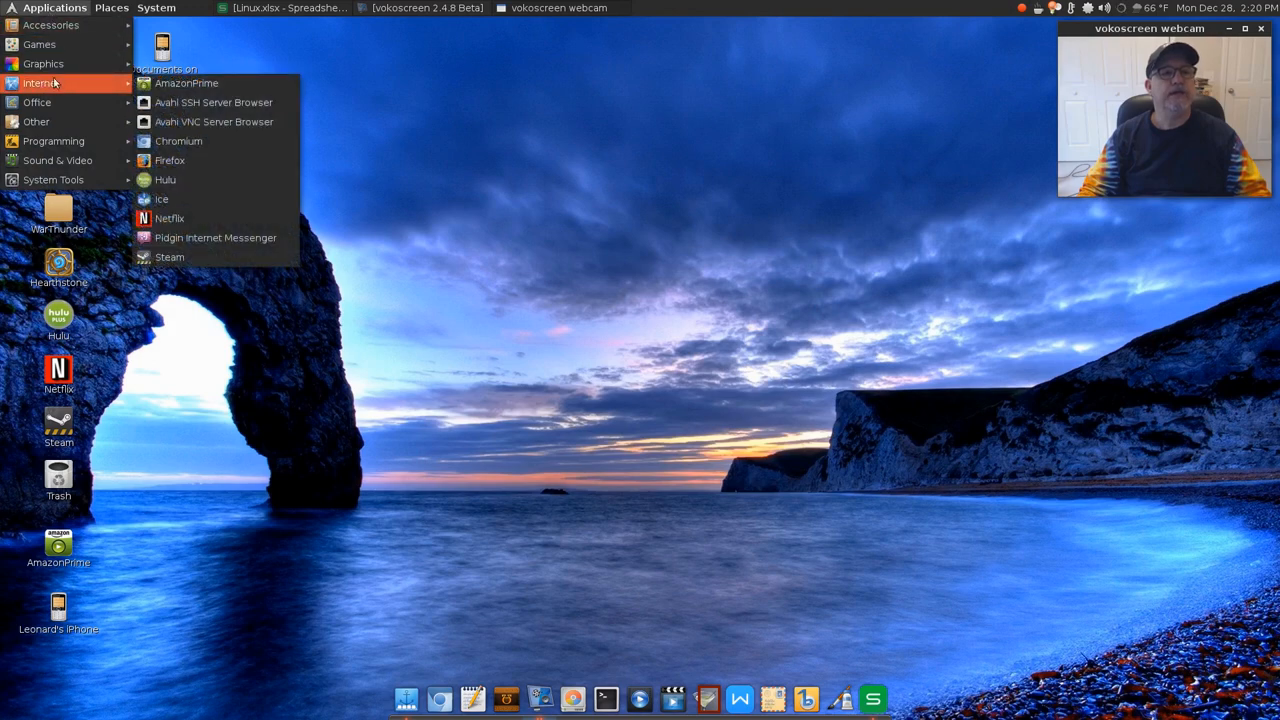
Launch Pidgin, start the Add Account form and inspect its Protocol options, then close it.
{"action": "left_click", "coordinate": [216, 236]}
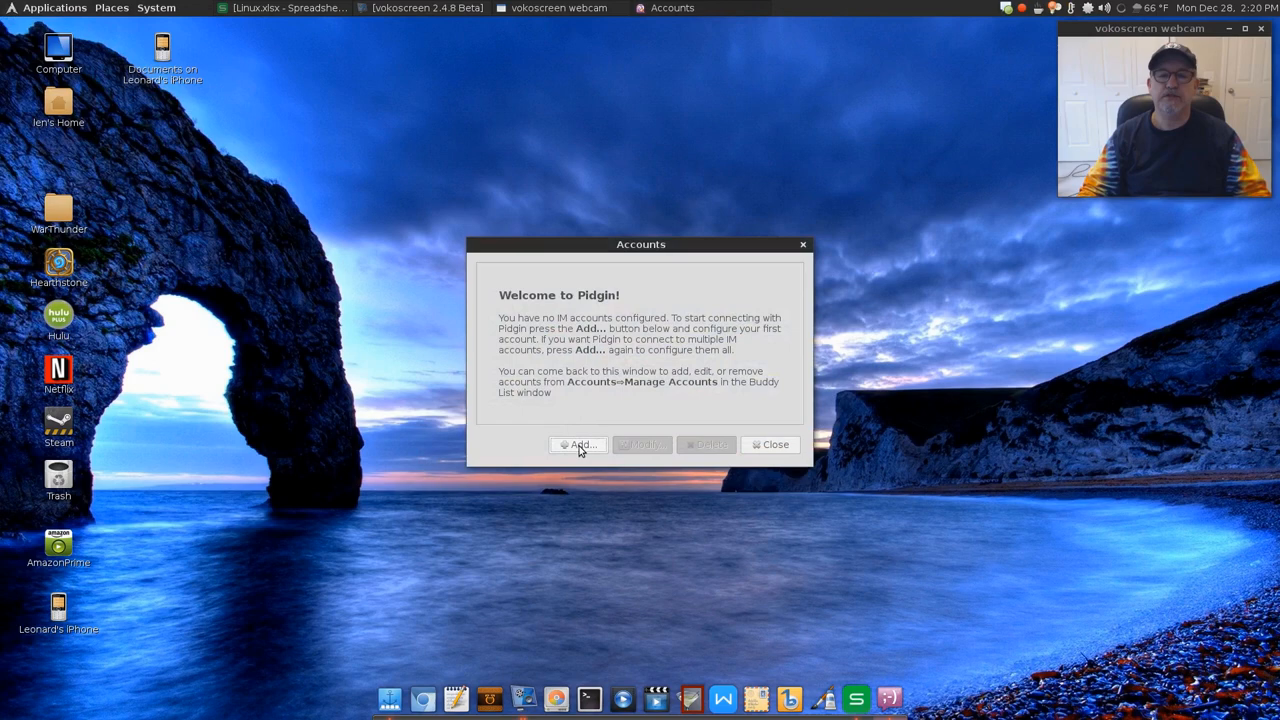
{"action": "left_click", "coordinate": [578, 444]}
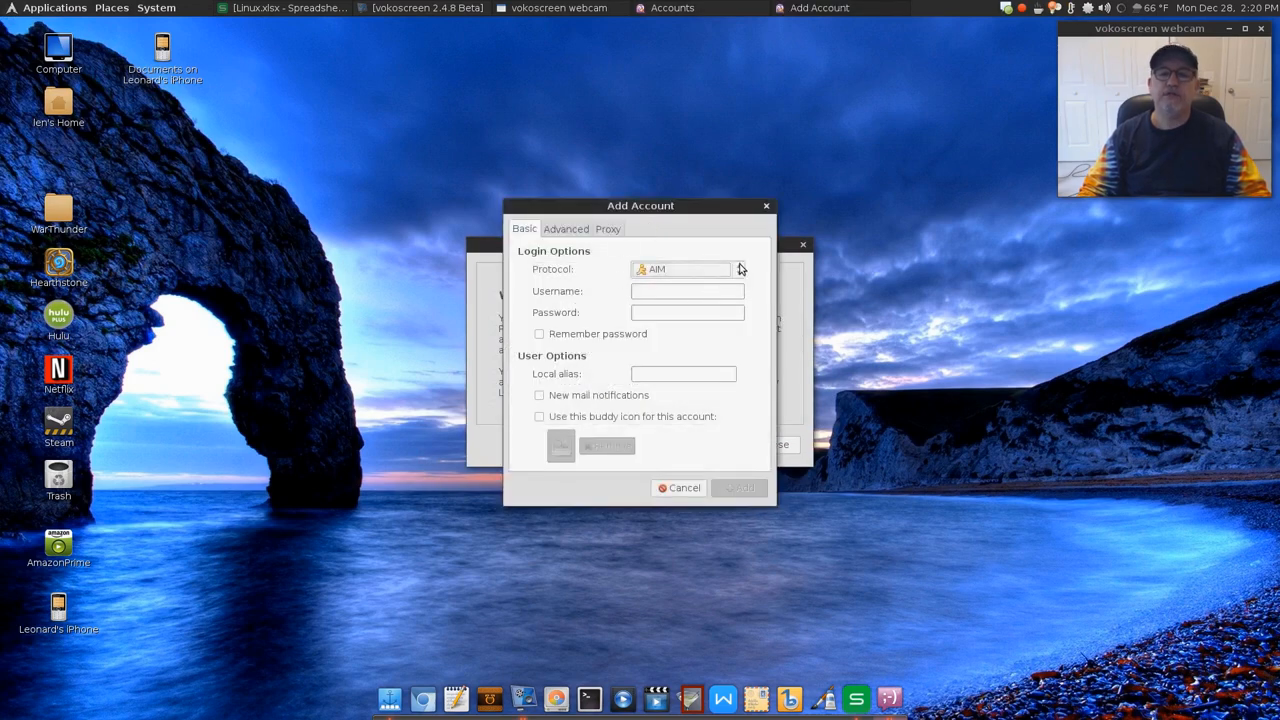
{"action": "left_click", "coordinate": [738, 268]}
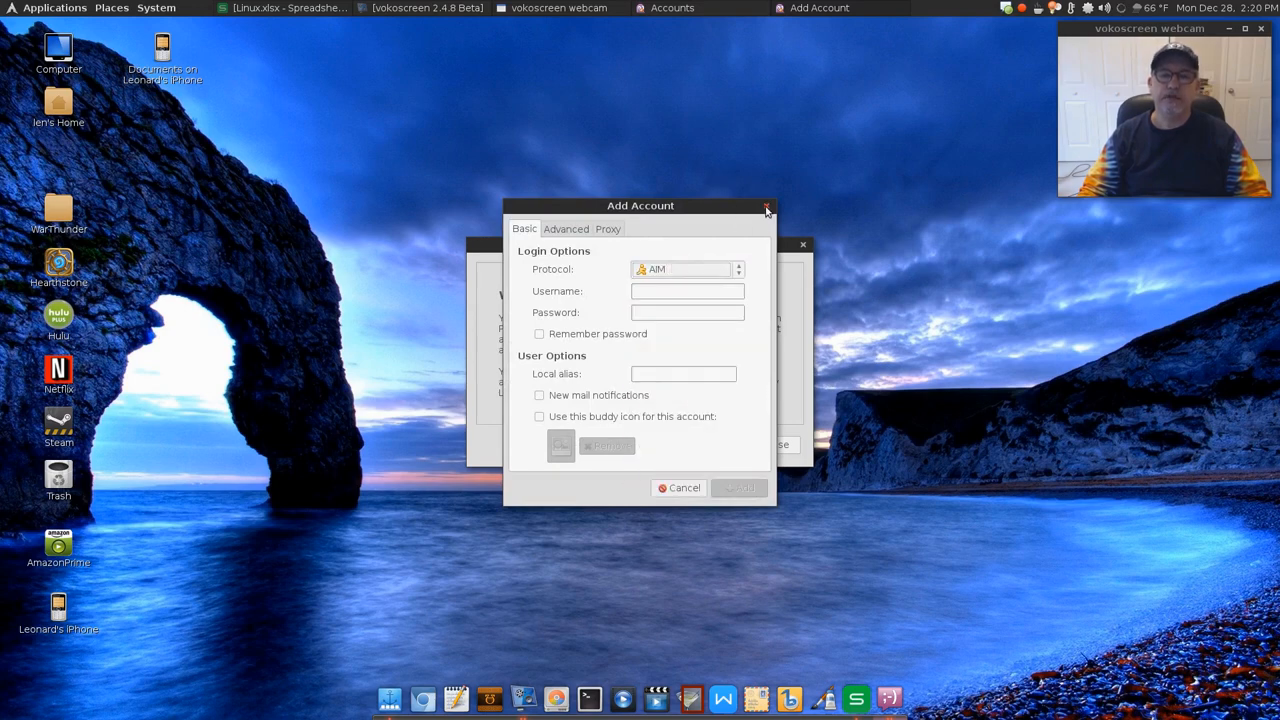
{"action": "left_click", "coordinate": [768, 206]}
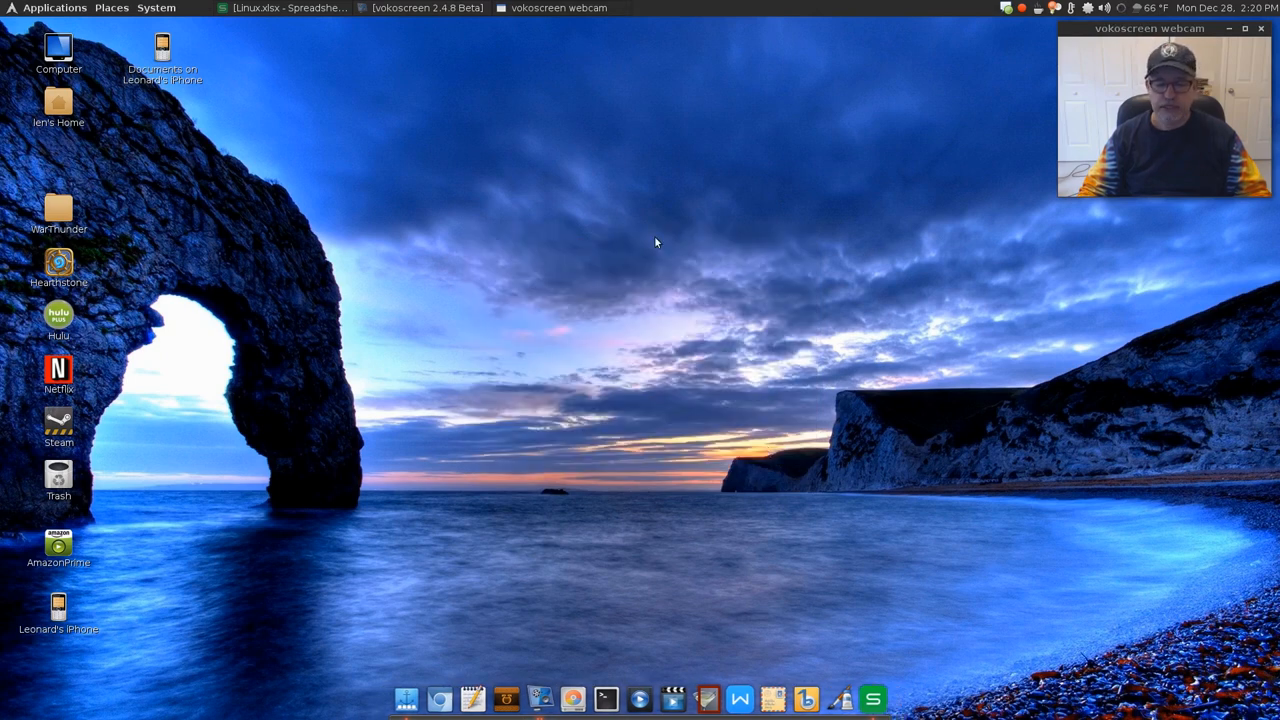
{"action": "mouse_move", "coordinate": [648, 378]}
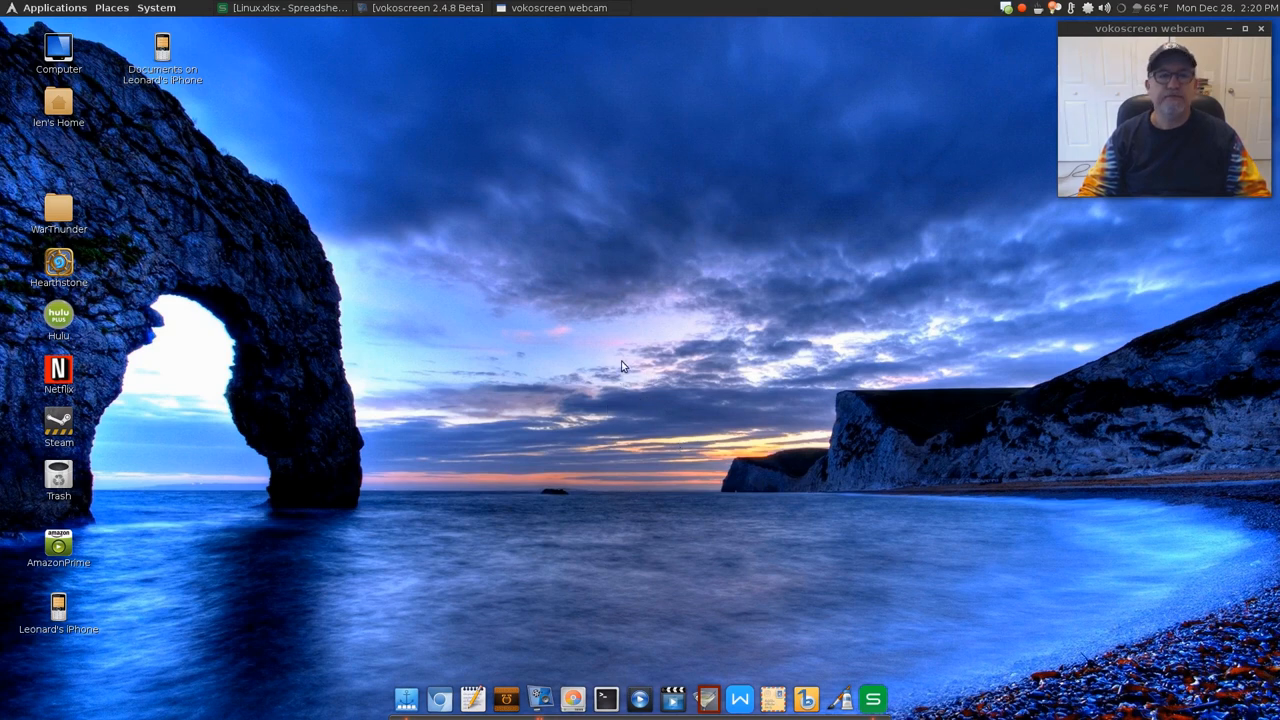
{"action": "mouse_move", "coordinate": [448, 236]}
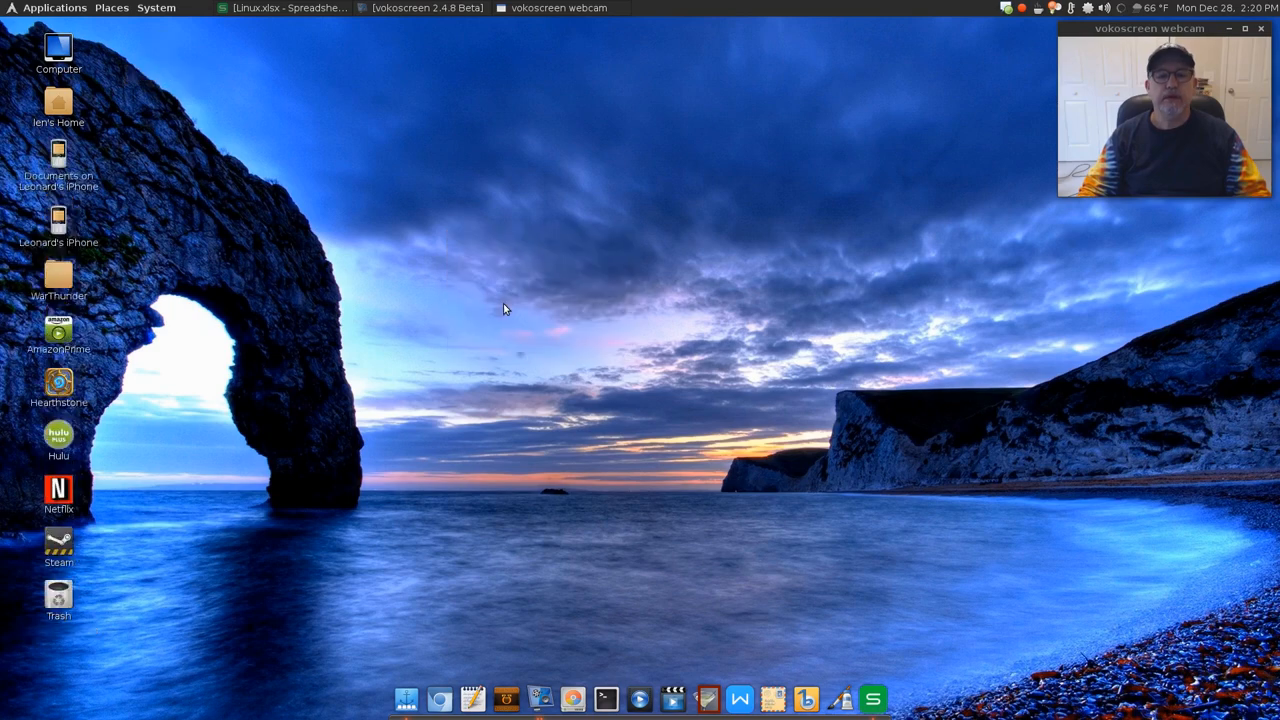
{"action": "mouse_move", "coordinate": [840, 698]}
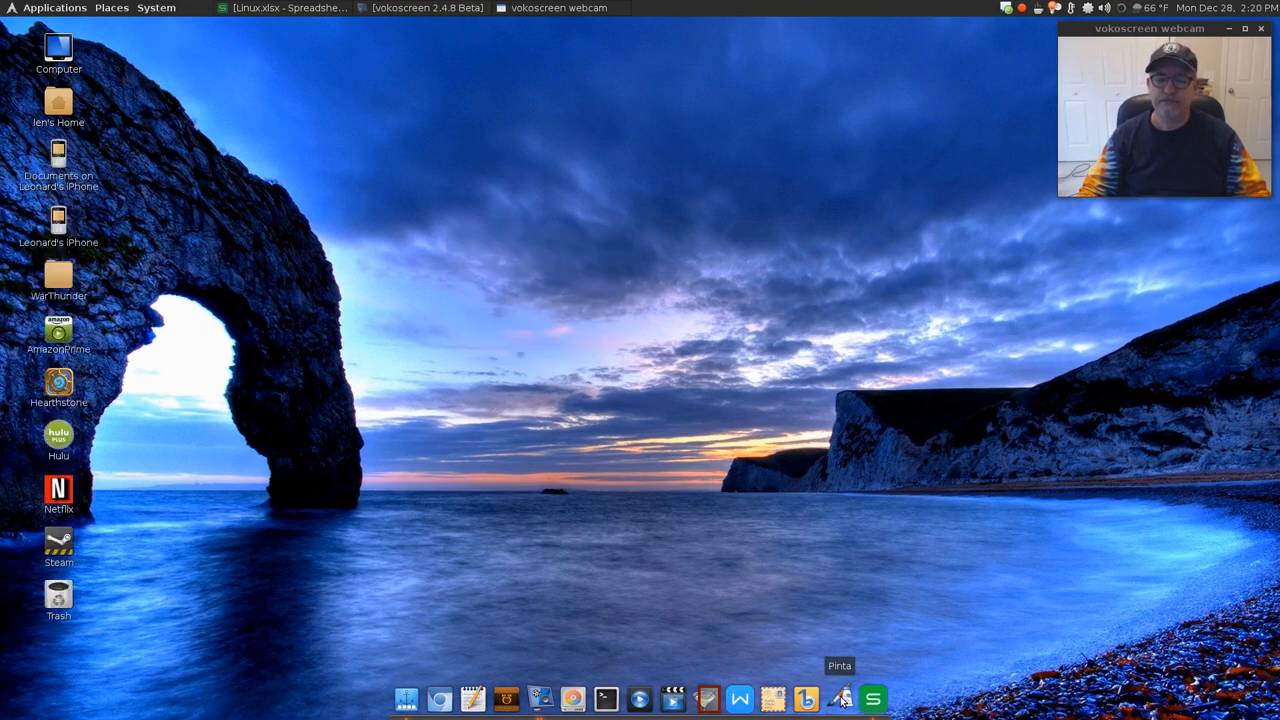
Re-sort the desktop icons so the phone shortcuts sit below the home folder.
{"action": "left_click", "coordinate": [840, 698]}
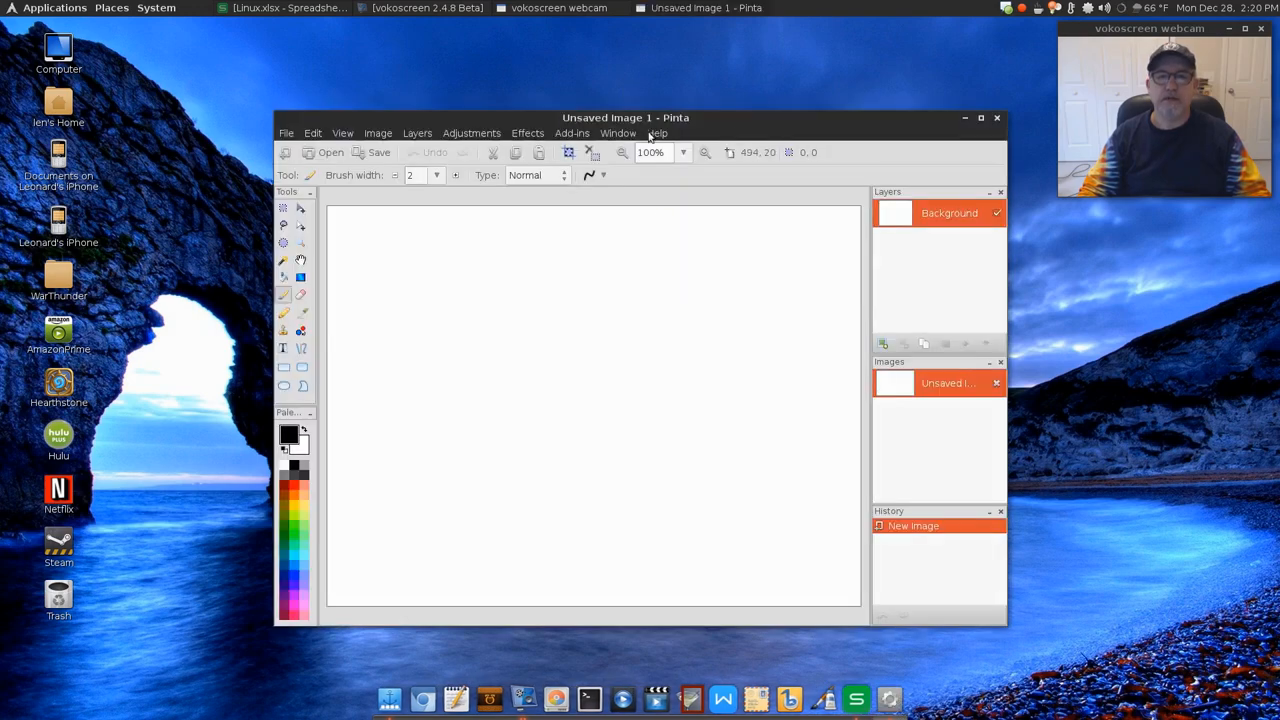
{"action": "mouse_move", "coordinate": [736, 130]}
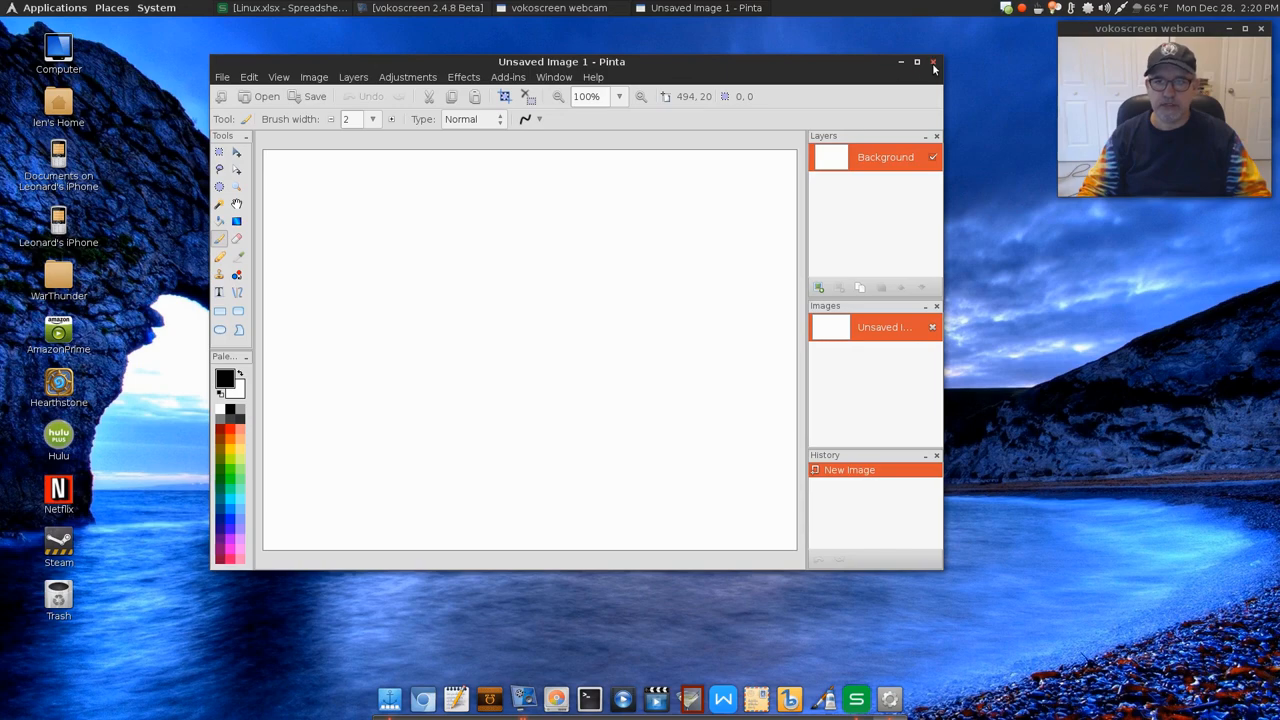
Close the blank Pinta 'Unsaved Image 1' window and bring up the Applications menu.
{"action": "left_click", "coordinate": [932, 60]}
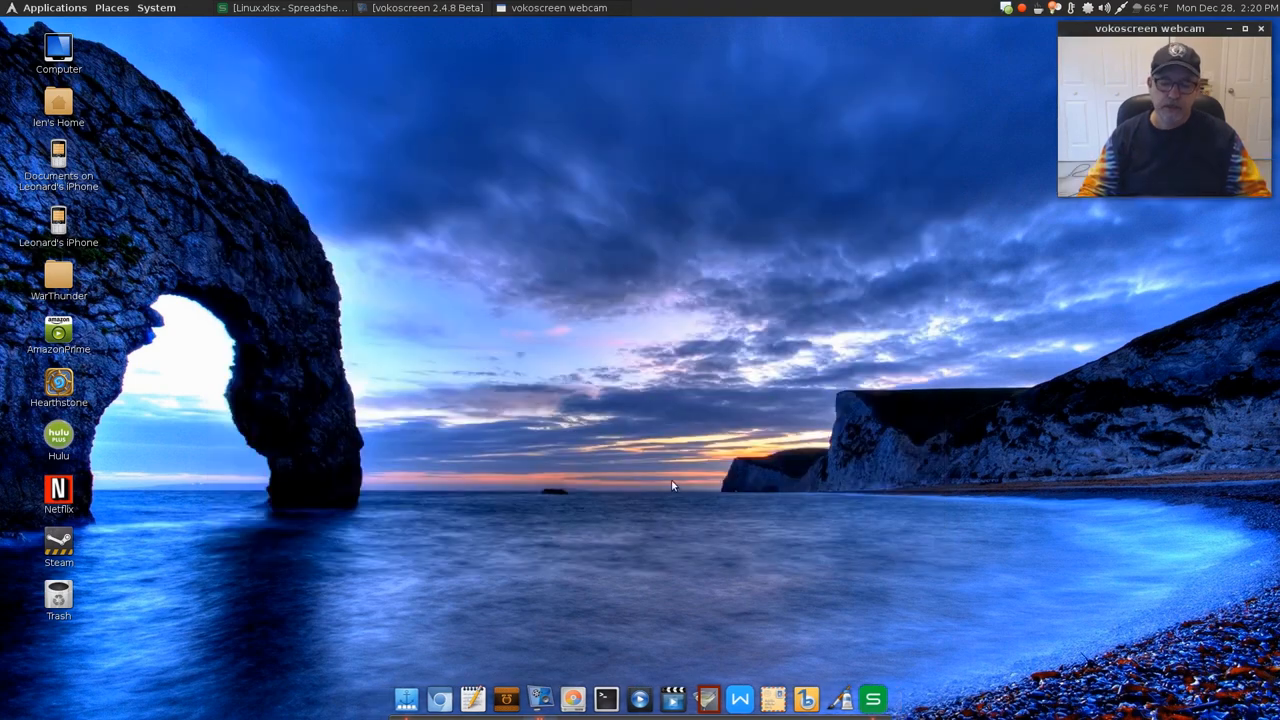
{"action": "mouse_move", "coordinate": [696, 586]}
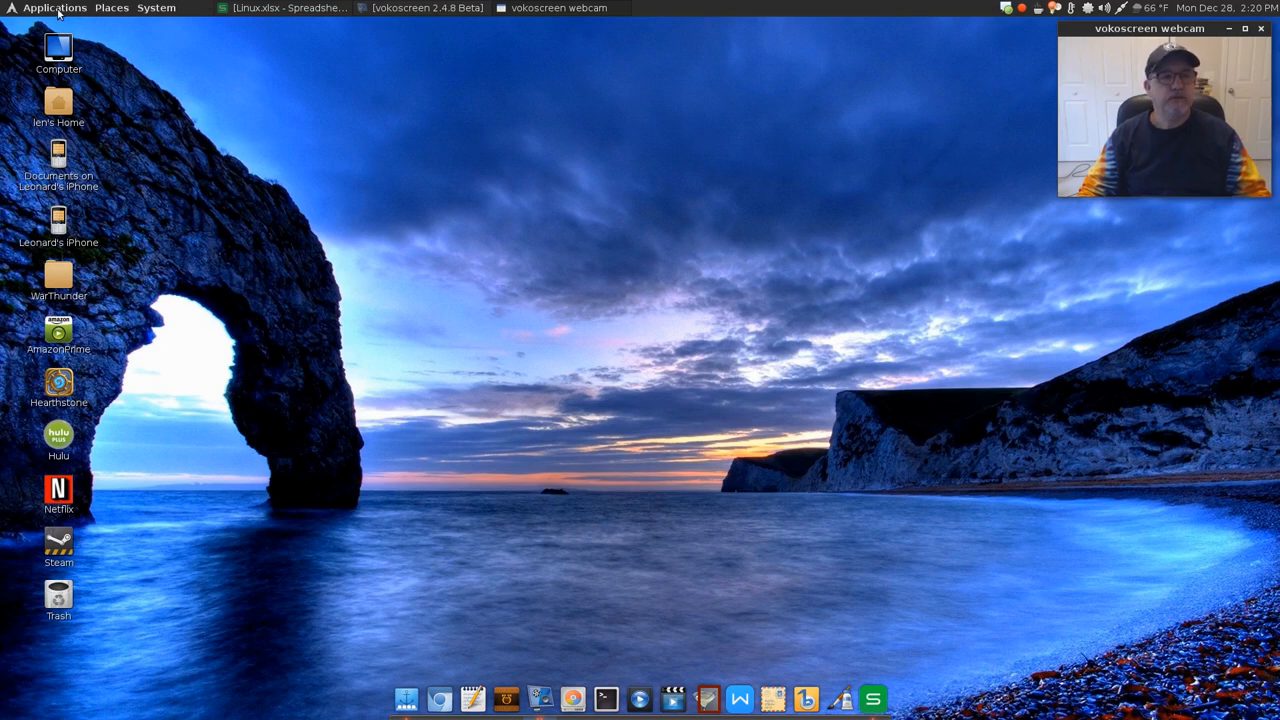
{"action": "left_click", "coordinate": [54, 8]}
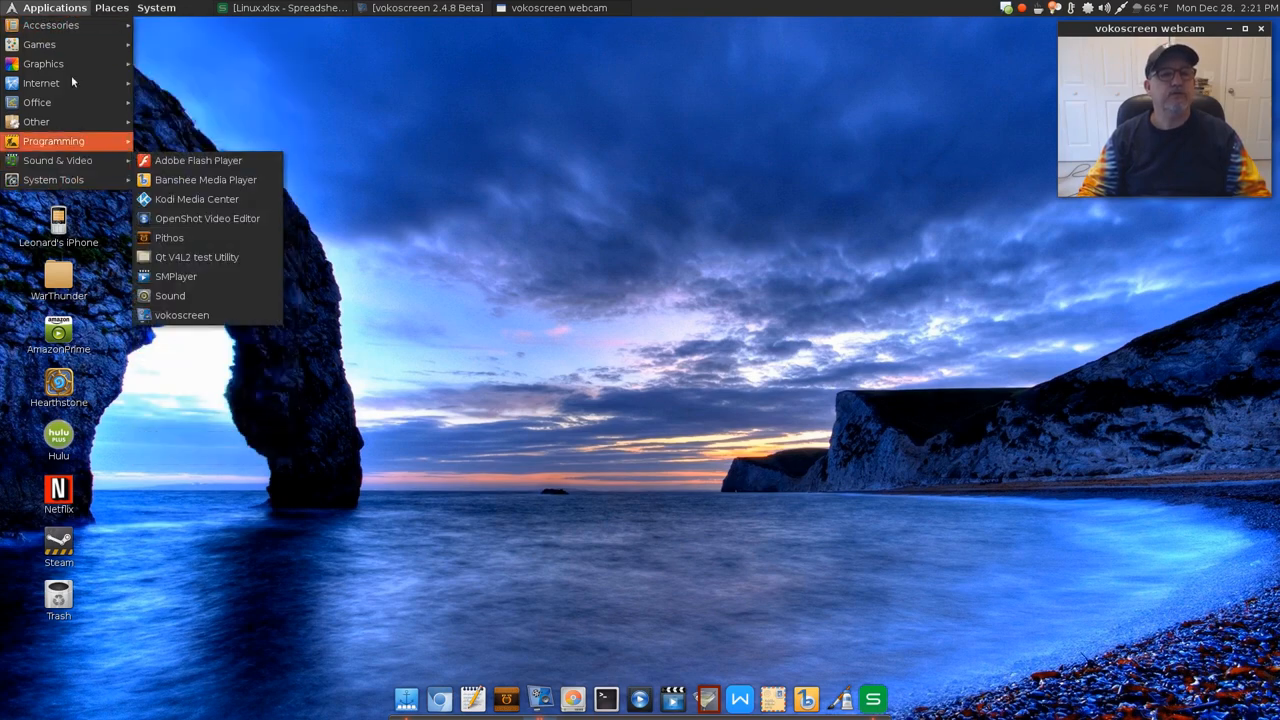
Launch NVIDIA X Server Settings from System > Preferences > Other.
{"action": "left_click", "coordinate": [156, 8]}
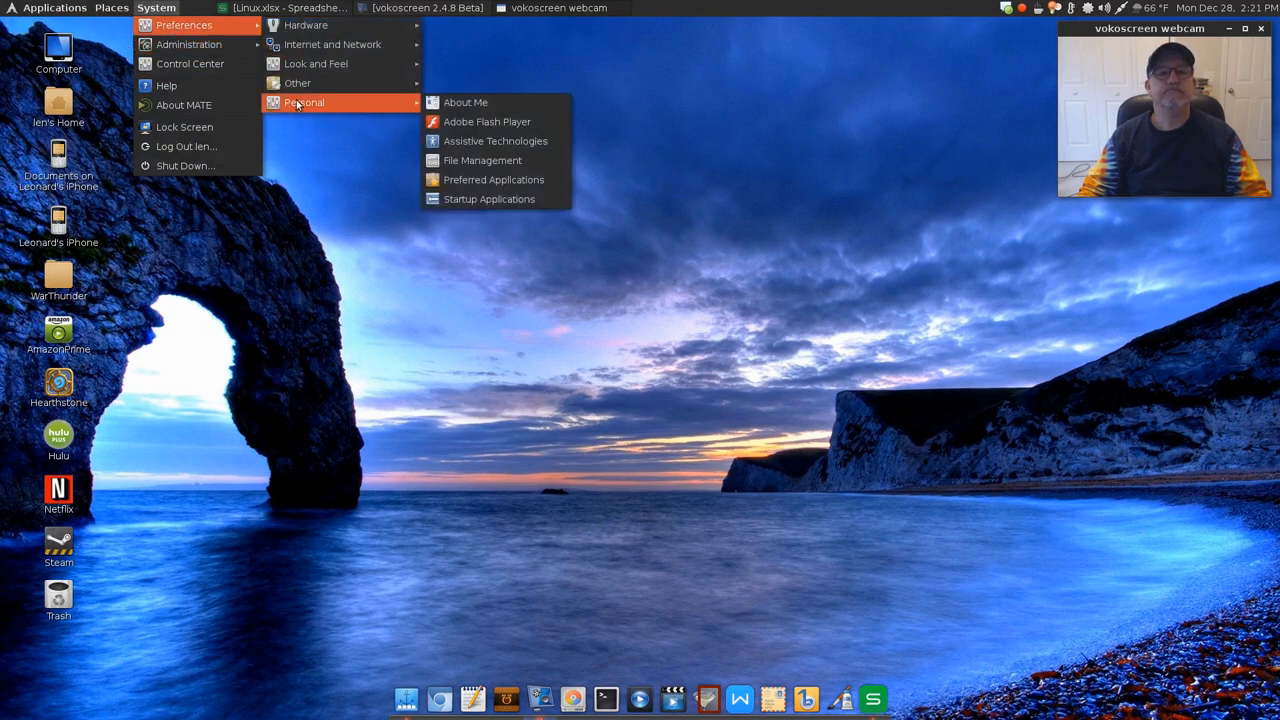
{"action": "mouse_move", "coordinate": [296, 84]}
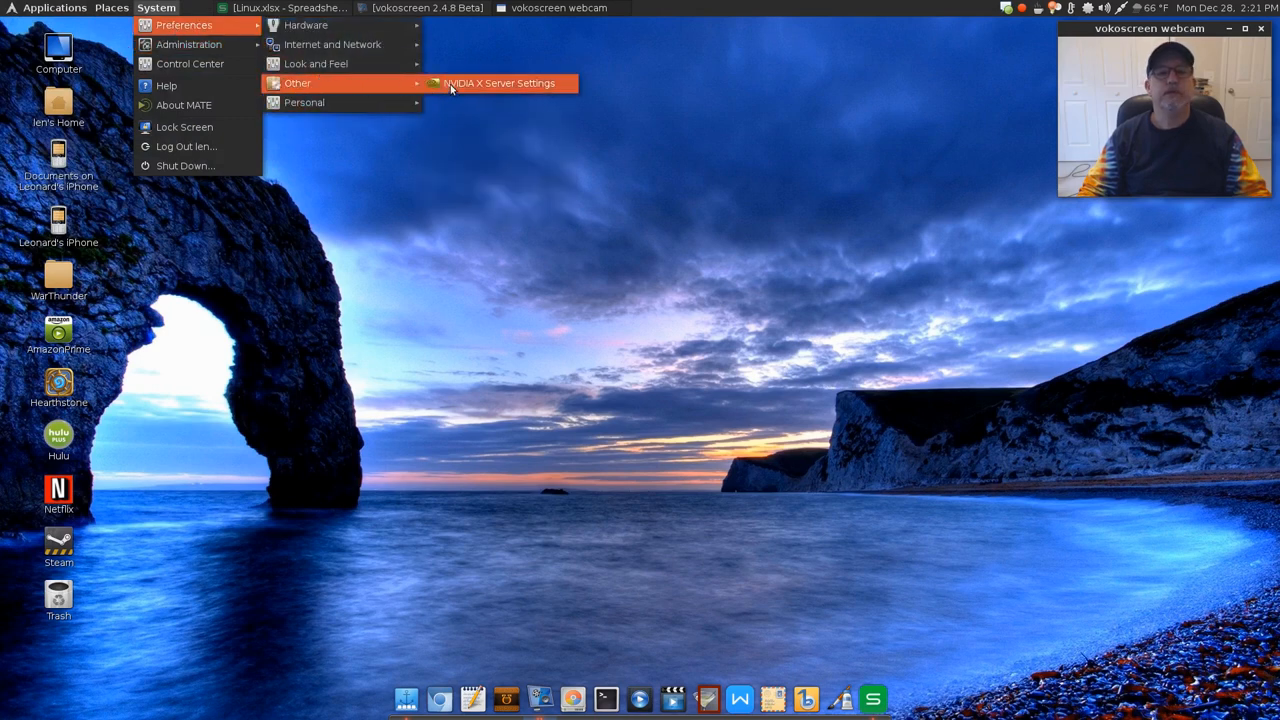
{"action": "left_click", "coordinate": [500, 84]}
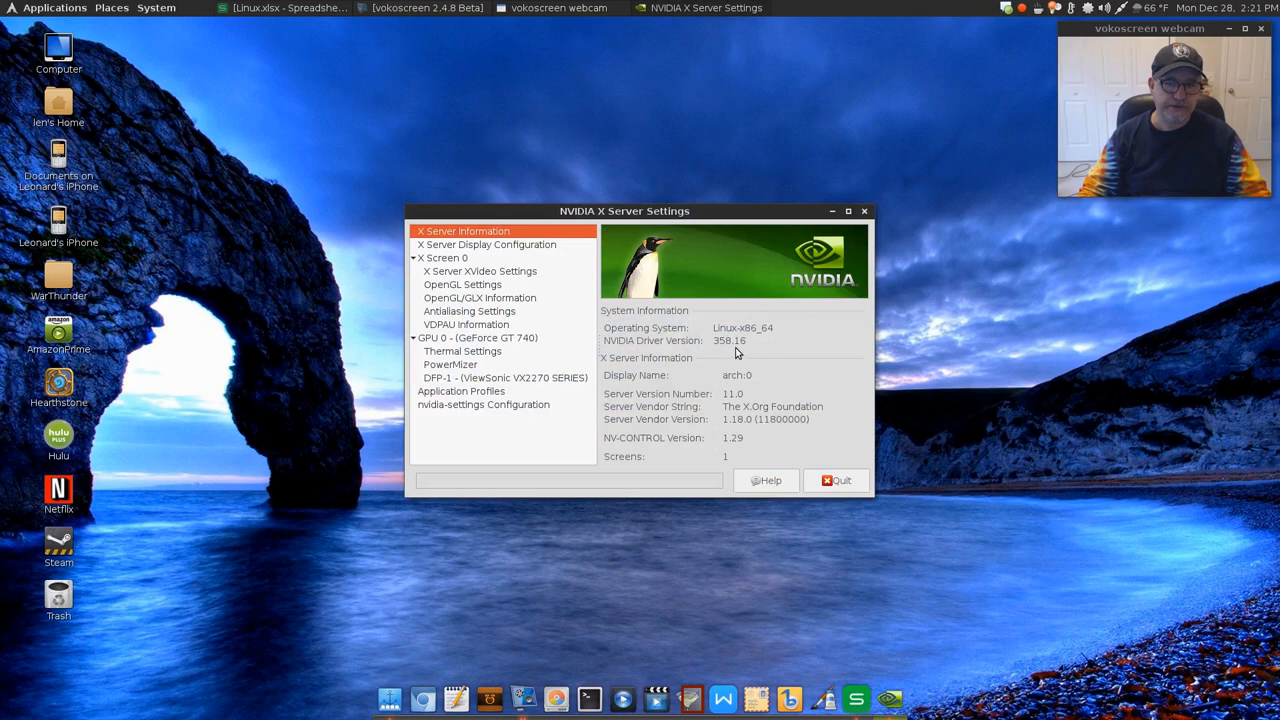
{"action": "mouse_move", "coordinate": [518, 270]}
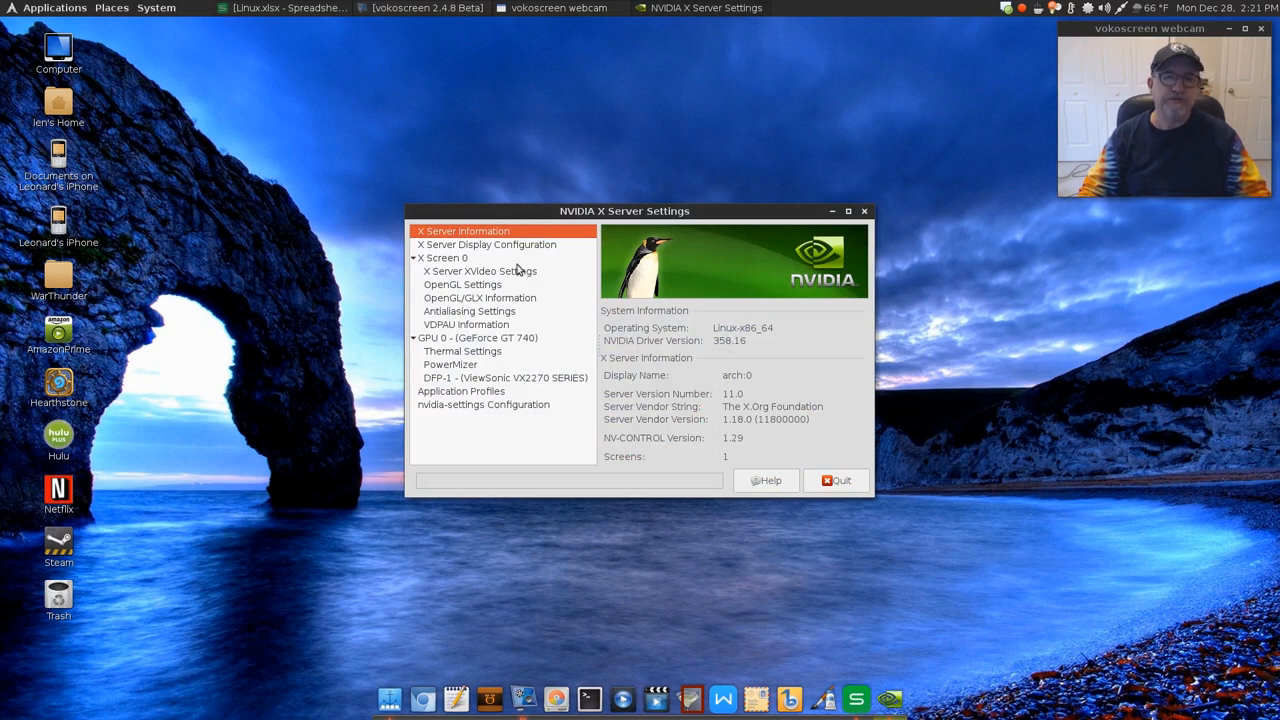
{"action": "mouse_move", "coordinate": [640, 416]}
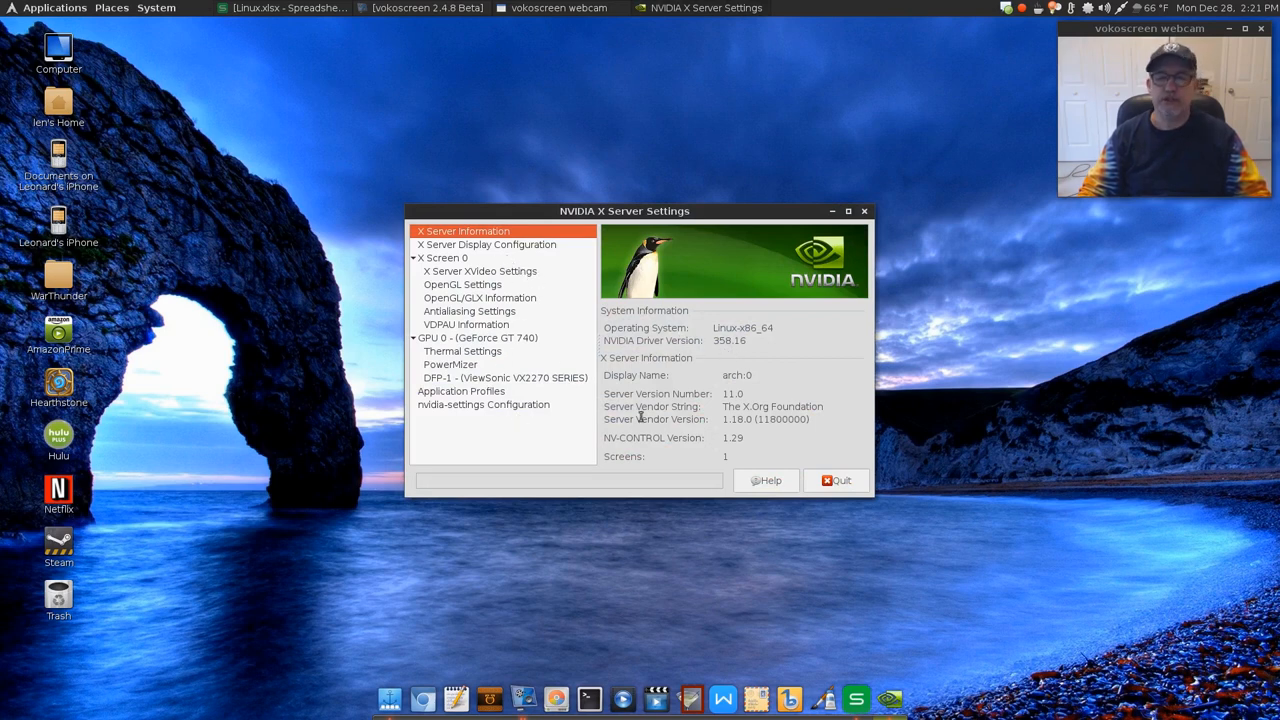
{"action": "mouse_move", "coordinate": [840, 480]}
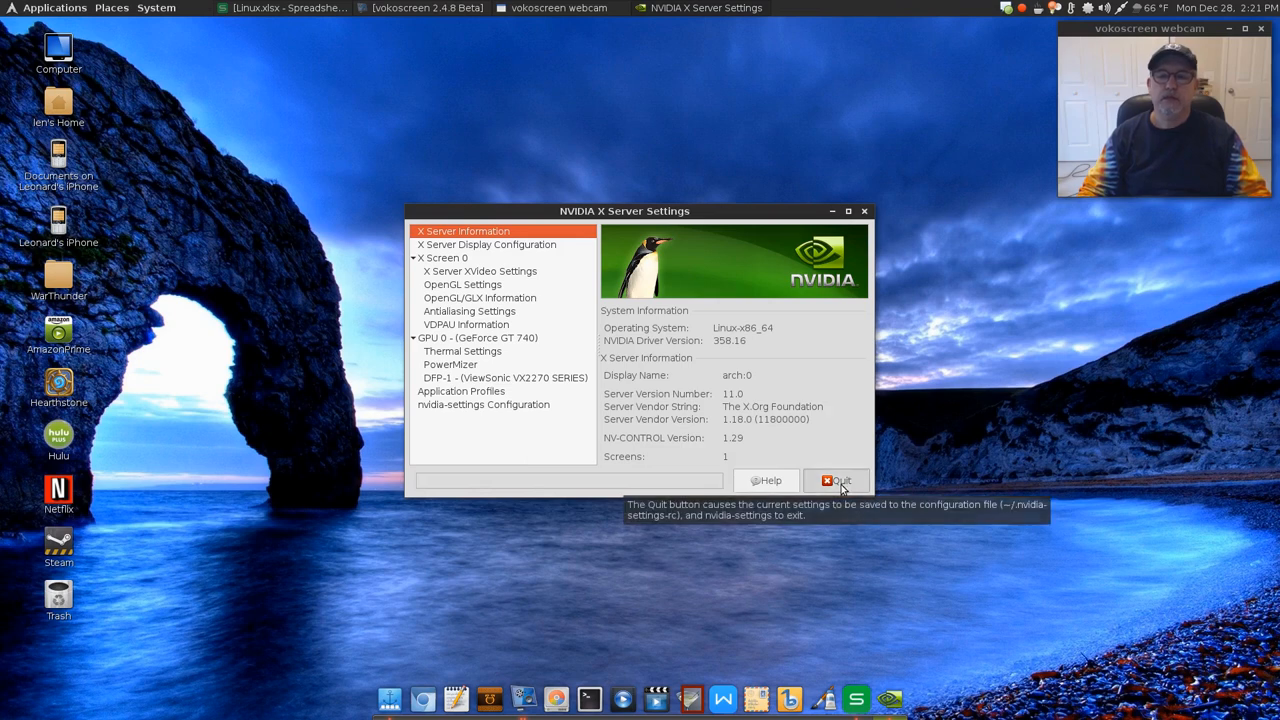
Quit NVIDIA X Server Settings and confirm in the 'Really quit?' prompt.
{"action": "left_click", "coordinate": [836, 480]}
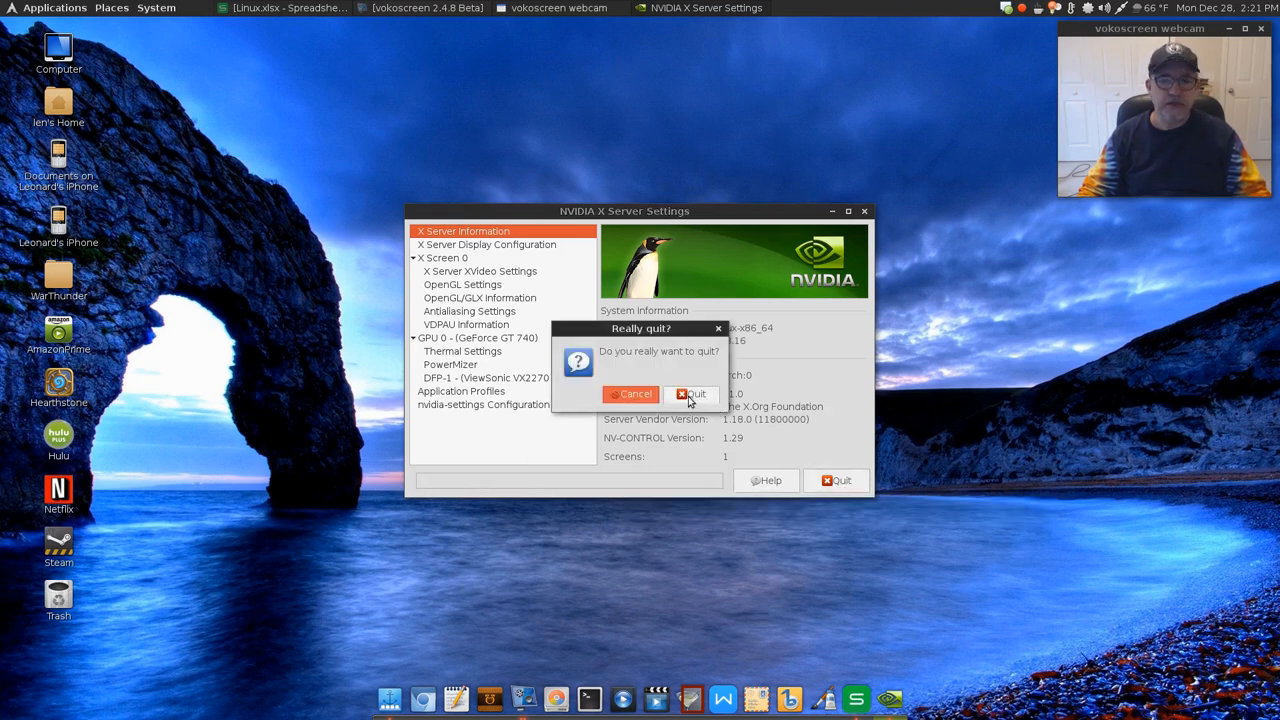
{"action": "left_click", "coordinate": [692, 392]}
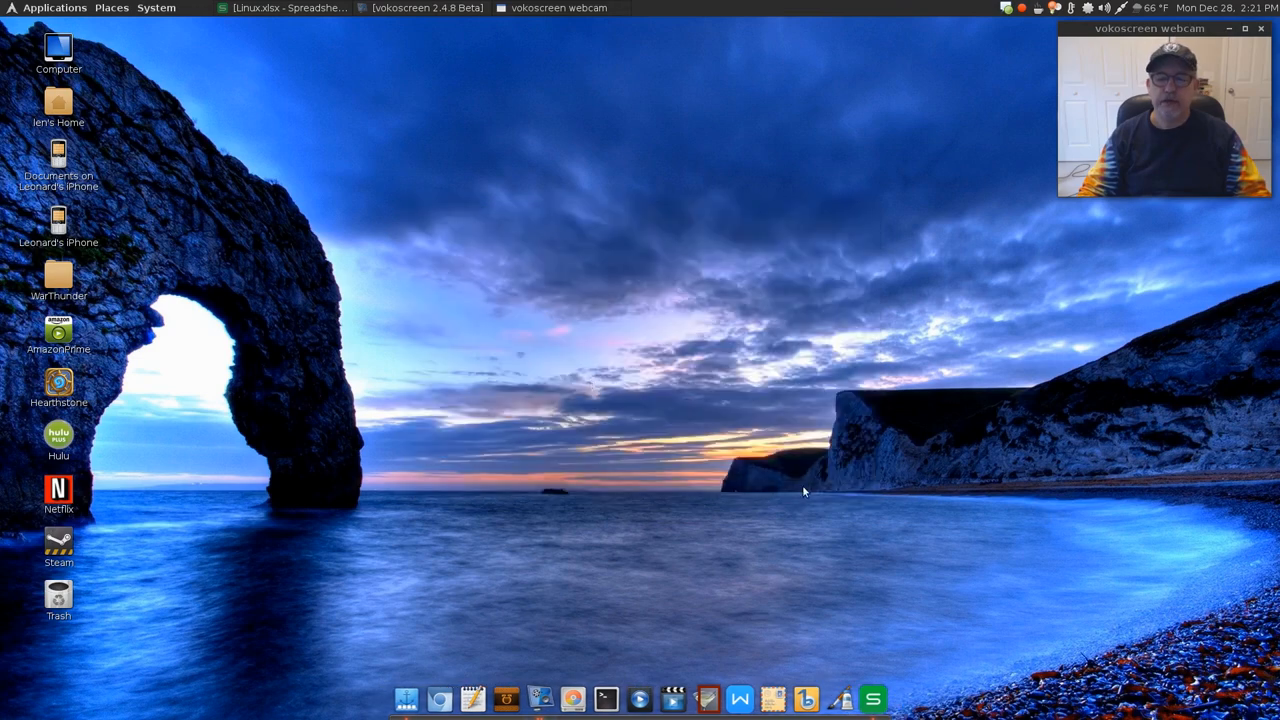
{"action": "mouse_move", "coordinate": [636, 368]}
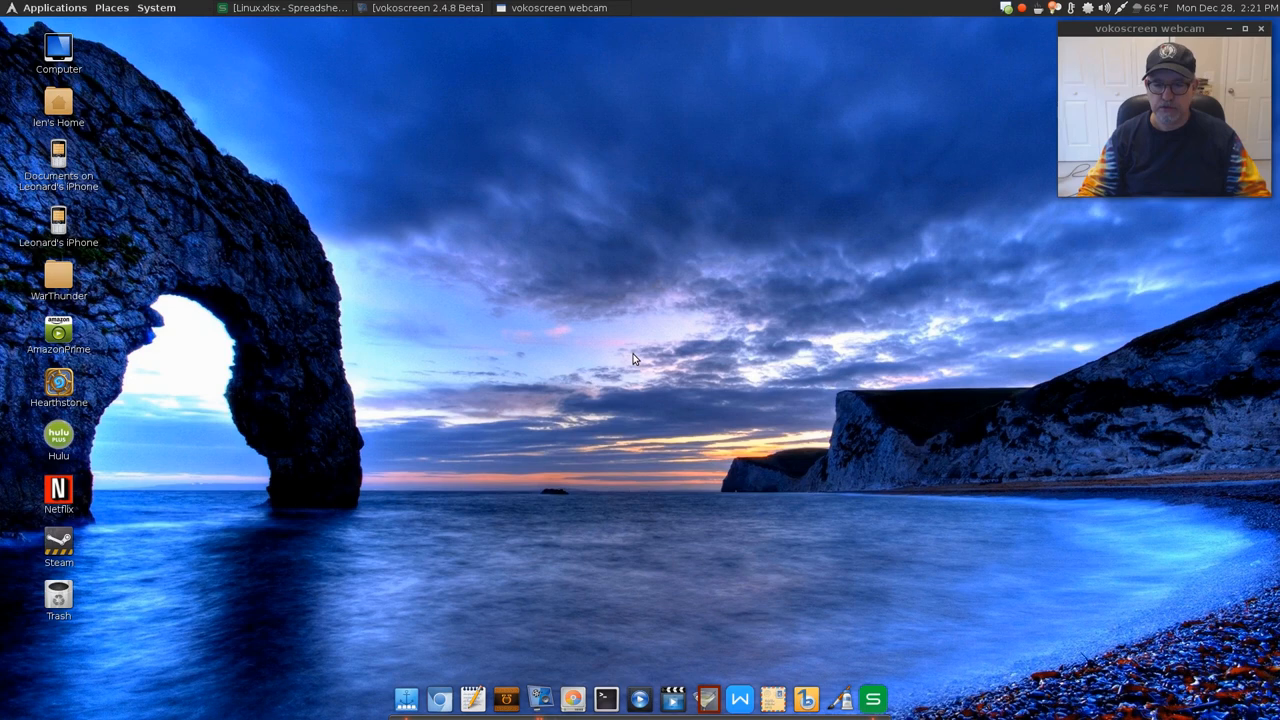
{"action": "mouse_move", "coordinate": [512, 474]}
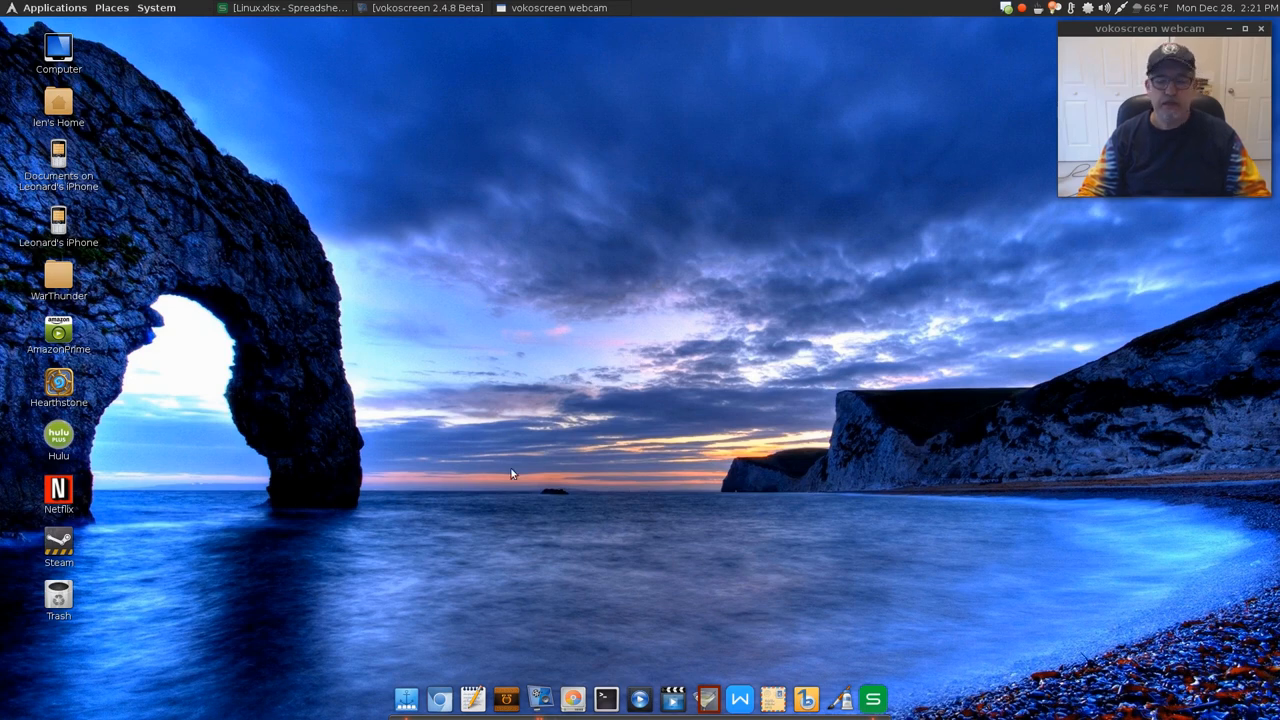
{"action": "mouse_move", "coordinate": [556, 376]}
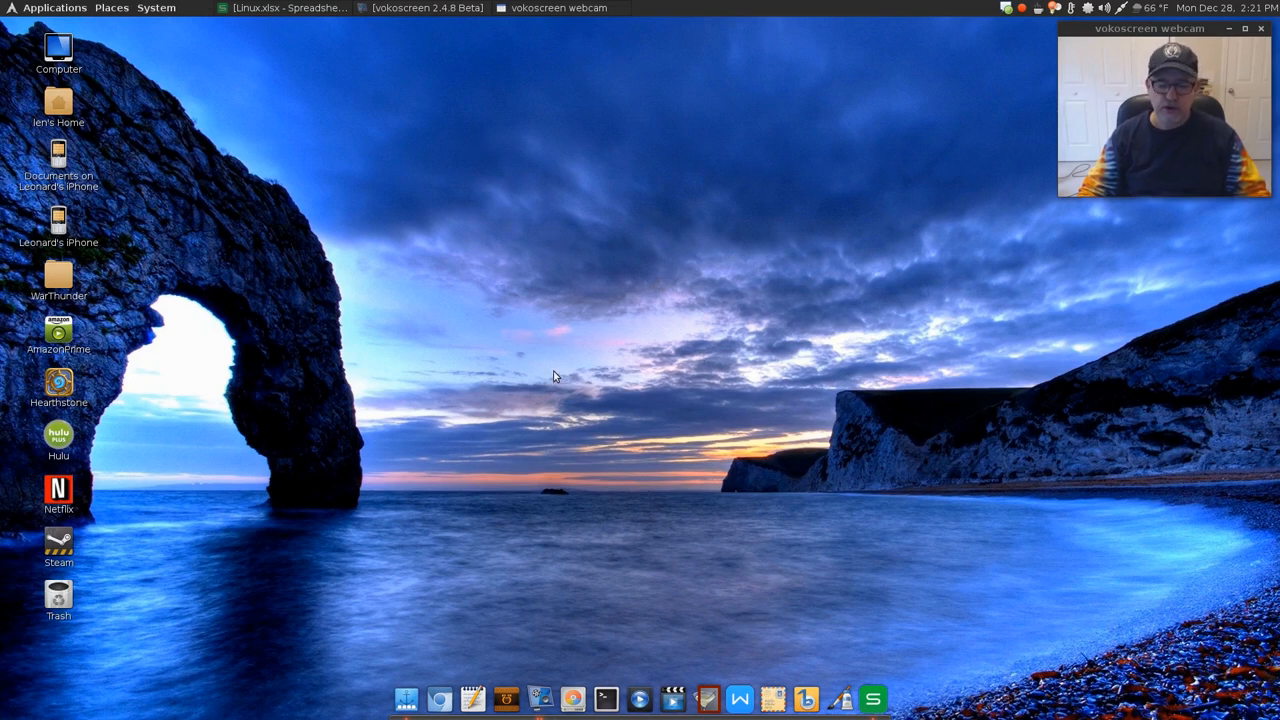
{"action": "mouse_move", "coordinate": [708, 304]}
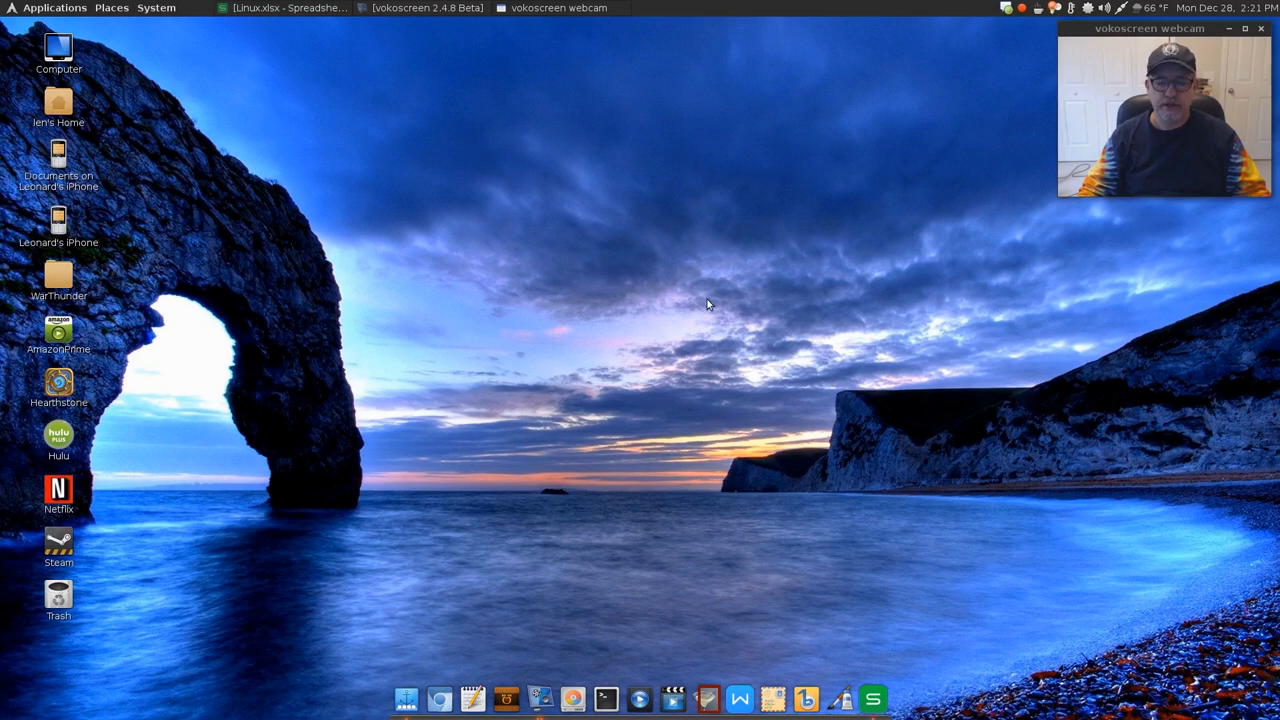
{"action": "mouse_move", "coordinate": [636, 232]}
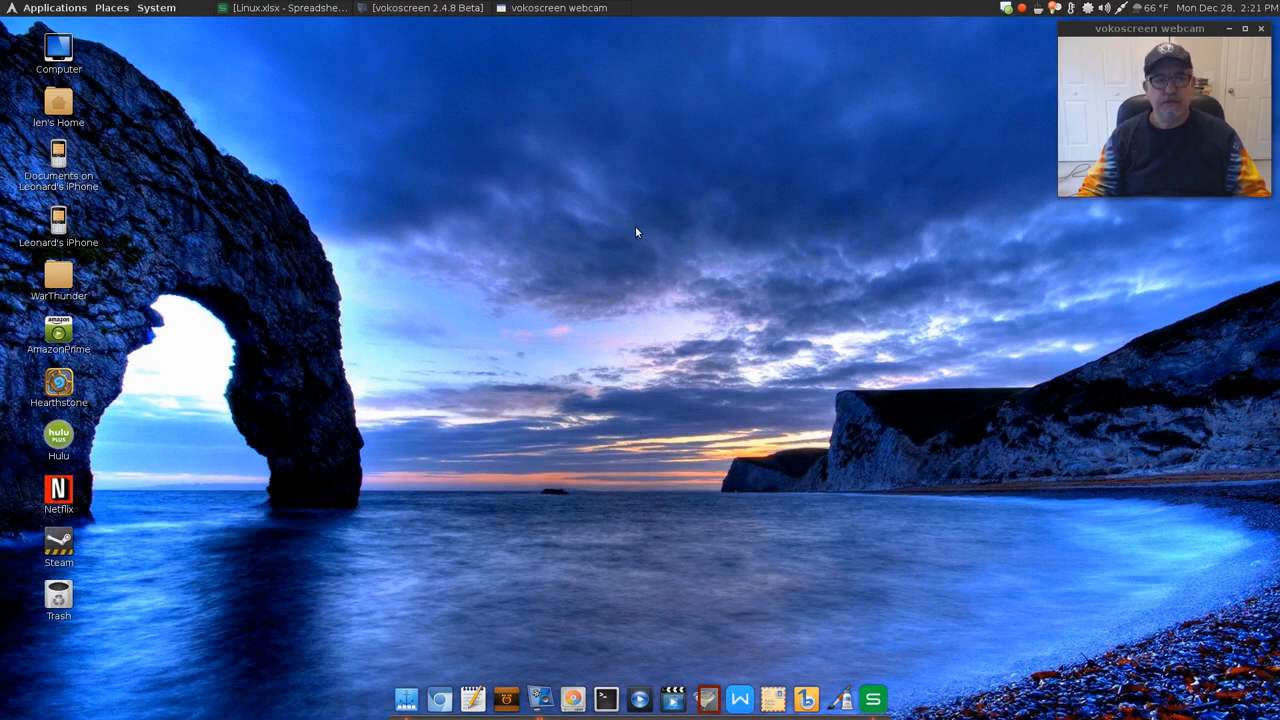
{"action": "mouse_move", "coordinate": [680, 340]}
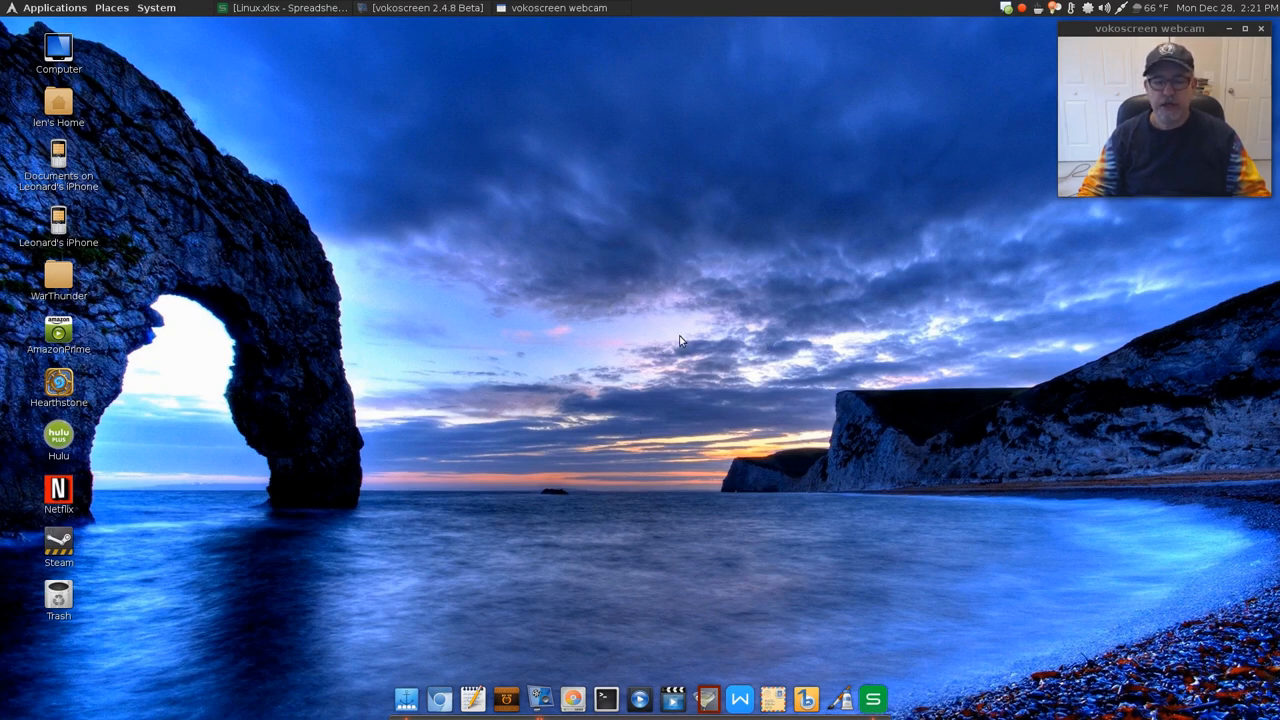
{"action": "mouse_move", "coordinate": [664, 356]}
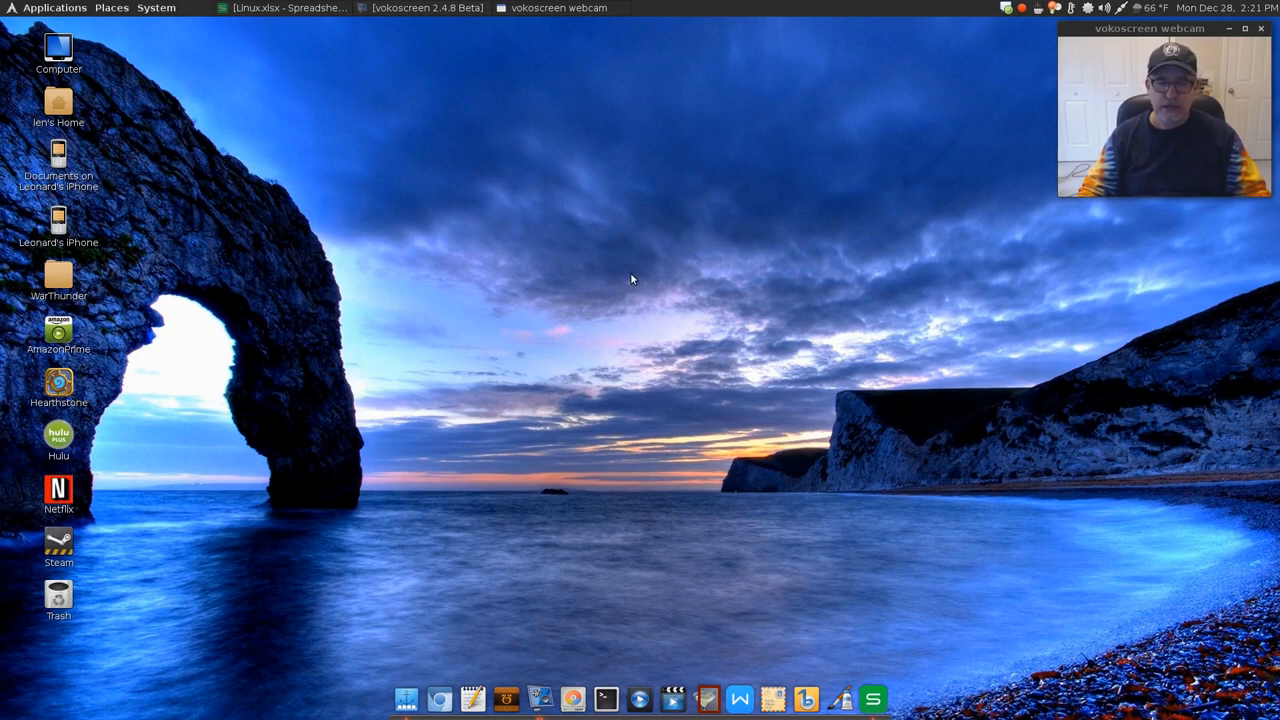
{"action": "mouse_move", "coordinate": [648, 284]}
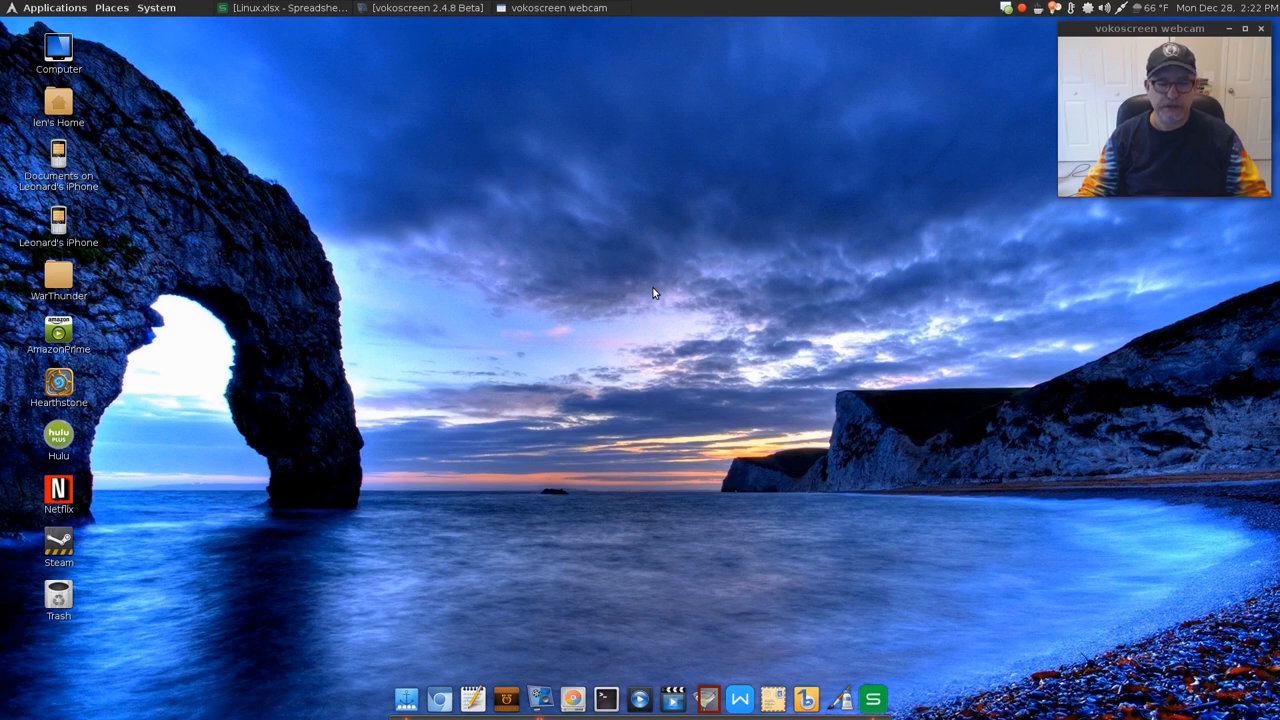
{"action": "mouse_move", "coordinate": [672, 284]}
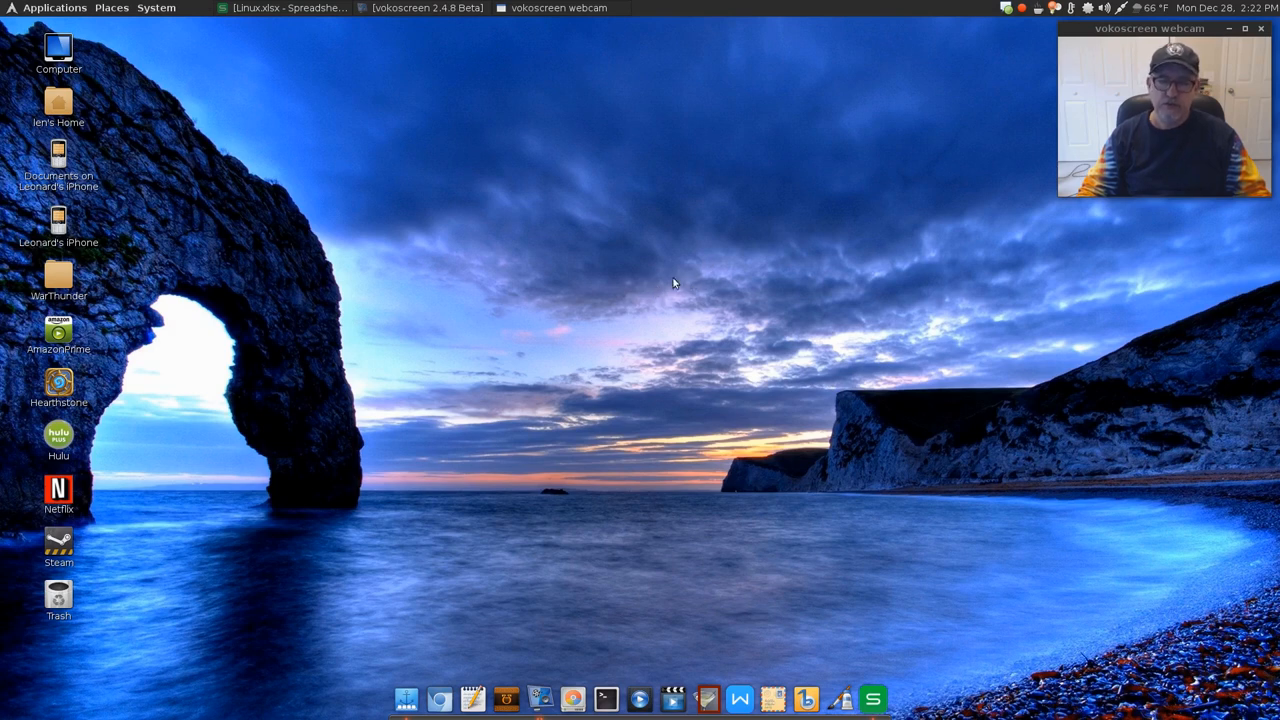
{"action": "mouse_move", "coordinate": [668, 296]}
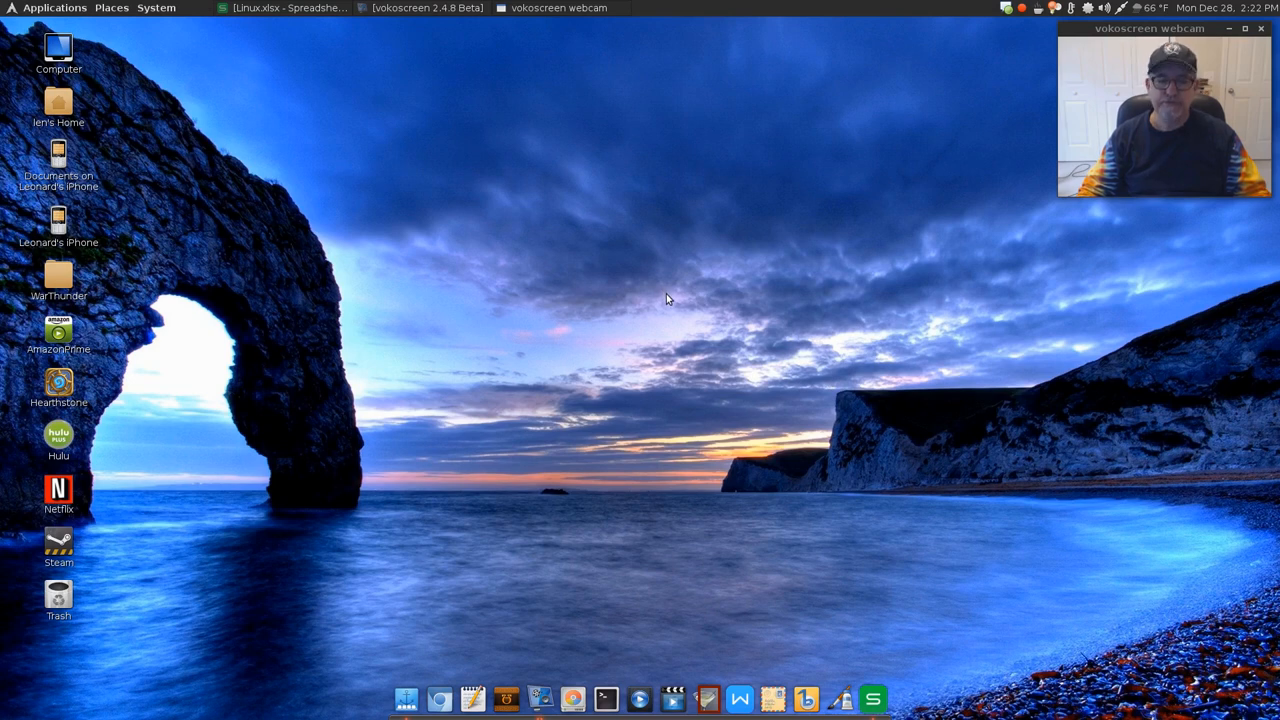
{"action": "mouse_move", "coordinate": [700, 400]}
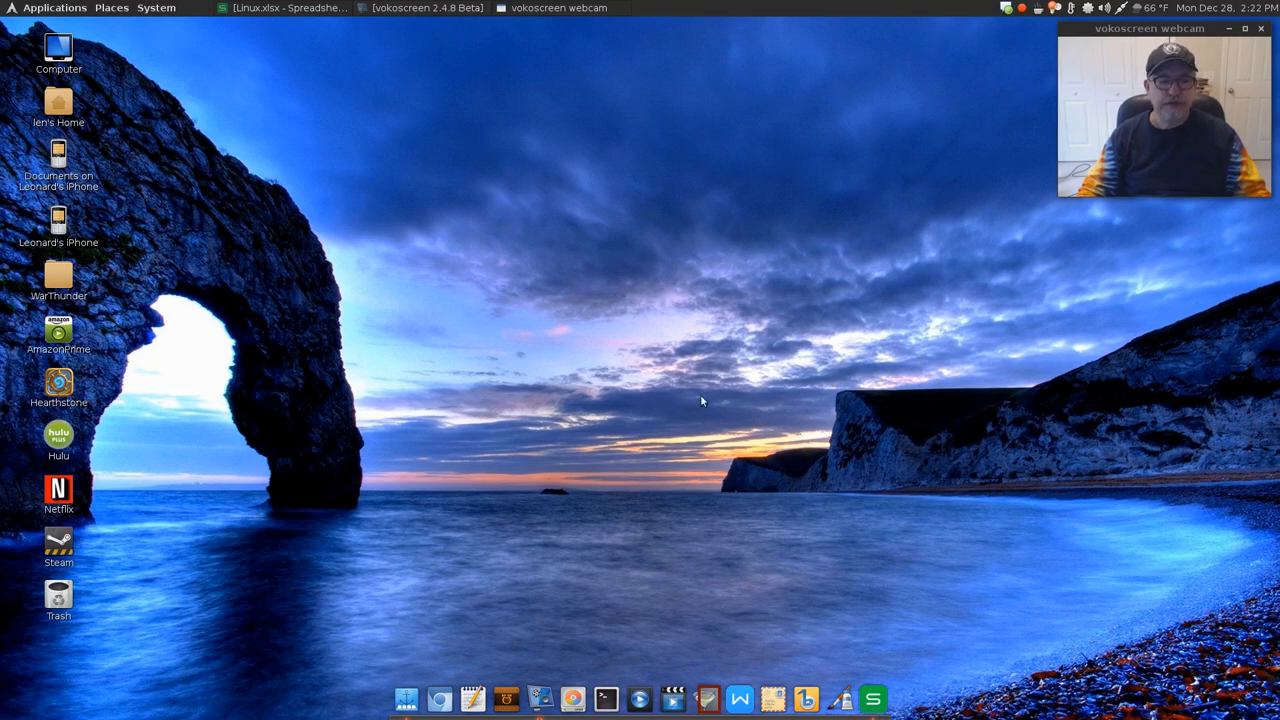
{"action": "mouse_move", "coordinate": [518, 318]}
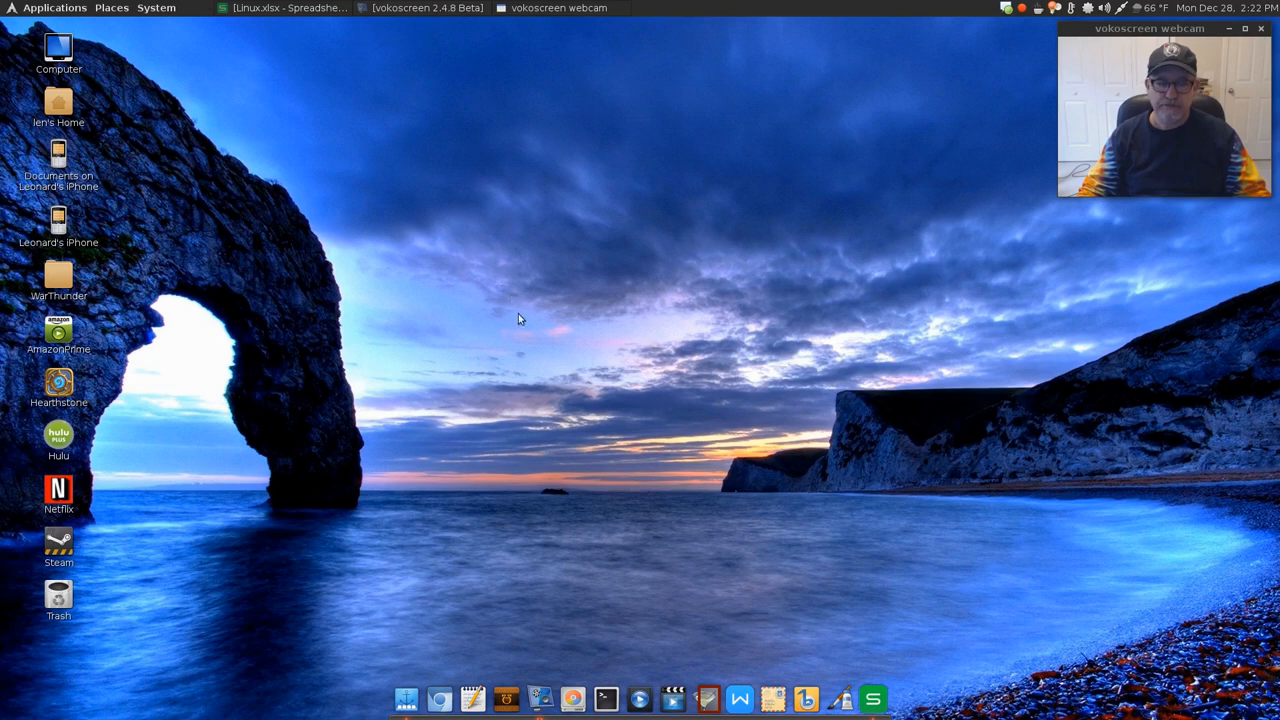
{"action": "mouse_move", "coordinate": [516, 286]}
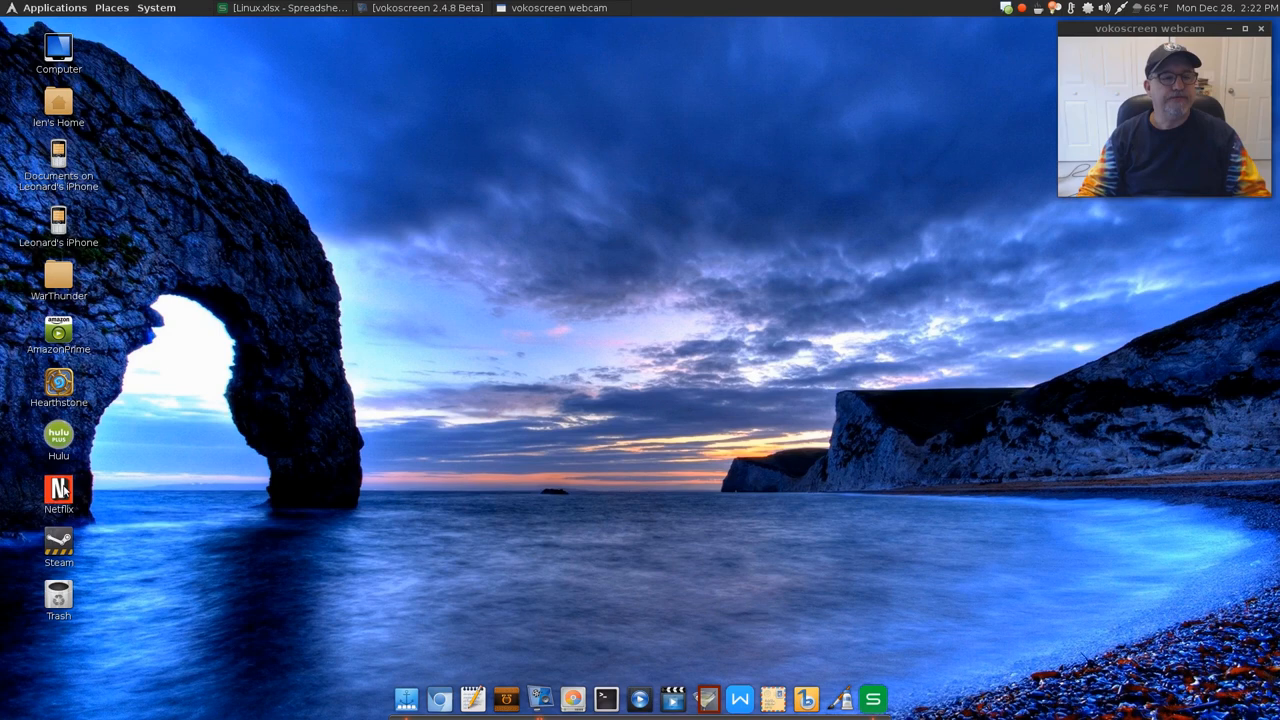
{"action": "mouse_move", "coordinate": [304, 470]}
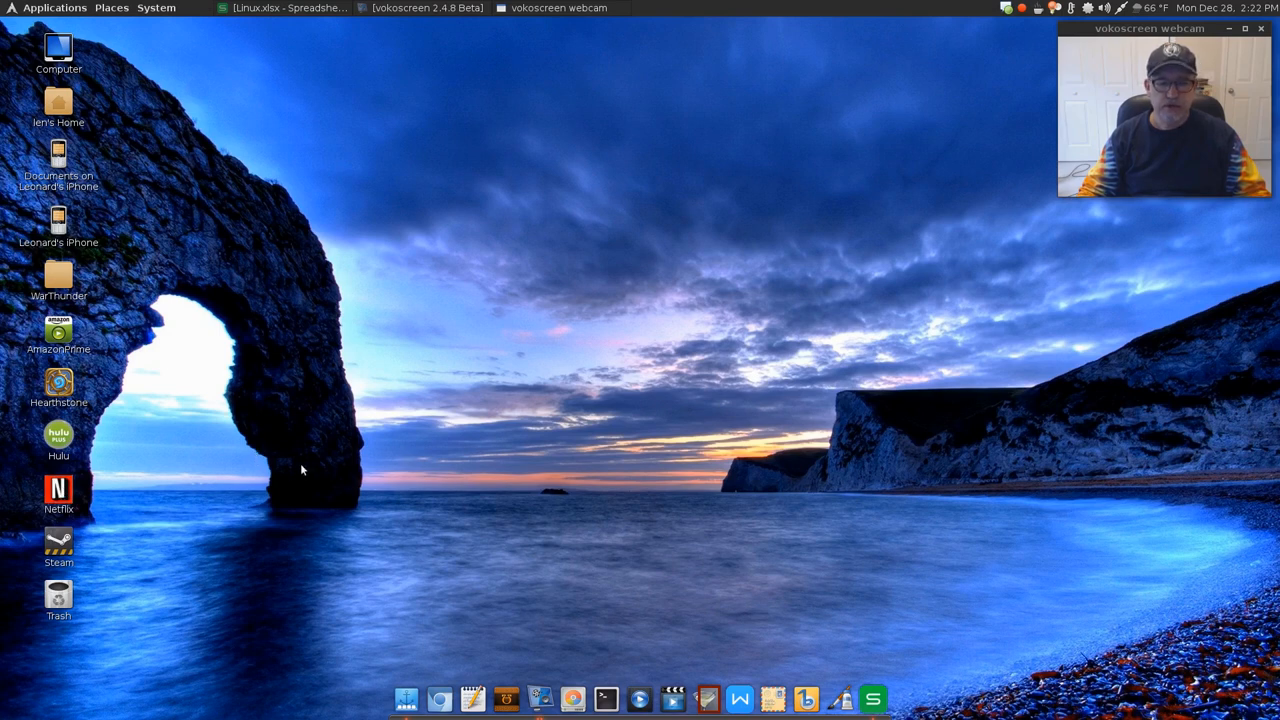
{"action": "mouse_move", "coordinate": [308, 470]}
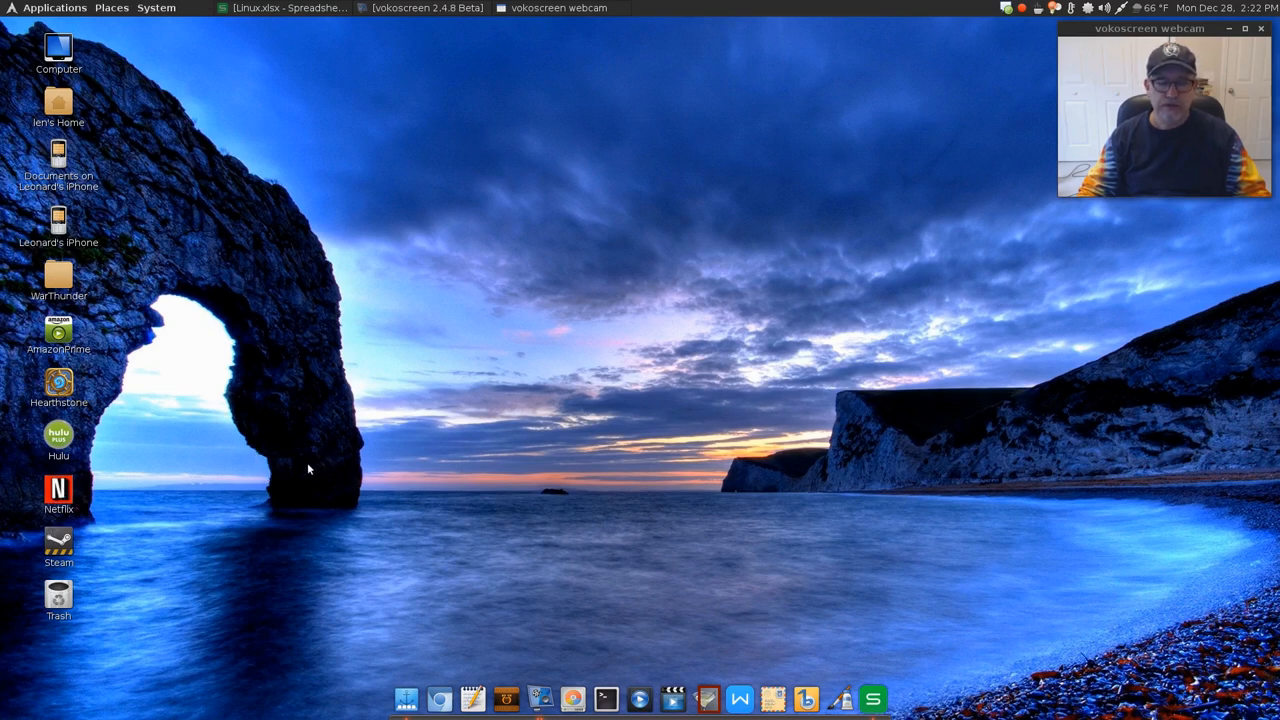
{"action": "mouse_move", "coordinate": [316, 464]}
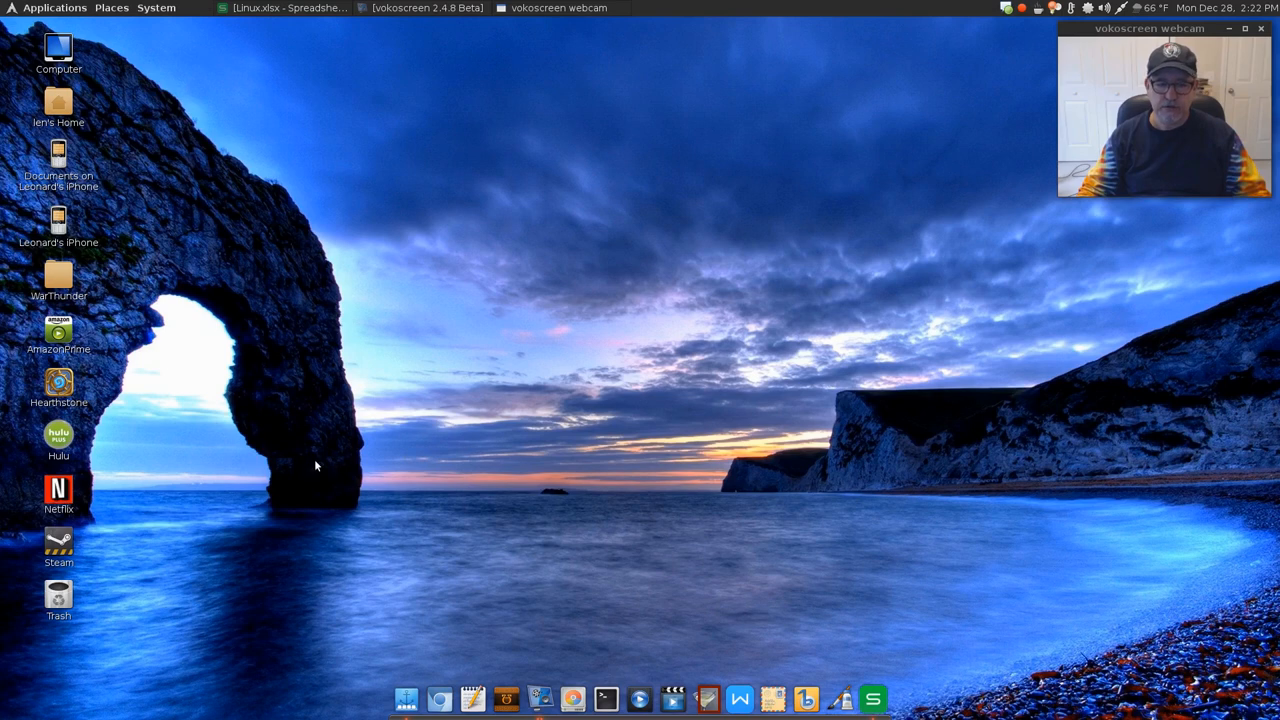
{"action": "mouse_move", "coordinate": [220, 480]}
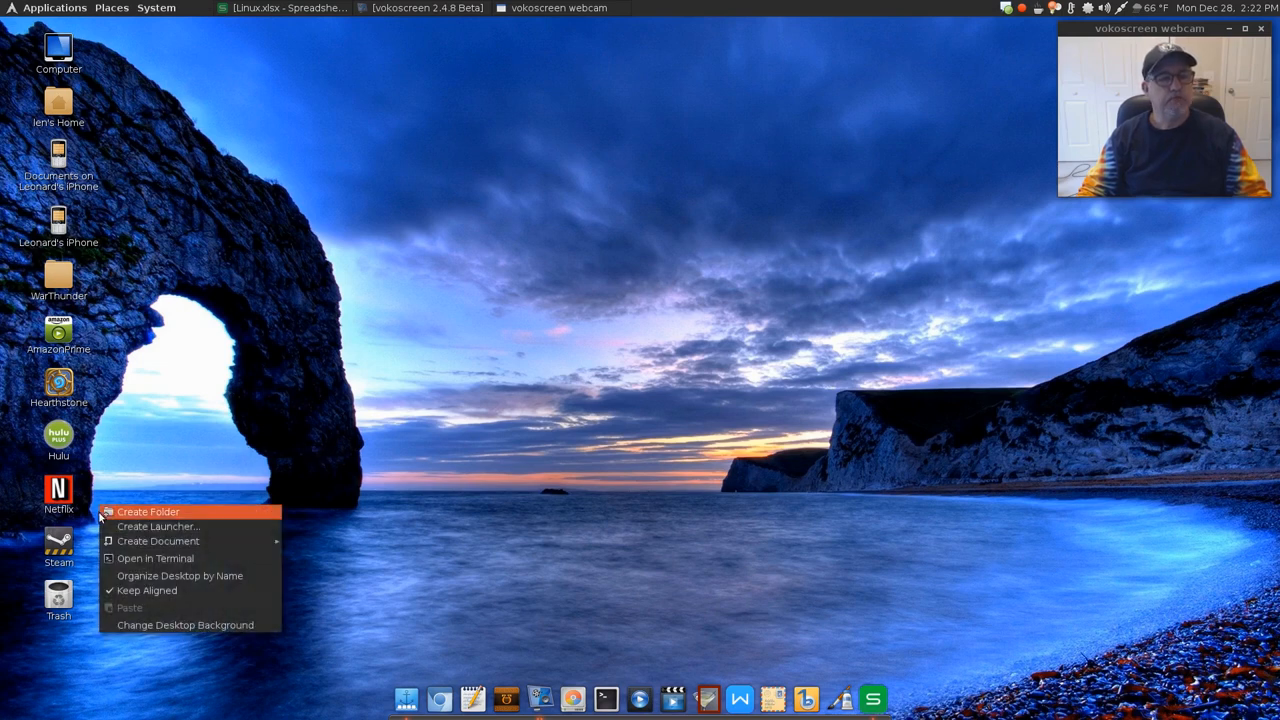
{"action": "left_click", "coordinate": [148, 368]}
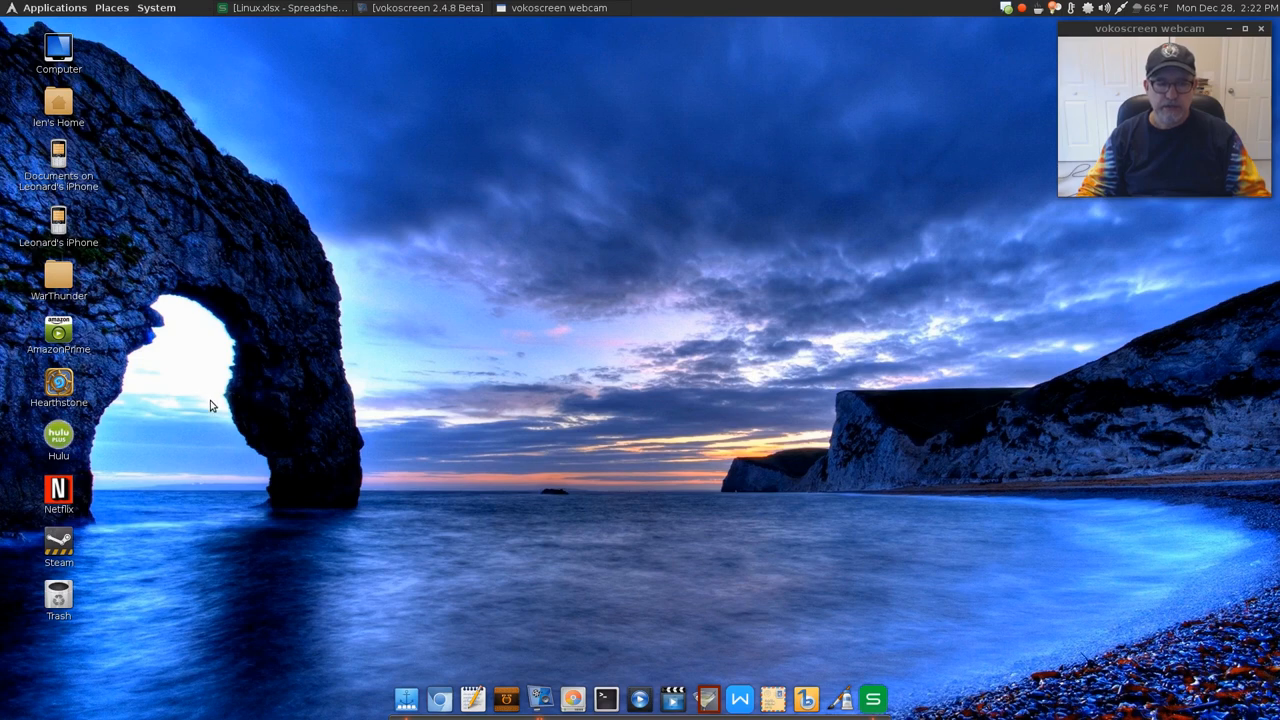
{"action": "mouse_move", "coordinate": [268, 400]}
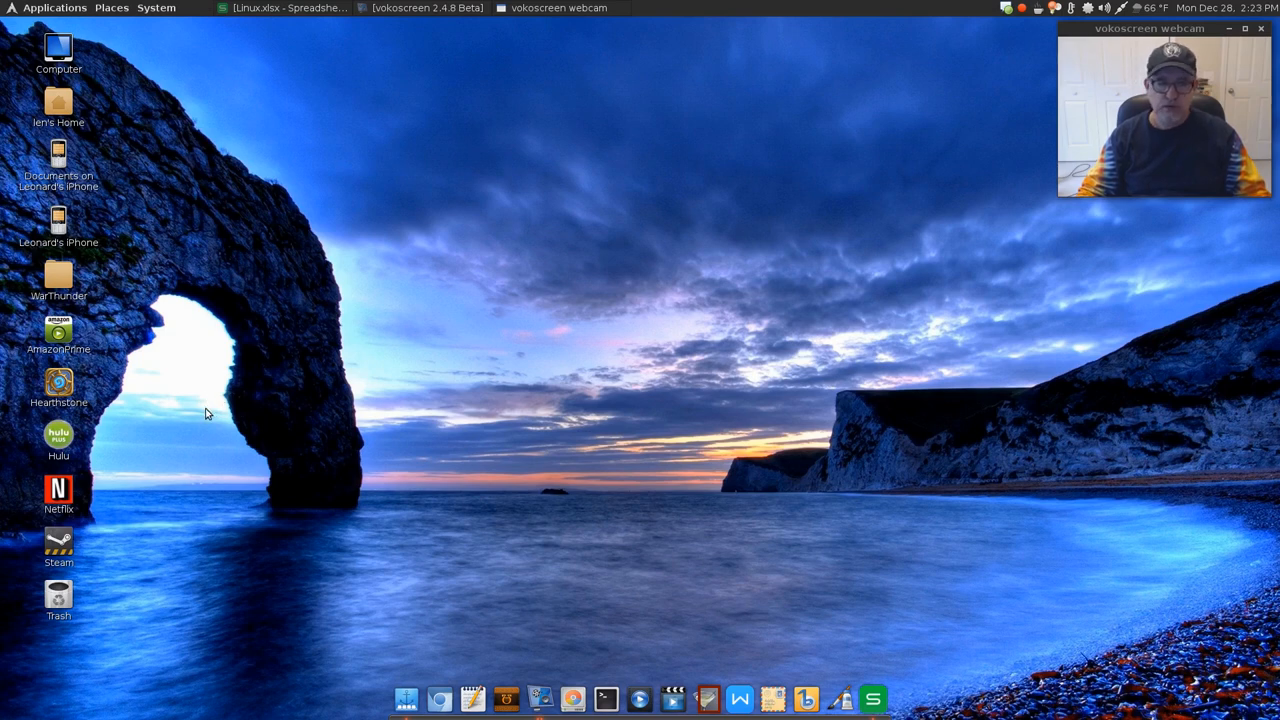
{"action": "mouse_move", "coordinate": [212, 404]}
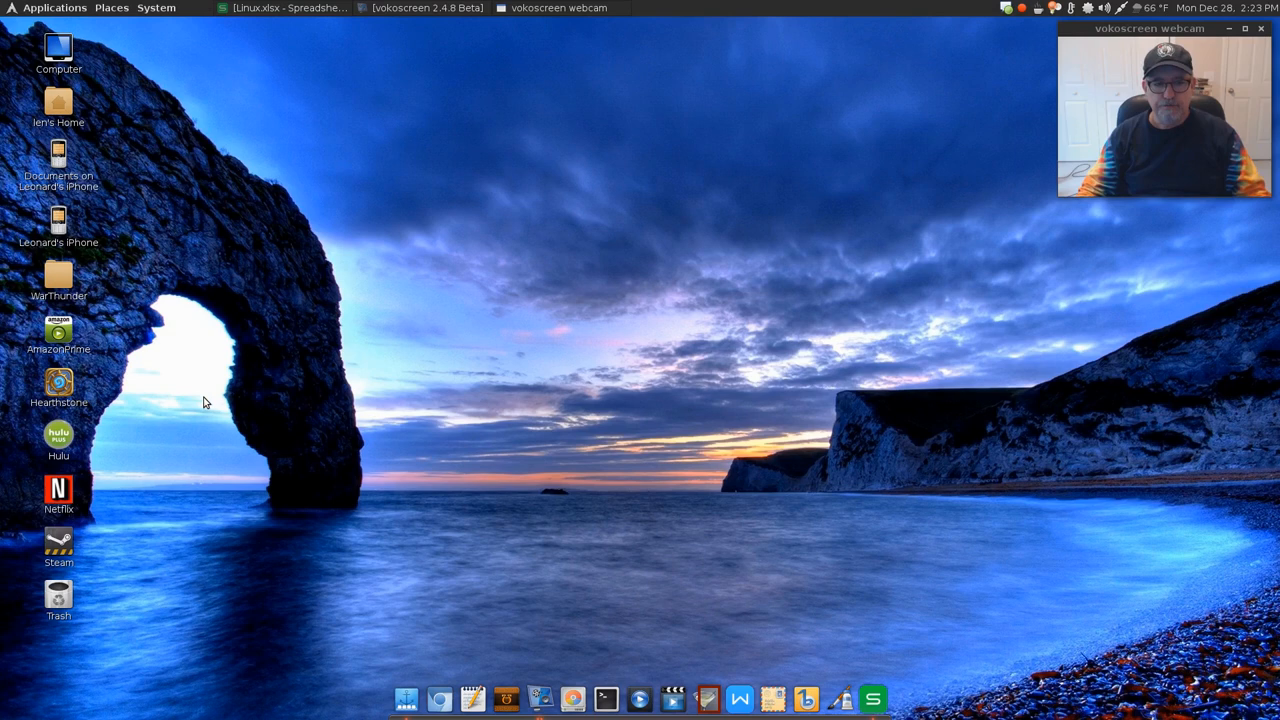
{"action": "mouse_move", "coordinate": [208, 398]}
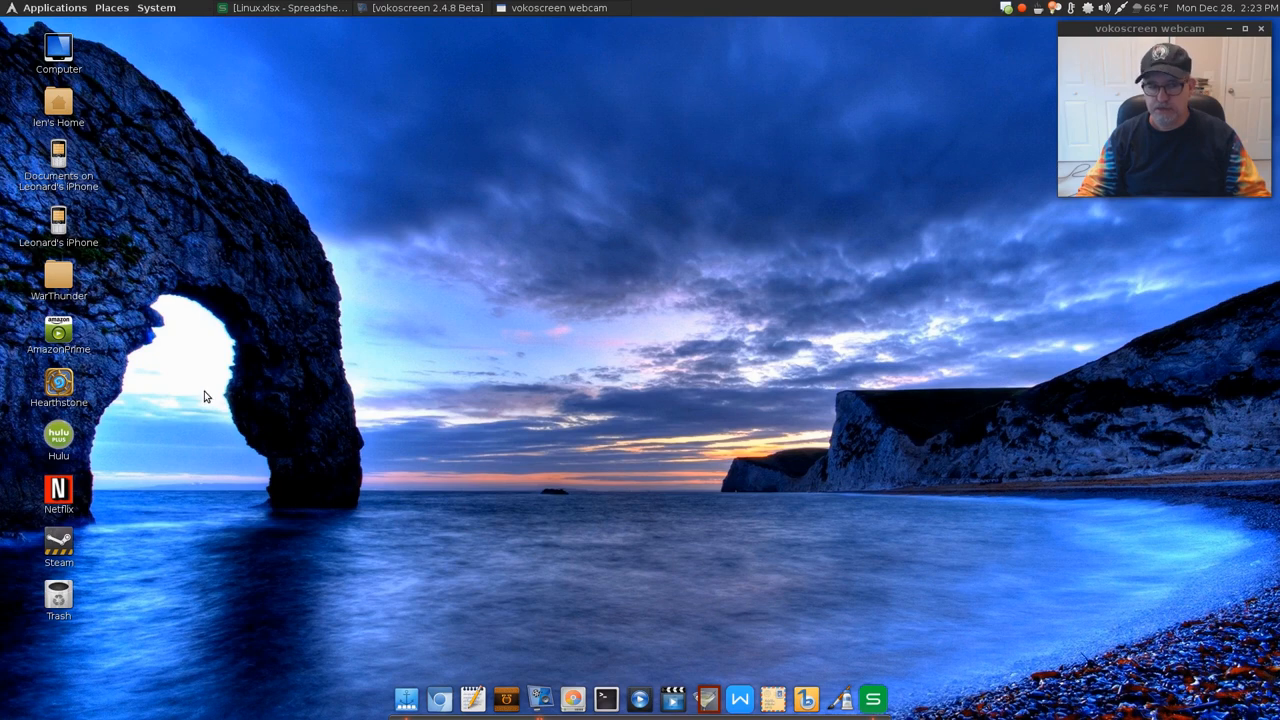
{"action": "mouse_move", "coordinate": [176, 428]}
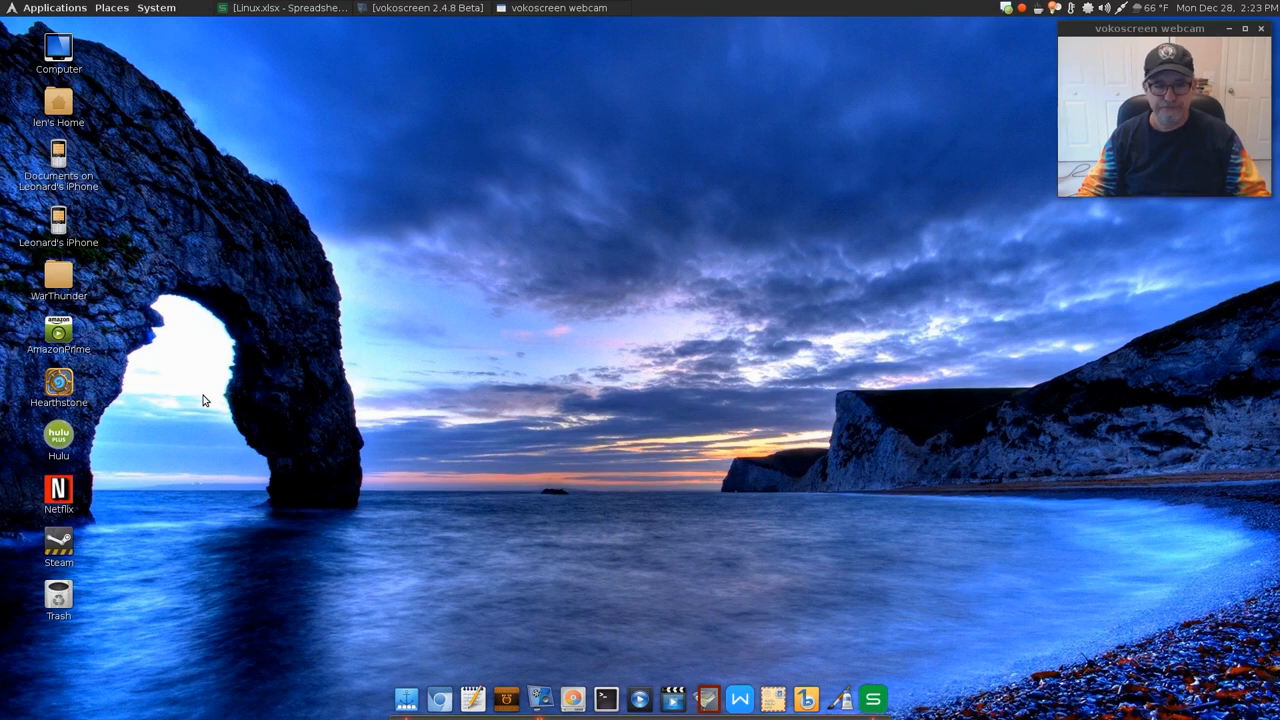
{"action": "mouse_move", "coordinate": [210, 396]}
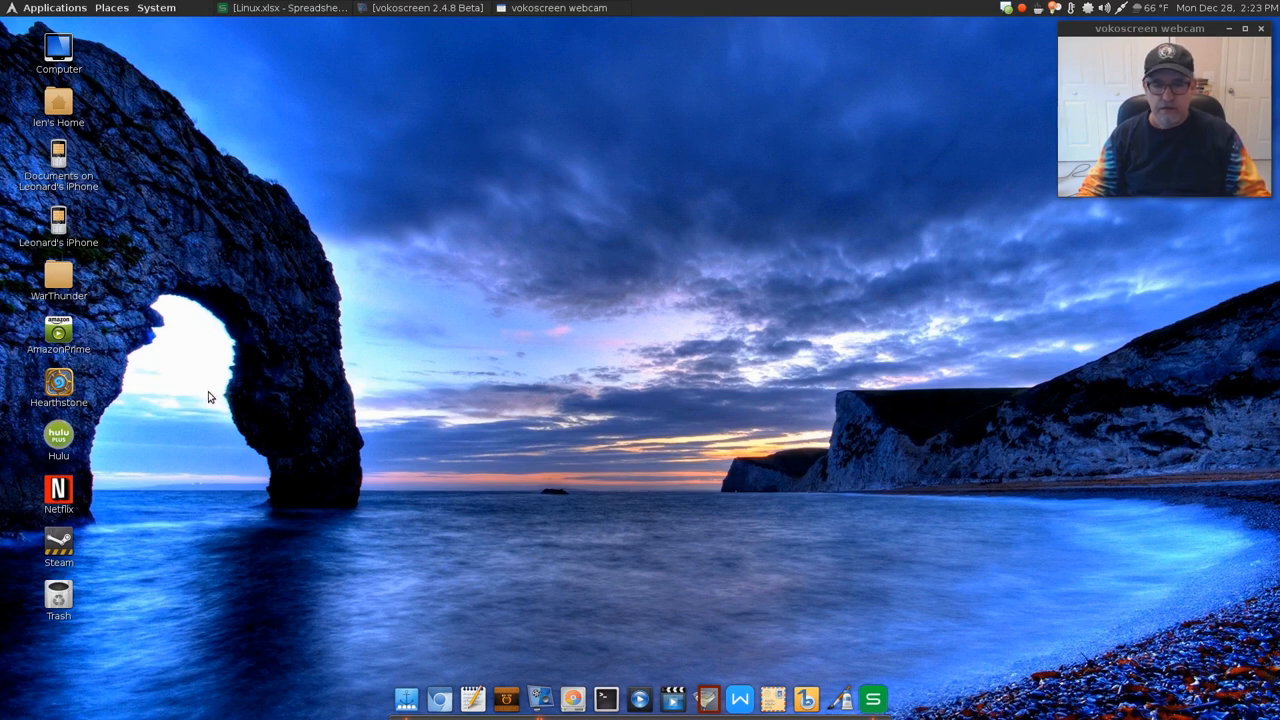
{"action": "mouse_move", "coordinate": [202, 400]}
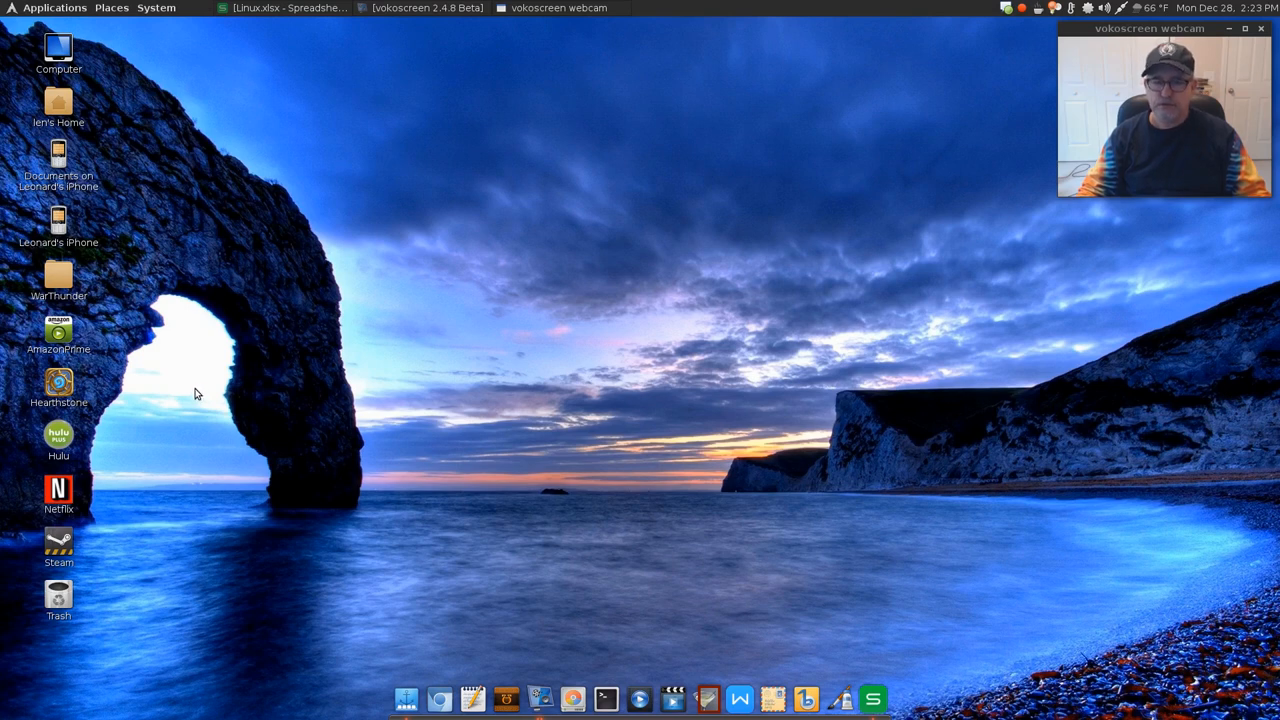
{"action": "mouse_move", "coordinate": [208, 400]}
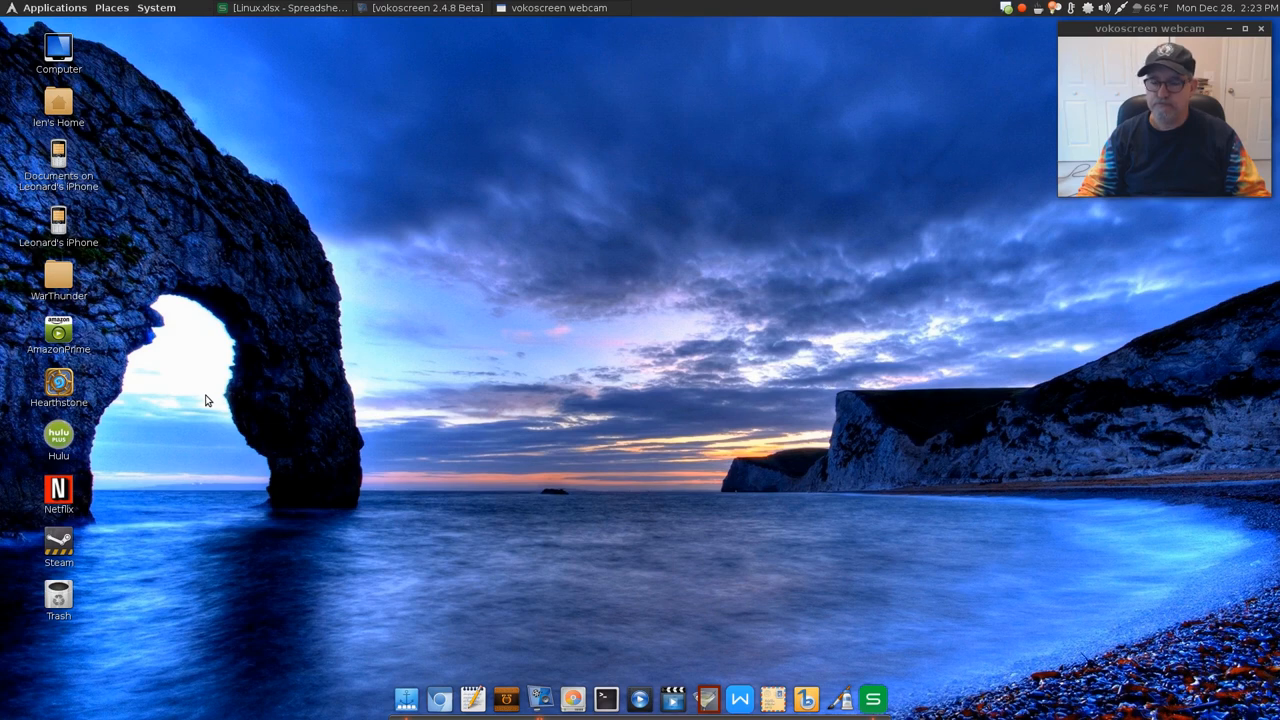
{"action": "mouse_move", "coordinate": [210, 408]}
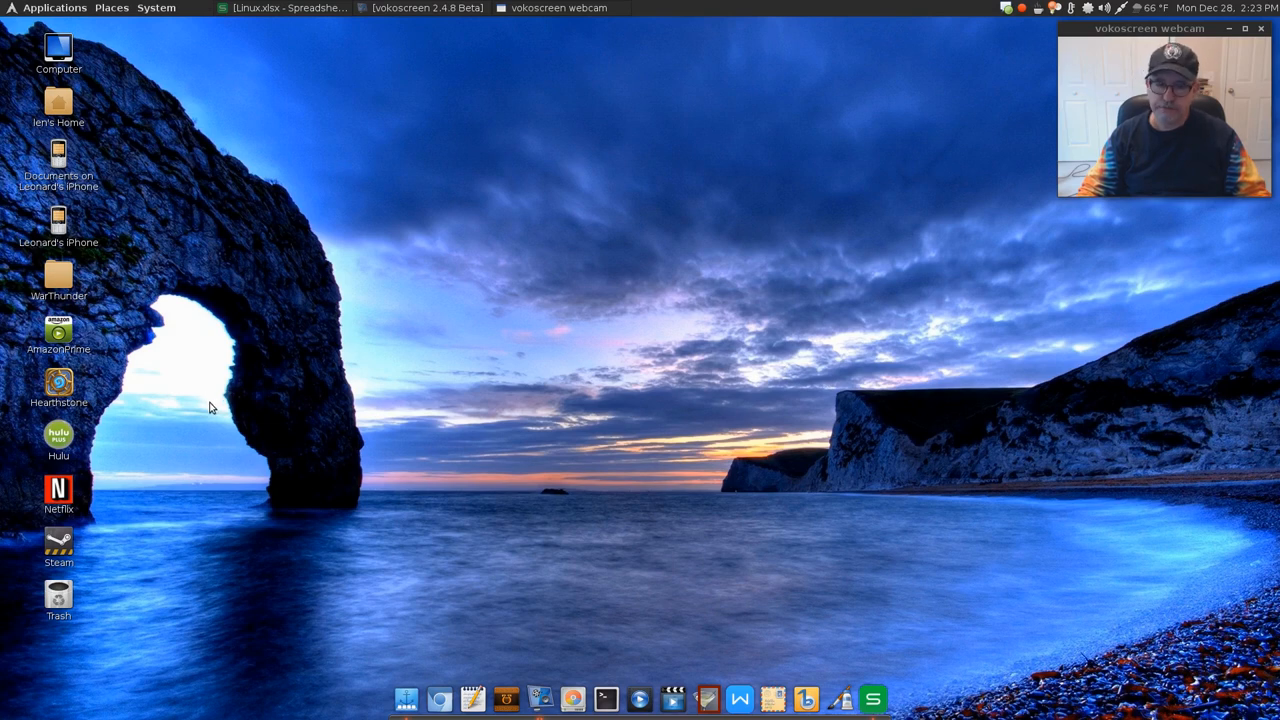
{"action": "mouse_move", "coordinate": [208, 400]}
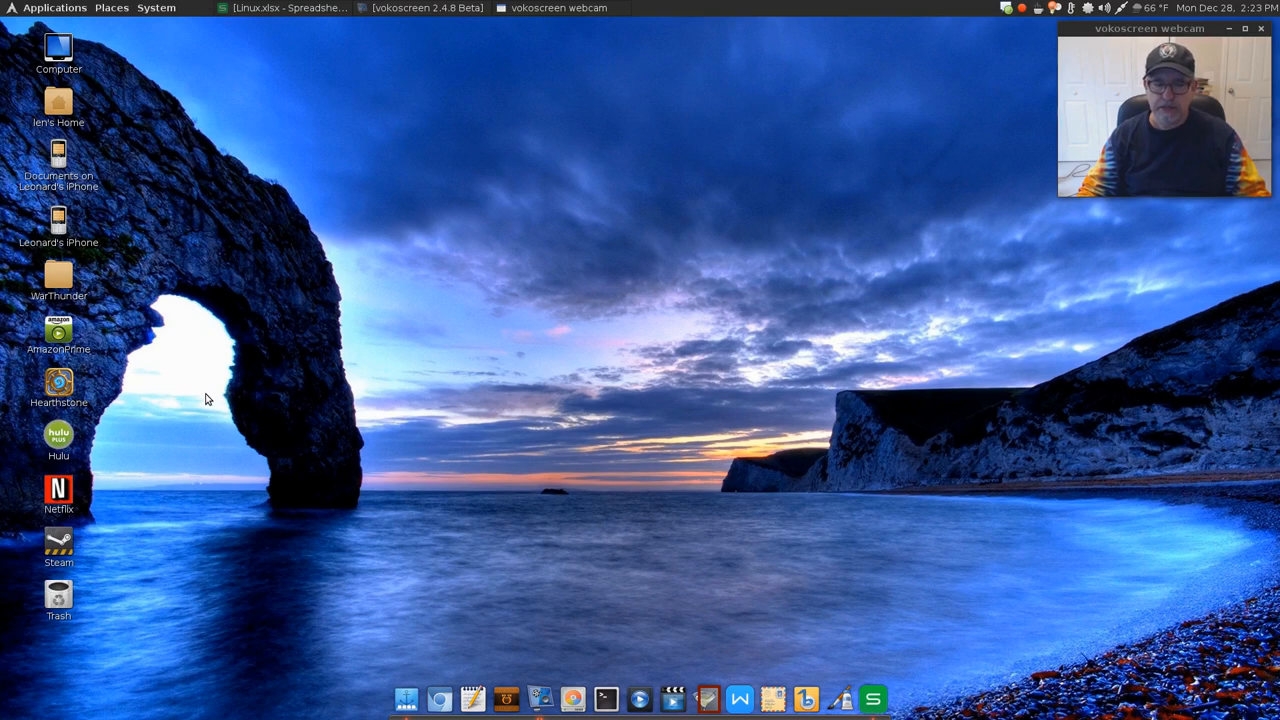
{"action": "mouse_move", "coordinate": [192, 400]}
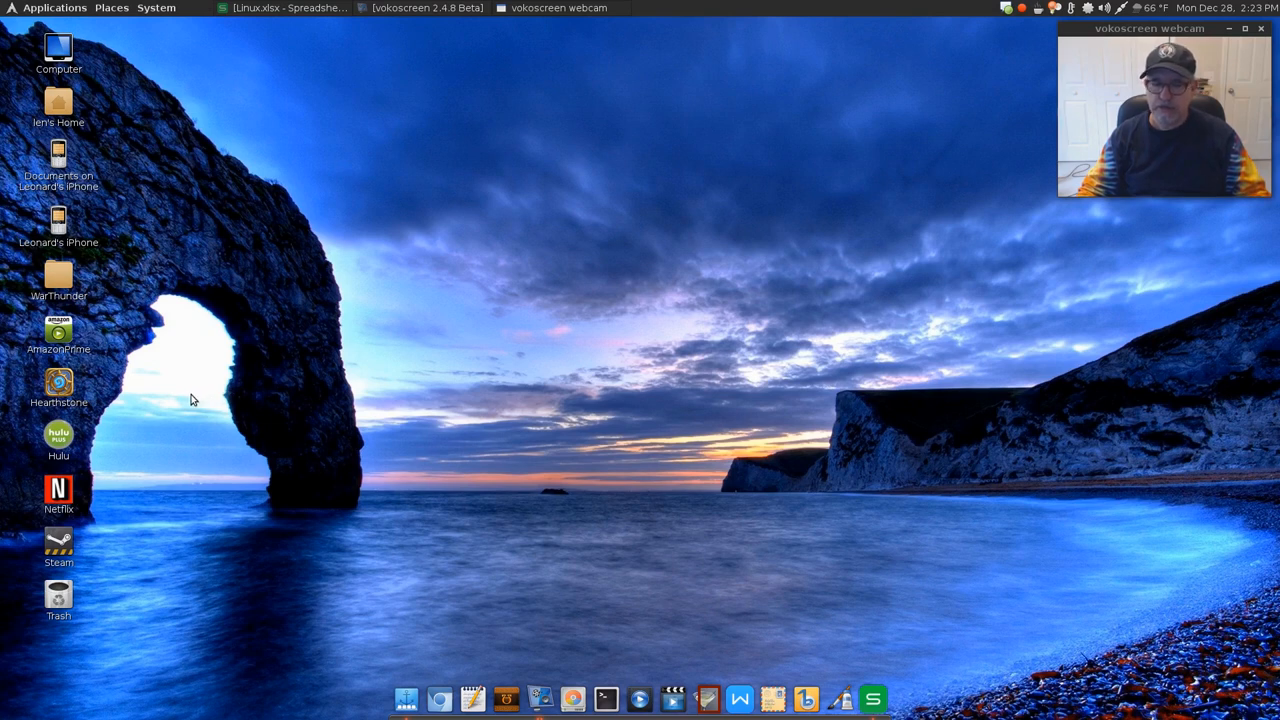
{"action": "mouse_move", "coordinate": [184, 400]}
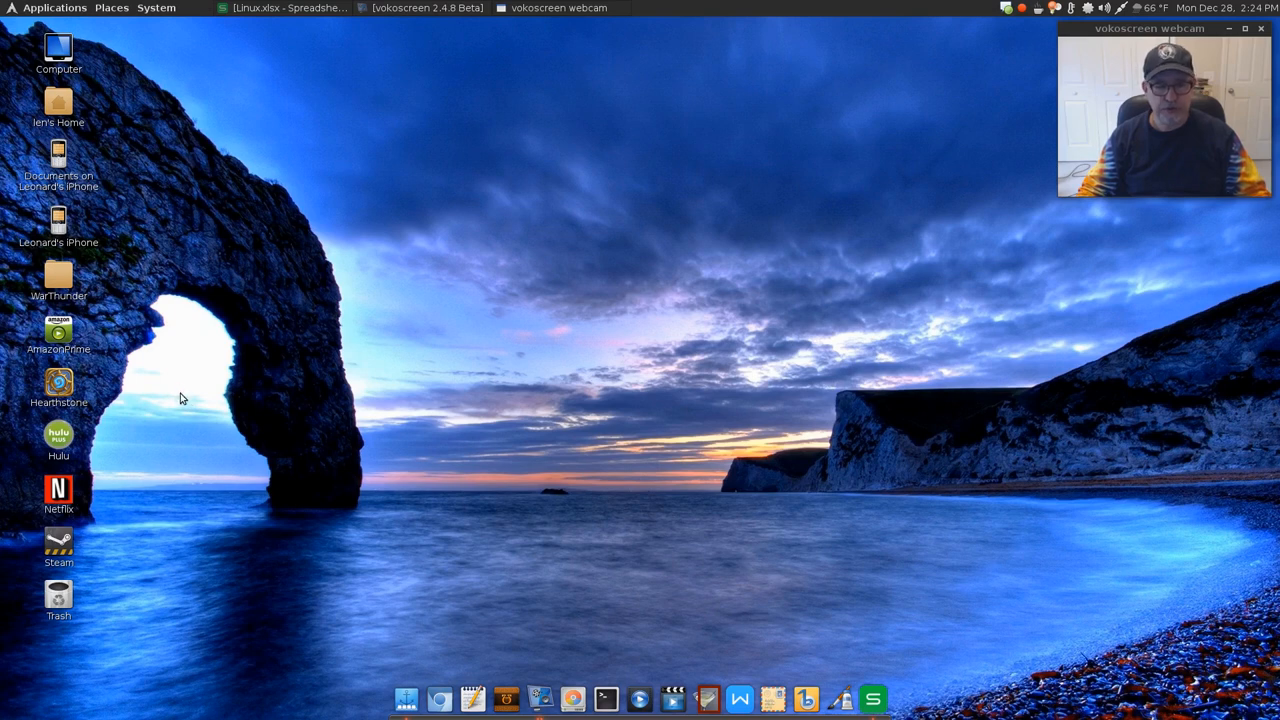
{"action": "mouse_move", "coordinate": [184, 404]}
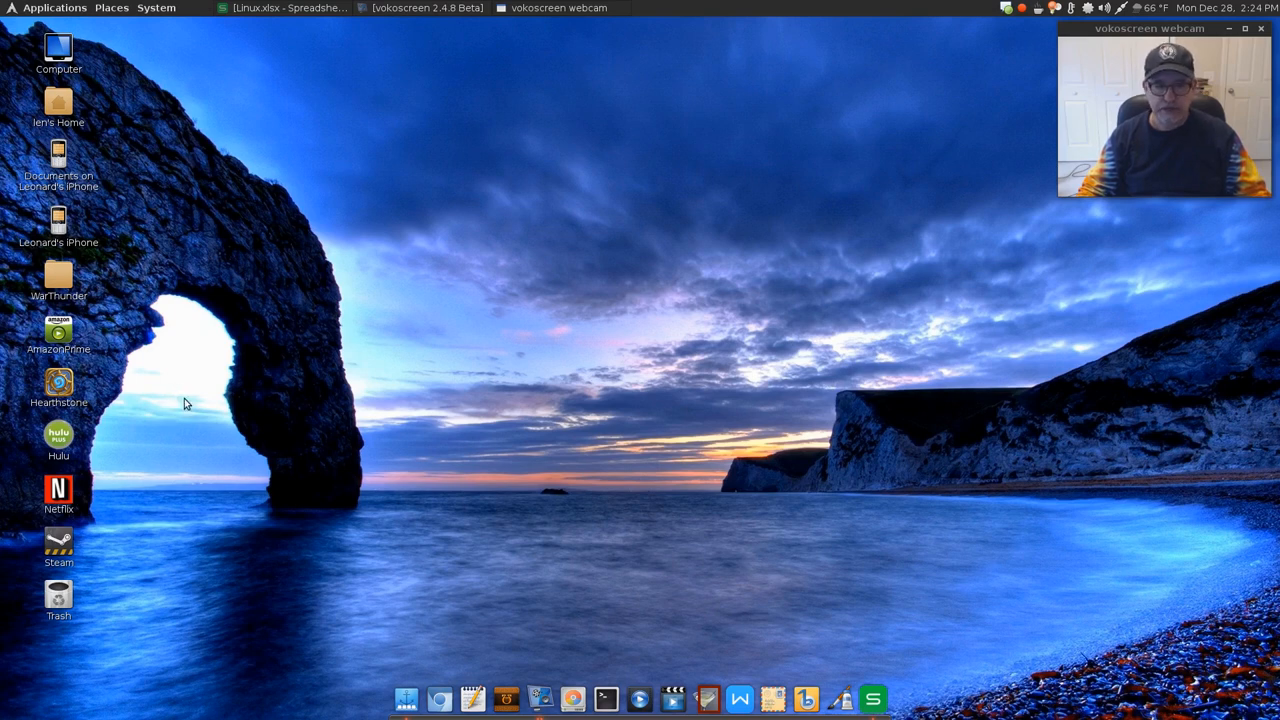
{"action": "mouse_move", "coordinate": [276, 364]}
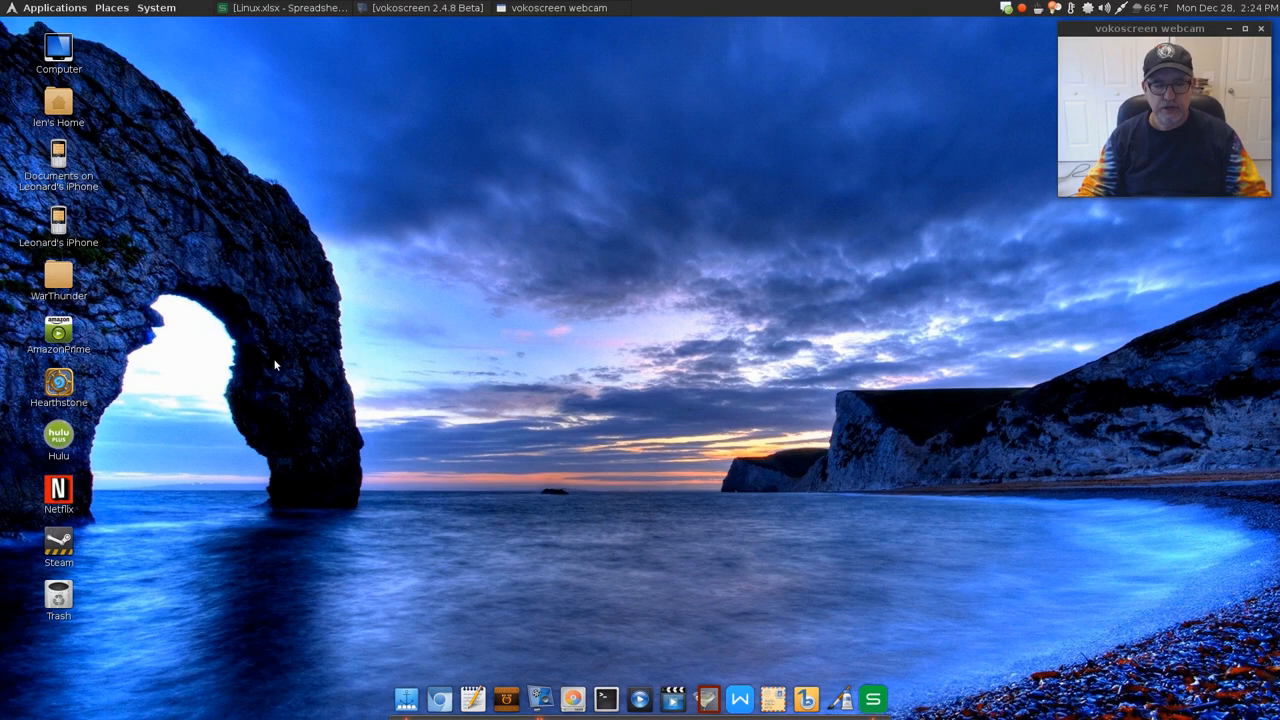
{"action": "mouse_move", "coordinate": [168, 382]}
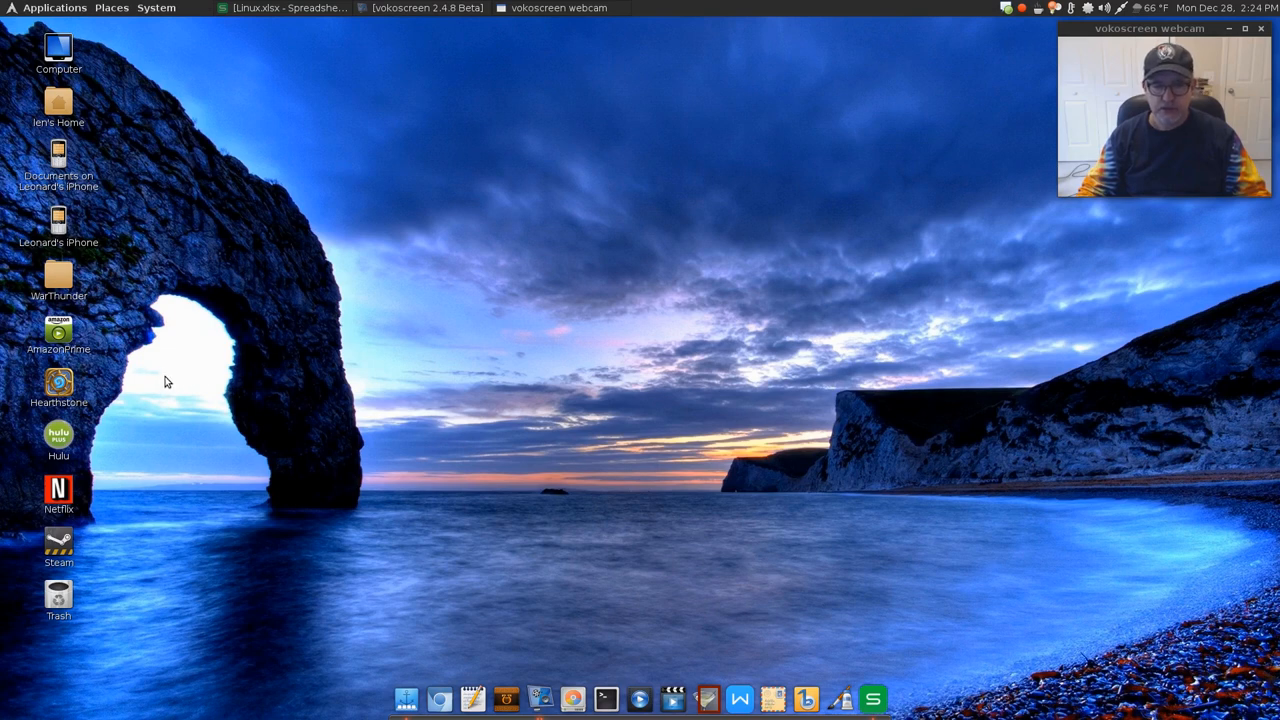
{"action": "mouse_move", "coordinate": [168, 390]}
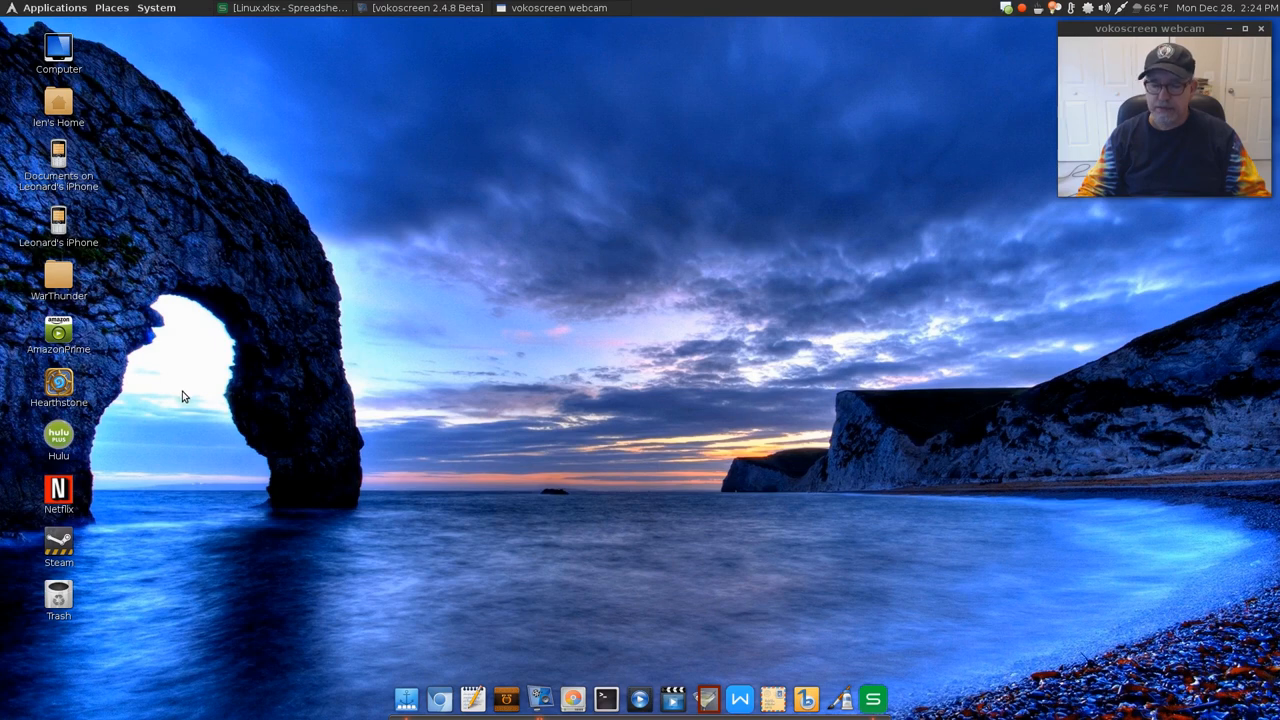
{"action": "mouse_move", "coordinate": [176, 374]}
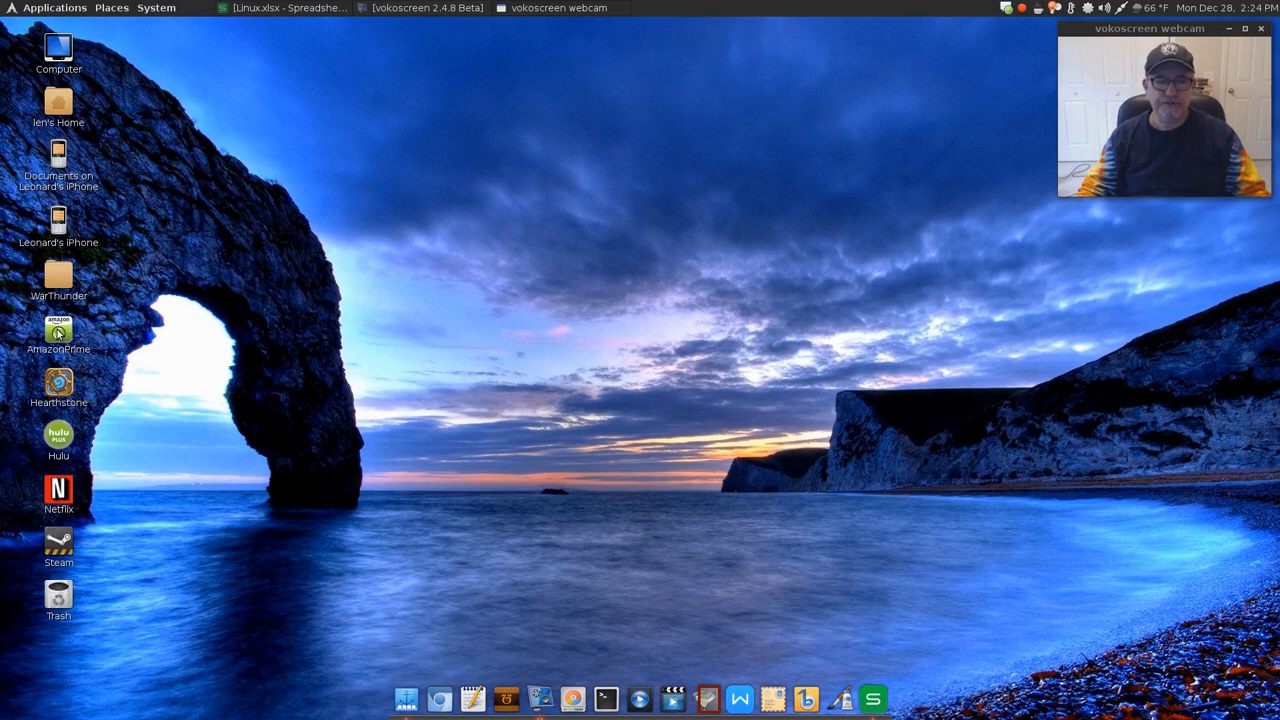
{"action": "mouse_move", "coordinate": [168, 300]}
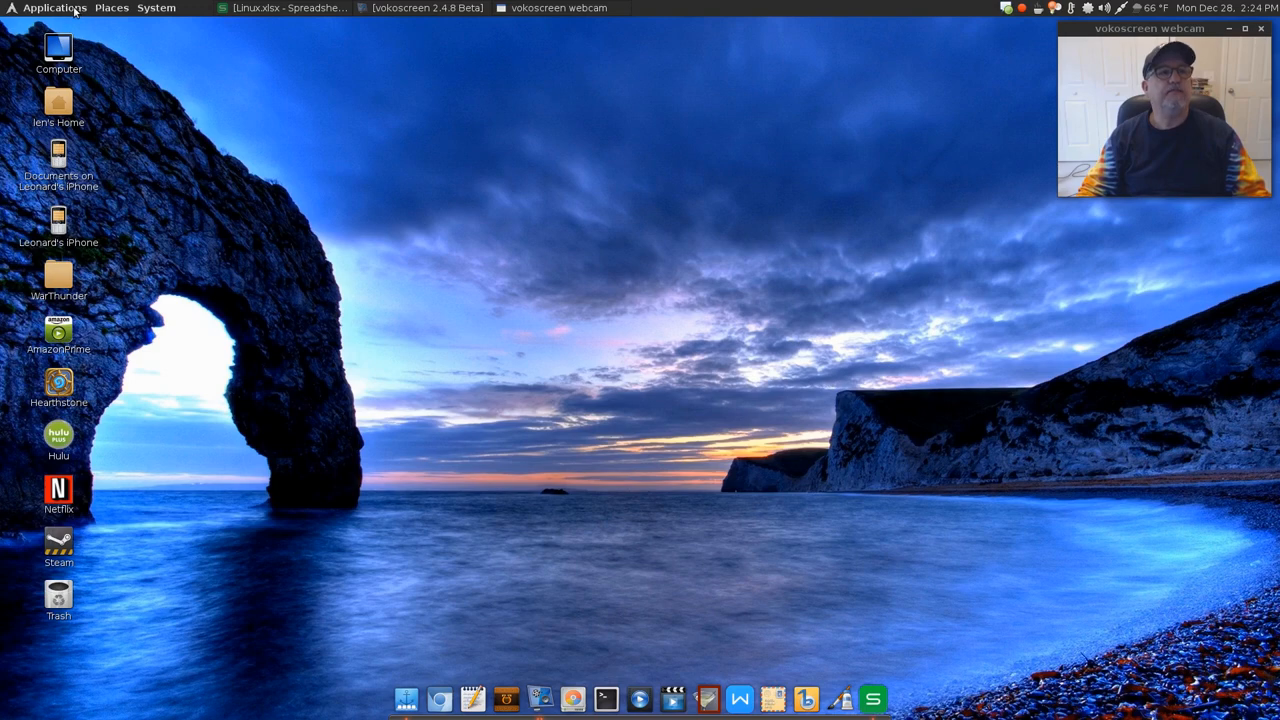
Launch Ice from the Internet category and drag its create form toward screen centre.
{"action": "left_click", "coordinate": [54, 8]}
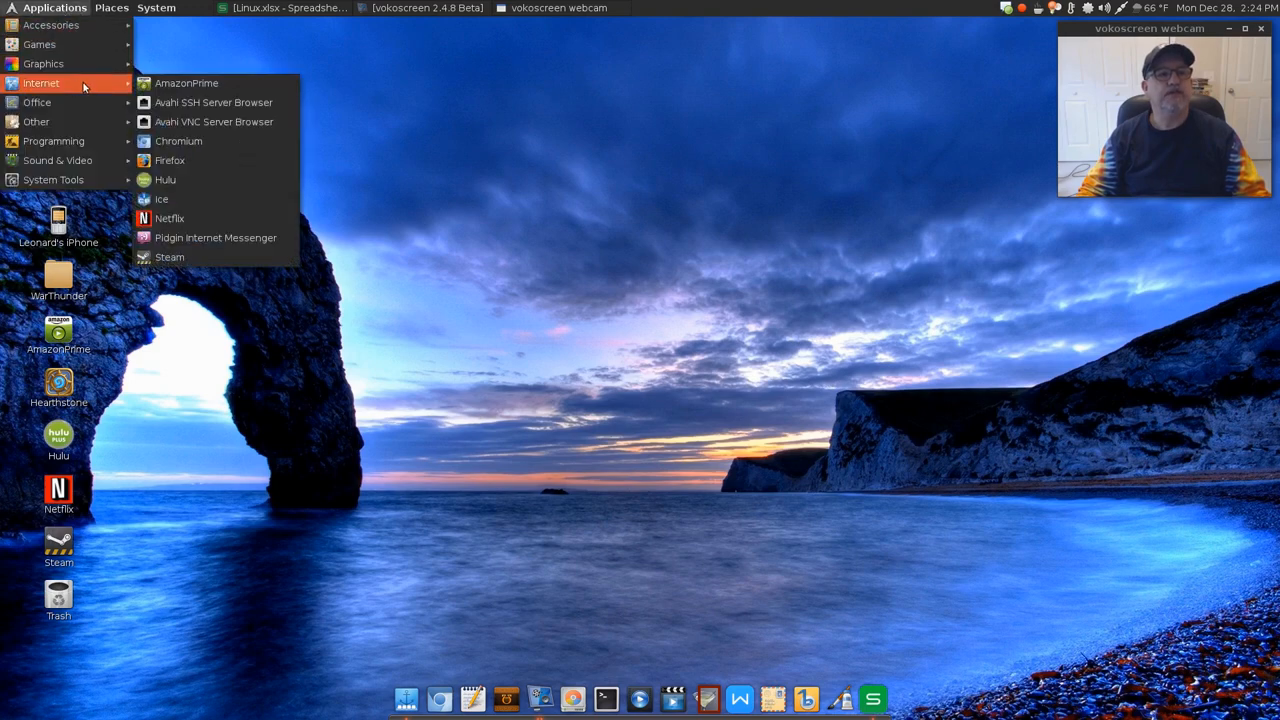
{"action": "mouse_move", "coordinate": [160, 200]}
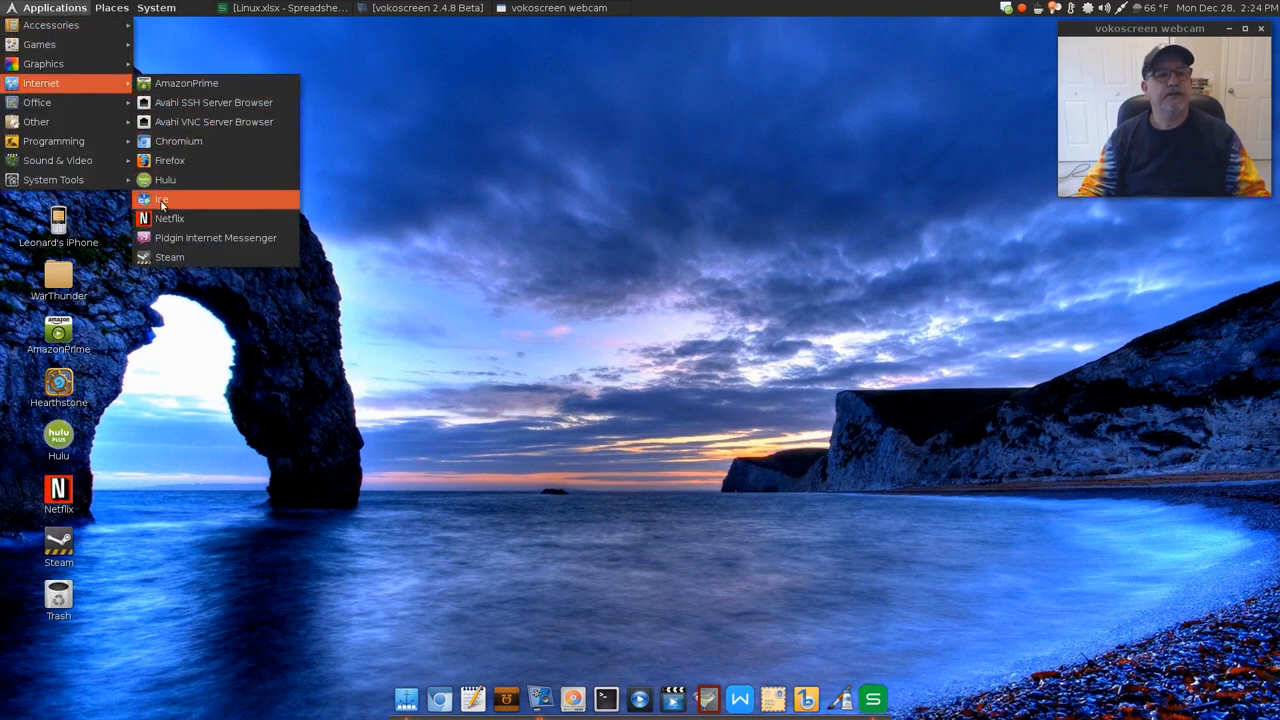
{"action": "left_click", "coordinate": [162, 200]}
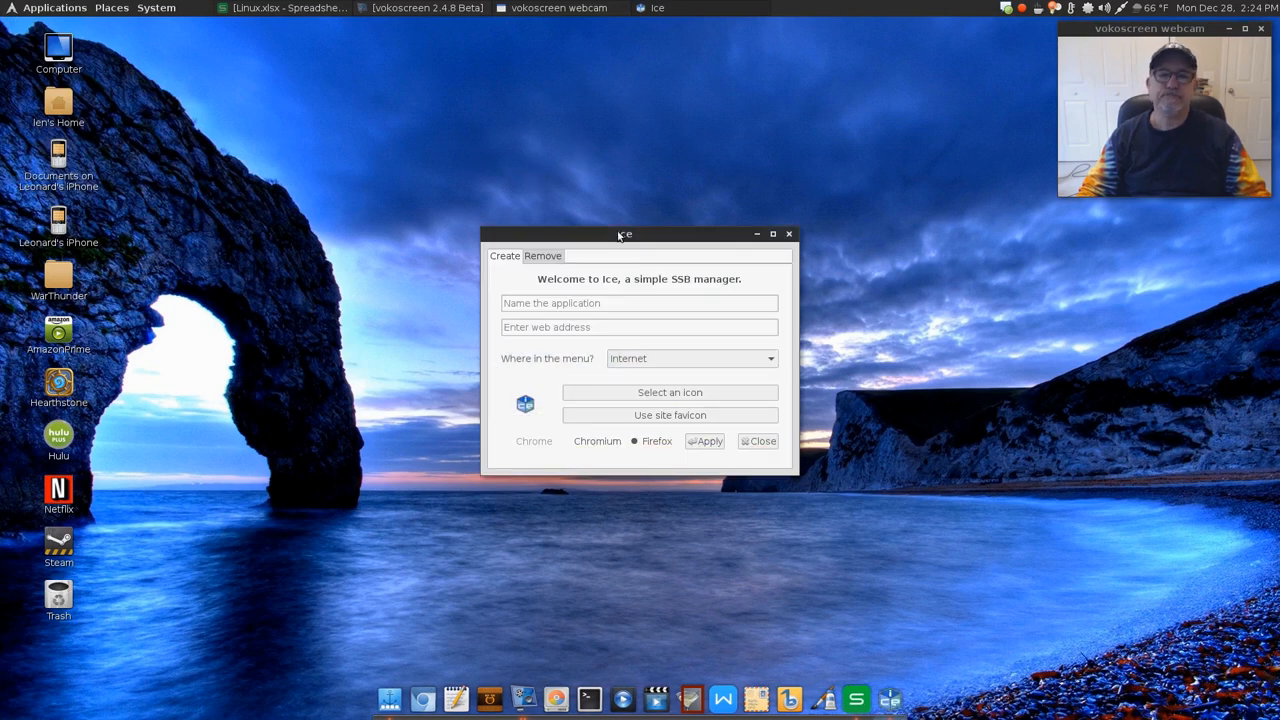
{"action": "left_click_drag", "start_coordinate": [620, 234], "coordinate": [592, 210]}
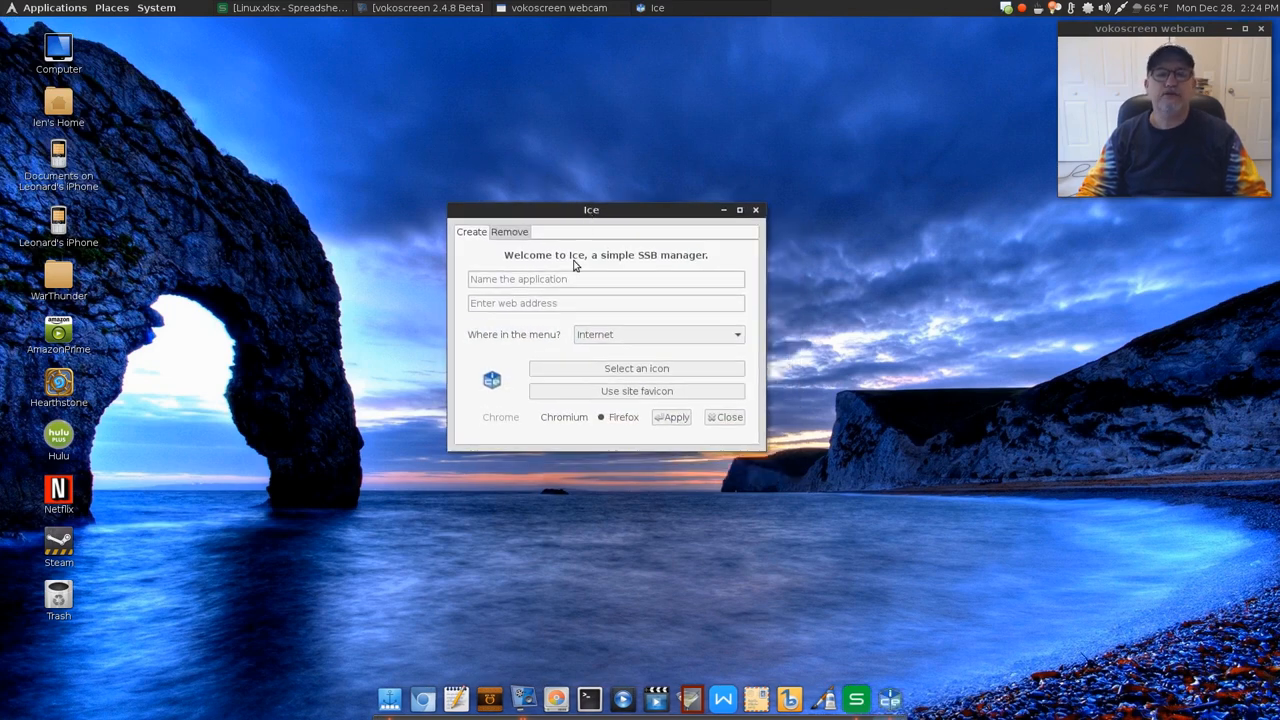
{"action": "mouse_move", "coordinate": [210, 338]}
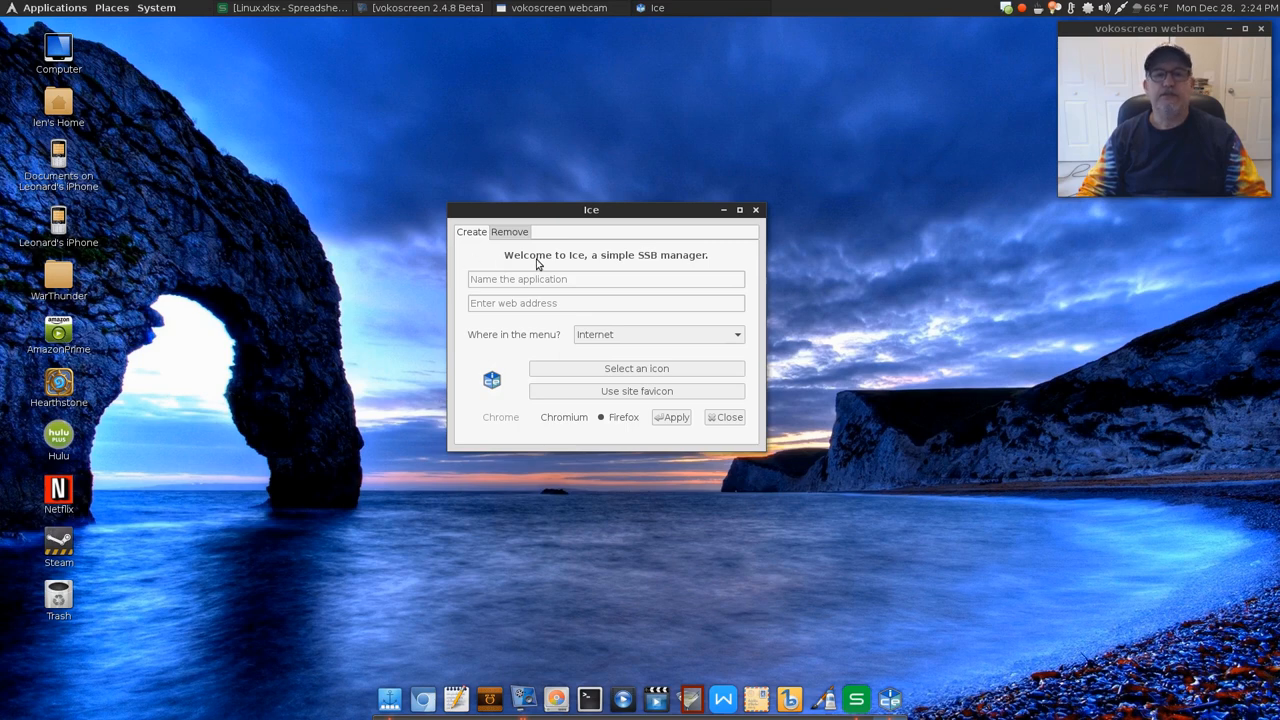
{"action": "mouse_move", "coordinate": [476, 270]}
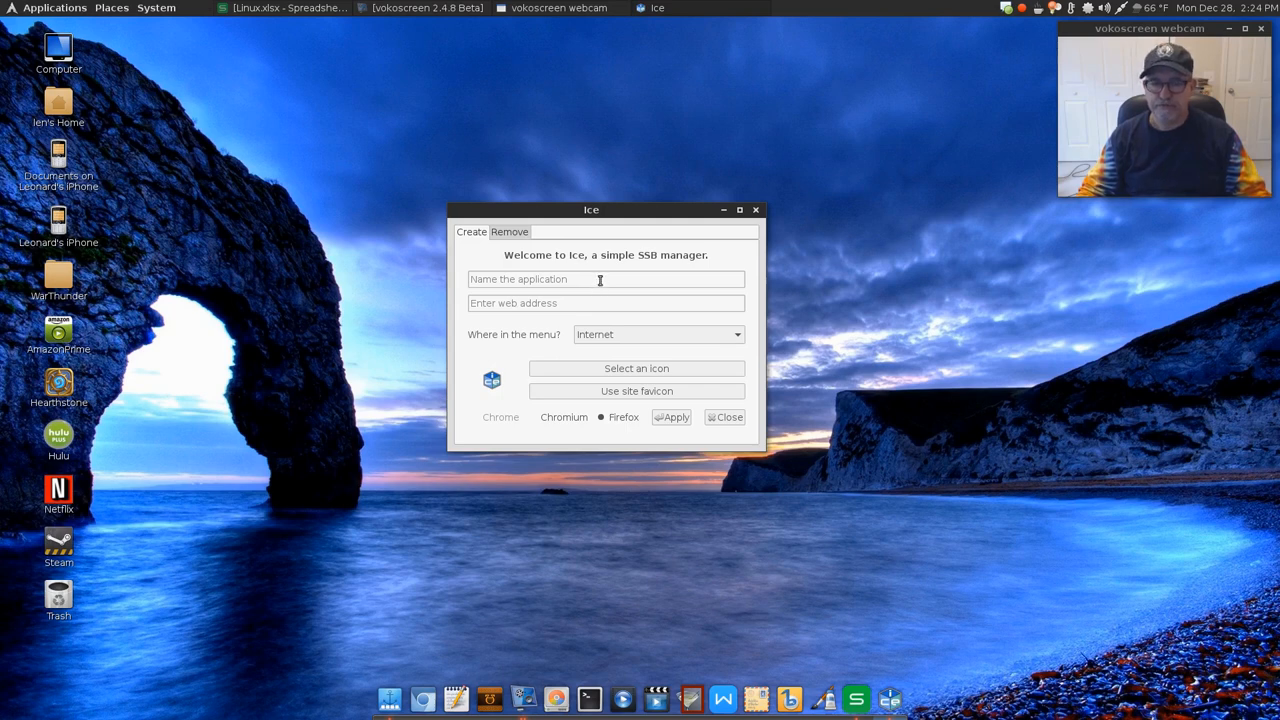
{"action": "mouse_move", "coordinate": [518, 260]}
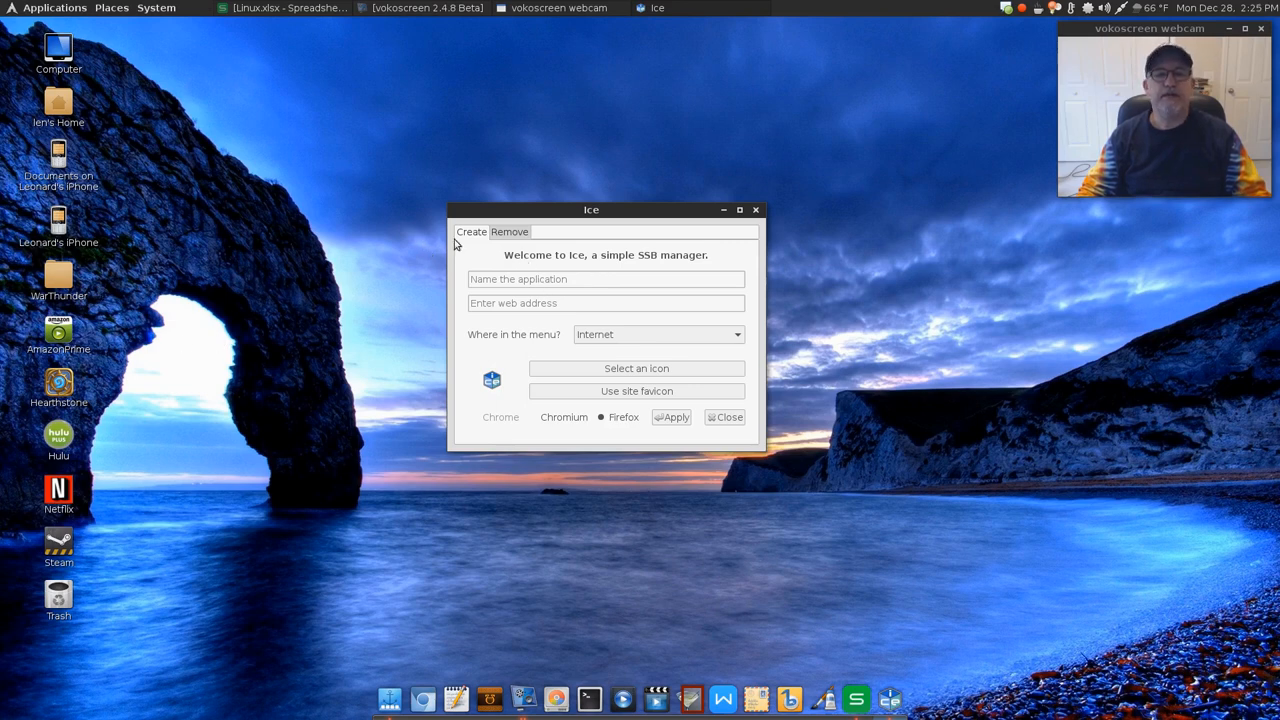
Review the Remove list, then back in Create choose Chromium as the browser instead of Firefox.
{"action": "left_click", "coordinate": [508, 232]}
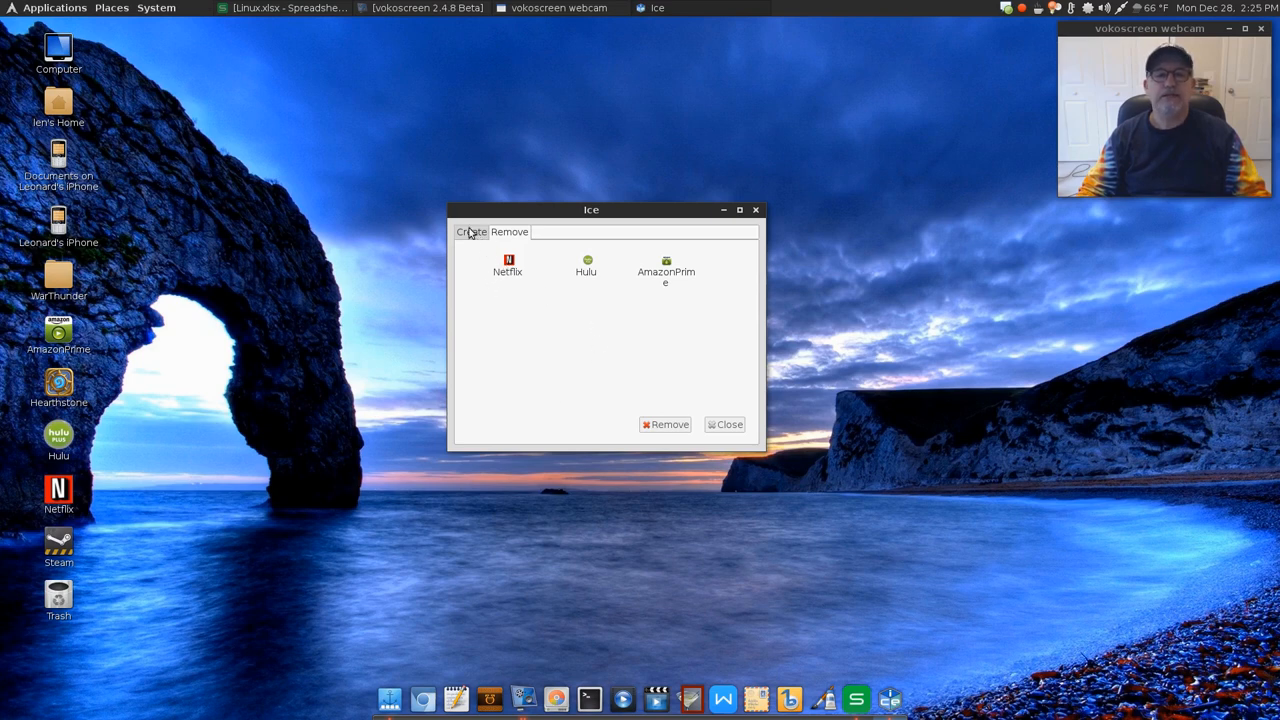
{"action": "left_click", "coordinate": [472, 232]}
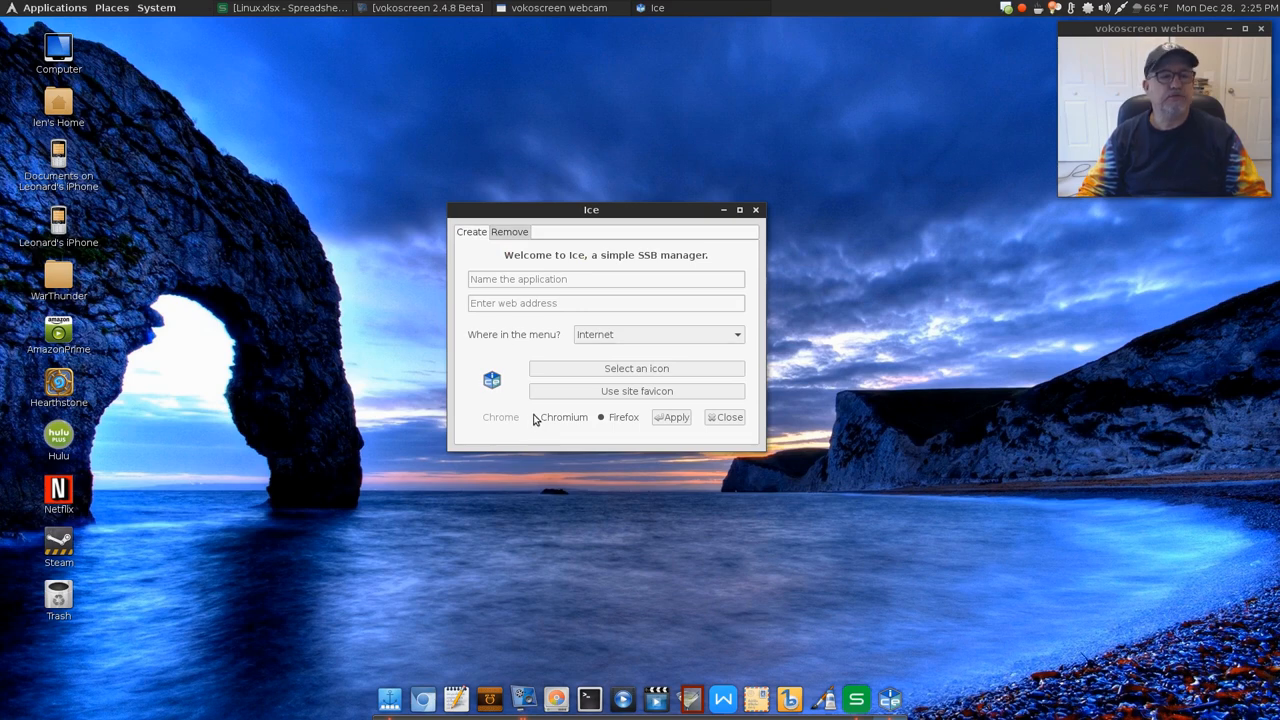
{"action": "mouse_move", "coordinate": [260, 390]}
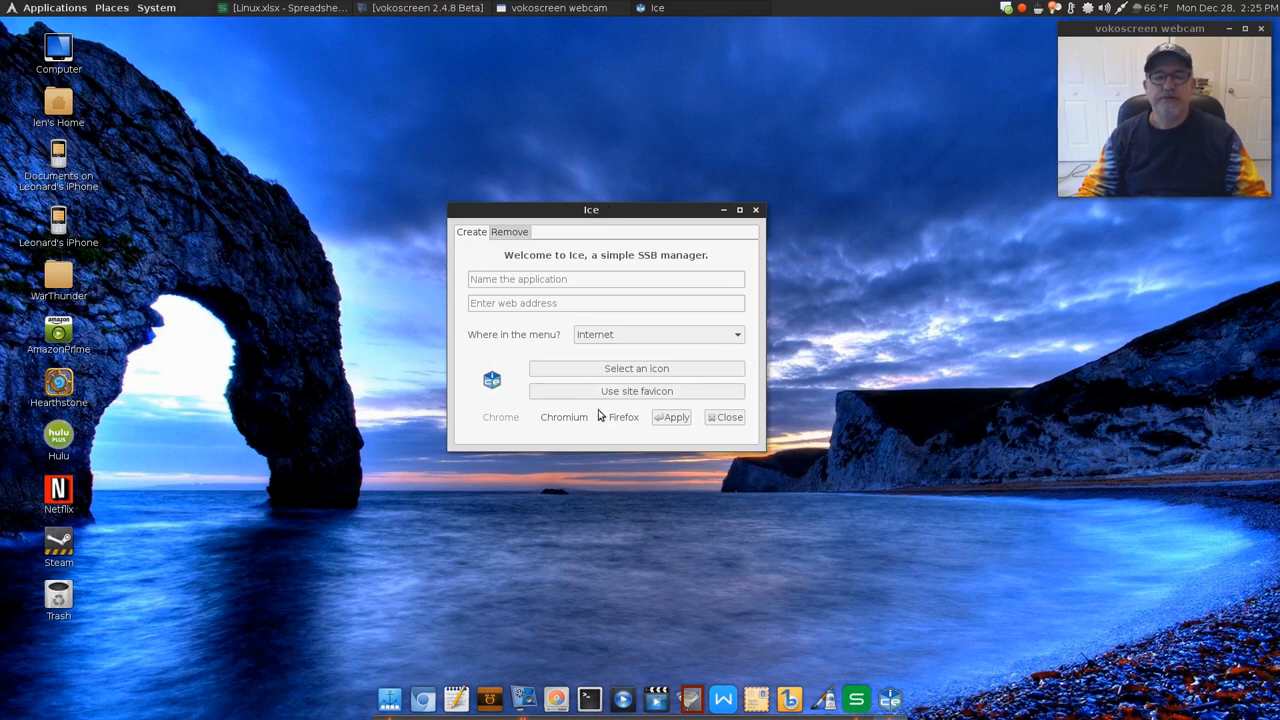
{"action": "left_click", "coordinate": [600, 418]}
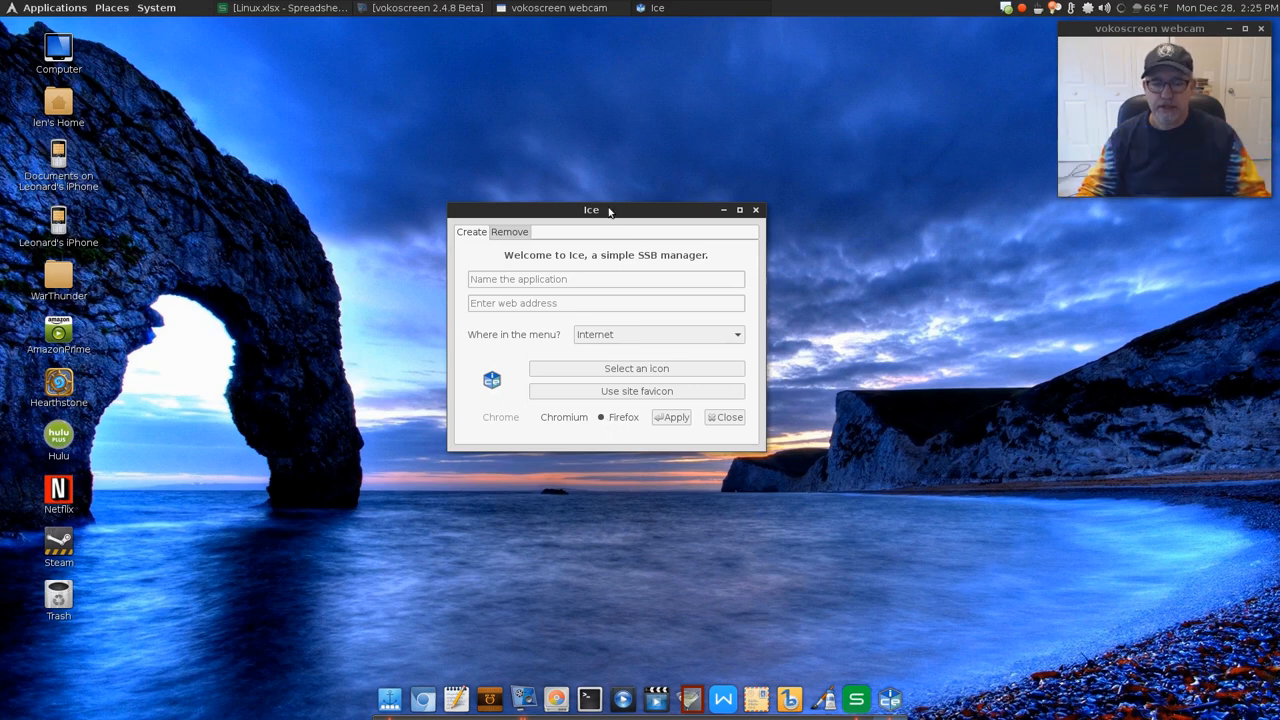
{"action": "mouse_move", "coordinate": [584, 340]}
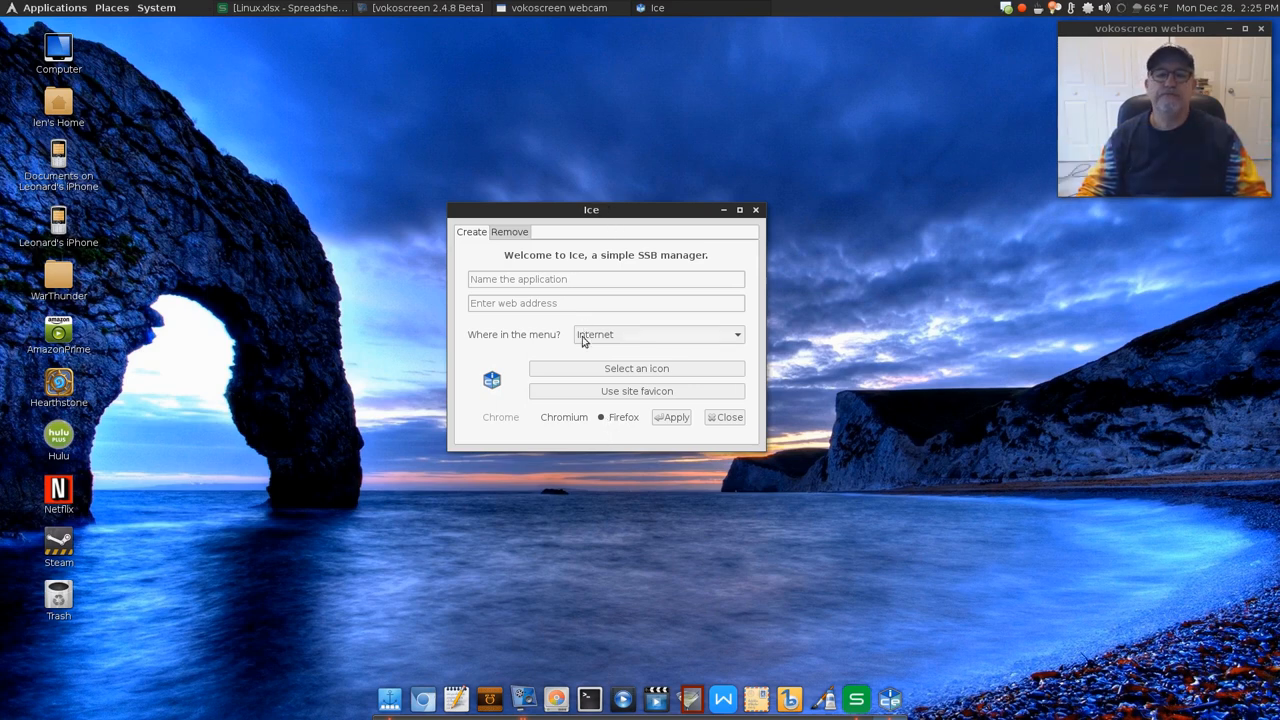
{"action": "mouse_move", "coordinate": [504, 424]}
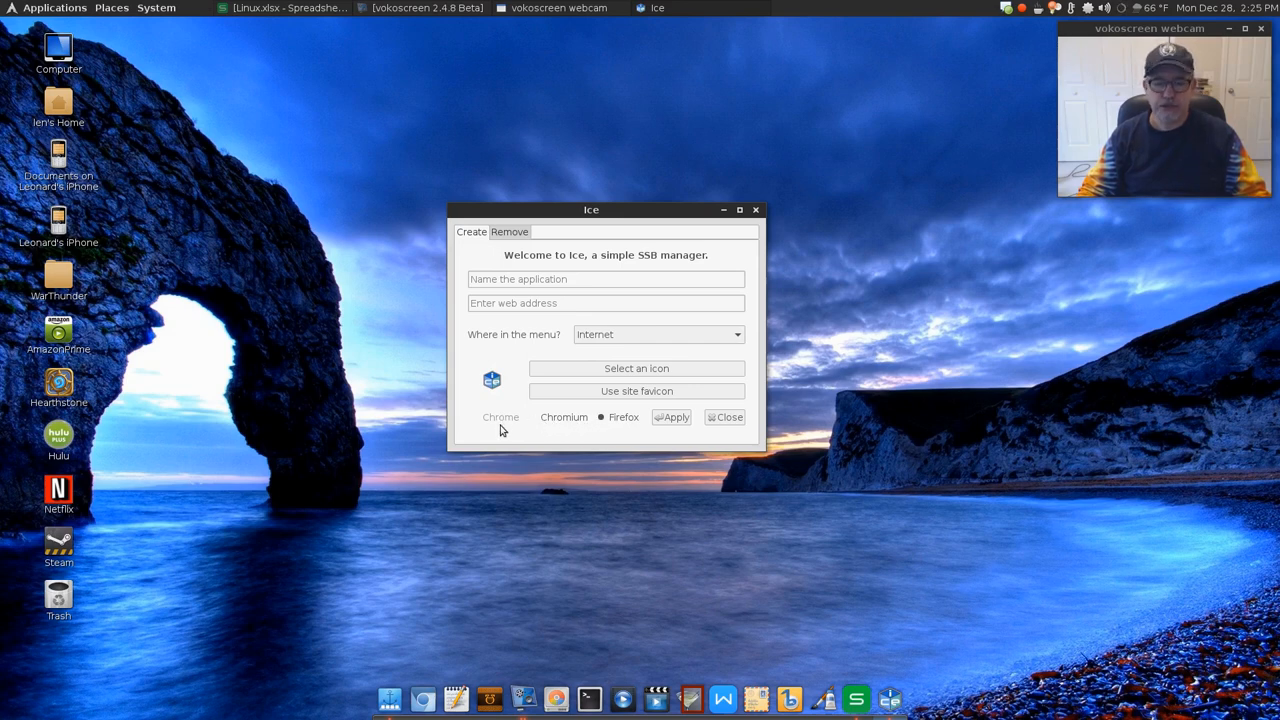
{"action": "mouse_move", "coordinate": [572, 432]}
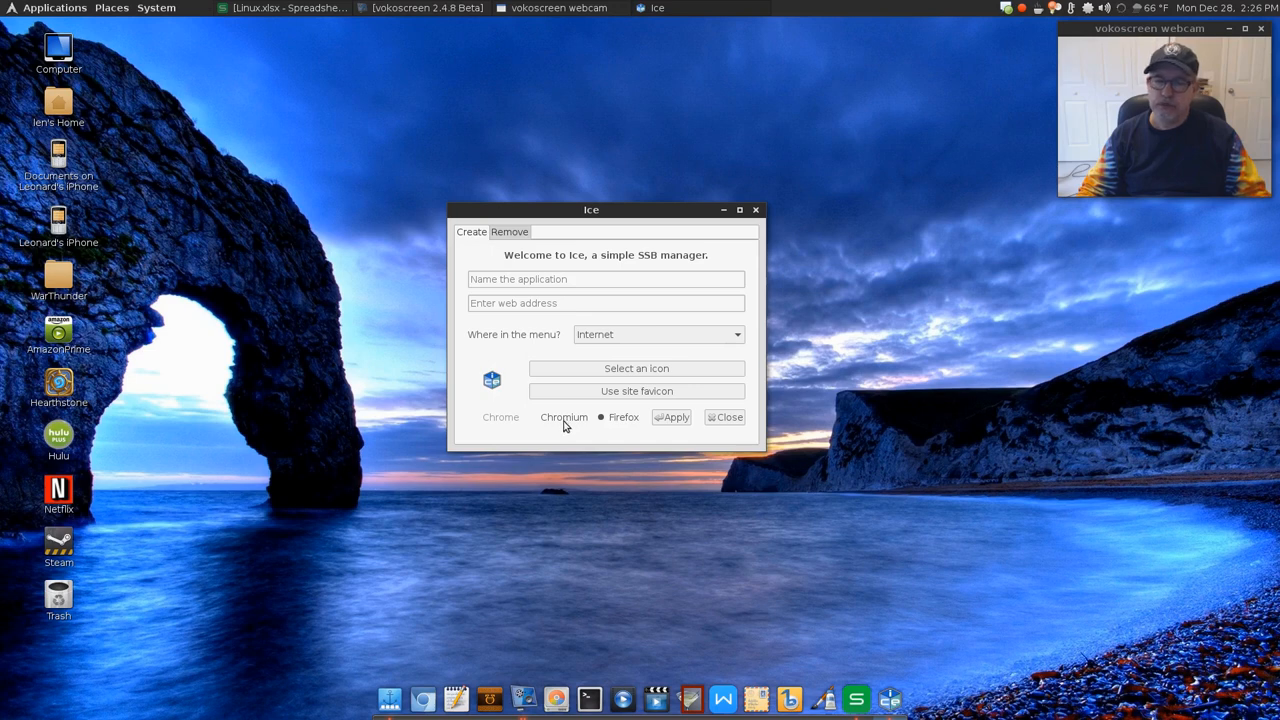
{"action": "mouse_move", "coordinate": [528, 432]}
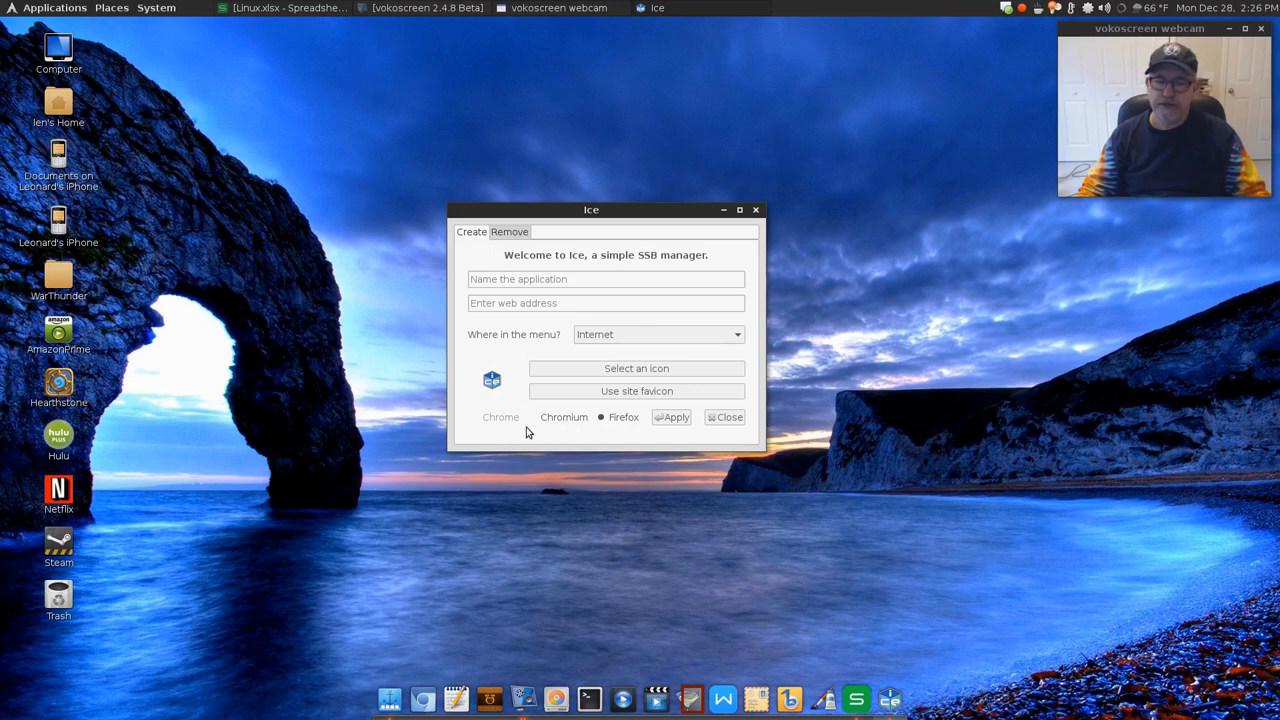
{"action": "mouse_move", "coordinate": [504, 424]}
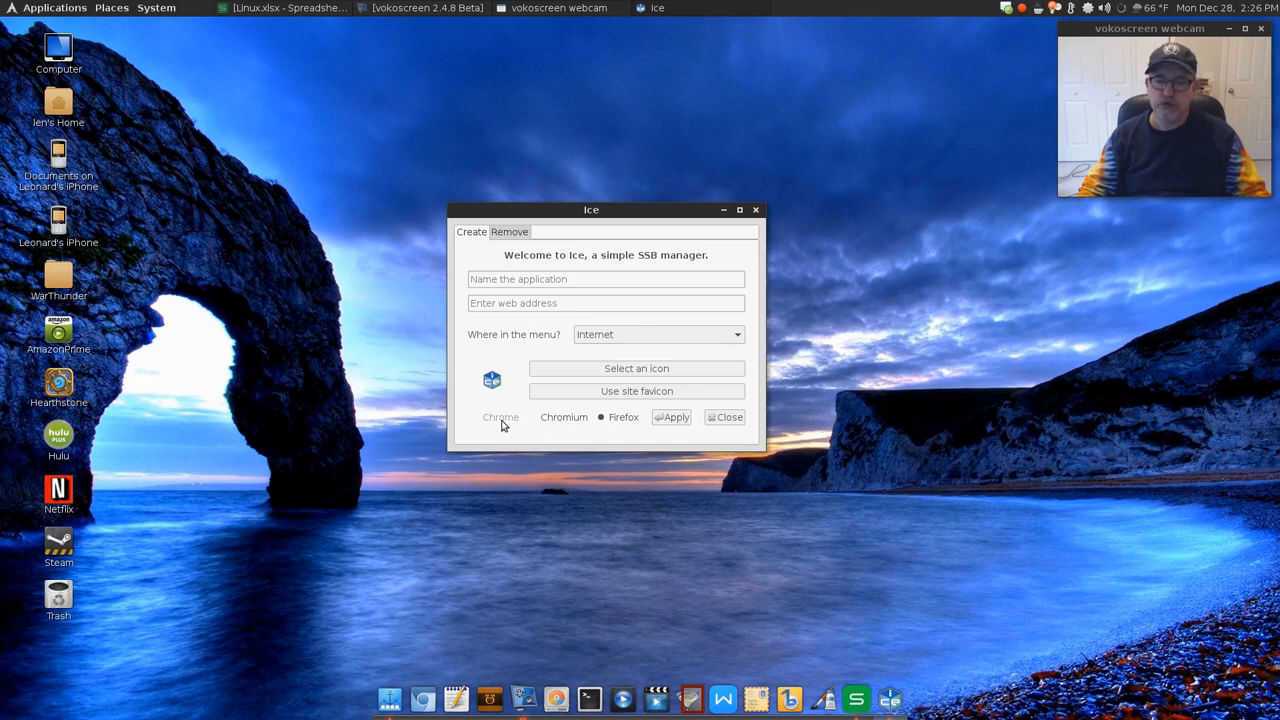
{"action": "mouse_move", "coordinate": [556, 428]}
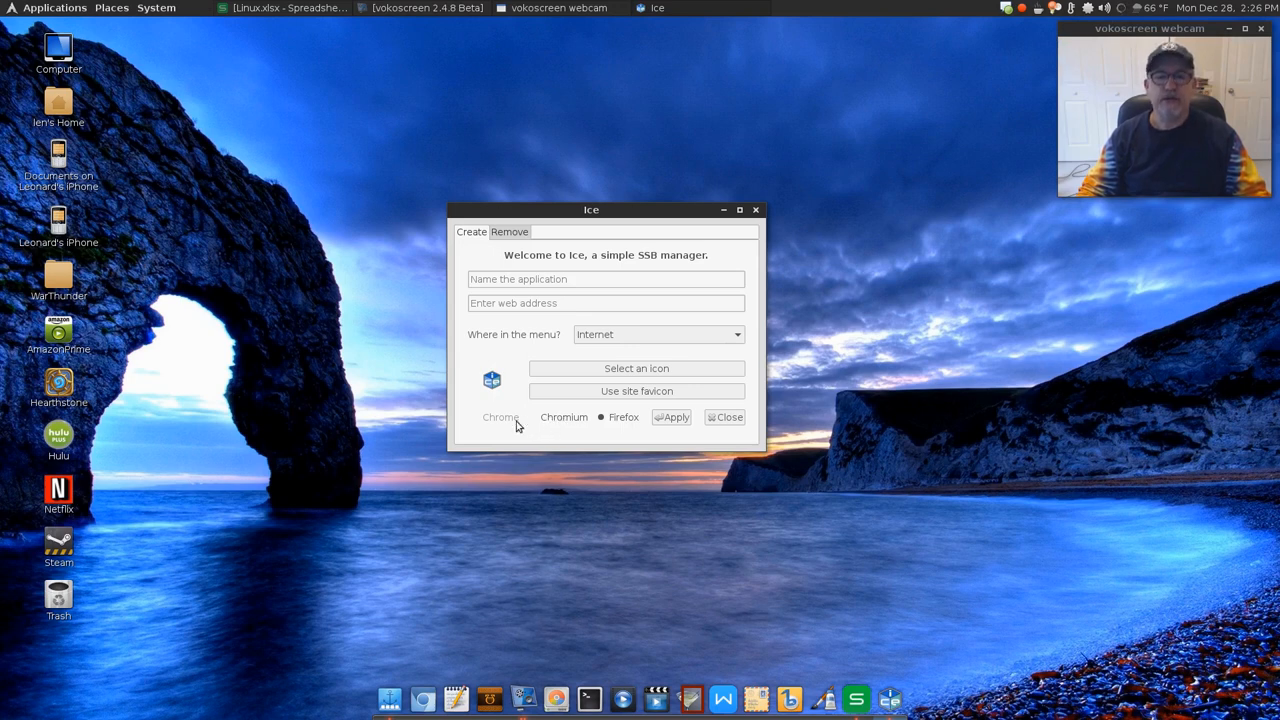
{"action": "mouse_move", "coordinate": [552, 424]}
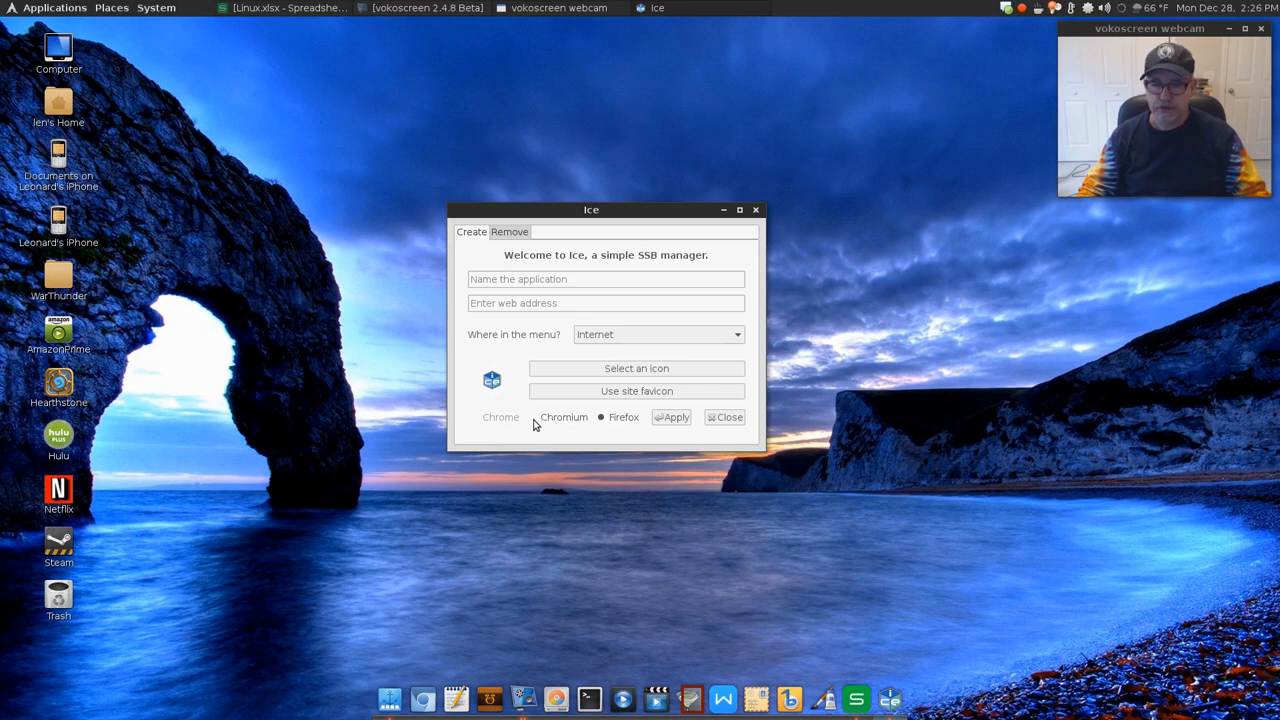
{"action": "mouse_move", "coordinate": [500, 420]}
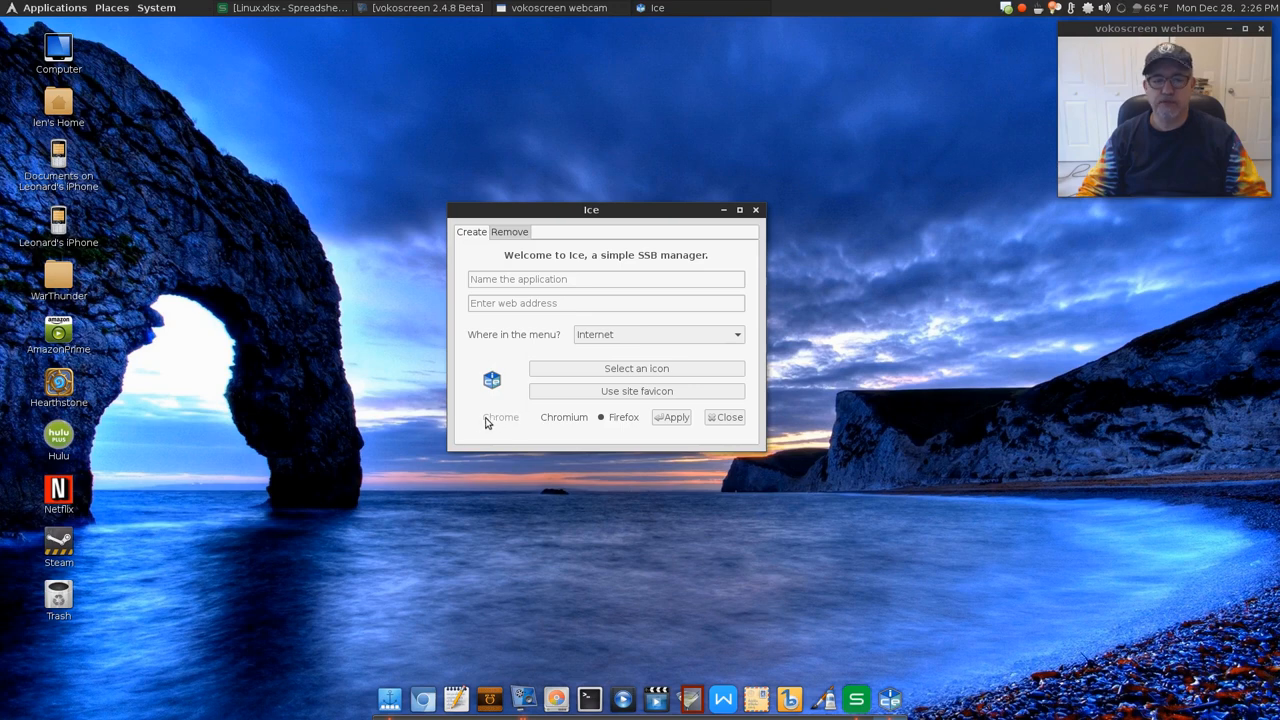
{"action": "left_click", "coordinate": [532, 418]}
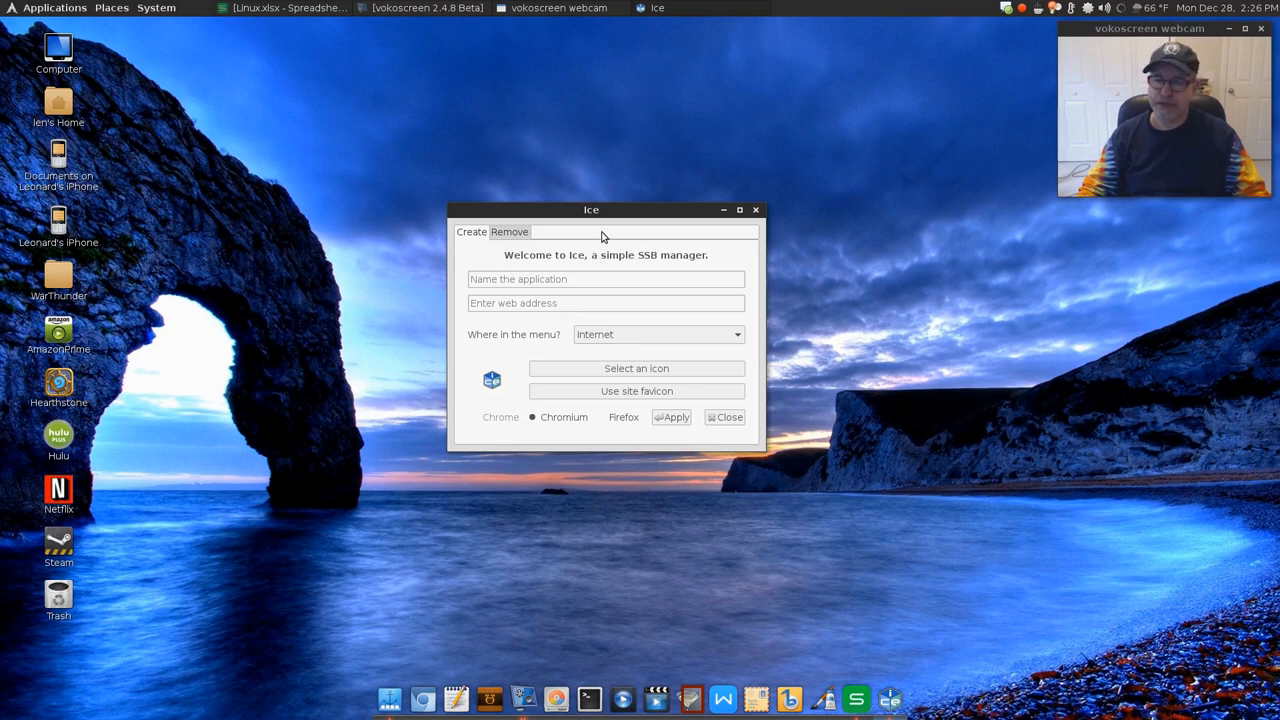
{"action": "mouse_move", "coordinate": [206, 320]}
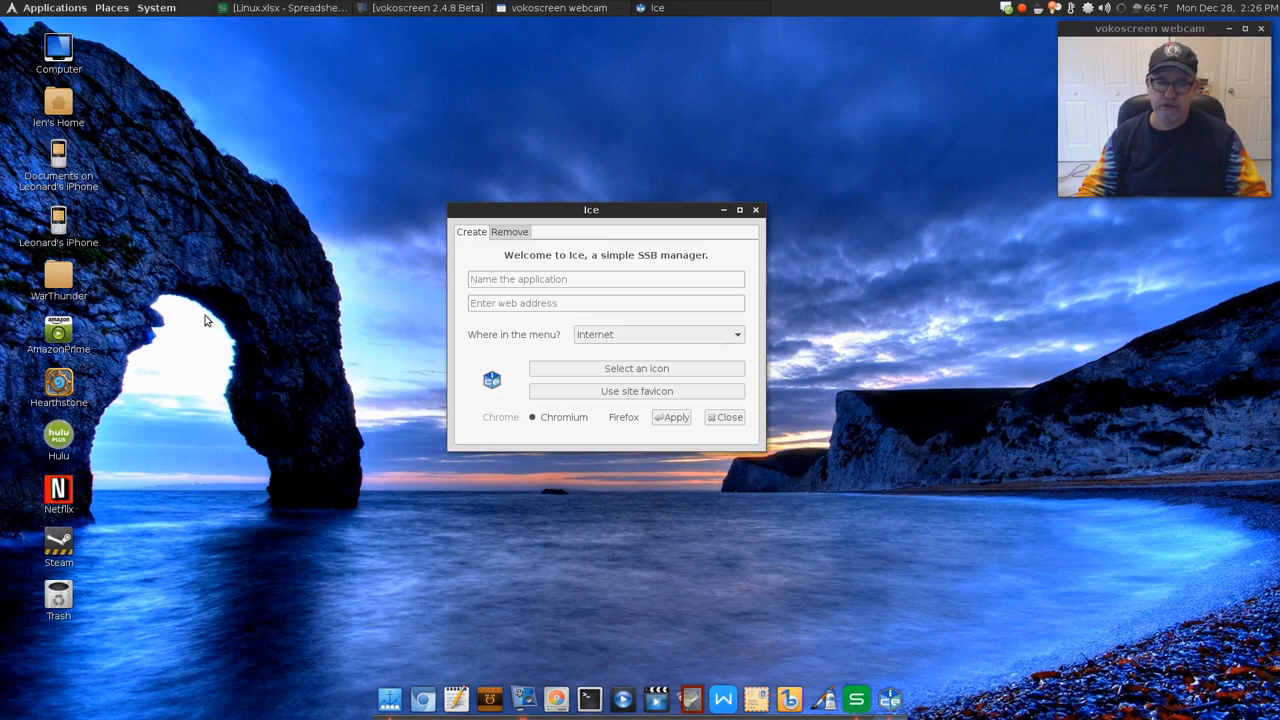
{"action": "mouse_move", "coordinate": [492, 292]}
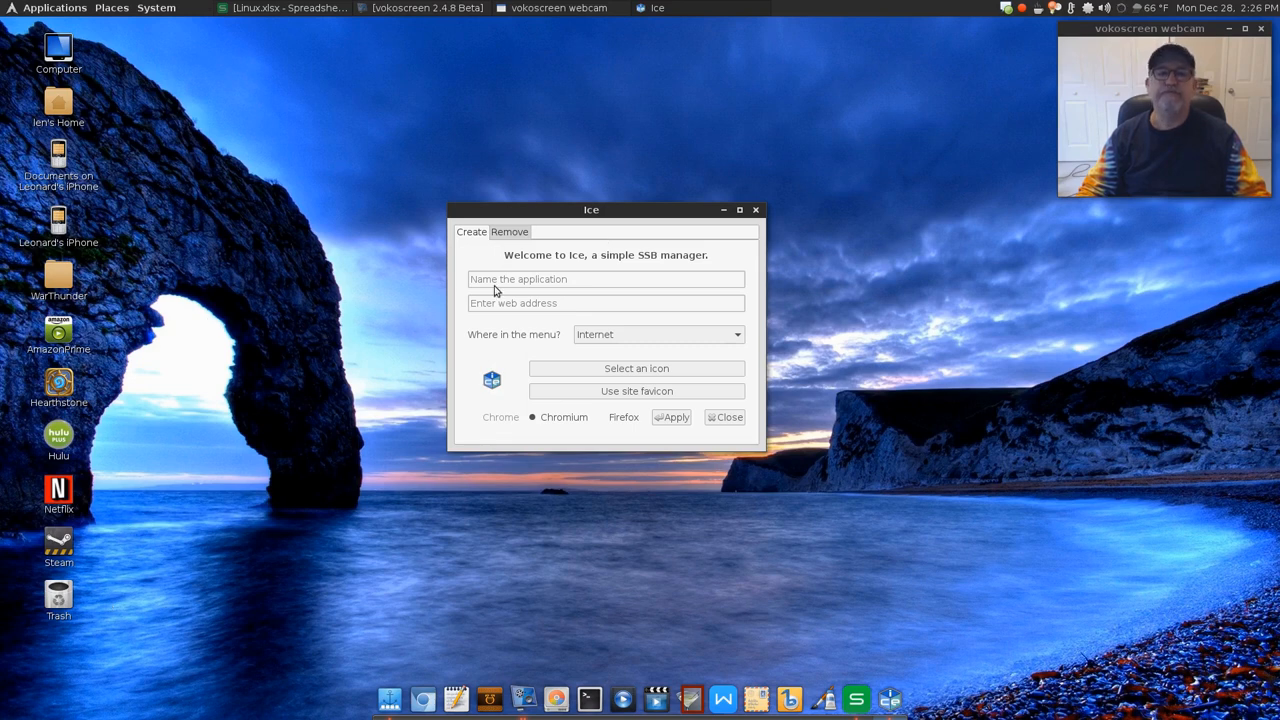
Name the web app YouTube.
{"action": "left_click", "coordinate": [604, 280]}
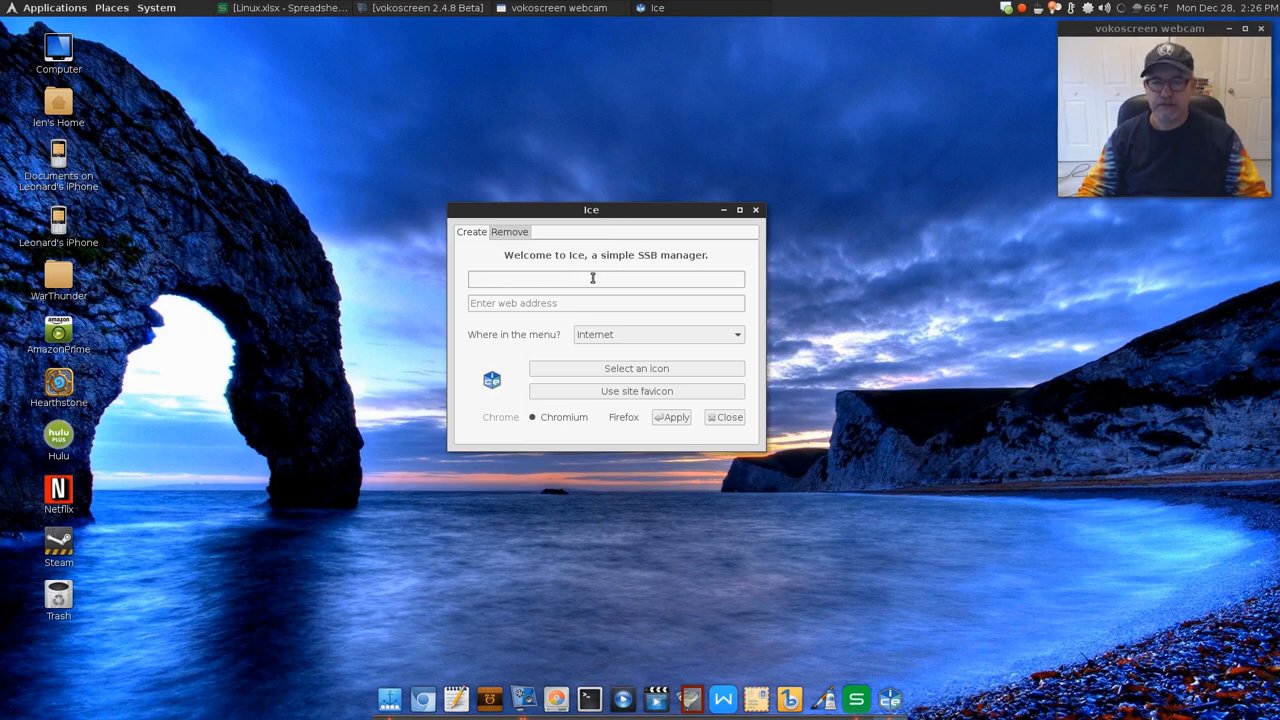
{"action": "left_click", "coordinate": [604, 278]}
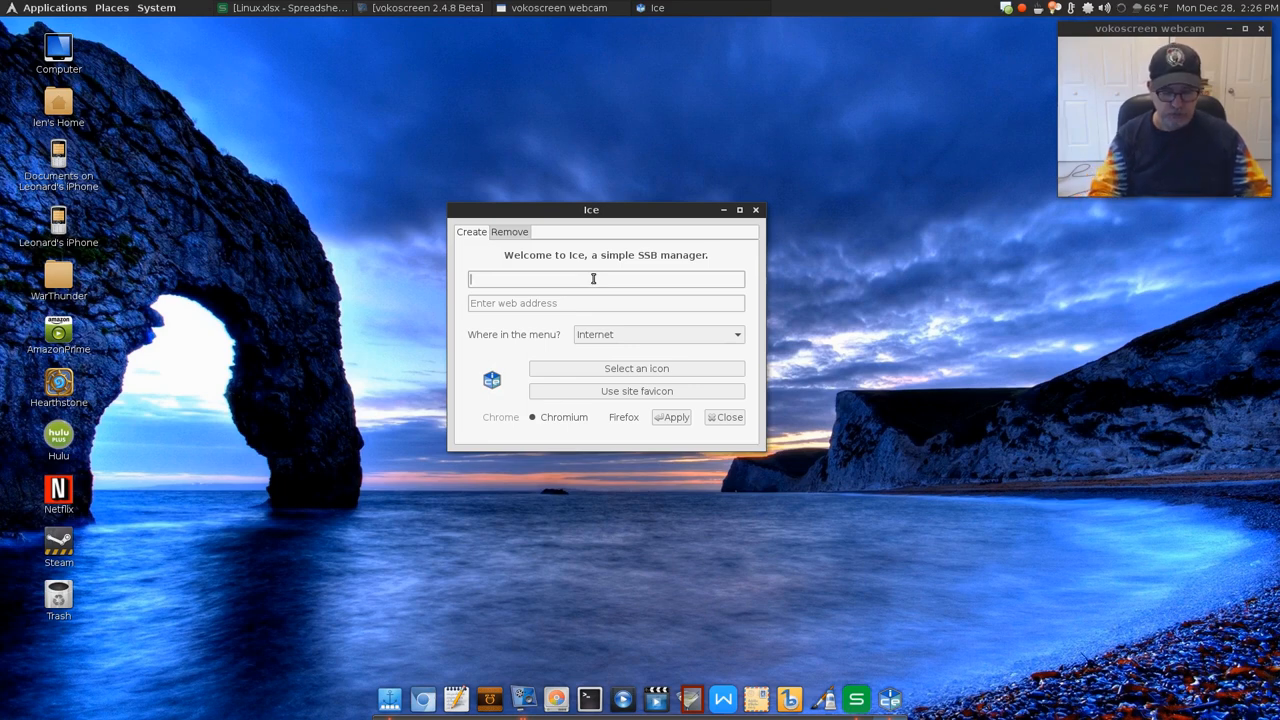
{"action": "type", "text": "YouTube"}
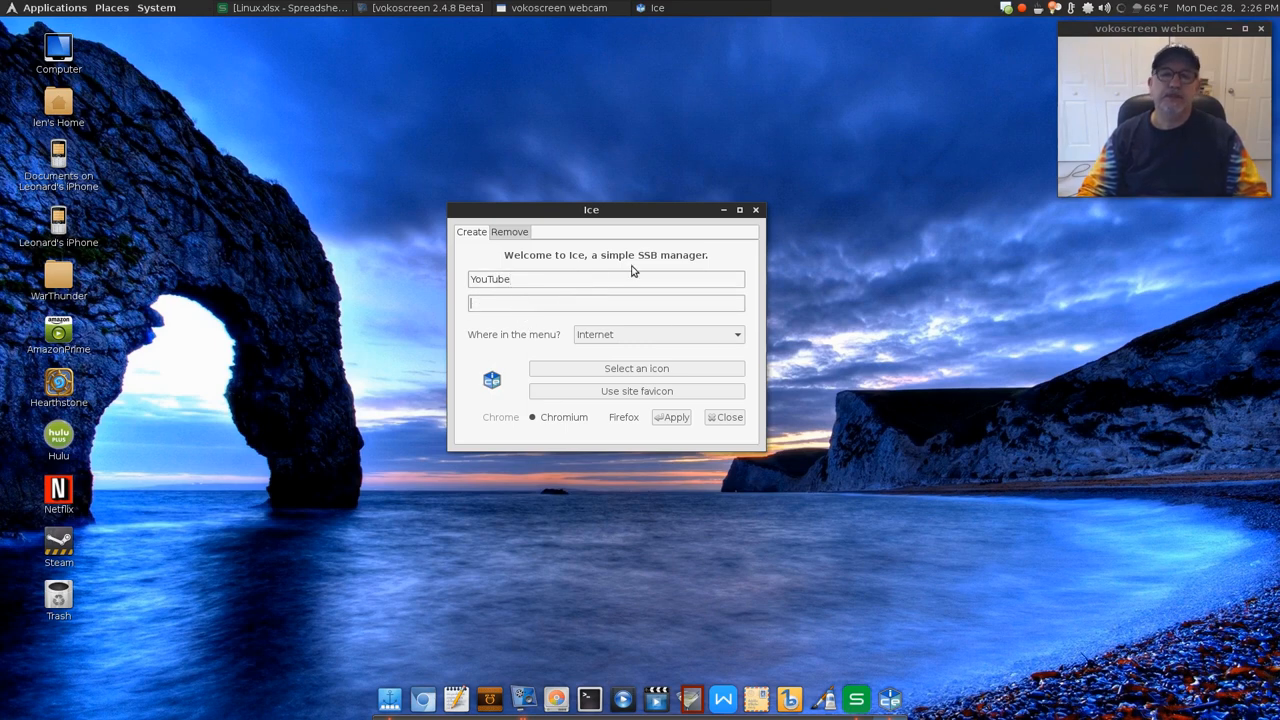
{"action": "left_click", "coordinate": [604, 304]}
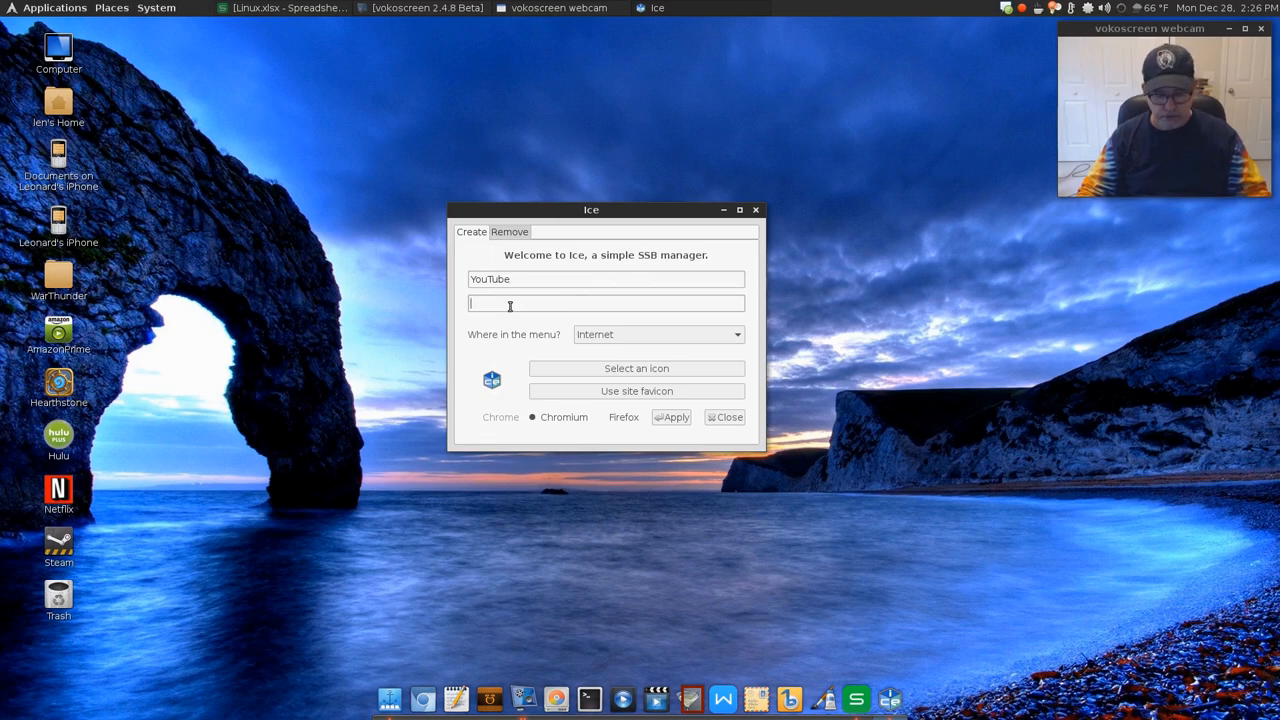
{"action": "type", "text": "https"}
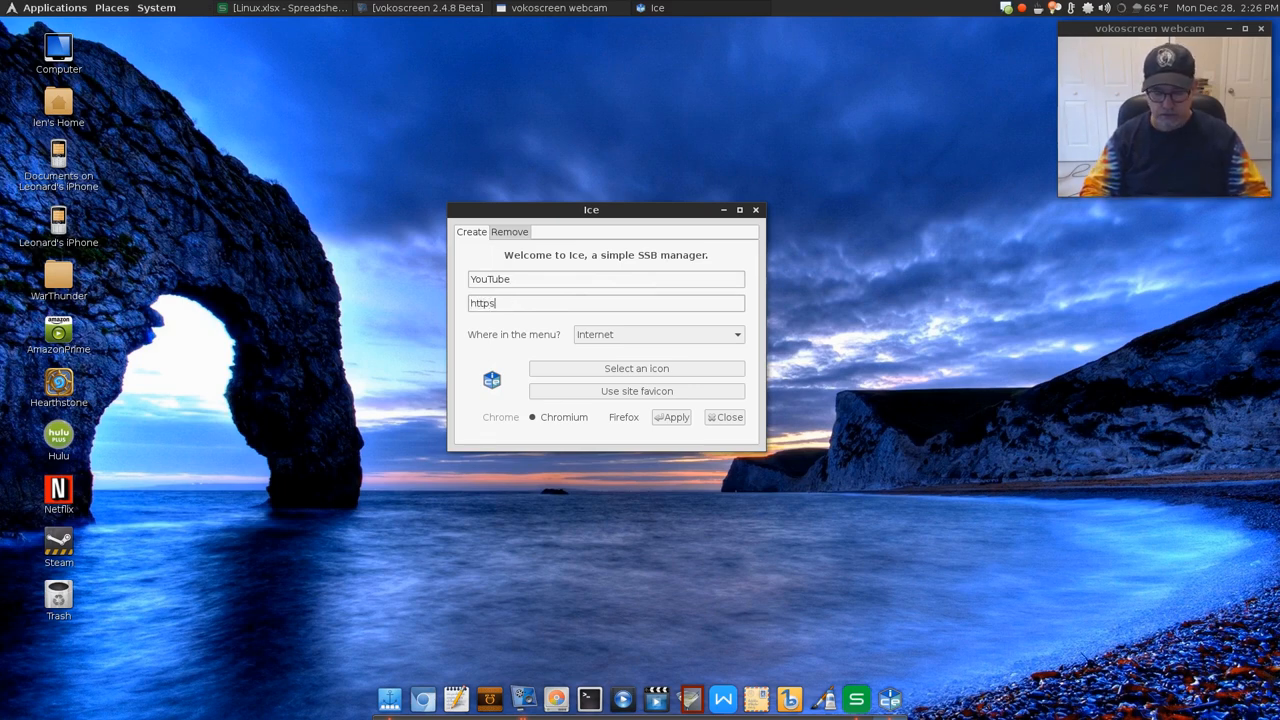
{"action": "type", "text": "://"}
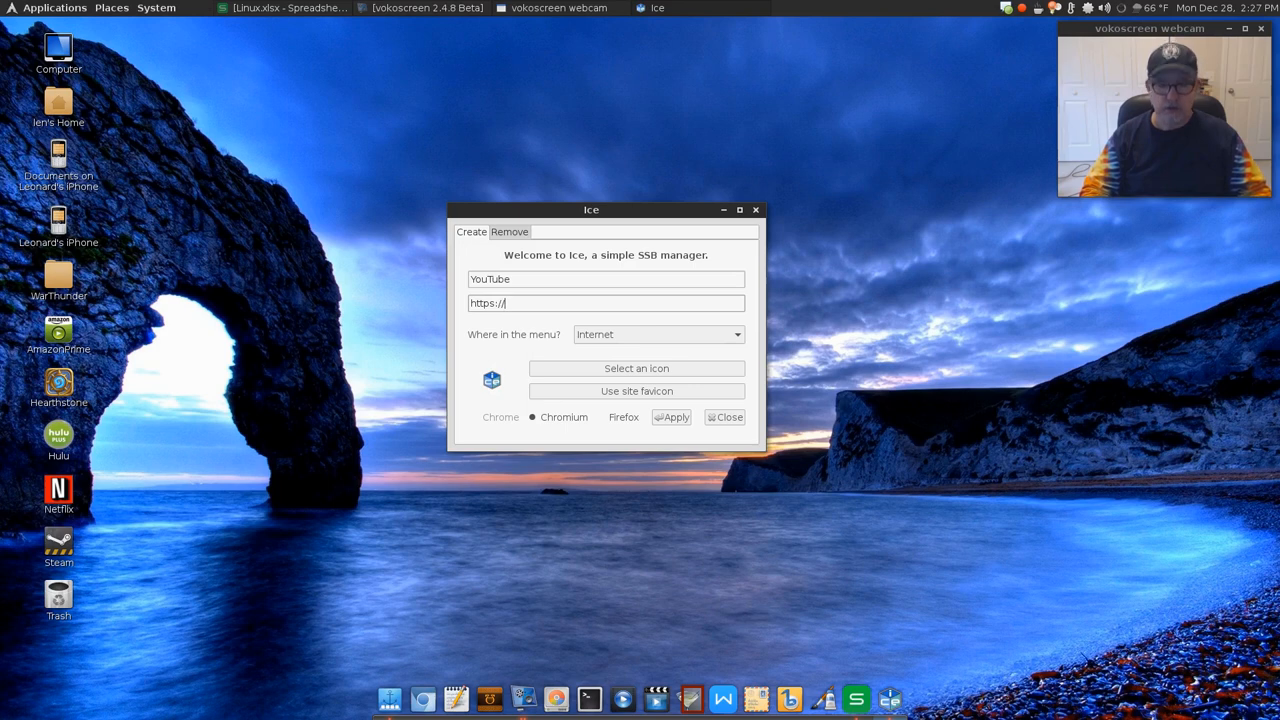
{"action": "type", "text": "www."}
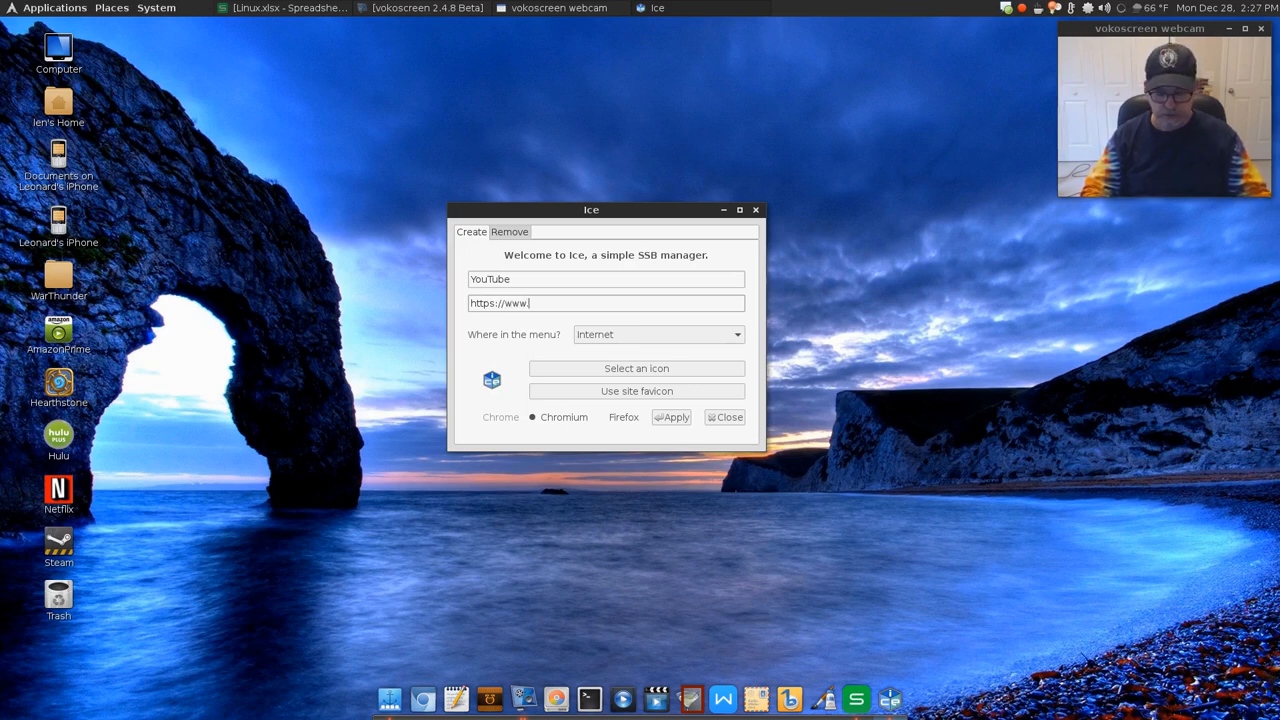
{"action": "type", "text": "you"}
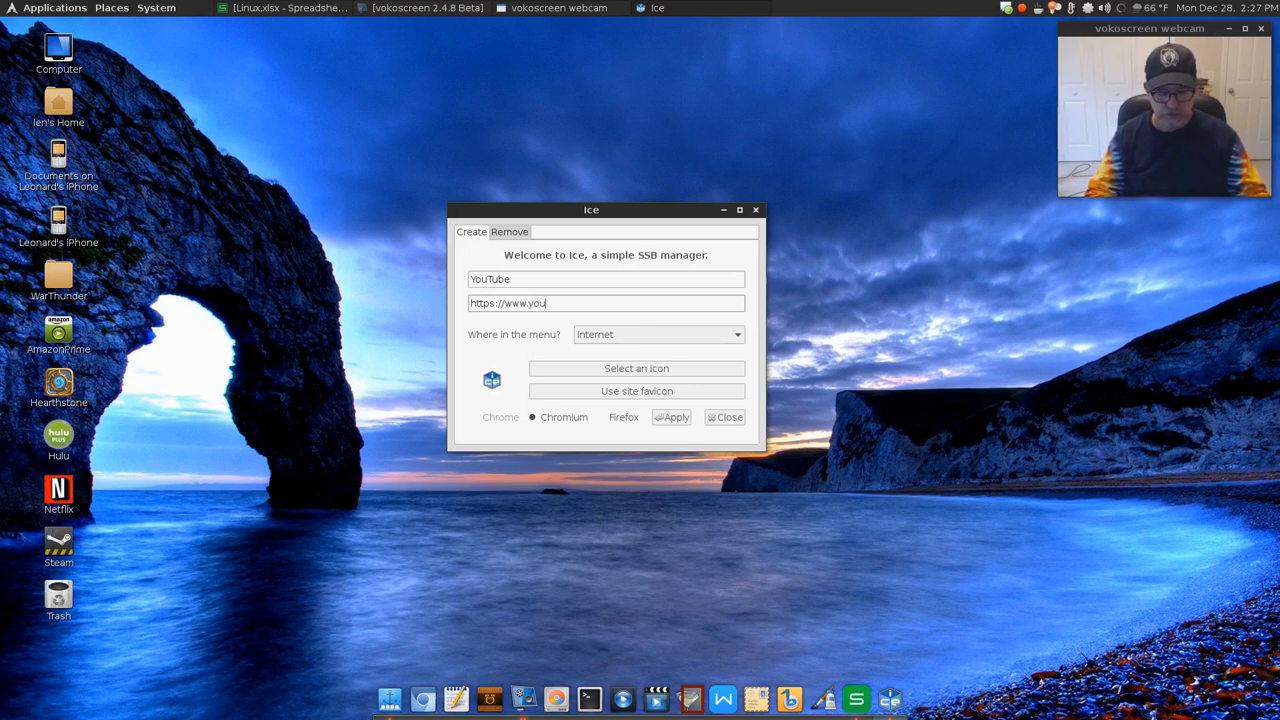
{"action": "type", "text": "tube.com"}
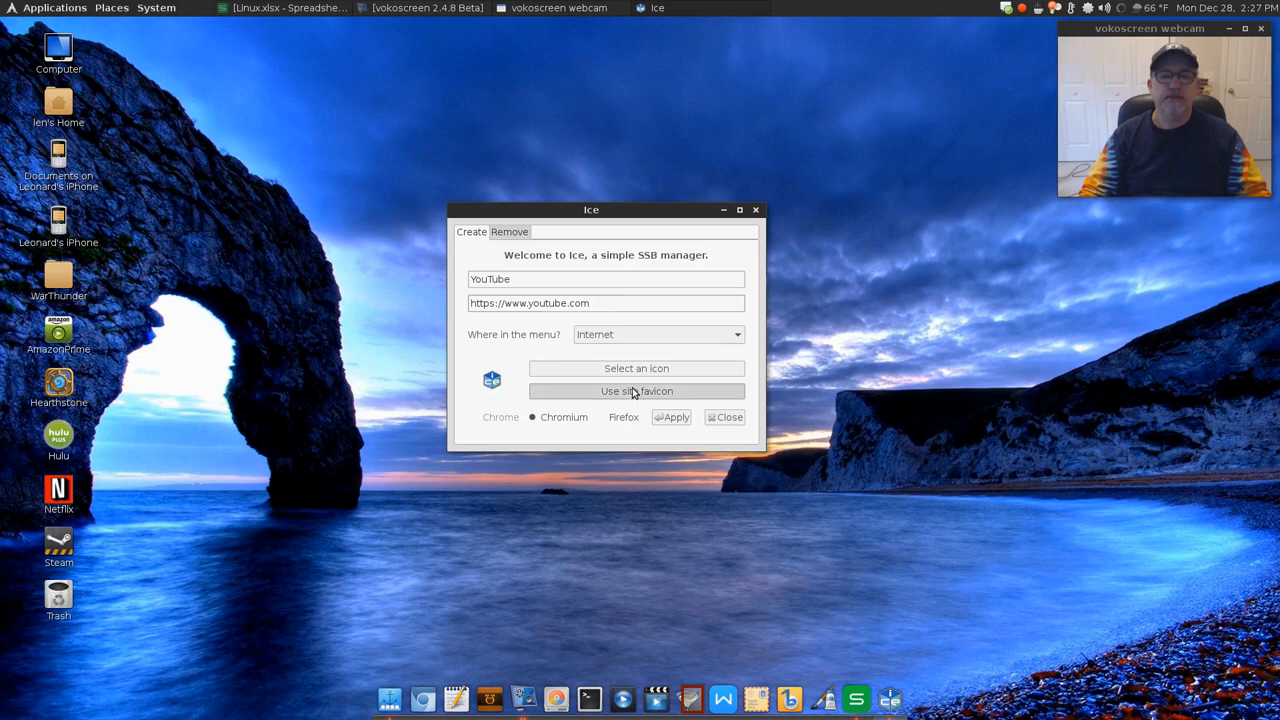
{"action": "mouse_move", "coordinate": [632, 392]}
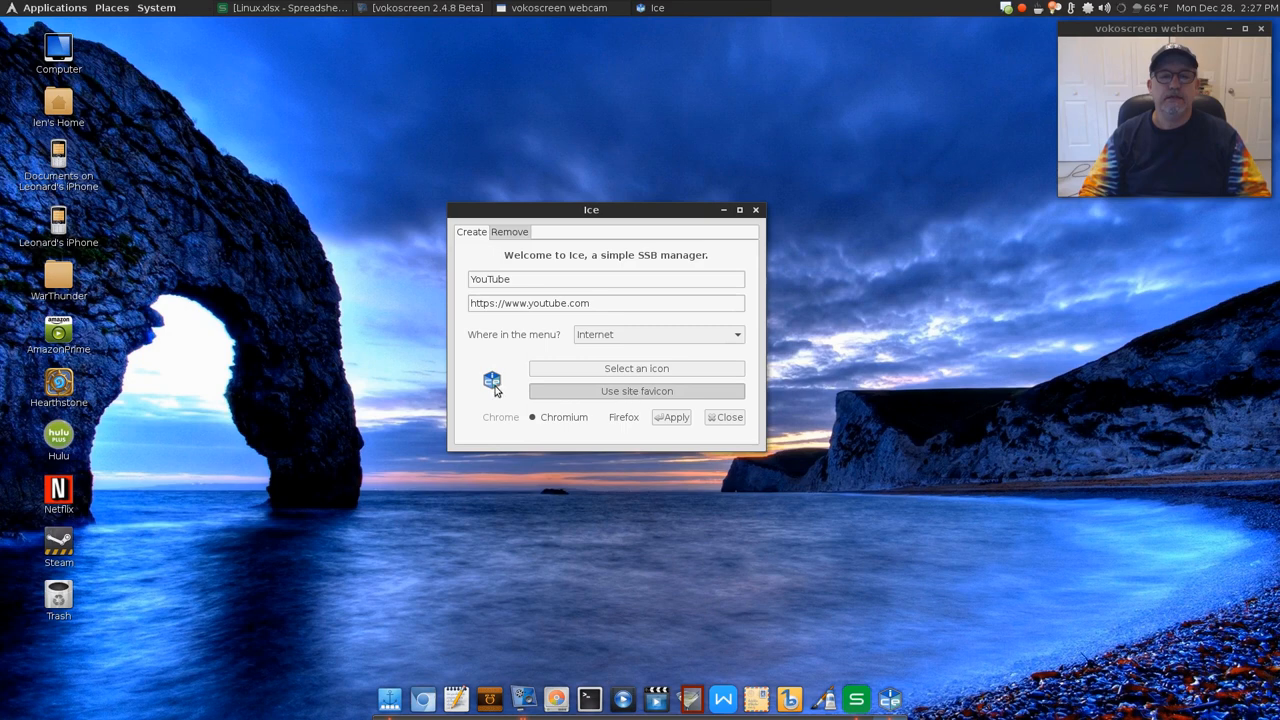
{"action": "mouse_move", "coordinate": [628, 384]}
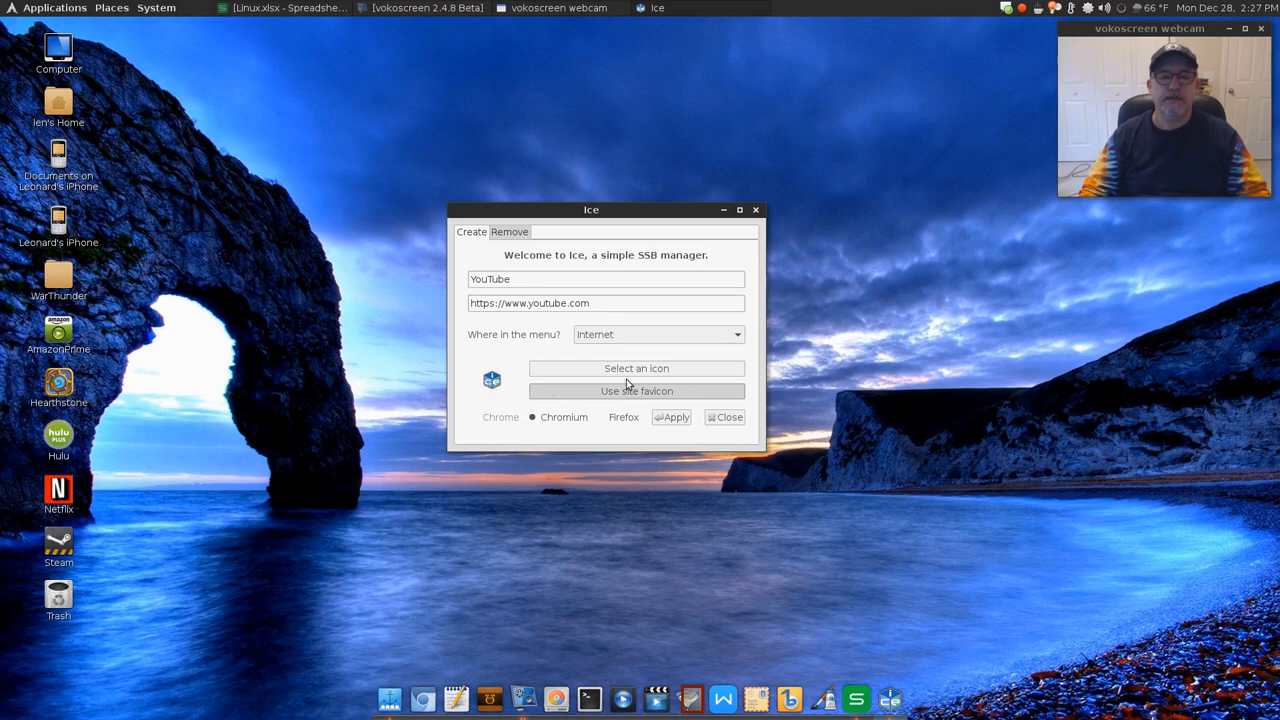
{"action": "mouse_move", "coordinate": [638, 374]}
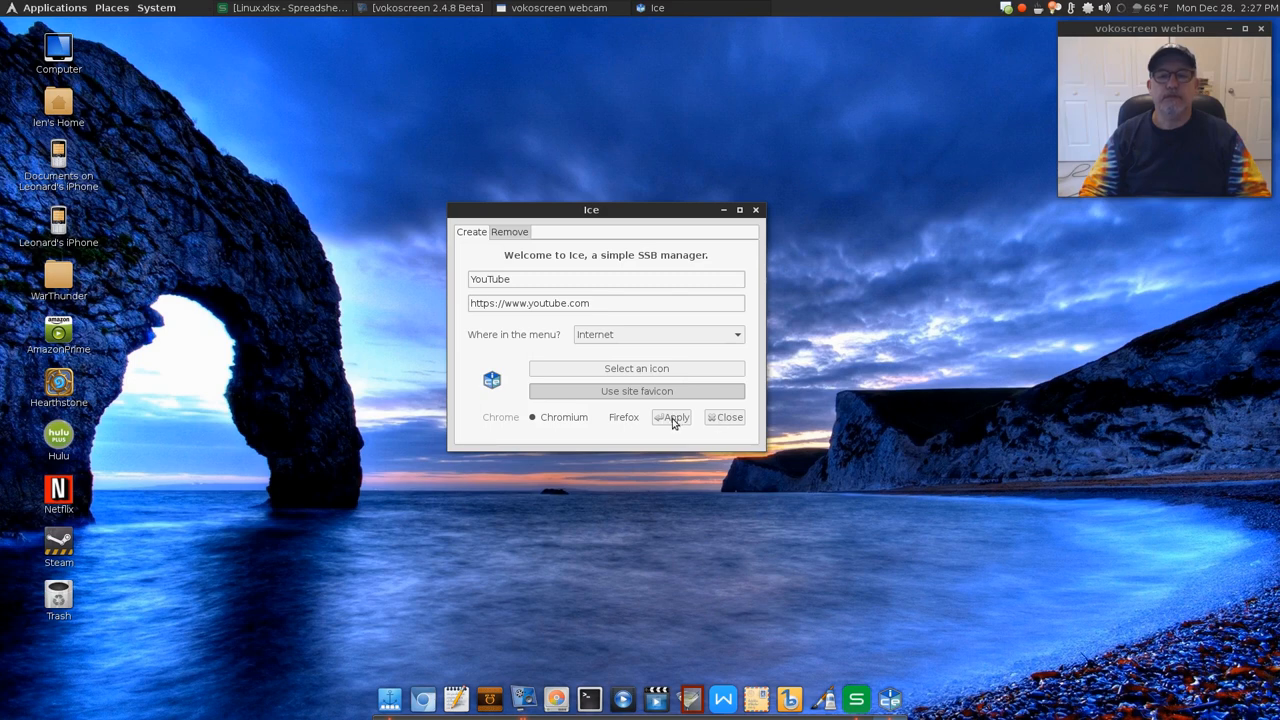
{"action": "left_click_drag", "start_coordinate": [592, 210], "coordinate": [632, 122]}
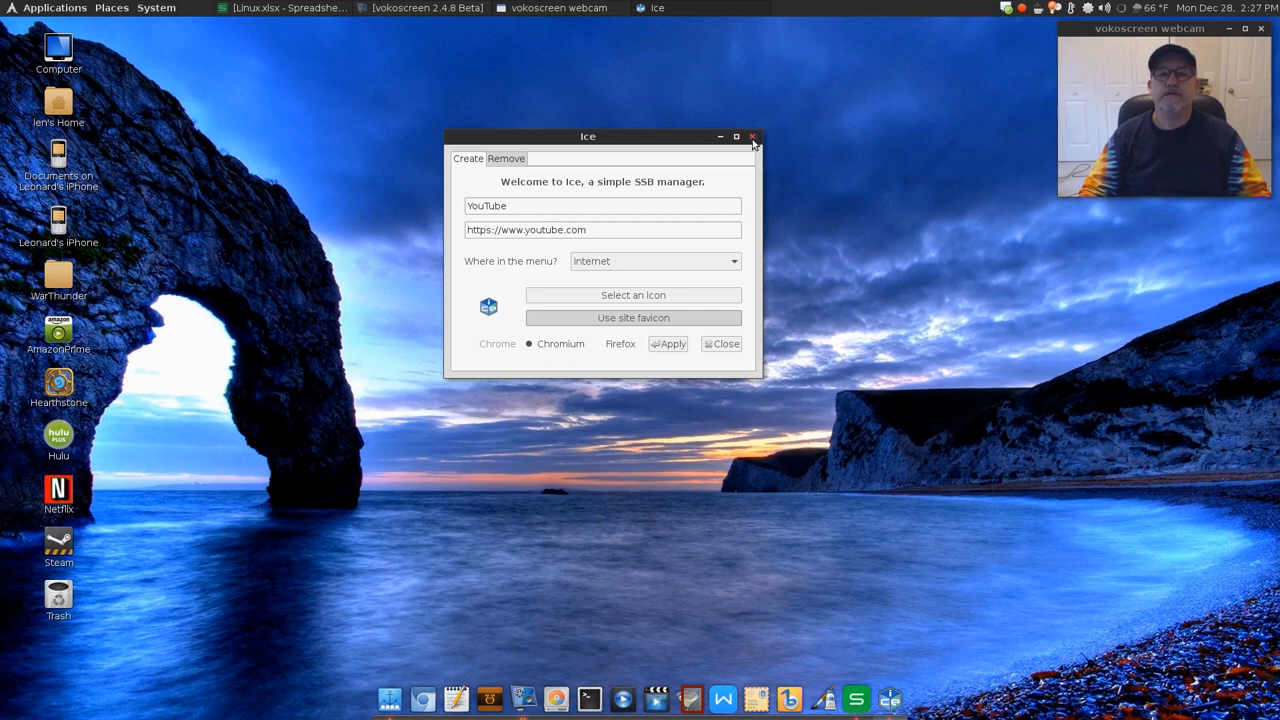
Pick youtube-icon.png from the Pictures icons folder as the web app's icon.
{"action": "left_click", "coordinate": [632, 296]}
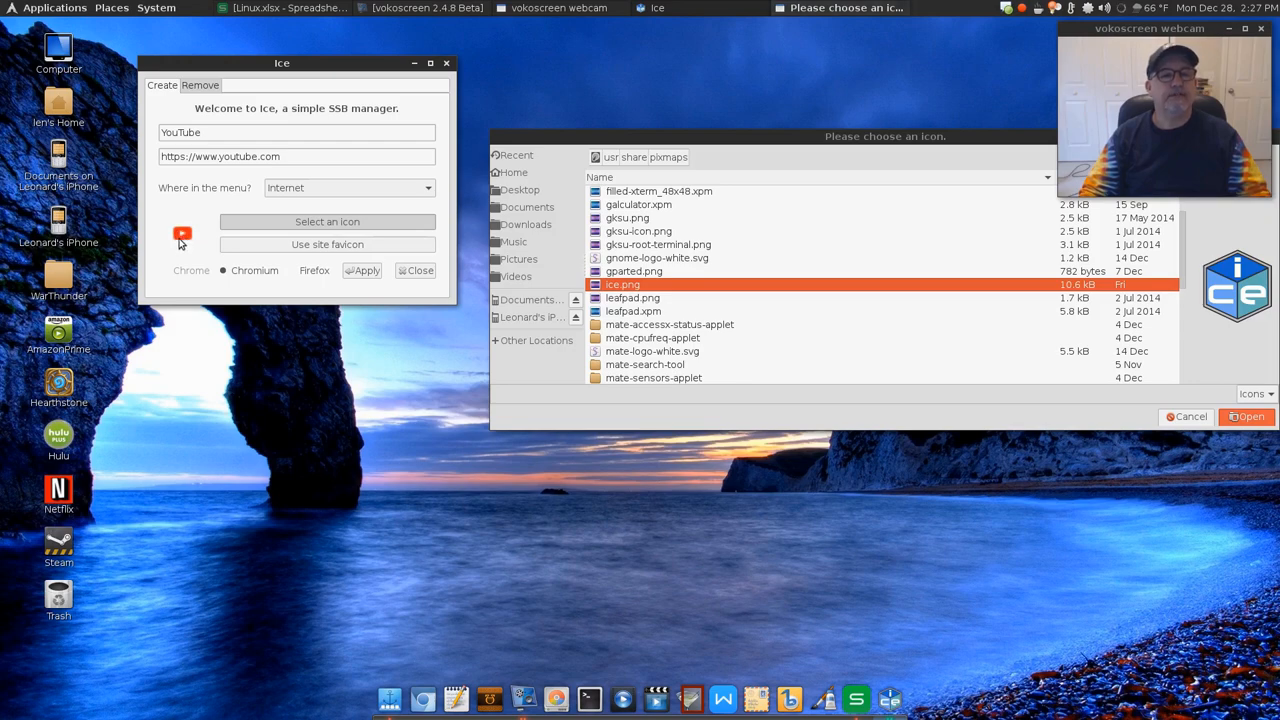
{"action": "mouse_move", "coordinate": [684, 190]}
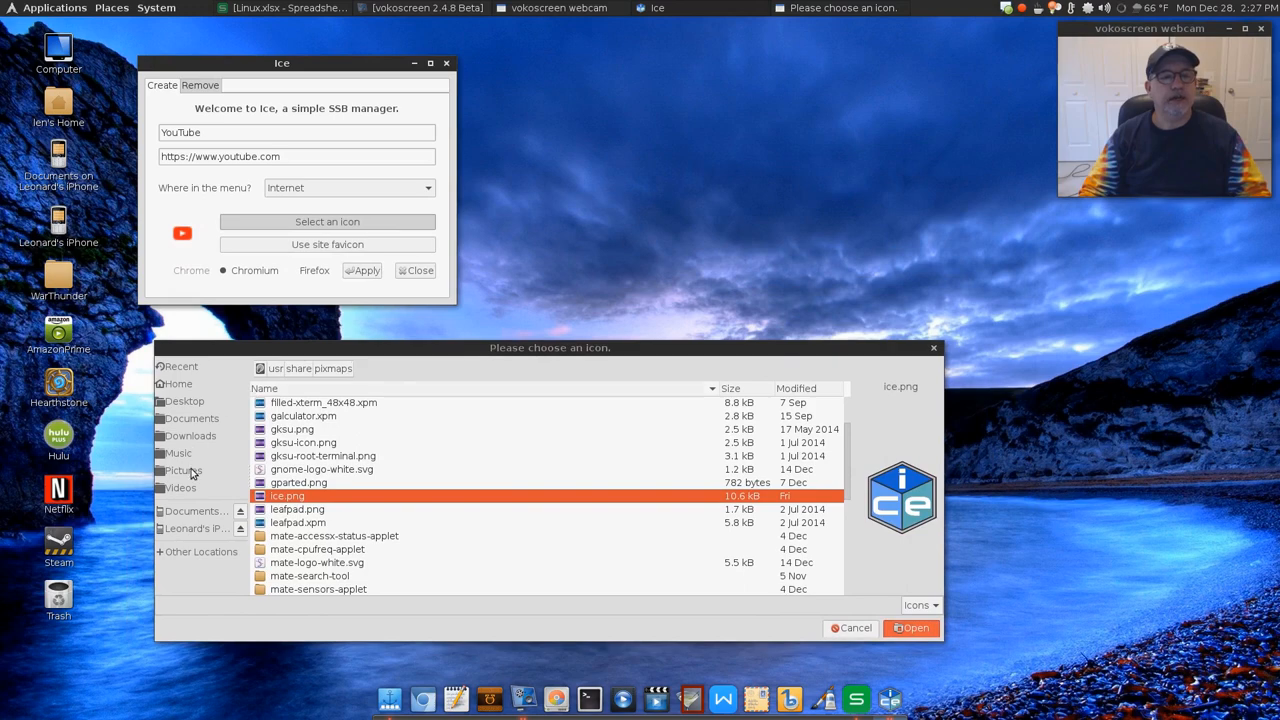
{"action": "left_click", "coordinate": [184, 470]}
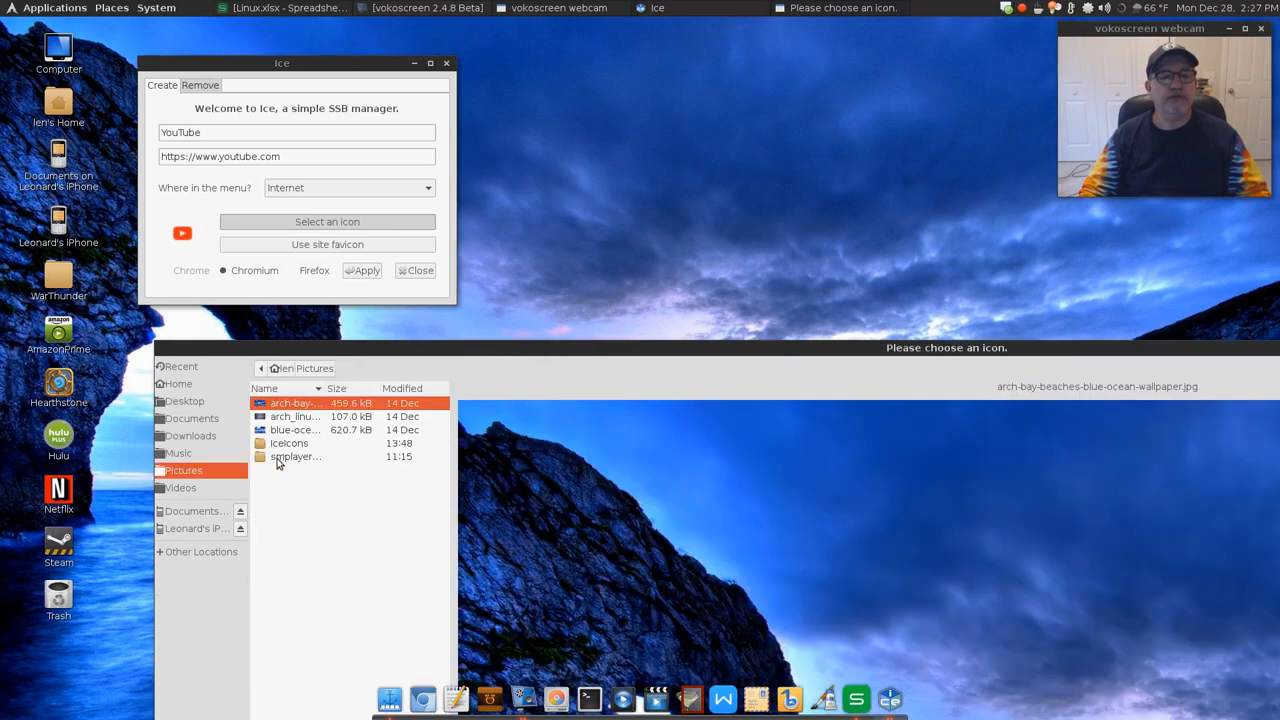
{"action": "double_click", "coordinate": [288, 444]}
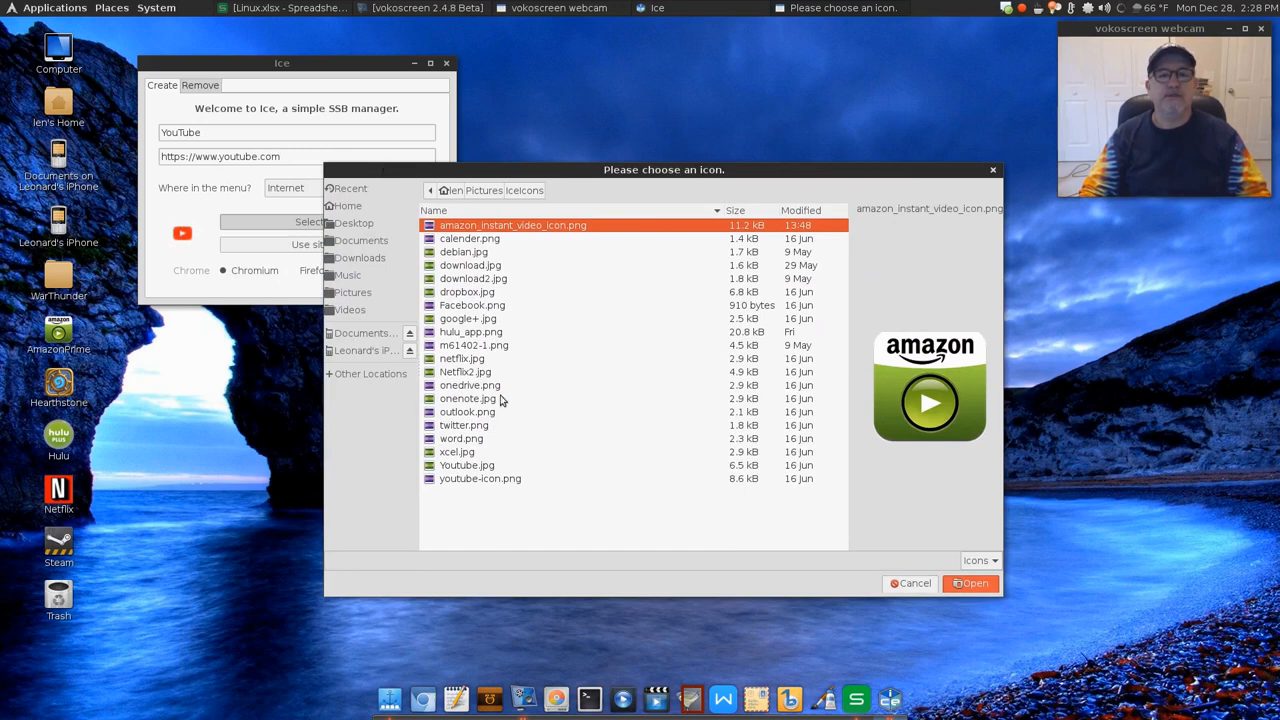
{"action": "left_click", "coordinate": [480, 478]}
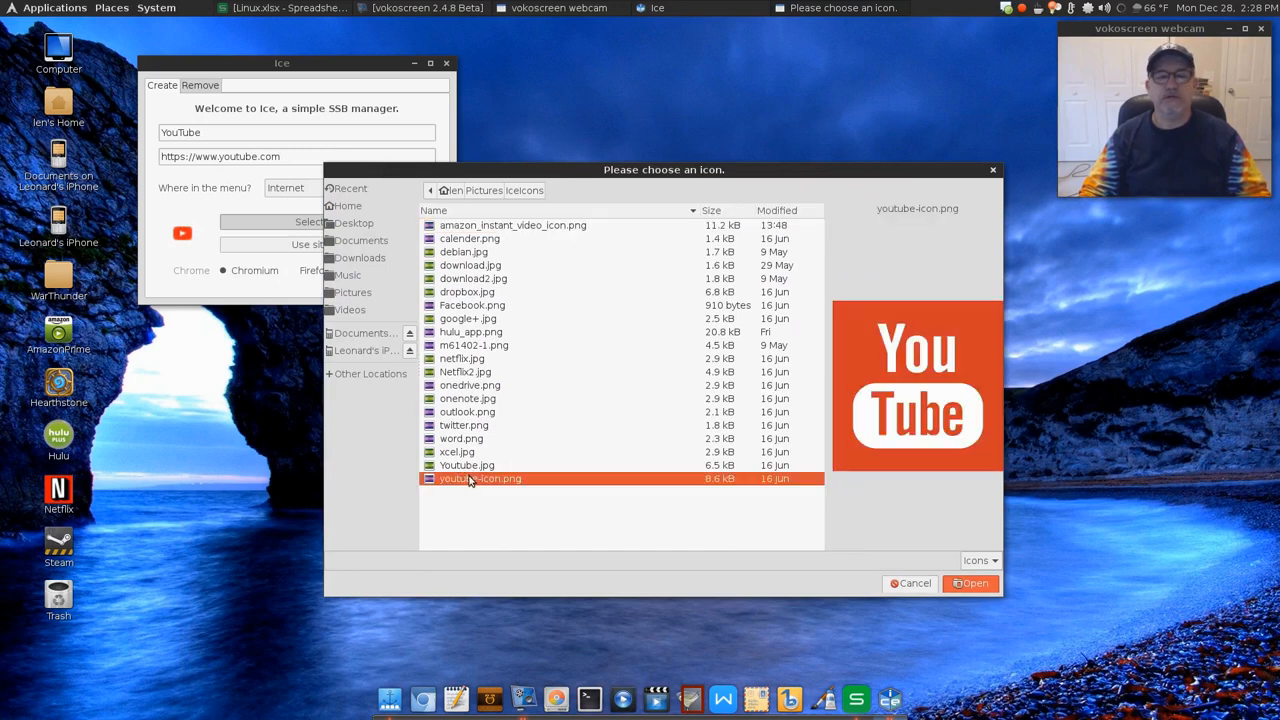
{"action": "left_click", "coordinate": [466, 464]}
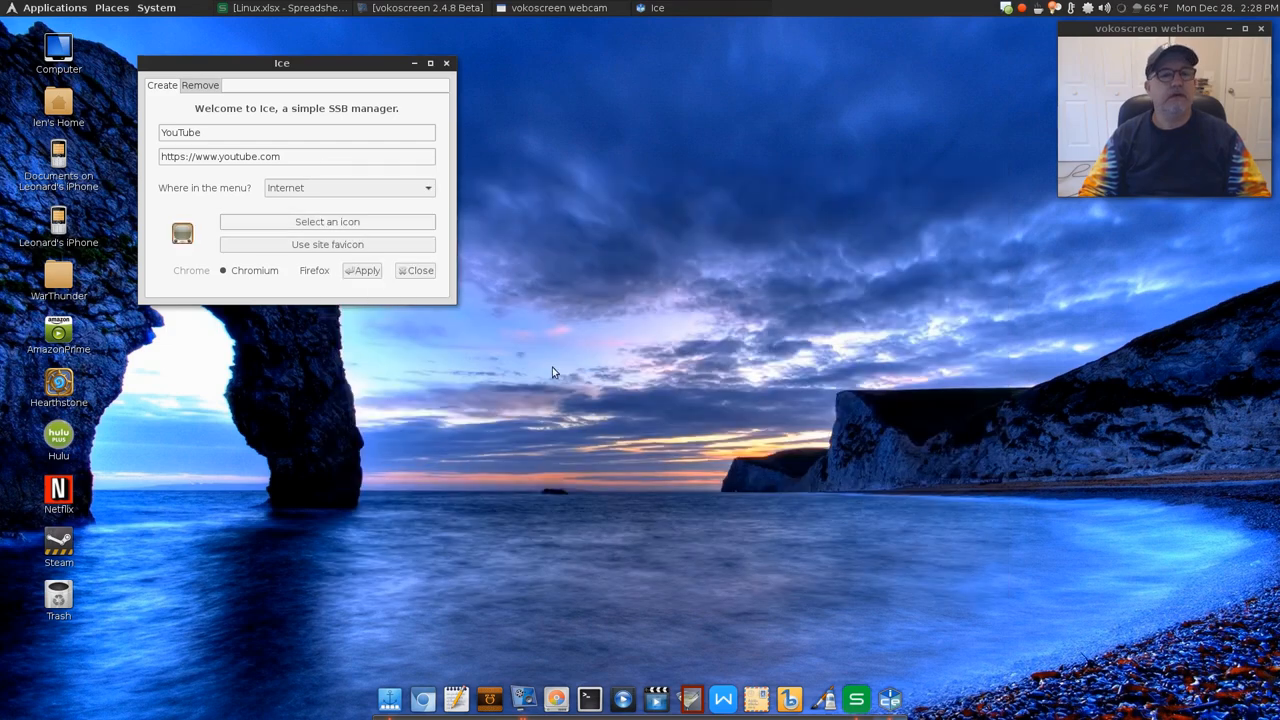
{"action": "mouse_move", "coordinate": [180, 236]}
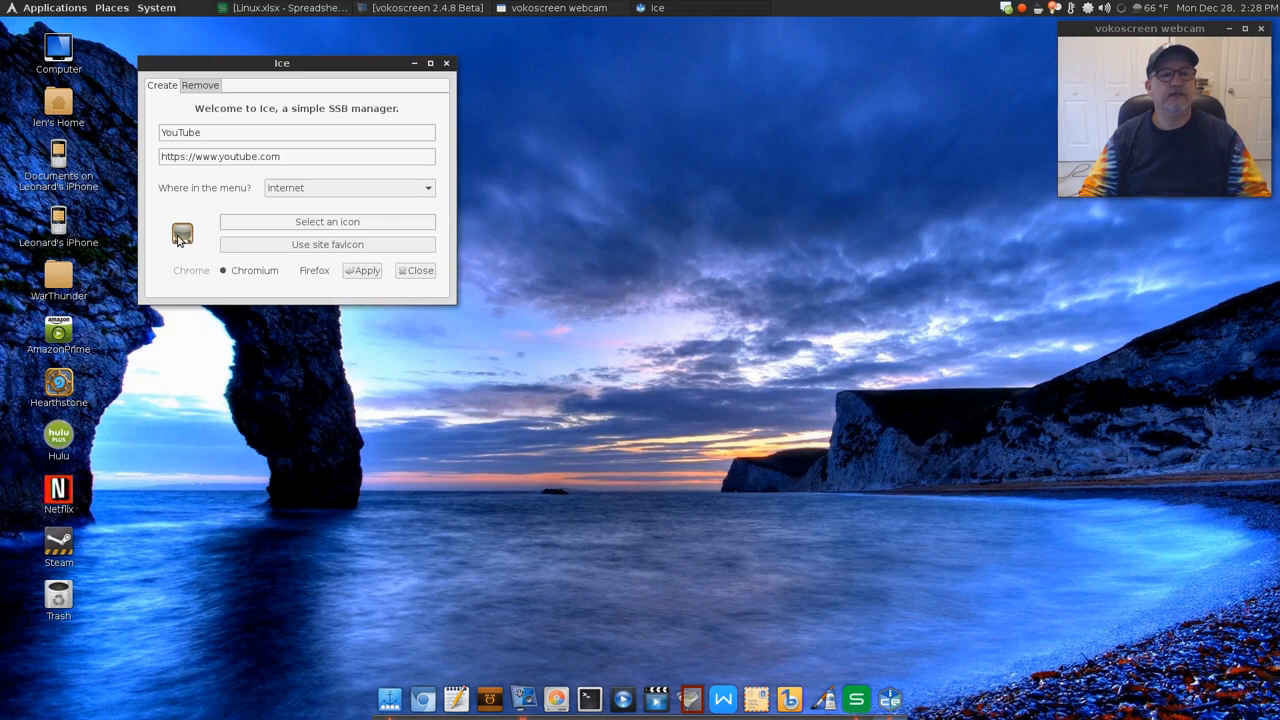
{"action": "left_click_drag", "start_coordinate": [280, 62], "coordinate": [580, 136]}
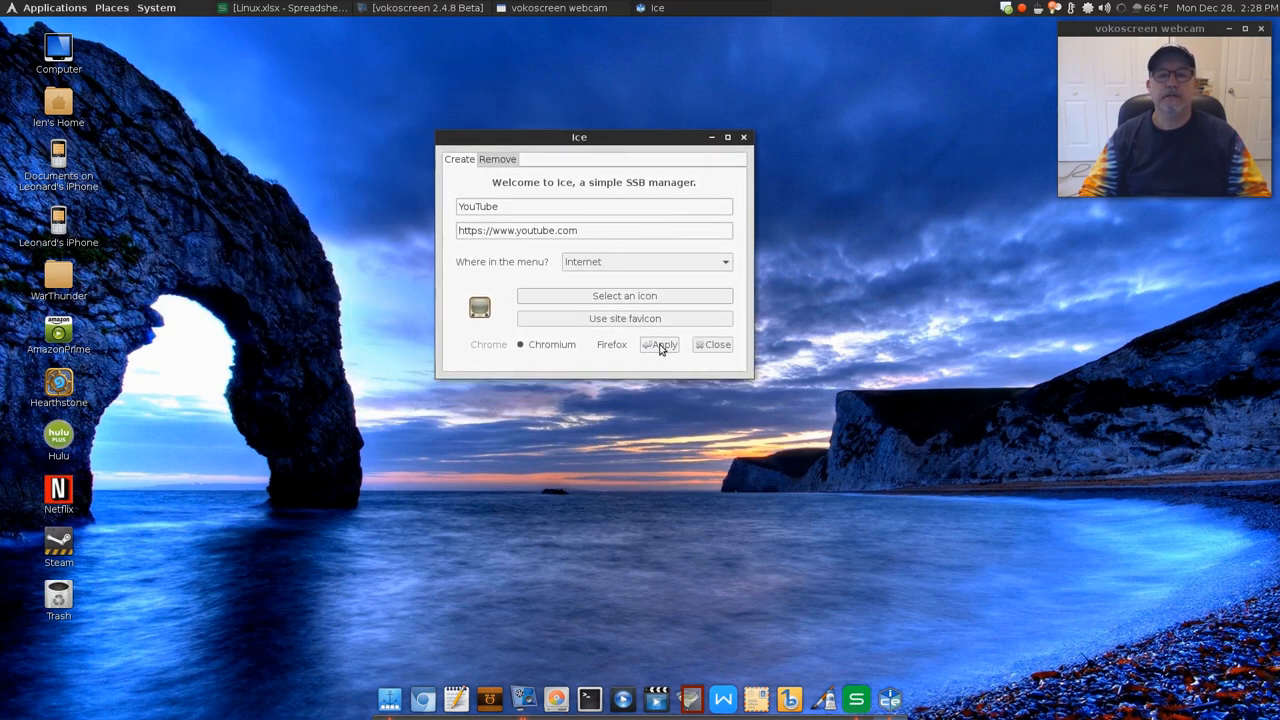
Apply to create the YouTube app, close Ice, and add its Internet-menu launcher to the desktop.
{"action": "left_click", "coordinate": [660, 344]}
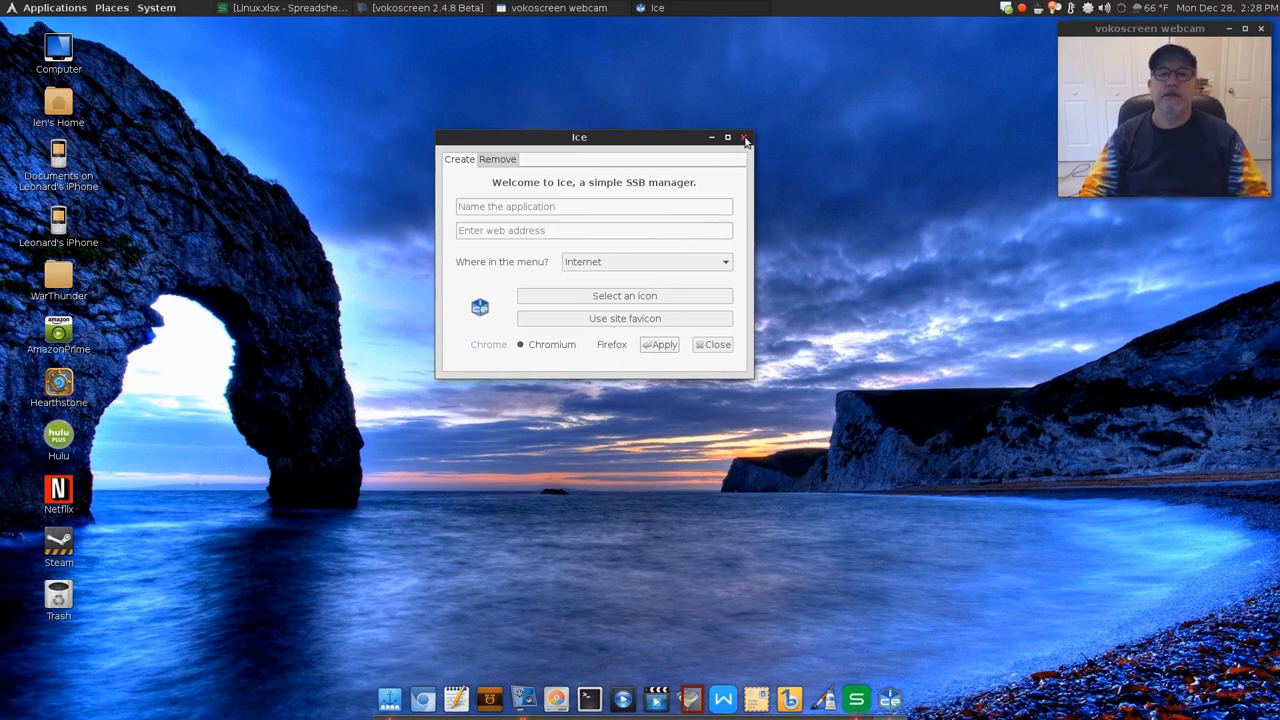
{"action": "left_click", "coordinate": [744, 136]}
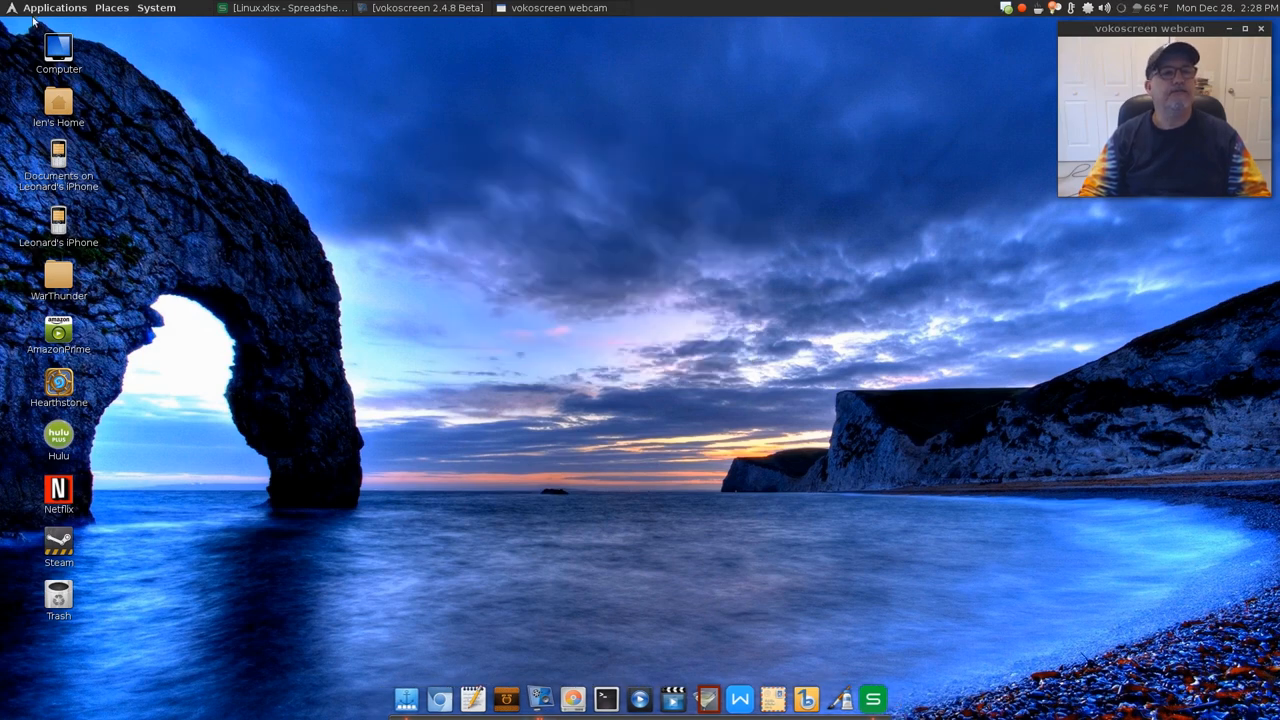
{"action": "left_click", "coordinate": [54, 8]}
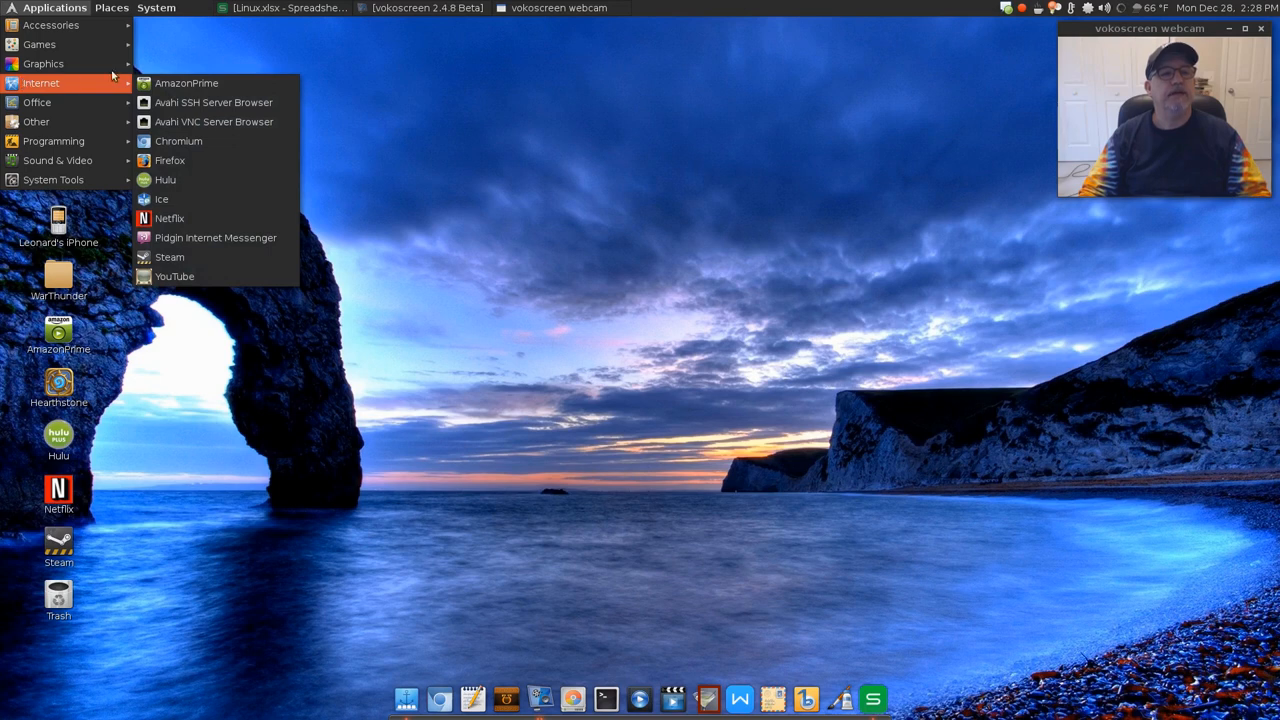
{"action": "mouse_move", "coordinate": [184, 200]}
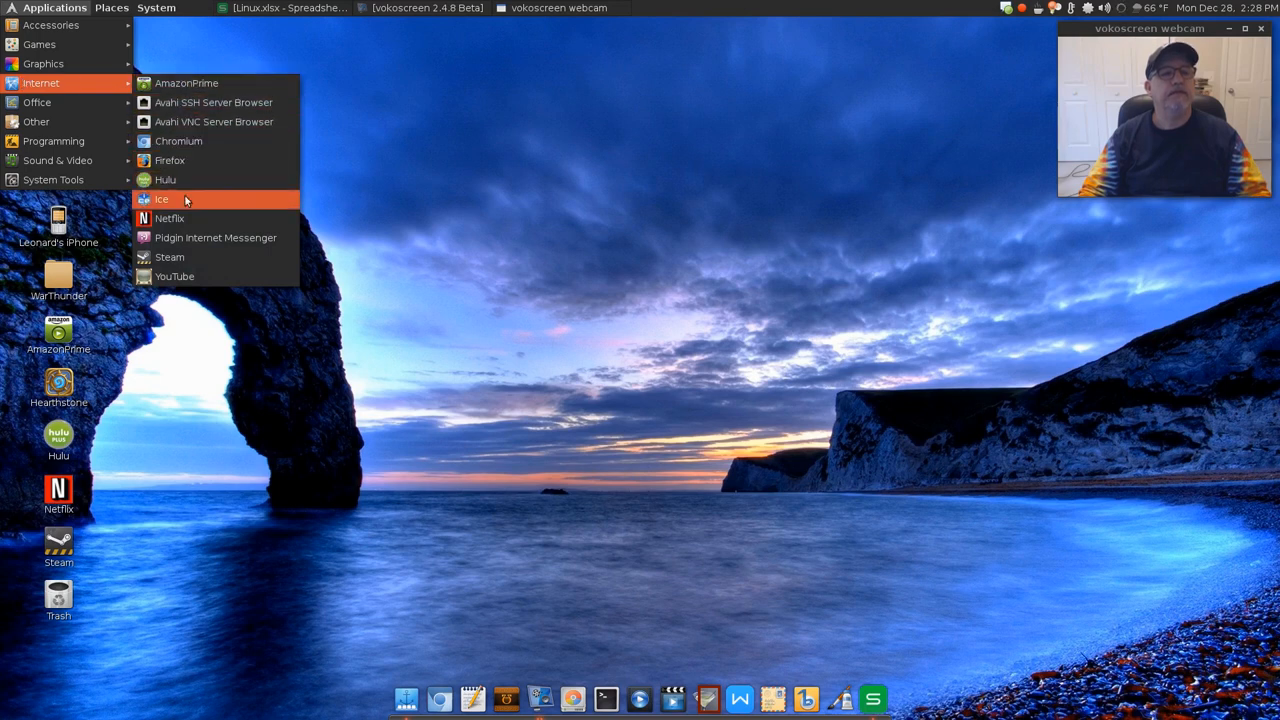
{"action": "mouse_move", "coordinate": [176, 276]}
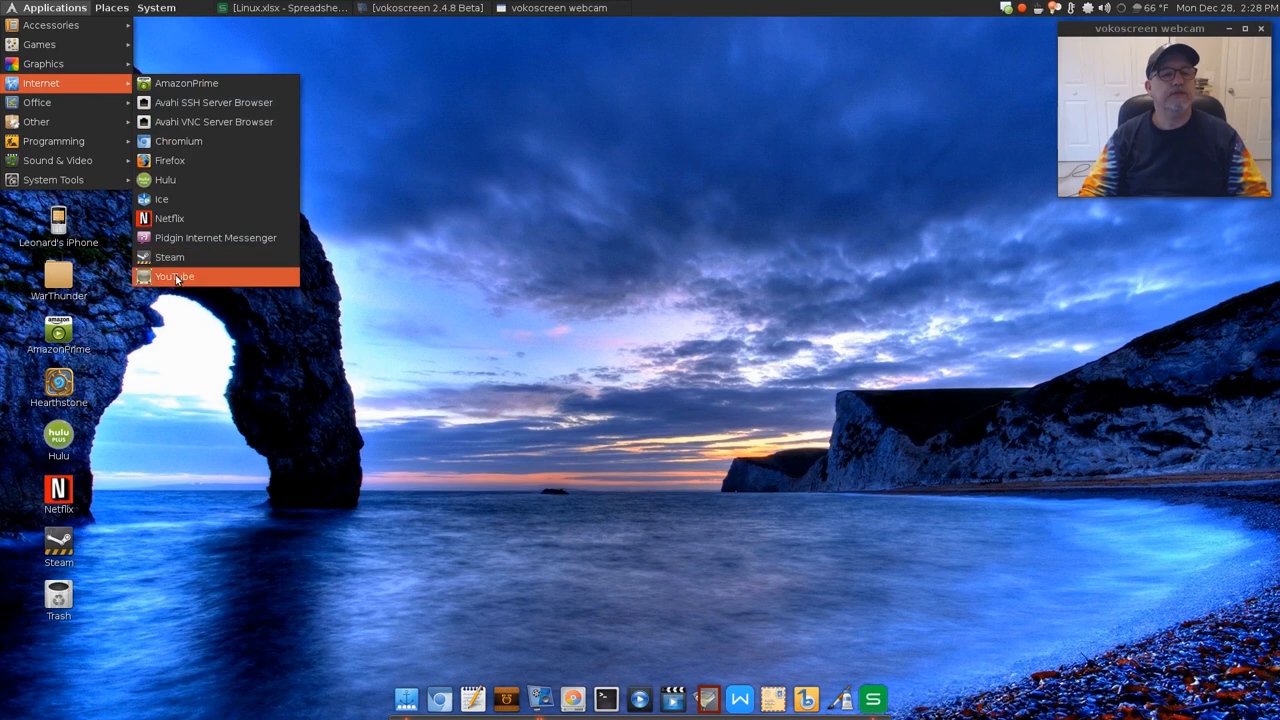
{"action": "right_click", "coordinate": [176, 276]}
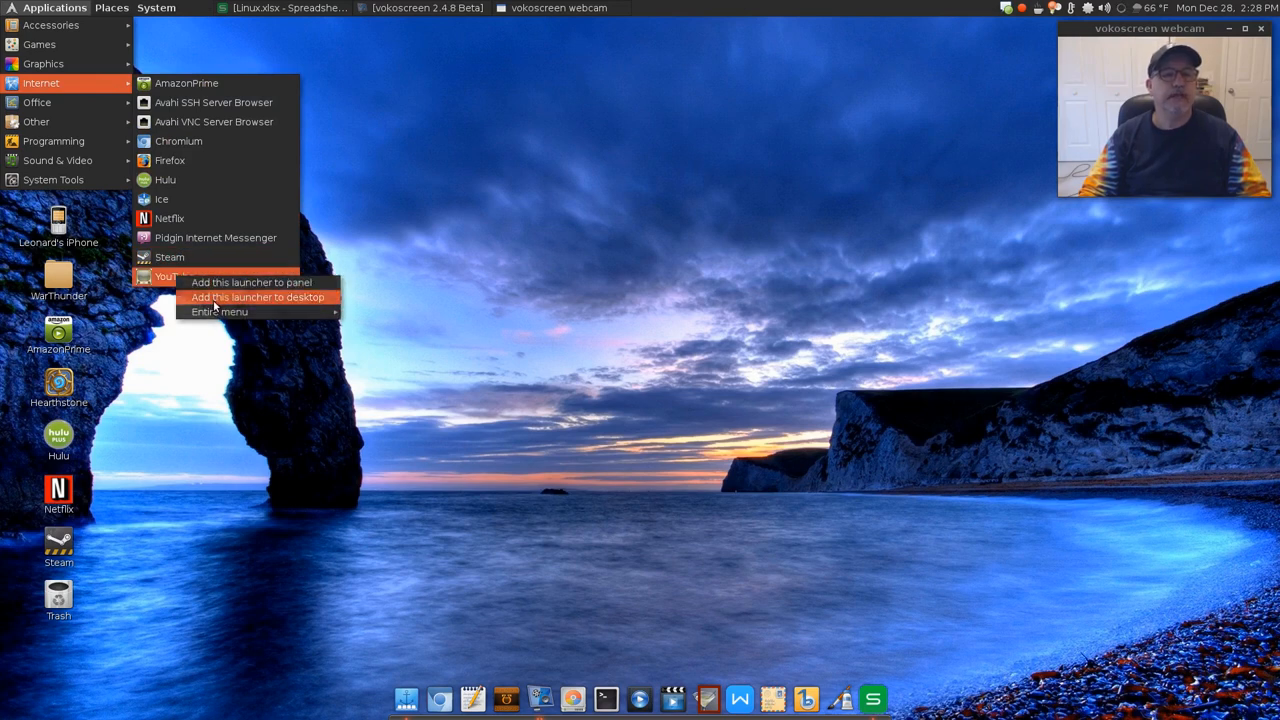
{"action": "left_click", "coordinate": [256, 296]}
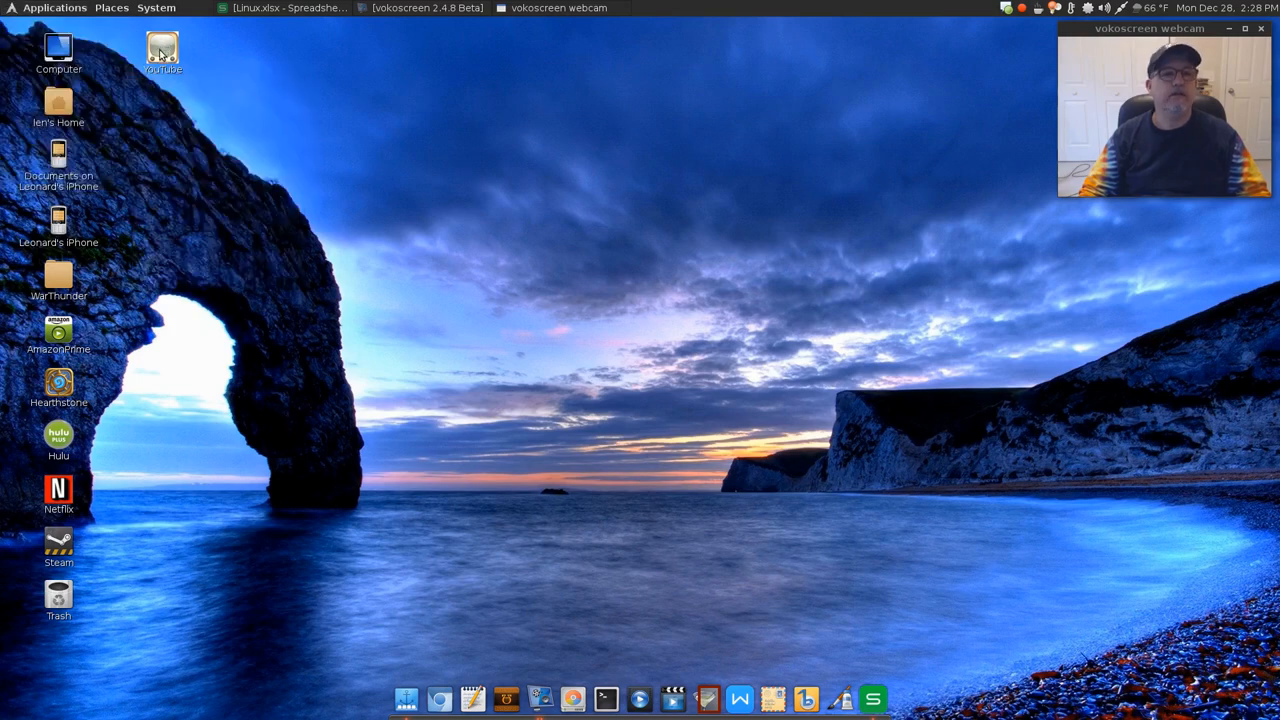
{"action": "double_click", "coordinate": [164, 48]}
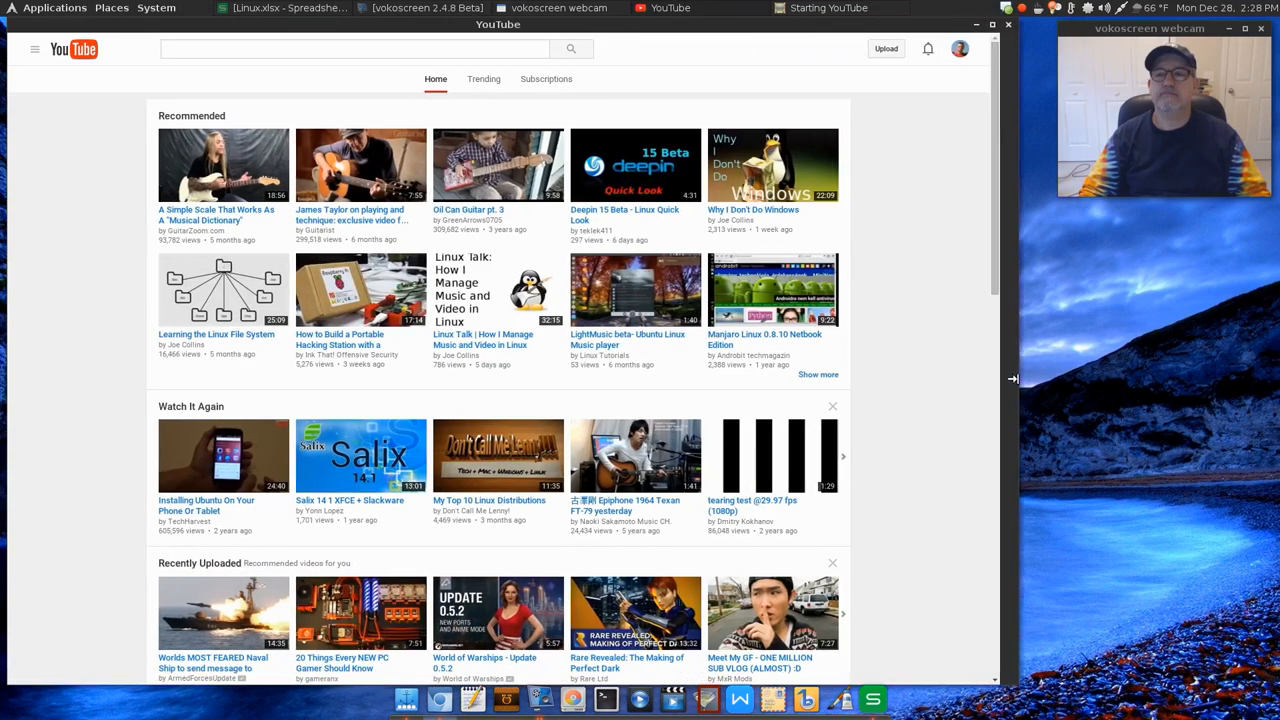
{"action": "left_click", "coordinate": [36, 48]}
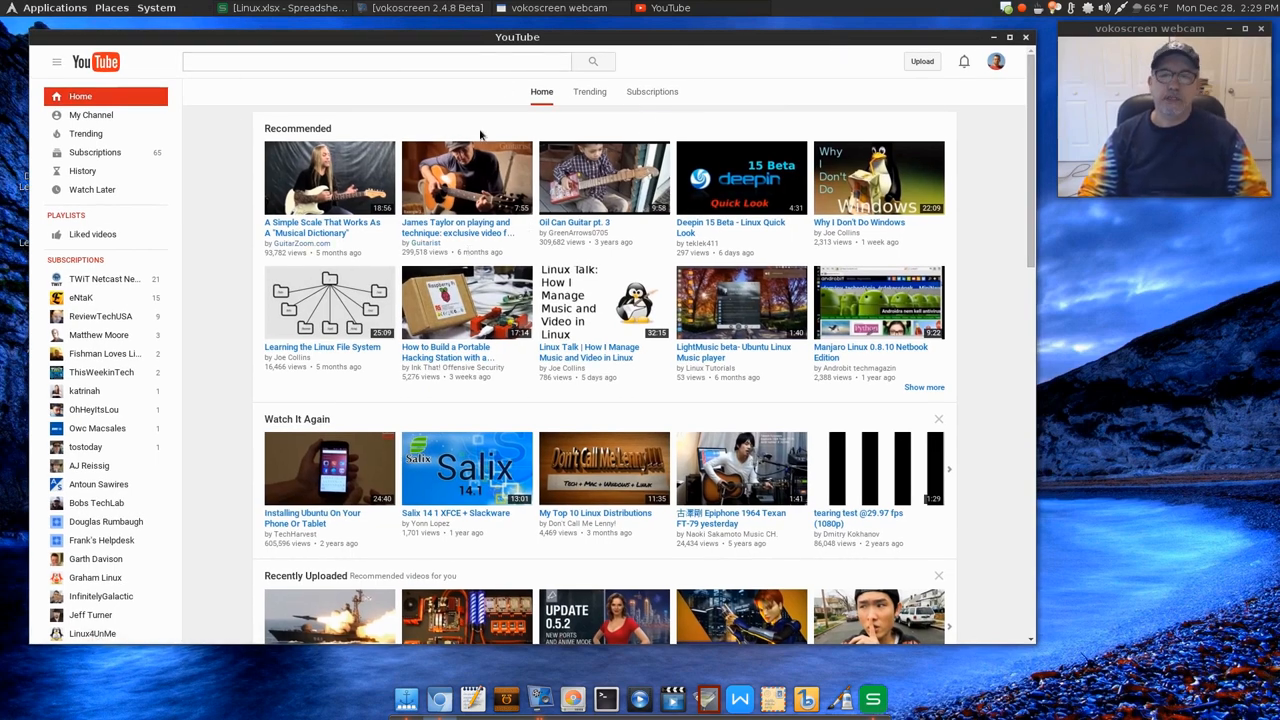
{"action": "left_click", "coordinate": [56, 62]}
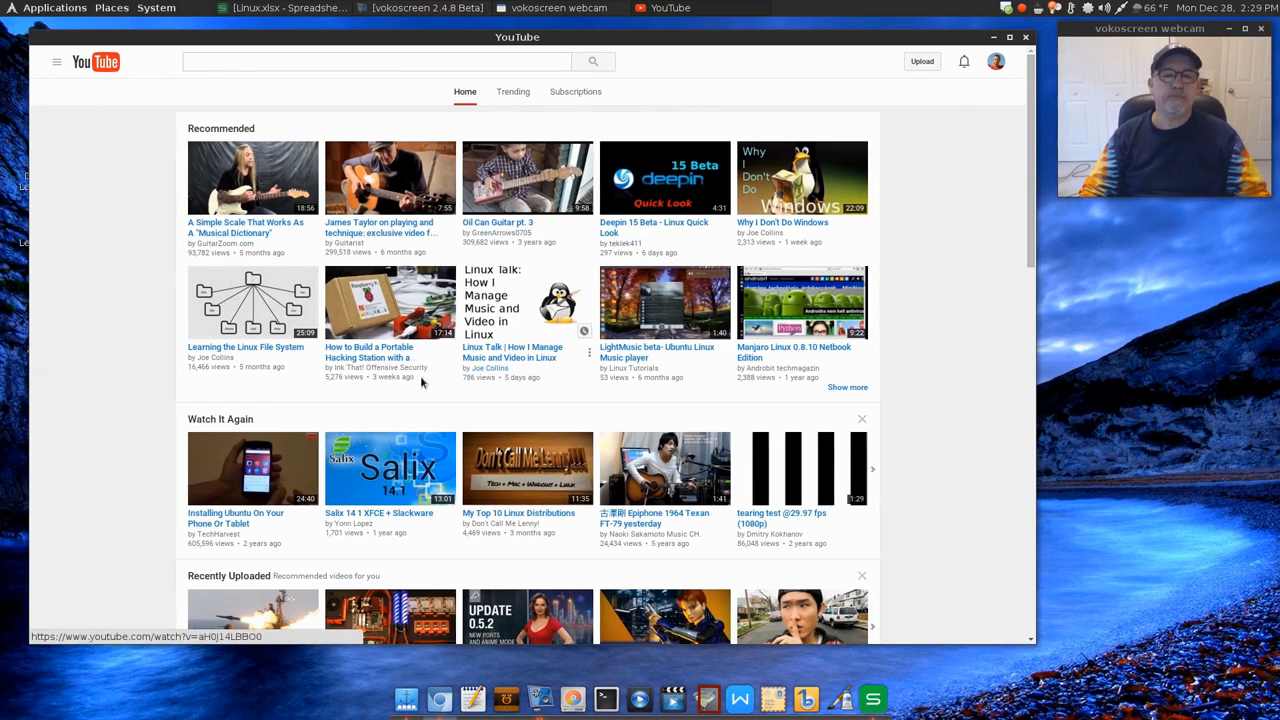
{"action": "mouse_move", "coordinate": [130, 176]}
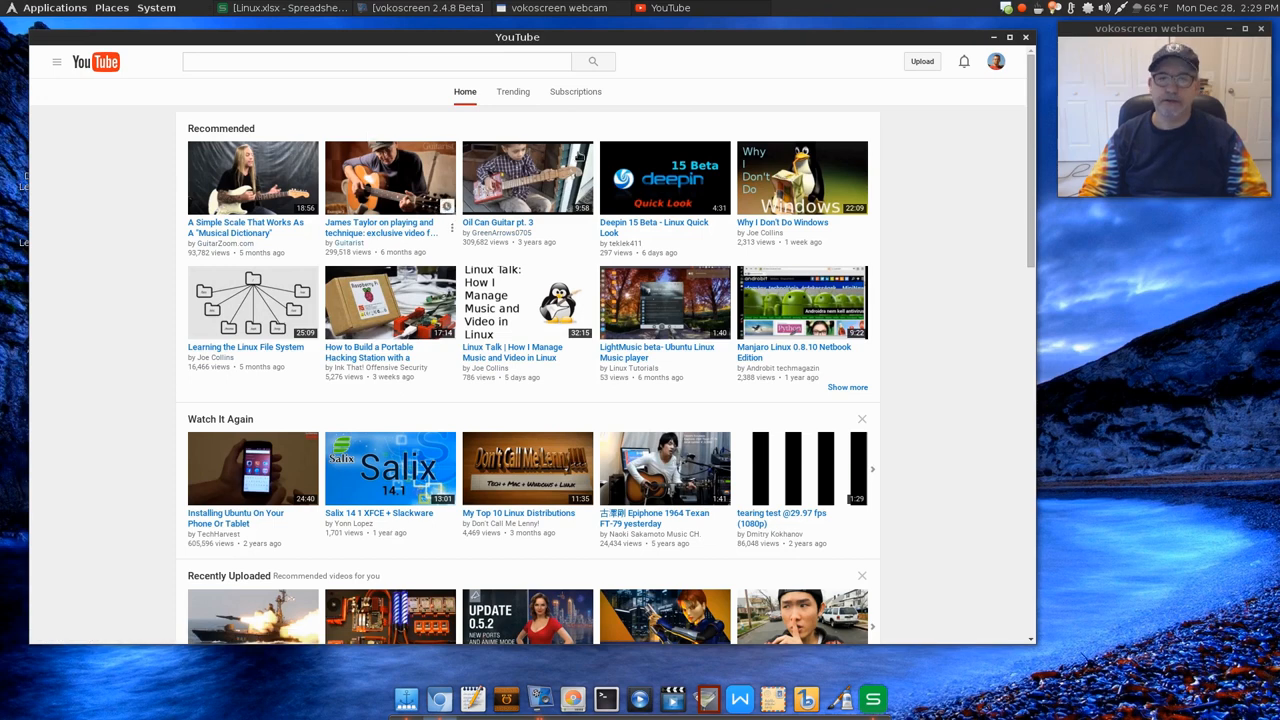
{"action": "mouse_move", "coordinate": [720, 44]}
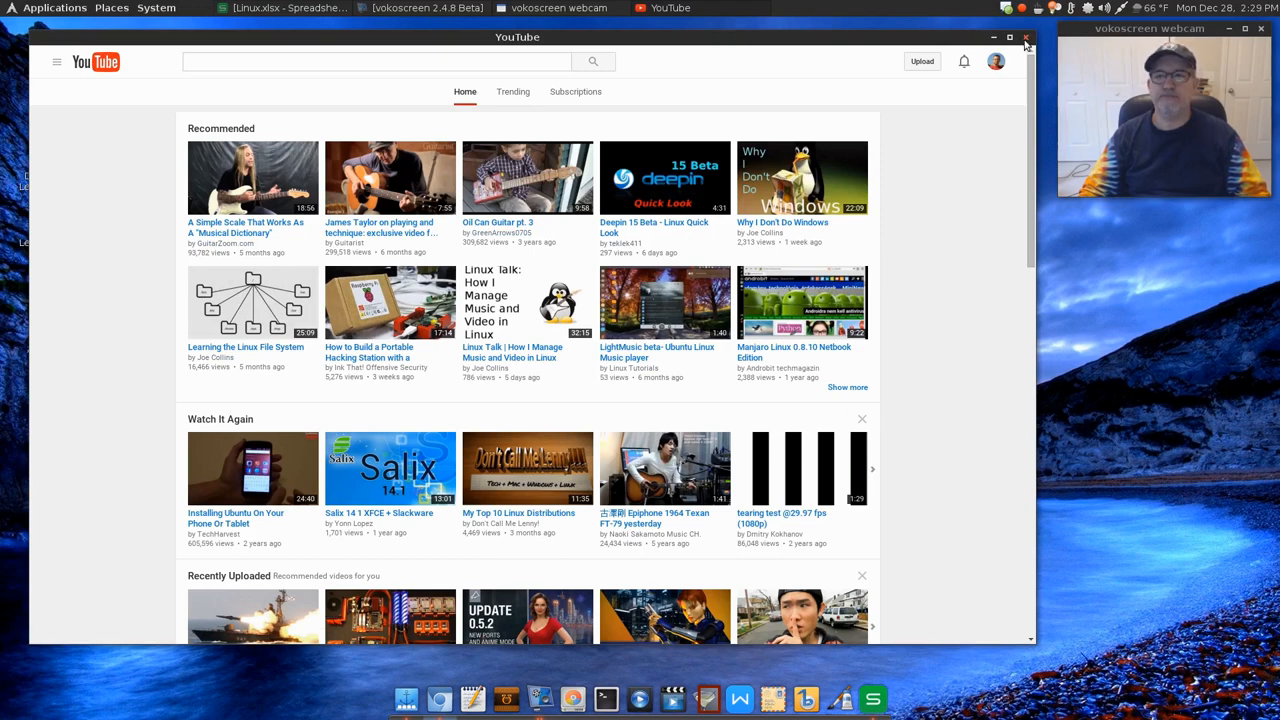
{"action": "left_click", "coordinate": [1026, 36]}
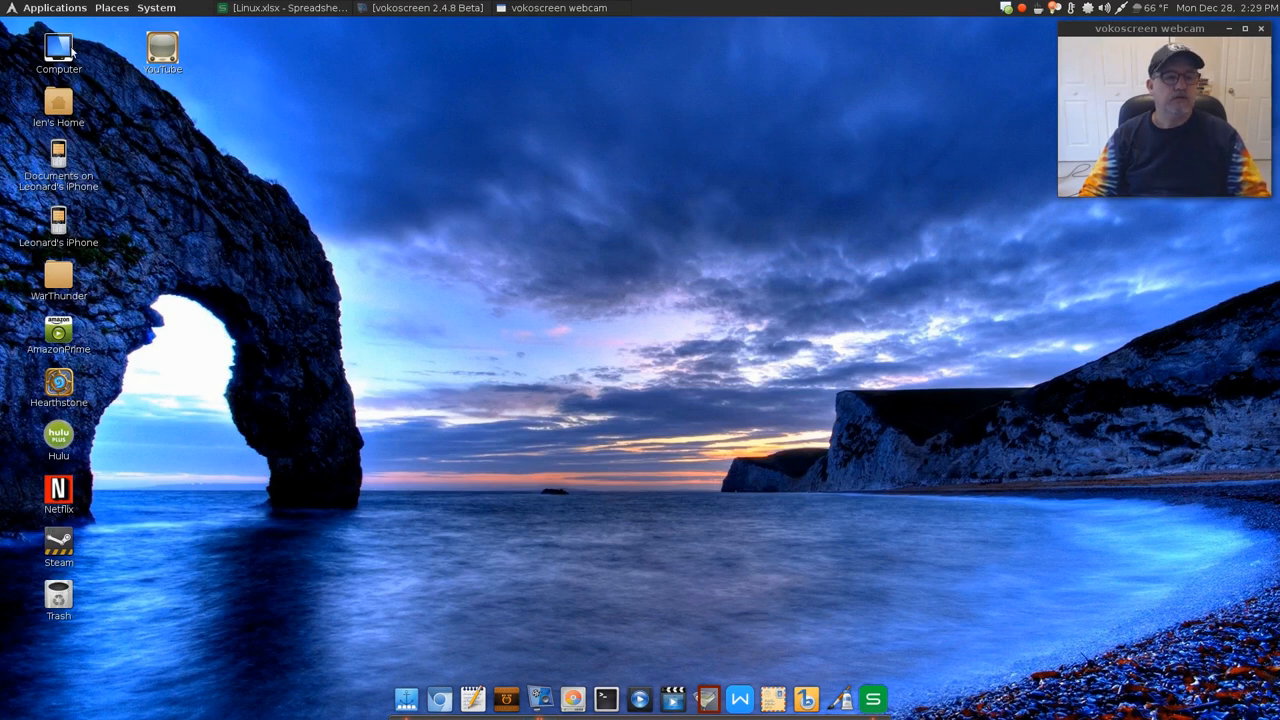
Place the YouTube launcher below Trash, then restore the Linux.xlsx spreadsheet window.
{"action": "left_click_drag", "start_coordinate": [162, 52], "coordinate": [162, 290]}
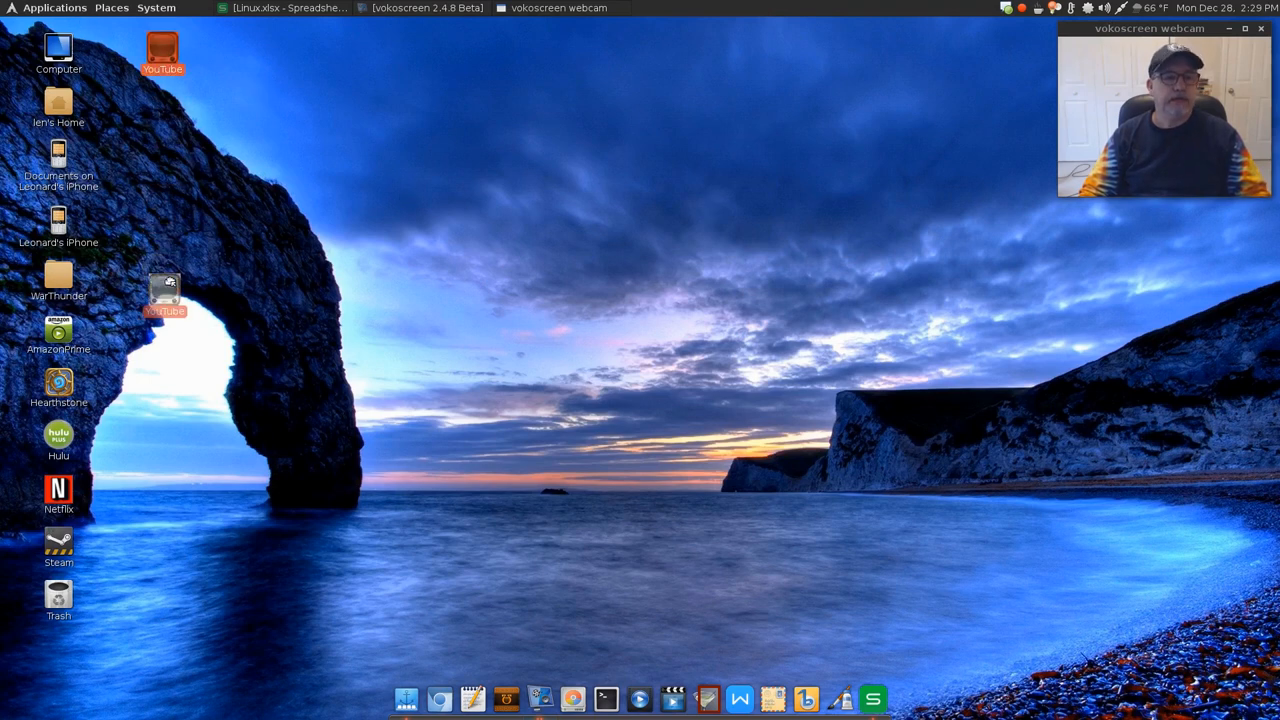
{"action": "left_click_drag", "start_coordinate": [164, 290], "coordinate": [58, 656]}
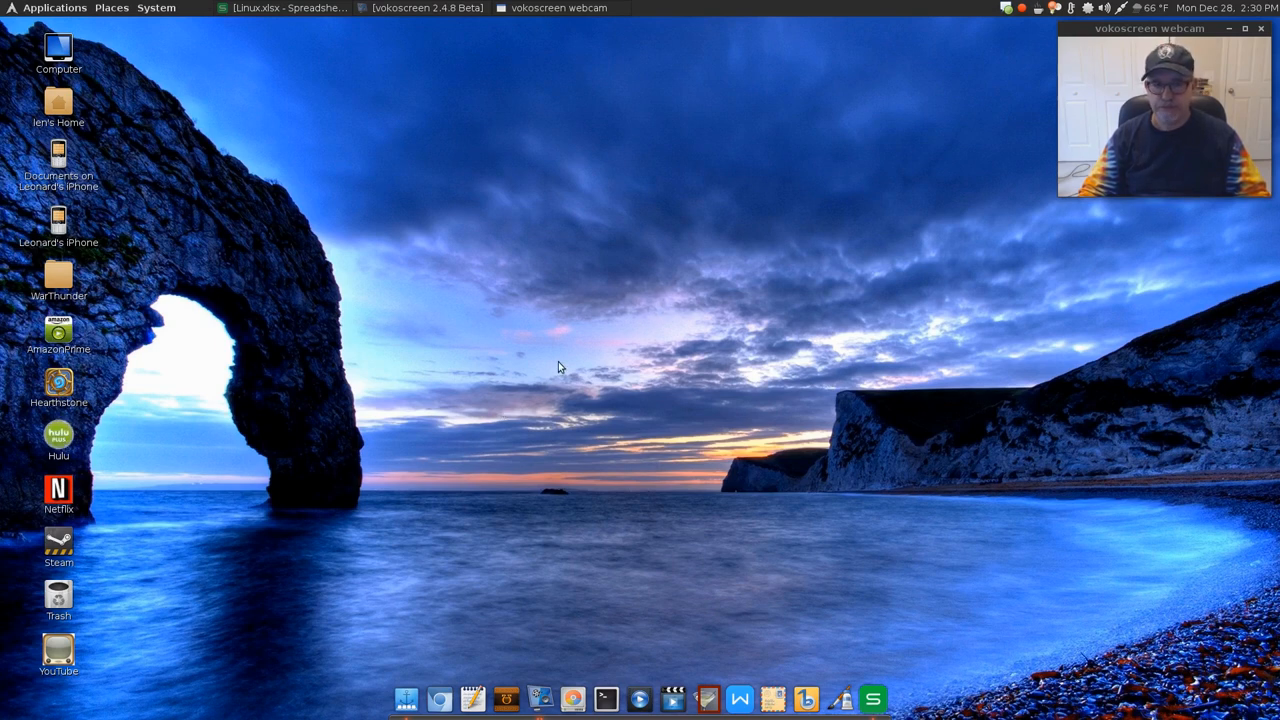
{"action": "mouse_move", "coordinate": [176, 398]}
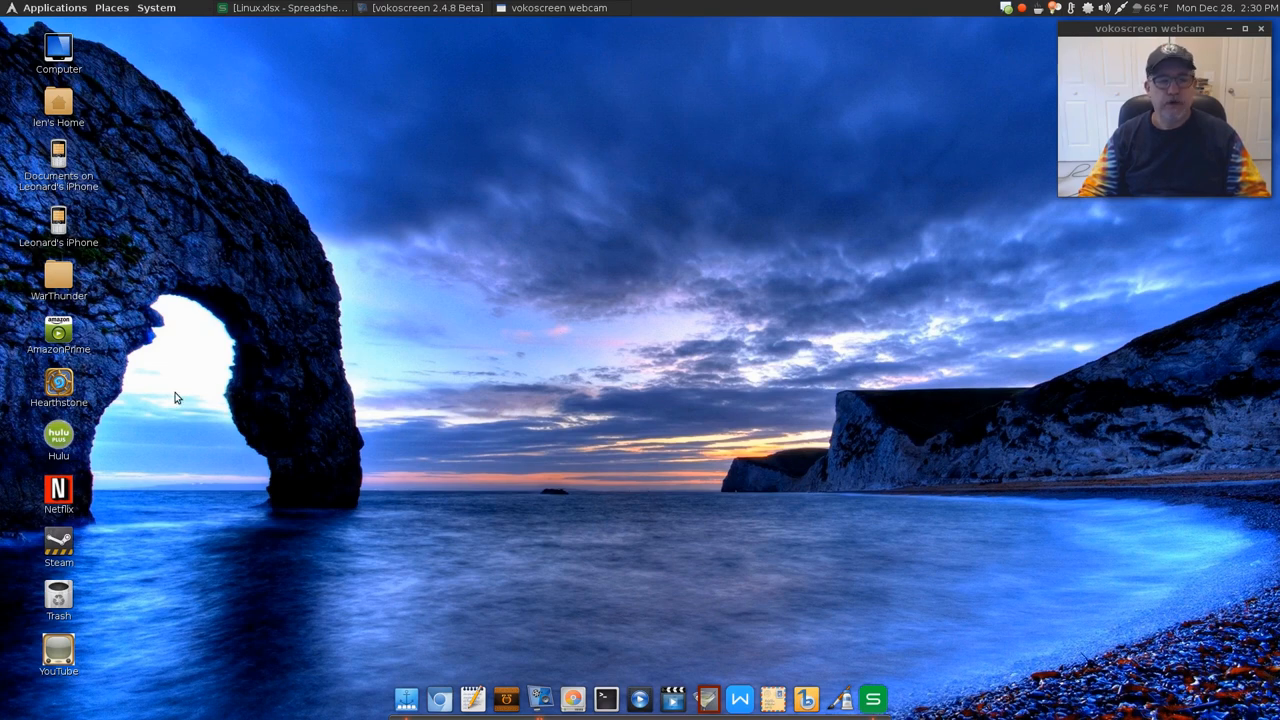
{"action": "mouse_move", "coordinate": [166, 404]}
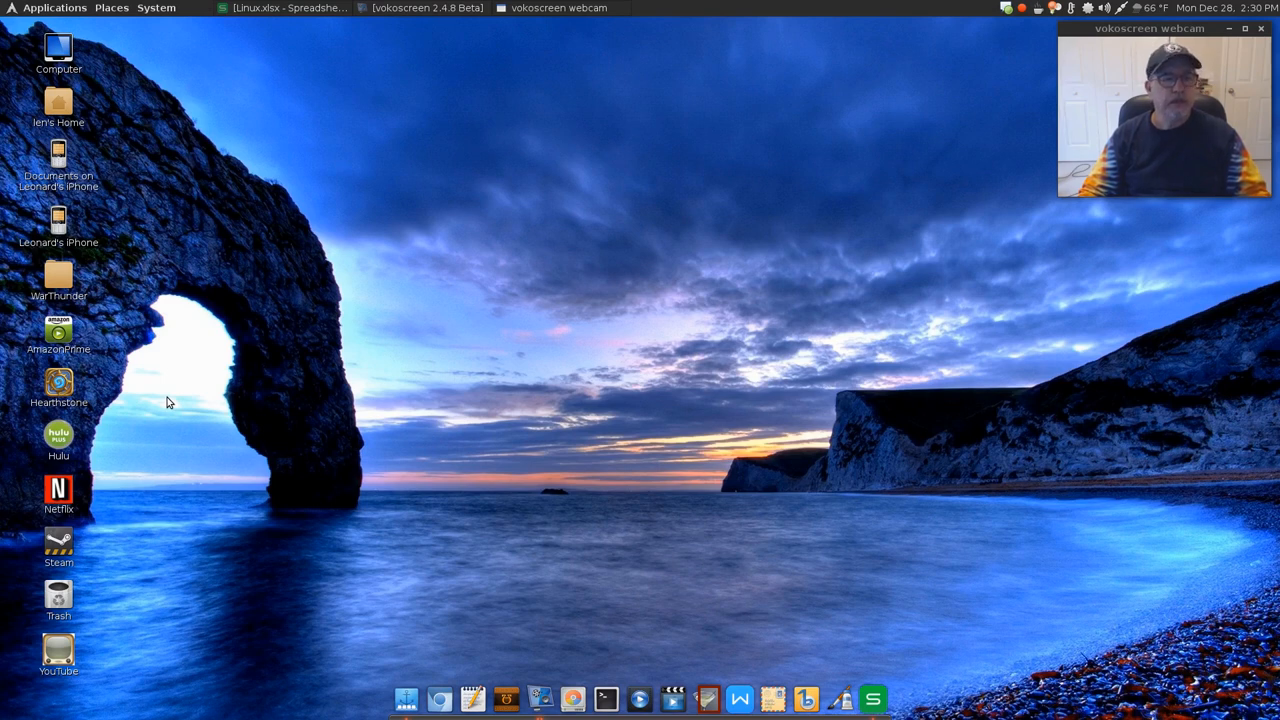
{"action": "mouse_move", "coordinate": [600, 322]}
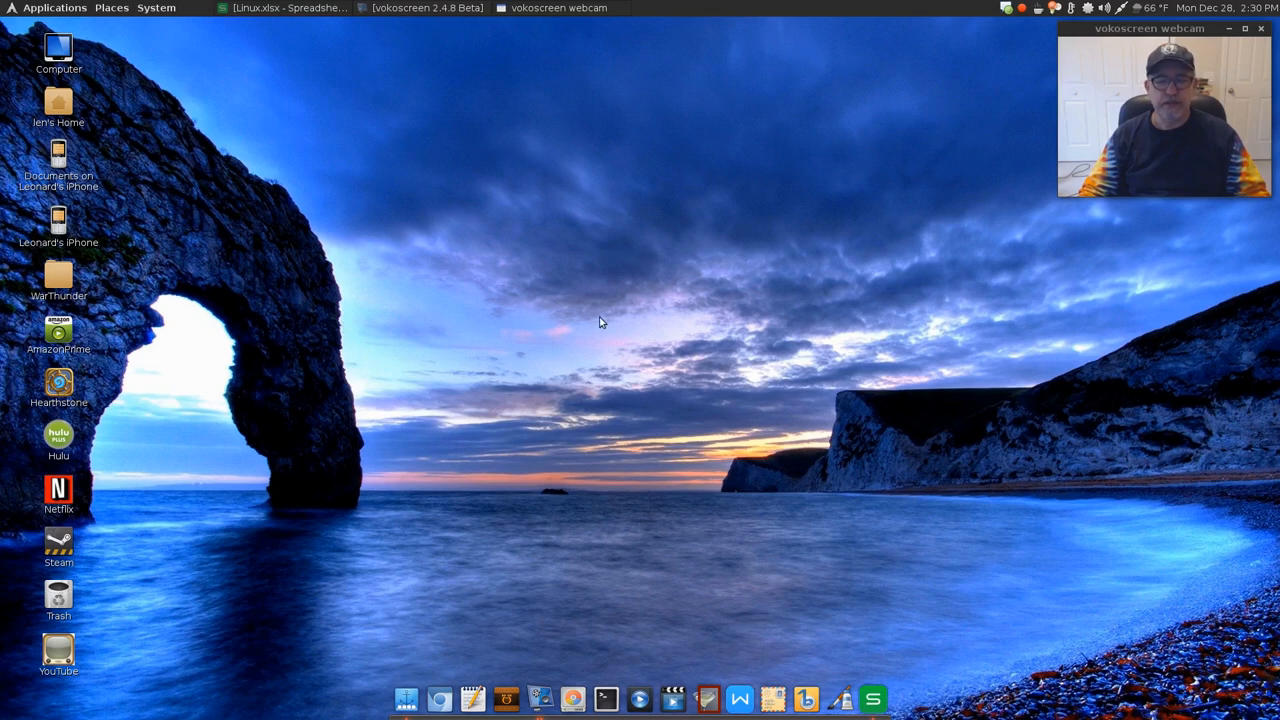
{"action": "mouse_move", "coordinate": [630, 348]}
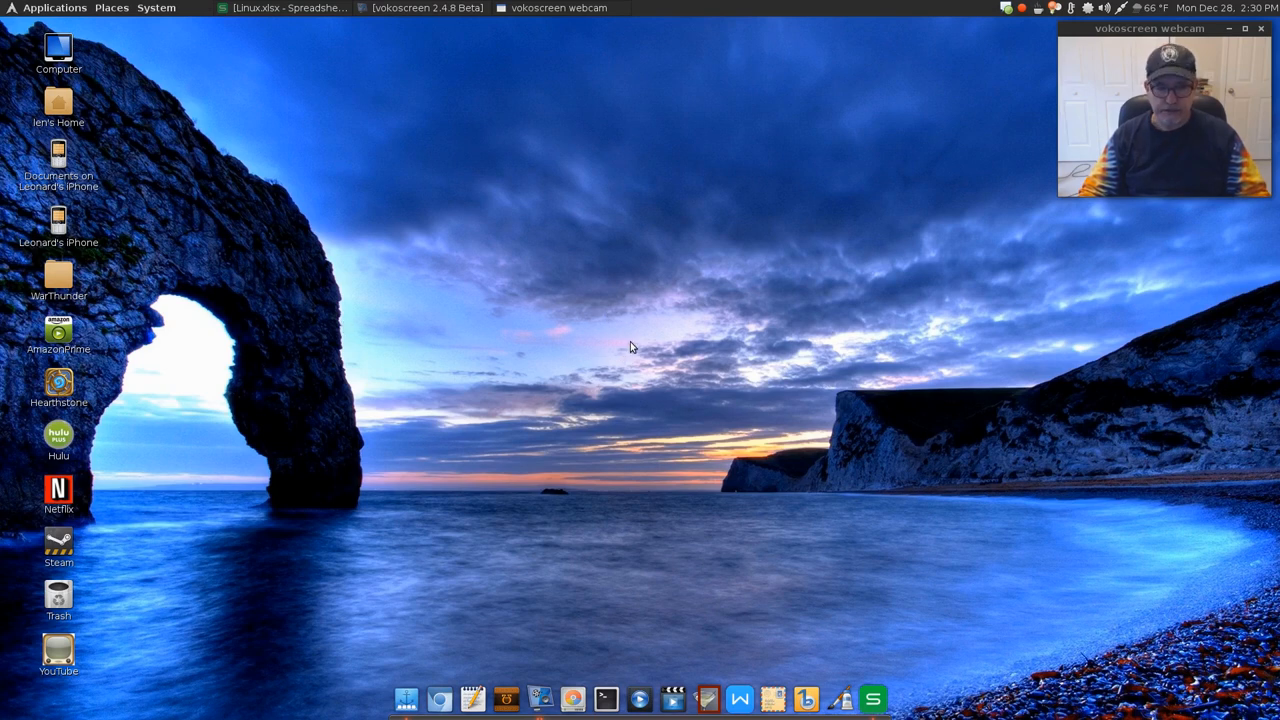
{"action": "mouse_move", "coordinate": [530, 362]}
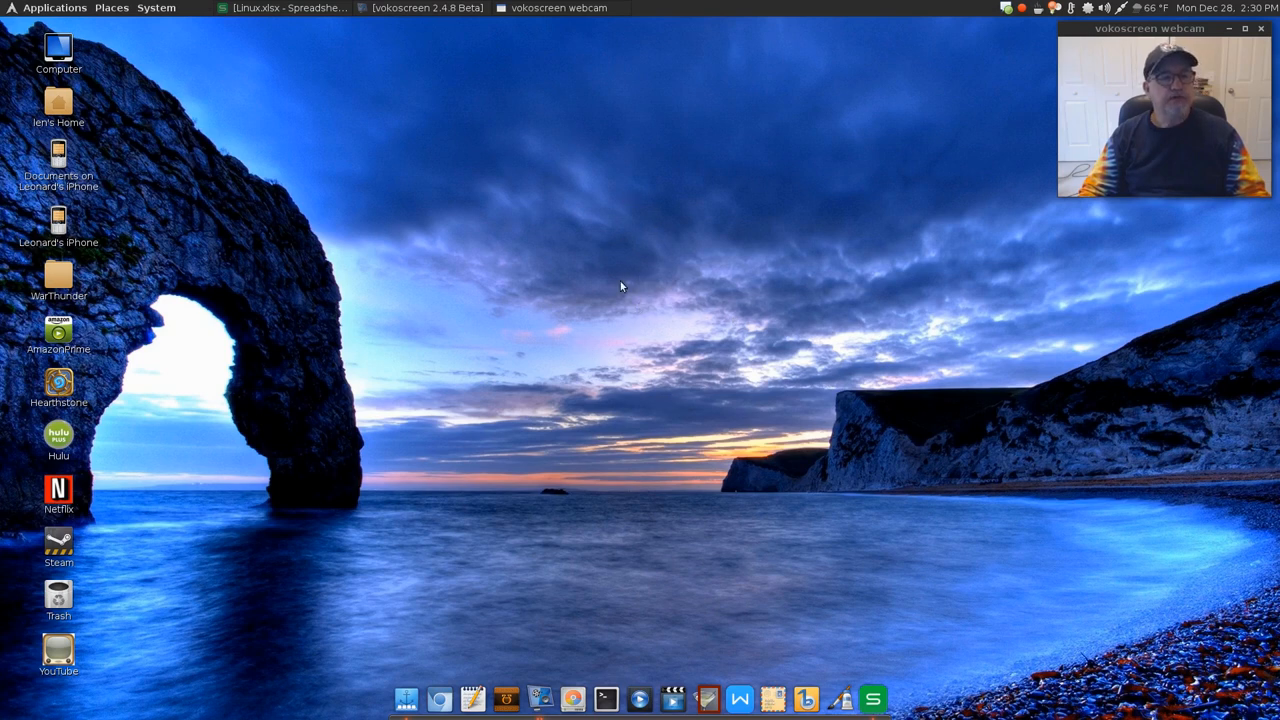
{"action": "mouse_move", "coordinate": [644, 318]}
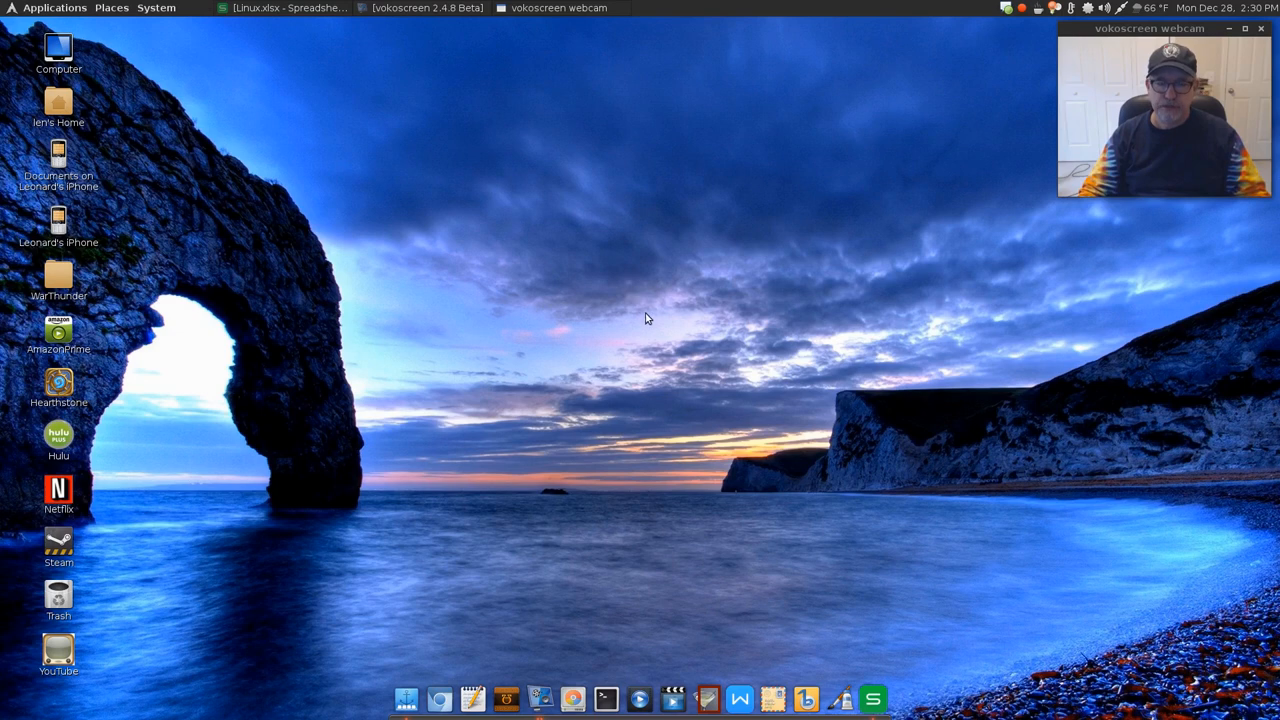
{"action": "mouse_move", "coordinate": [648, 336]}
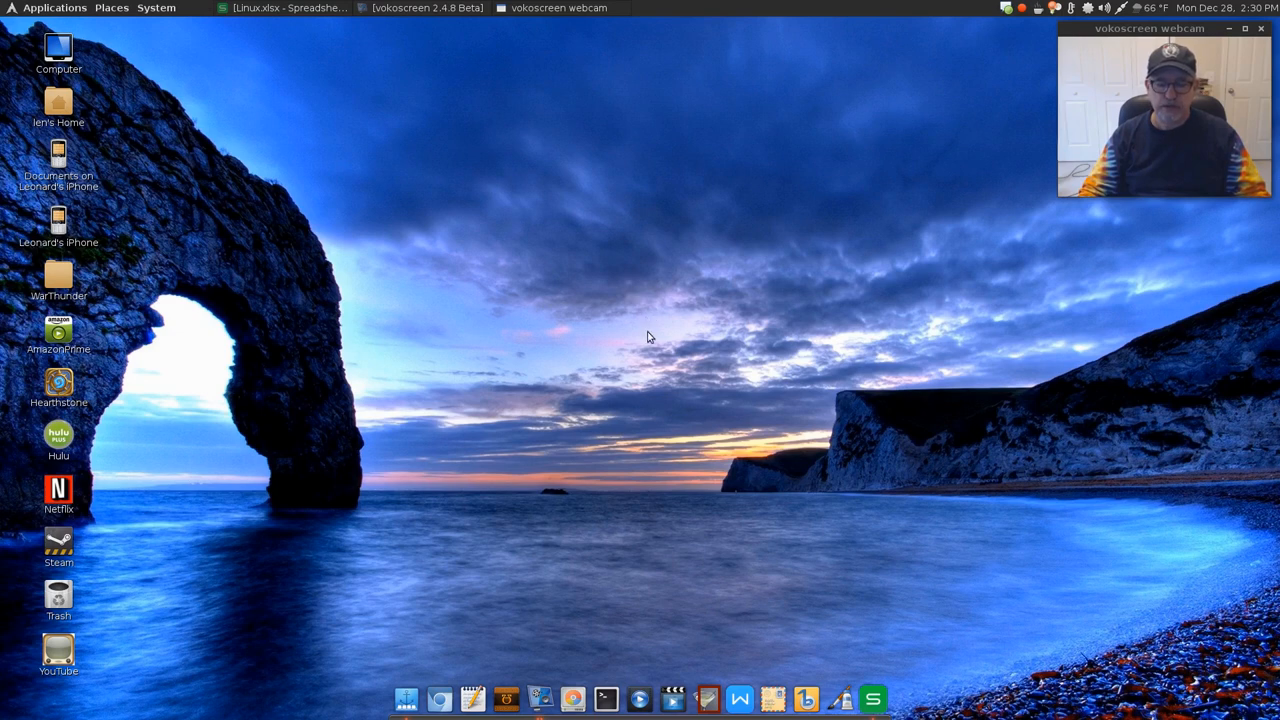
{"action": "mouse_move", "coordinate": [644, 328]}
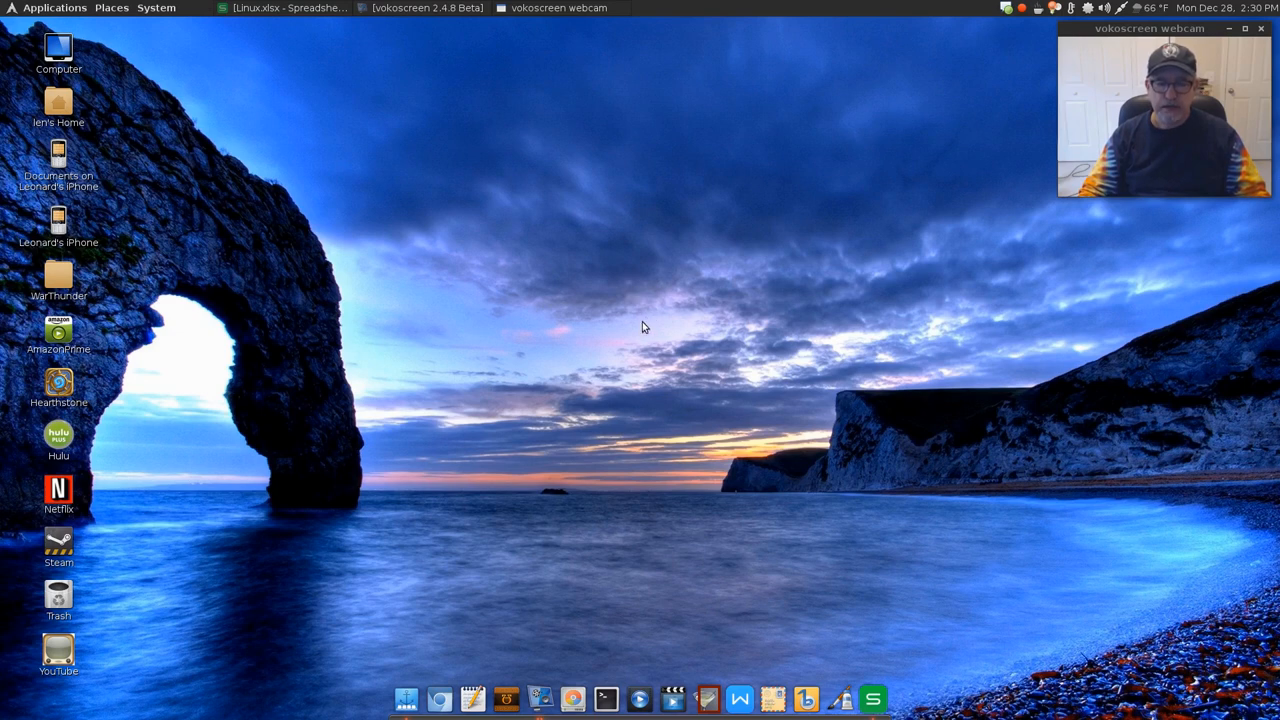
{"action": "mouse_move", "coordinate": [620, 344]}
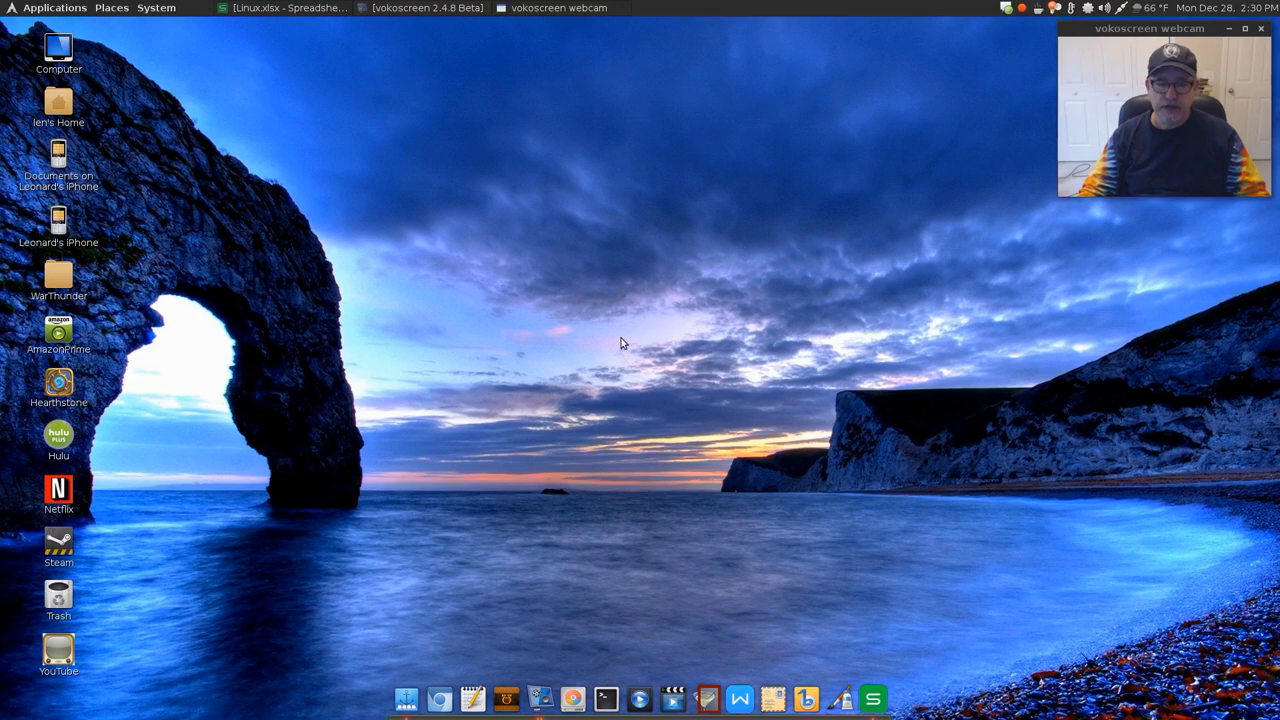
{"action": "mouse_move", "coordinate": [632, 344]}
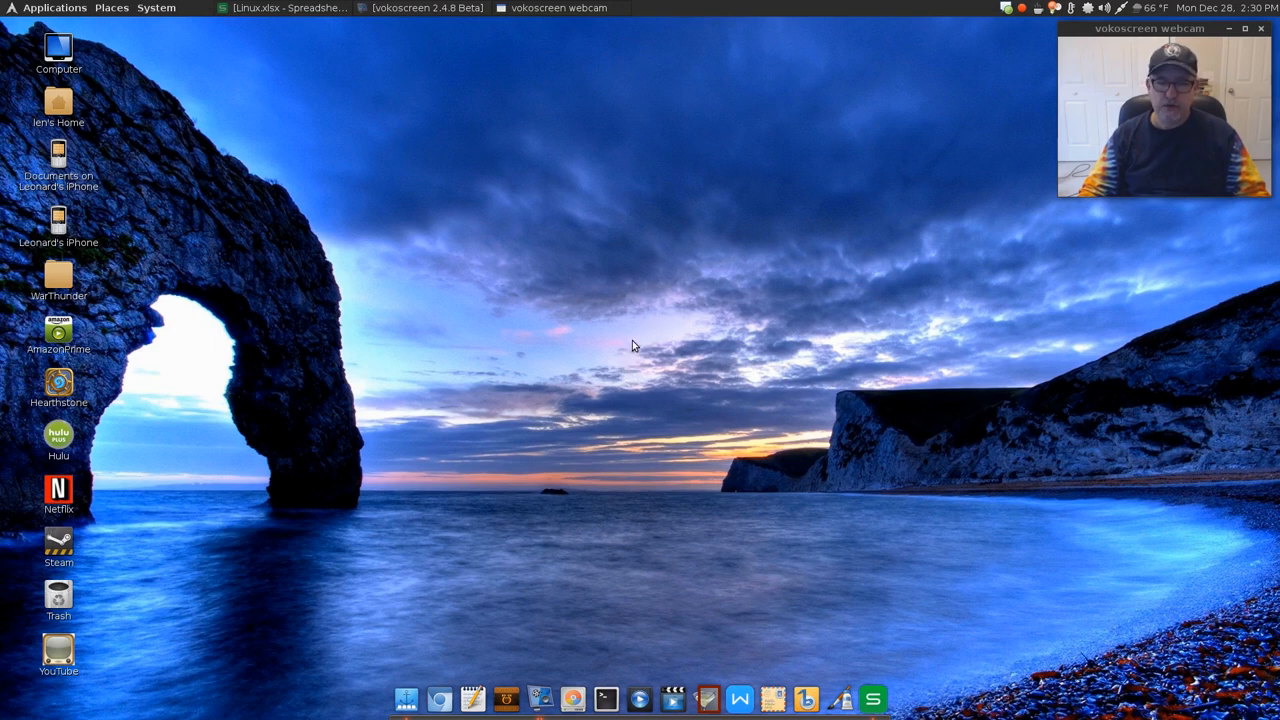
{"action": "mouse_move", "coordinate": [658, 338]}
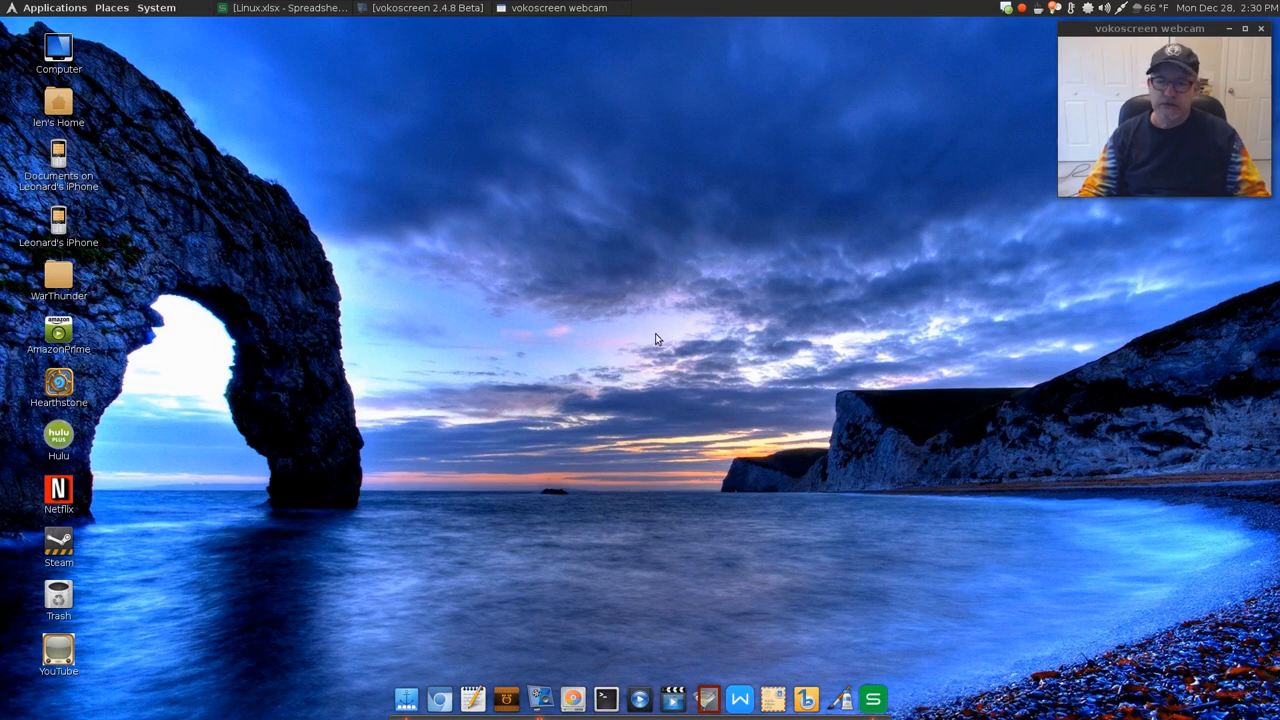
{"action": "mouse_move", "coordinate": [672, 348]}
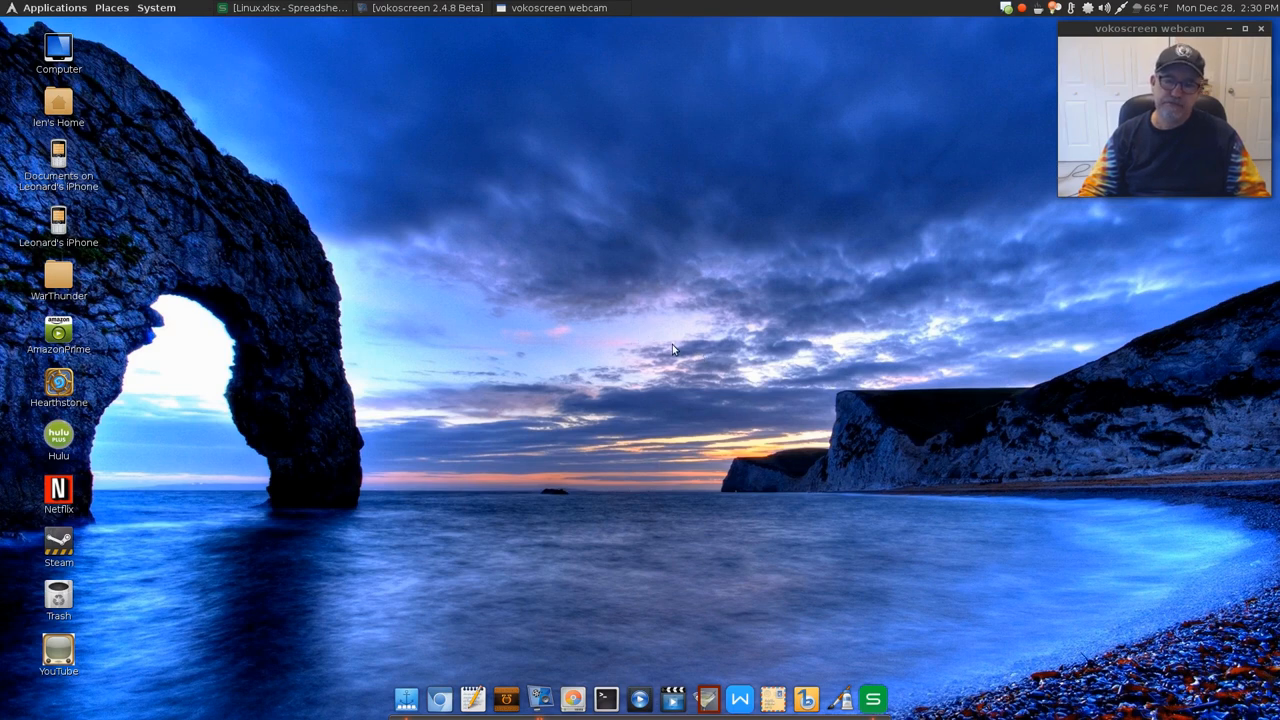
{"action": "mouse_move", "coordinate": [640, 344]}
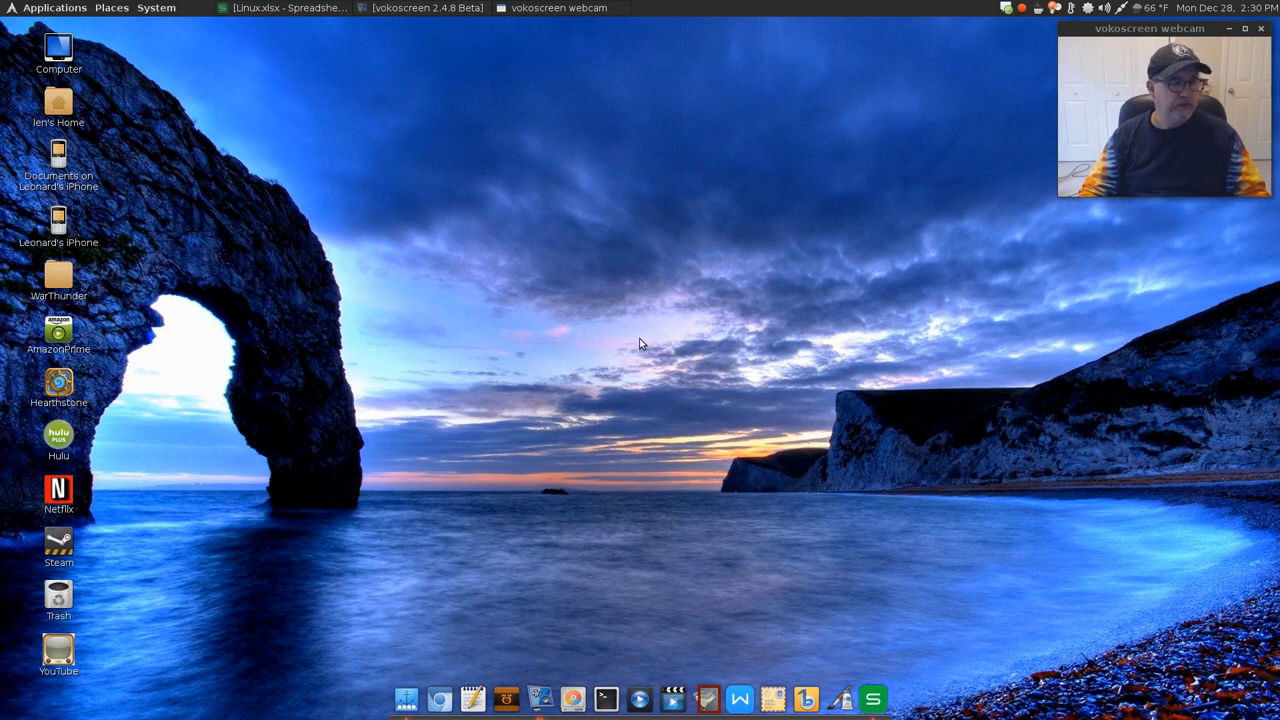
{"action": "mouse_move", "coordinate": [648, 336]}
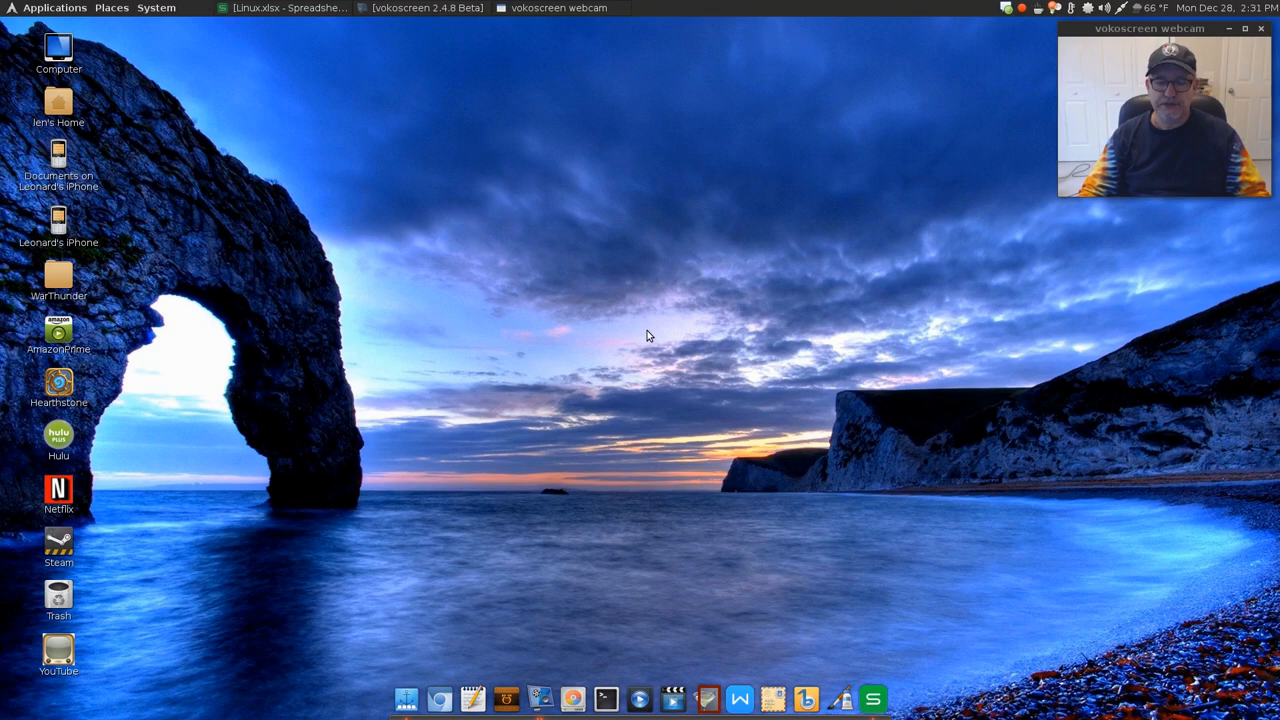
{"action": "mouse_move", "coordinate": [640, 348]}
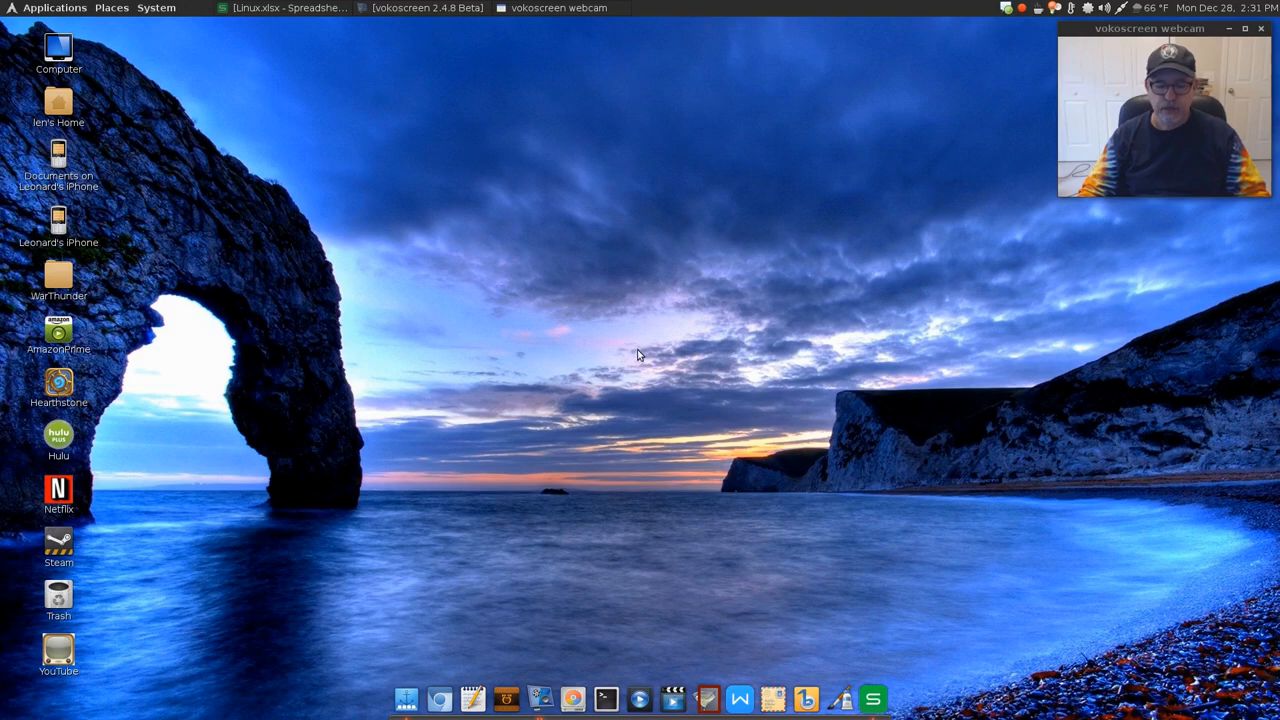
{"action": "mouse_move", "coordinate": [362, 34]}
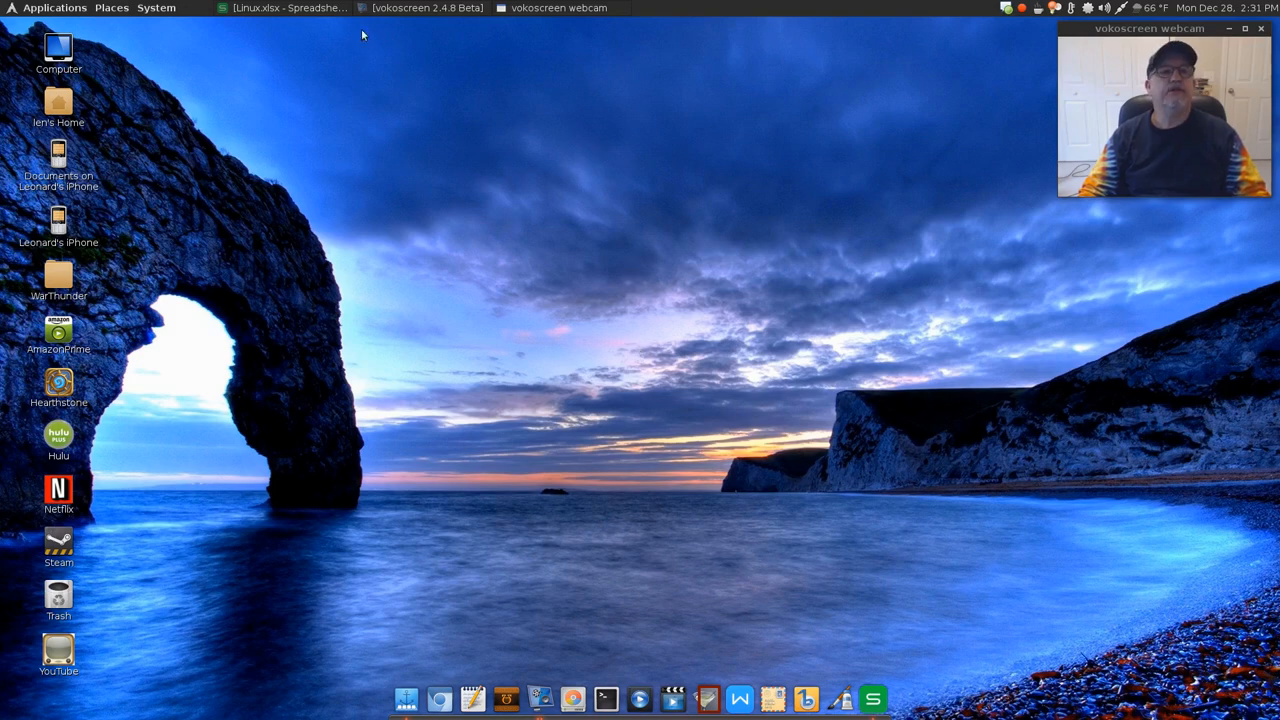
{"action": "left_click", "coordinate": [284, 8]}
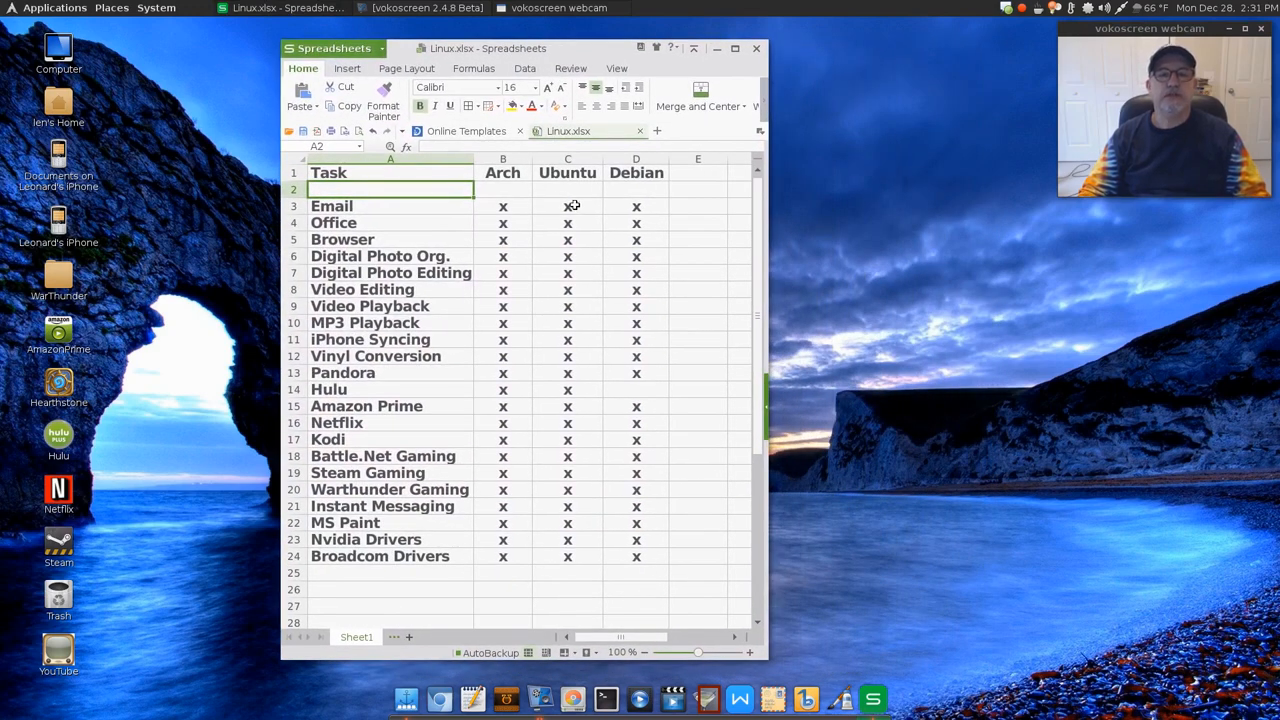
{"action": "mouse_move", "coordinate": [608, 254]}
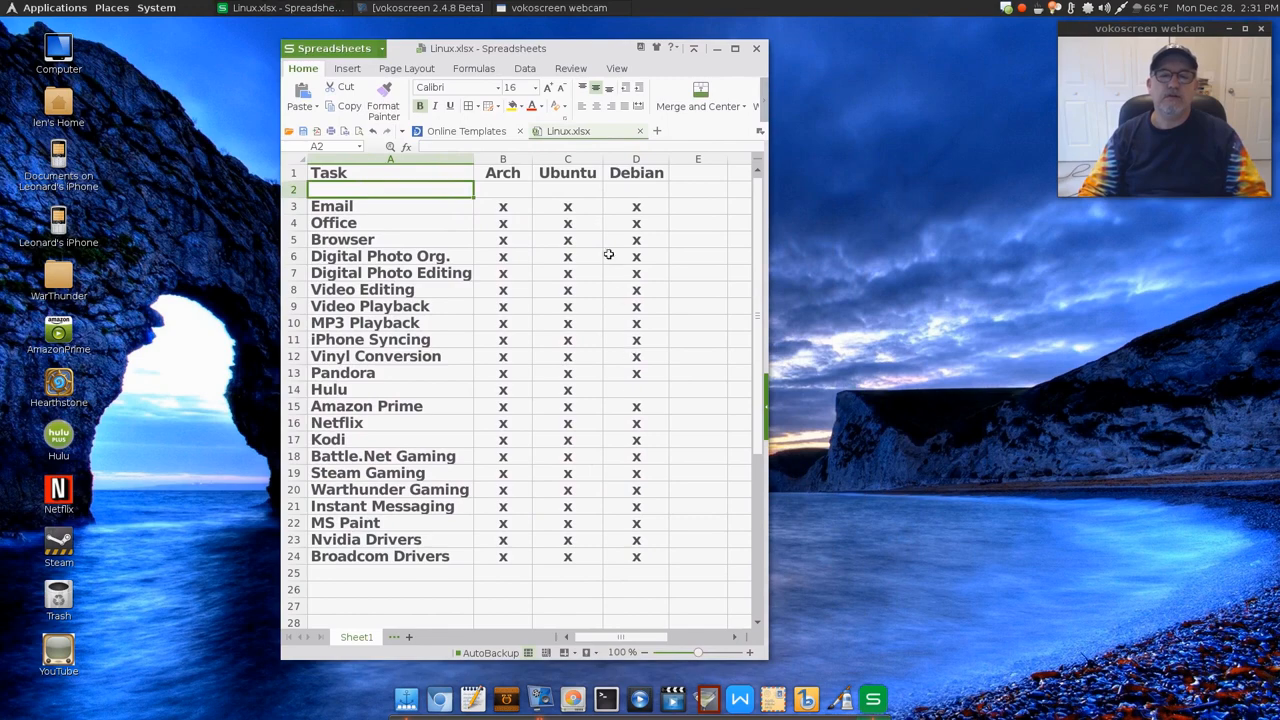
{"action": "mouse_move", "coordinate": [624, 394]}
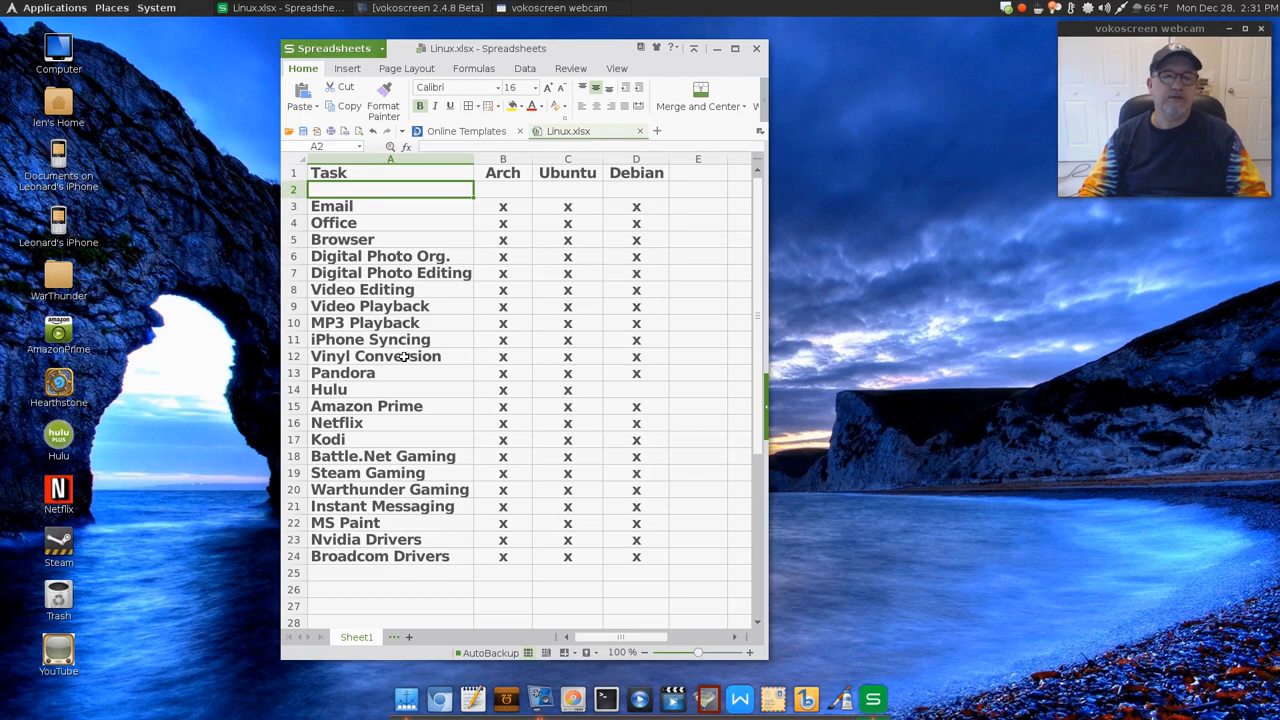
{"action": "mouse_move", "coordinate": [398, 388]}
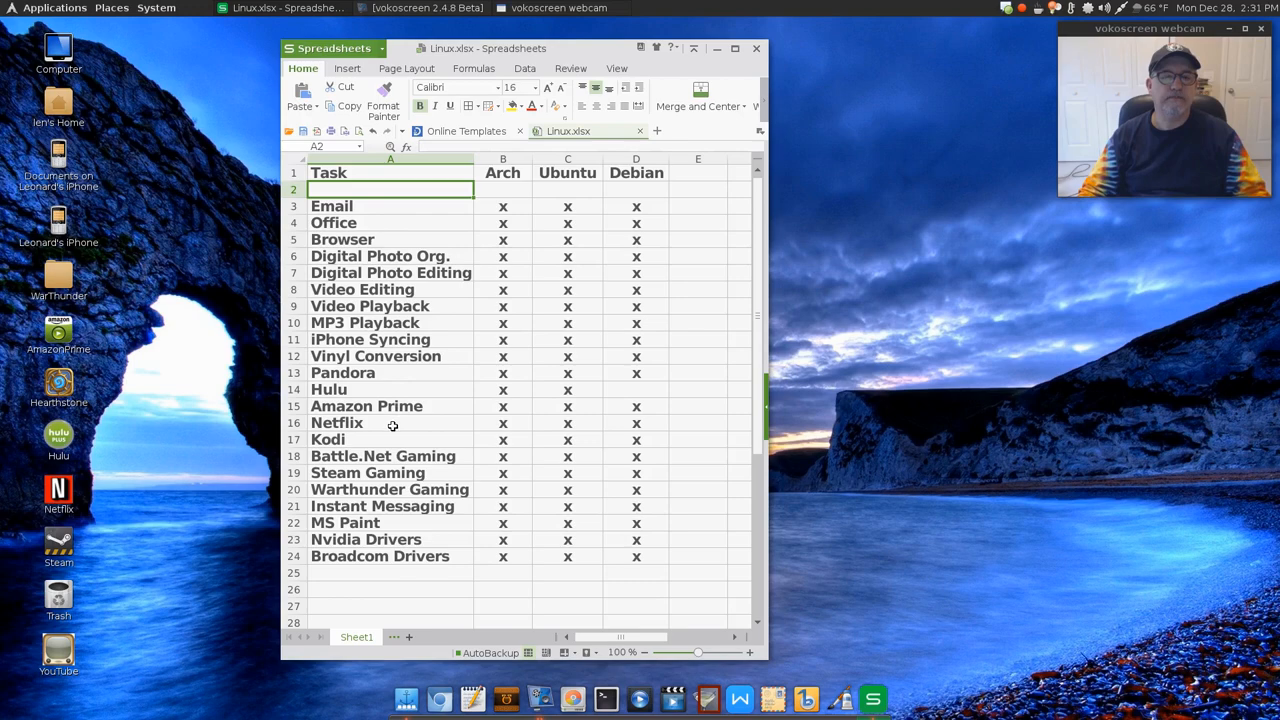
{"action": "mouse_move", "coordinate": [396, 460]}
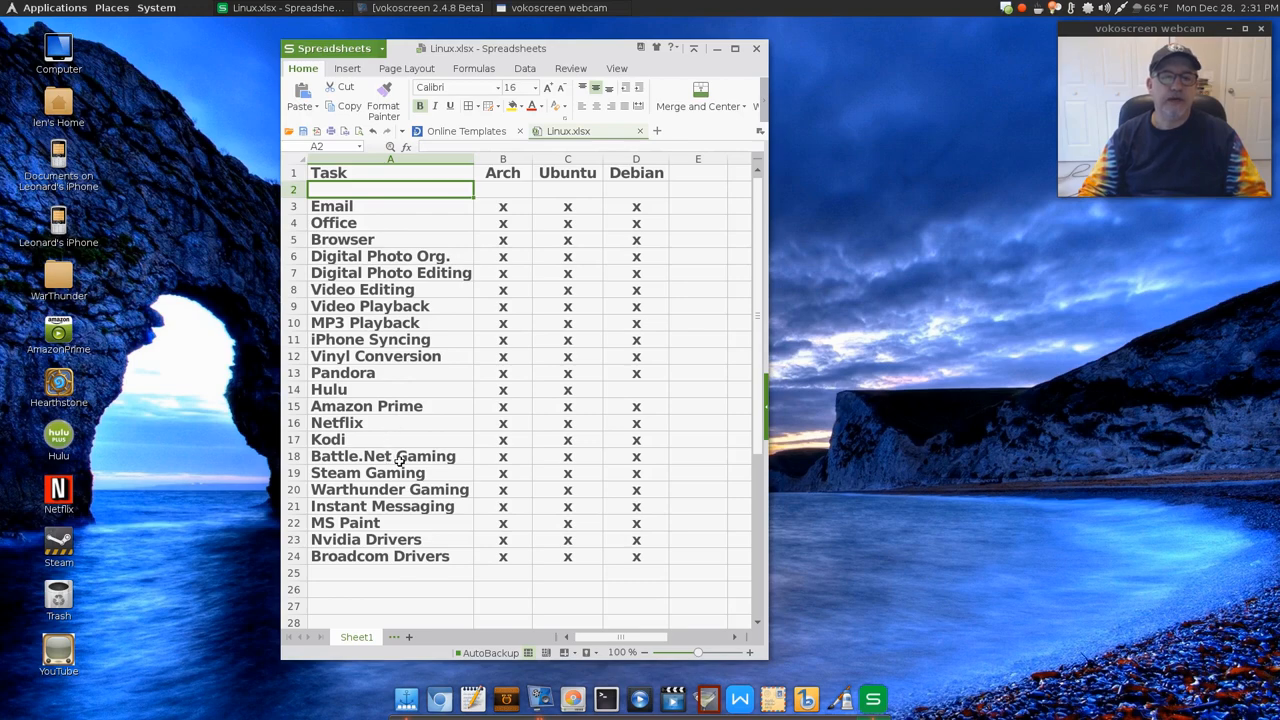
{"action": "mouse_move", "coordinate": [392, 506]}
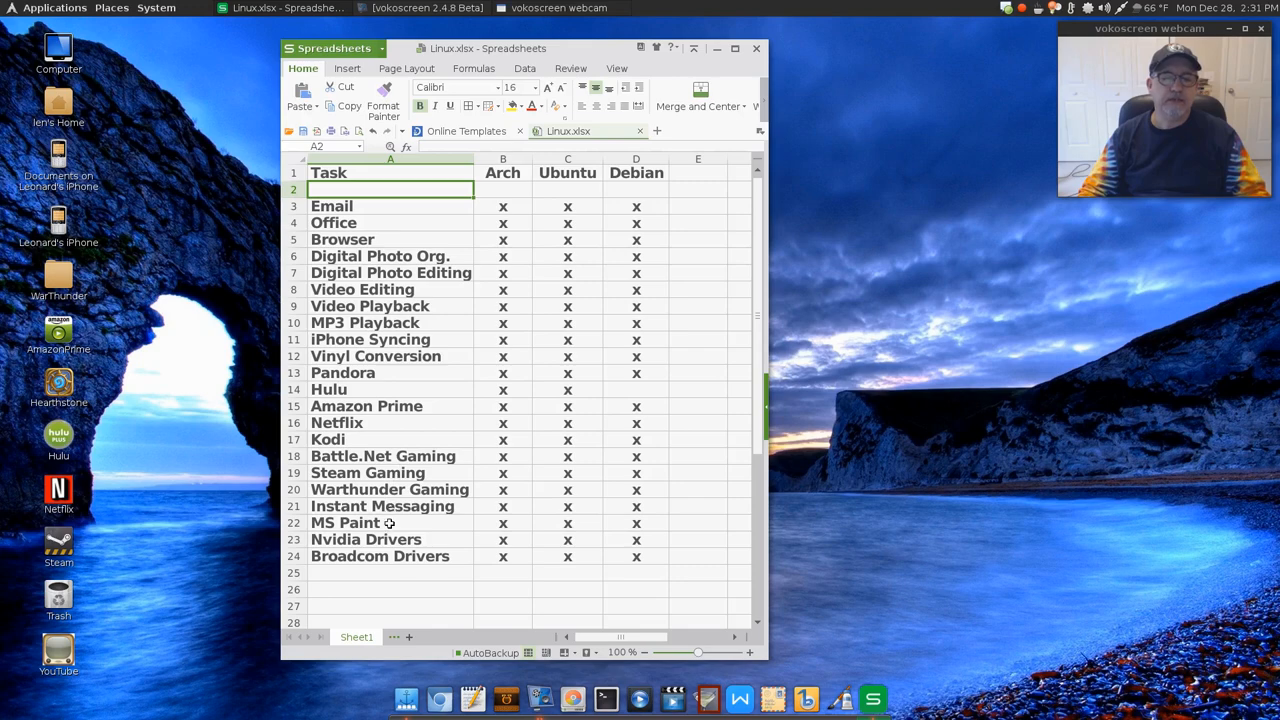
{"action": "mouse_move", "coordinate": [384, 556]}
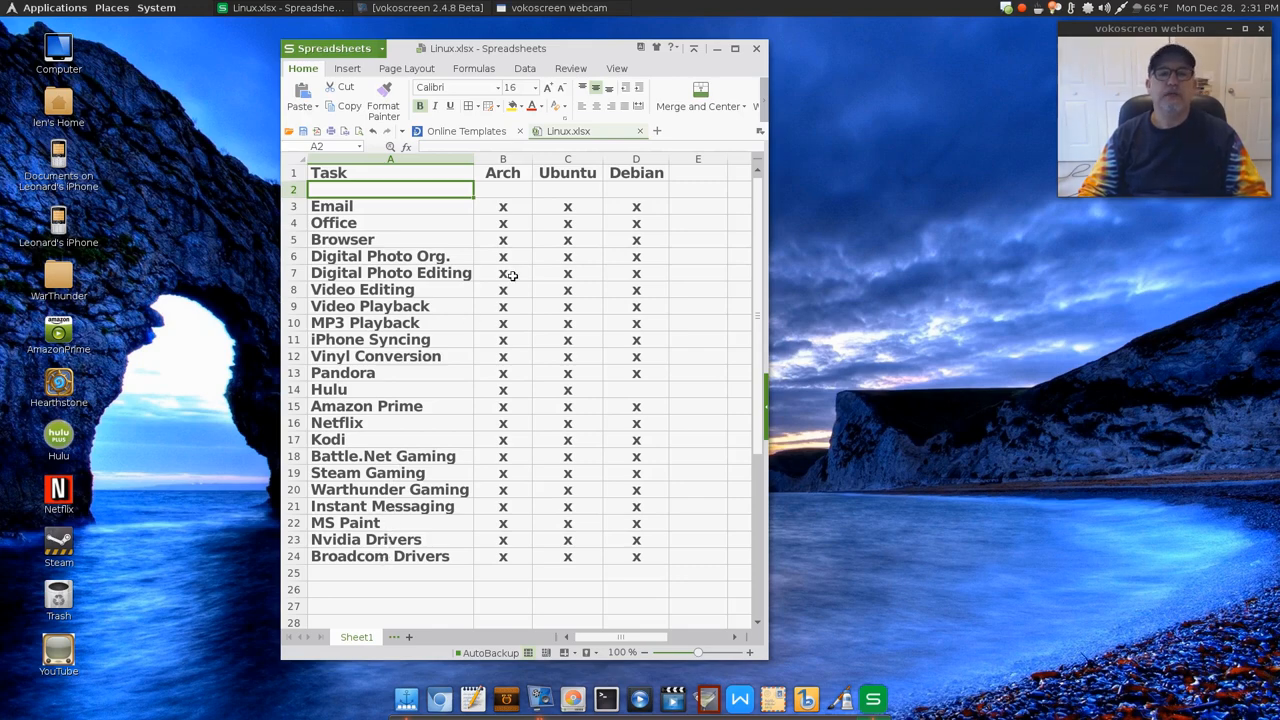
{"action": "mouse_move", "coordinate": [446, 352]}
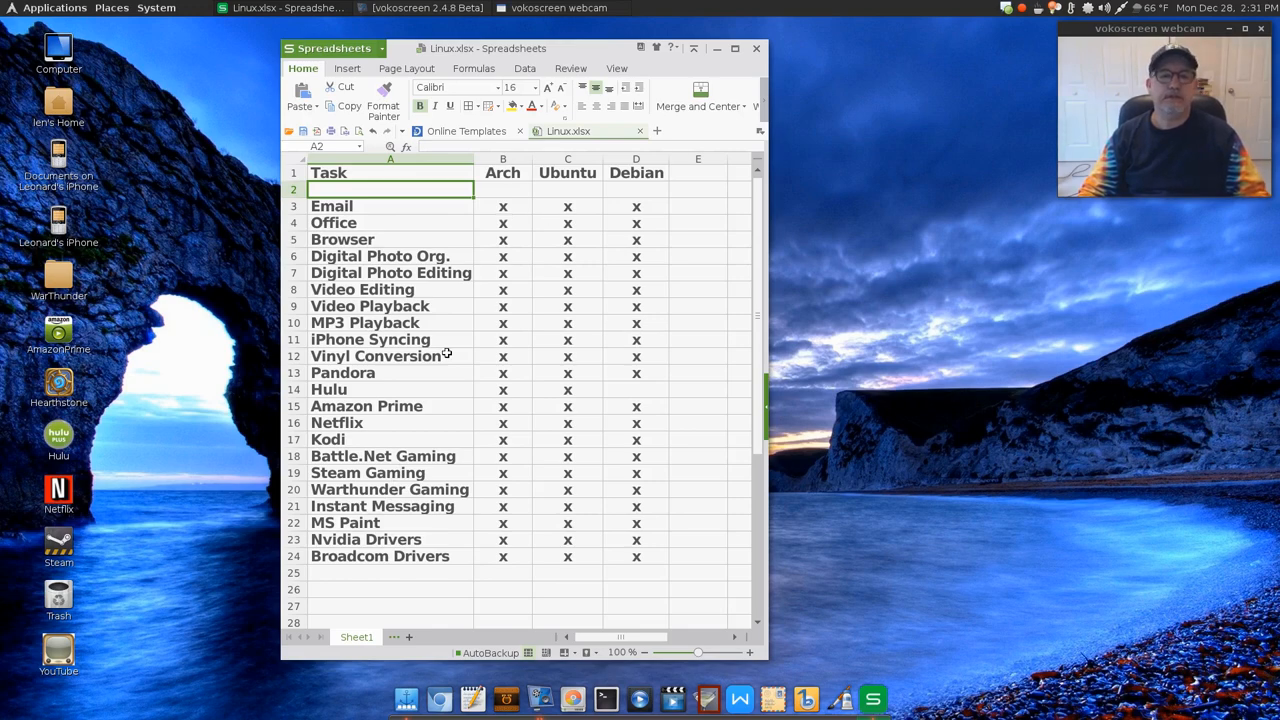
{"action": "mouse_move", "coordinate": [562, 252]}
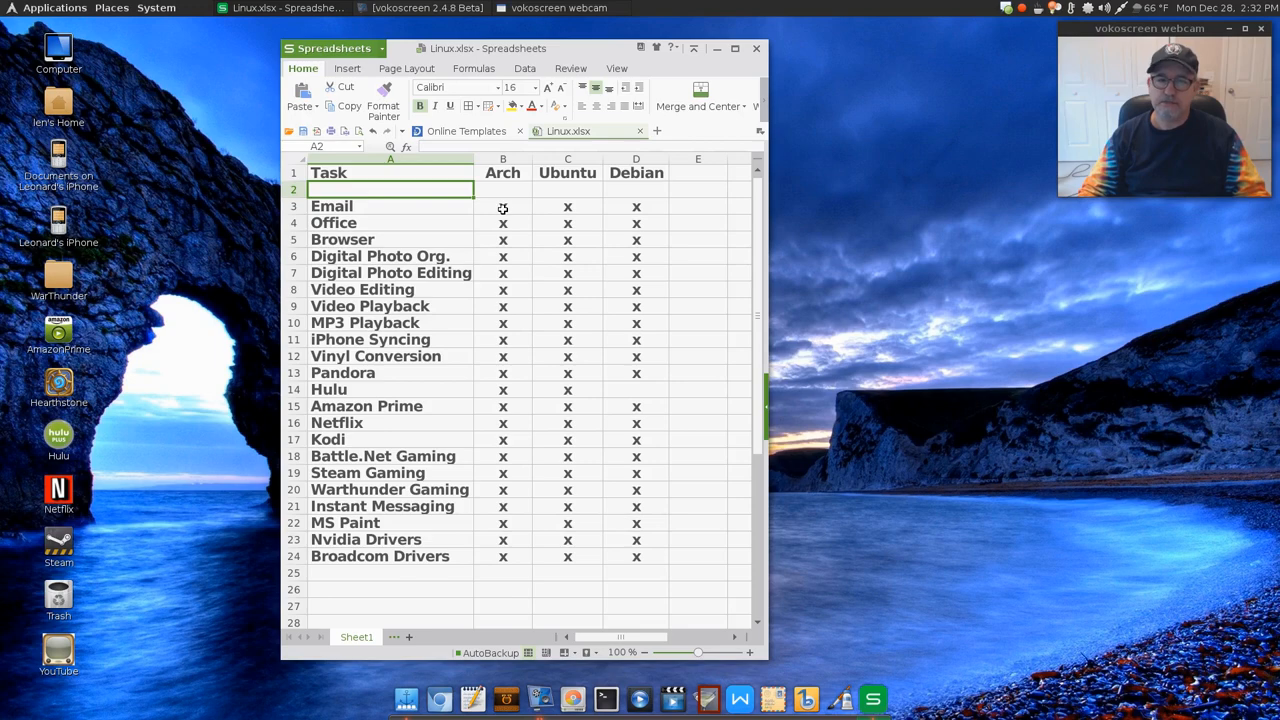
{"action": "mouse_move", "coordinate": [504, 206]}
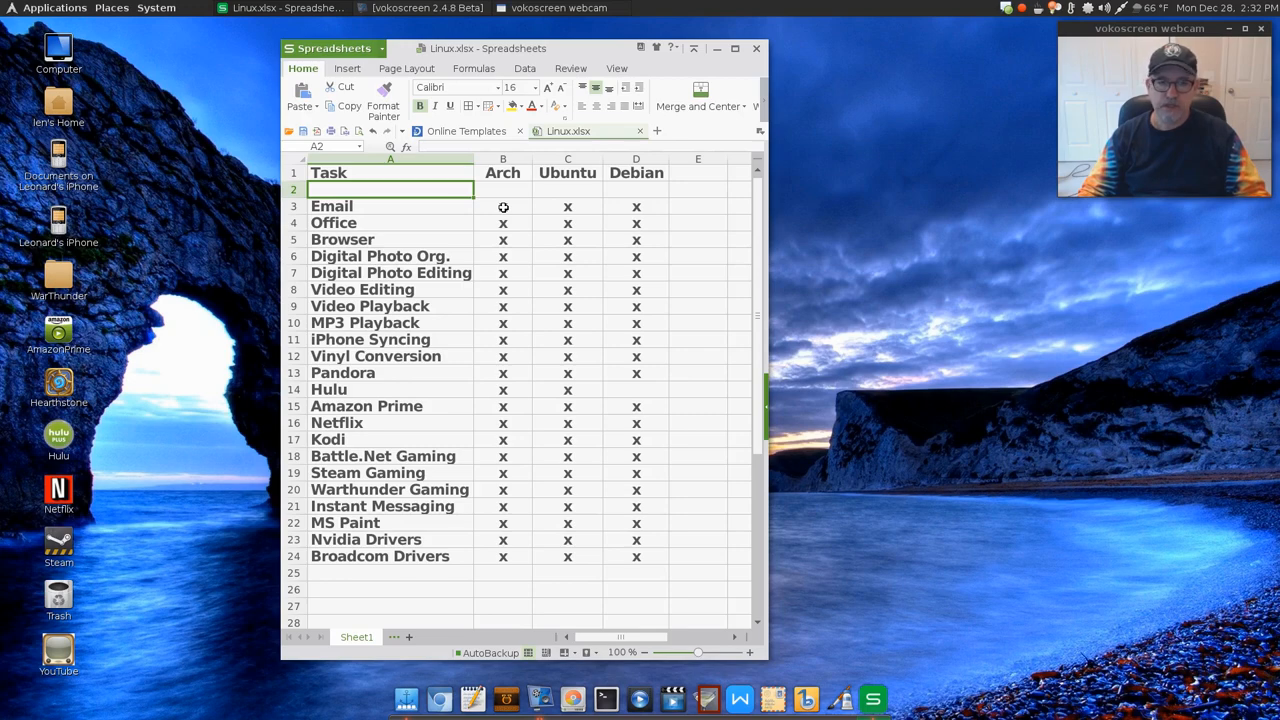
{"action": "mouse_move", "coordinate": [500, 408]}
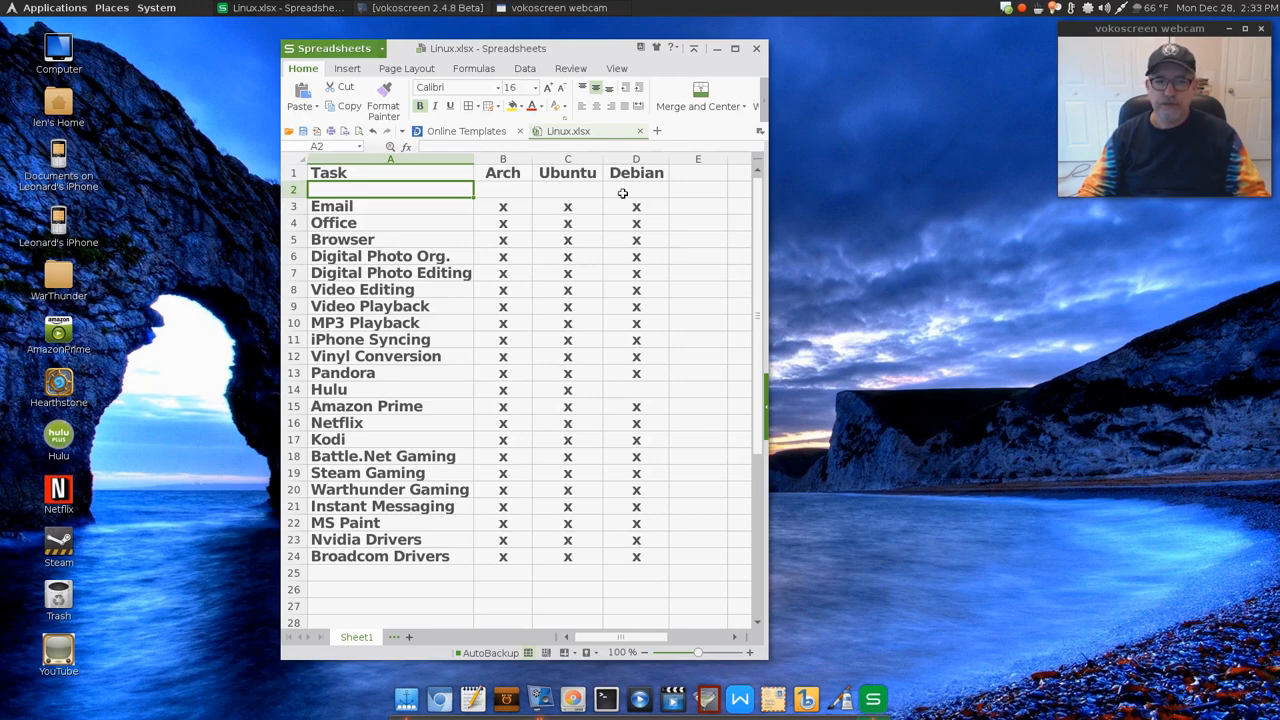
{"action": "mouse_move", "coordinate": [640, 206]}
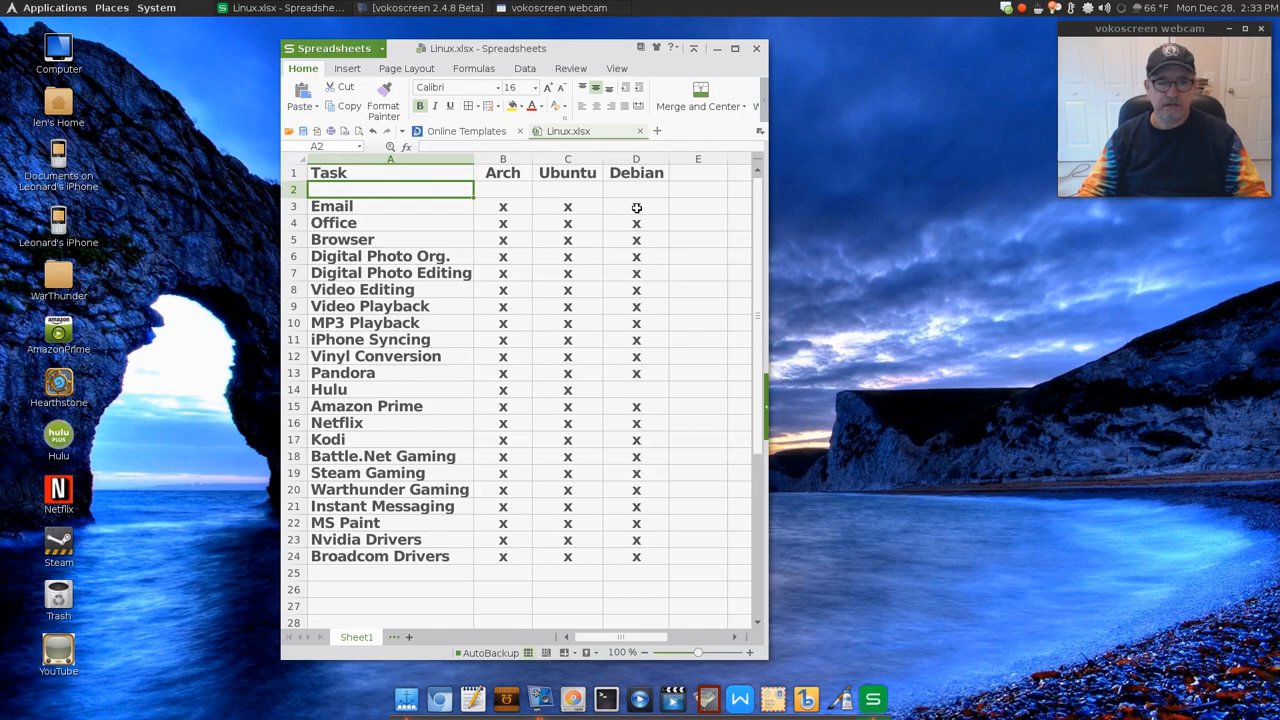
{"action": "mouse_move", "coordinate": [636, 212]}
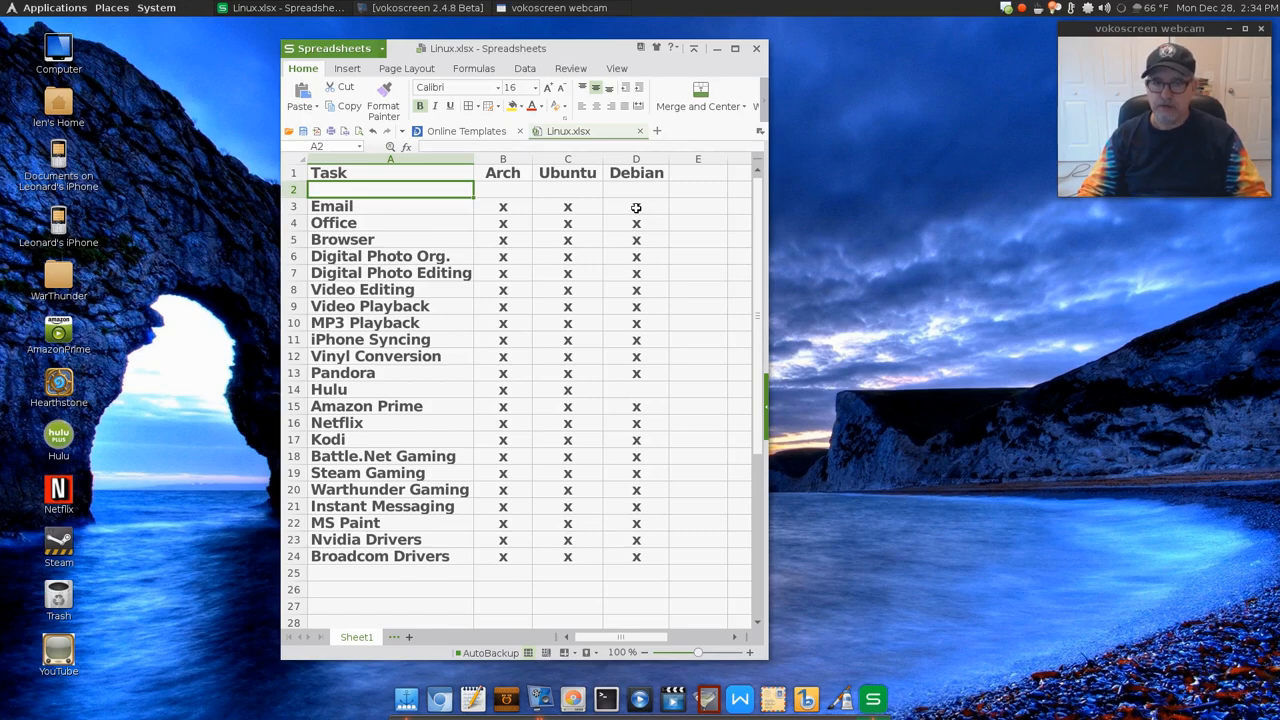
{"action": "mouse_move", "coordinate": [456, 316]}
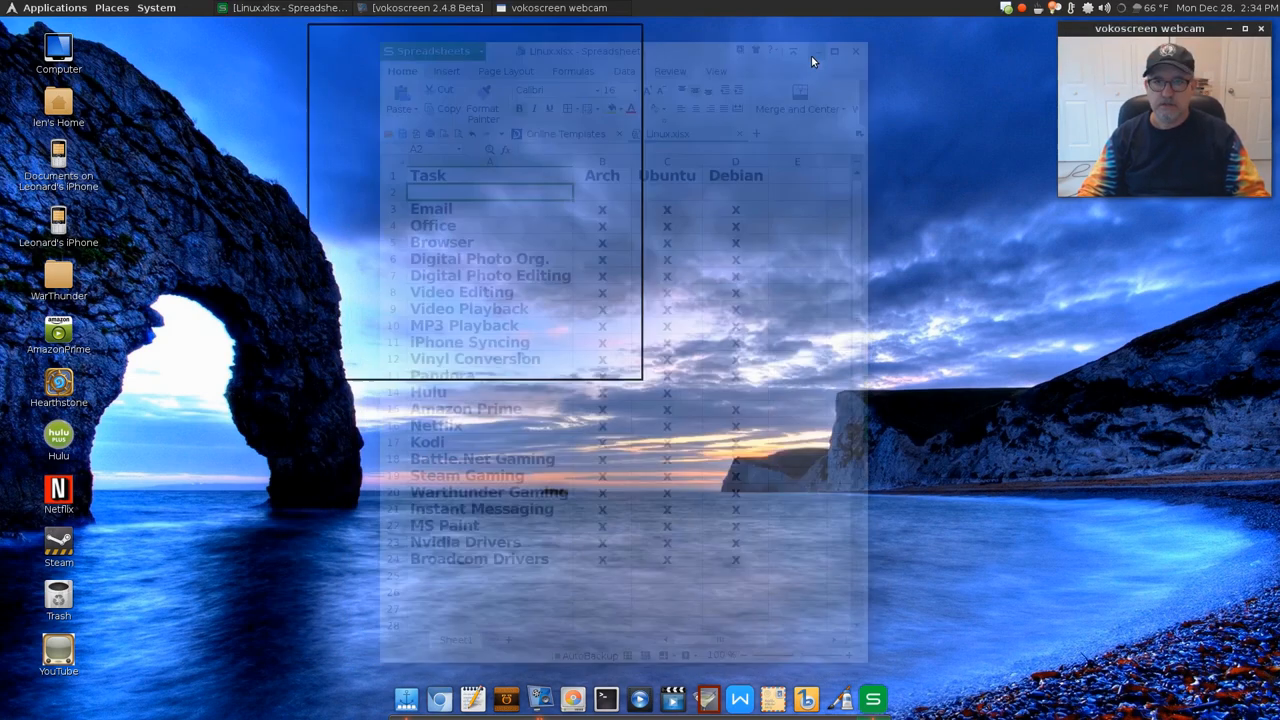
Minimize the Linux.xlsx spreadsheet to reveal the bare desktop.
{"action": "left_click", "coordinate": [816, 50]}
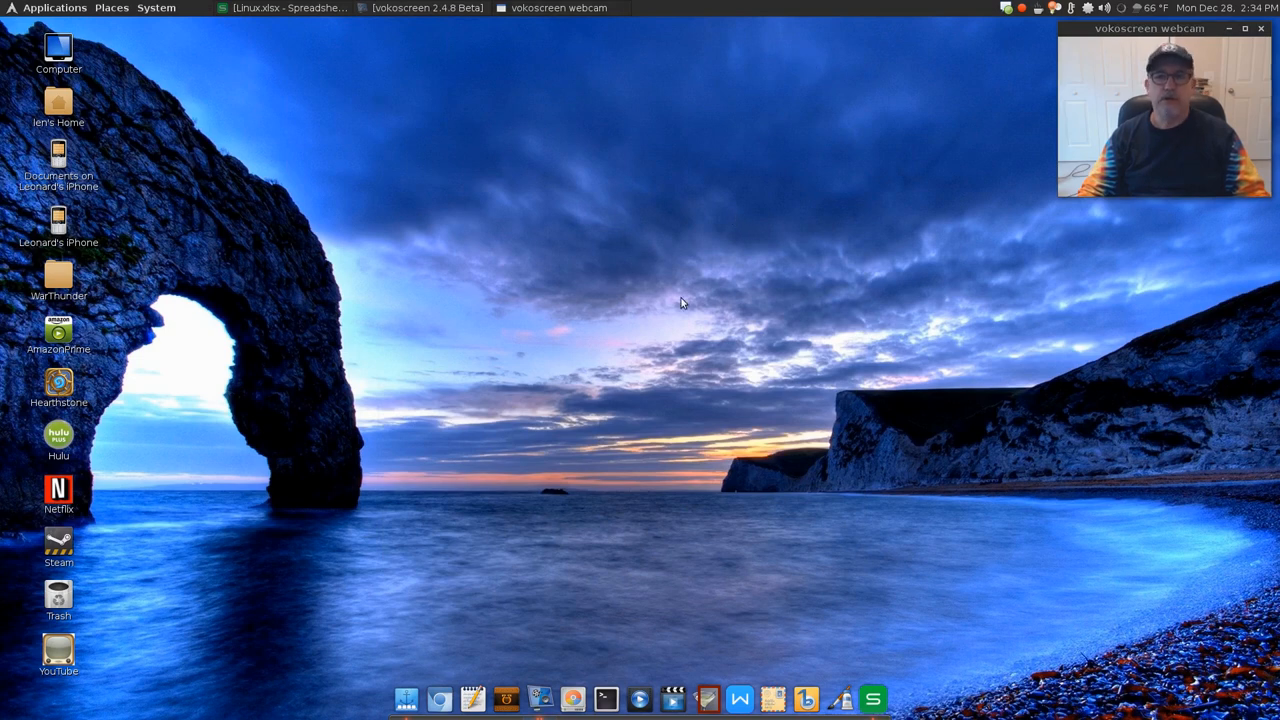
{"action": "mouse_move", "coordinate": [372, 536]}
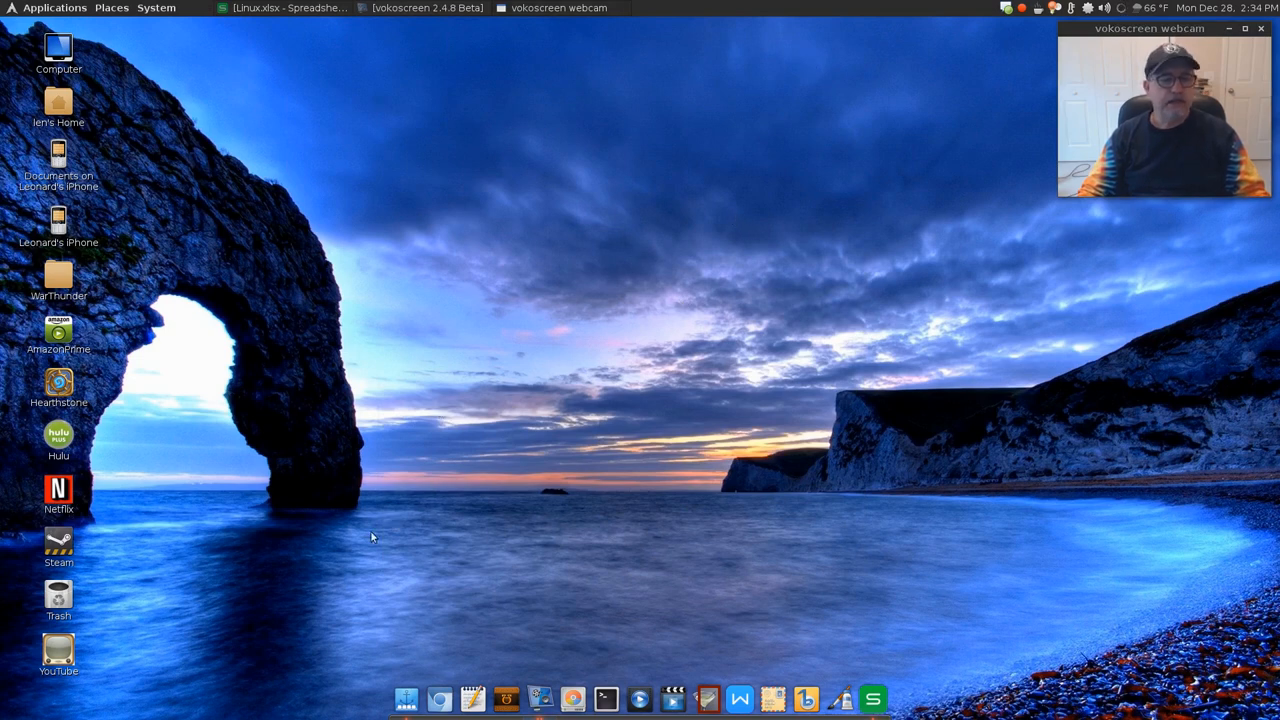
{"action": "mouse_move", "coordinate": [536, 132]}
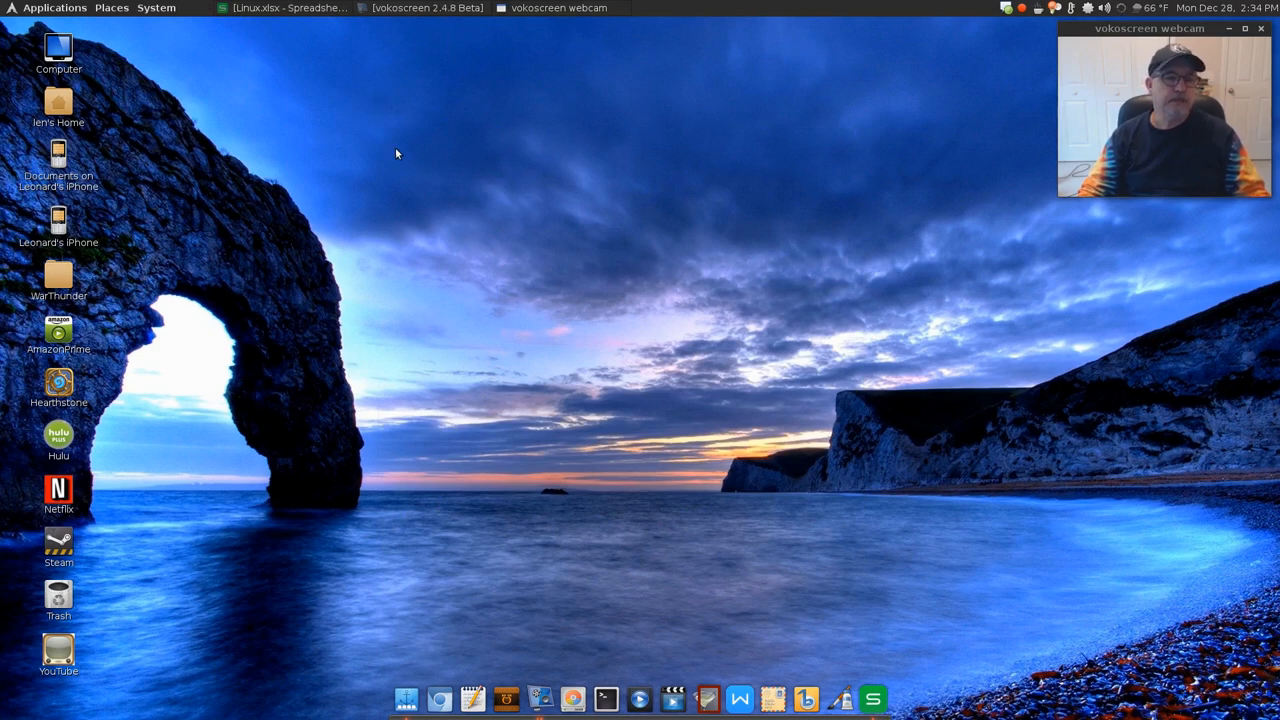
{"action": "mouse_move", "coordinate": [696, 268]}
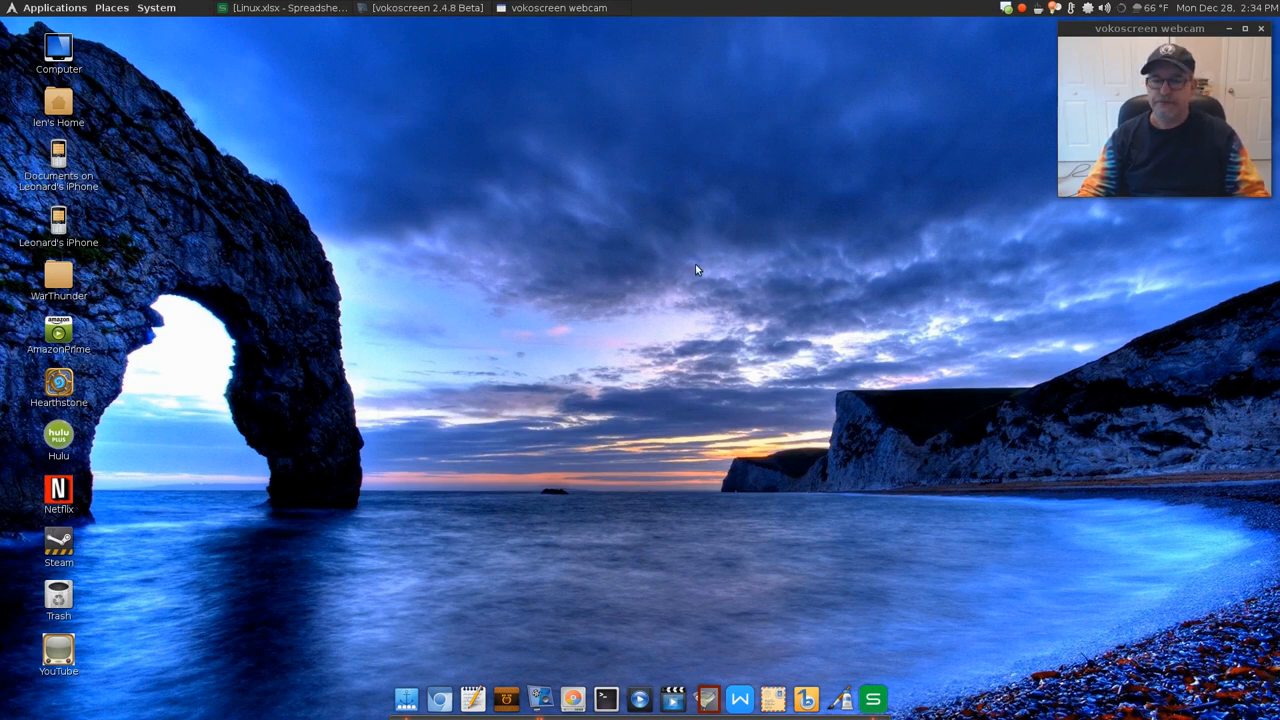
{"action": "mouse_move", "coordinate": [610, 306]}
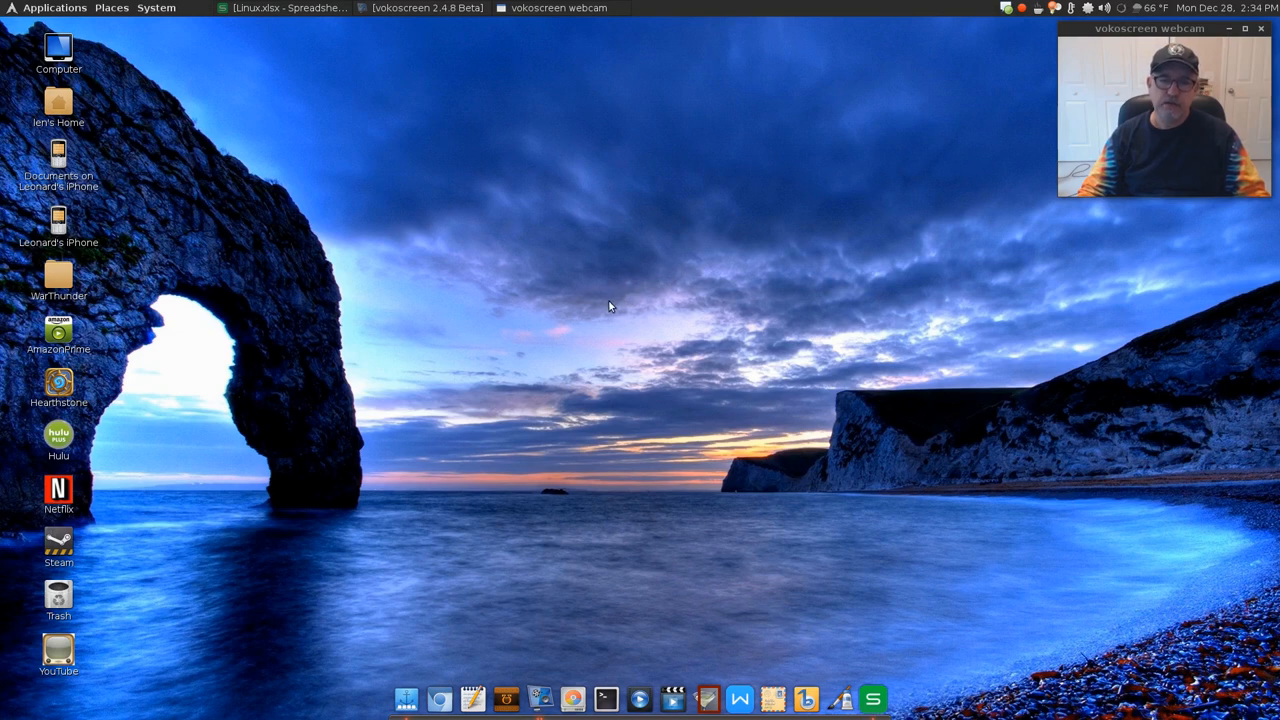
{"action": "mouse_move", "coordinate": [612, 300]}
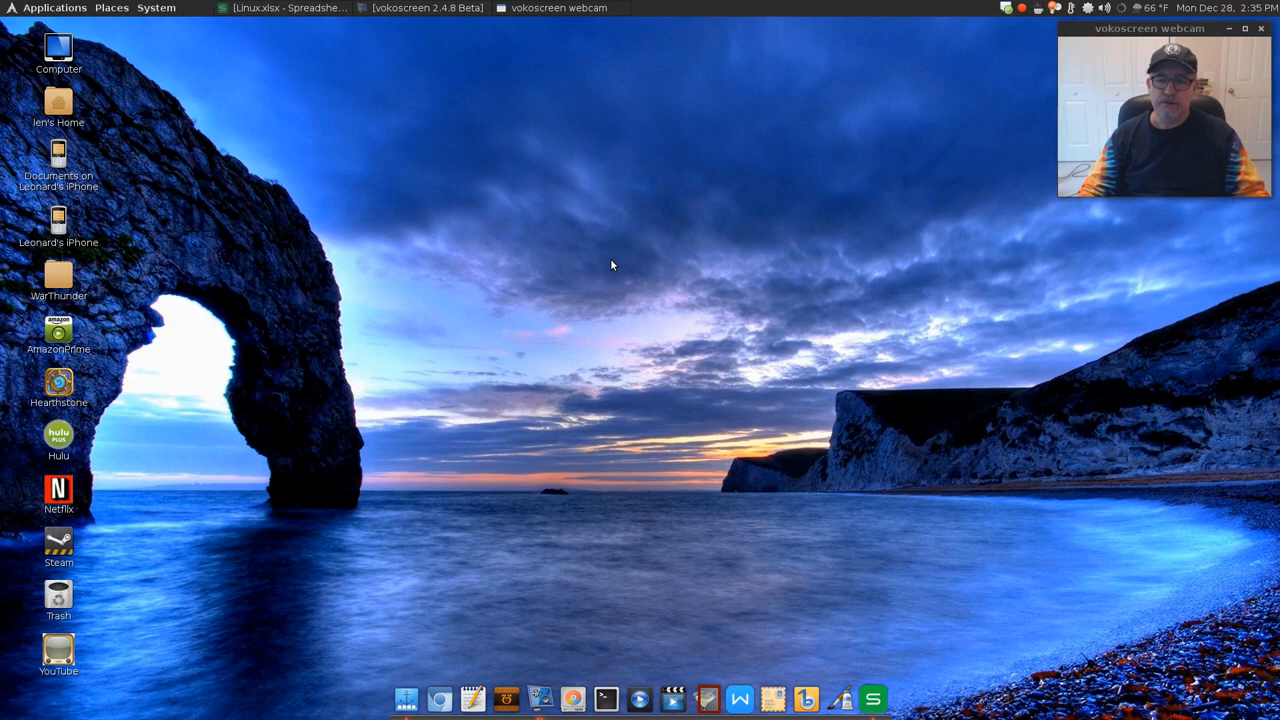
{"action": "mouse_move", "coordinate": [616, 276]}
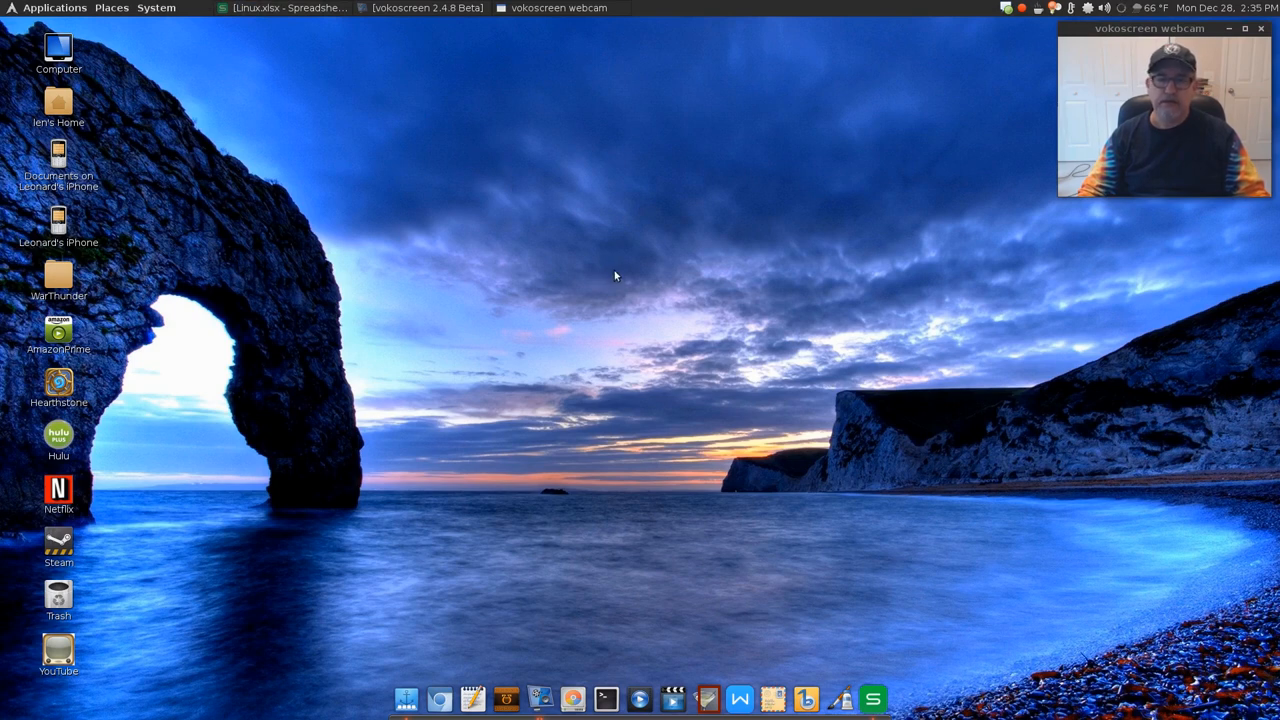
{"action": "mouse_move", "coordinate": [612, 270]}
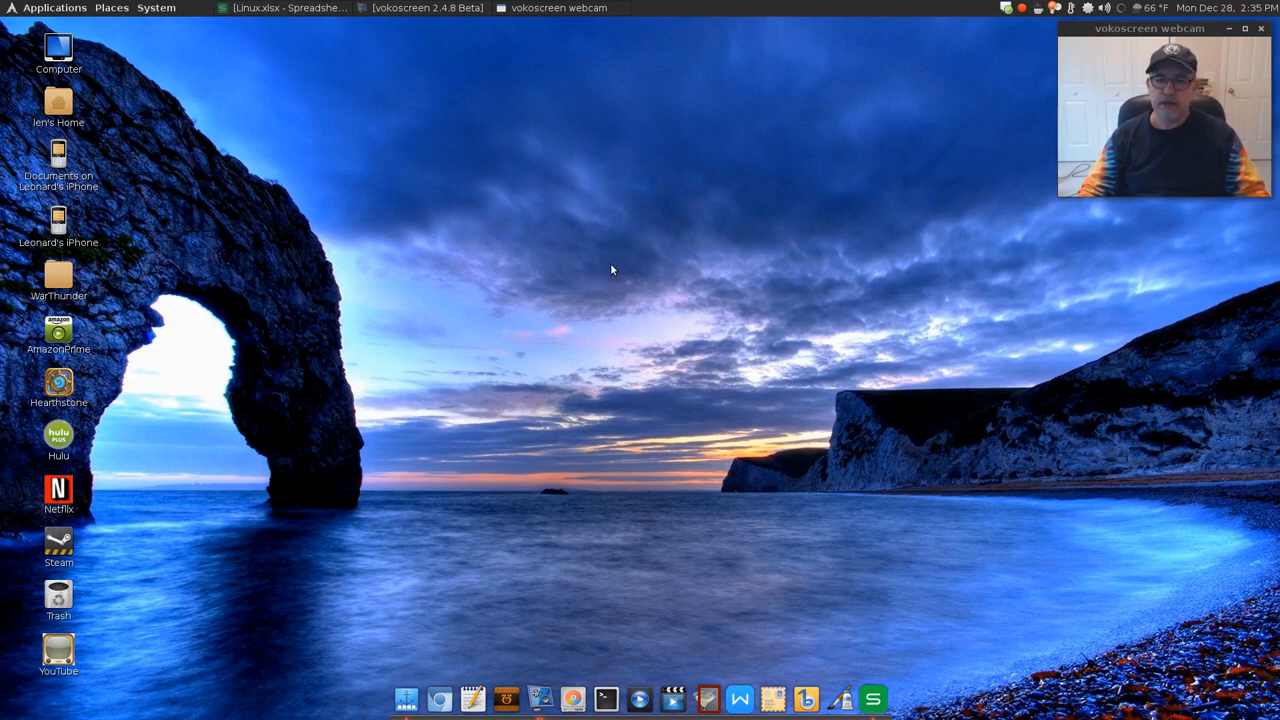
{"action": "mouse_move", "coordinate": [620, 272]}
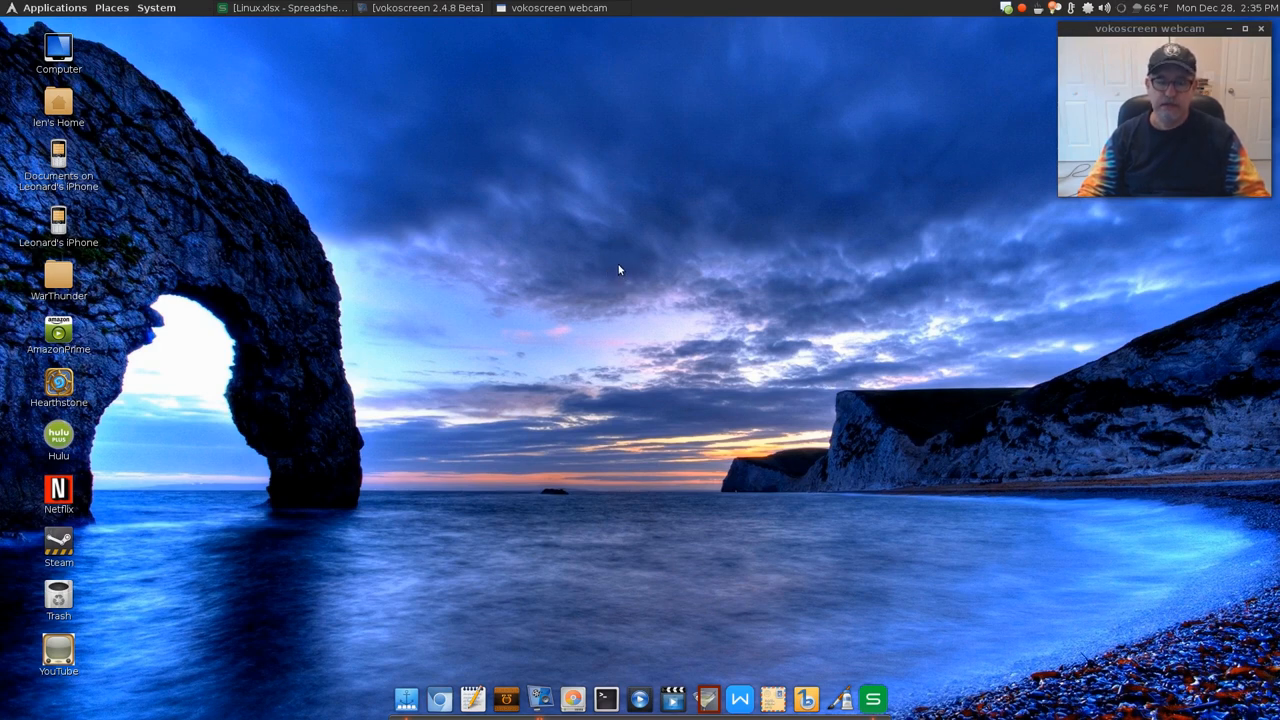
{"action": "mouse_move", "coordinate": [624, 262]}
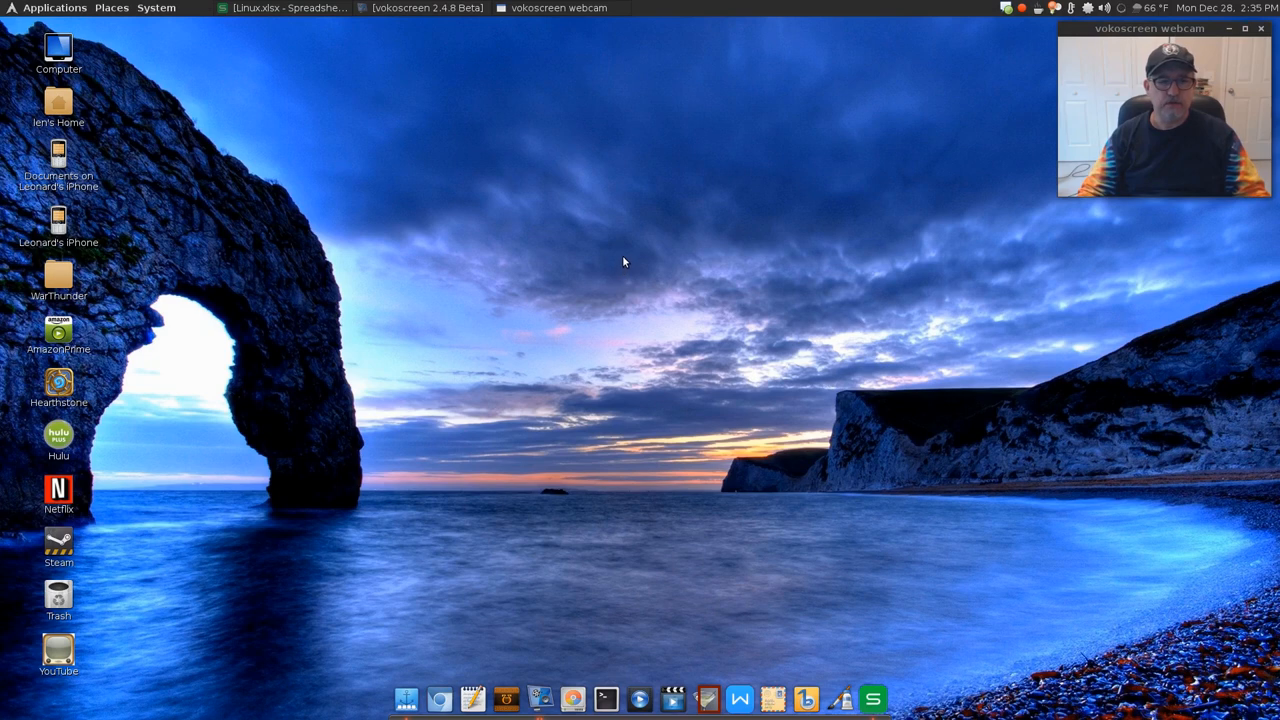
{"action": "mouse_move", "coordinate": [628, 258]}
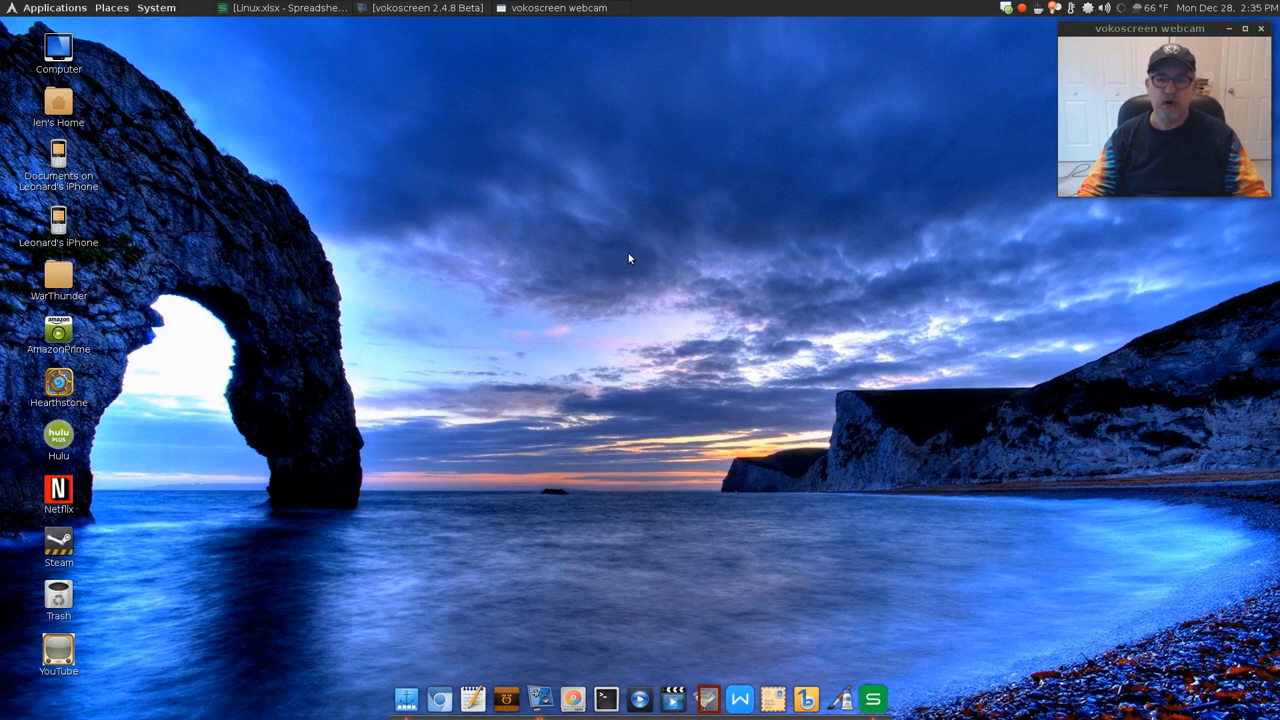
{"action": "mouse_move", "coordinate": [636, 248]}
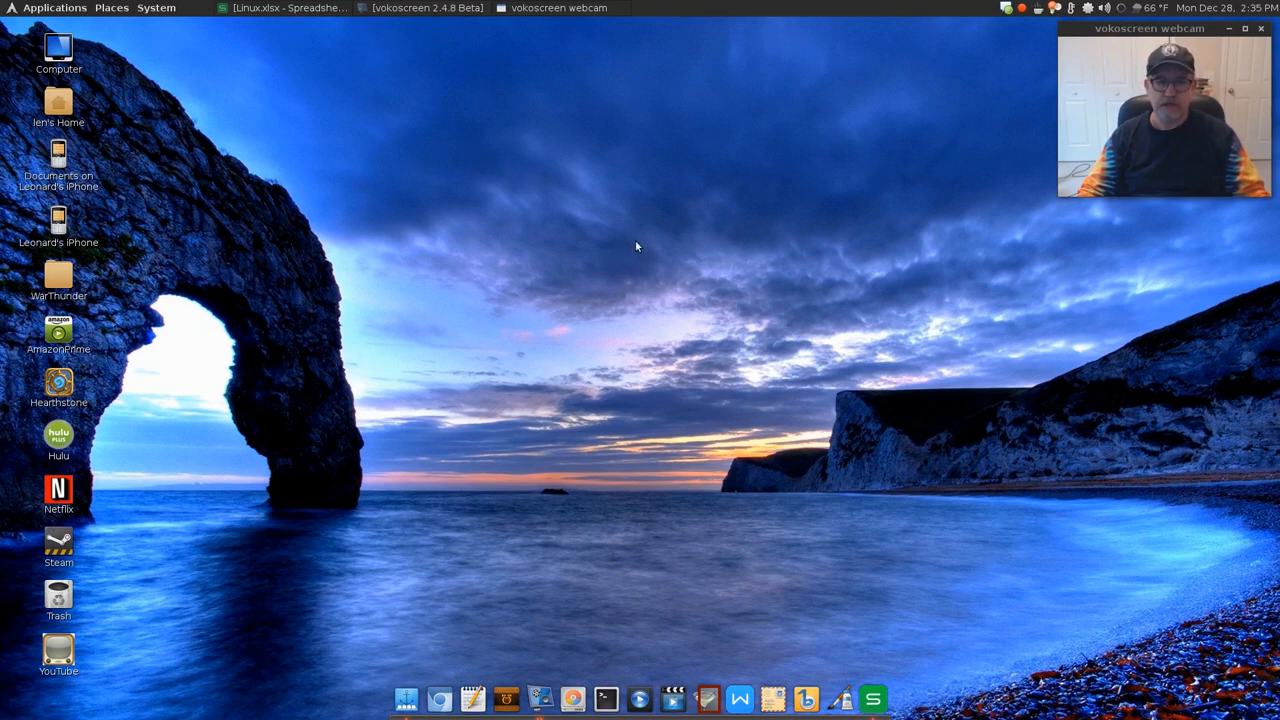
{"action": "mouse_move", "coordinate": [602, 272]}
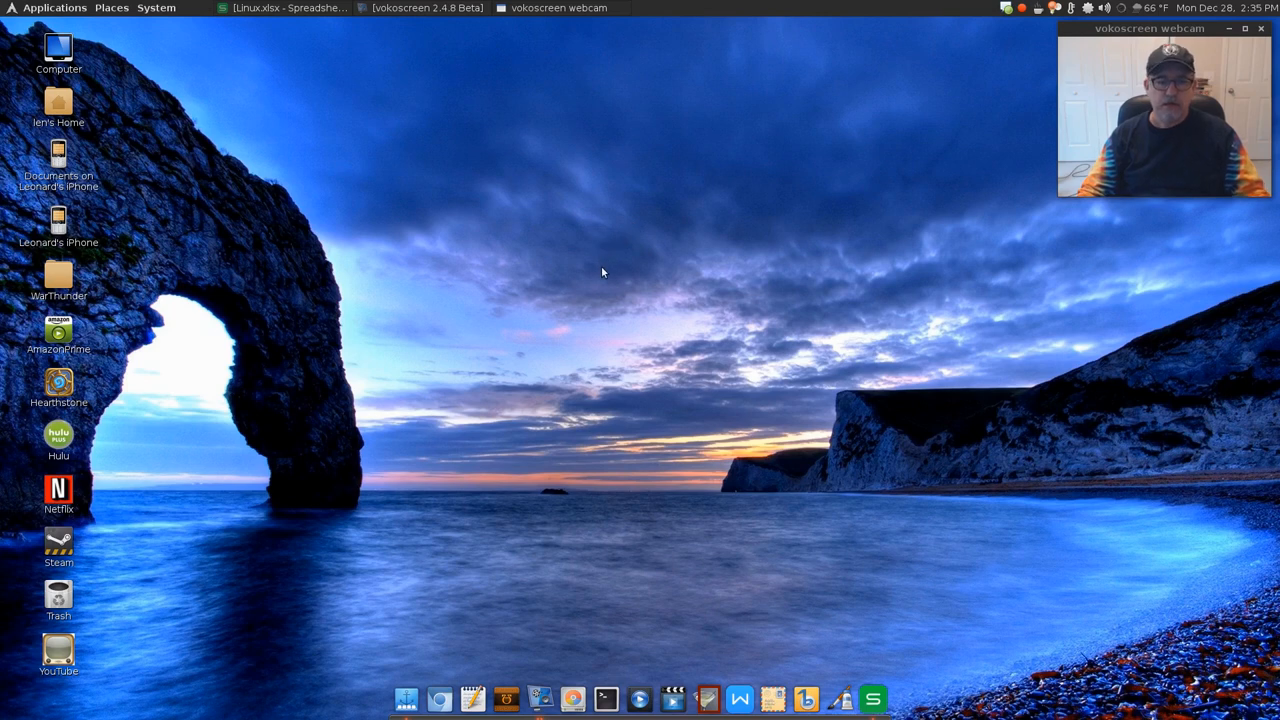
{"action": "mouse_move", "coordinate": [612, 246]}
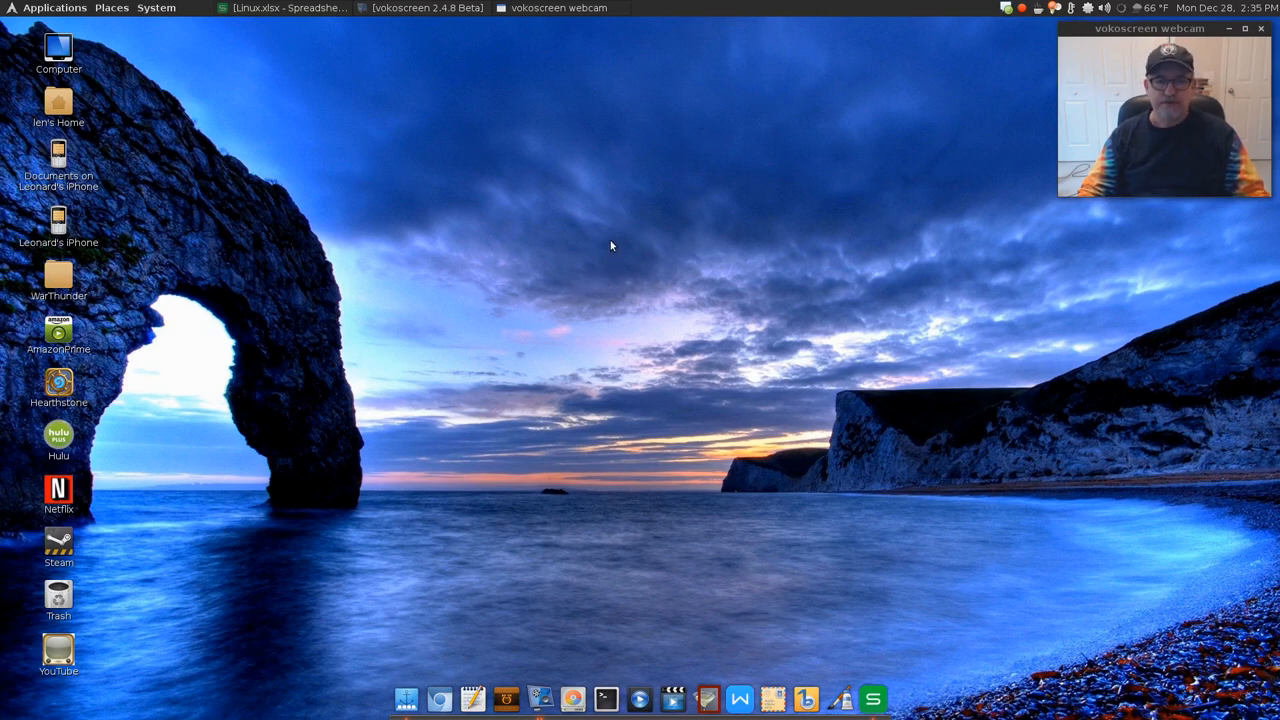
{"action": "mouse_move", "coordinate": [608, 228]}
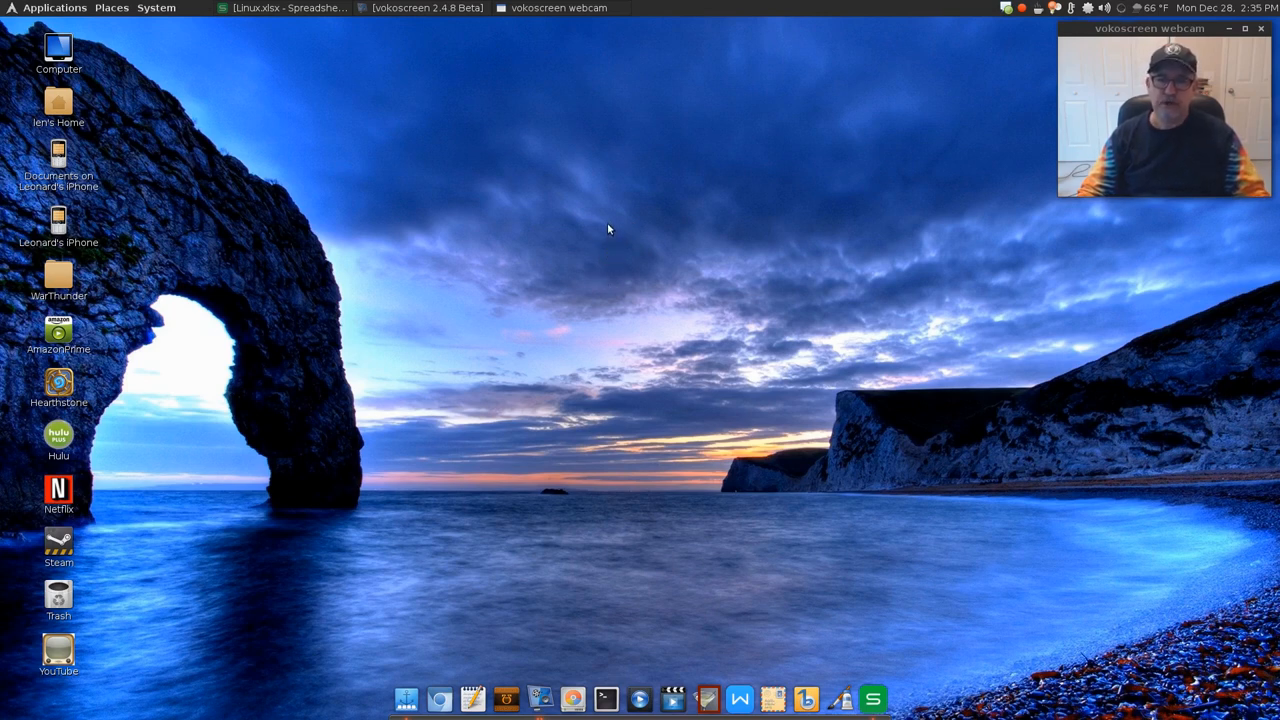
{"action": "mouse_move", "coordinate": [600, 228]}
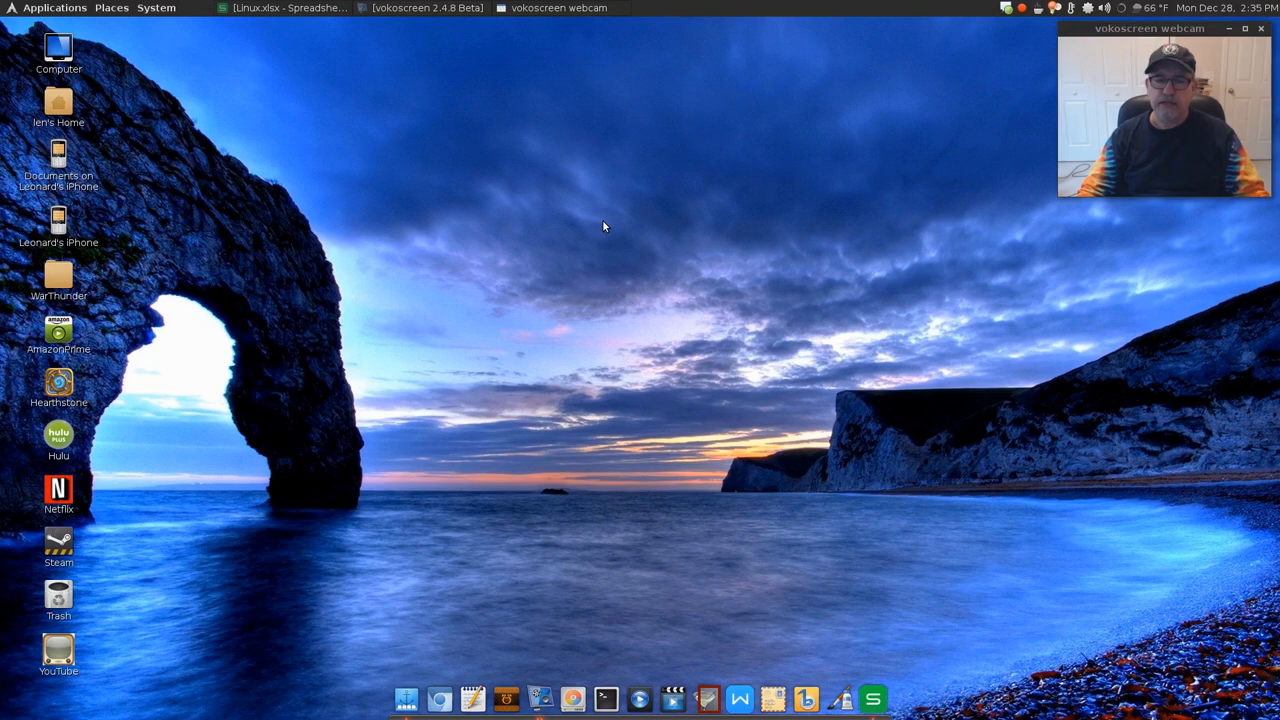
{"action": "mouse_move", "coordinate": [604, 222]}
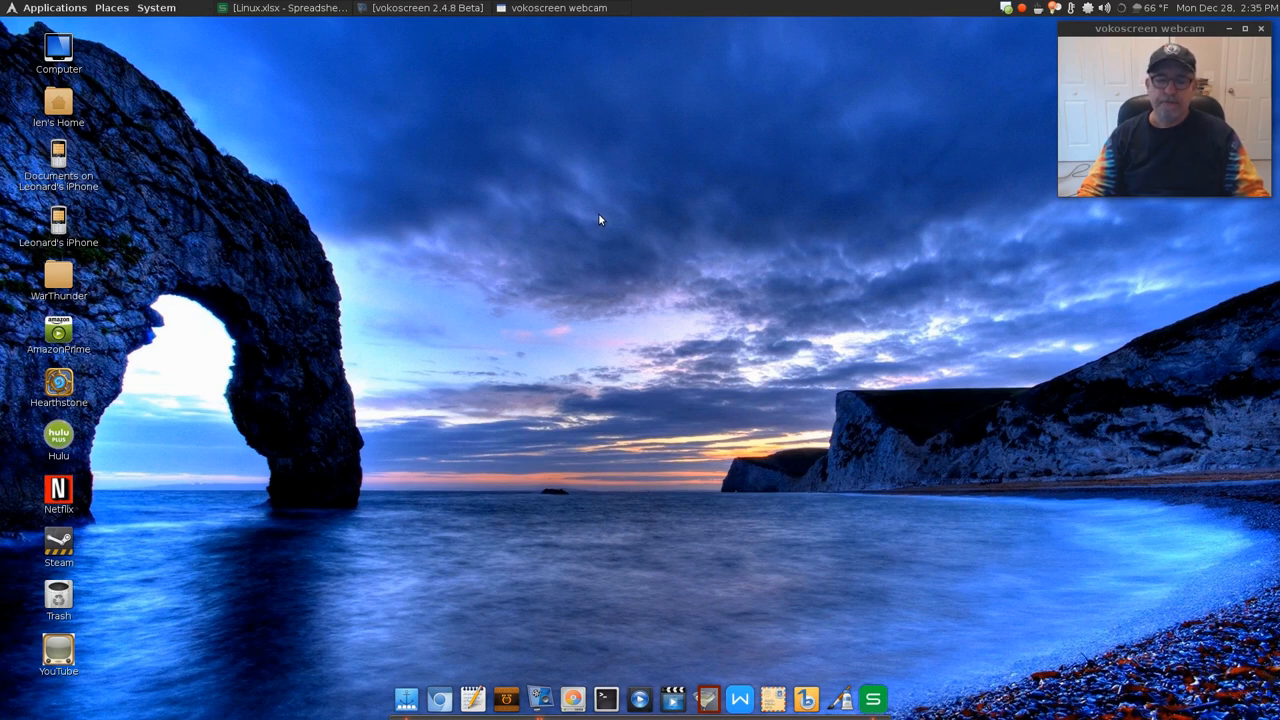
{"action": "mouse_move", "coordinate": [592, 220]}
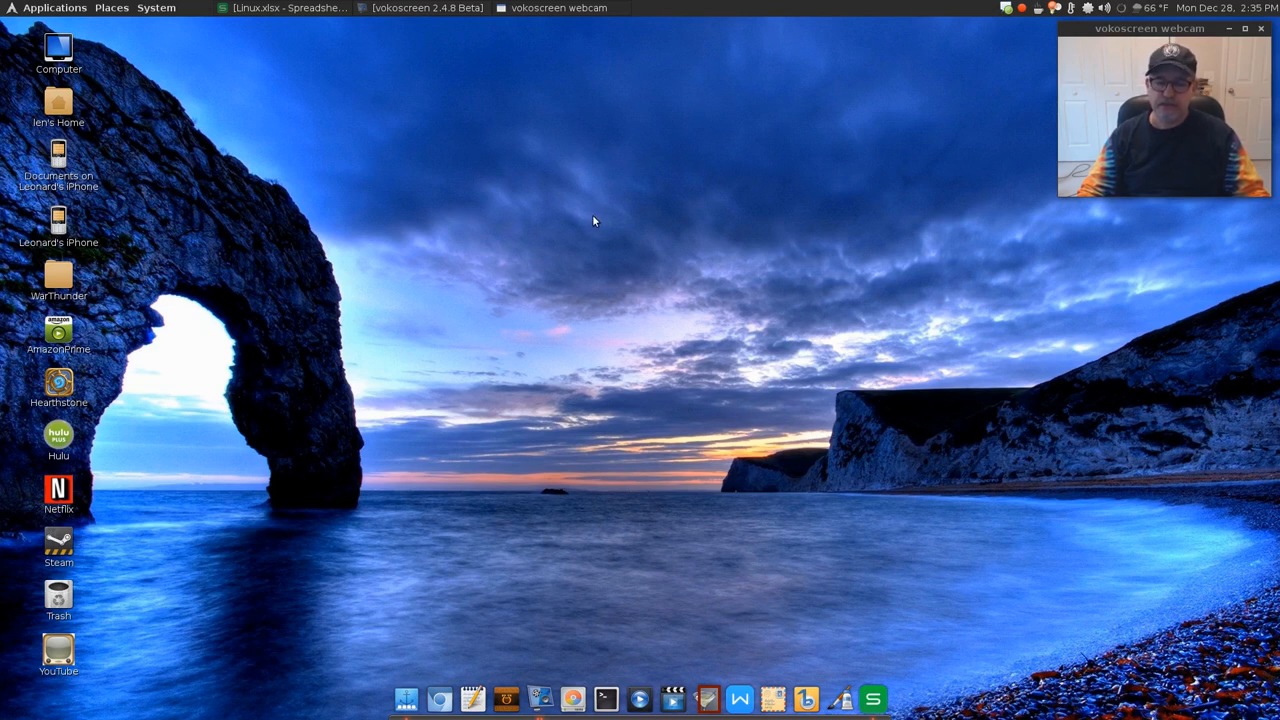
{"action": "mouse_move", "coordinate": [624, 224]}
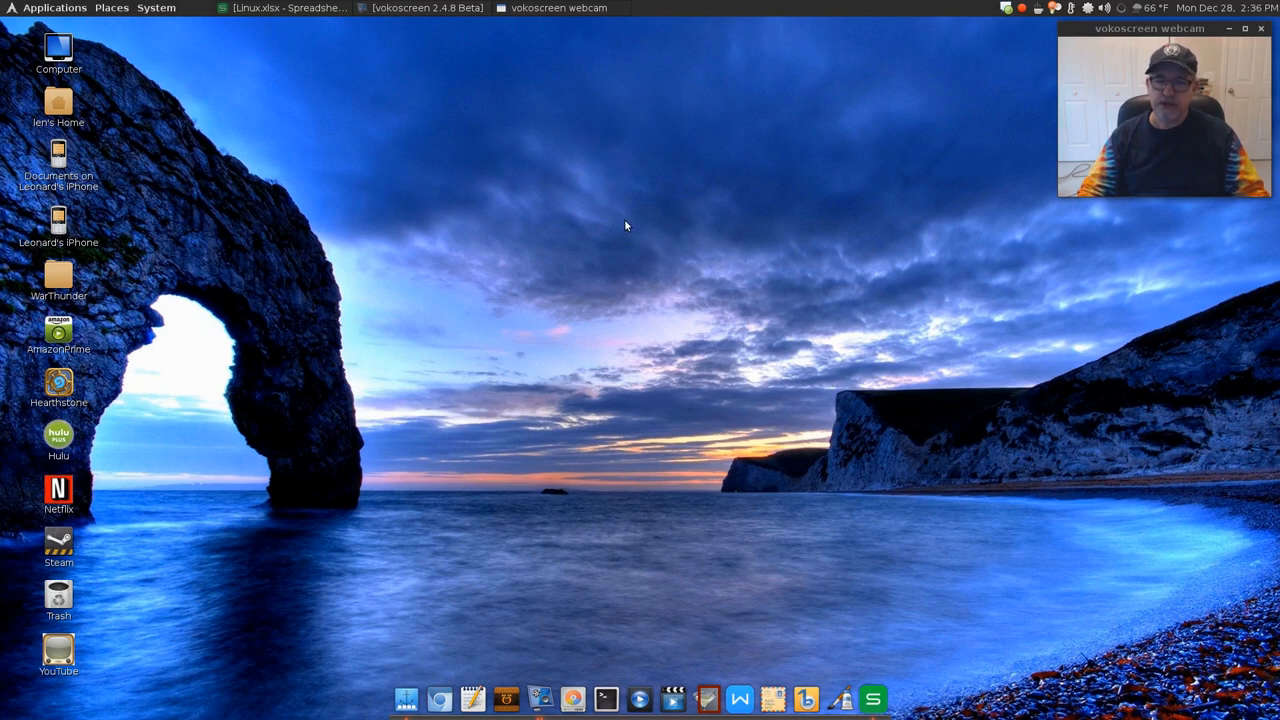
{"action": "mouse_move", "coordinate": [600, 224]}
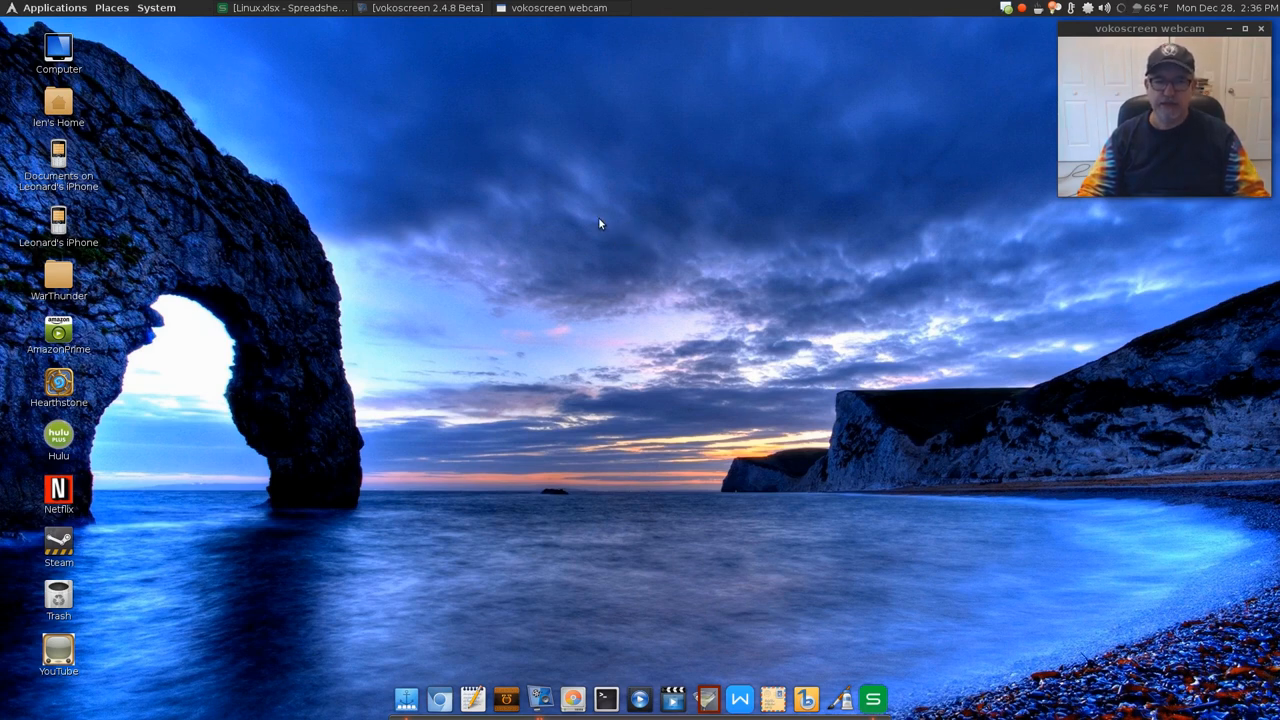
{"action": "mouse_move", "coordinate": [604, 240]}
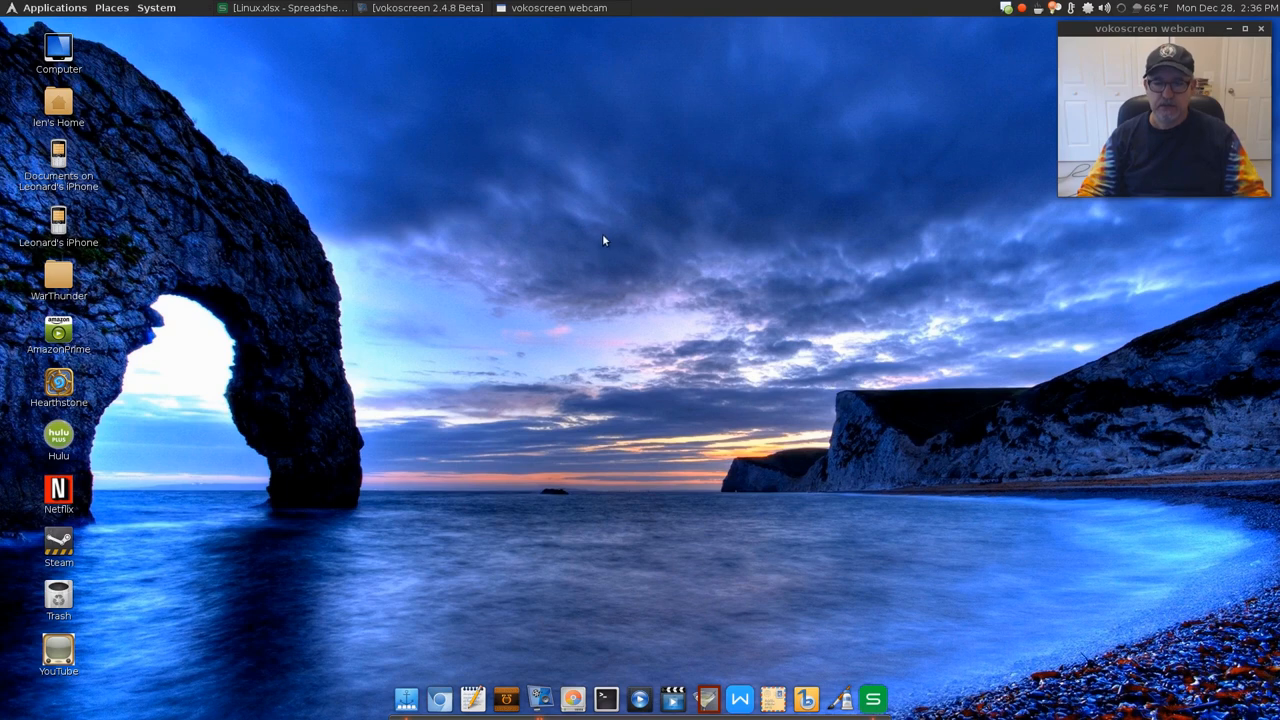
{"action": "mouse_move", "coordinate": [620, 230]}
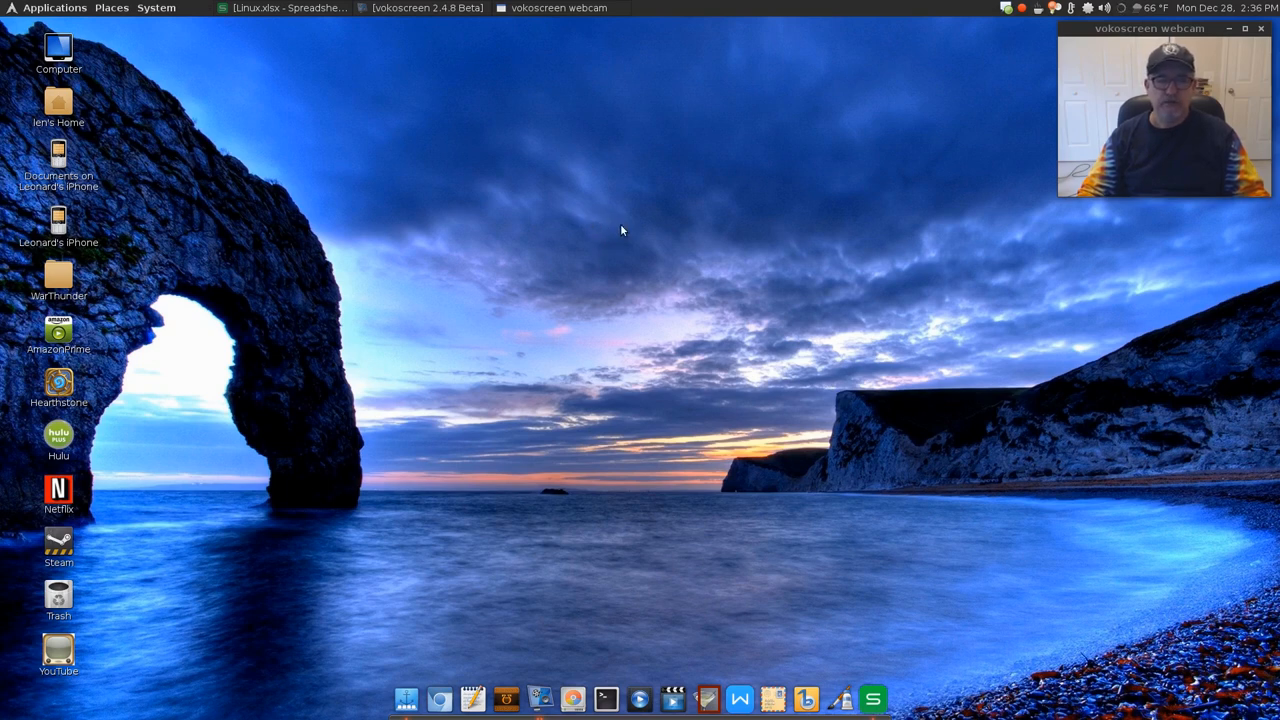
{"action": "mouse_move", "coordinate": [606, 224]}
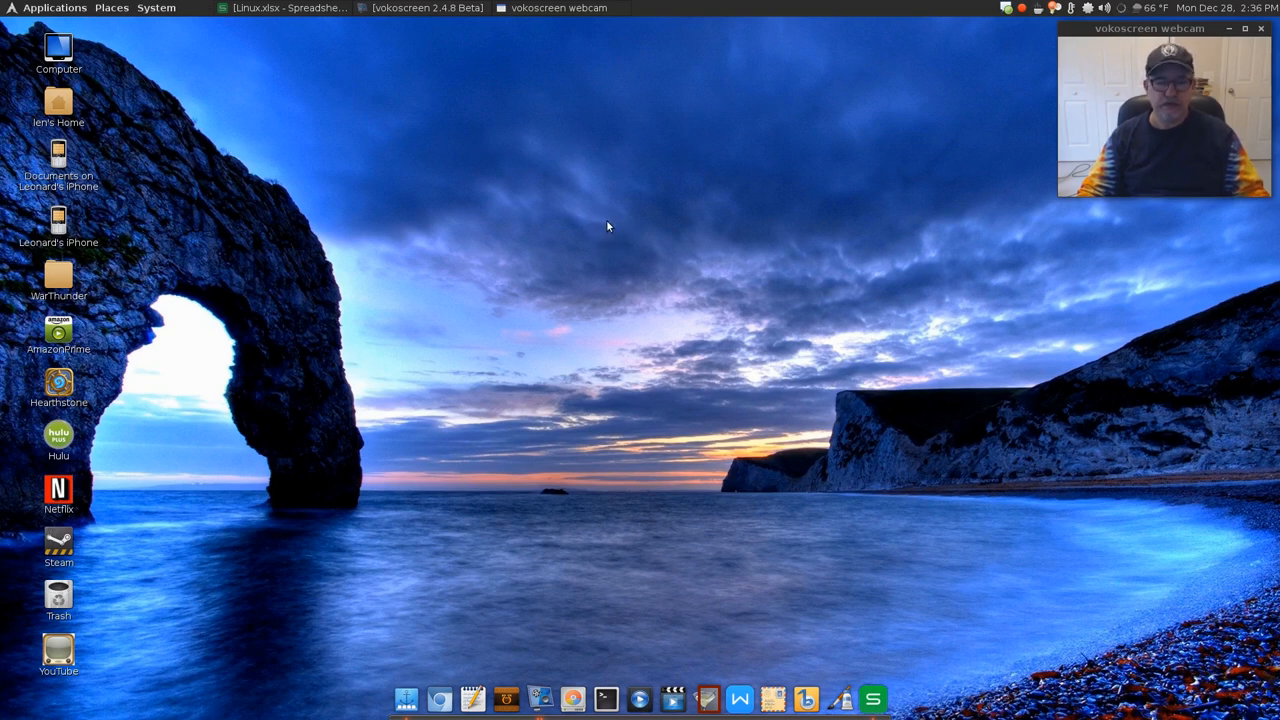
{"action": "mouse_move", "coordinate": [612, 224]}
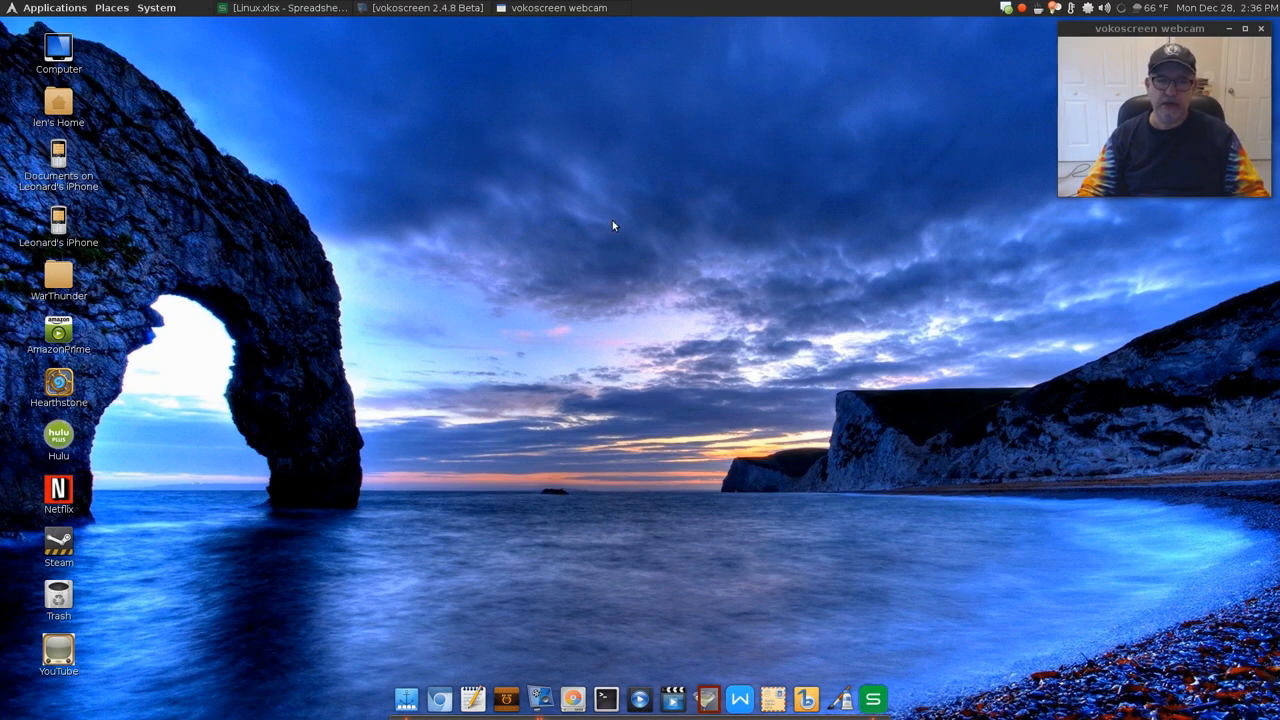
{"action": "mouse_move", "coordinate": [608, 226]}
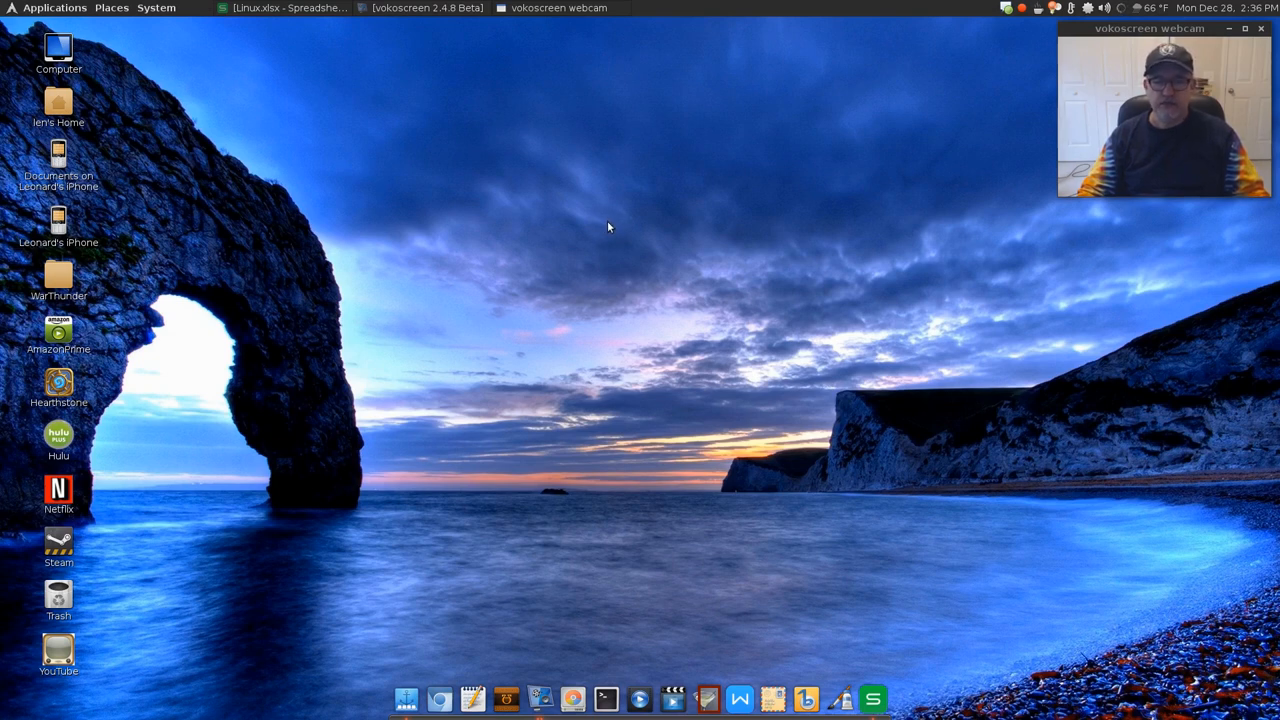
{"action": "mouse_move", "coordinate": [612, 224]}
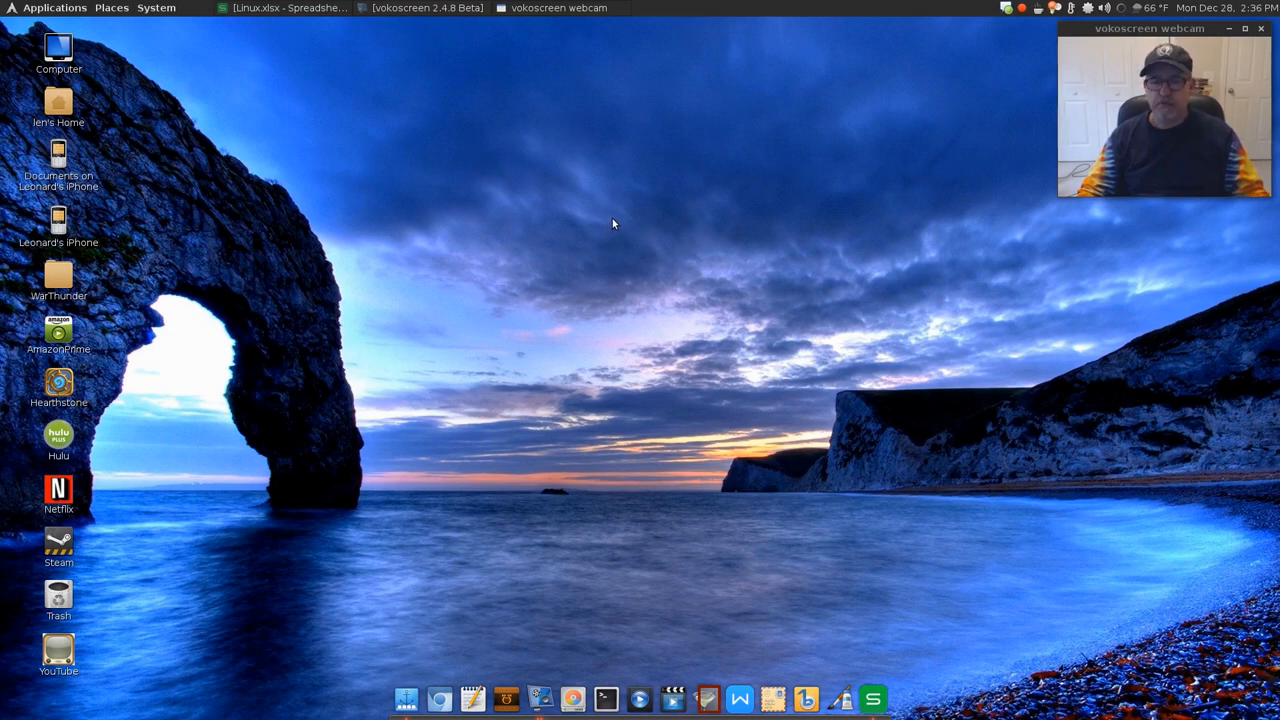
{"action": "mouse_move", "coordinate": [616, 248]}
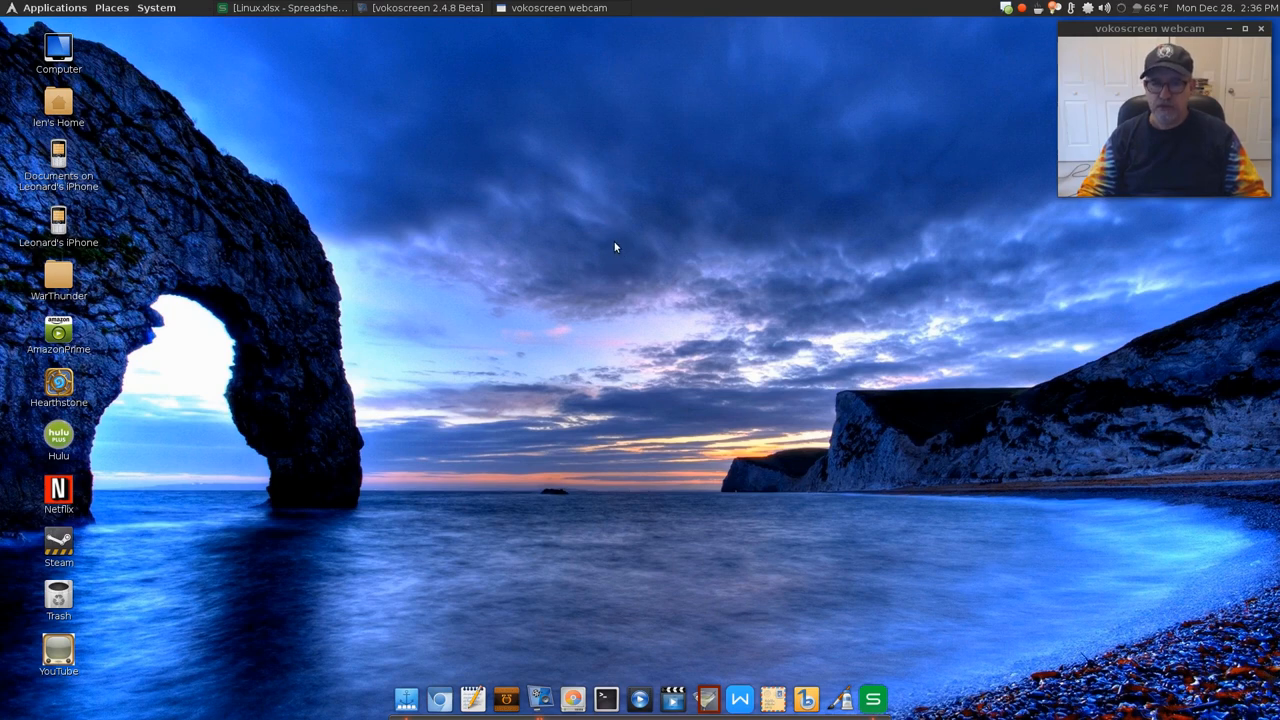
{"action": "mouse_move", "coordinate": [610, 228]}
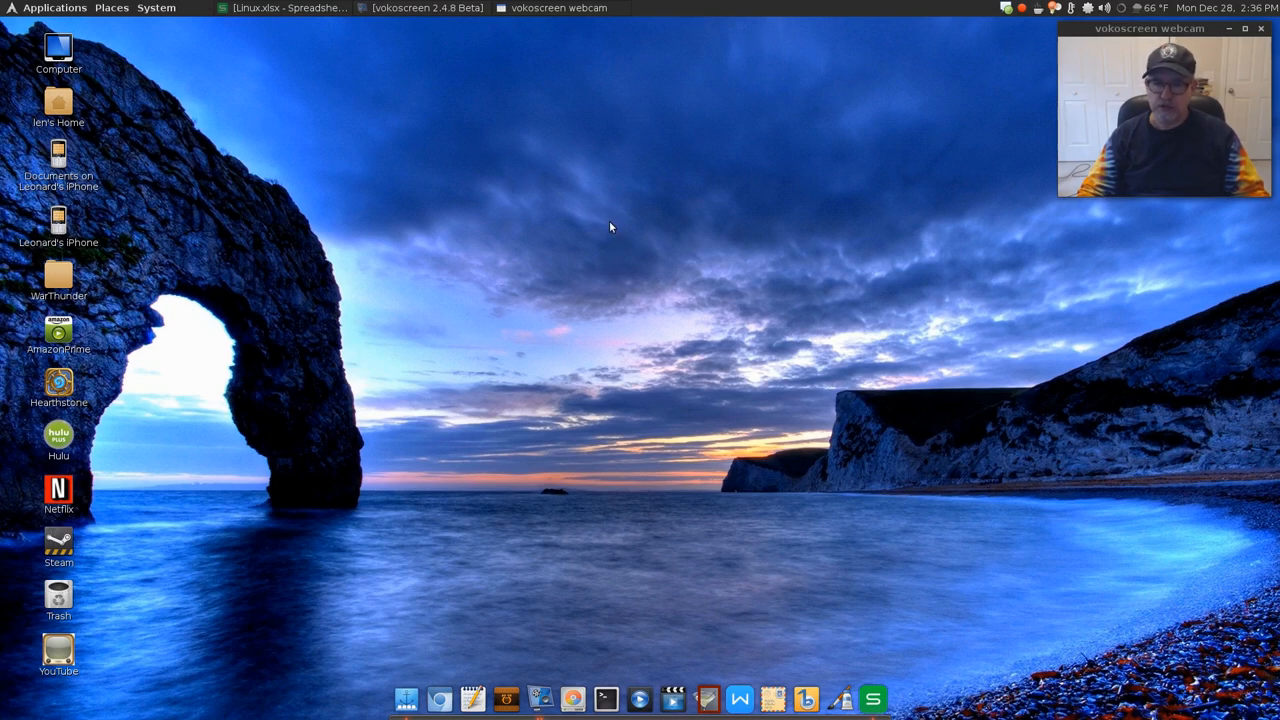
{"action": "mouse_move", "coordinate": [596, 224]}
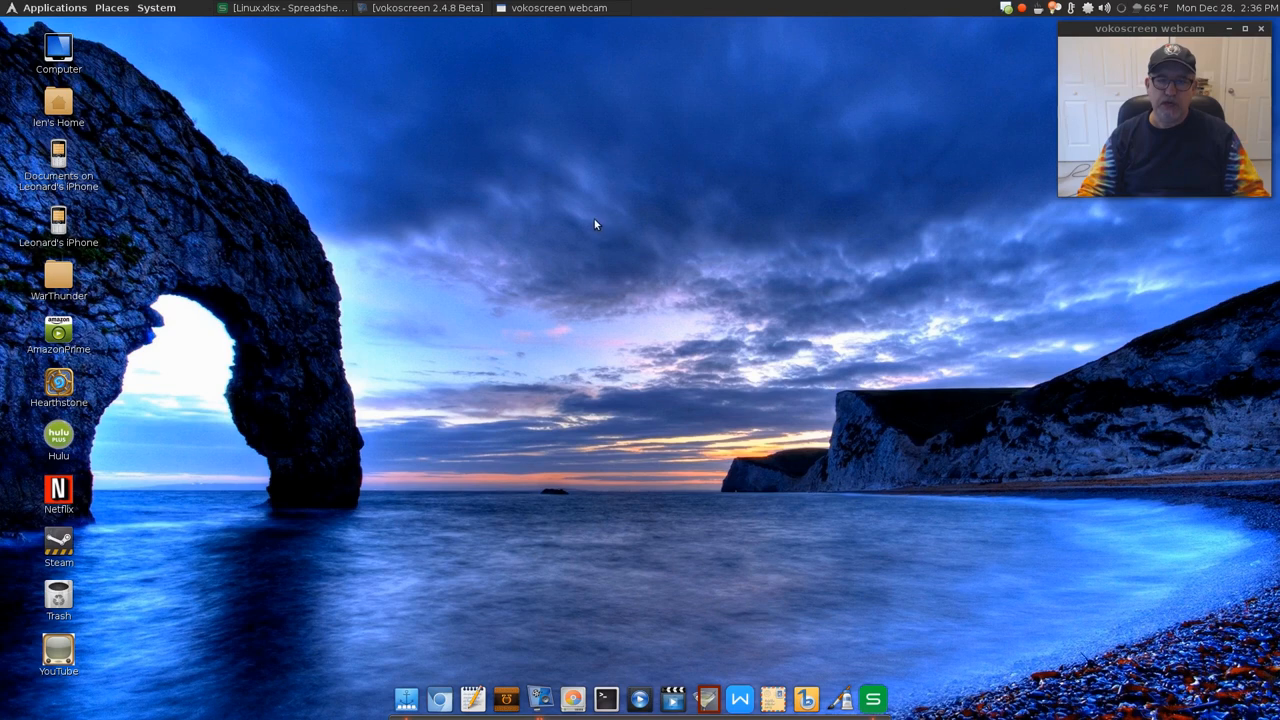
{"action": "mouse_move", "coordinate": [600, 224]}
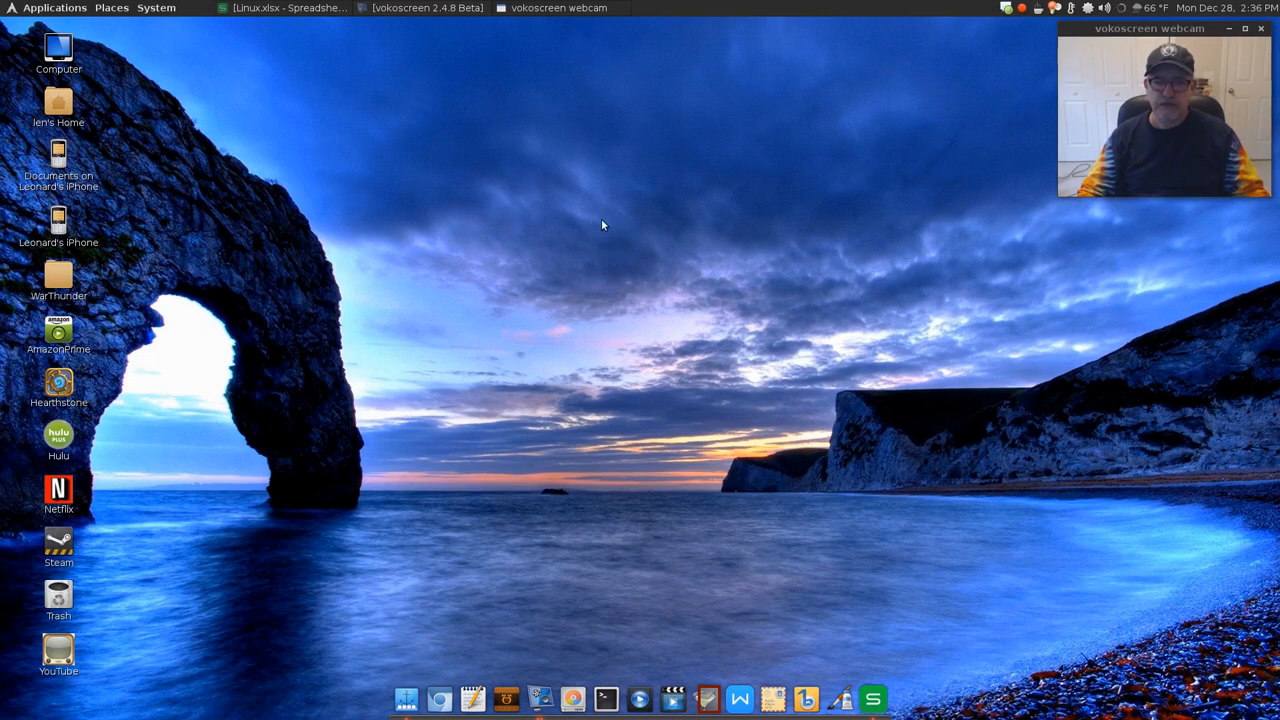
{"action": "mouse_move", "coordinate": [604, 222]}
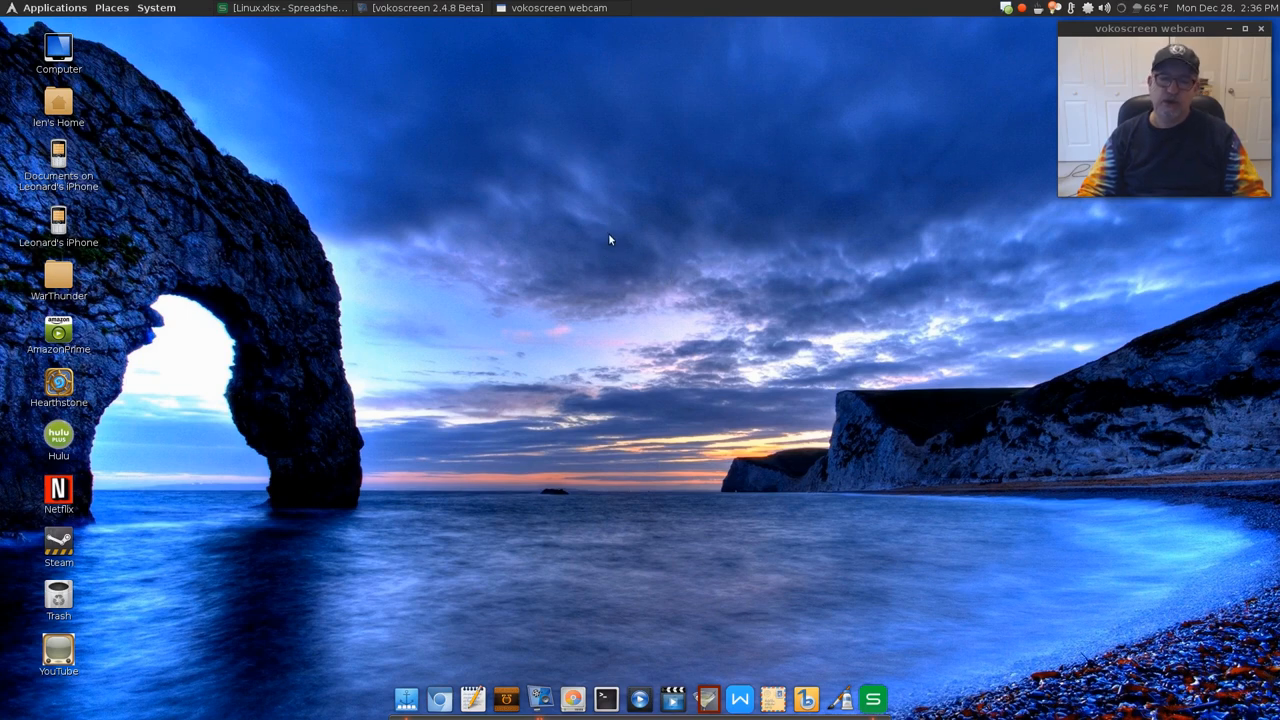
{"action": "mouse_move", "coordinate": [612, 228]}
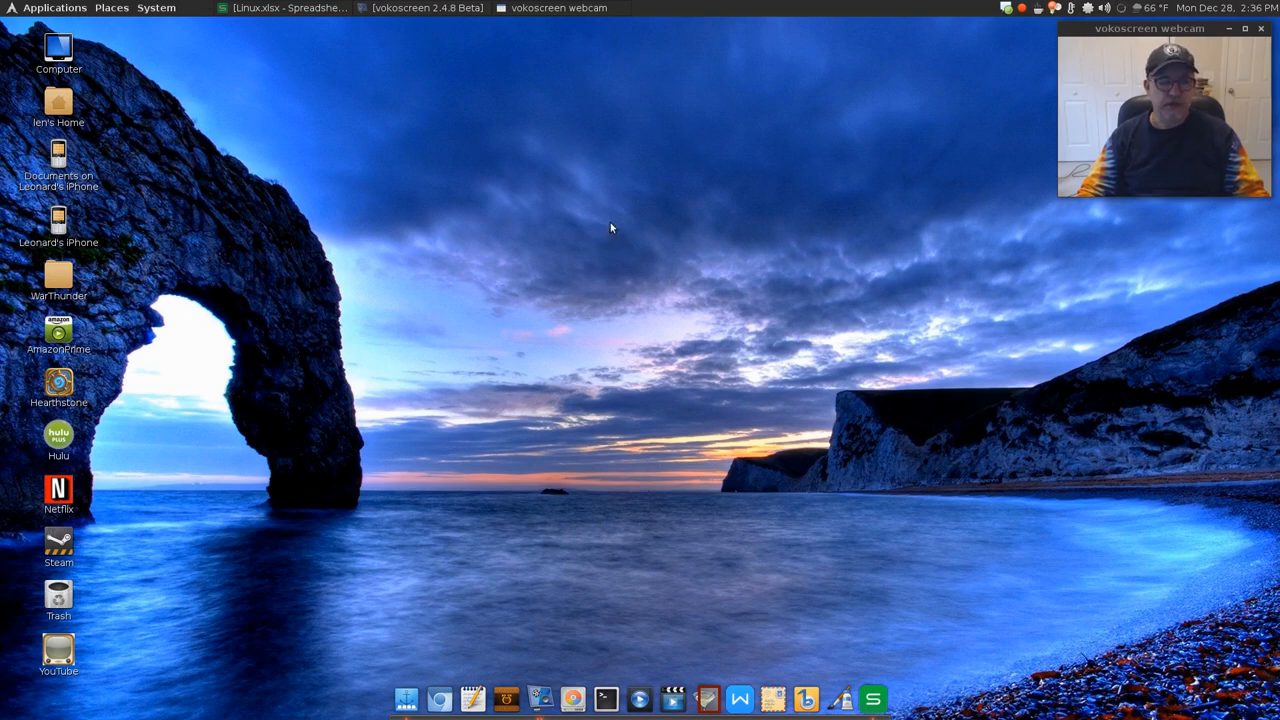
{"action": "mouse_move", "coordinate": [666, 224]}
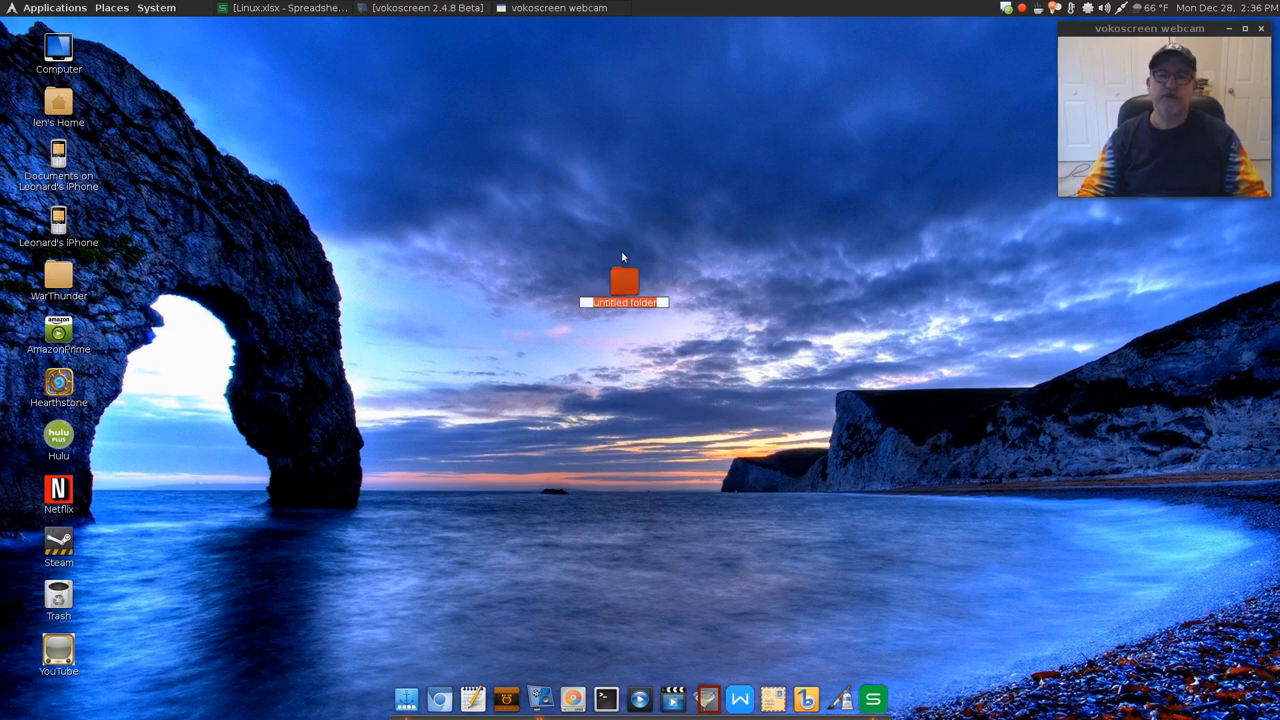
Bring up the new folder's actions menu to move it to Trash.
{"action": "right_click", "coordinate": [624, 284]}
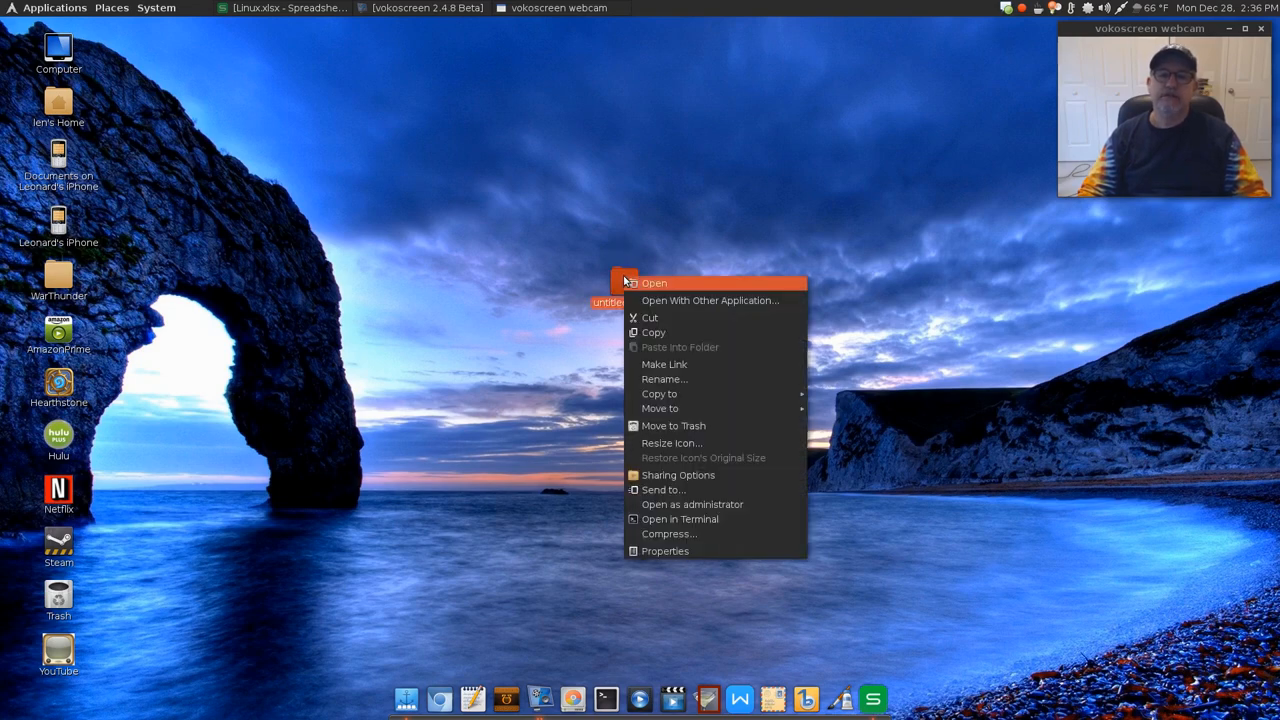
{"action": "mouse_move", "coordinate": [680, 520]}
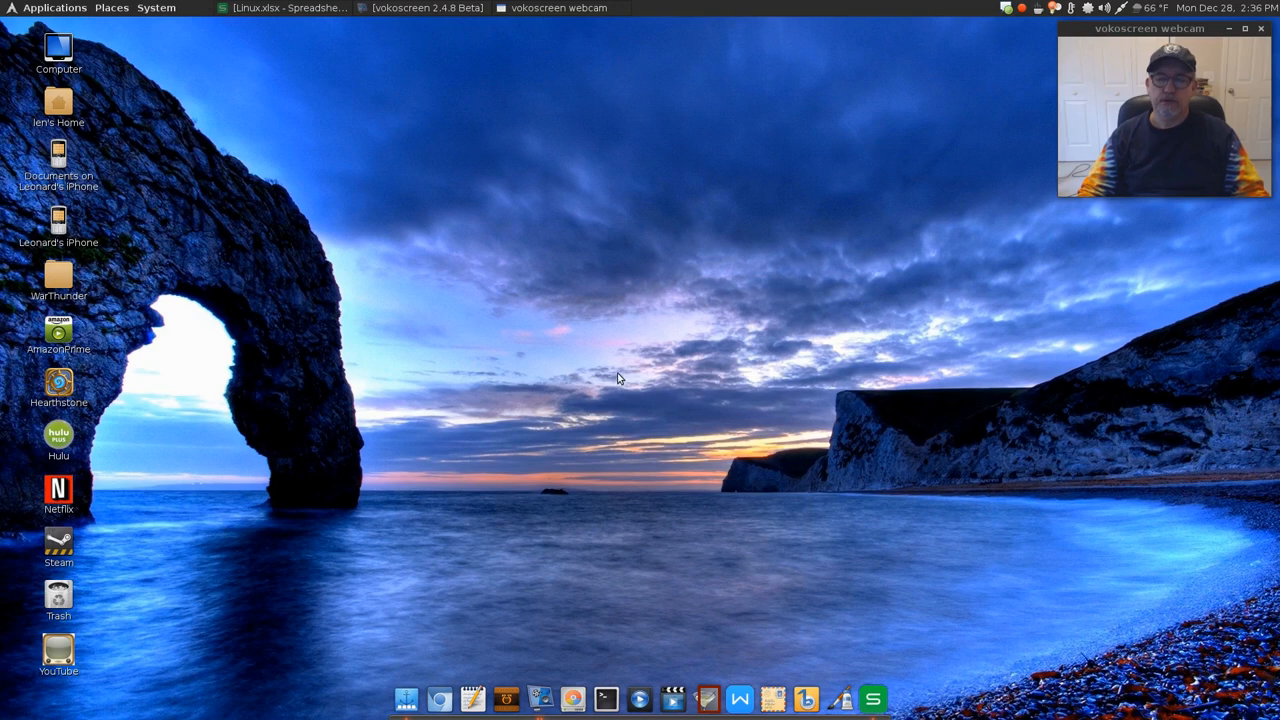
{"action": "mouse_move", "coordinate": [616, 336]}
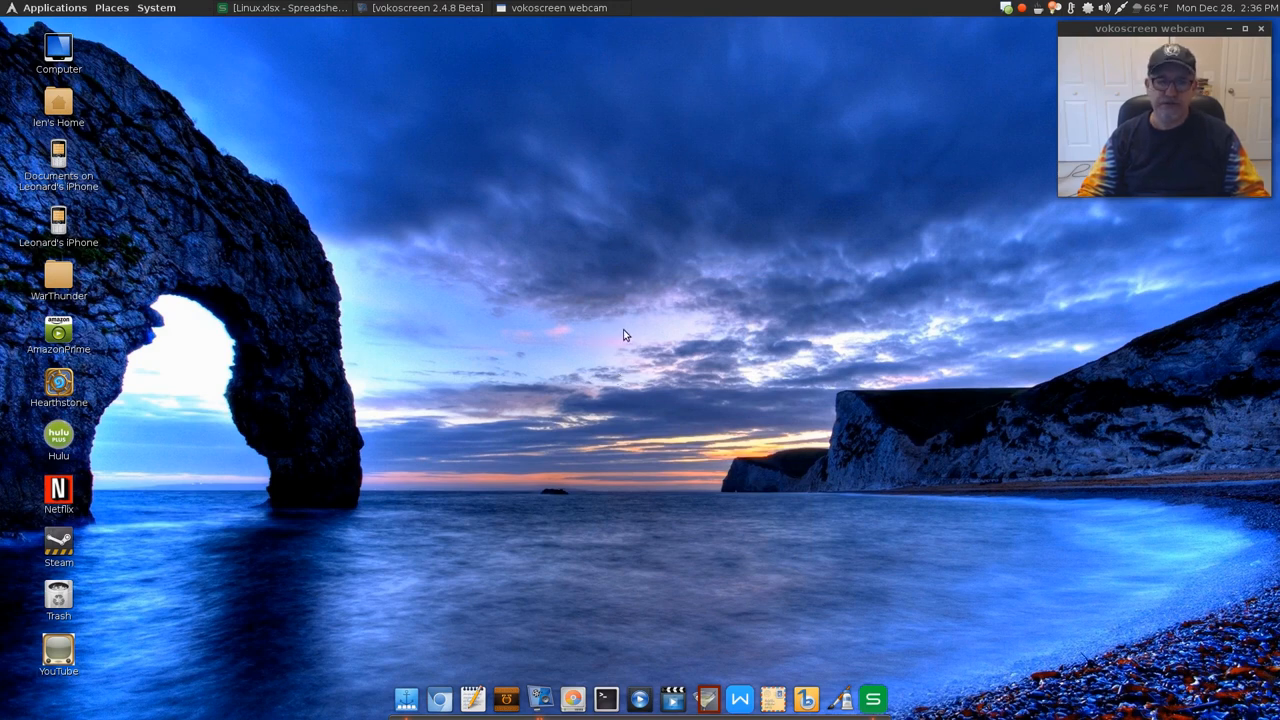
{"action": "mouse_move", "coordinate": [756, 324]}
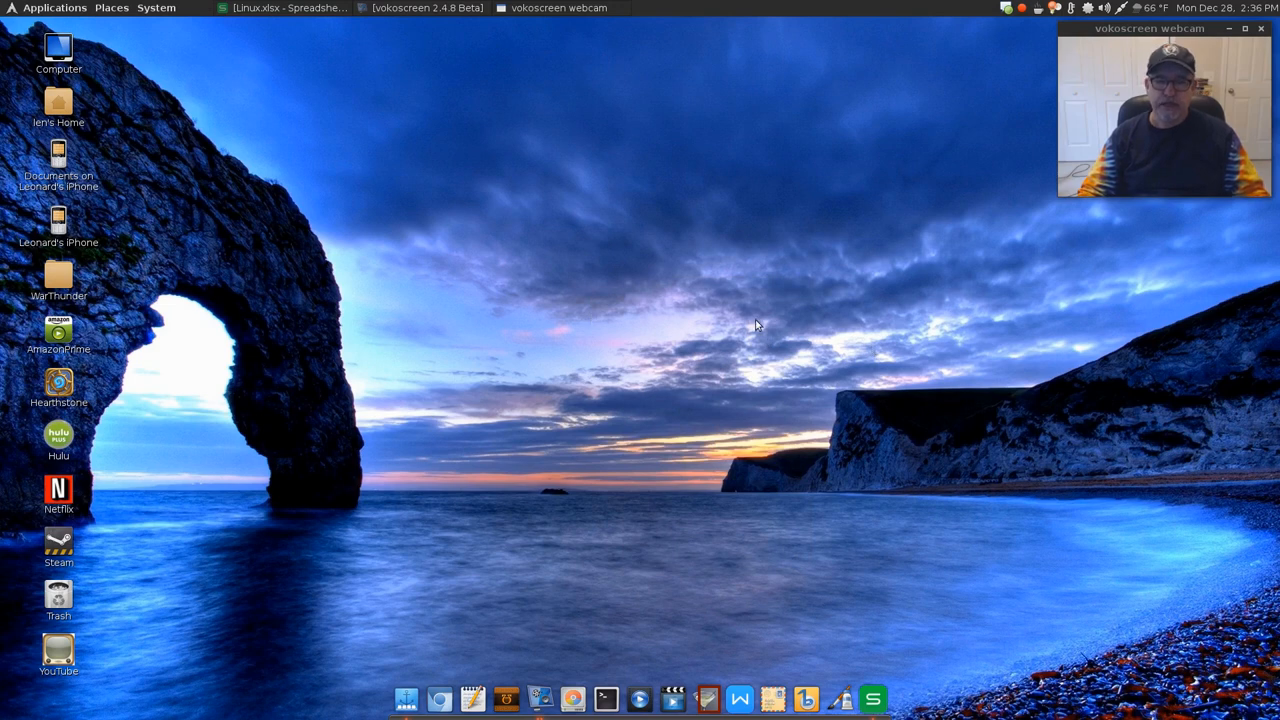
{"action": "mouse_move", "coordinate": [674, 238]}
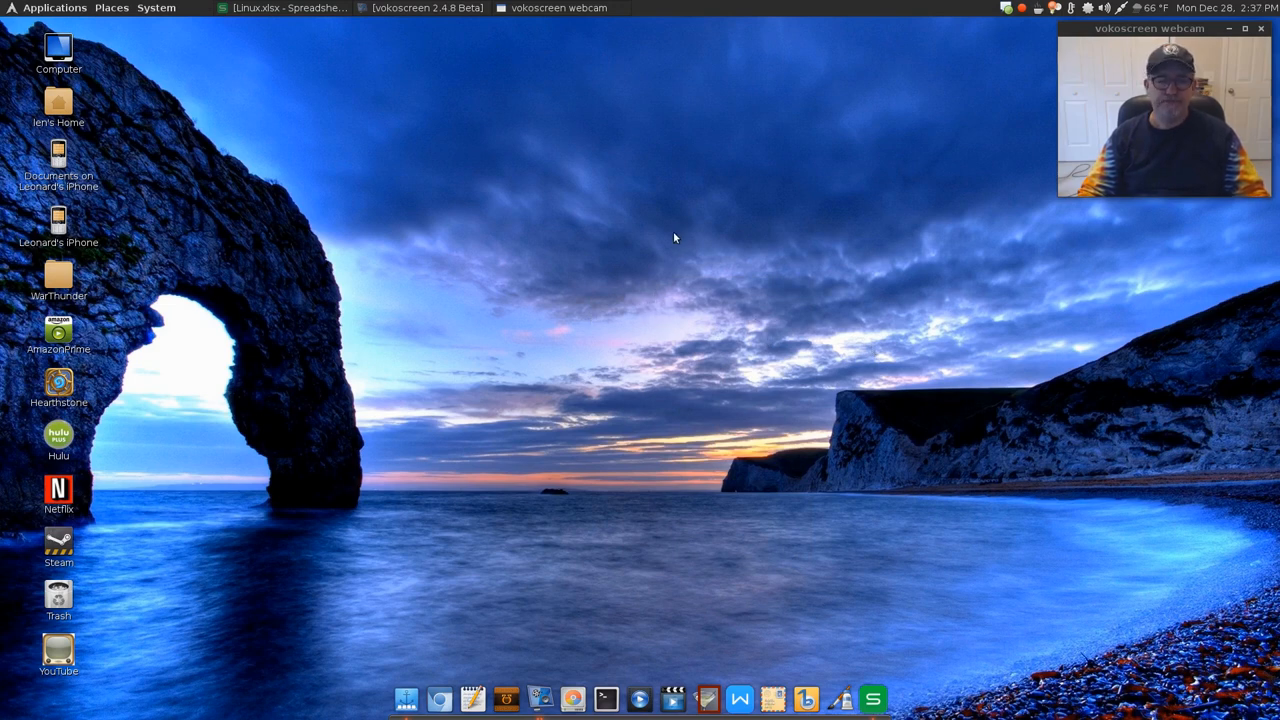
{"action": "mouse_move", "coordinate": [662, 316]}
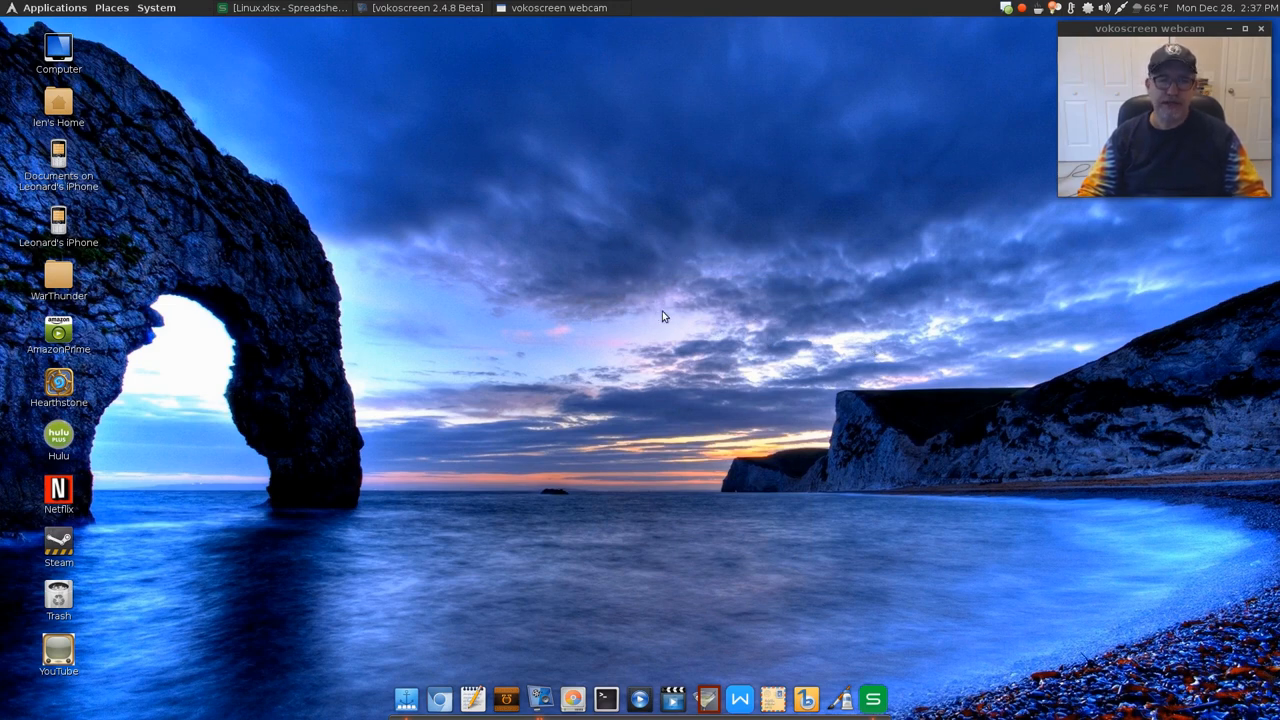
{"action": "mouse_move", "coordinate": [668, 312]}
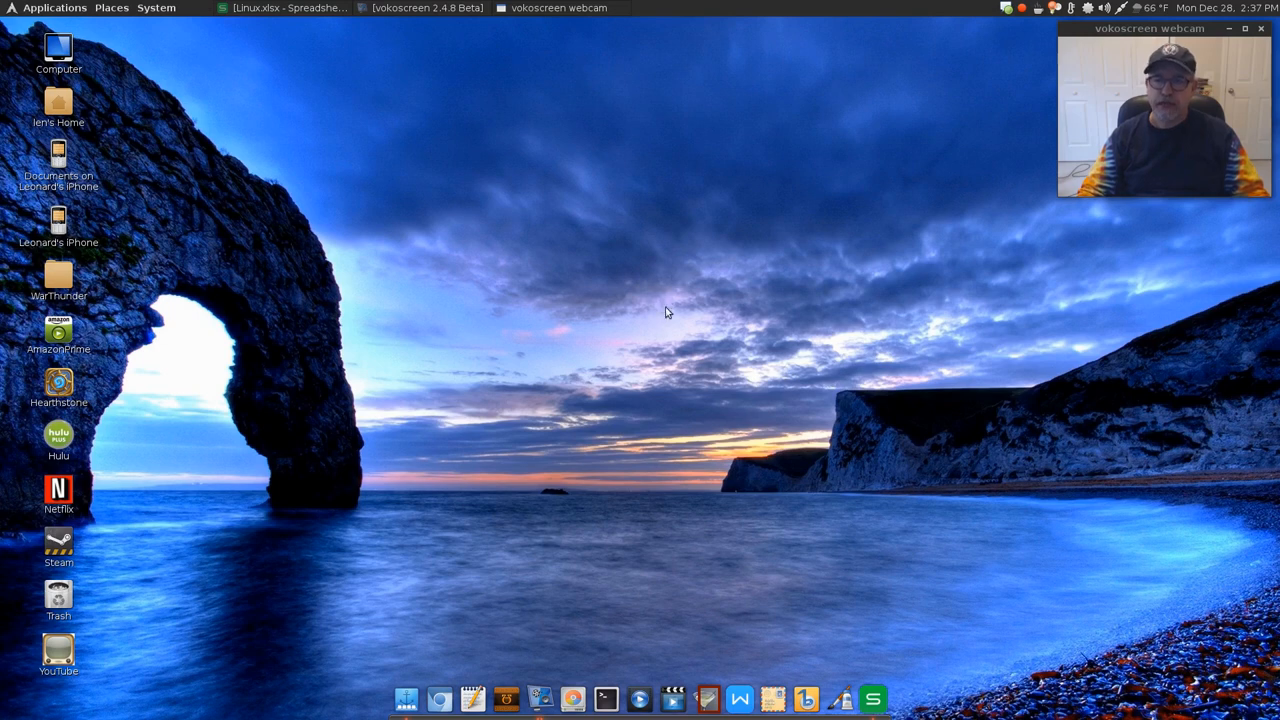